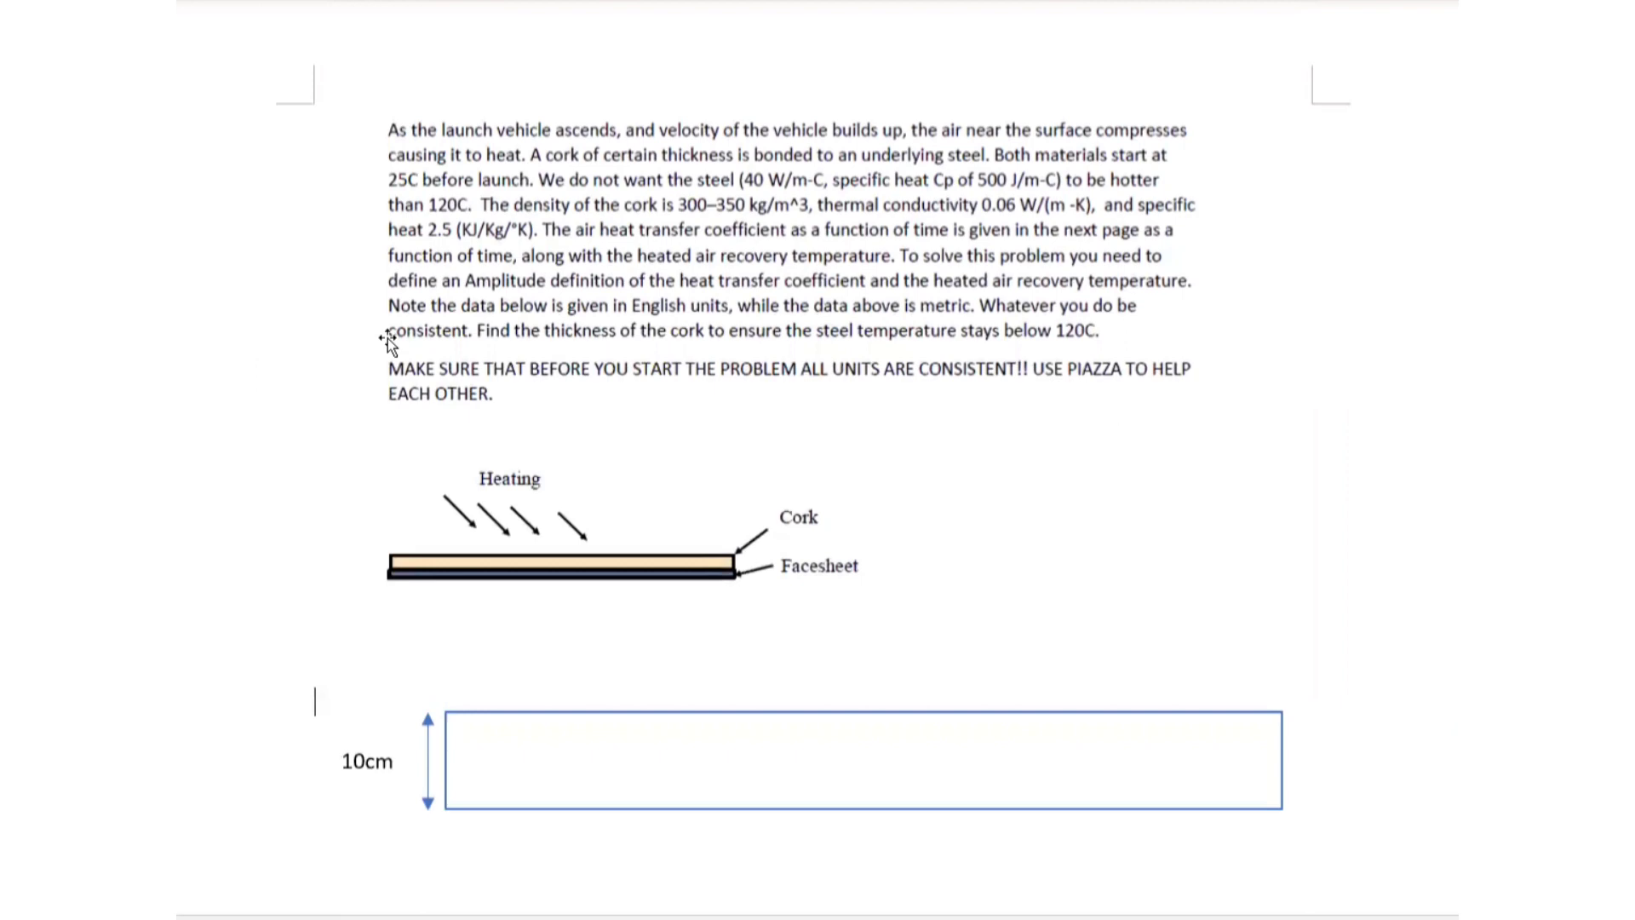
{"action": "mouse_move", "coordinate": [659, 572]}
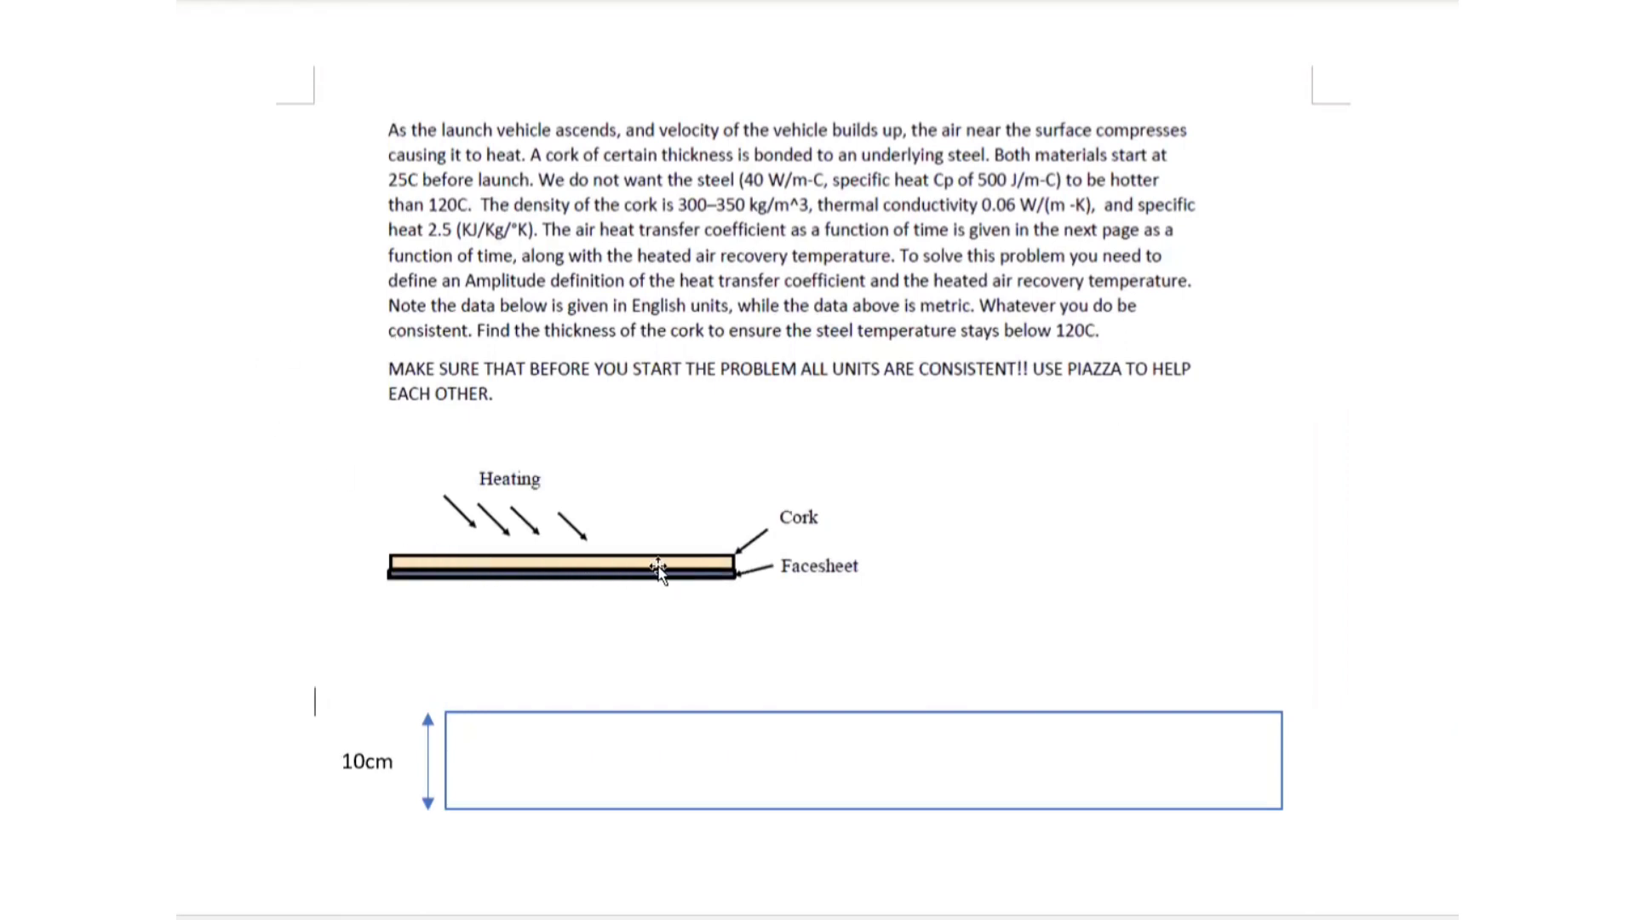
{"action": "mouse_move", "coordinate": [621, 596]}
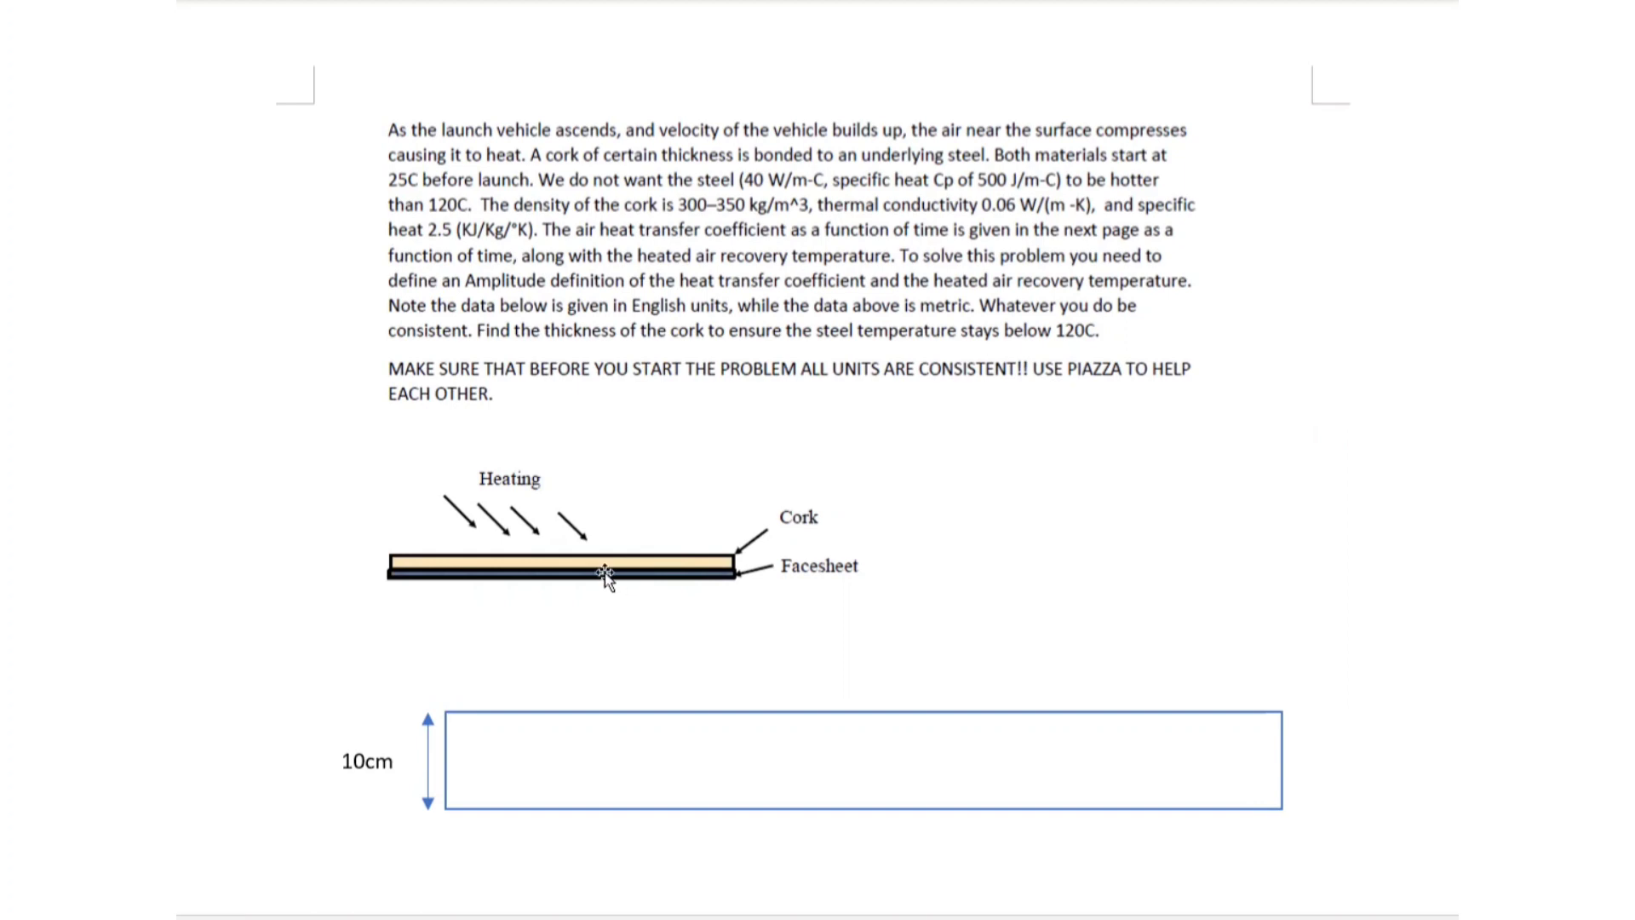
{"action": "mouse_move", "coordinate": [436, 525]}
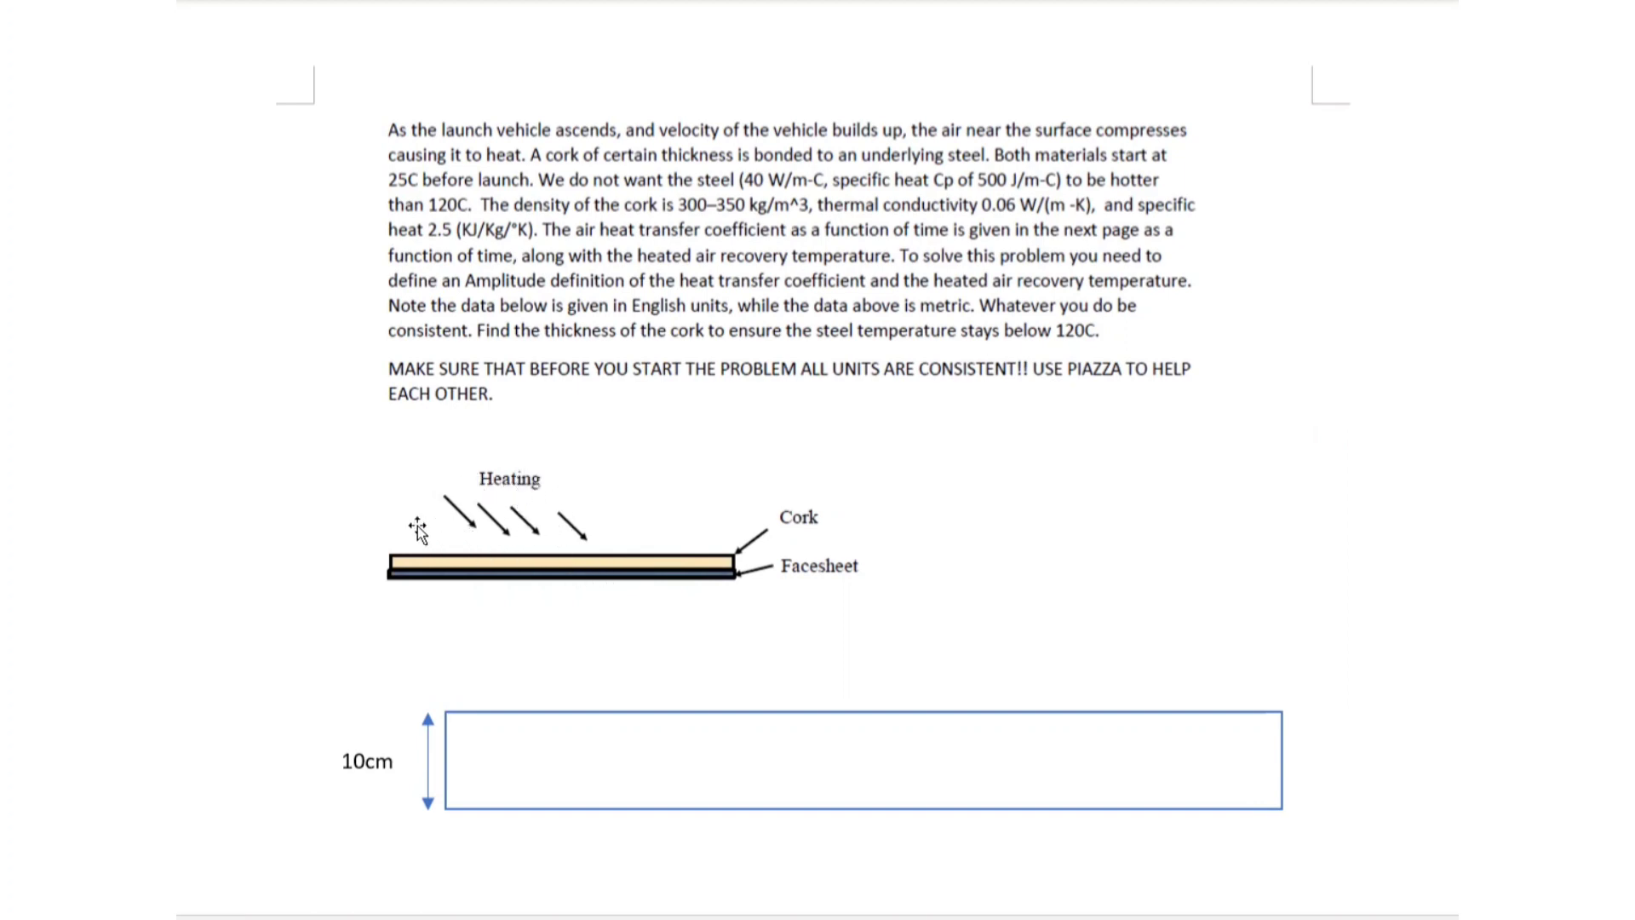
{"action": "mouse_move", "coordinate": [588, 508]}
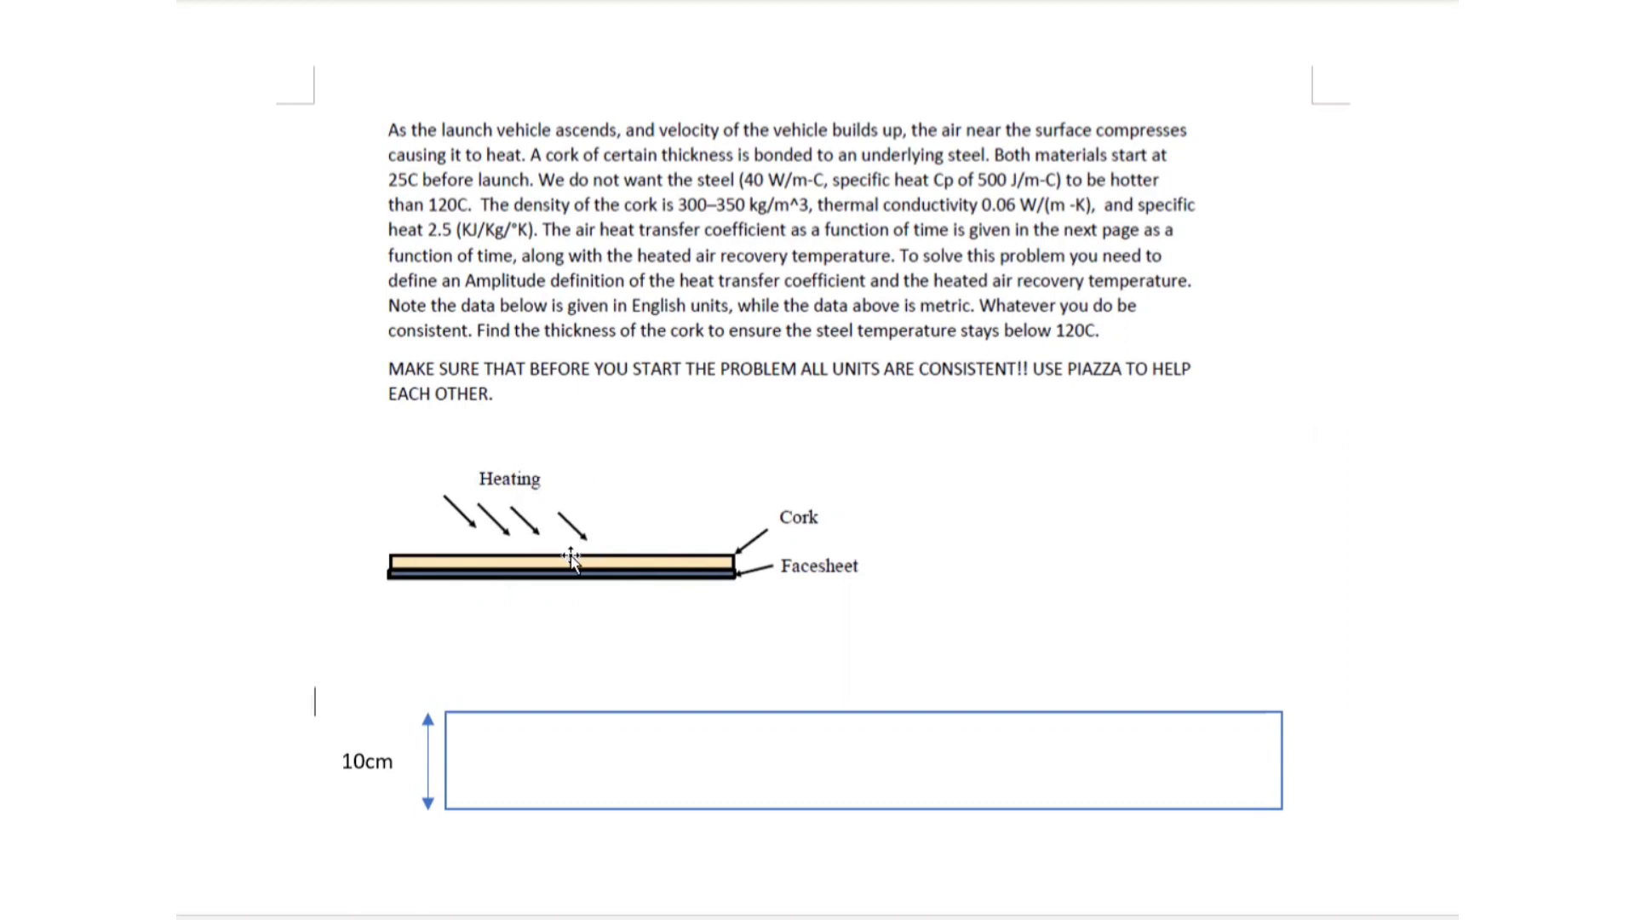
{"action": "mouse_move", "coordinate": [581, 558]}
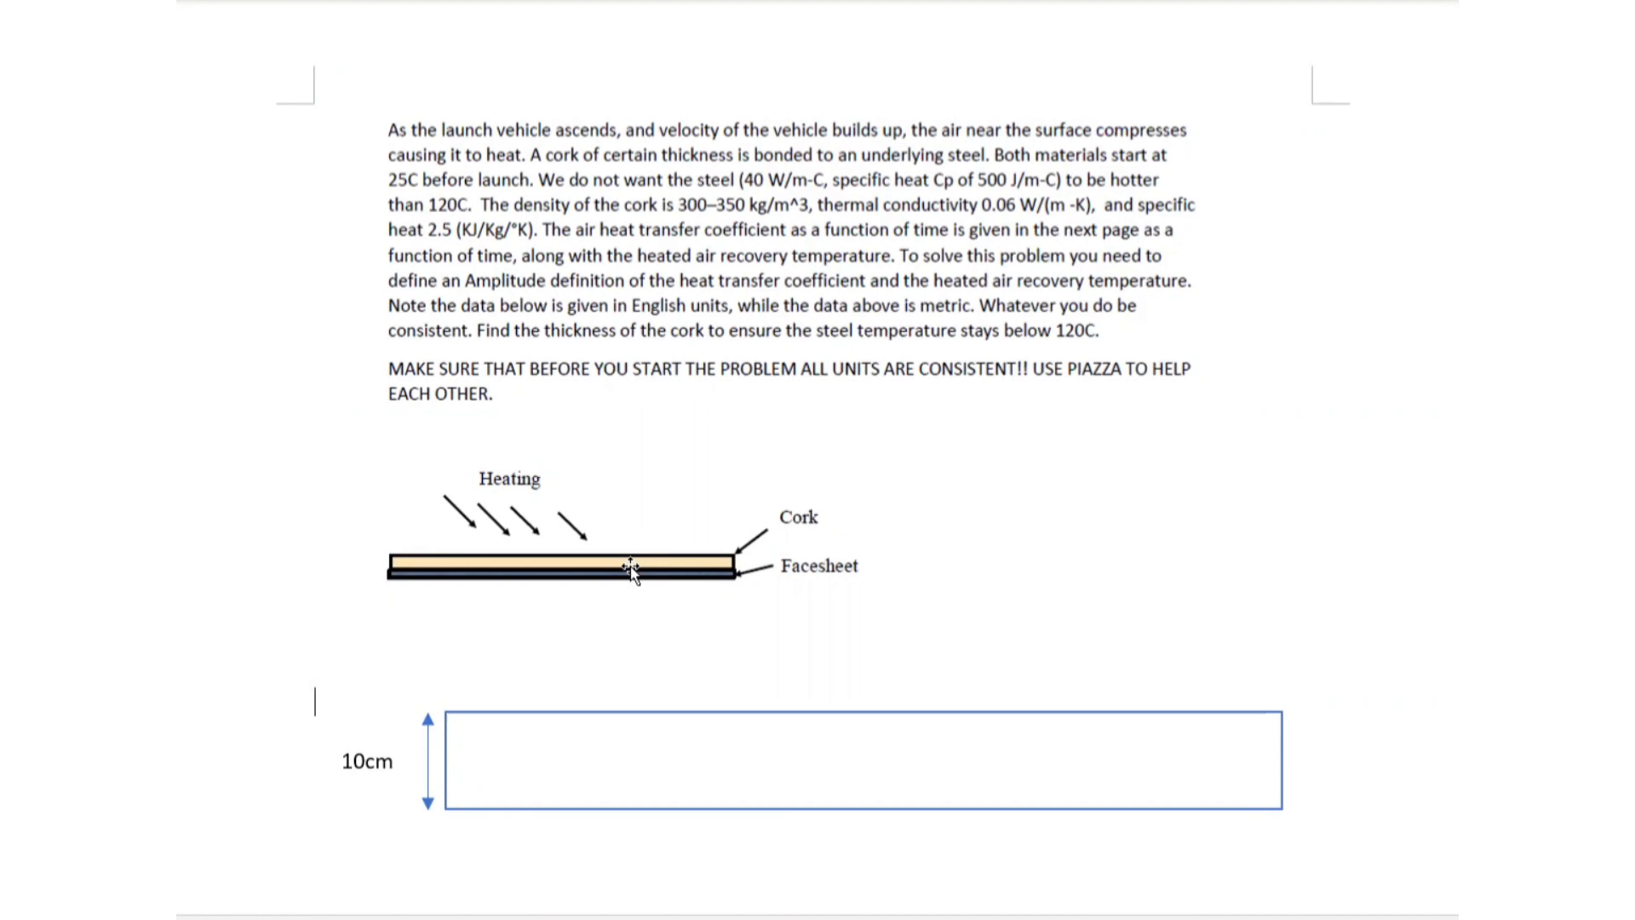
{"action": "mouse_move", "coordinate": [386, 571]}
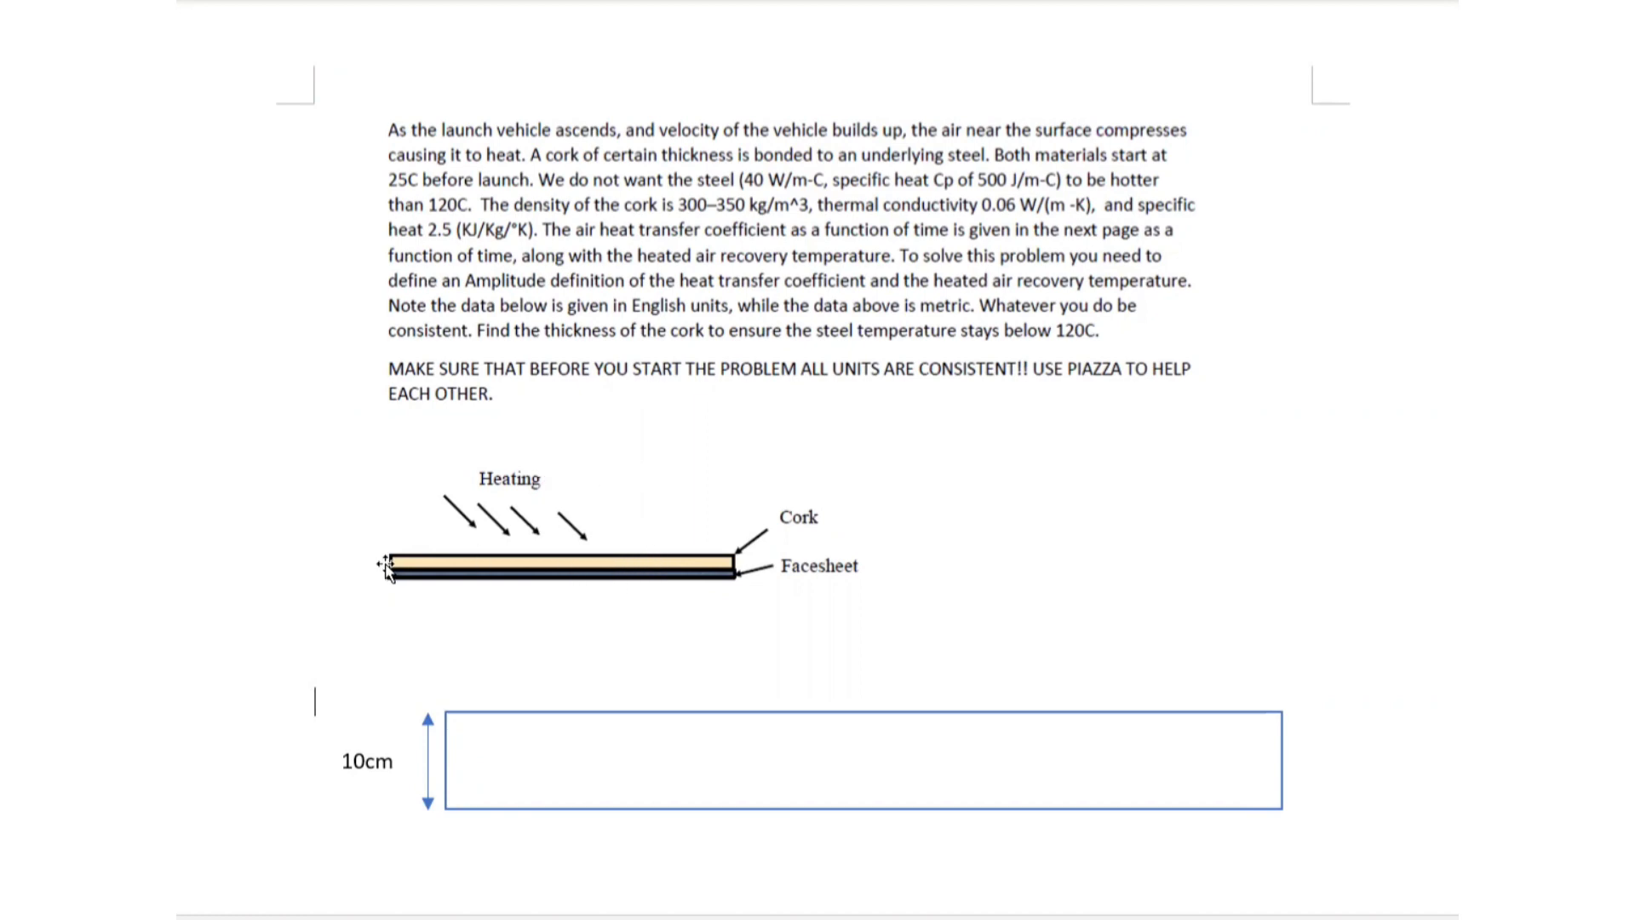
{"action": "mouse_move", "coordinate": [730, 563]}
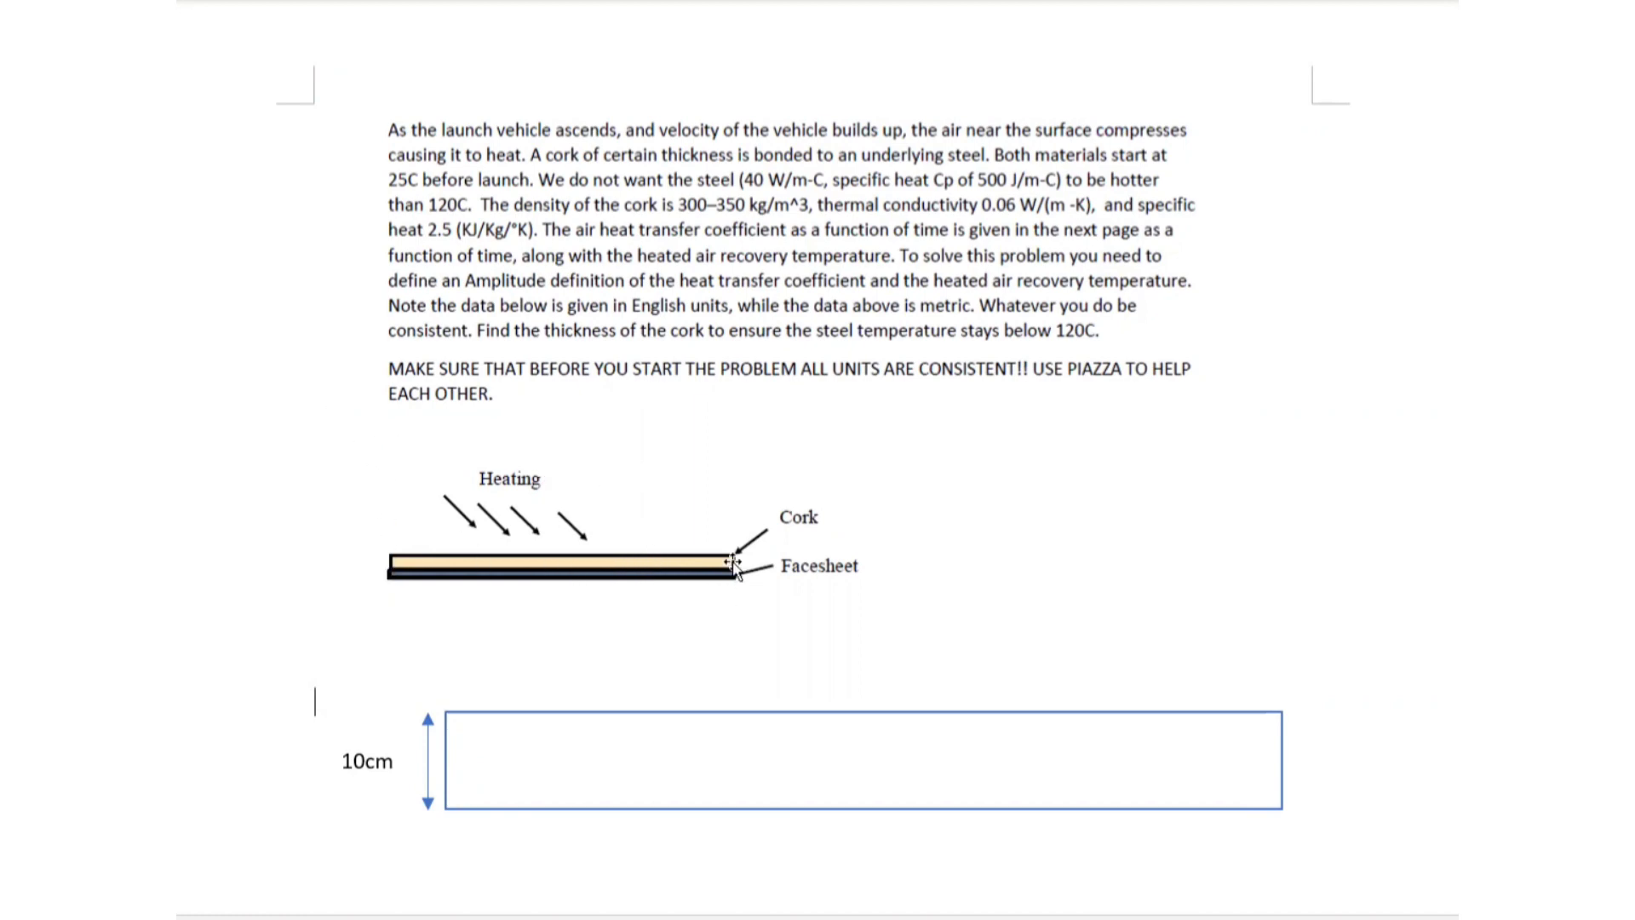
{"action": "mouse_move", "coordinate": [483, 274]}
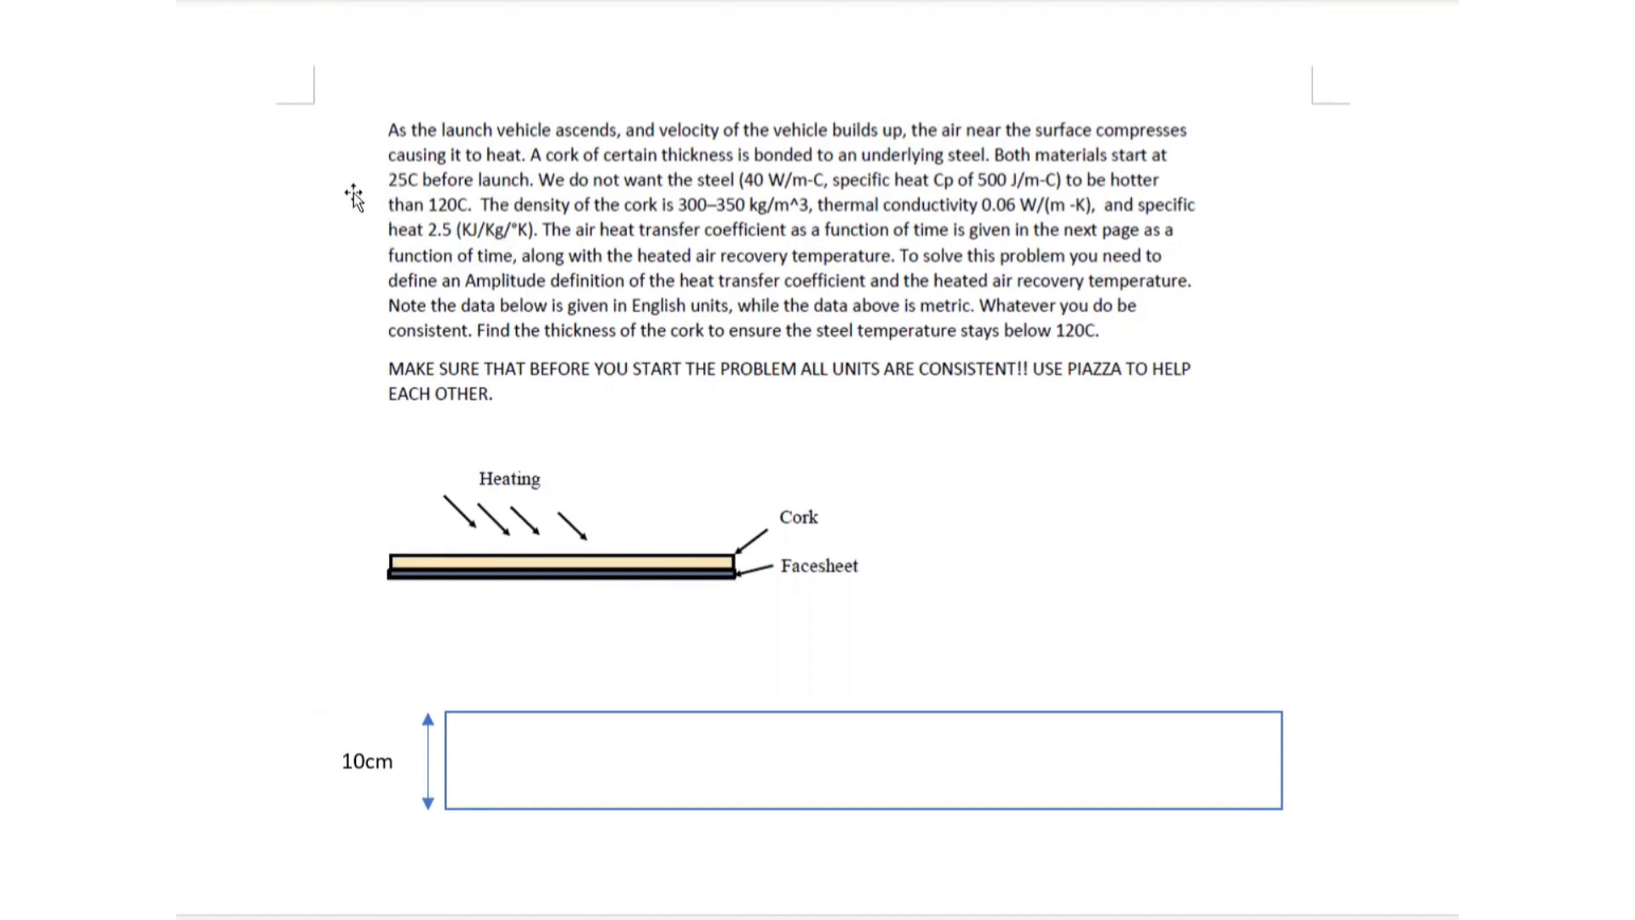
{"action": "mouse_move", "coordinate": [745, 188]}
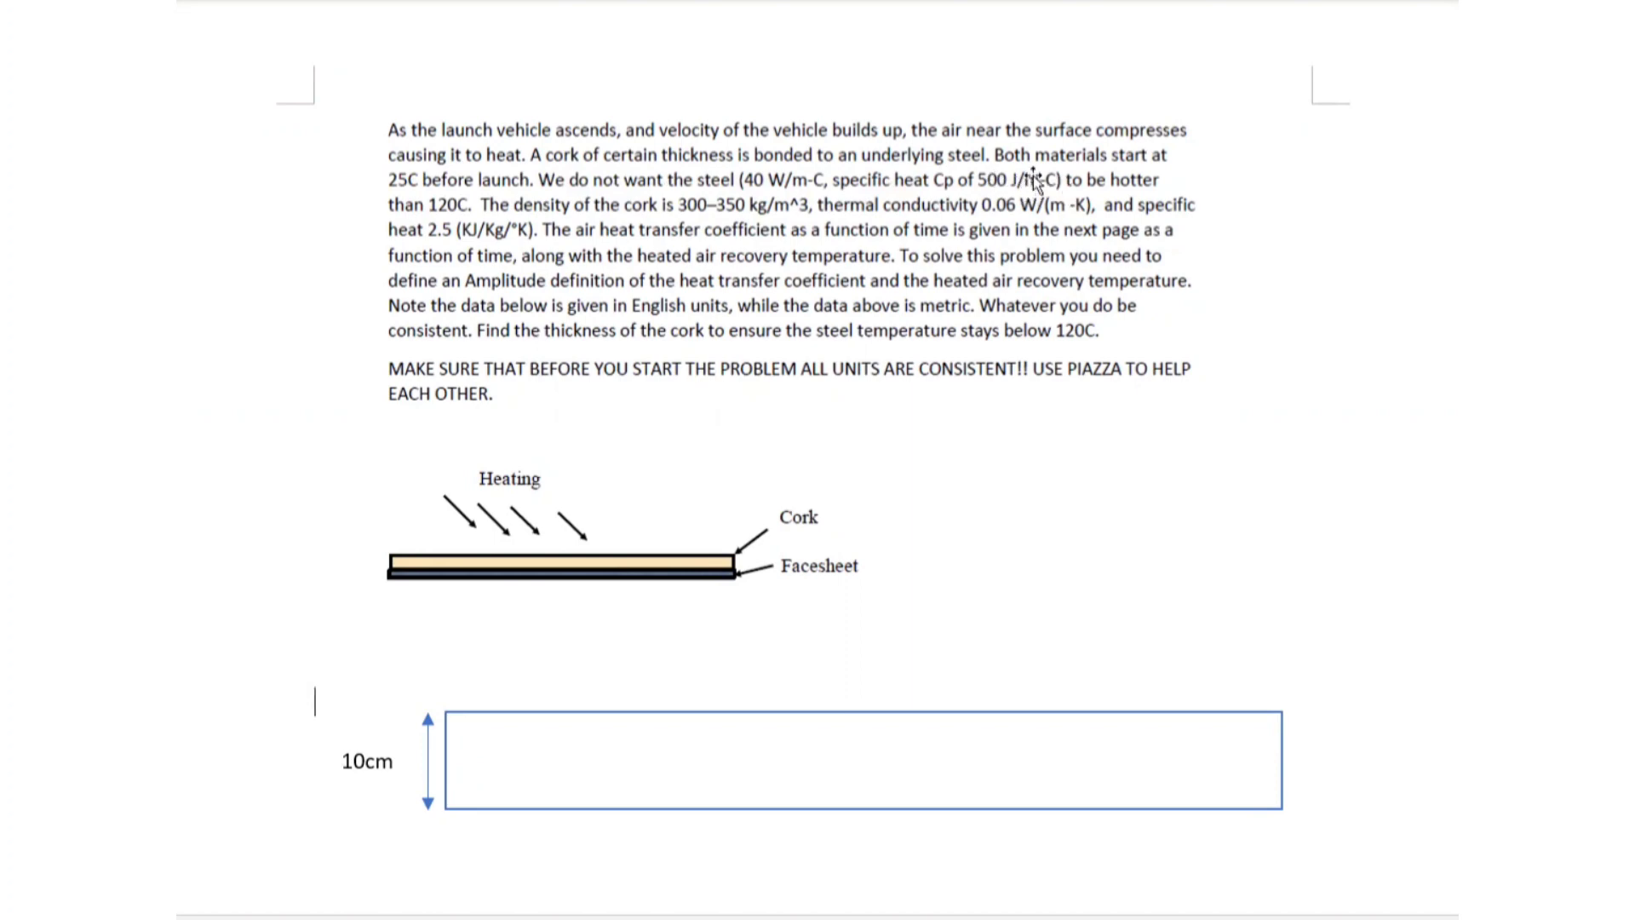
{"action": "mouse_move", "coordinate": [1040, 199]}
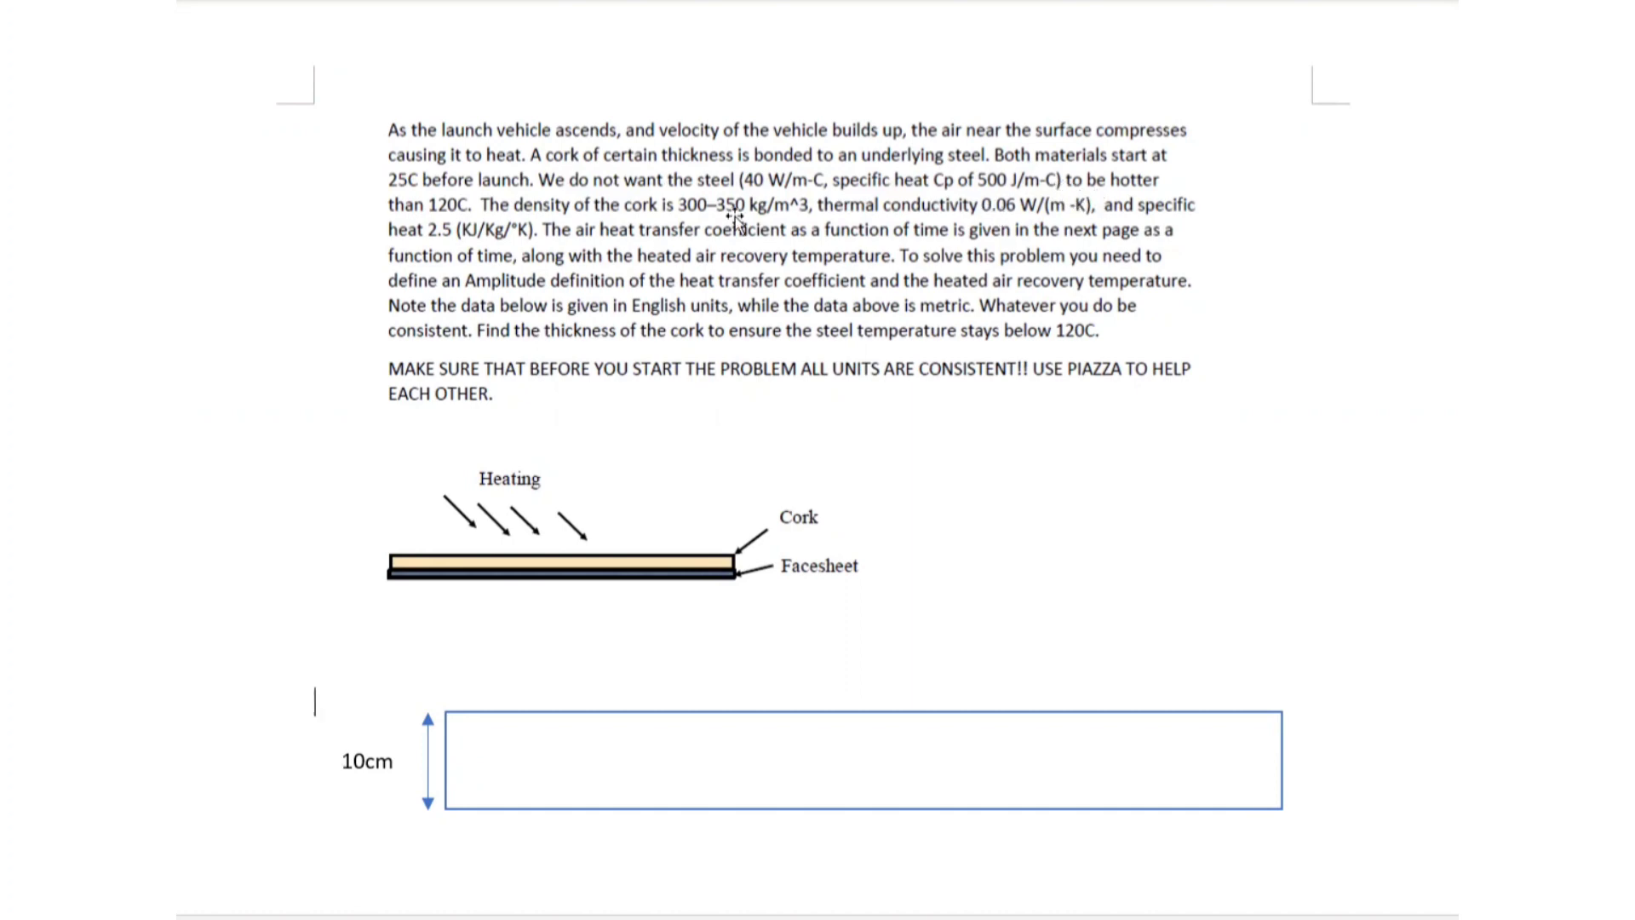
{"action": "mouse_move", "coordinate": [679, 217]}
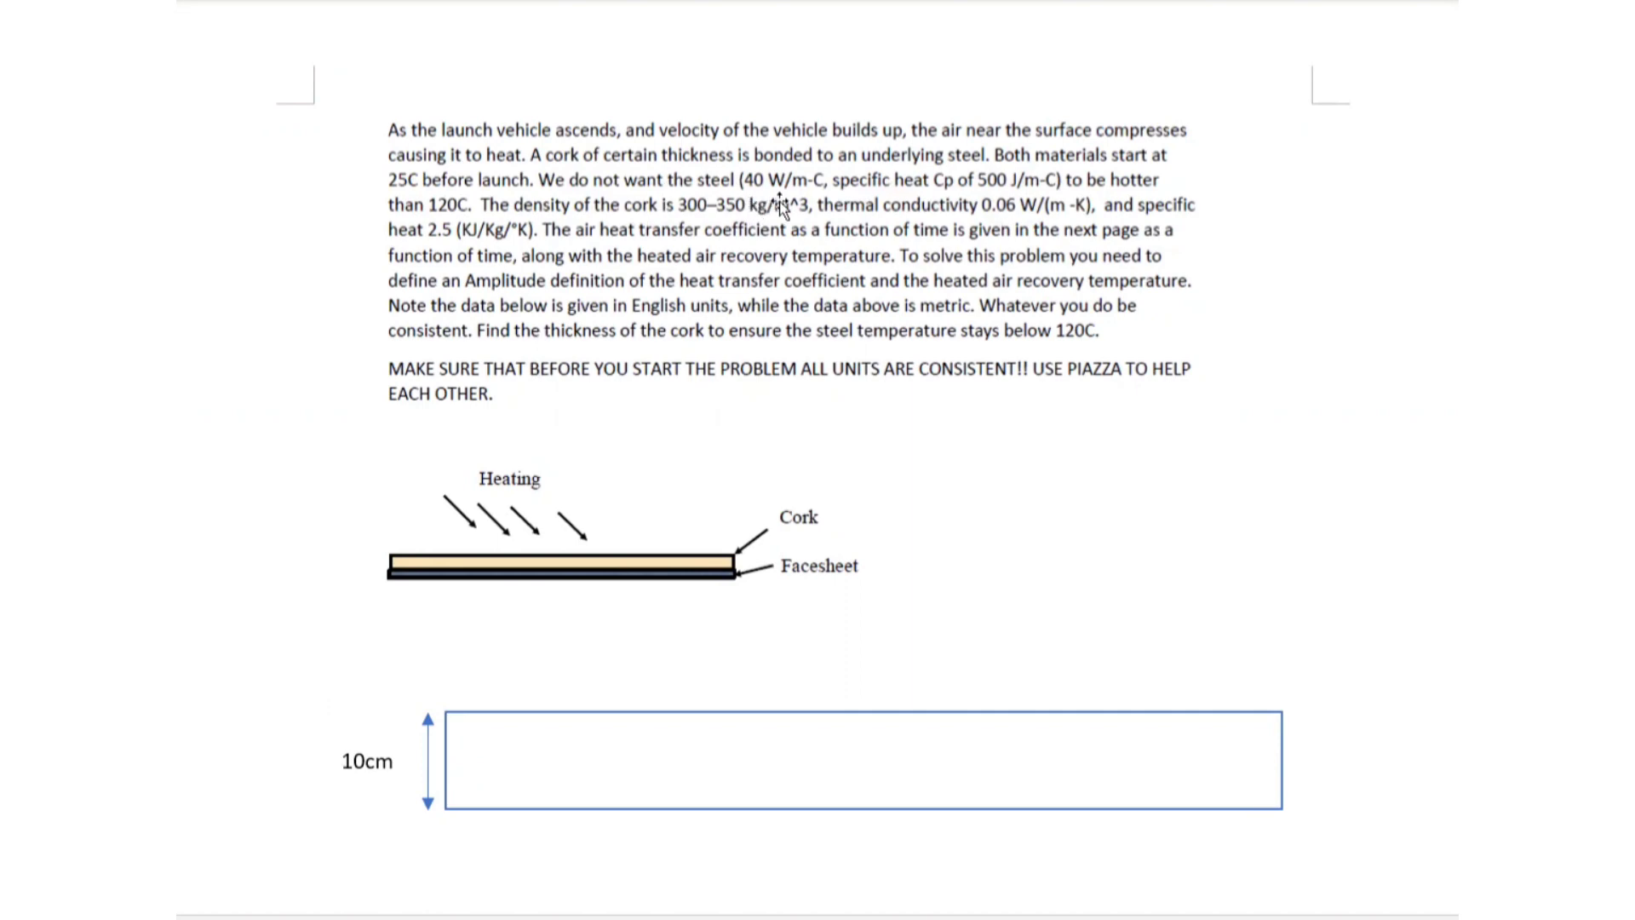
{"action": "mouse_move", "coordinate": [812, 205]}
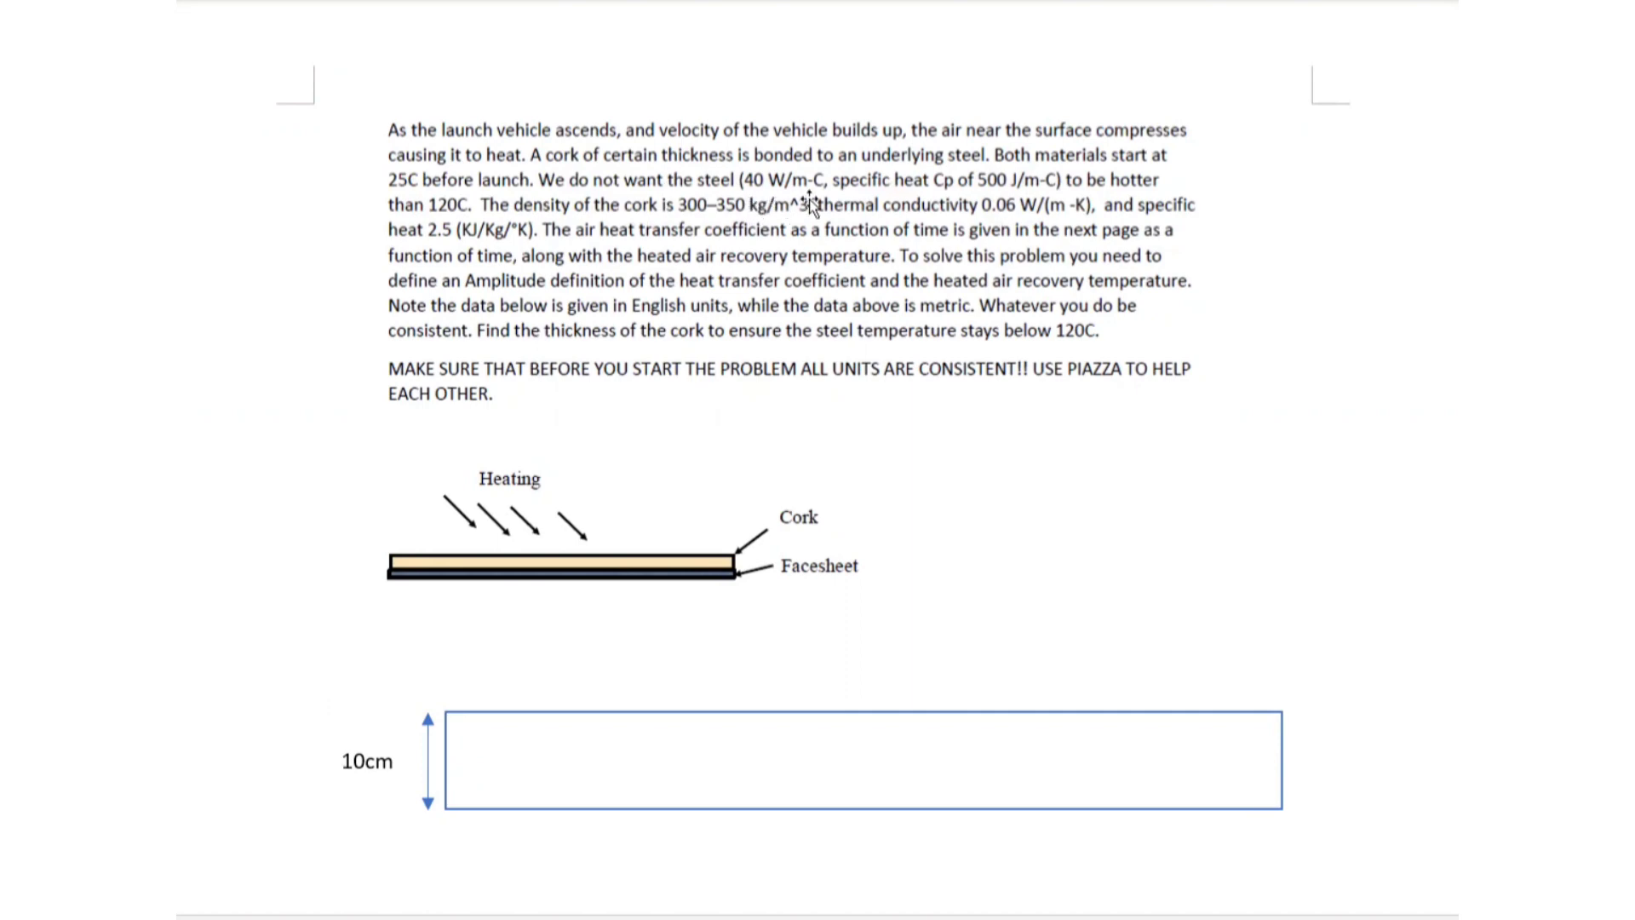
{"action": "mouse_move", "coordinate": [1011, 215]}
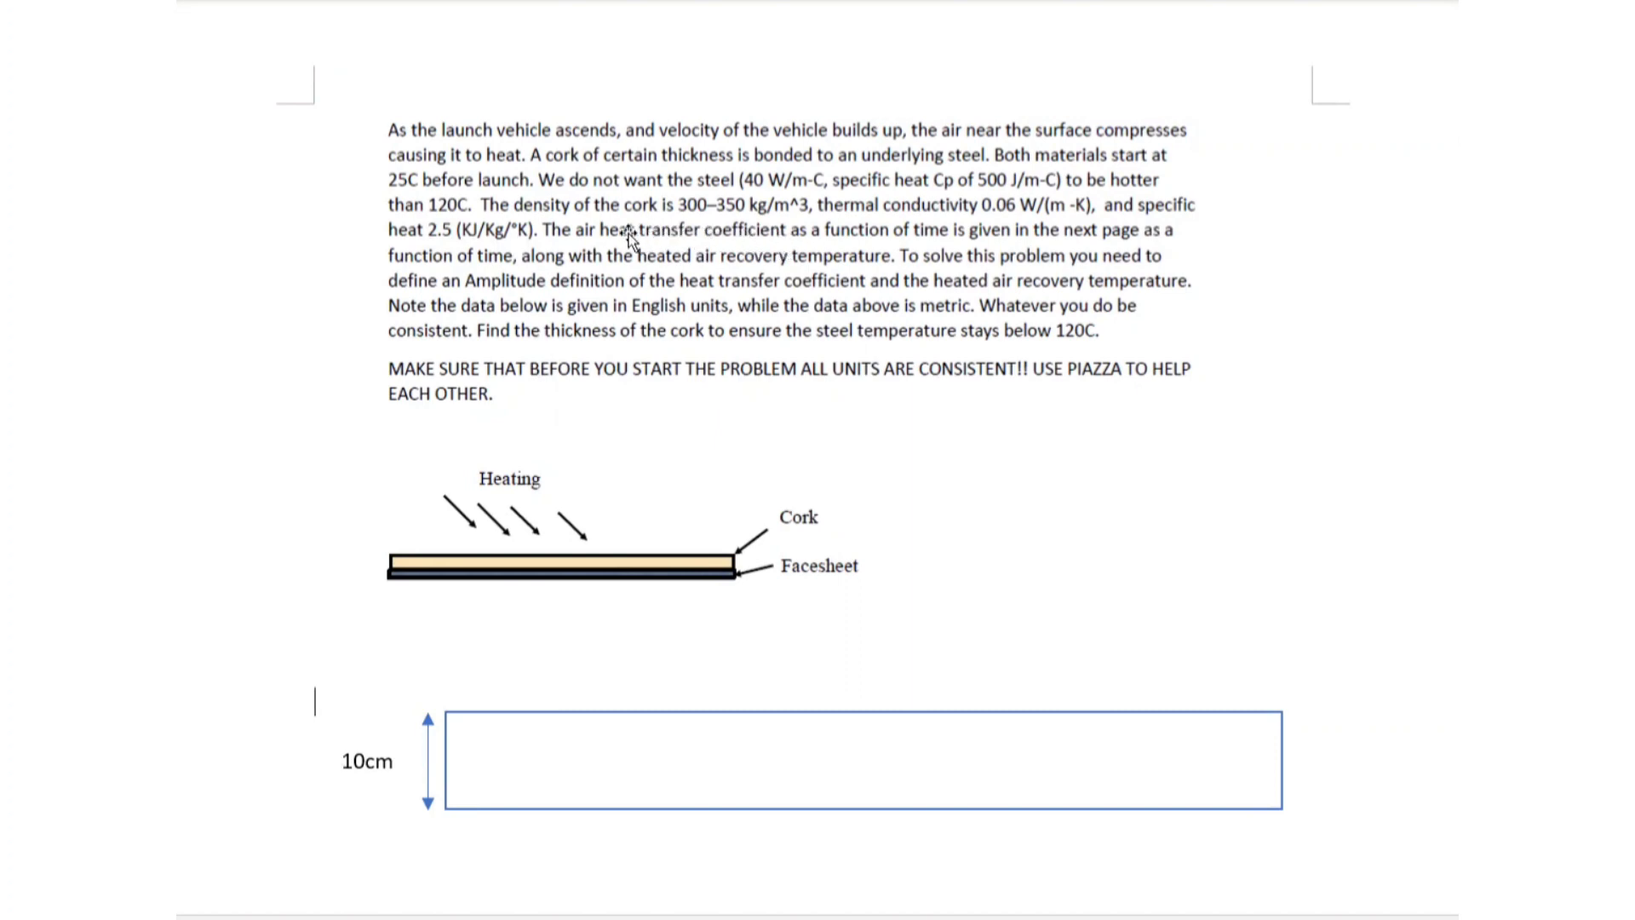
{"action": "mouse_move", "coordinate": [776, 241]}
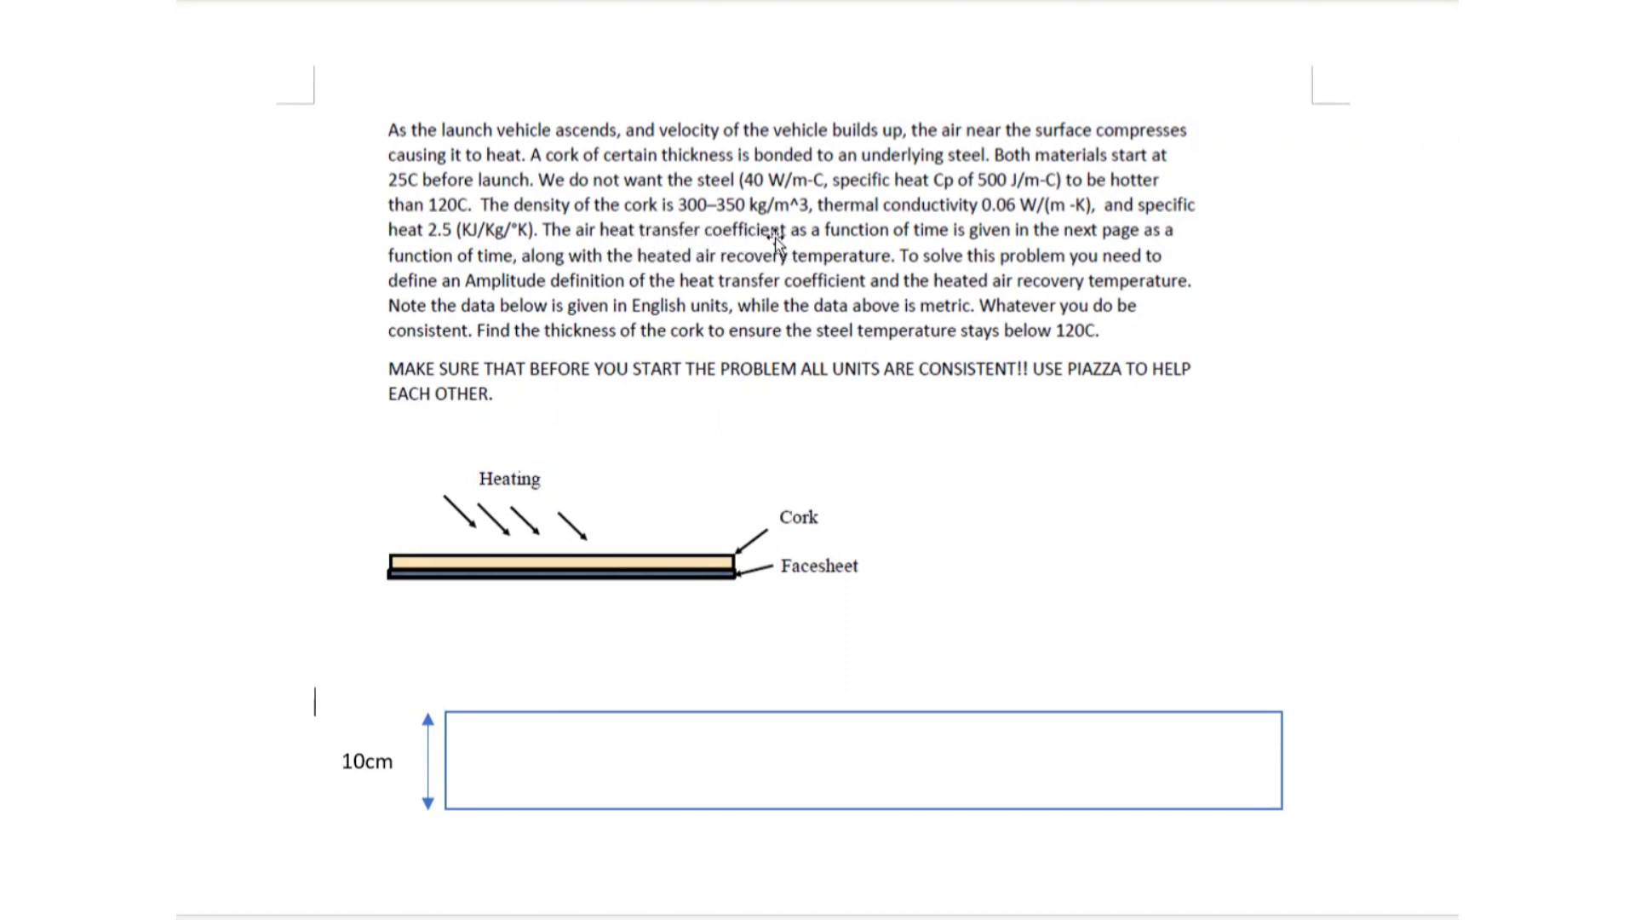
{"action": "mouse_move", "coordinate": [943, 247]}
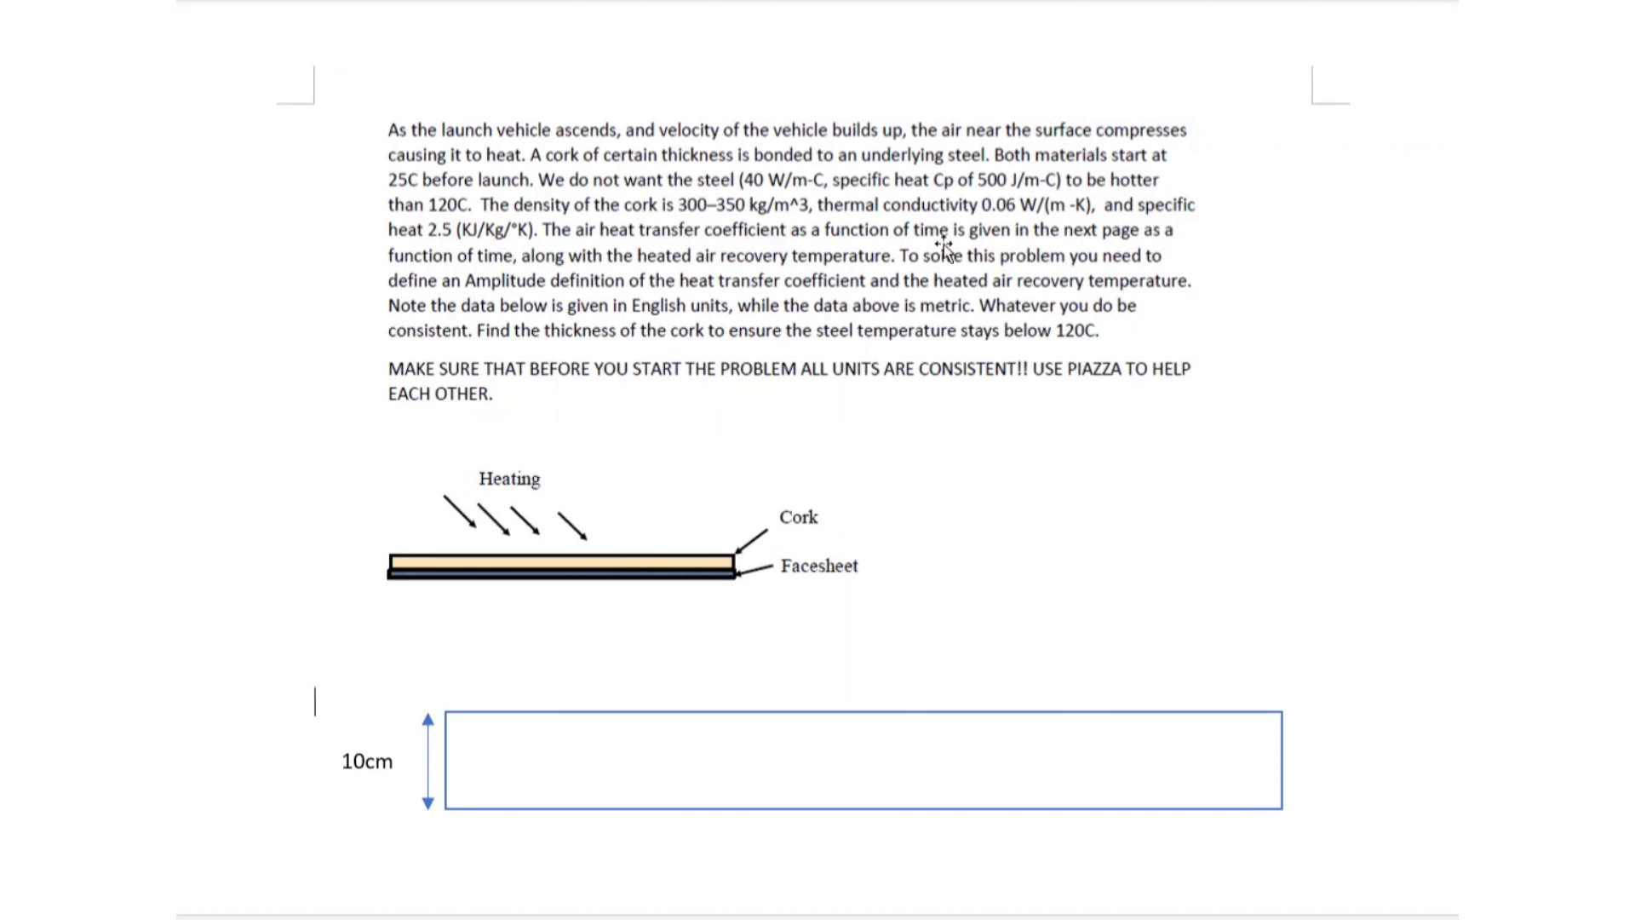
{"action": "mouse_move", "coordinate": [555, 395]}
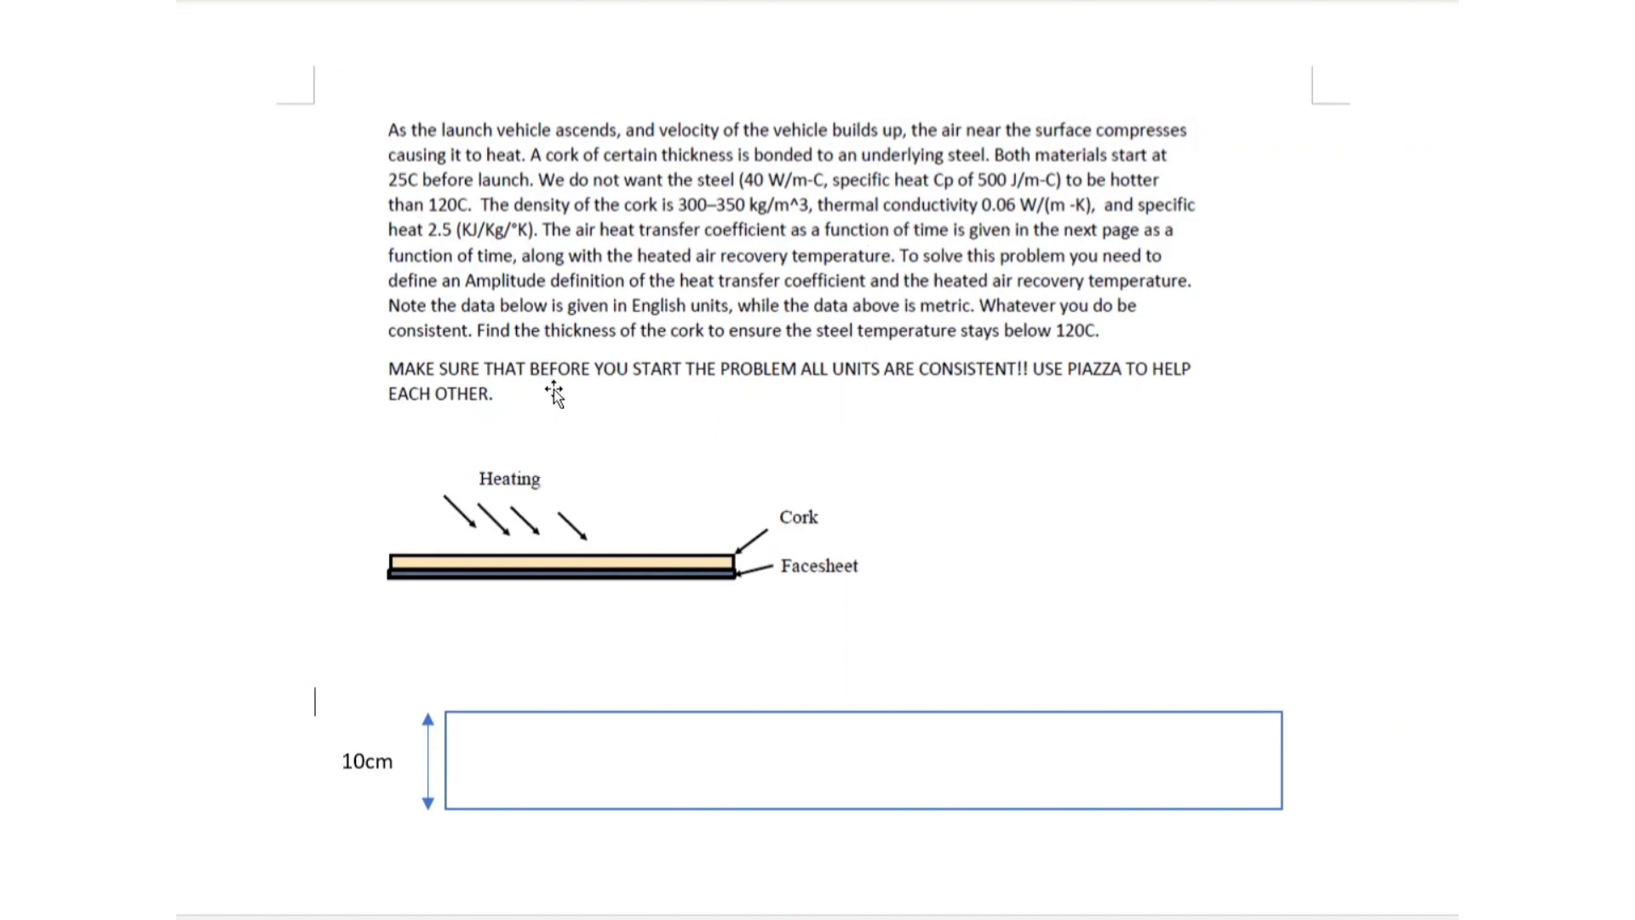
{"action": "mouse_move", "coordinate": [554, 344]}
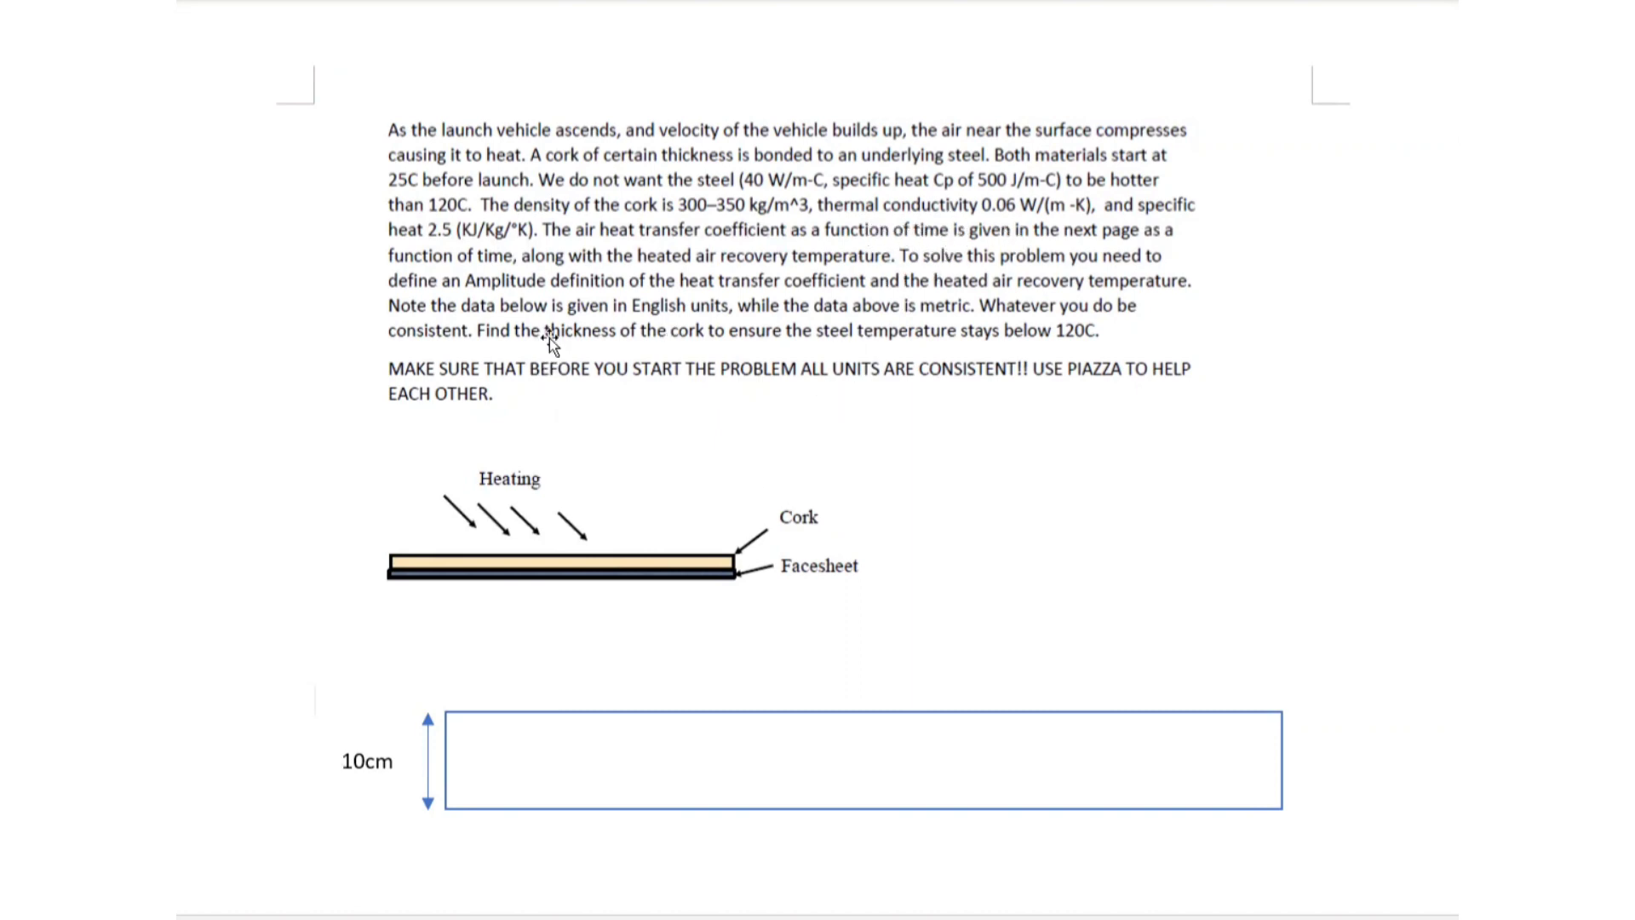
{"action": "mouse_move", "coordinate": [665, 264]}
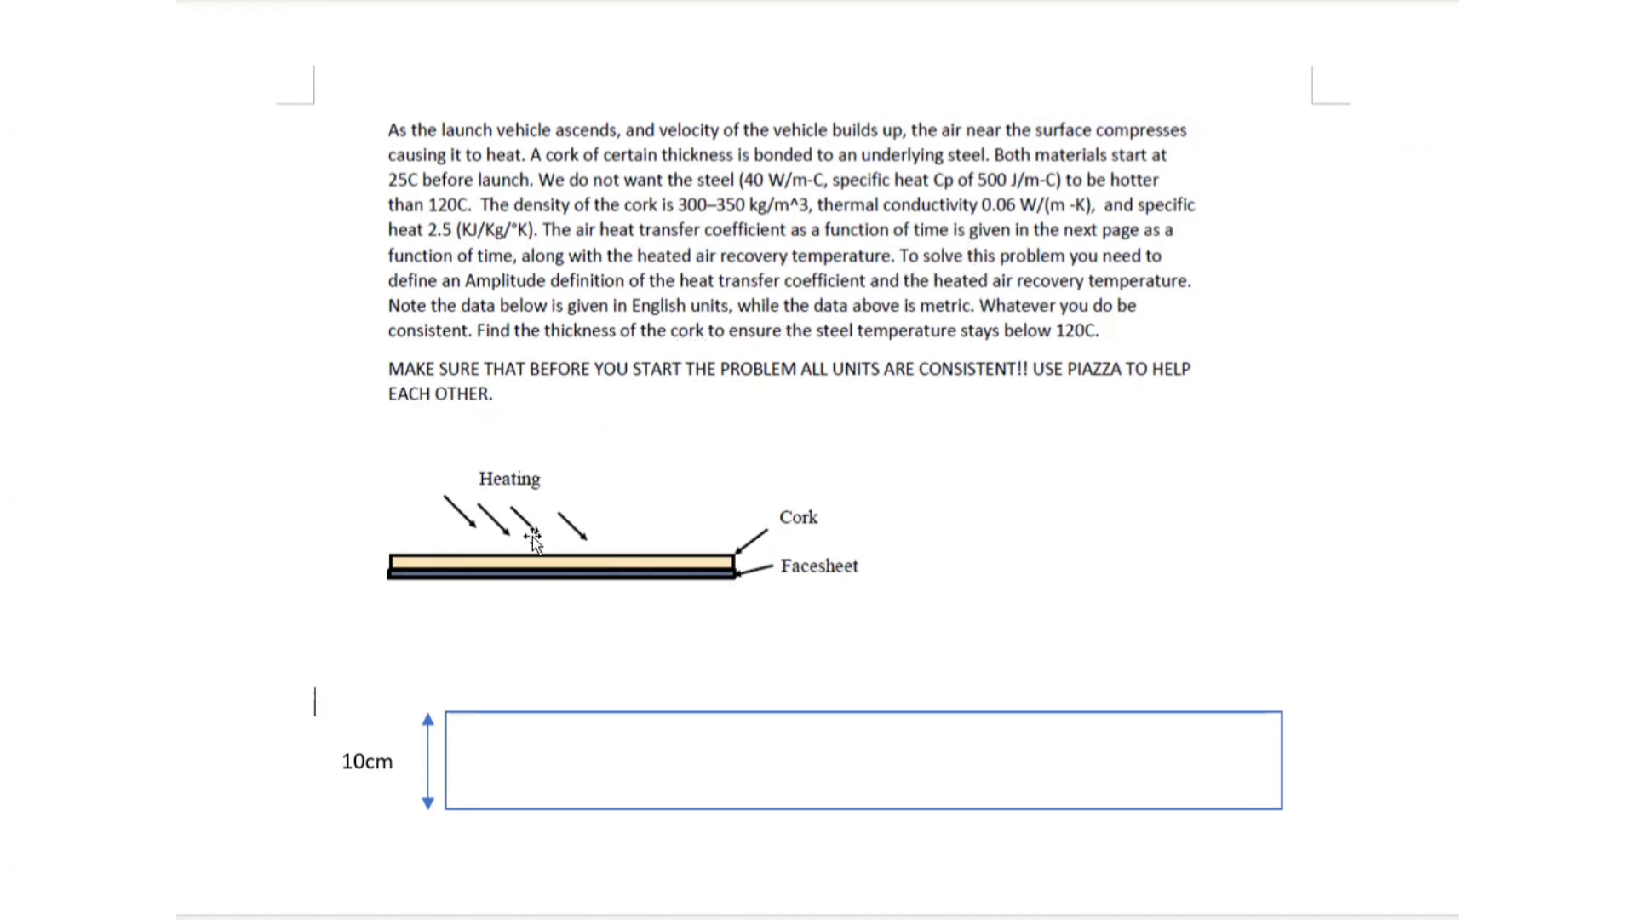
{"action": "mouse_move", "coordinate": [859, 255]}
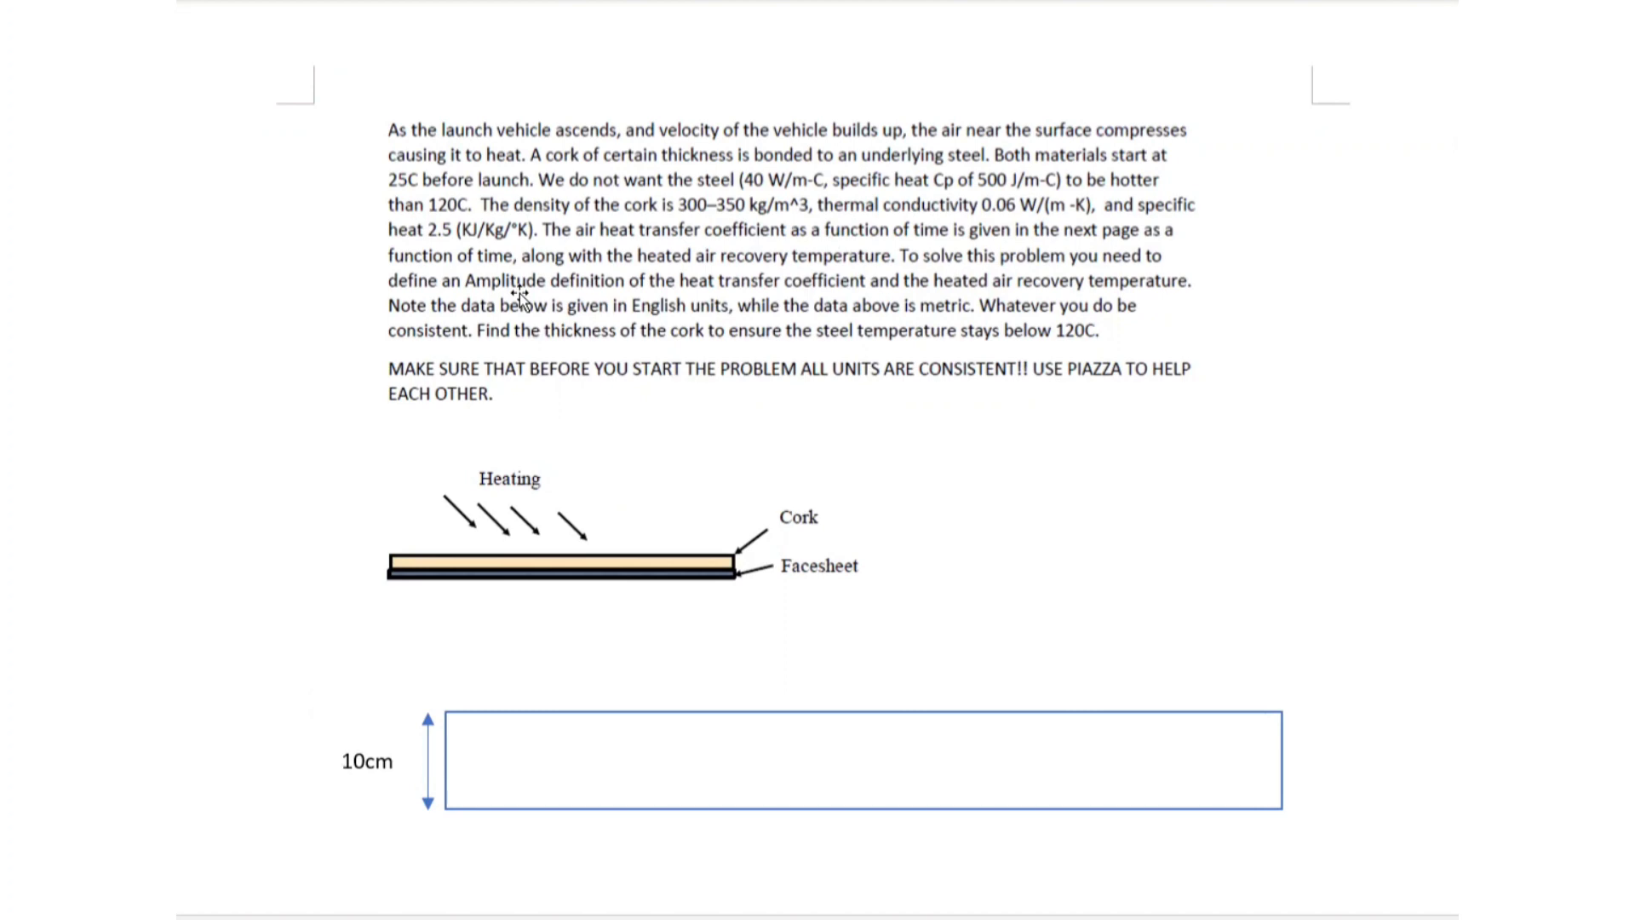
{"action": "mouse_move", "coordinate": [568, 289]}
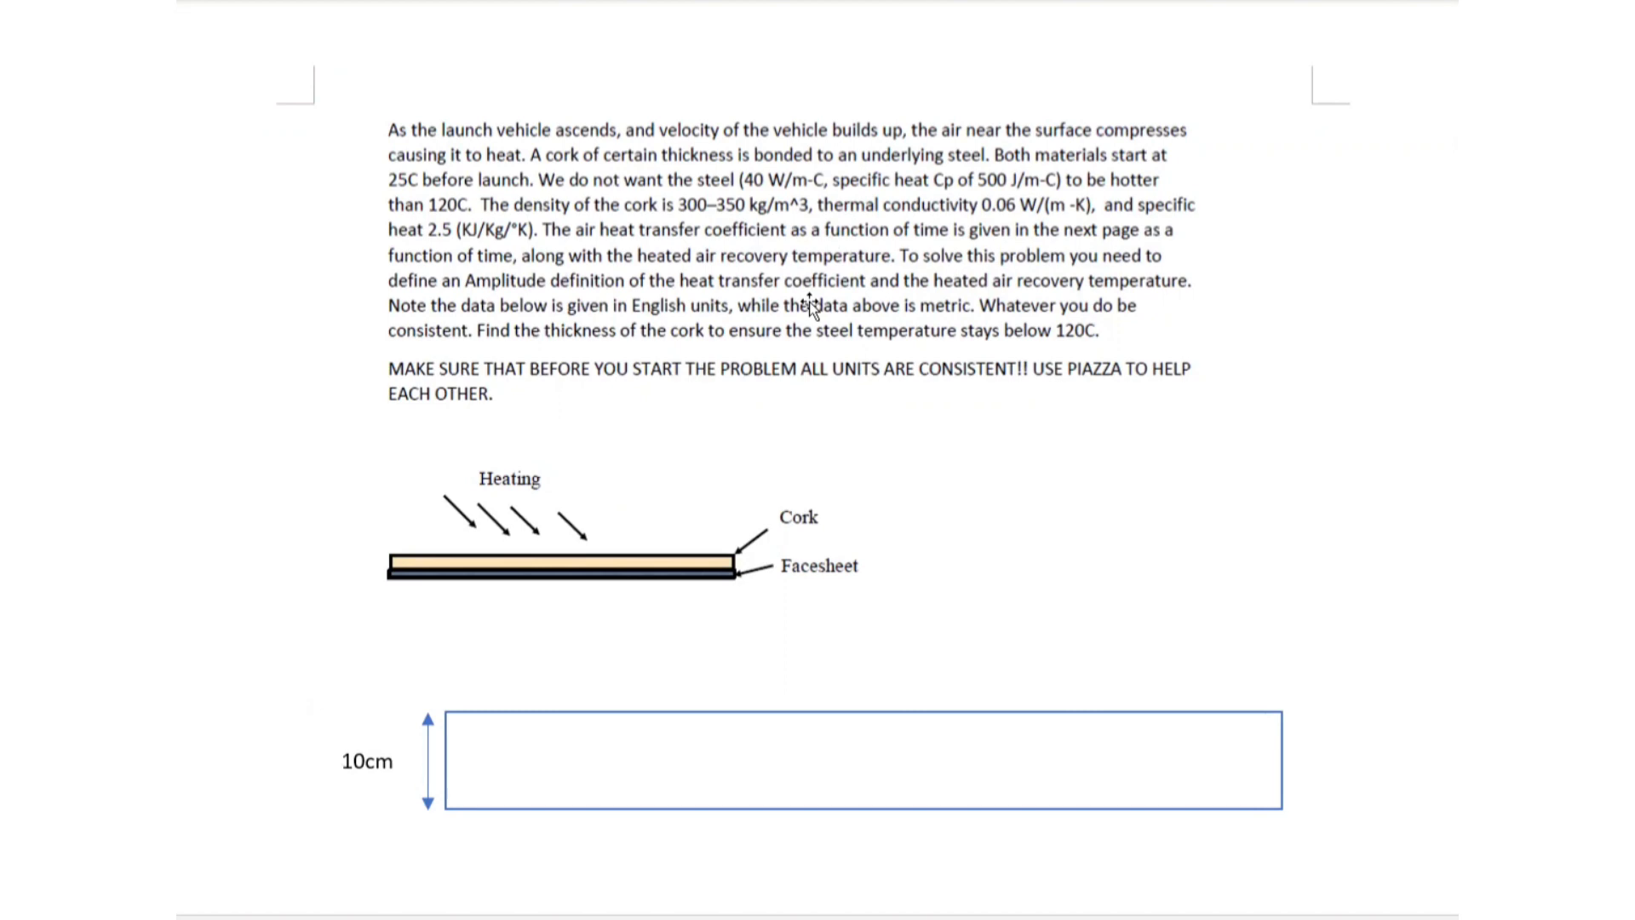
{"action": "mouse_move", "coordinate": [748, 314]}
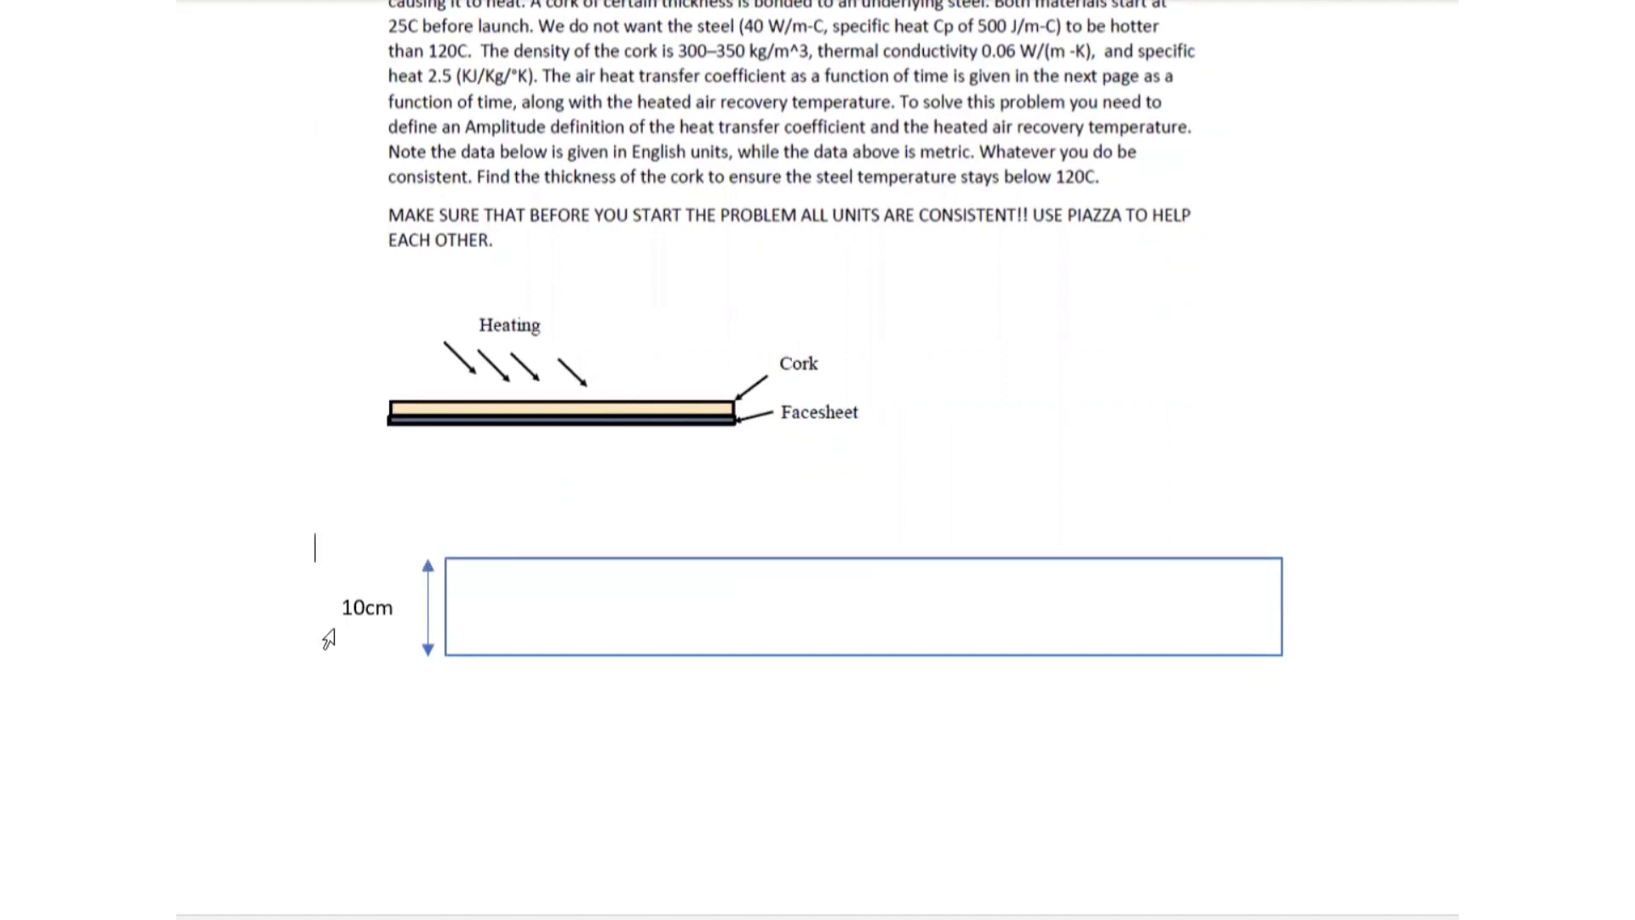
{"action": "mouse_move", "coordinate": [365, 596]}
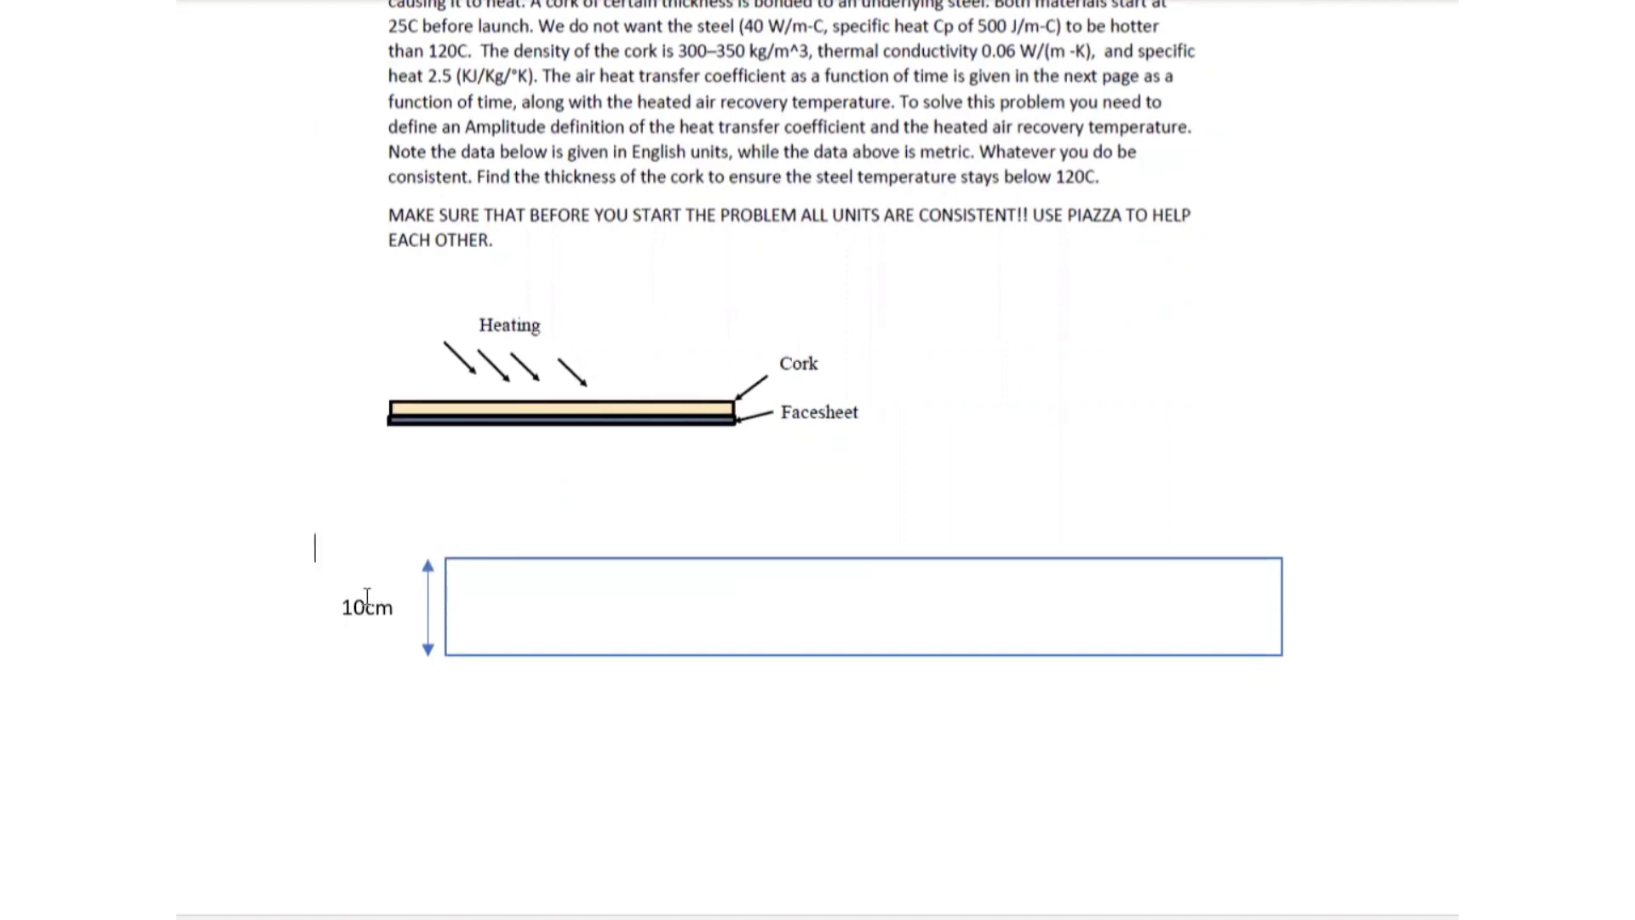
{"action": "mouse_move", "coordinate": [598, 391]}
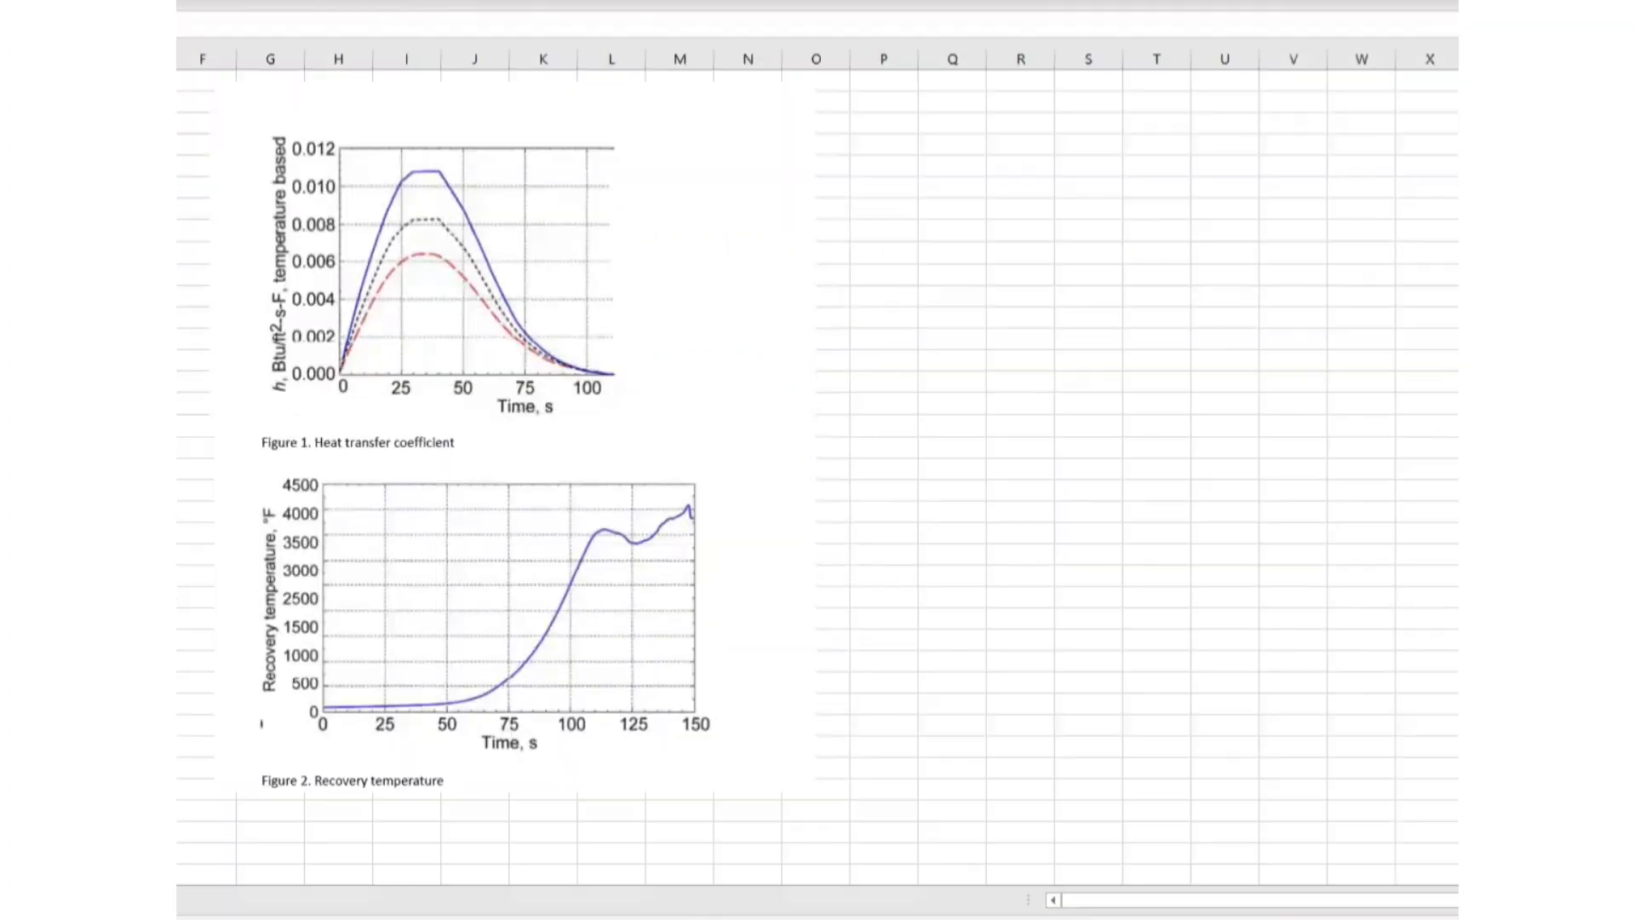
{"action": "scroll", "scroll_direction": "left", "scroll_amount": 3}
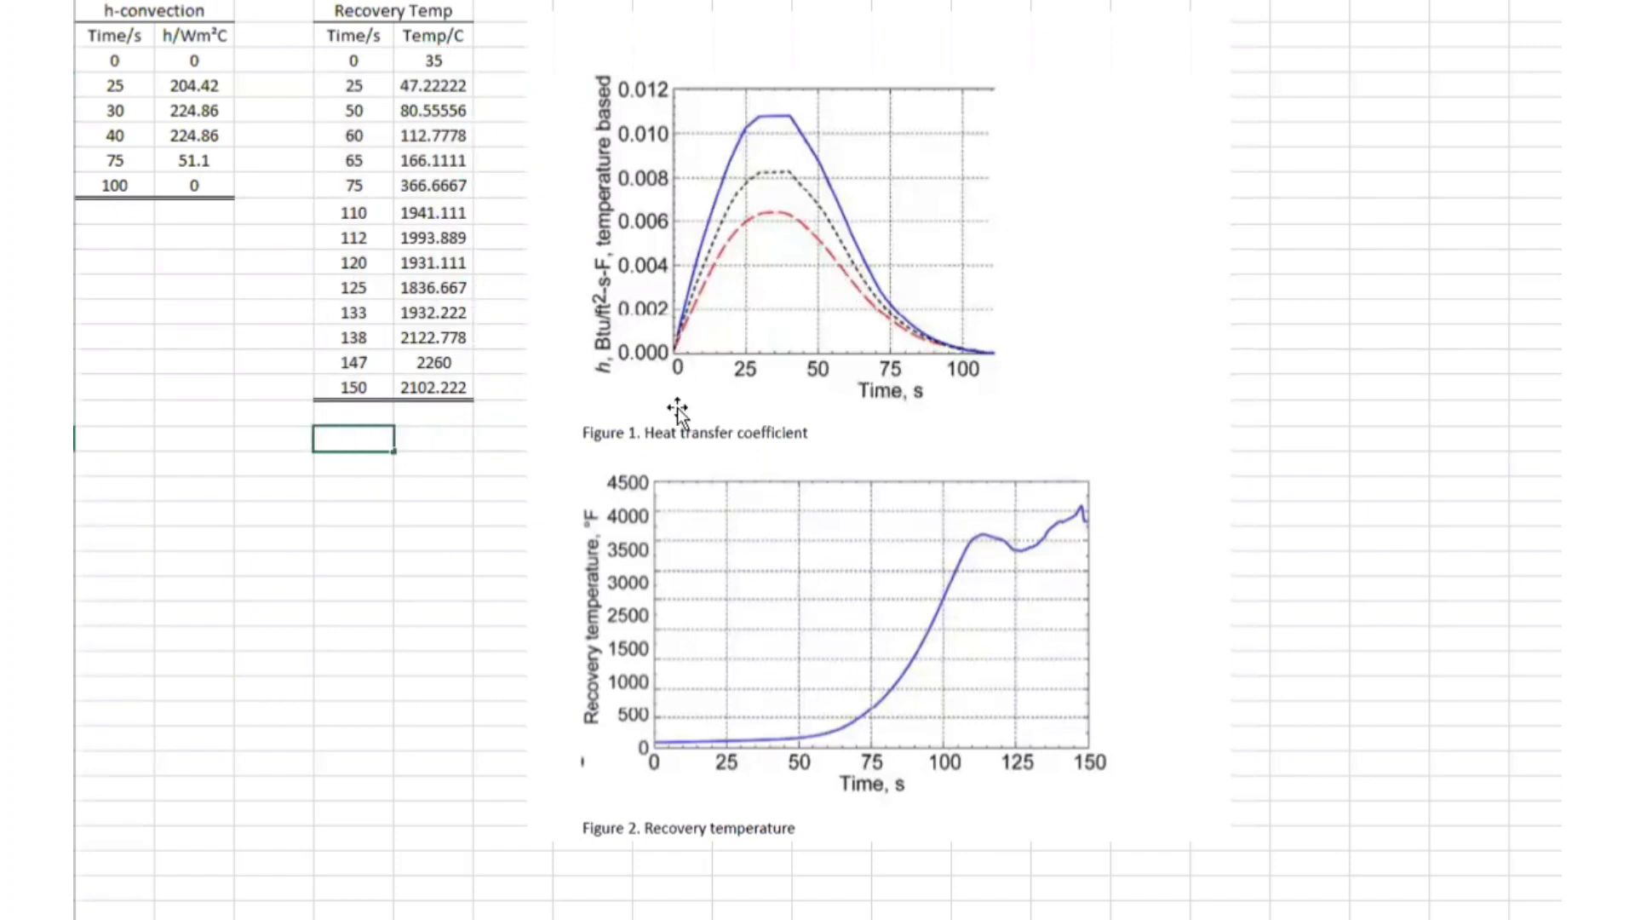
{"action": "mouse_move", "coordinate": [655, 373]}
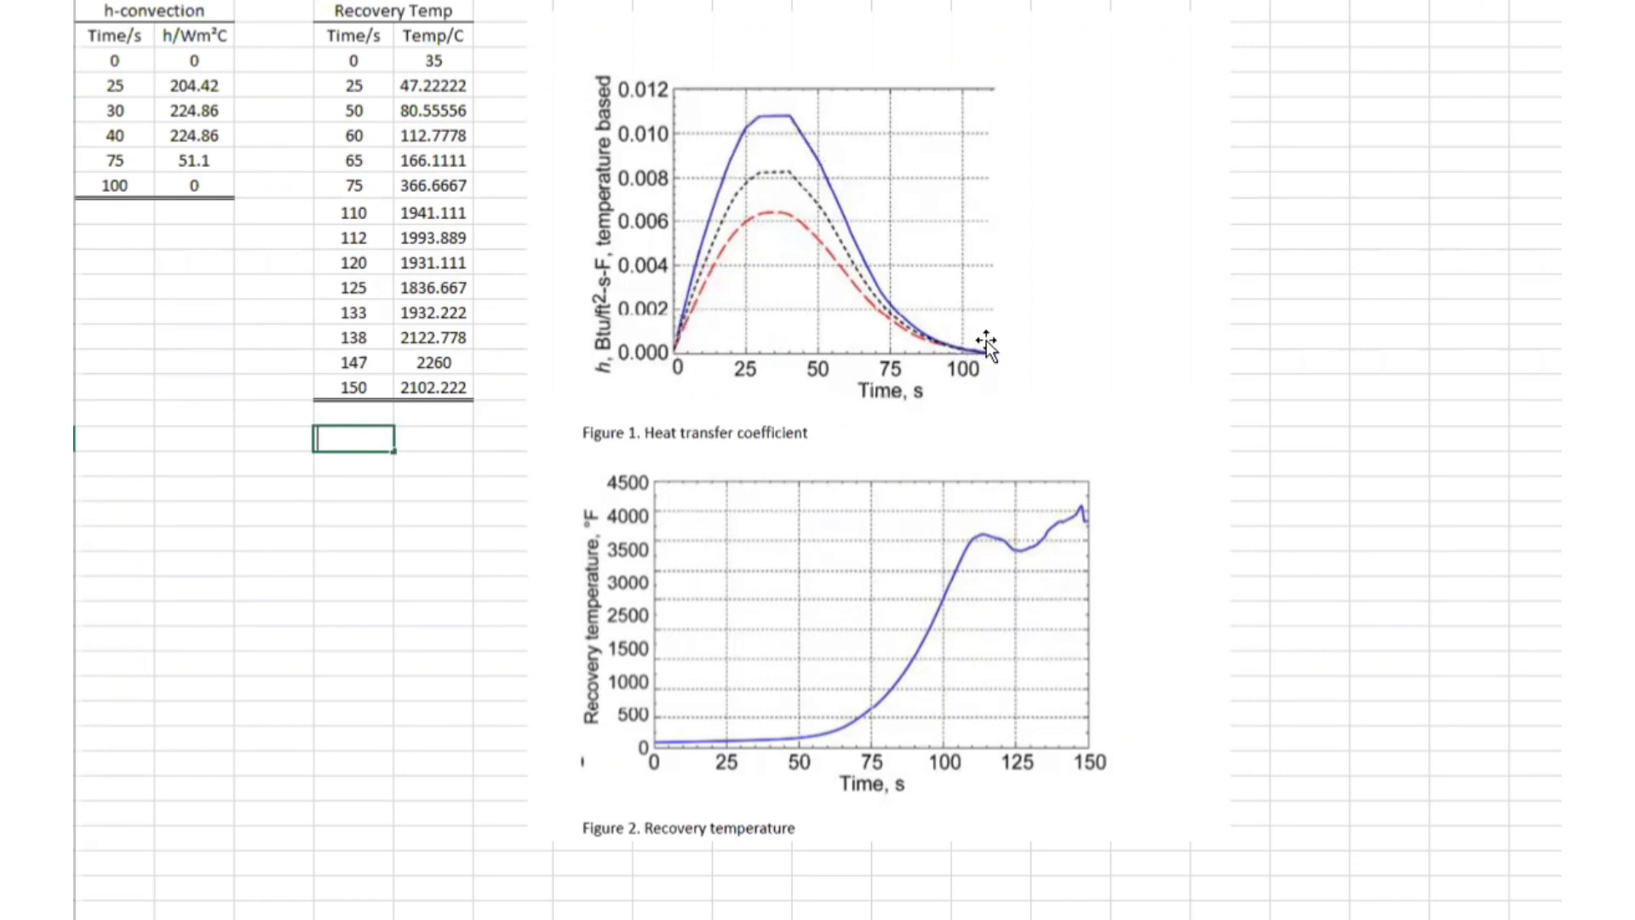
{"action": "mouse_move", "coordinate": [604, 317]}
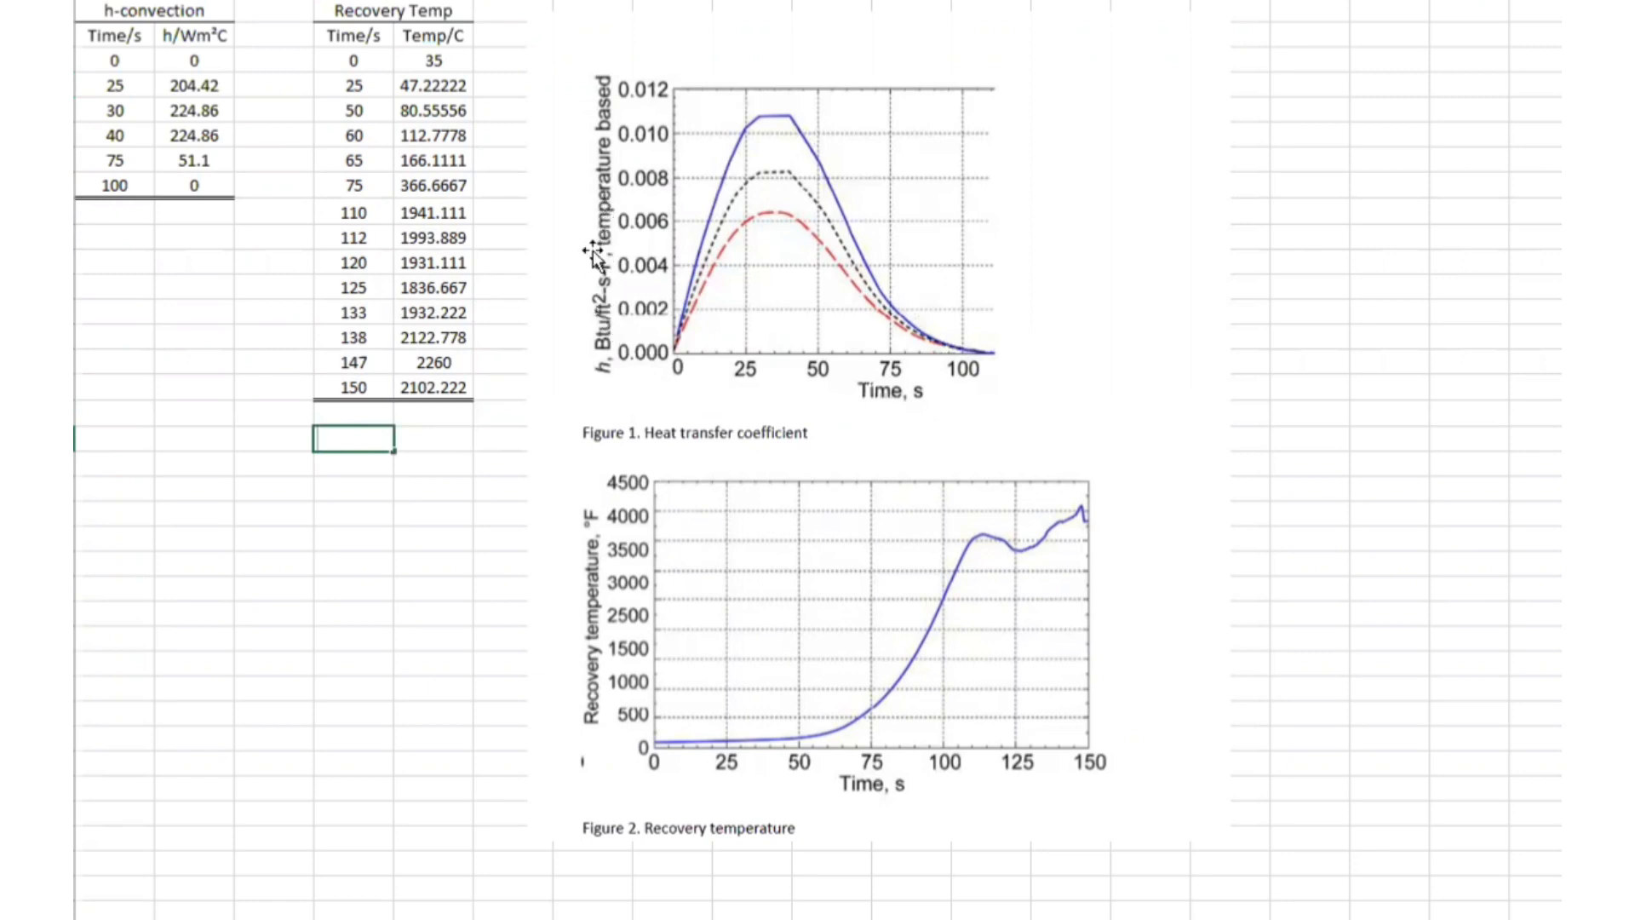
{"action": "mouse_move", "coordinate": [594, 269]}
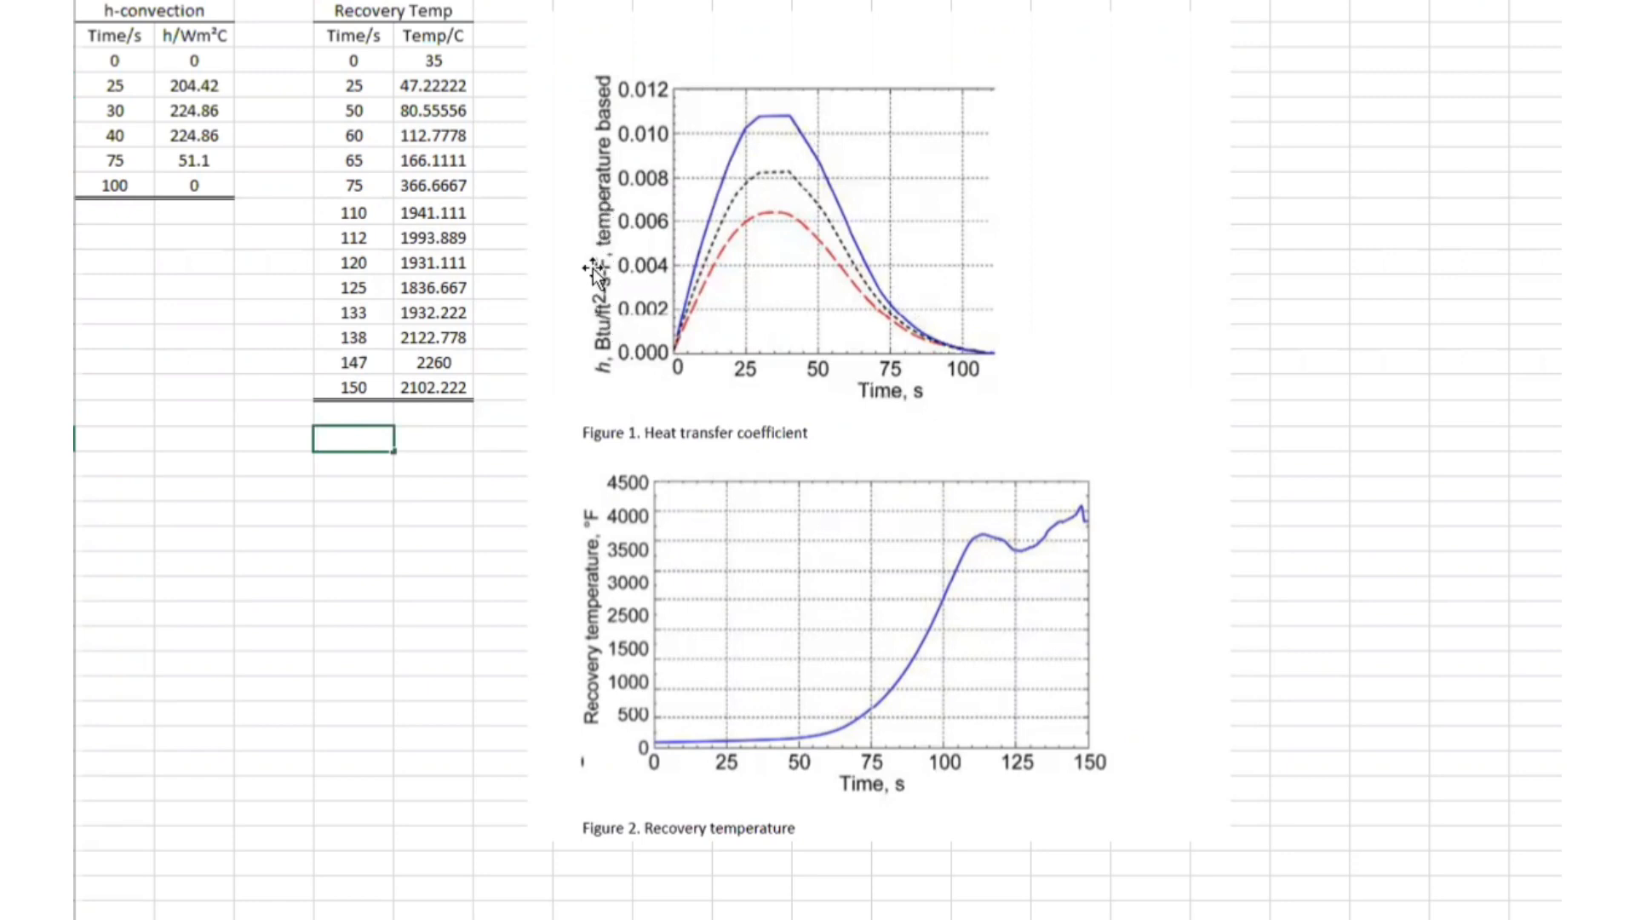
{"action": "mouse_move", "coordinate": [595, 331]}
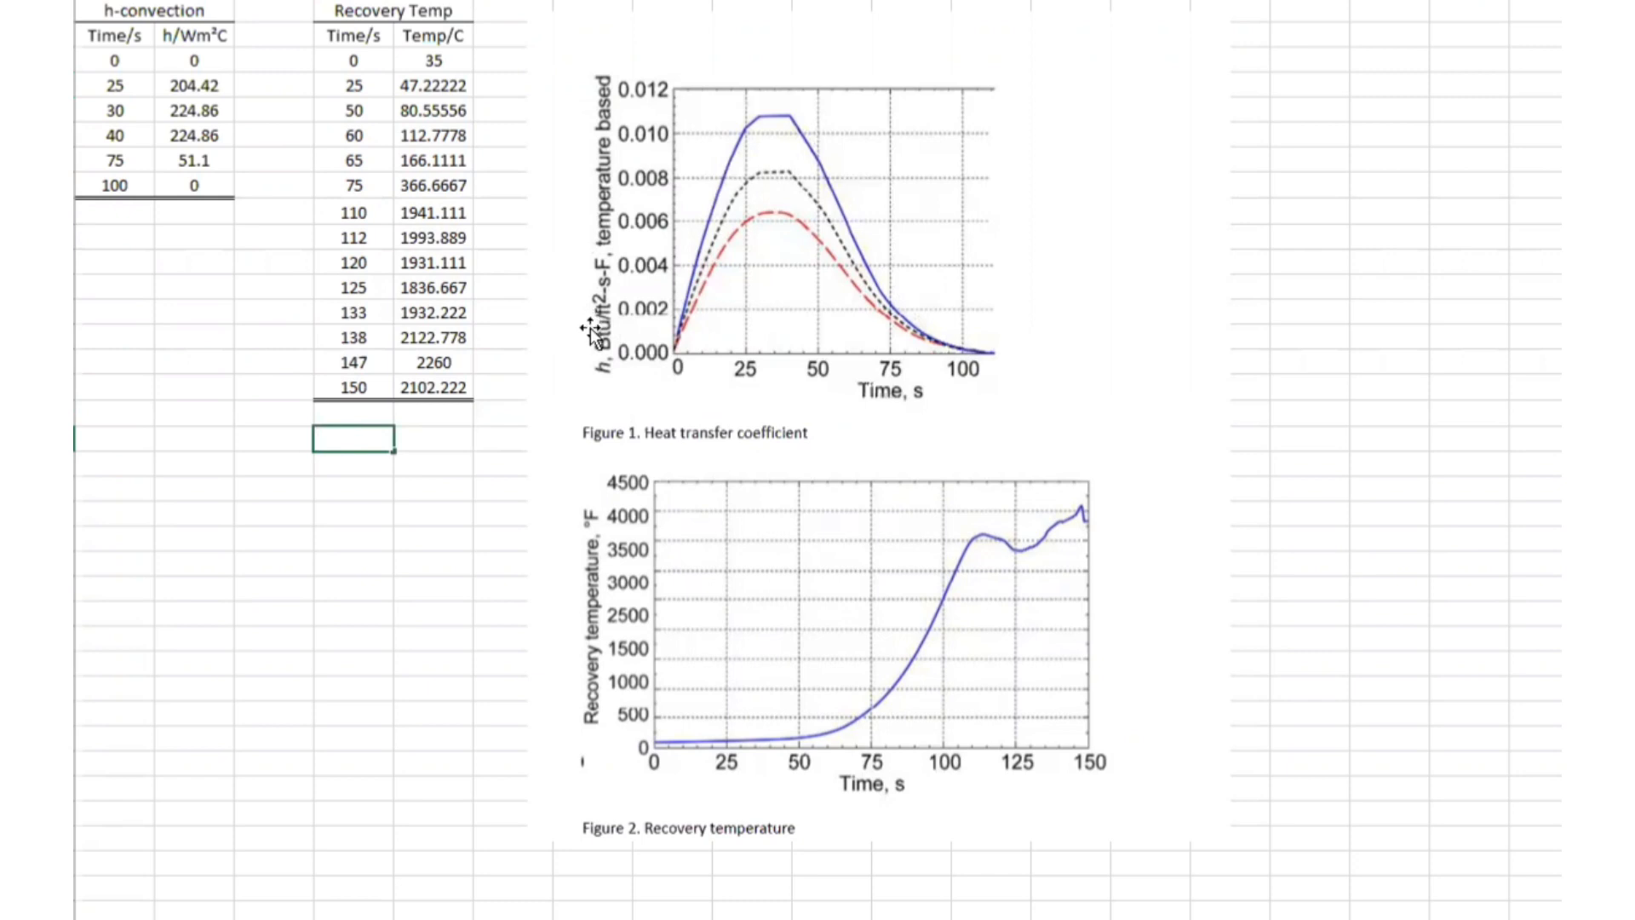
{"action": "mouse_move", "coordinate": [603, 318]}
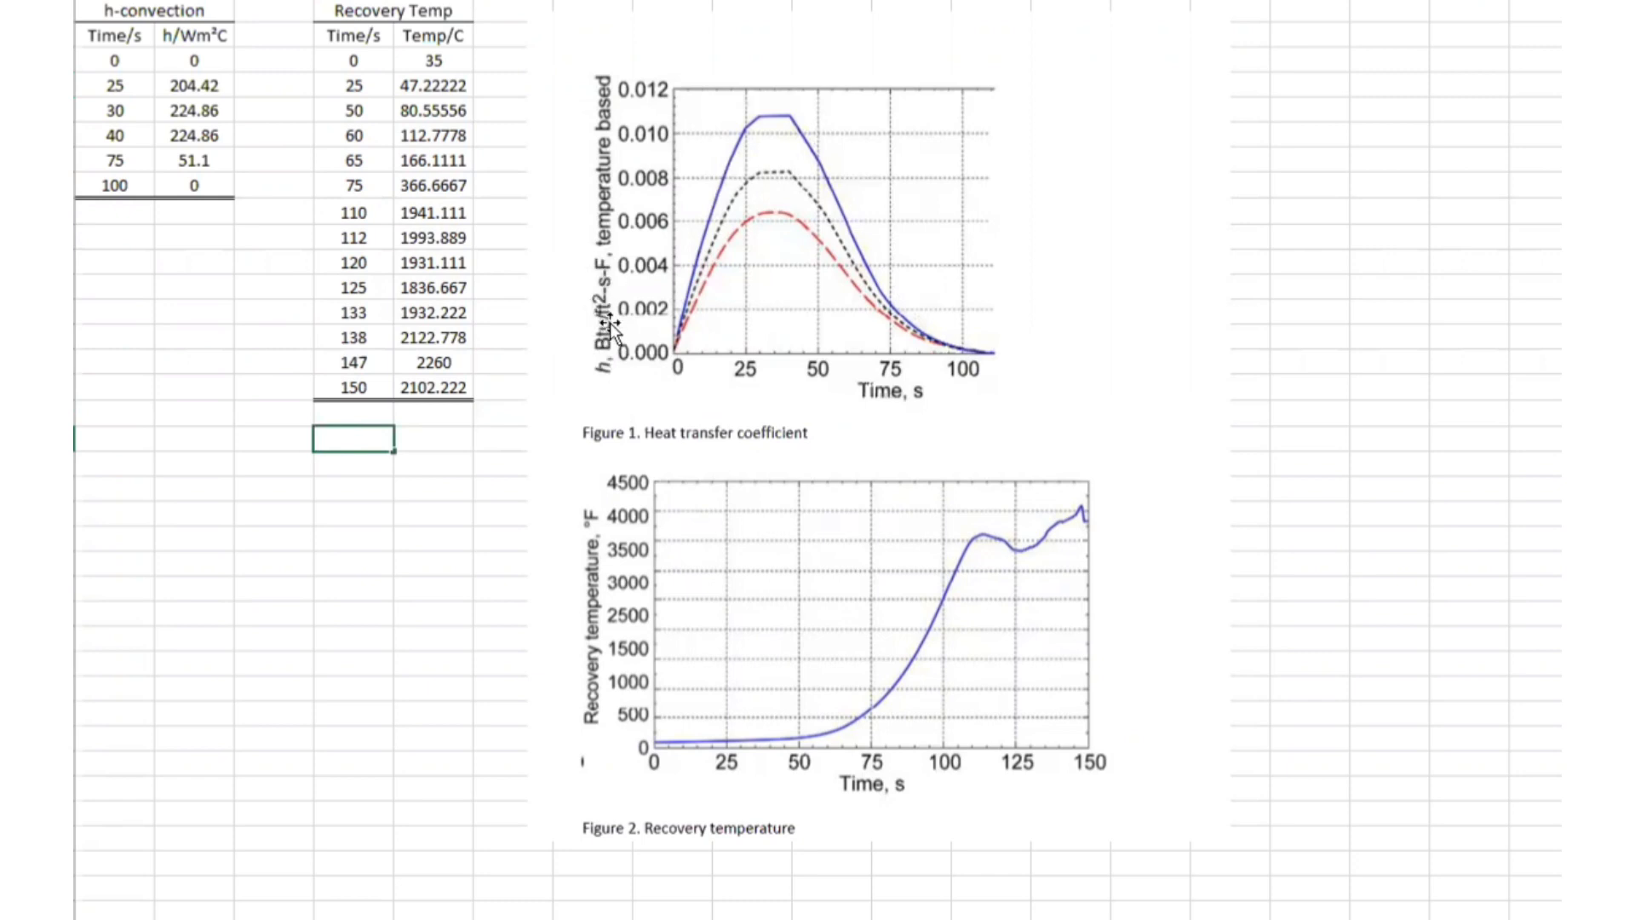
{"action": "mouse_move", "coordinate": [498, 365]}
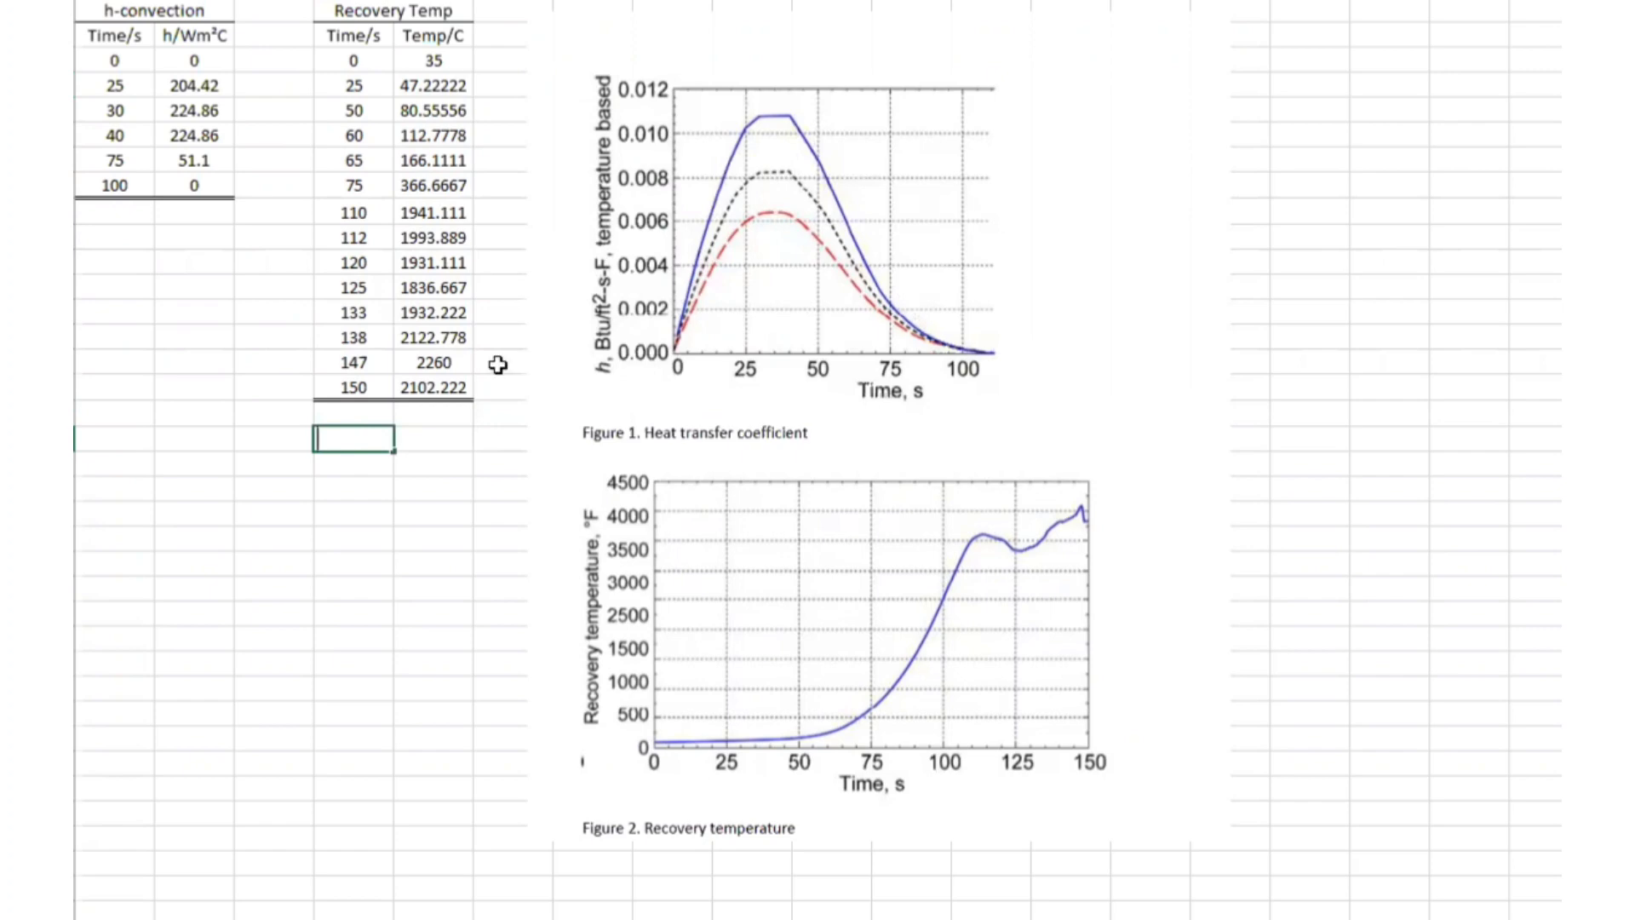
{"action": "mouse_move", "coordinate": [162, 185]}
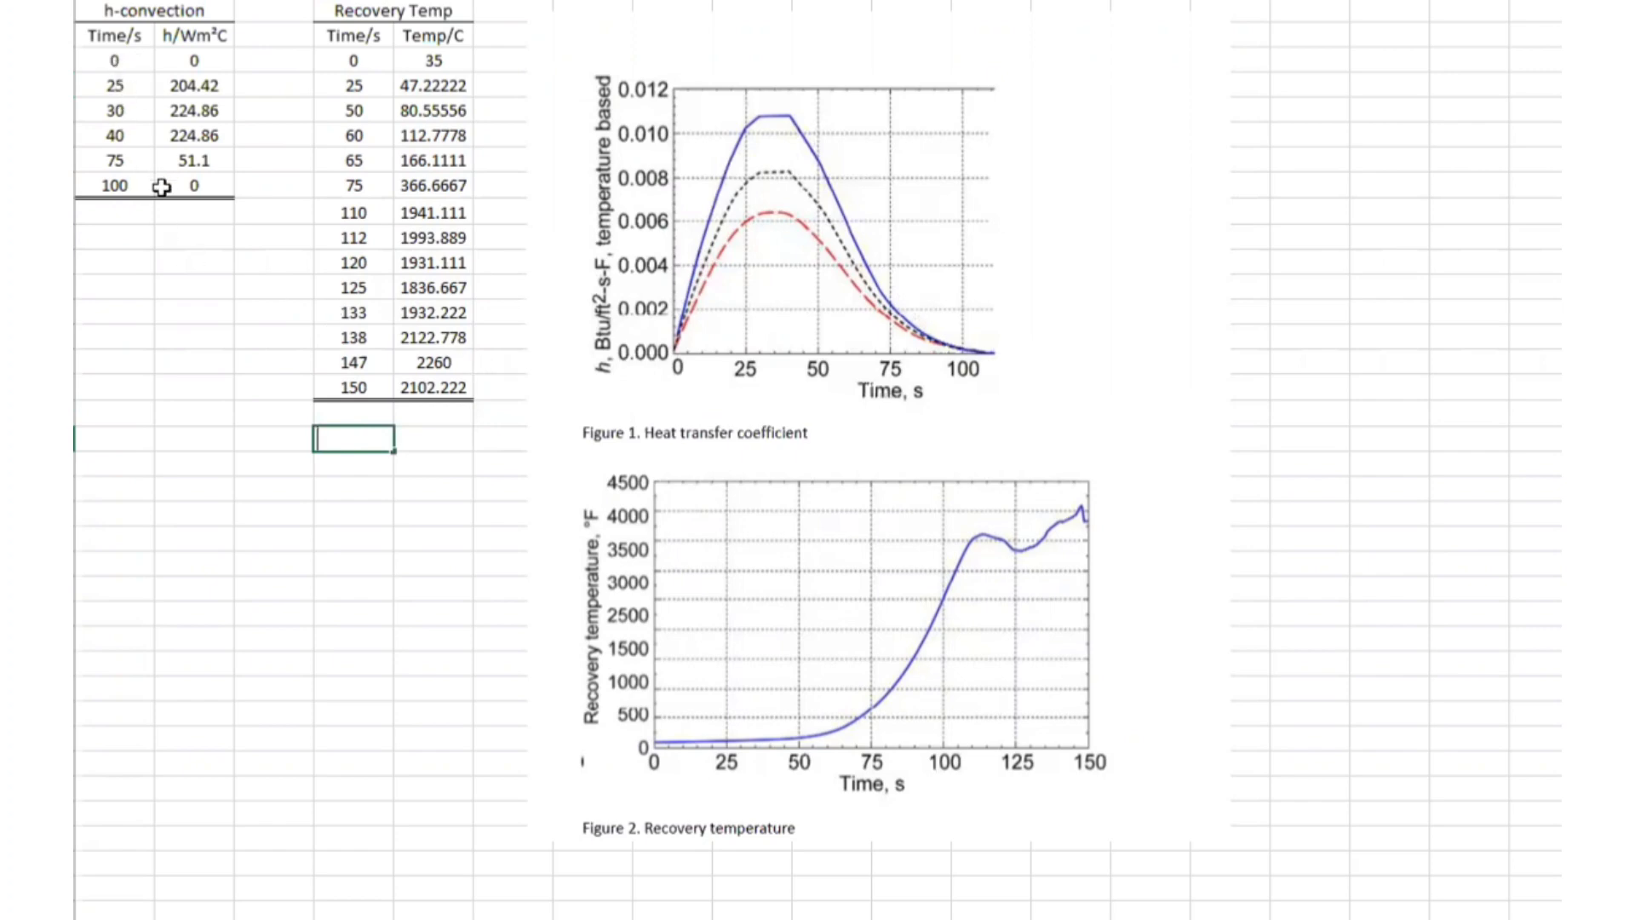
{"action": "mouse_move", "coordinate": [804, 405]}
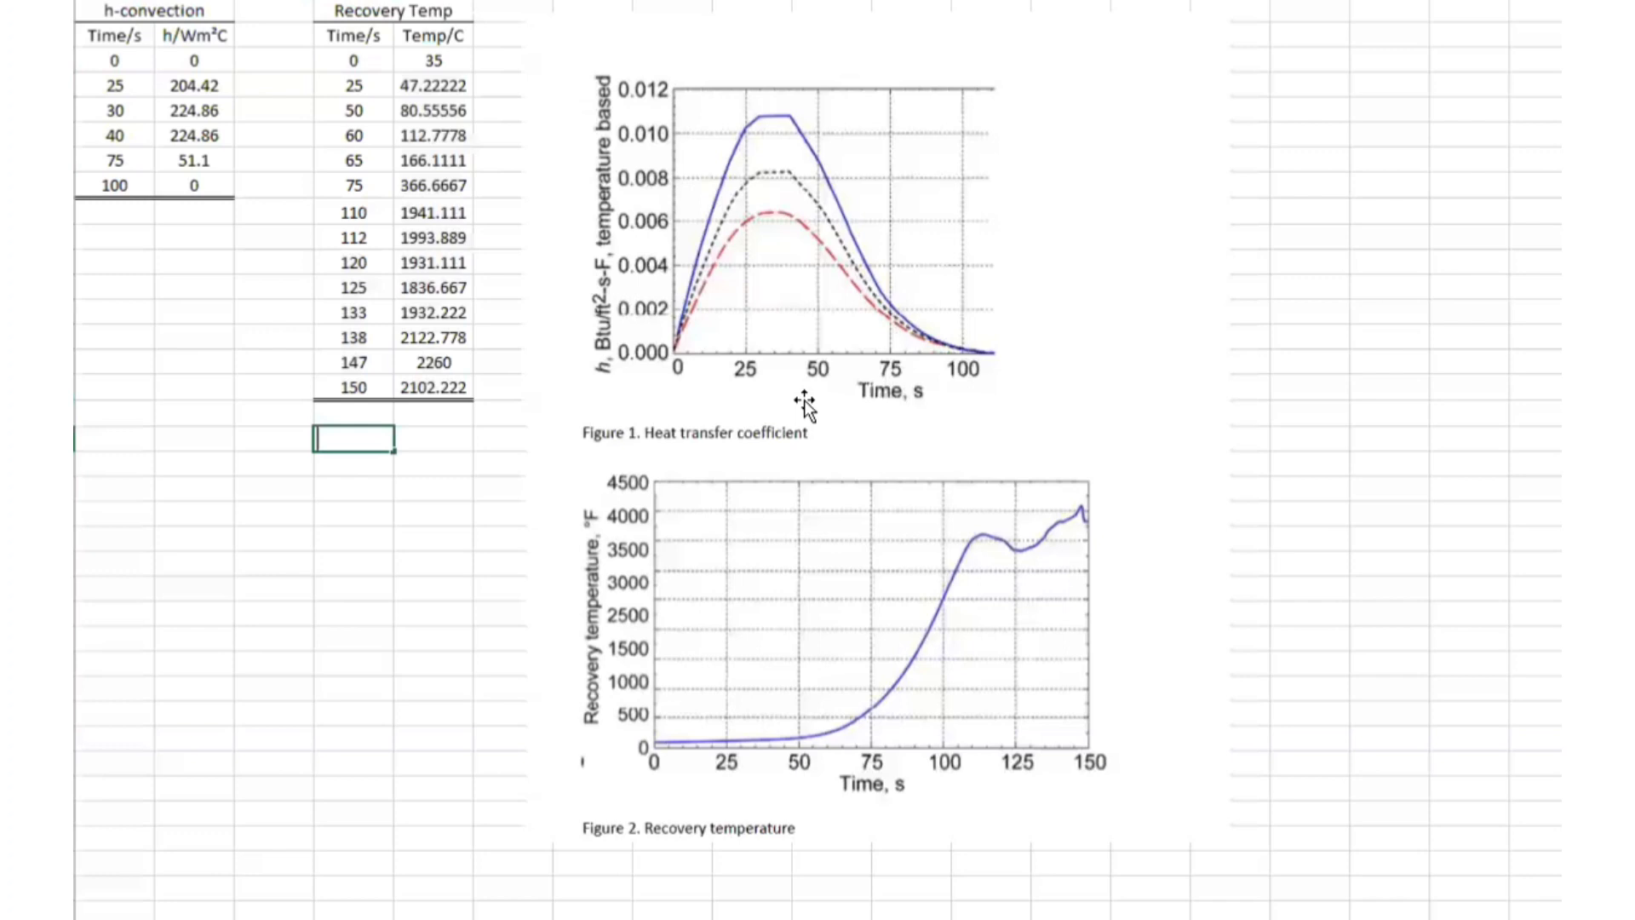
{"action": "mouse_move", "coordinate": [134, 257]}
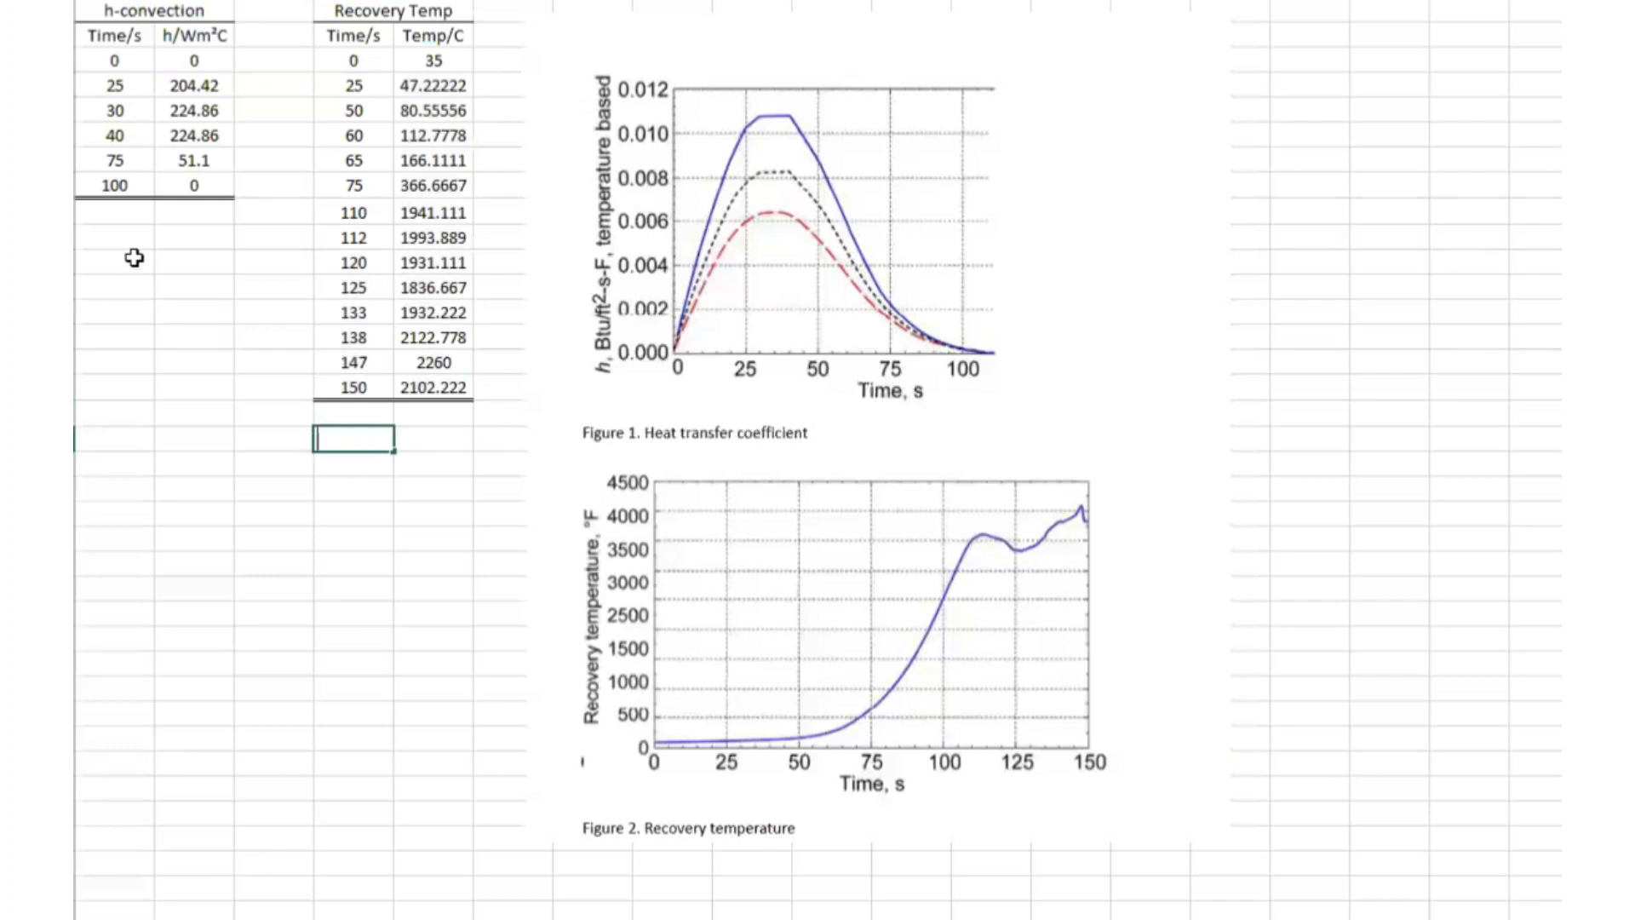
{"action": "mouse_move", "coordinate": [117, 215]}
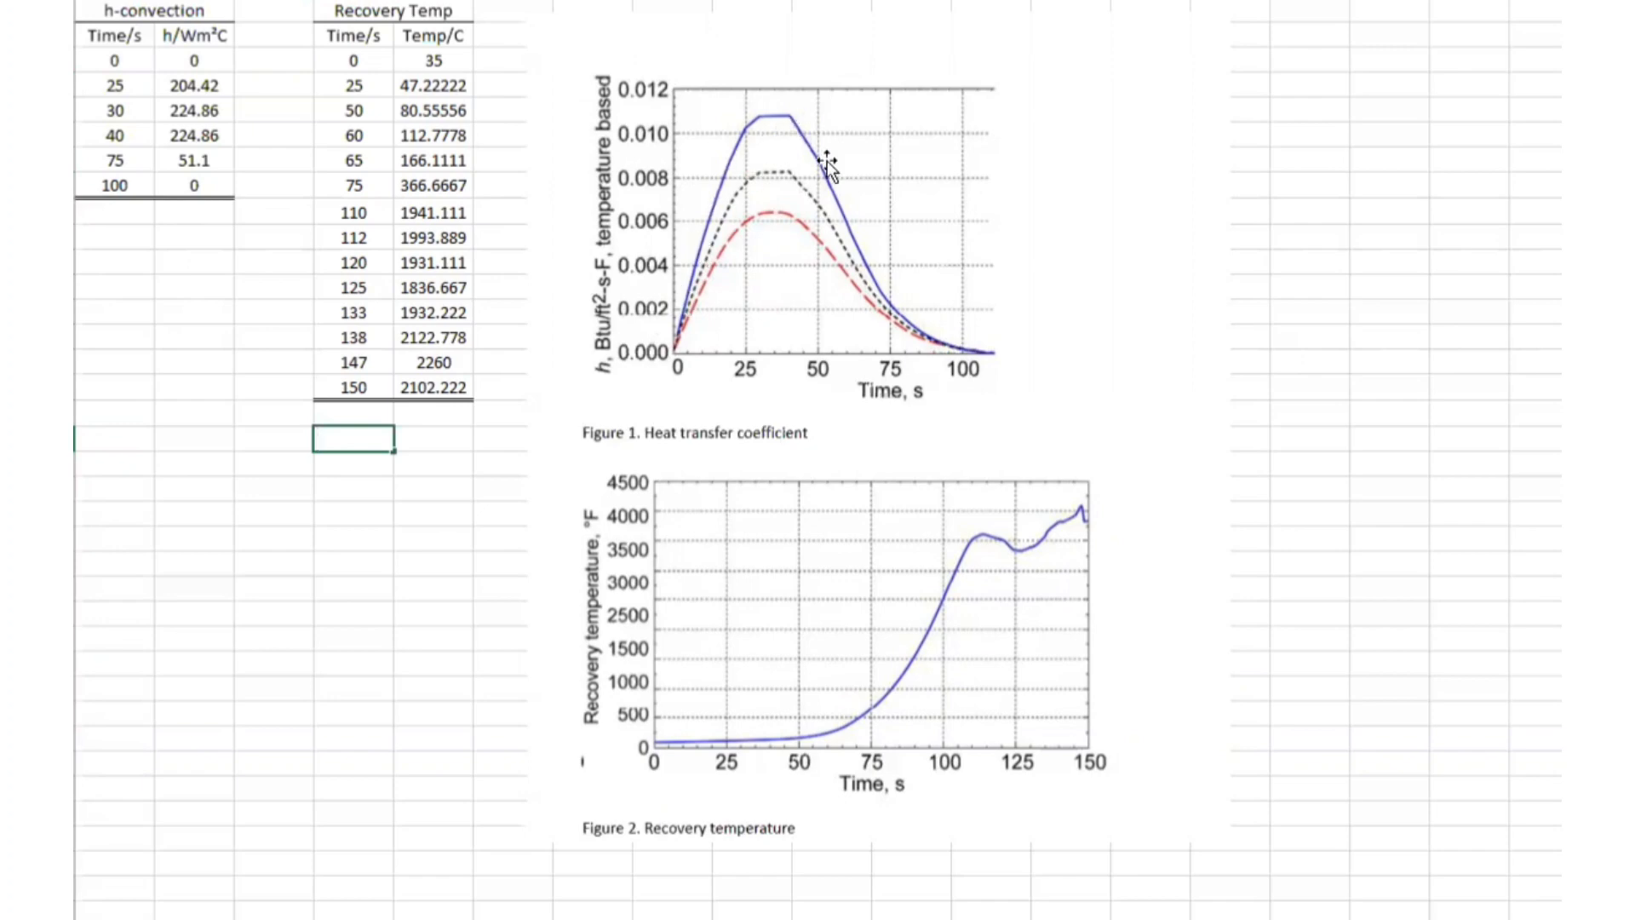
{"action": "mouse_move", "coordinate": [122, 218]}
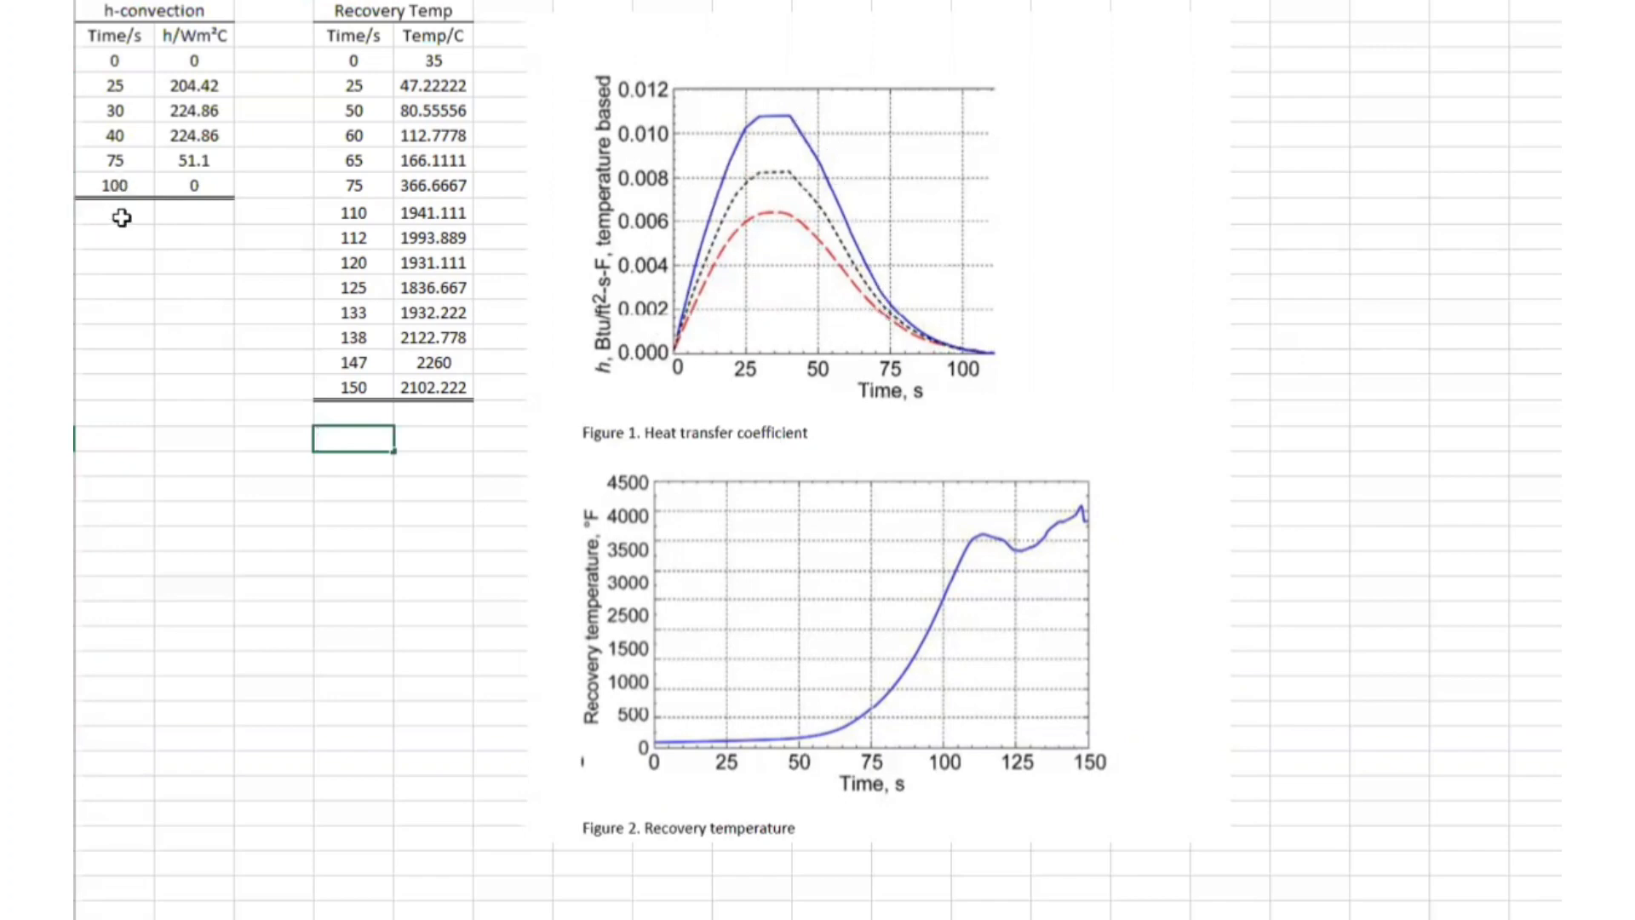
{"action": "mouse_move", "coordinate": [747, 156]}
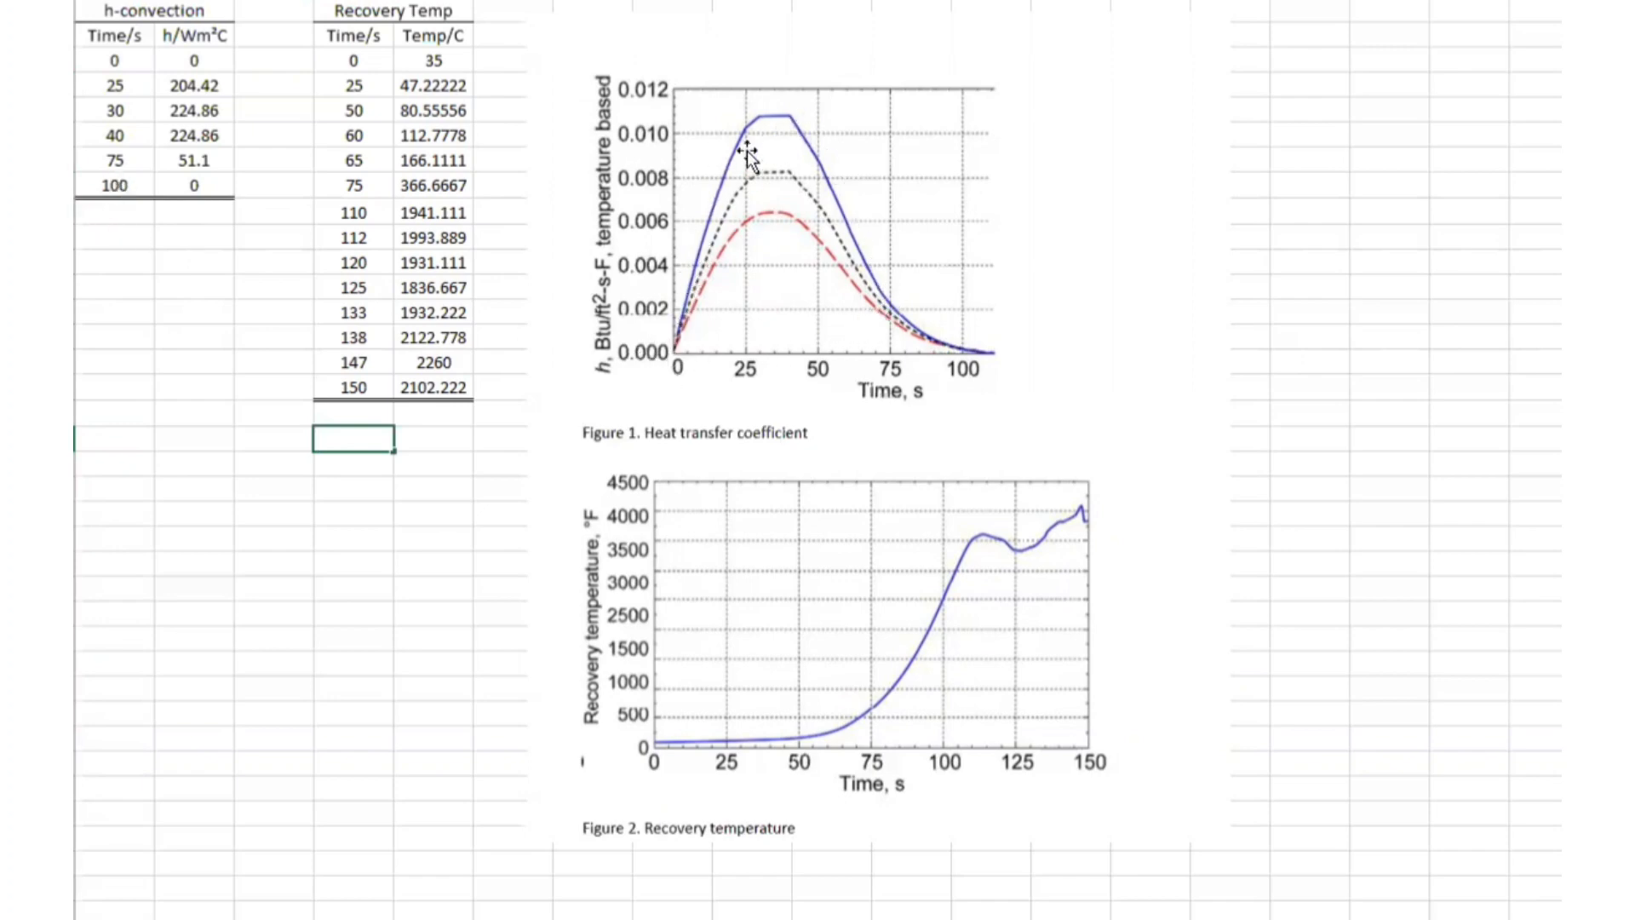
{"action": "mouse_move", "coordinate": [715, 672]}
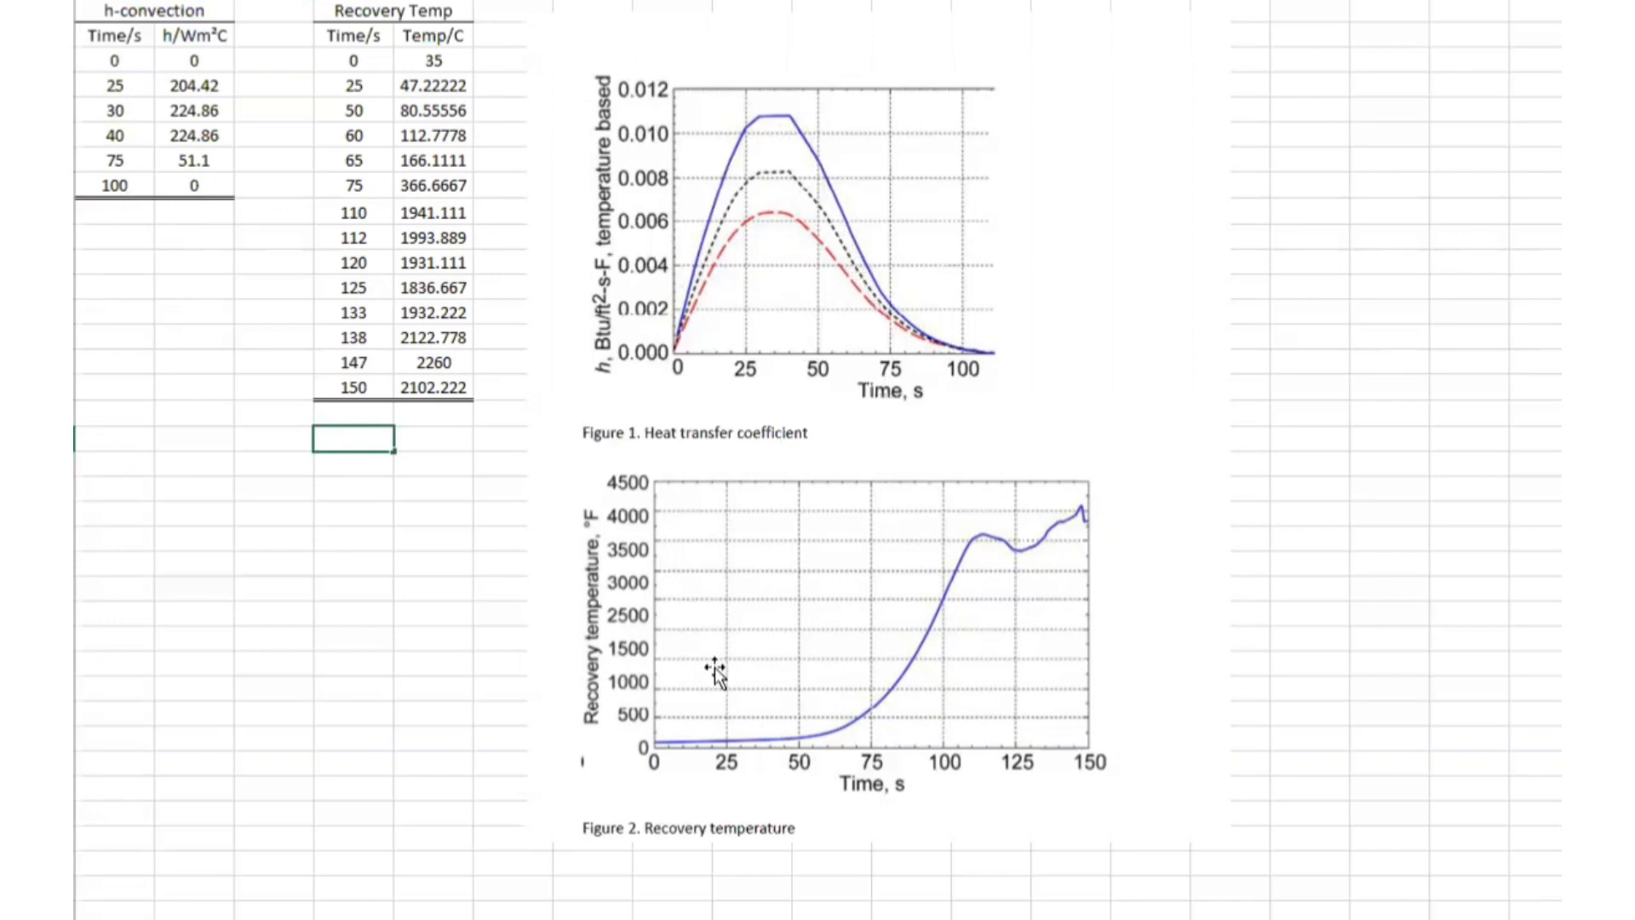
{"action": "mouse_move", "coordinate": [649, 748]}
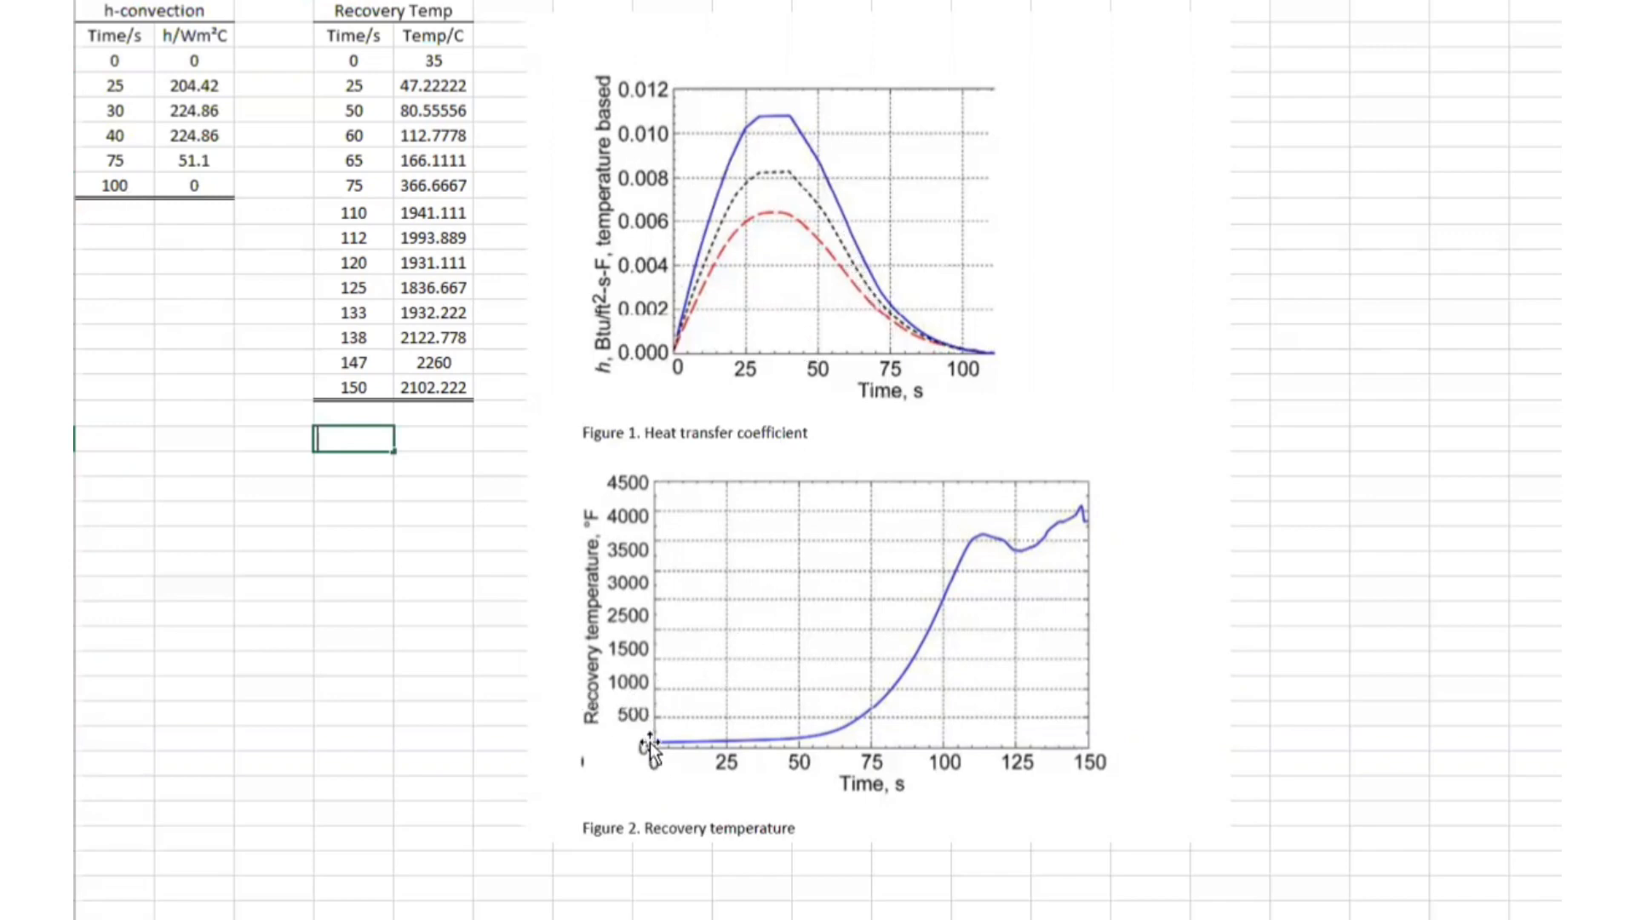
{"action": "mouse_move", "coordinate": [734, 730]}
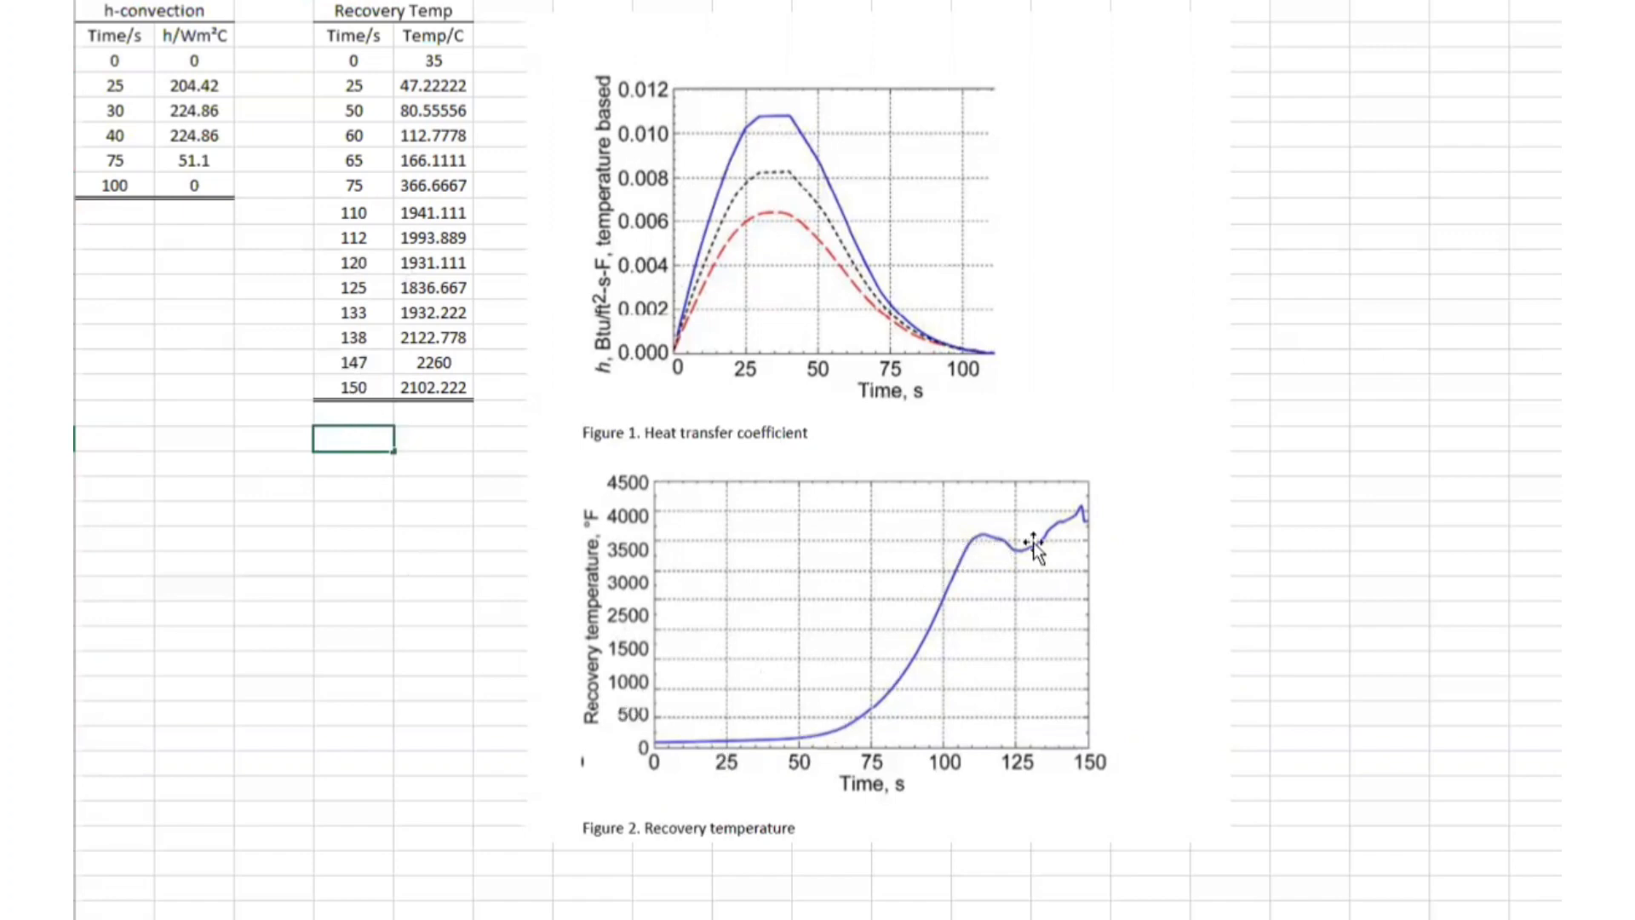
{"action": "mouse_move", "coordinate": [266, 445]}
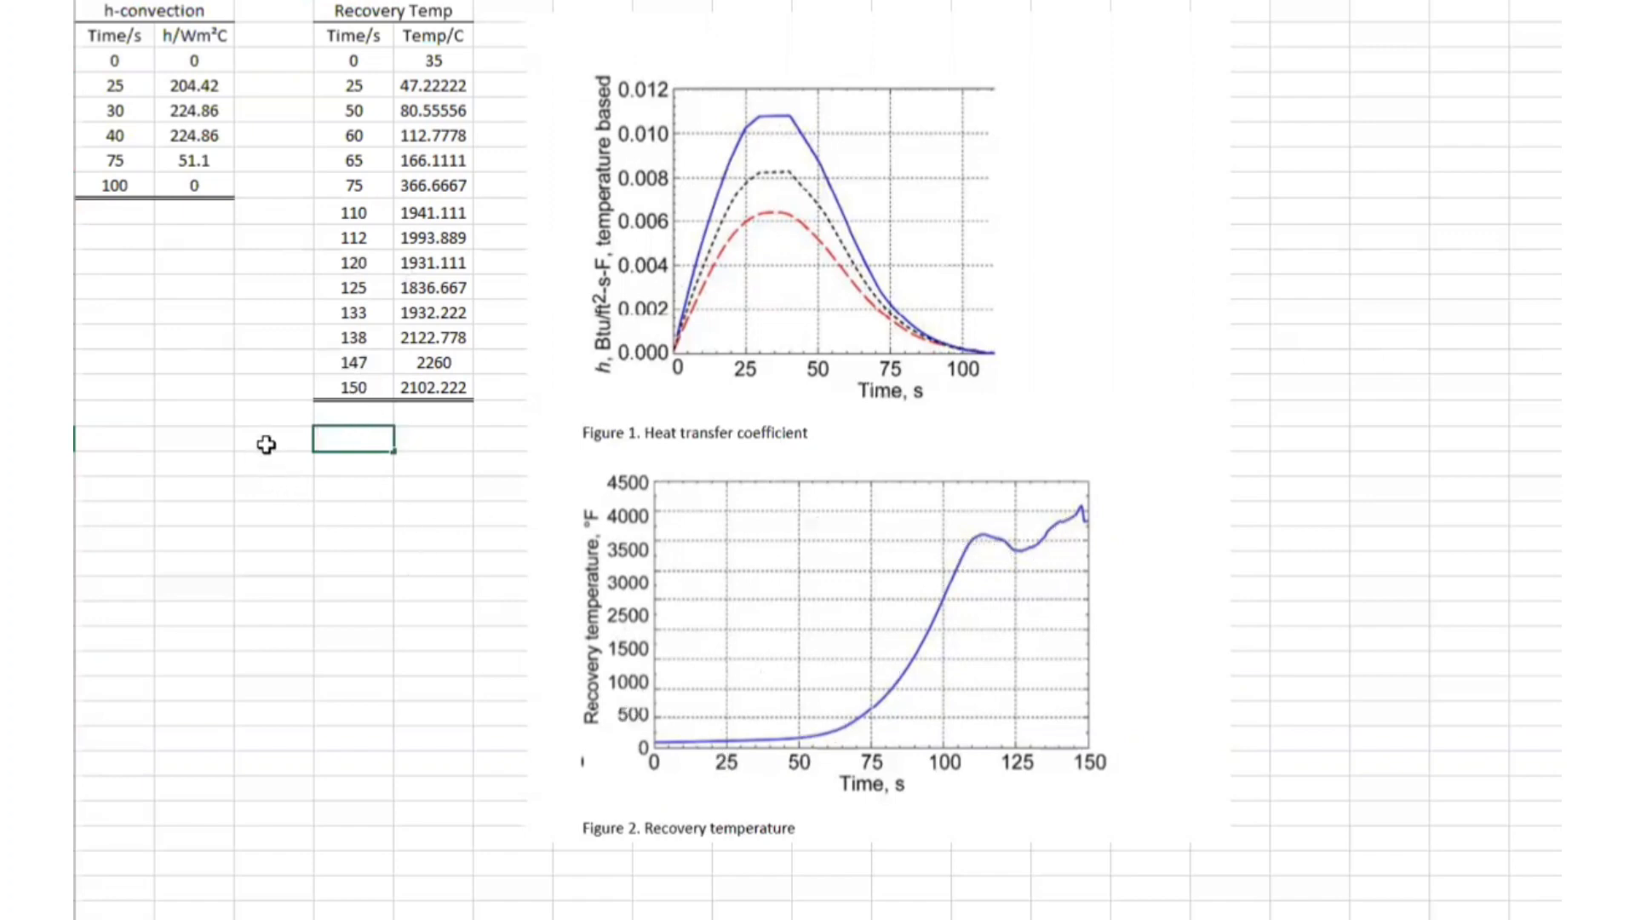
{"action": "mouse_move", "coordinate": [273, 414]}
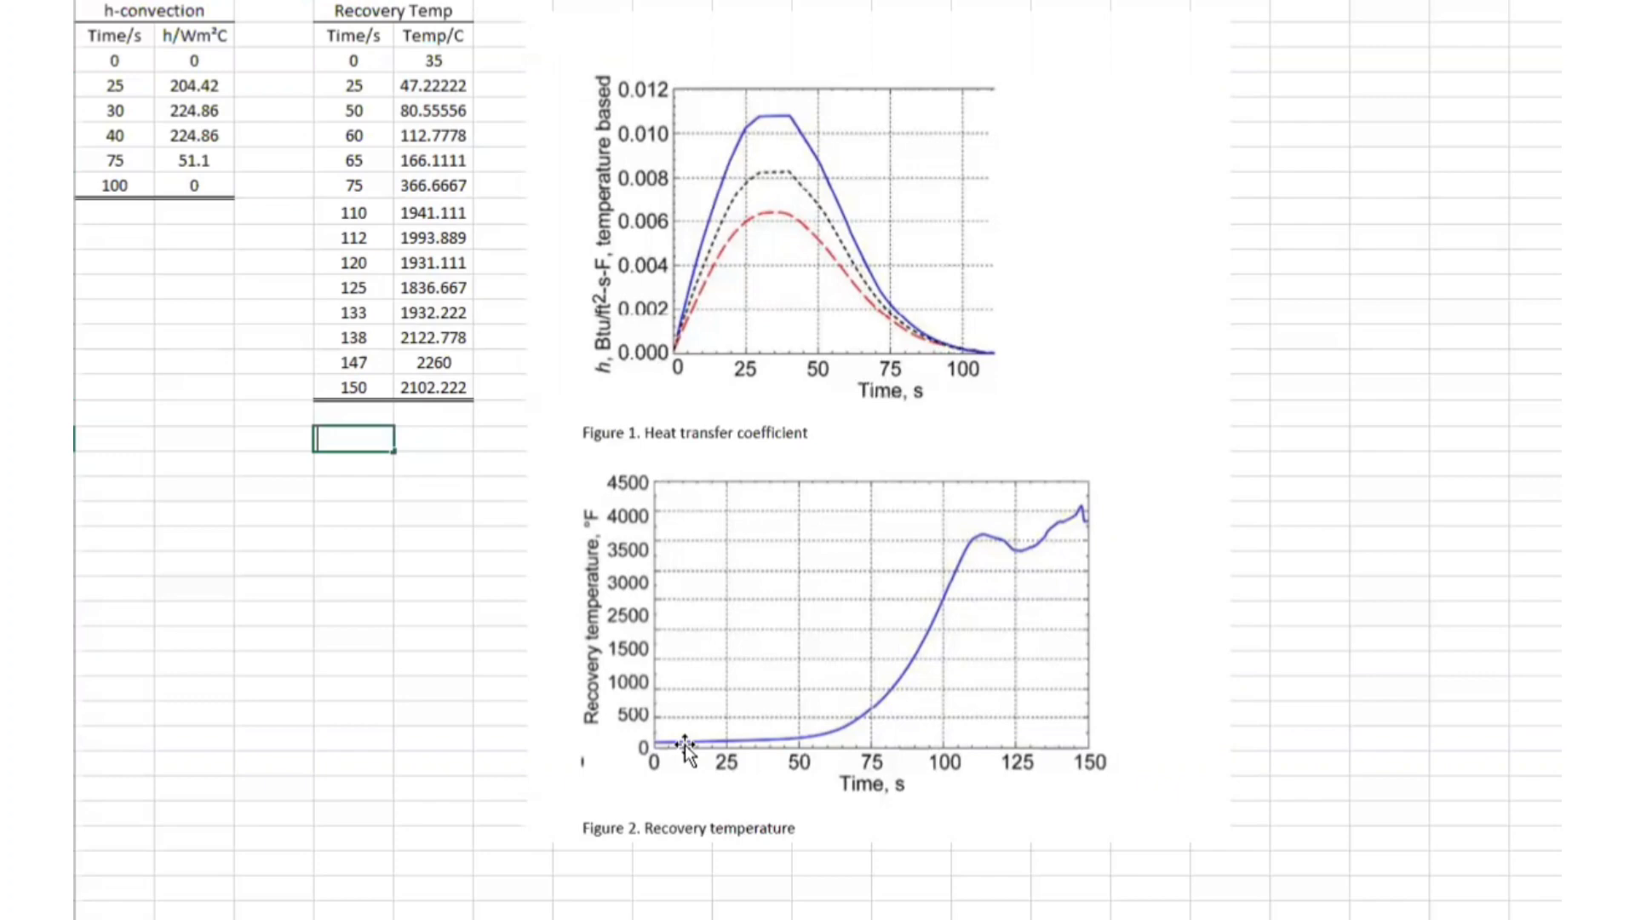
{"action": "mouse_move", "coordinate": [1002, 550]}
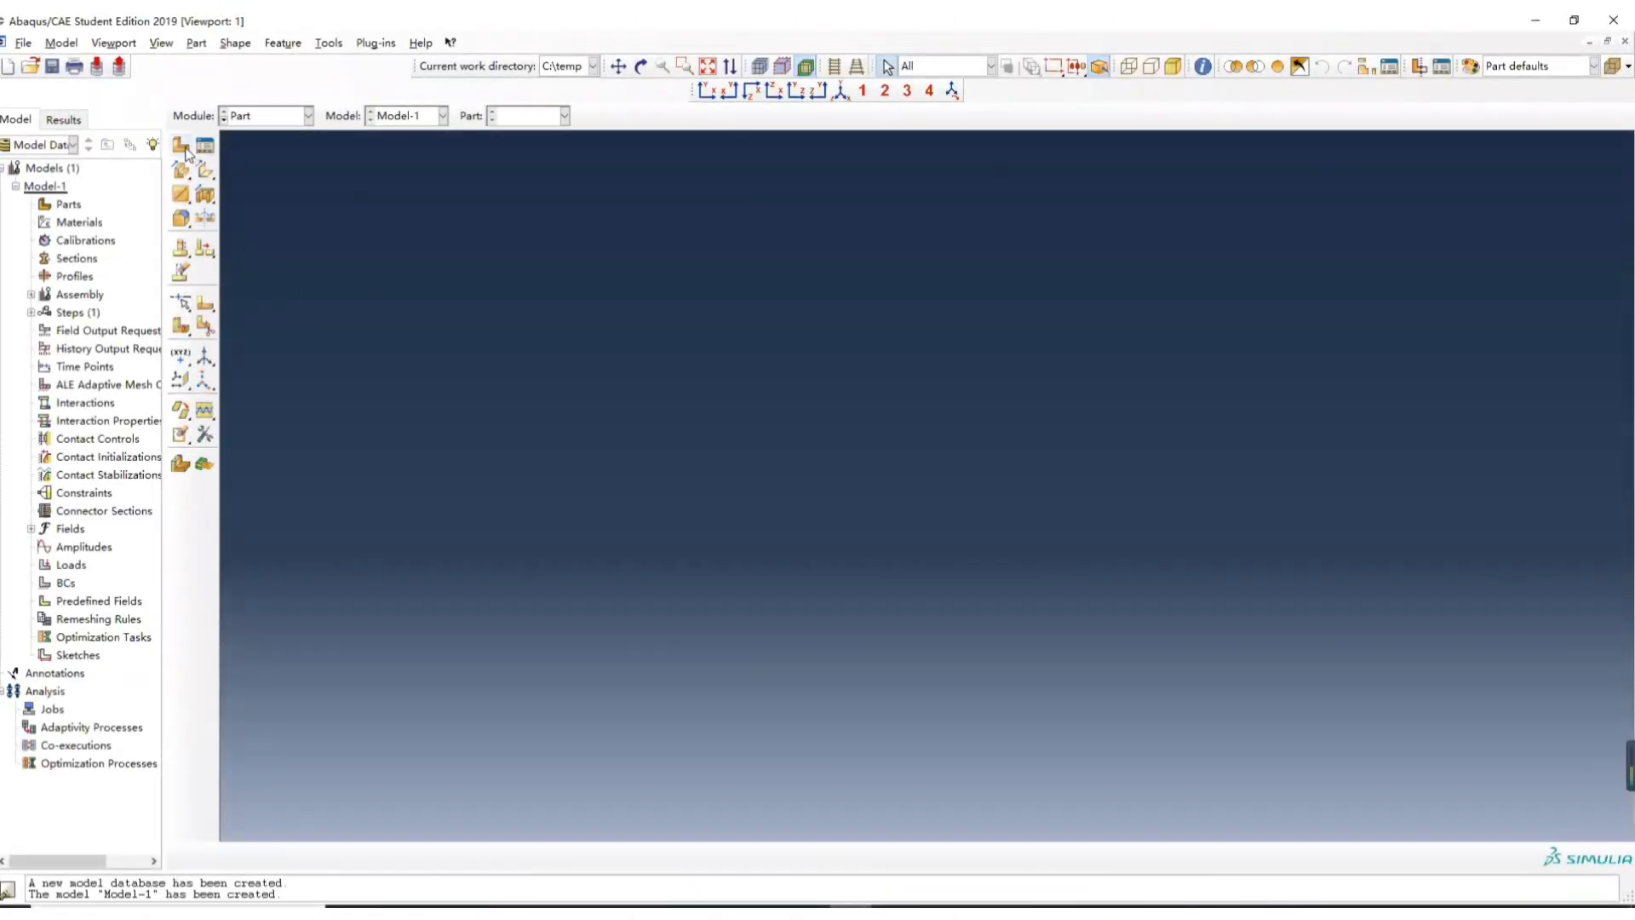
{"action": "mouse_move", "coordinate": [180, 146]}
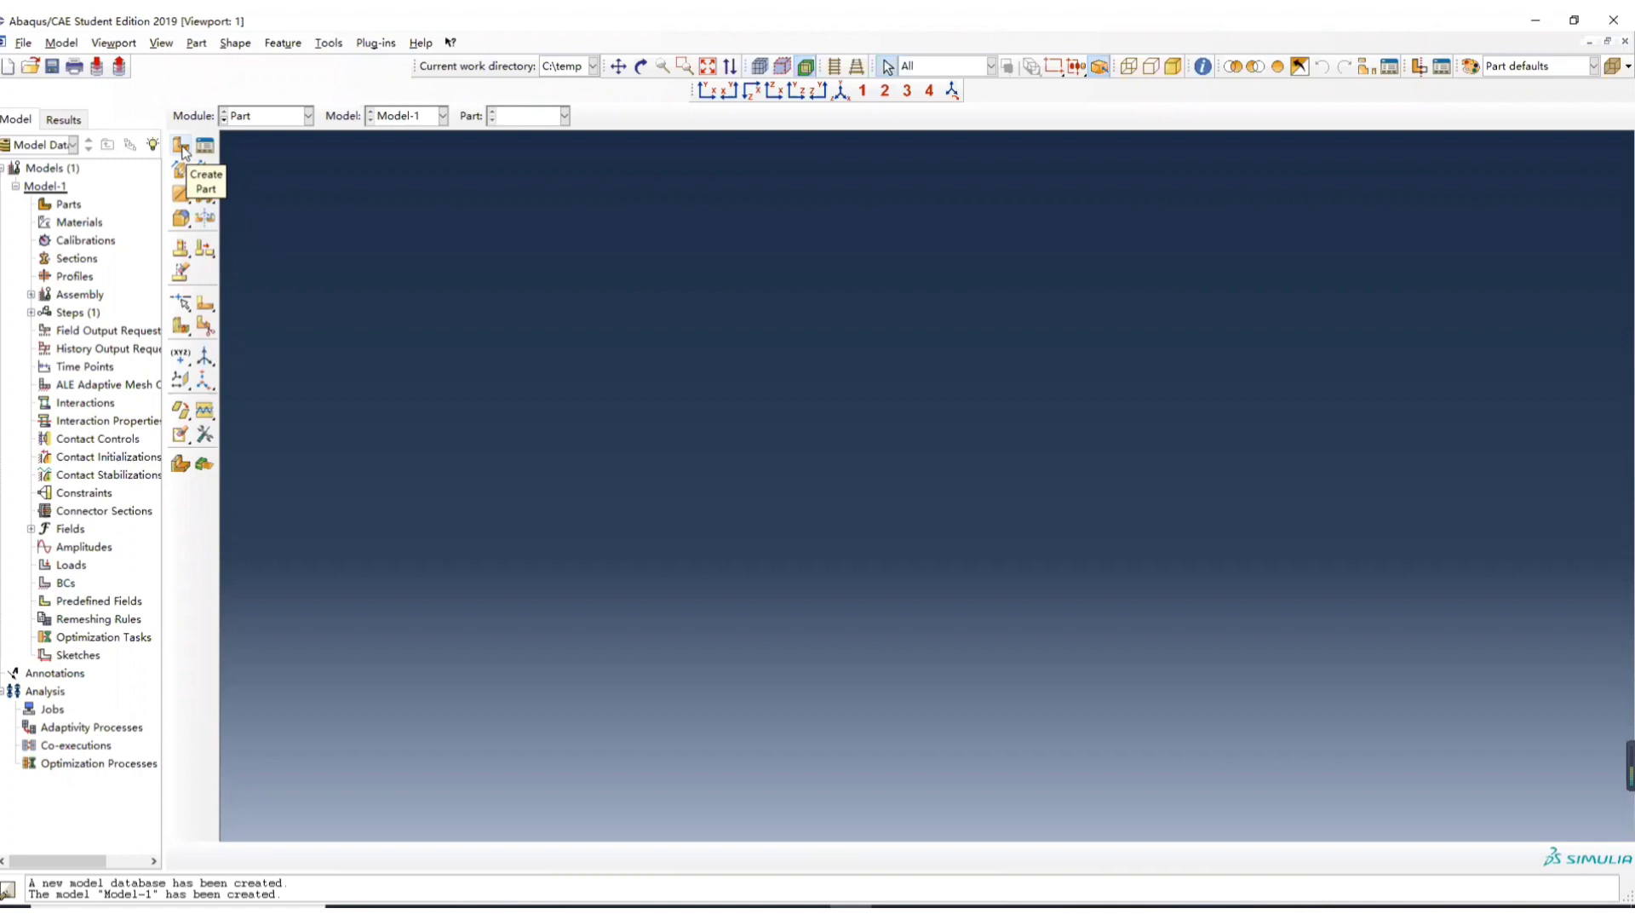
- Create a part named Steel-cork: 2D planar, deformable shell, approximate size 0.01
{"action": "left_click", "coordinate": [180, 146]}
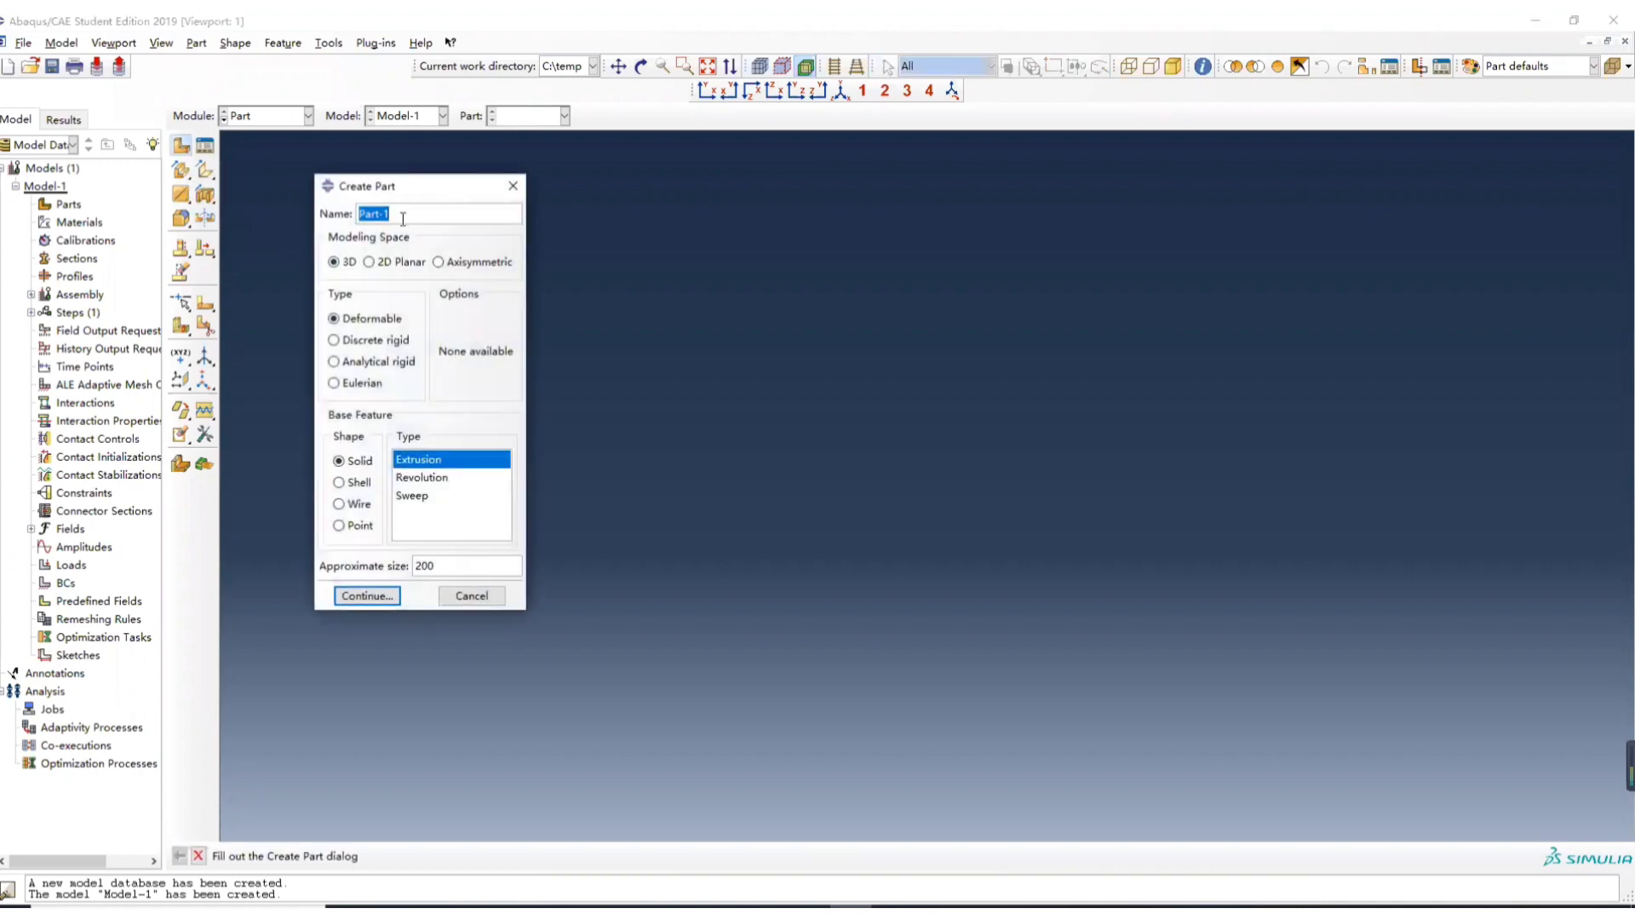
{"action": "type", "text": "Steel-co"}
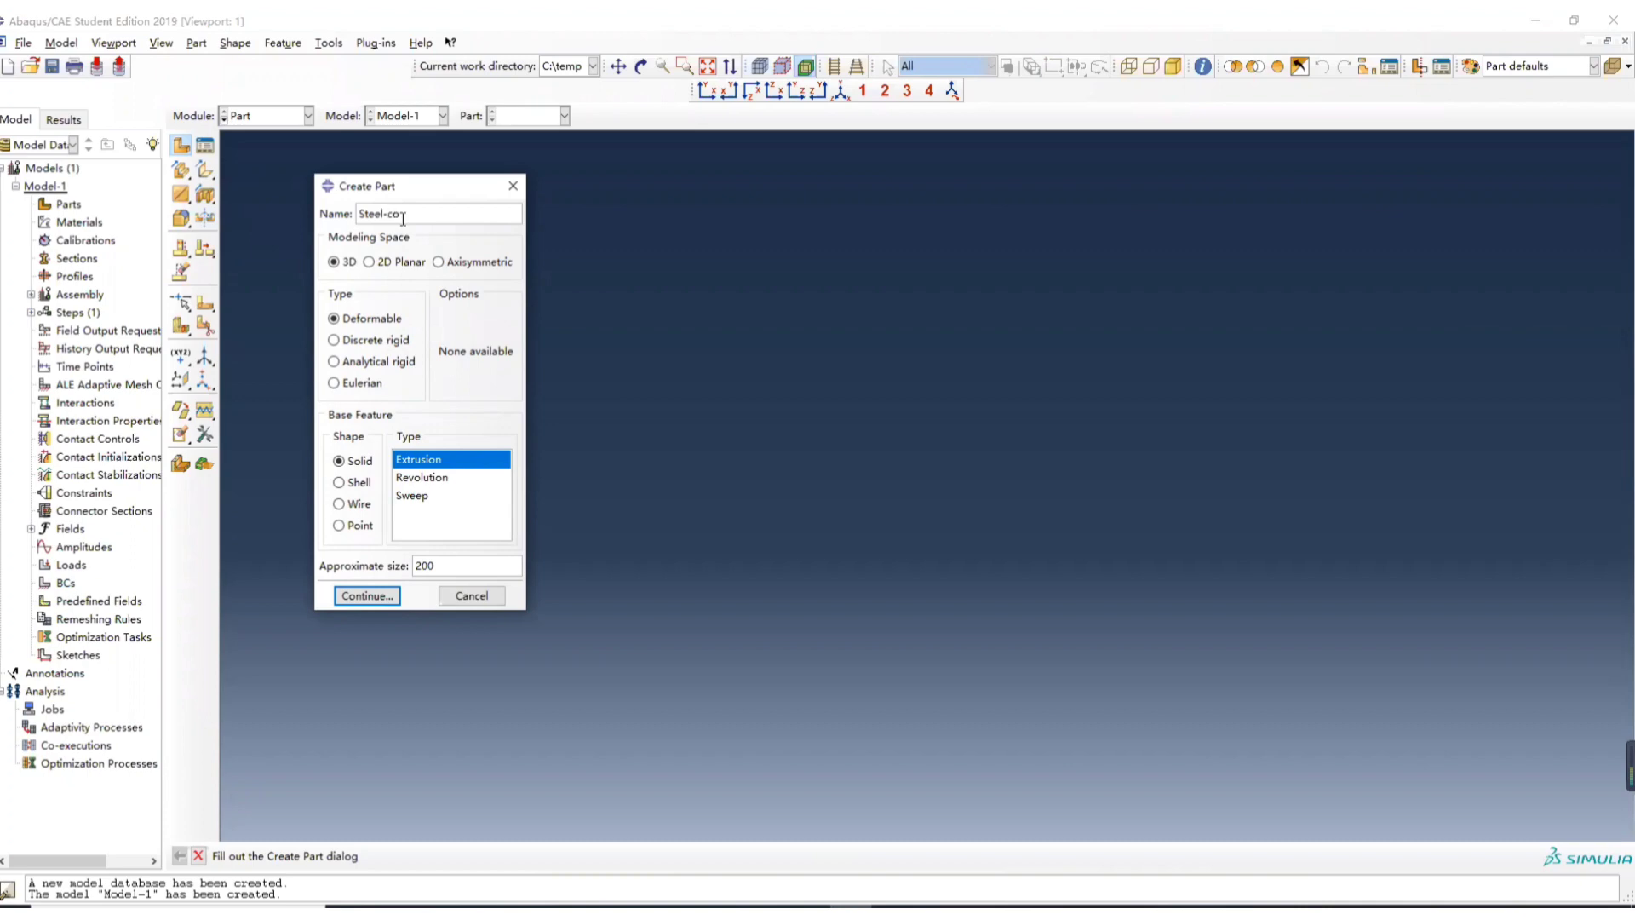
{"action": "type", "text": "rk"}
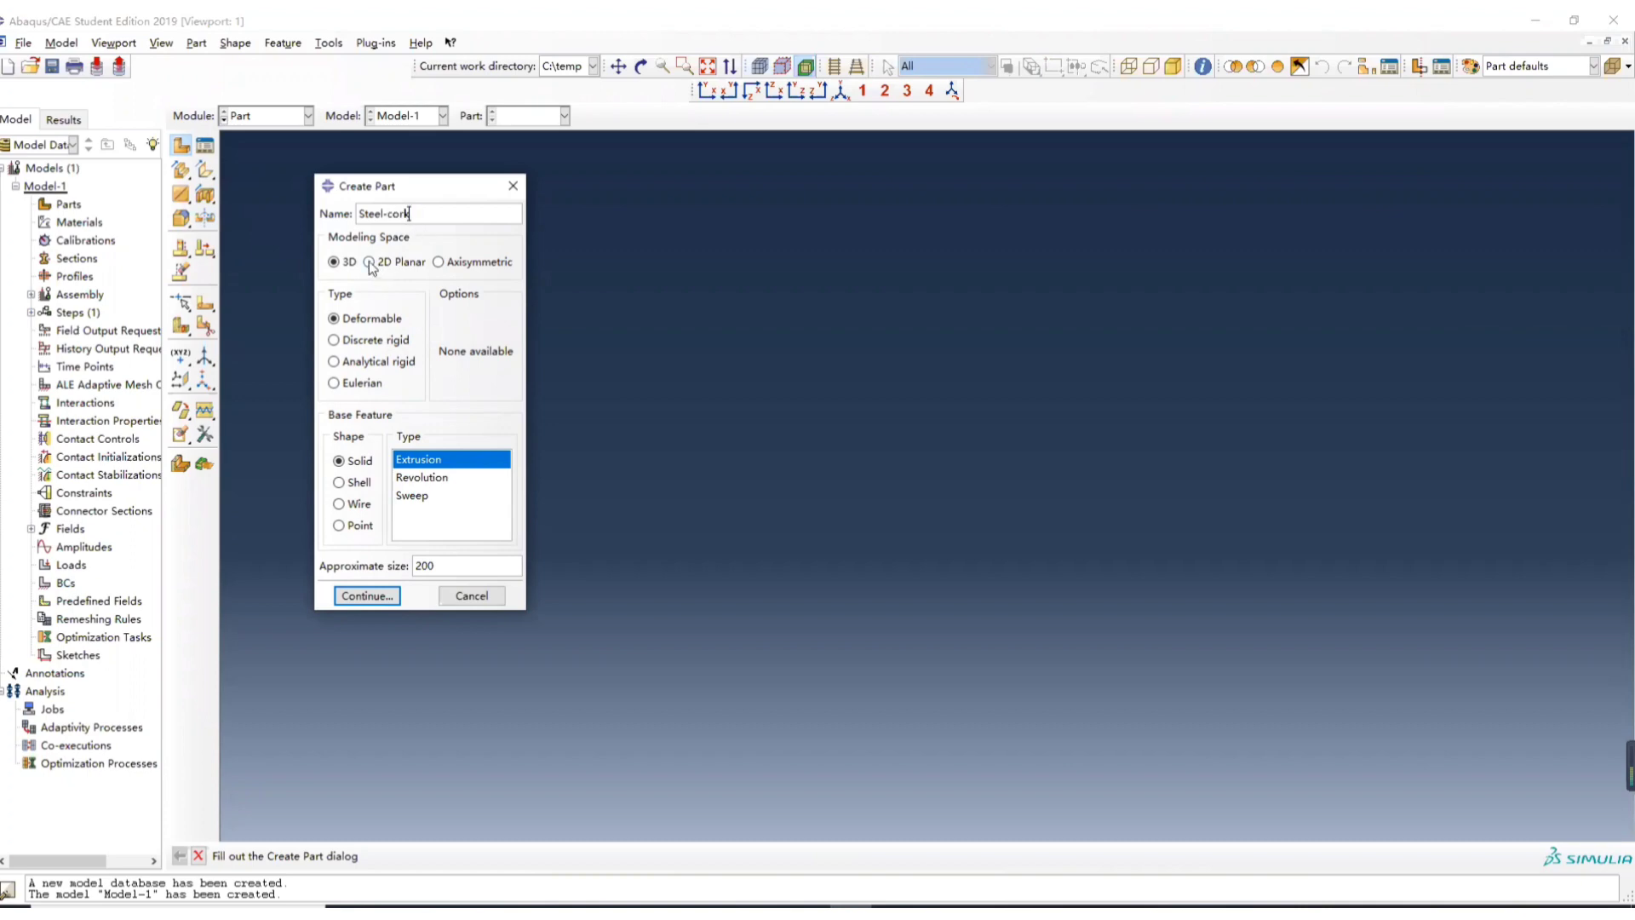
{"action": "left_click", "coordinate": [368, 261]}
{"action": "type", "text": "0.01"}
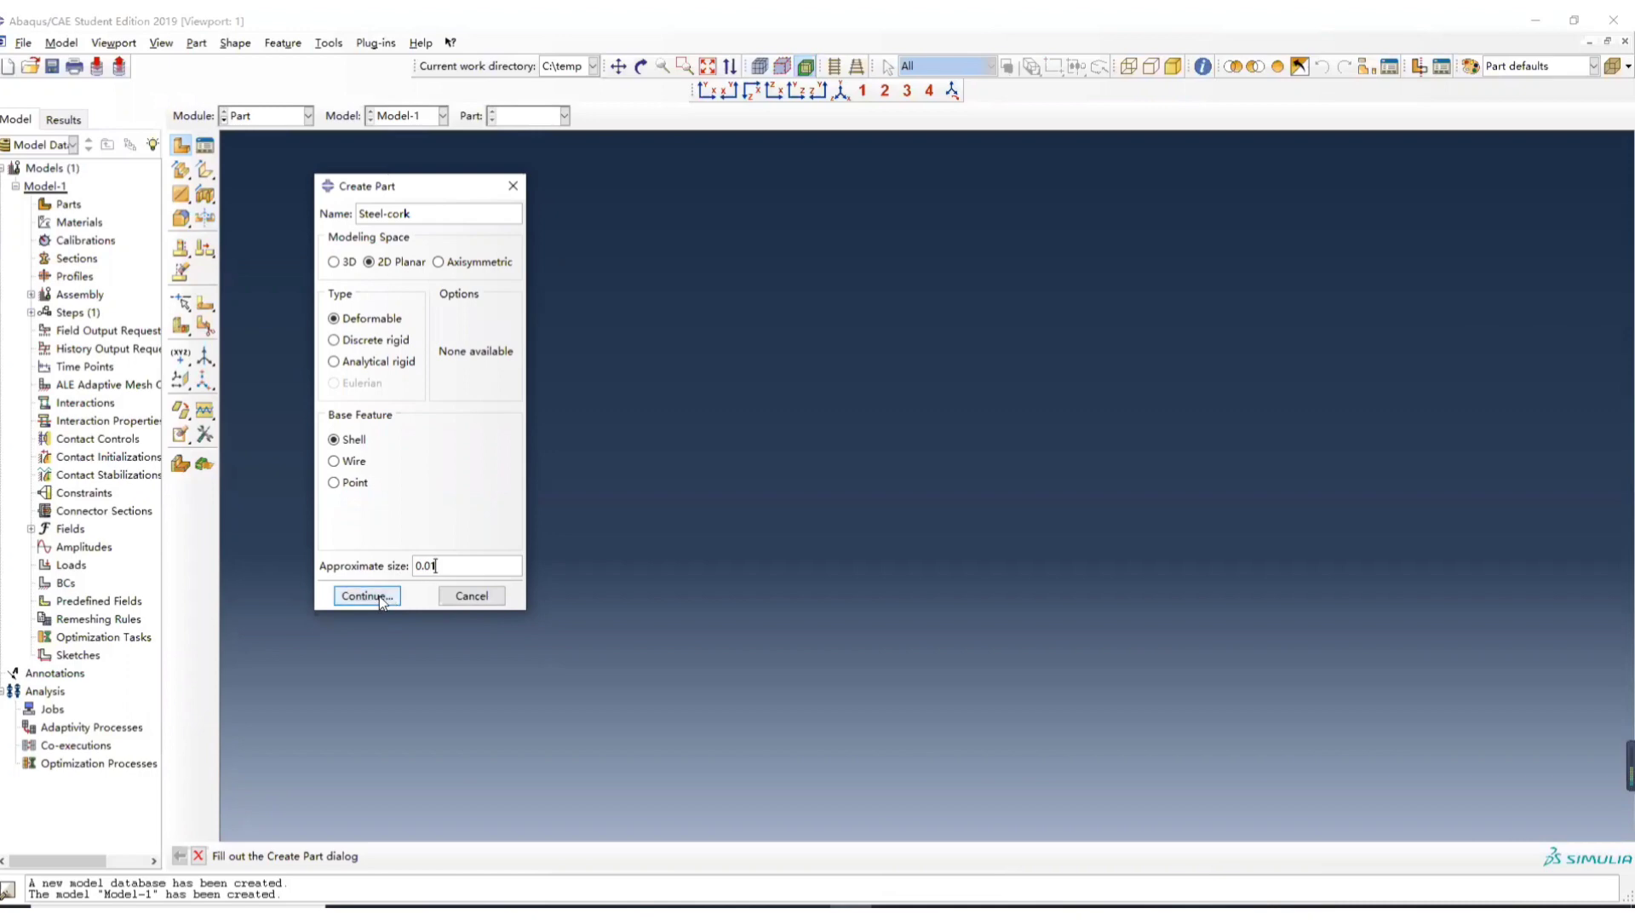
{"action": "left_click", "coordinate": [365, 595]}
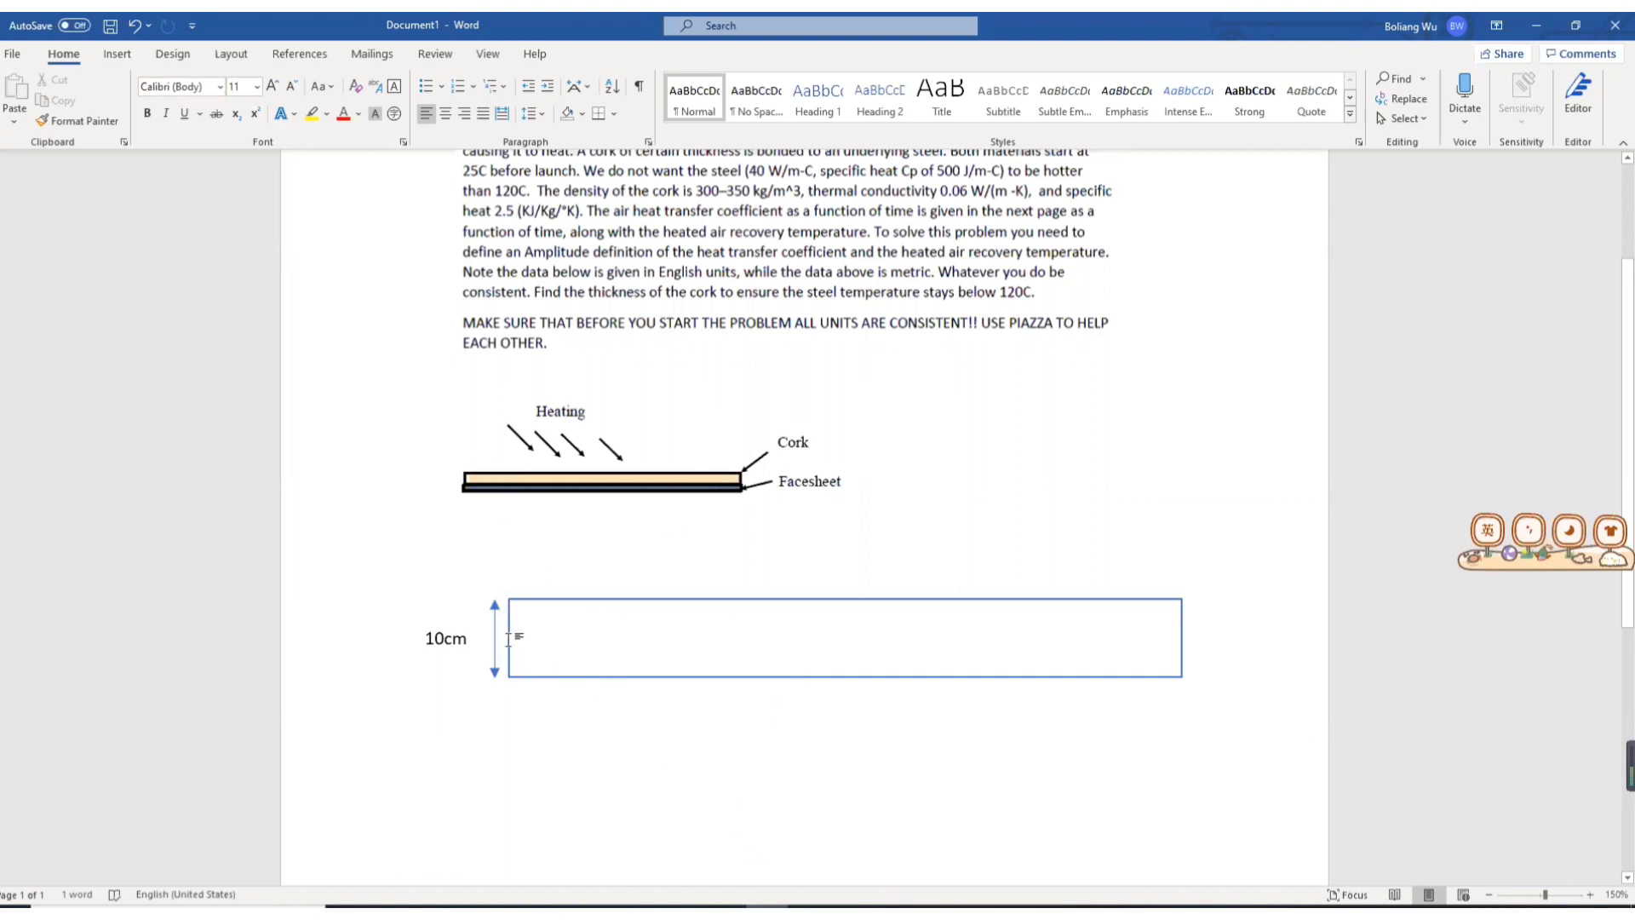
{"action": "mouse_move", "coordinate": [858, 639]}
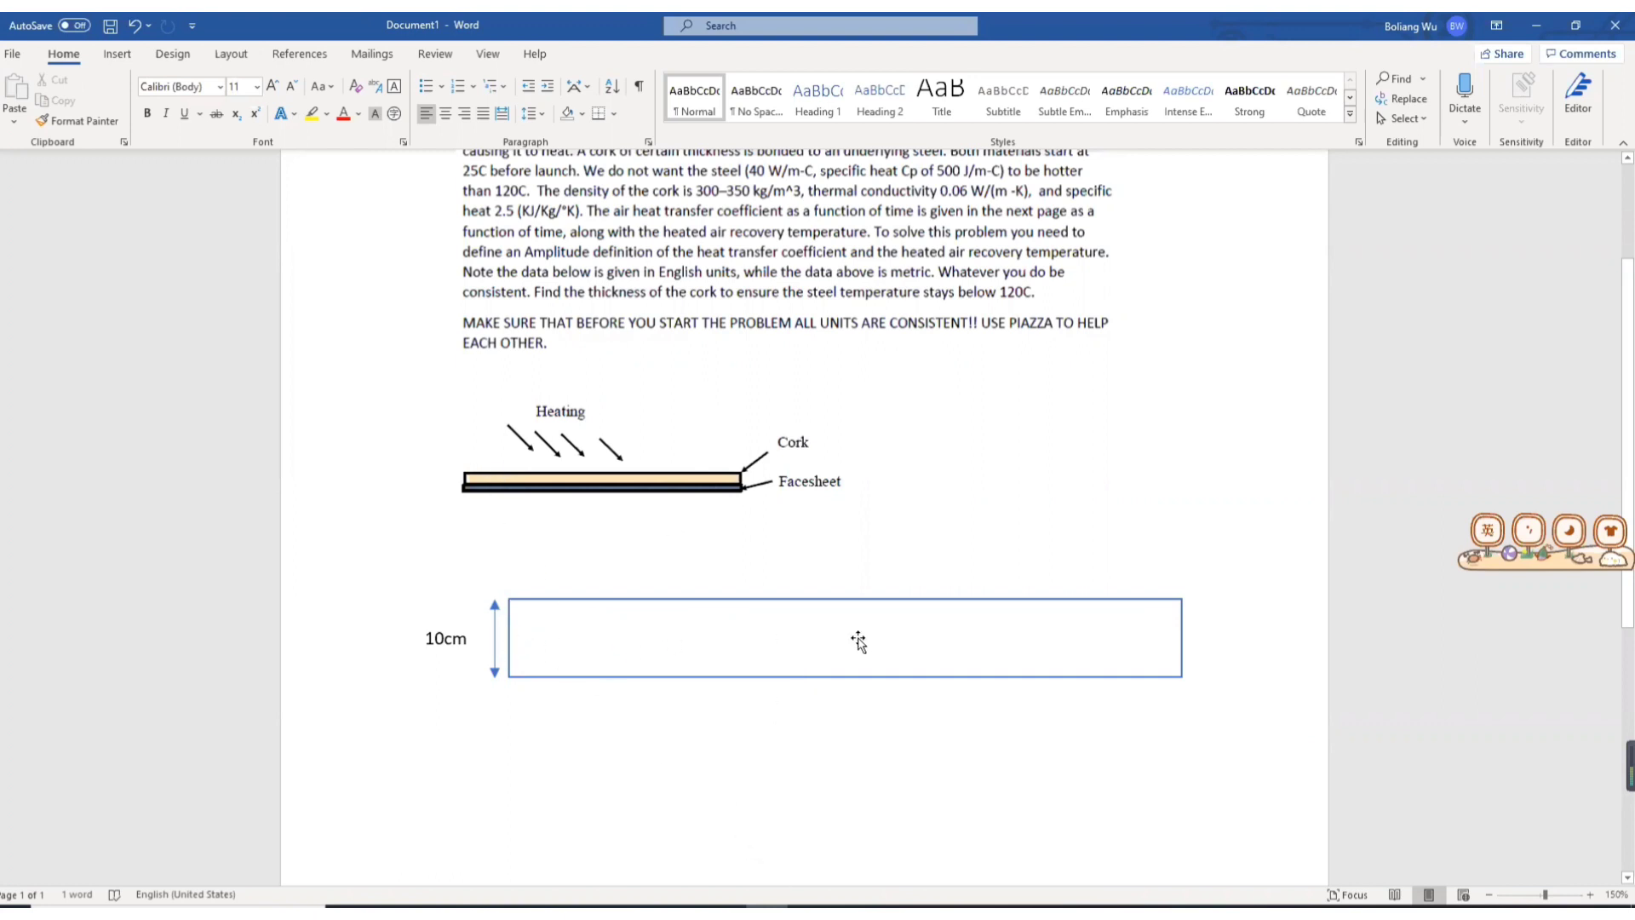
{"action": "mouse_move", "coordinate": [1148, 657]}
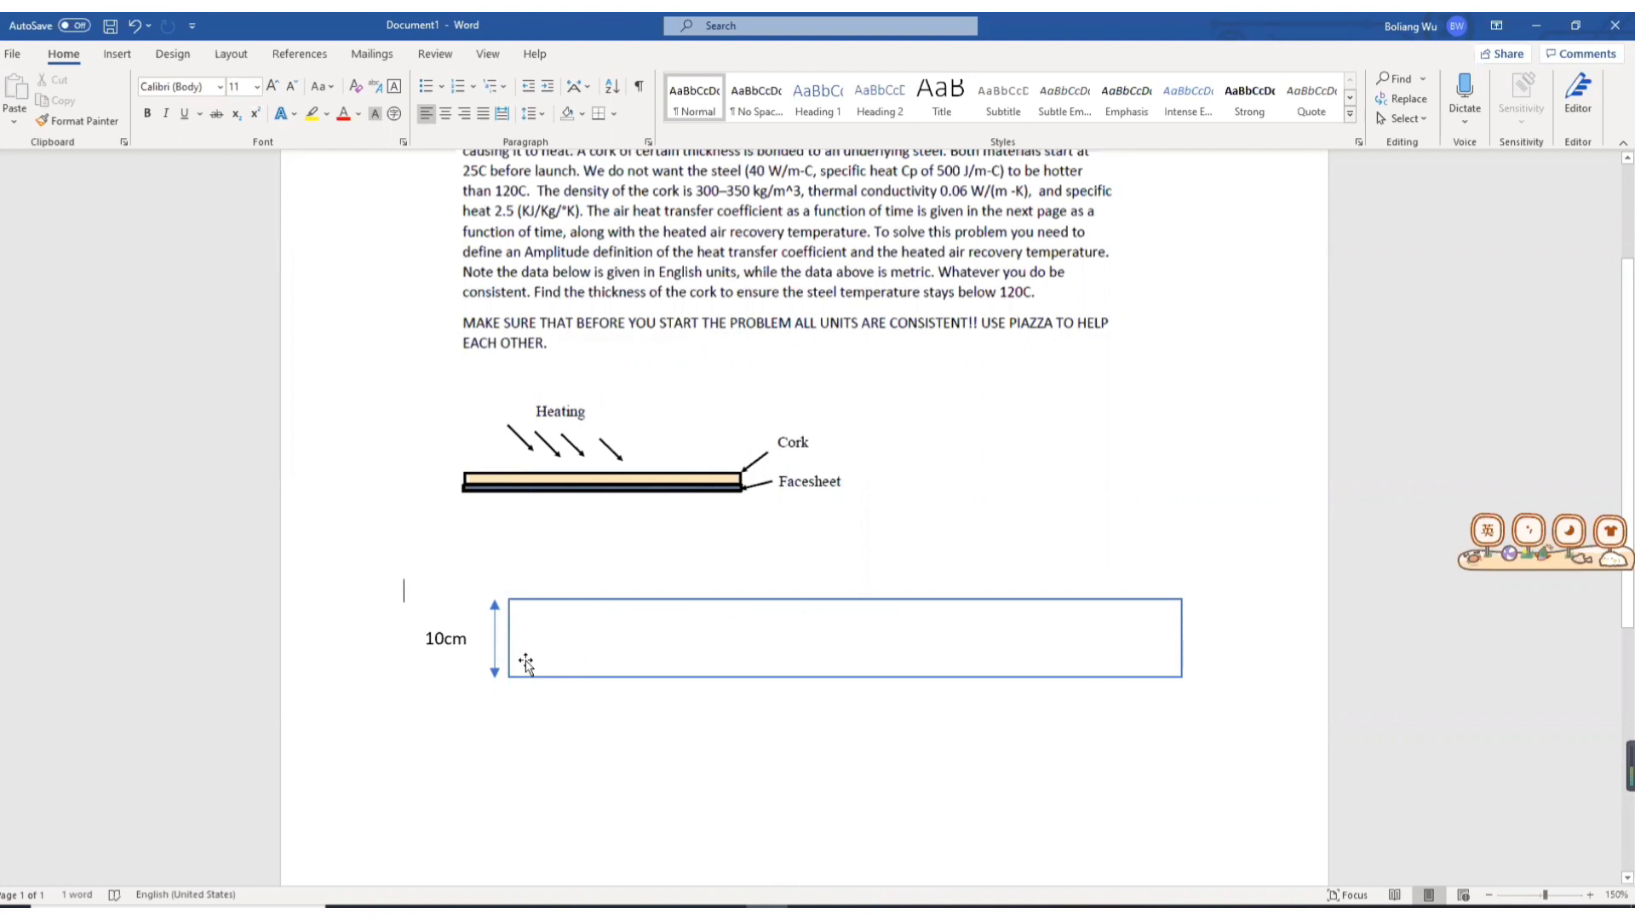
{"action": "mouse_move", "coordinate": [798, 848]}
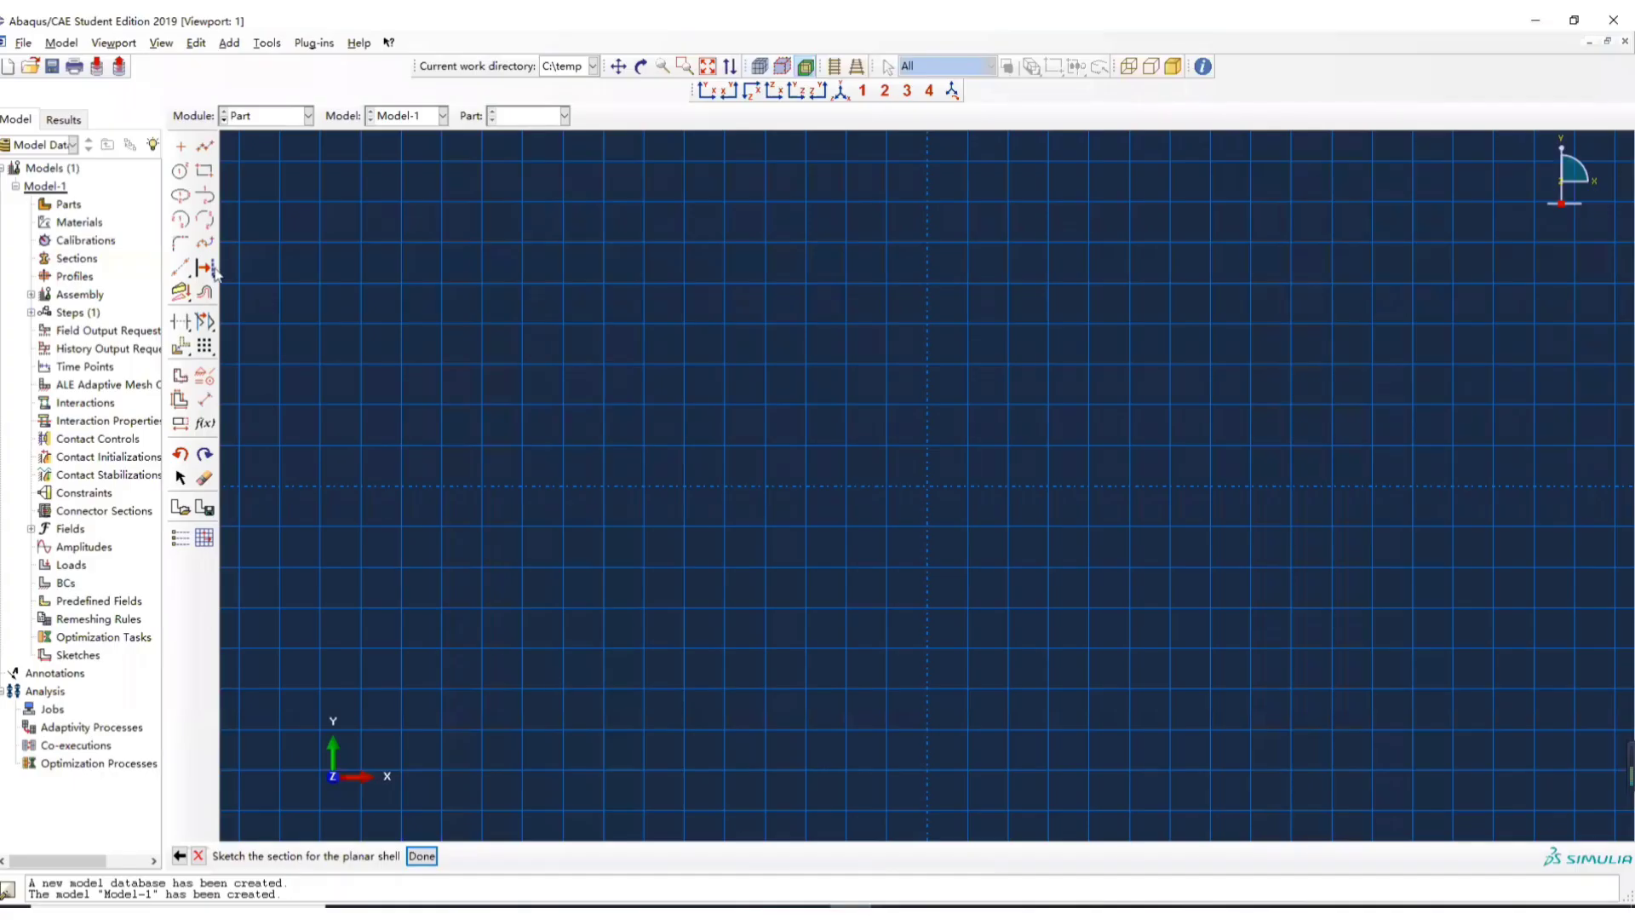
{"action": "mouse_move", "coordinate": [205, 171]}
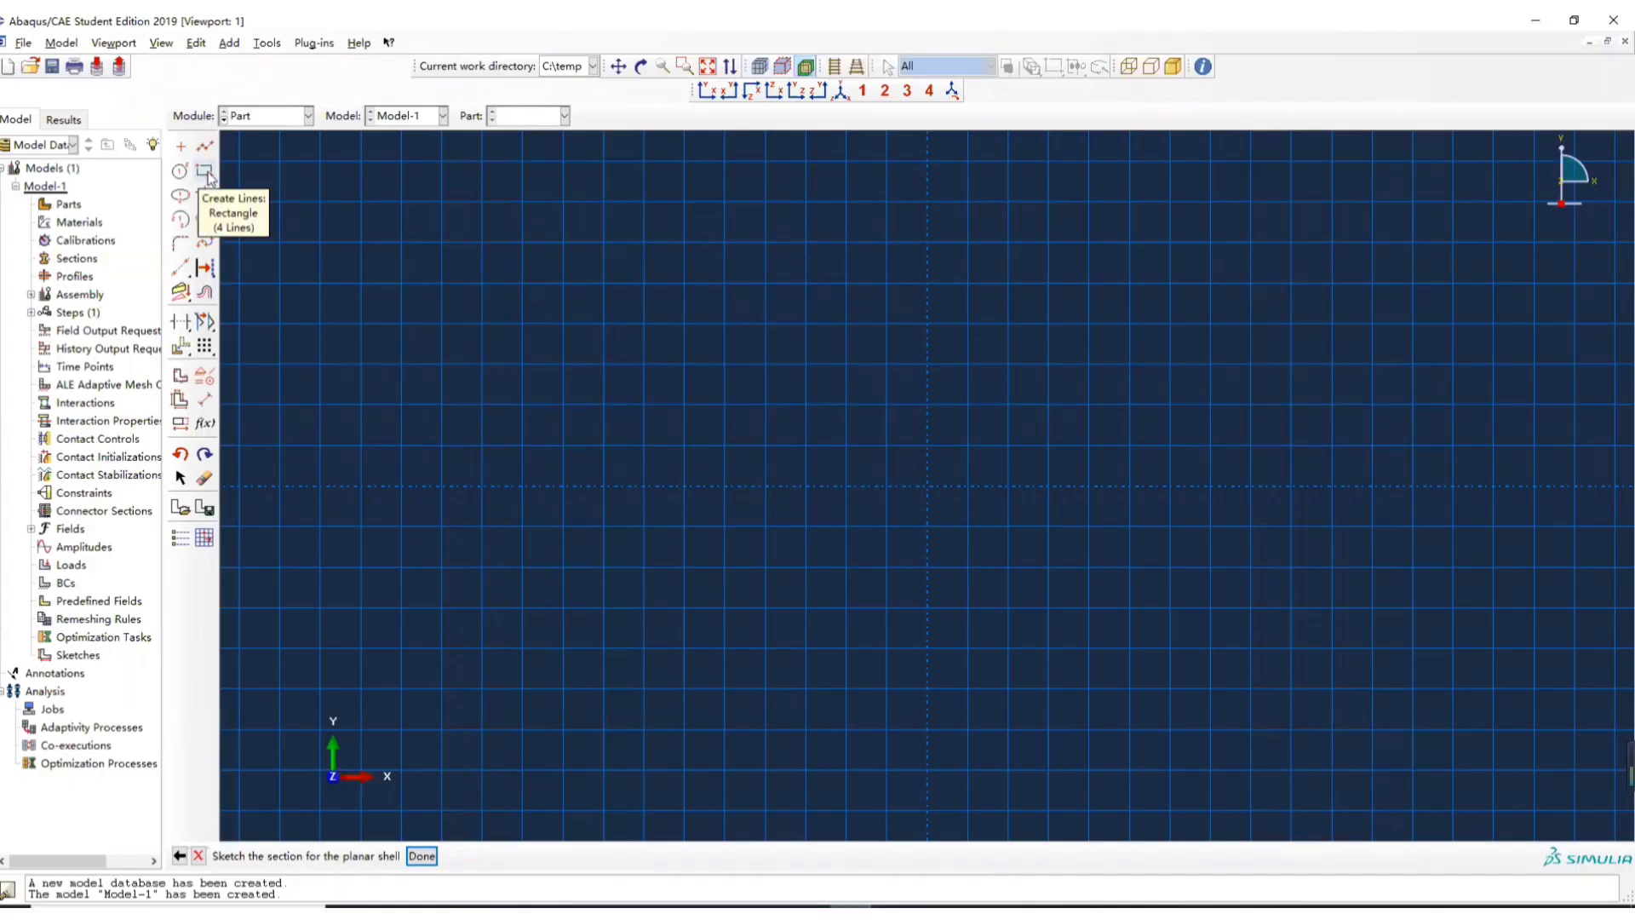
- Sketch a long thin rectangle with one corner at 0,0 and the opposite corner at ...,0.1
{"action": "left_click", "coordinate": [206, 173]}
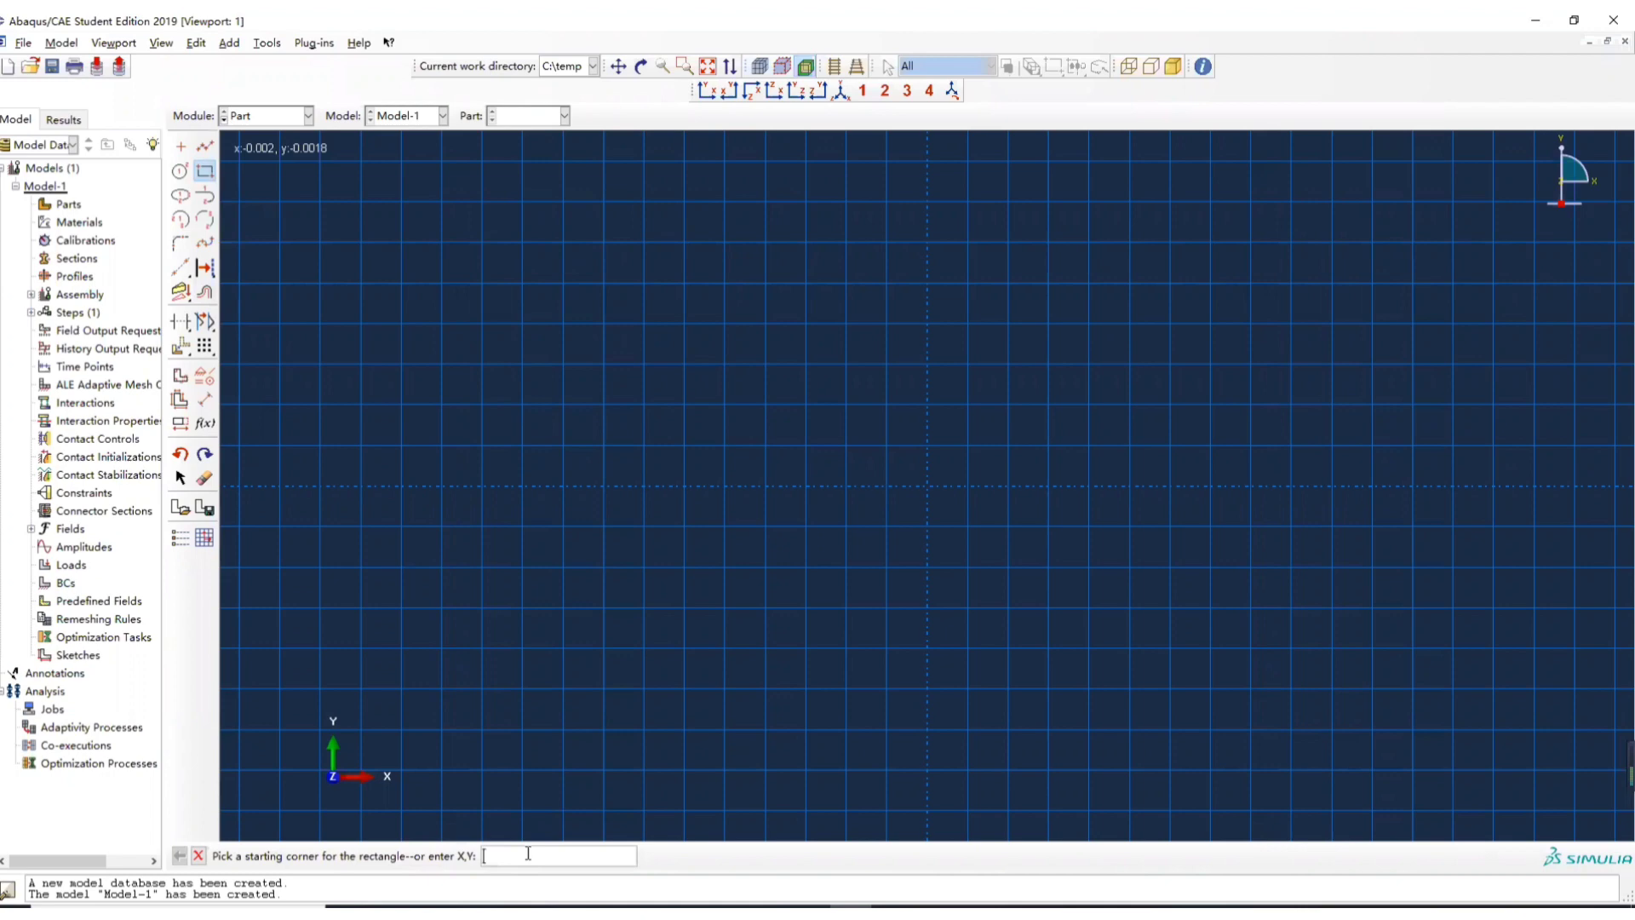
{"action": "type", "text": "0,"}
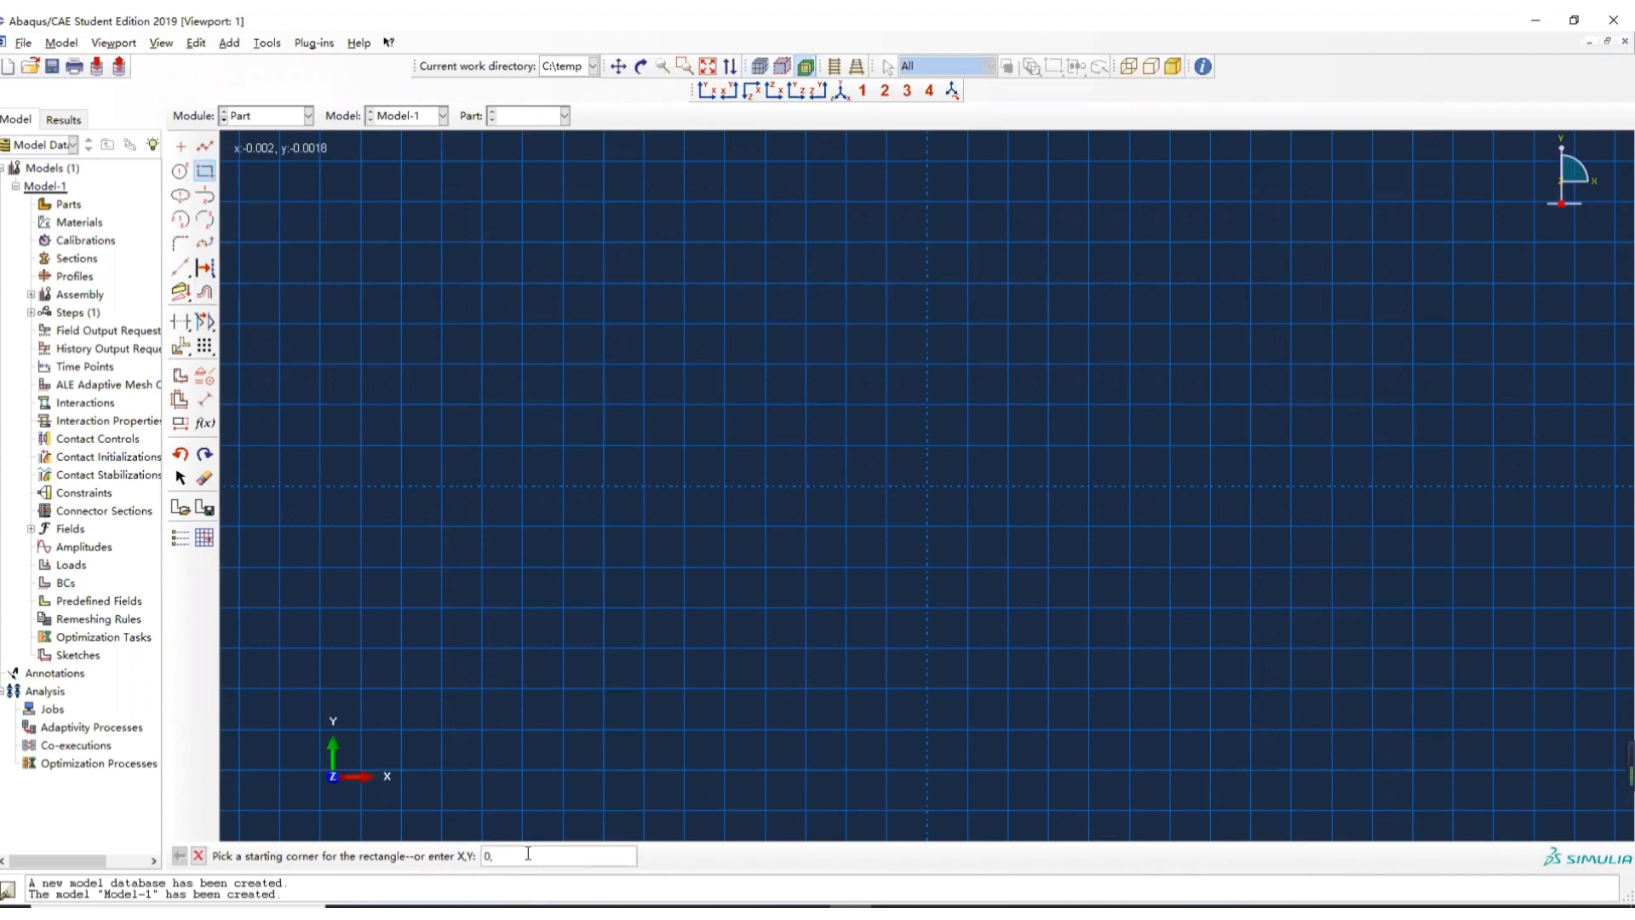
{"action": "type", "text": "0"}
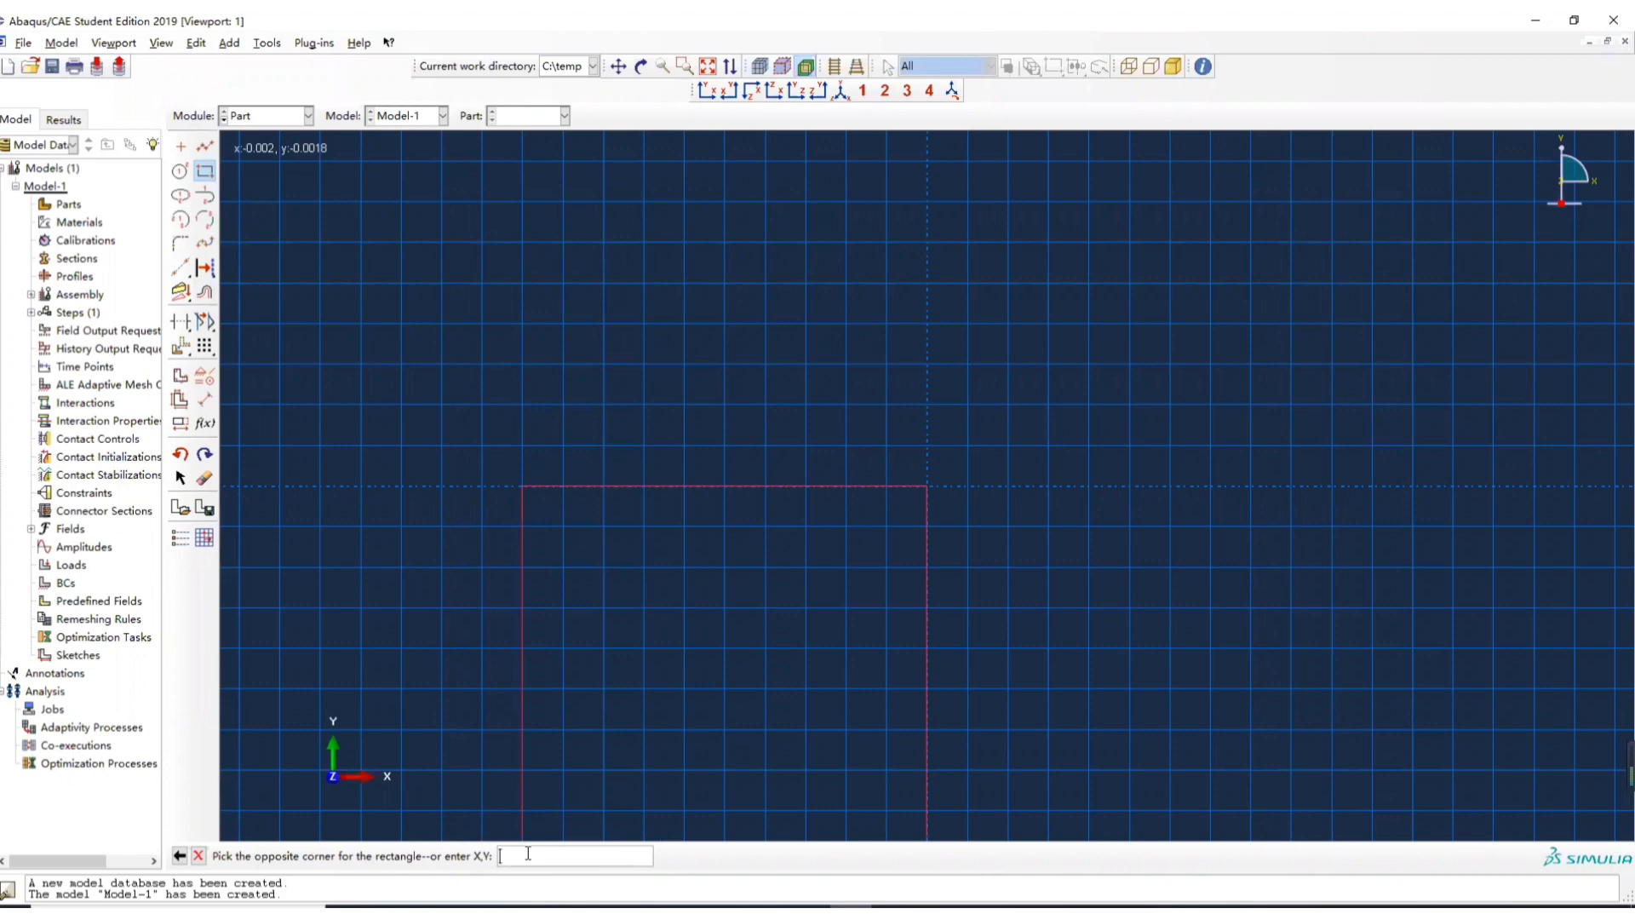
{"action": "type", "text": ".1"}
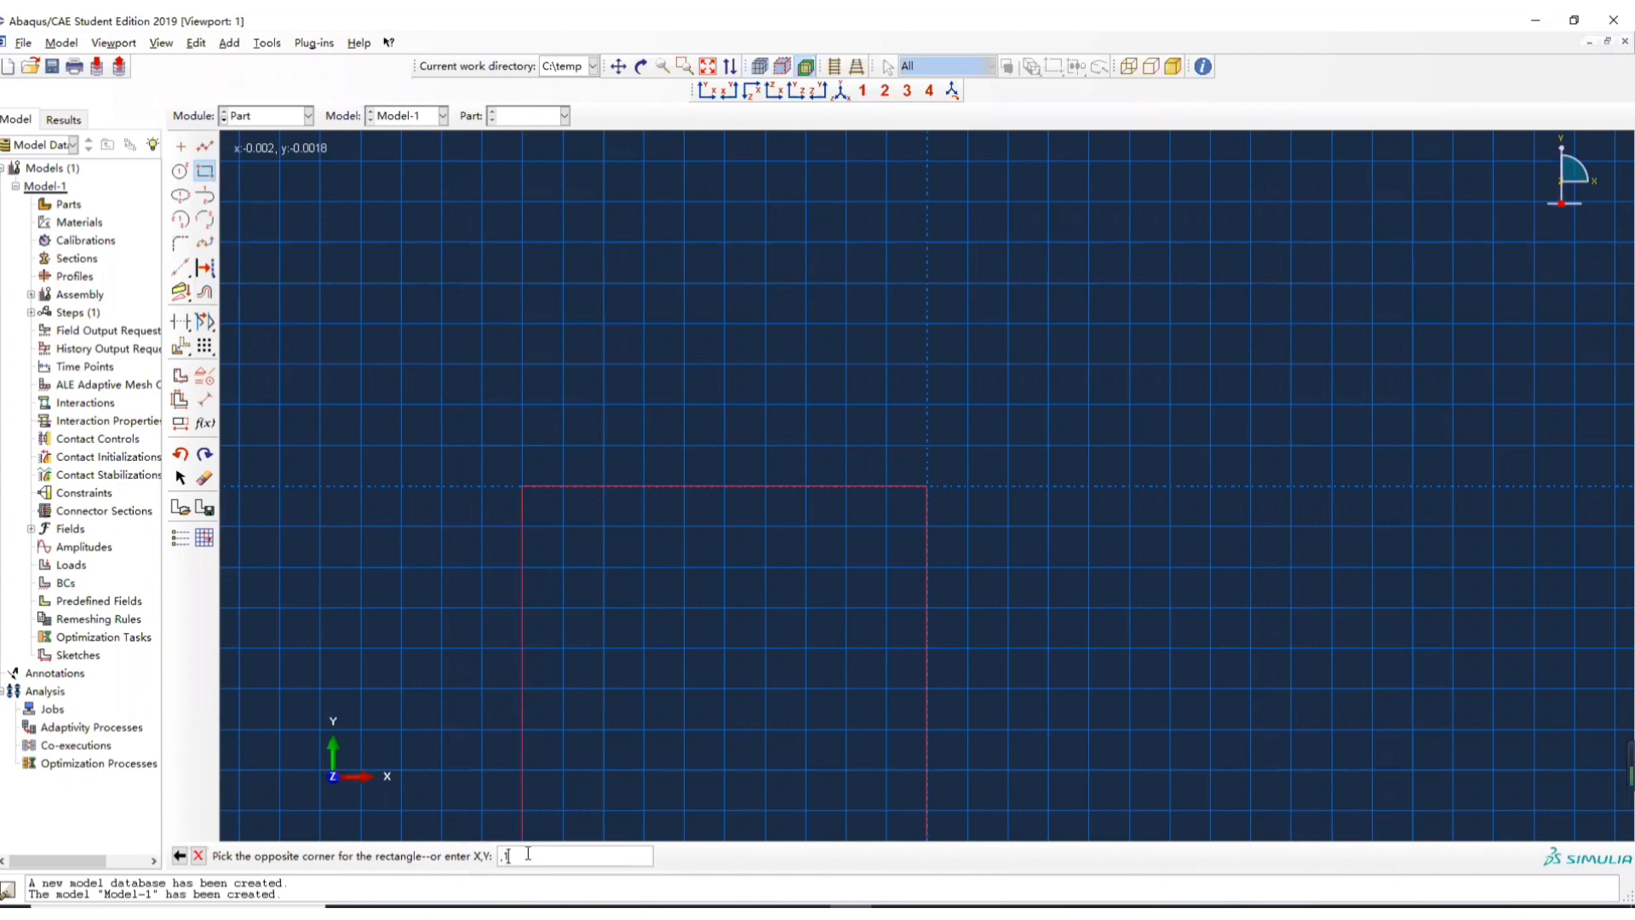
{"action": "key", "text": "BackSpace"}
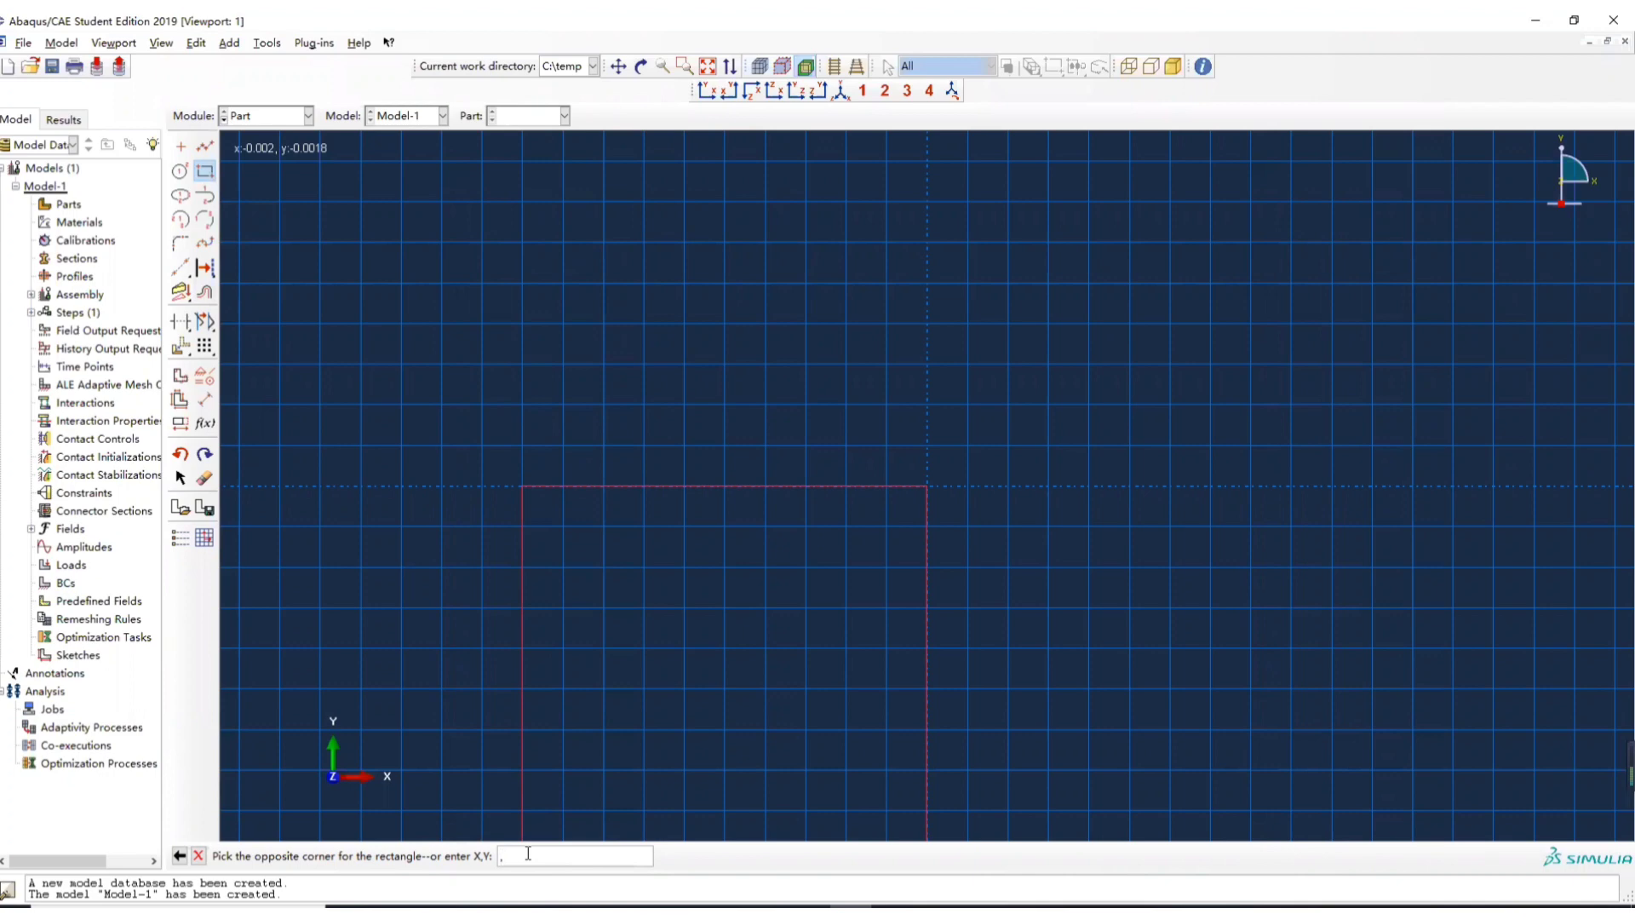
{"action": "type", "text": ",0.1"}
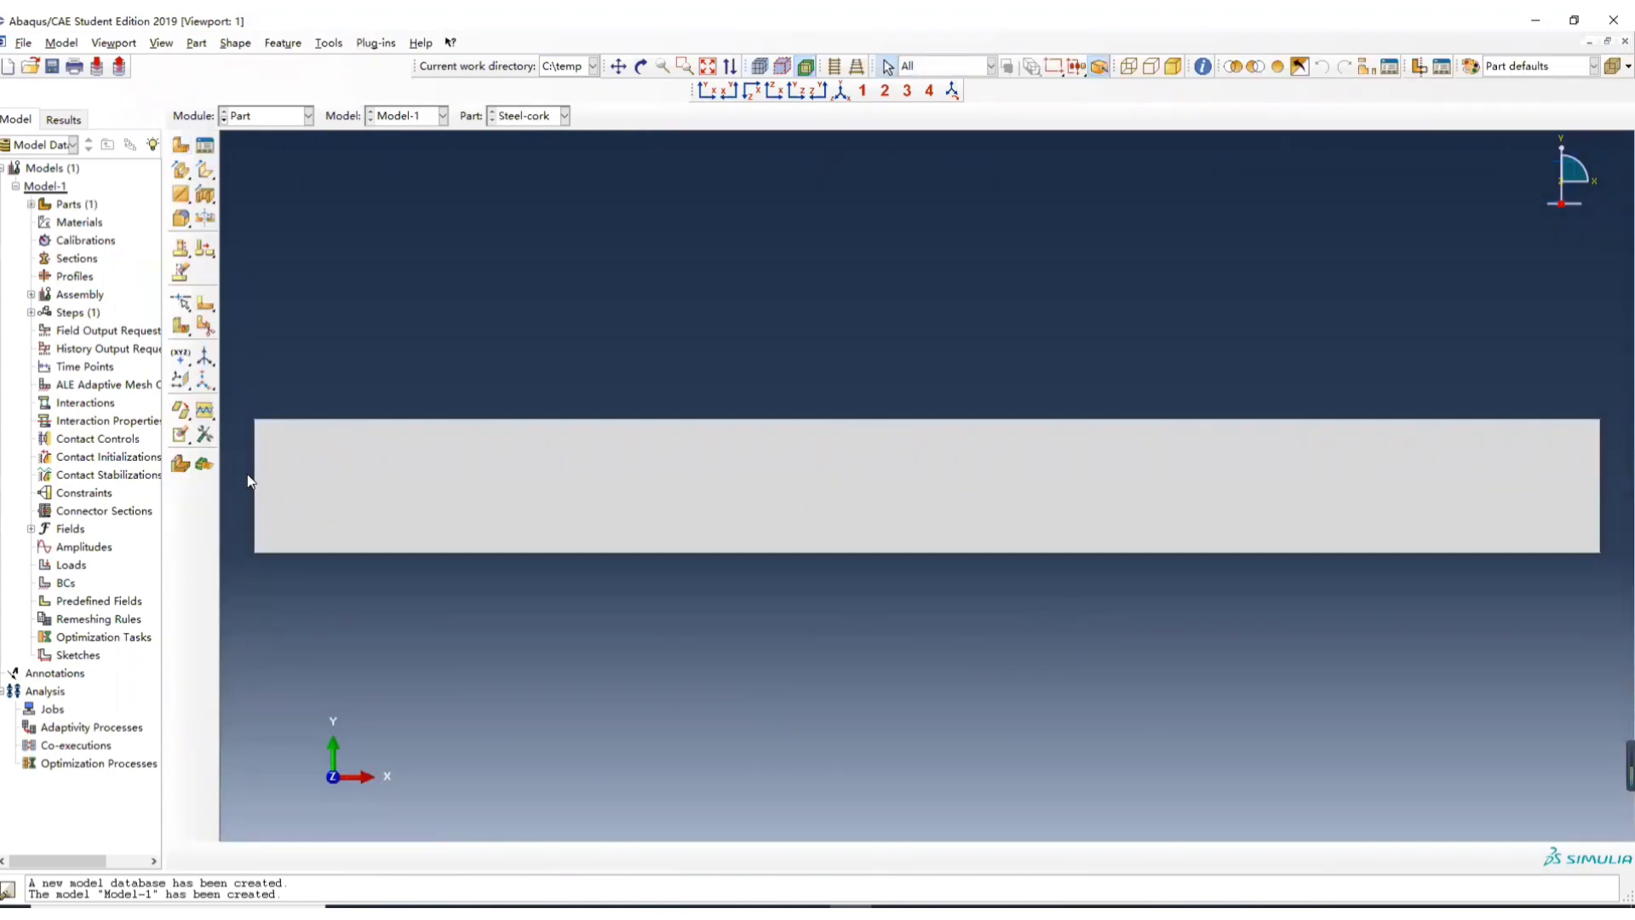
{"action": "mouse_move", "coordinate": [180, 378]}
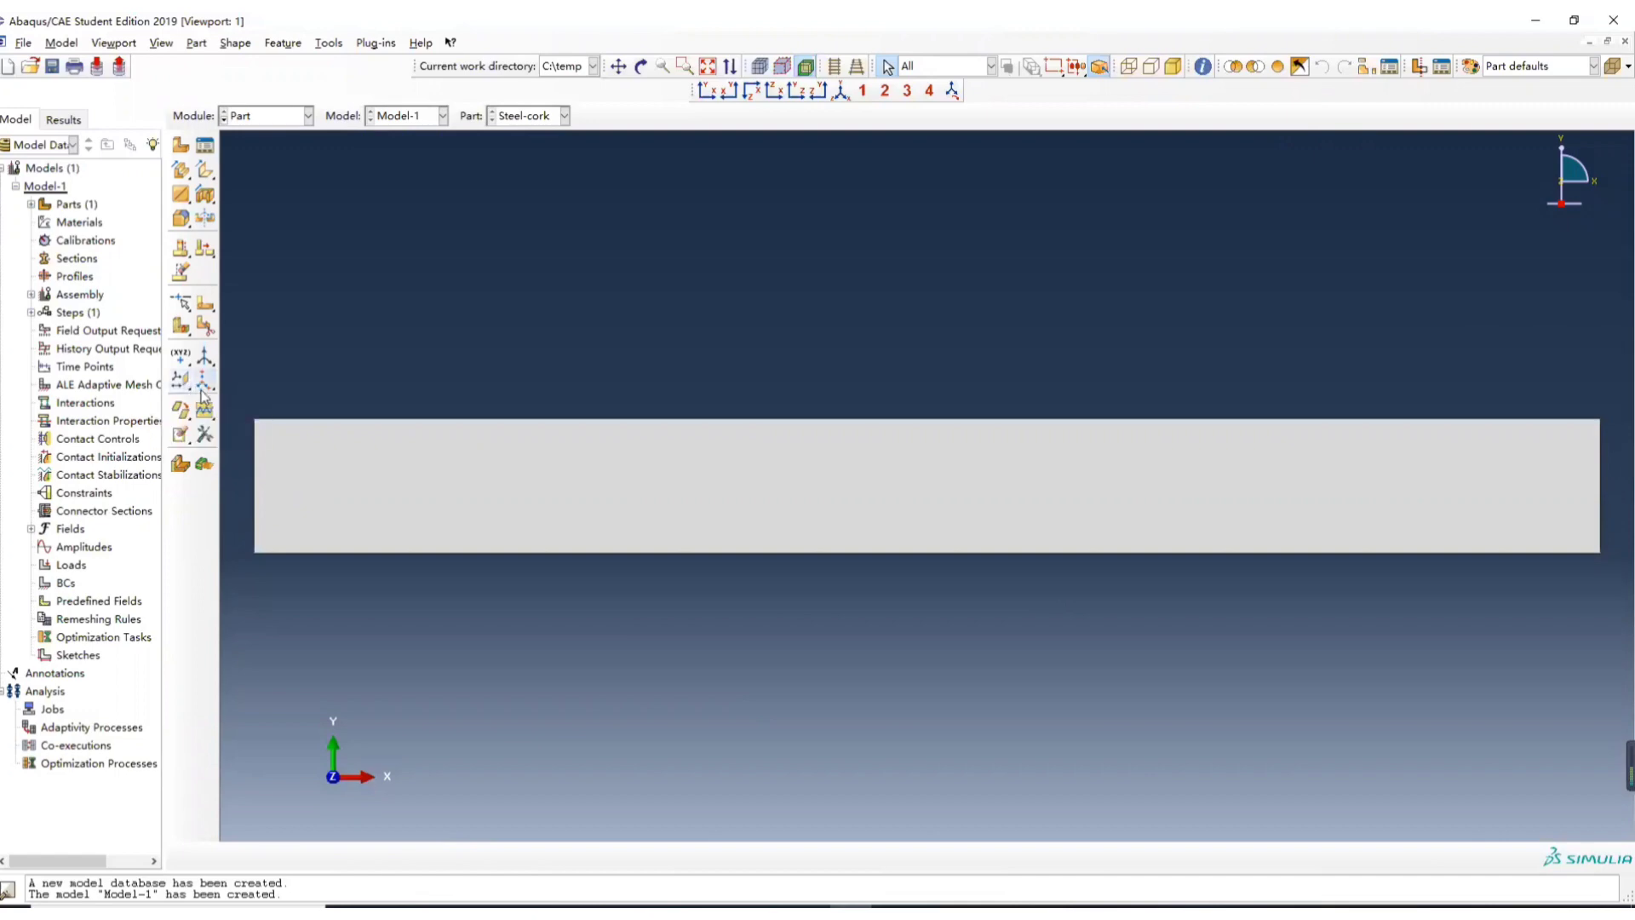
{"action": "mouse_move", "coordinate": [181, 380]}
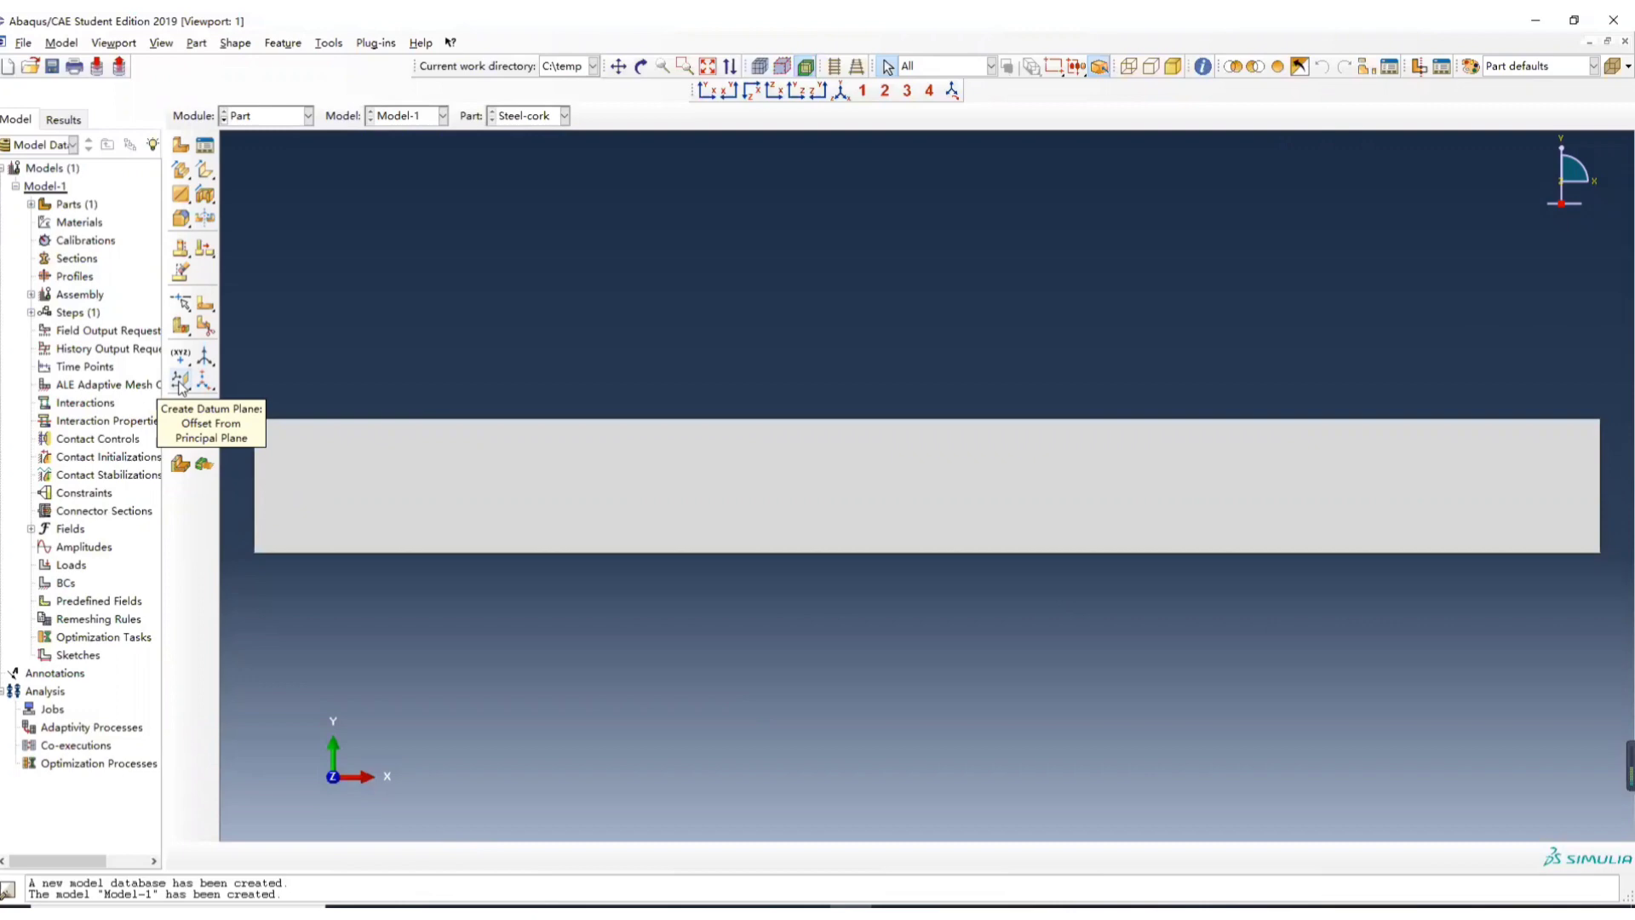
- Create an offset datum plane from a principal plane through the plate's middle
{"action": "left_click", "coordinate": [180, 378]}
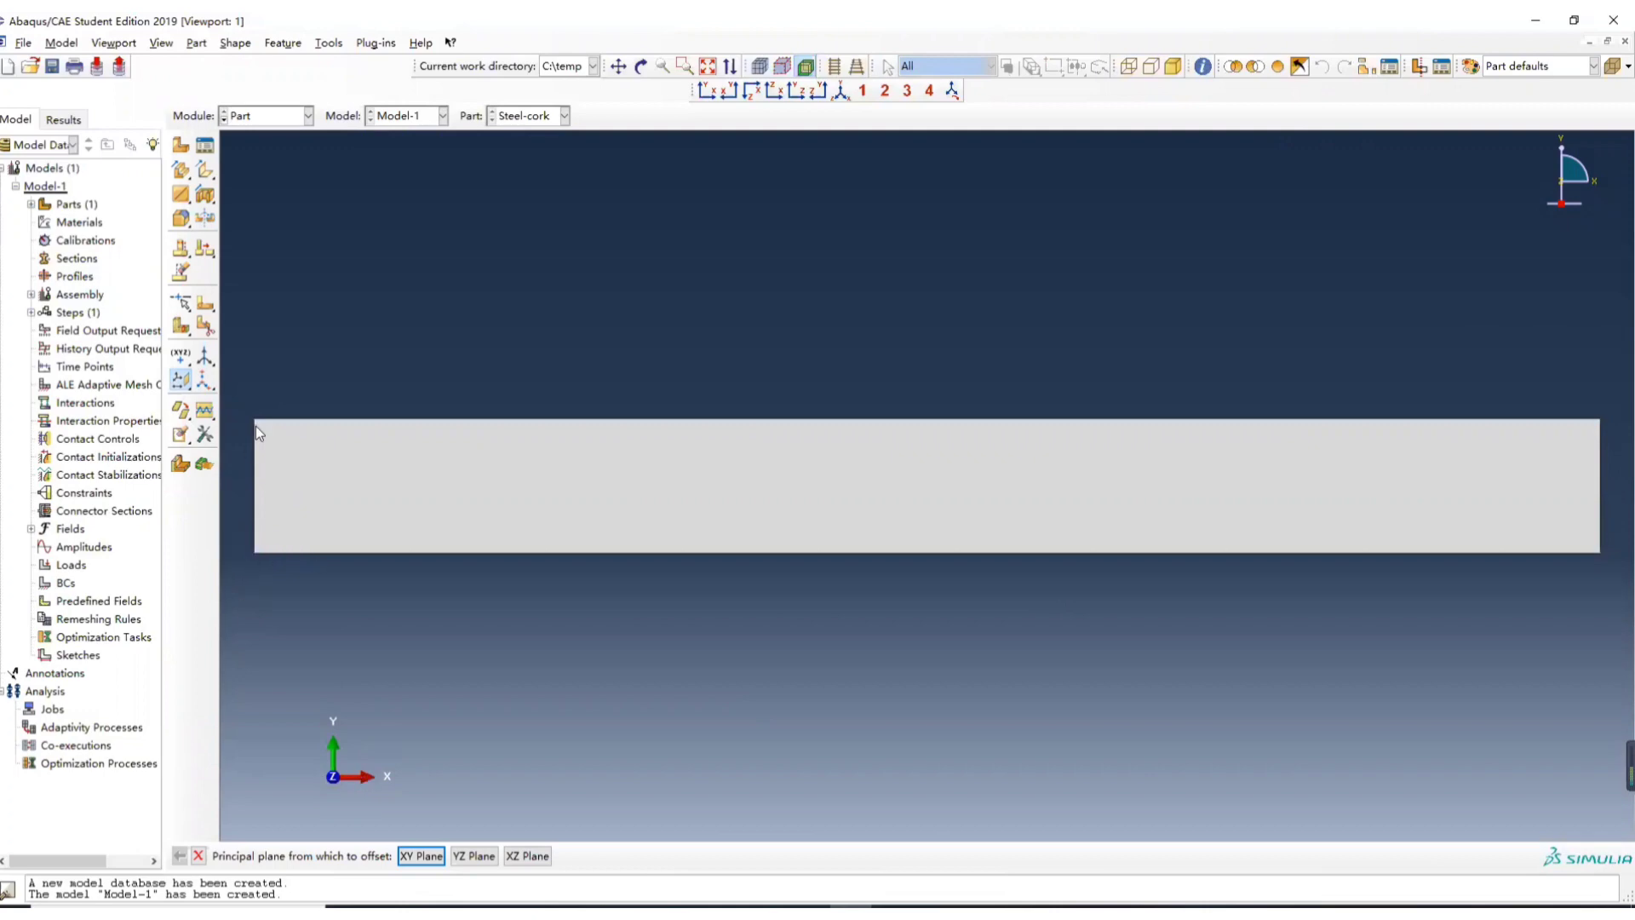
{"action": "mouse_move", "coordinate": [263, 482]}
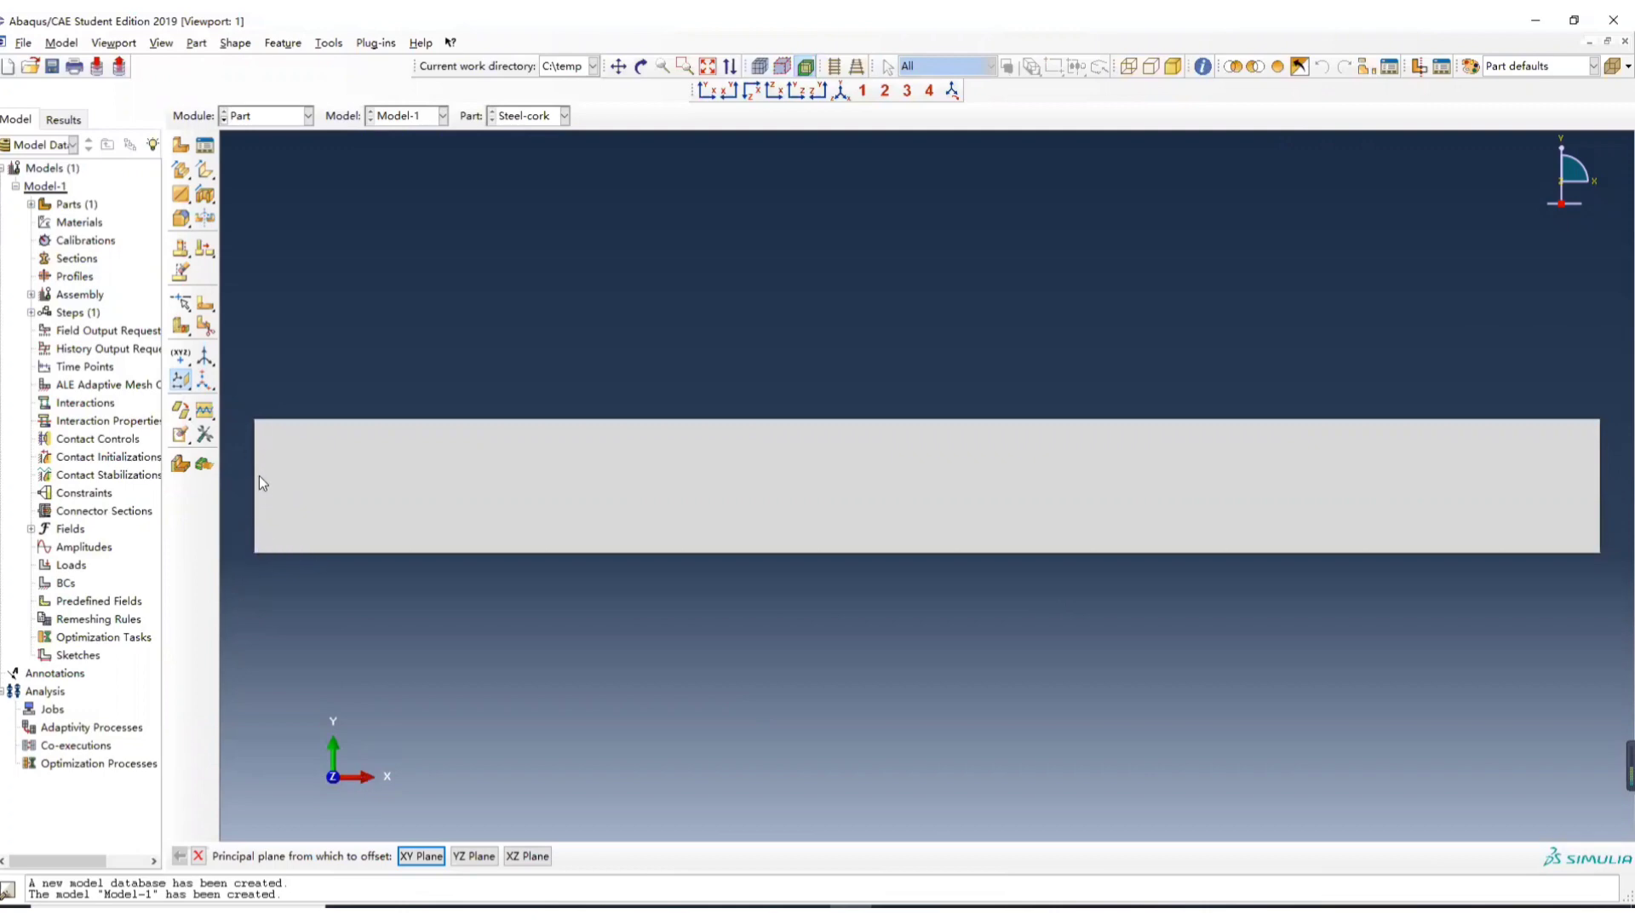
{"action": "left_click", "coordinate": [420, 854]}
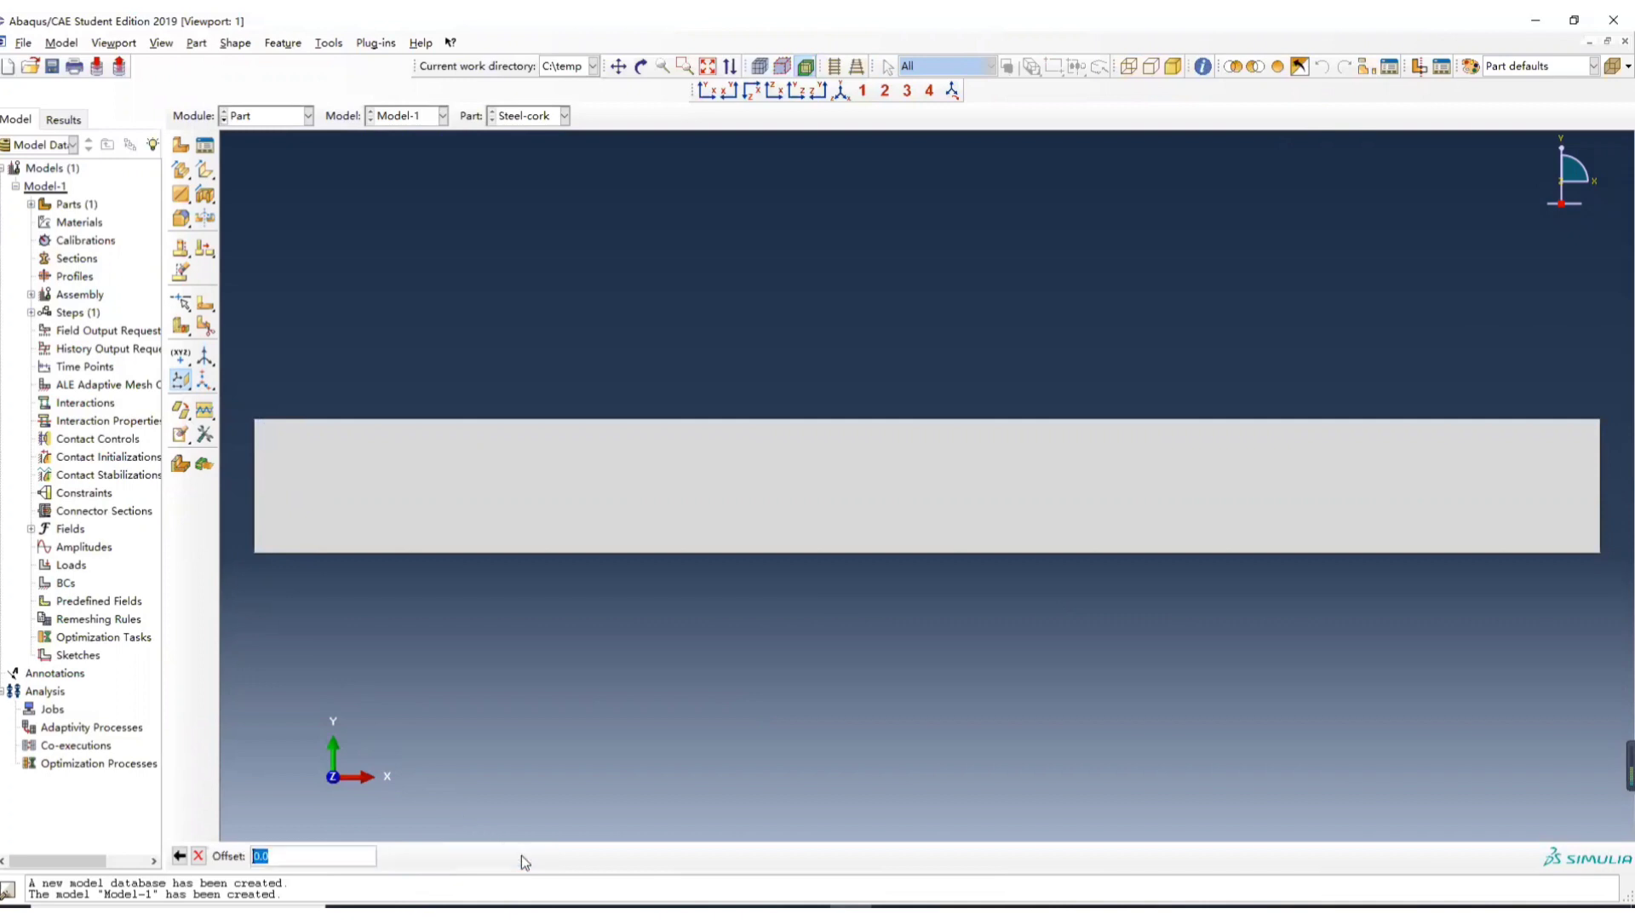
{"action": "mouse_move", "coordinate": [329, 828]}
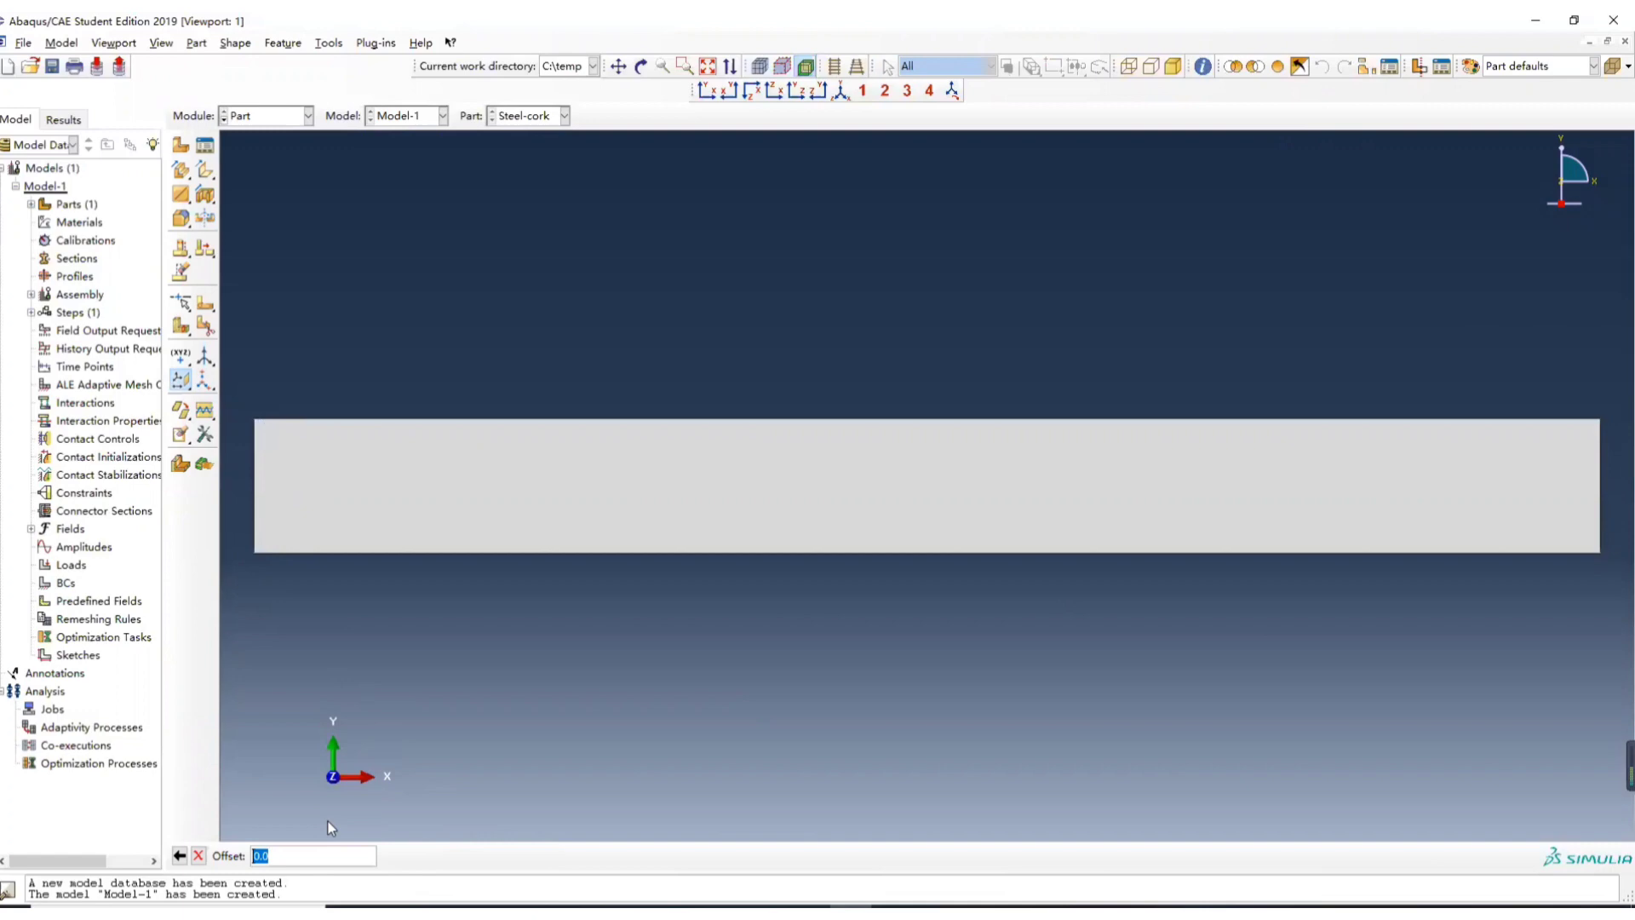
{"action": "mouse_move", "coordinate": [262, 492]}
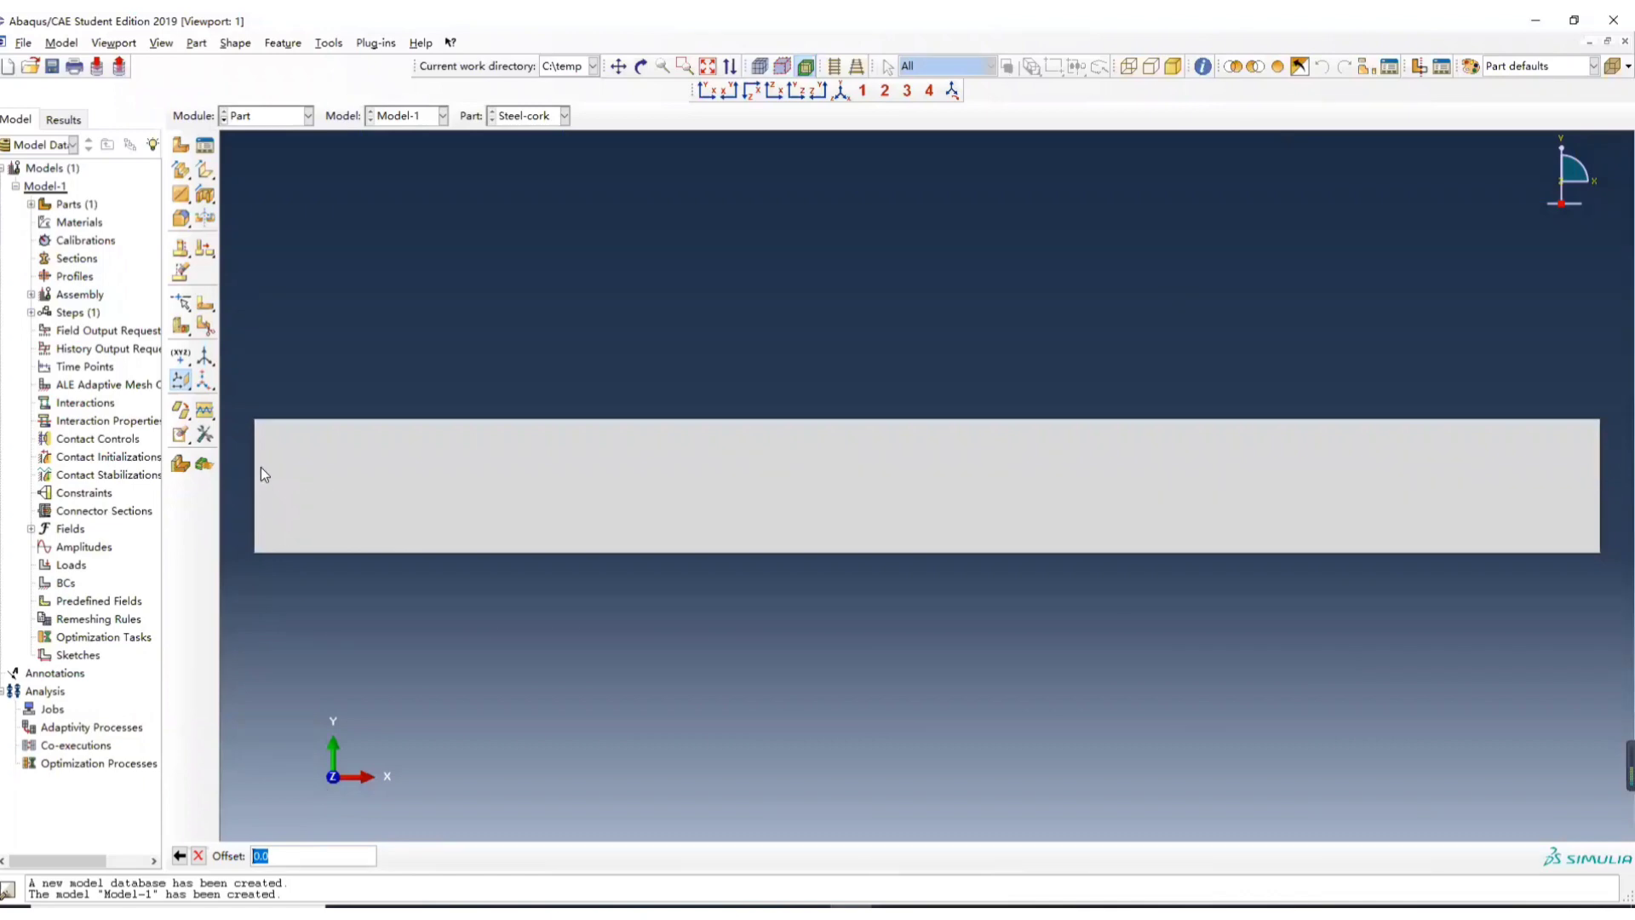
{"action": "mouse_move", "coordinate": [264, 477]}
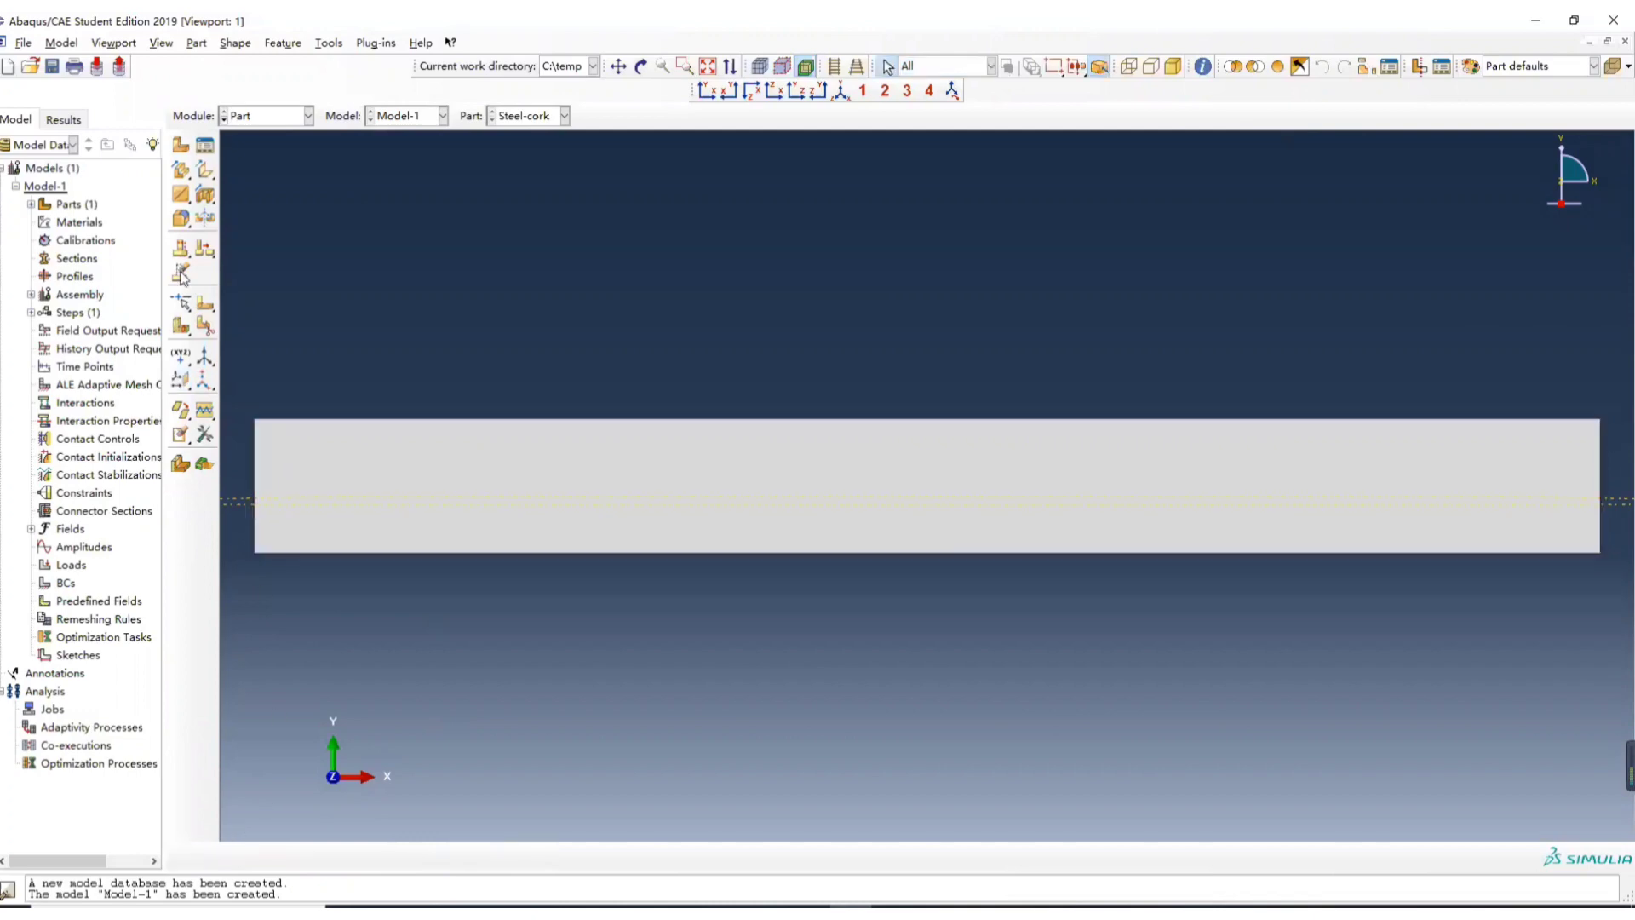
{"action": "mouse_move", "coordinate": [205, 326]}
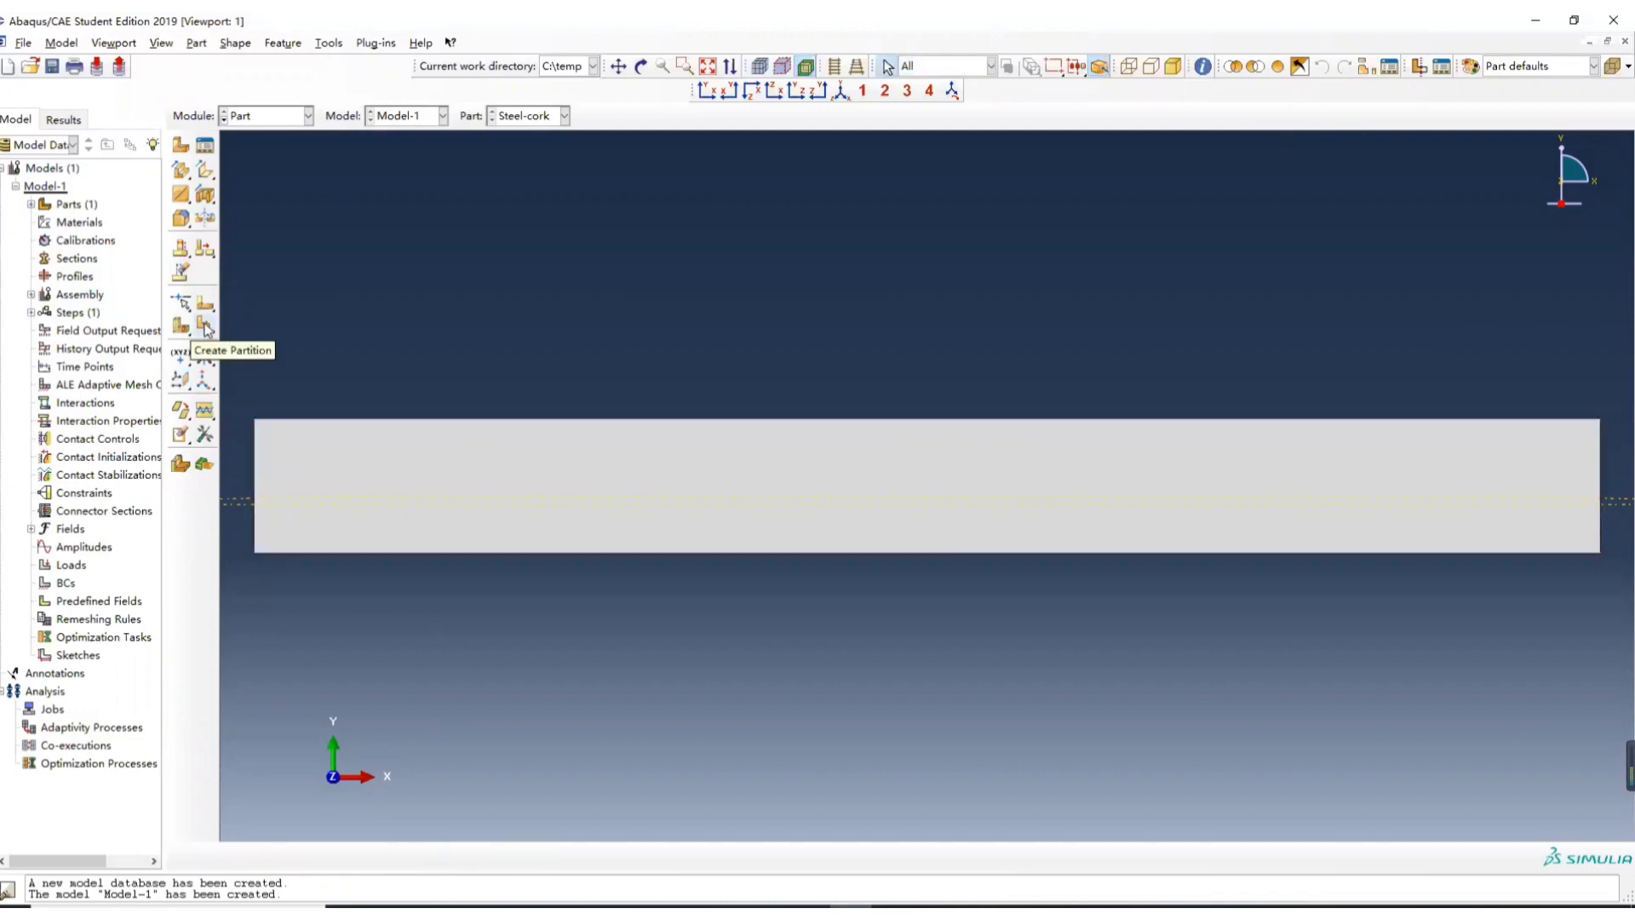
- Partition the plate face in two along the horizontal datum plane
{"action": "left_click", "coordinate": [204, 324]}
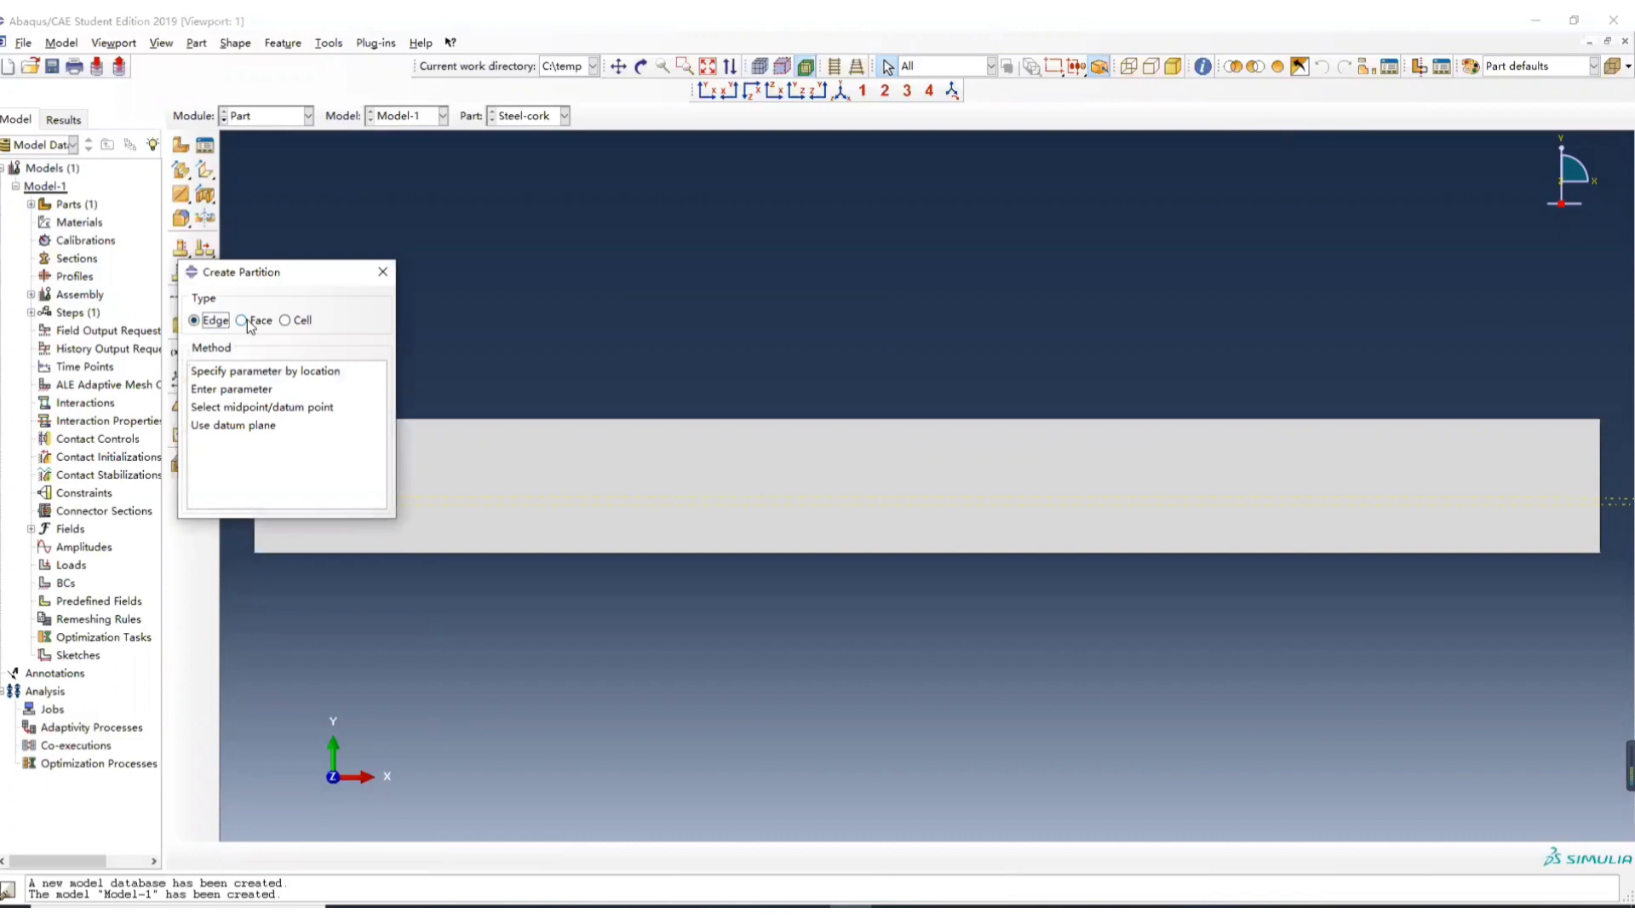
{"action": "left_click", "coordinate": [241, 320]}
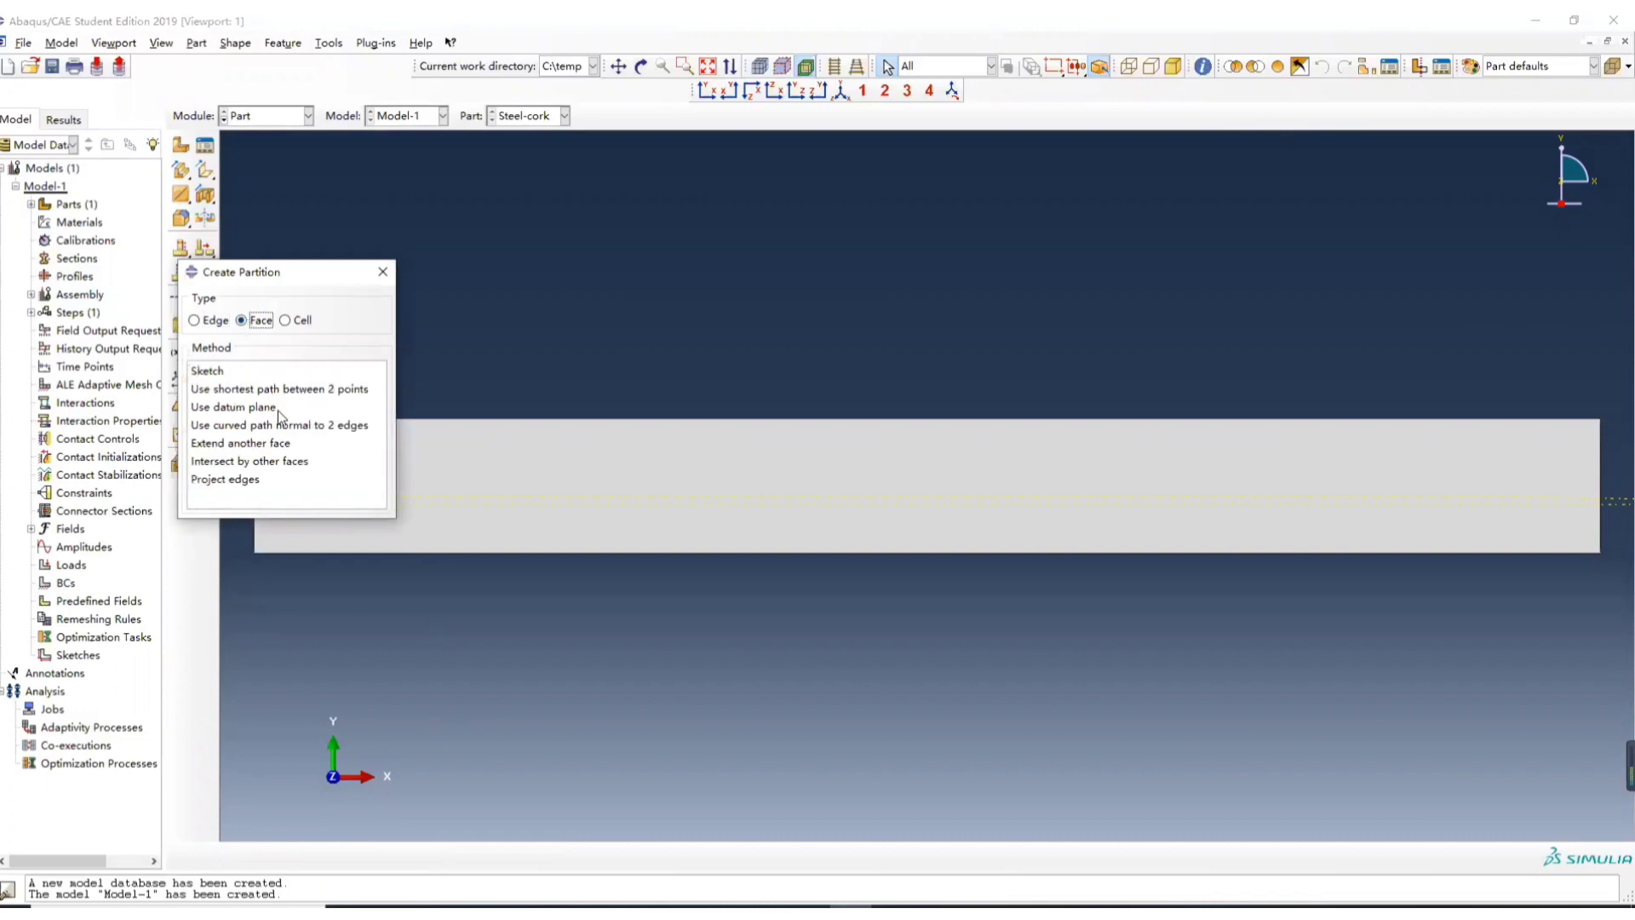
{"action": "left_click", "coordinate": [233, 407]}
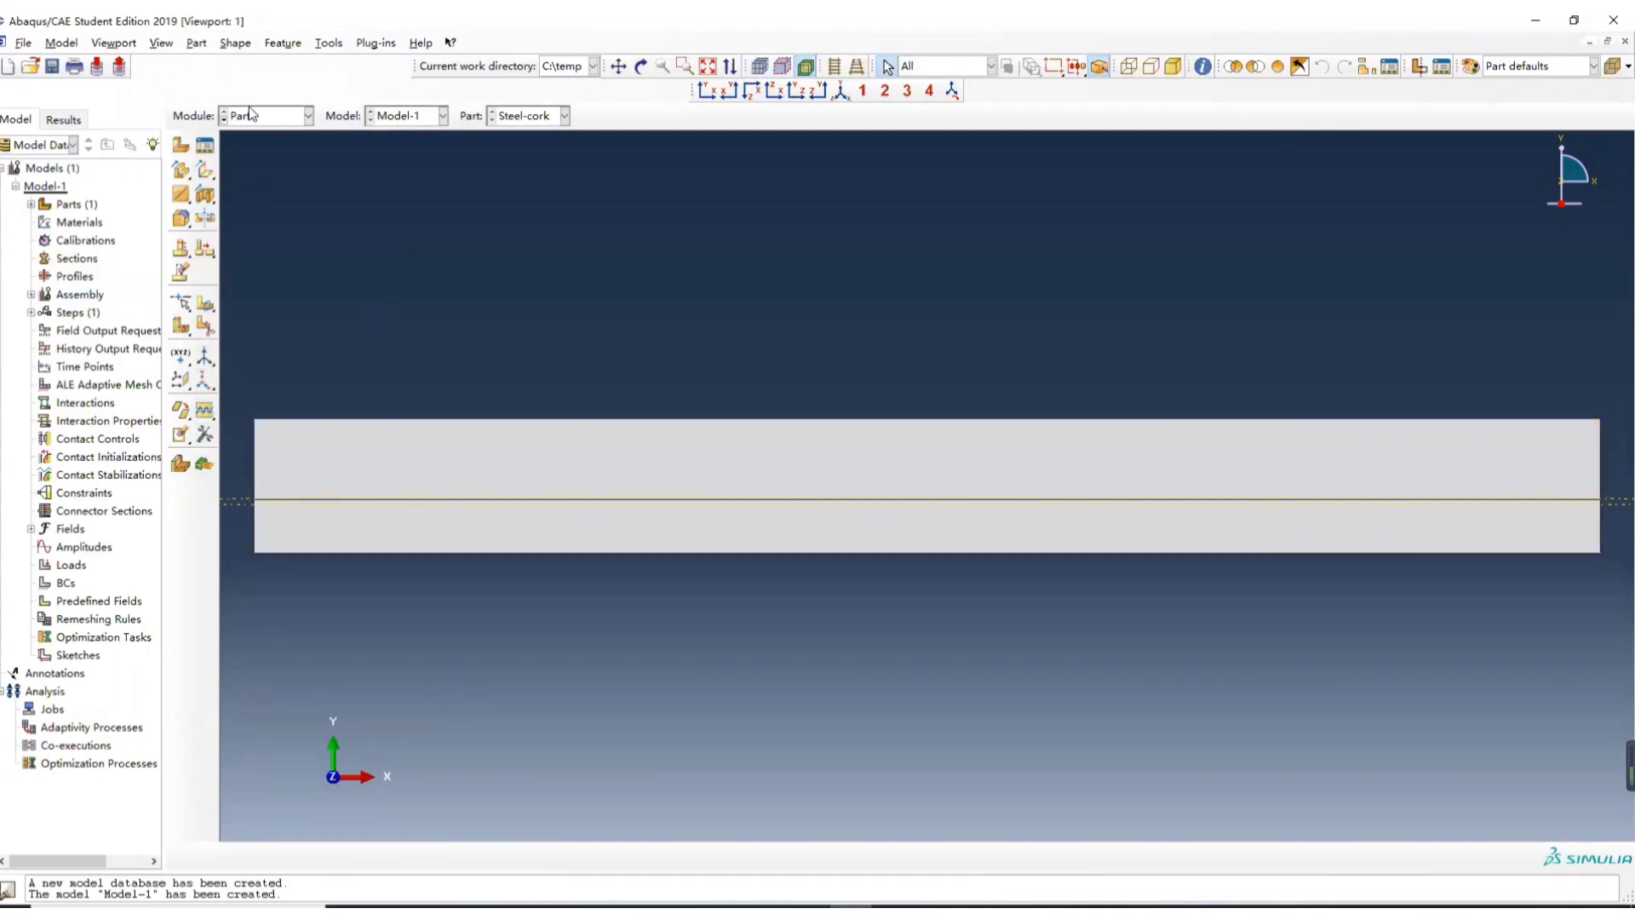
- In the Property module, define material Steel with density, conductivity 40 and specific heat
{"action": "left_click", "coordinate": [265, 115]}
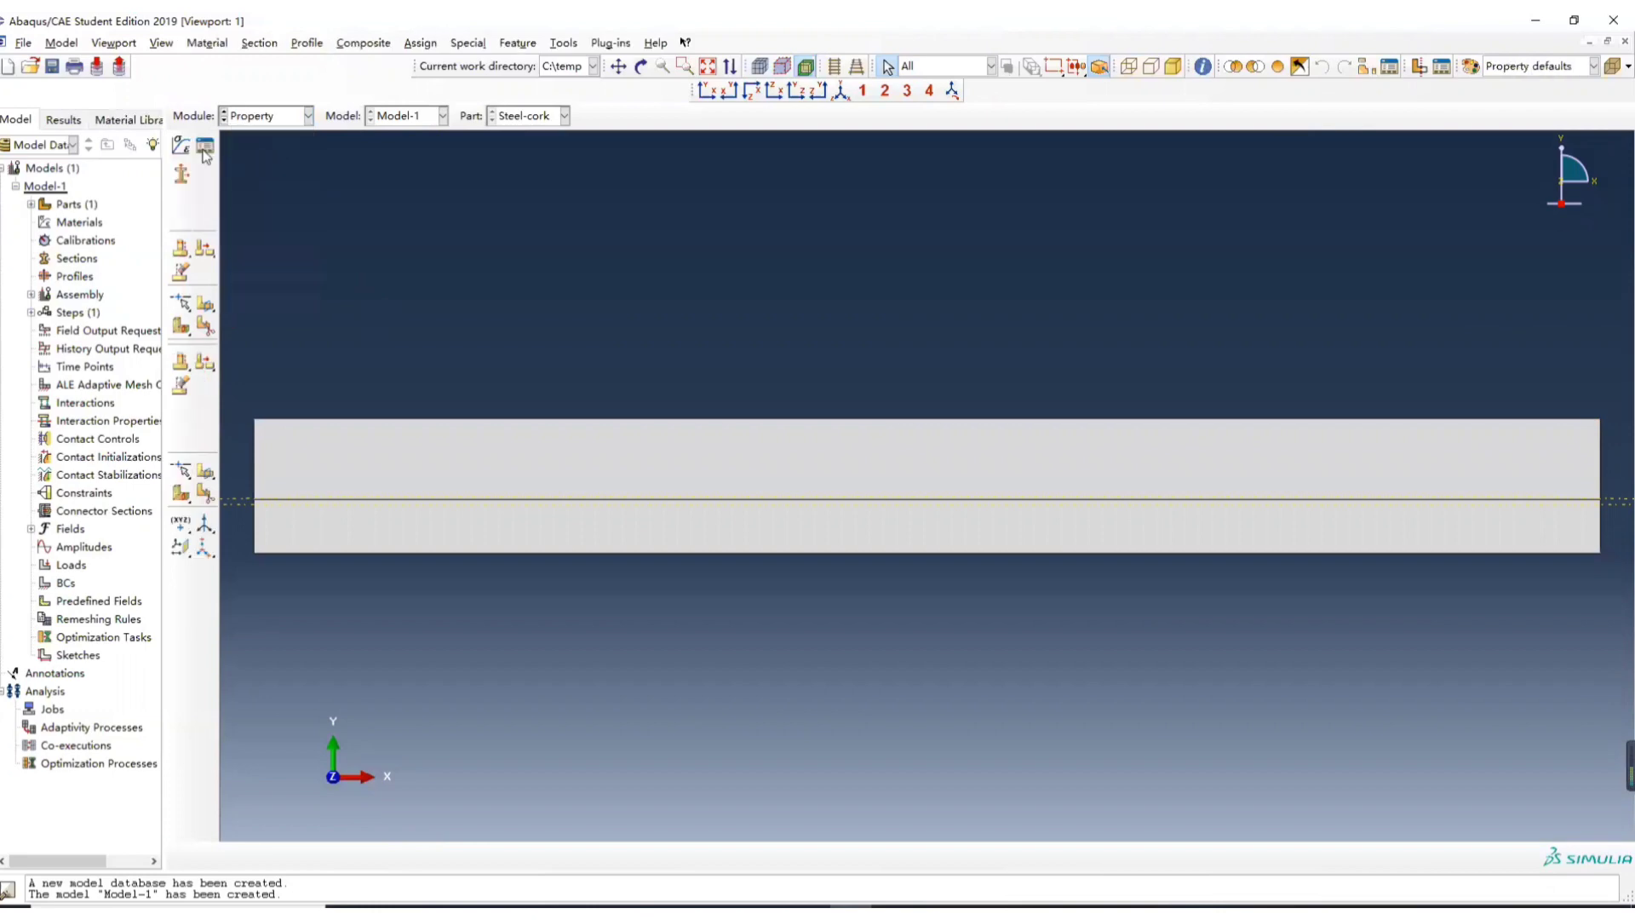
{"action": "left_click", "coordinate": [181, 145]}
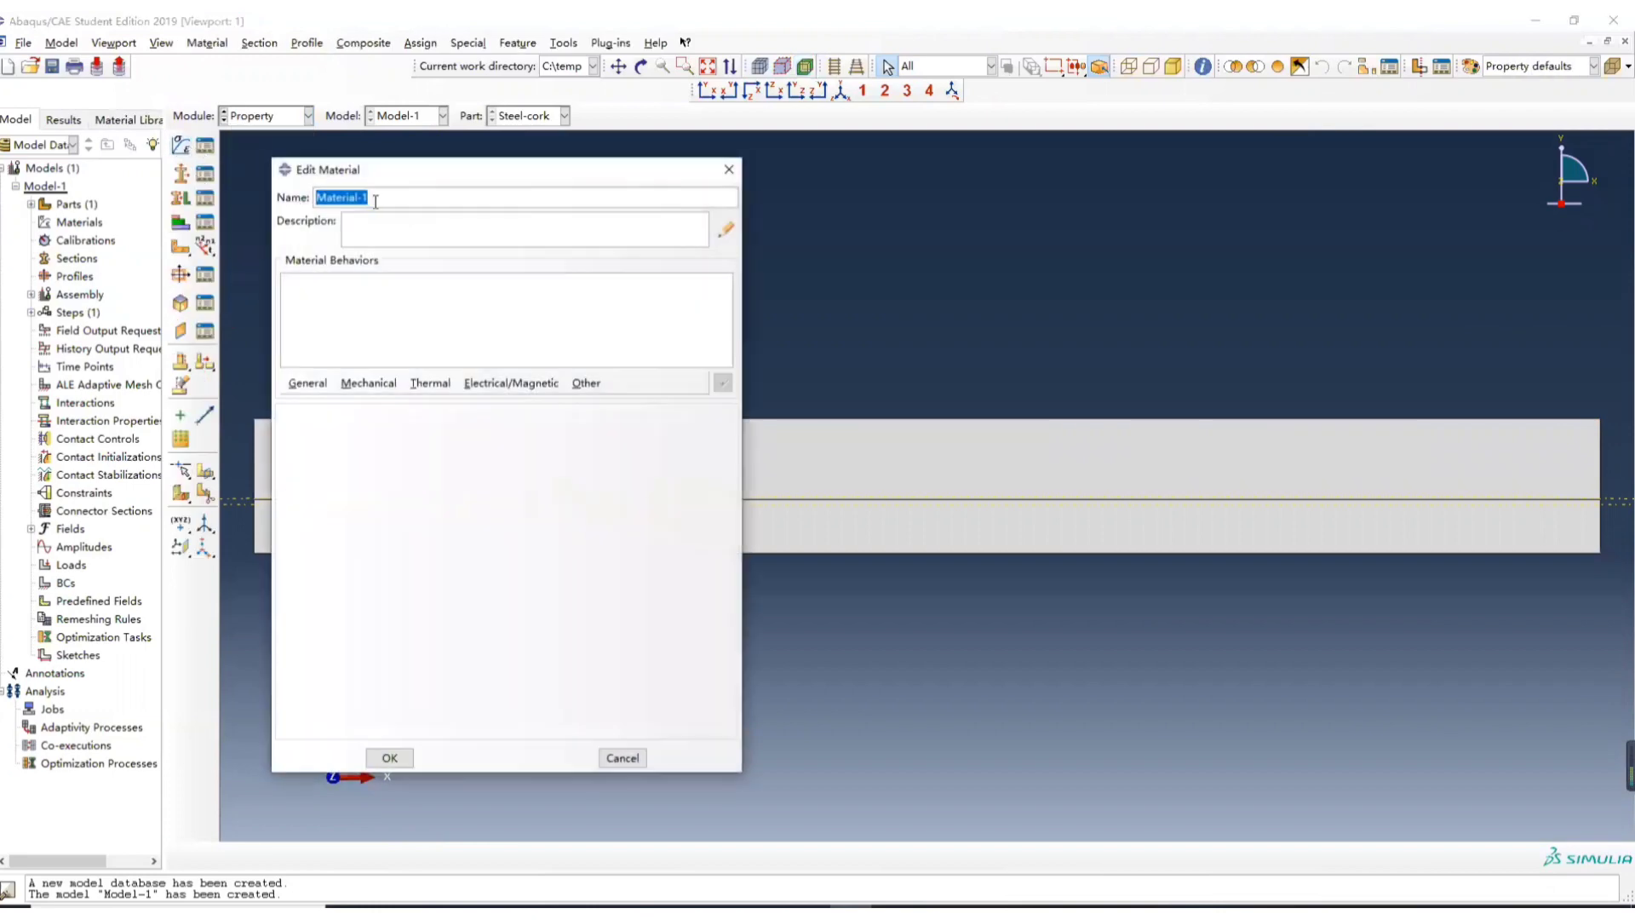
{"action": "type", "text": "Steel"}
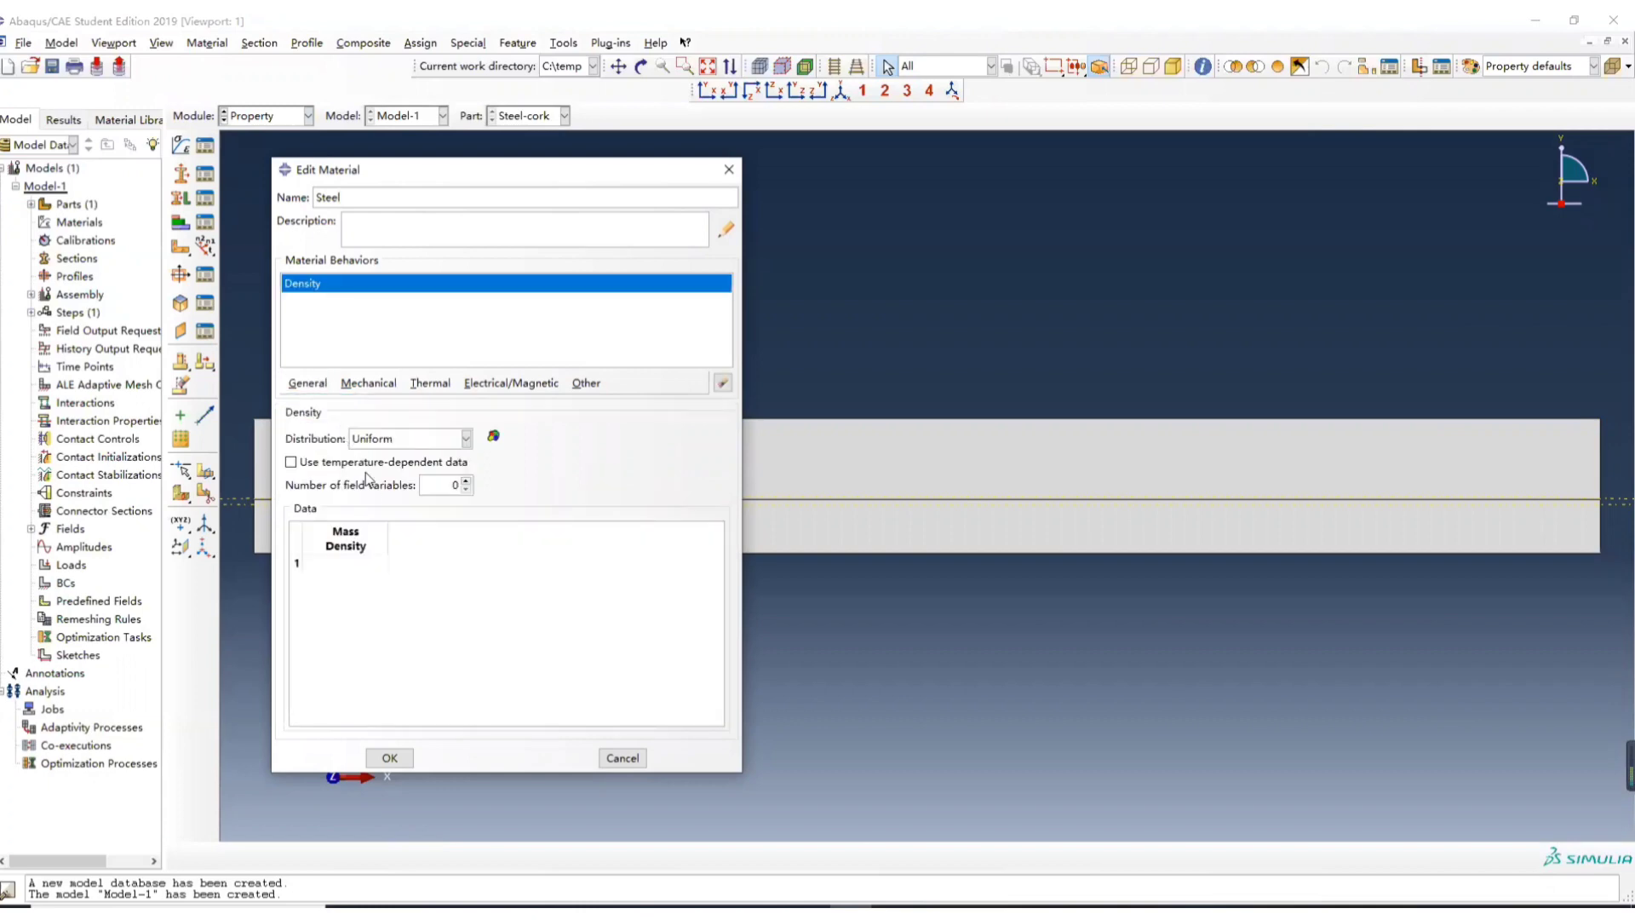
{"action": "type", "text": "785"}
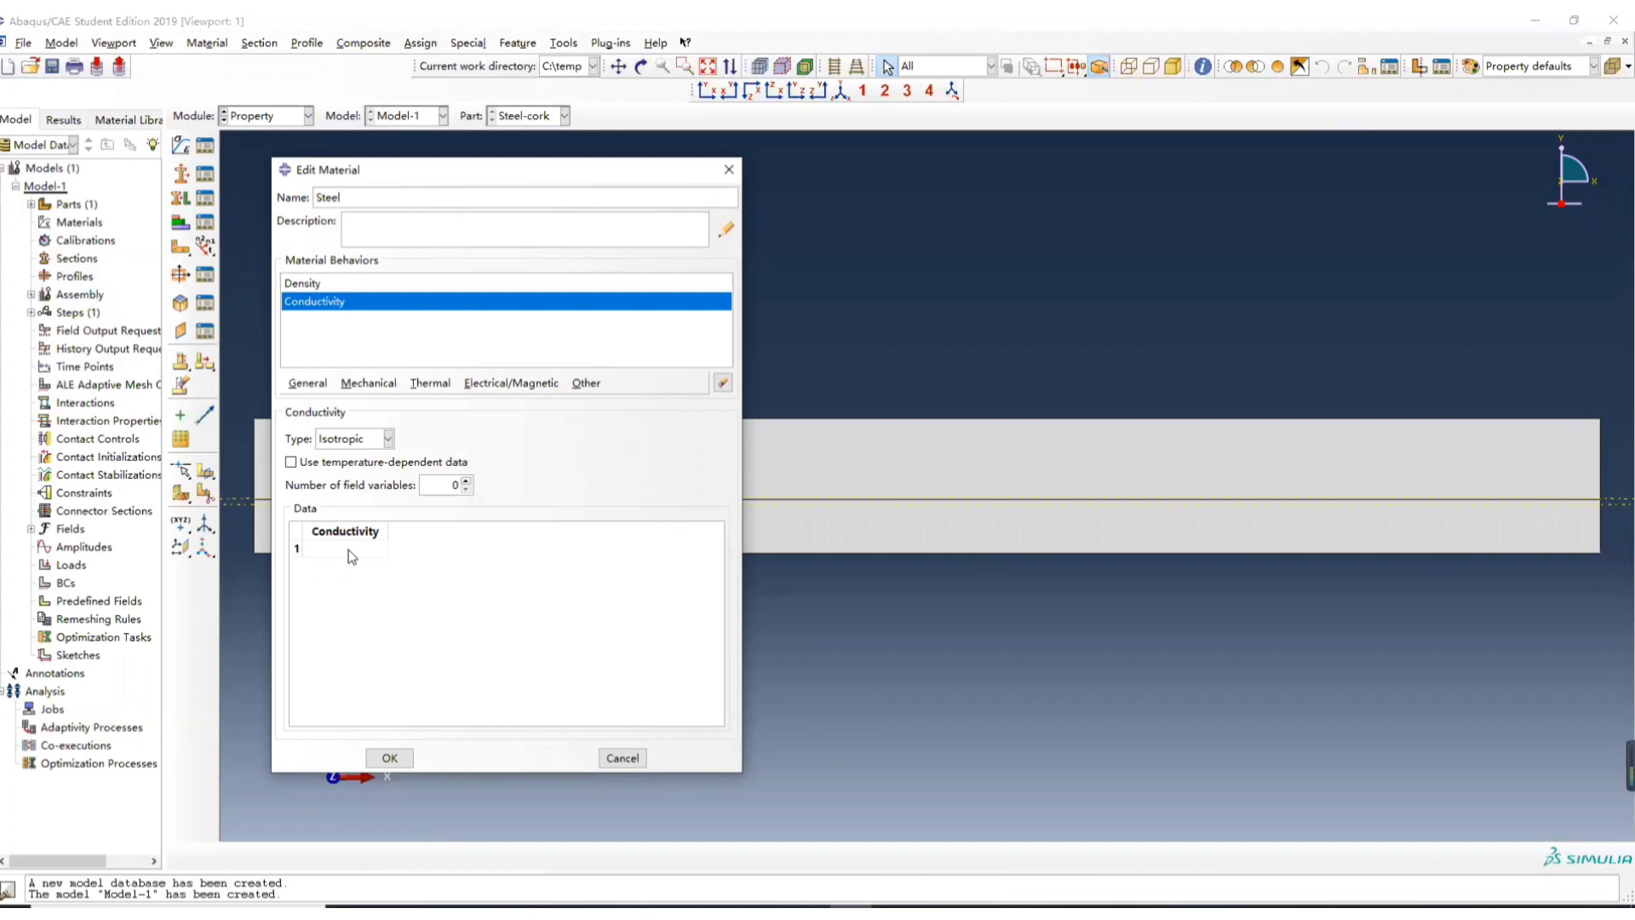
{"action": "left_click", "coordinate": [429, 383]}
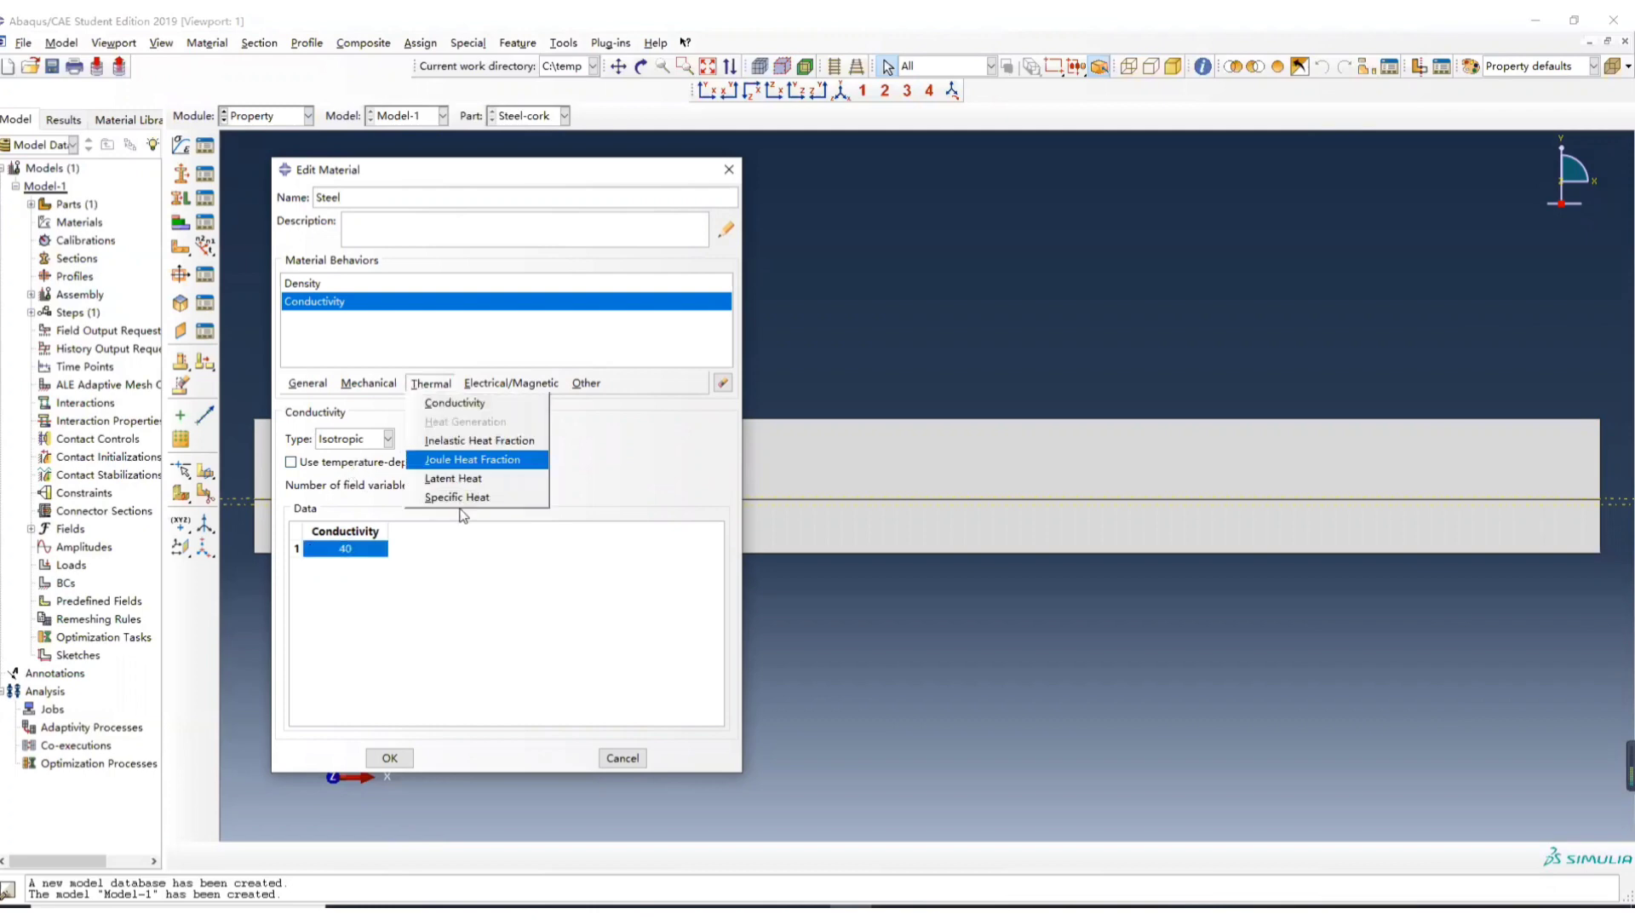
{"action": "left_click", "coordinate": [455, 497]}
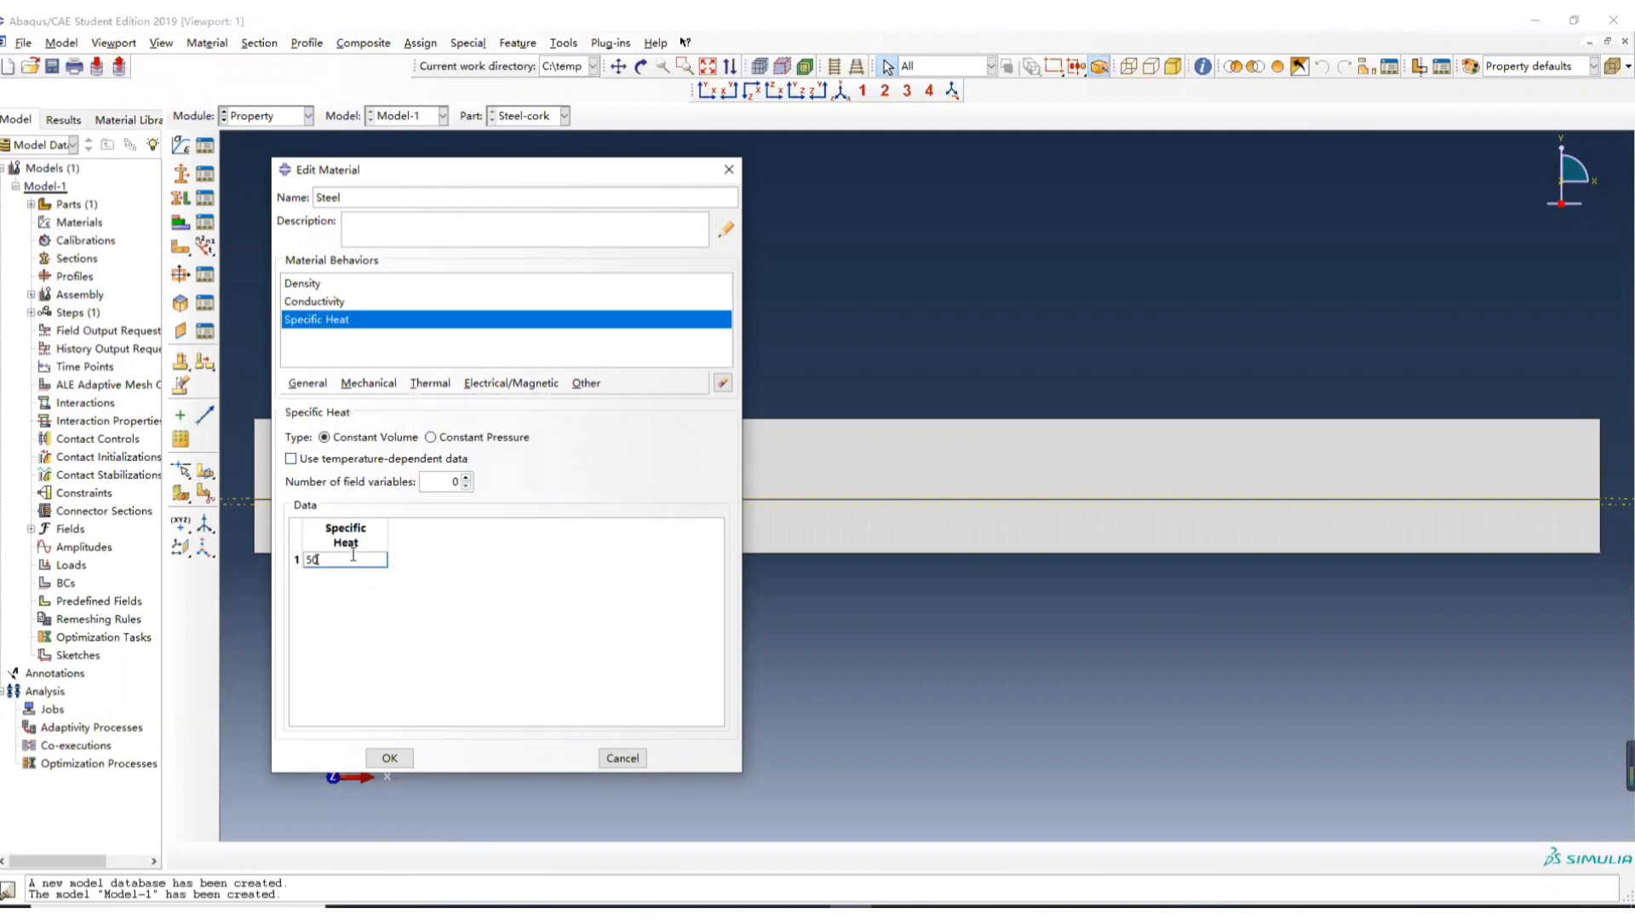
{"action": "left_click", "coordinate": [315, 301]}
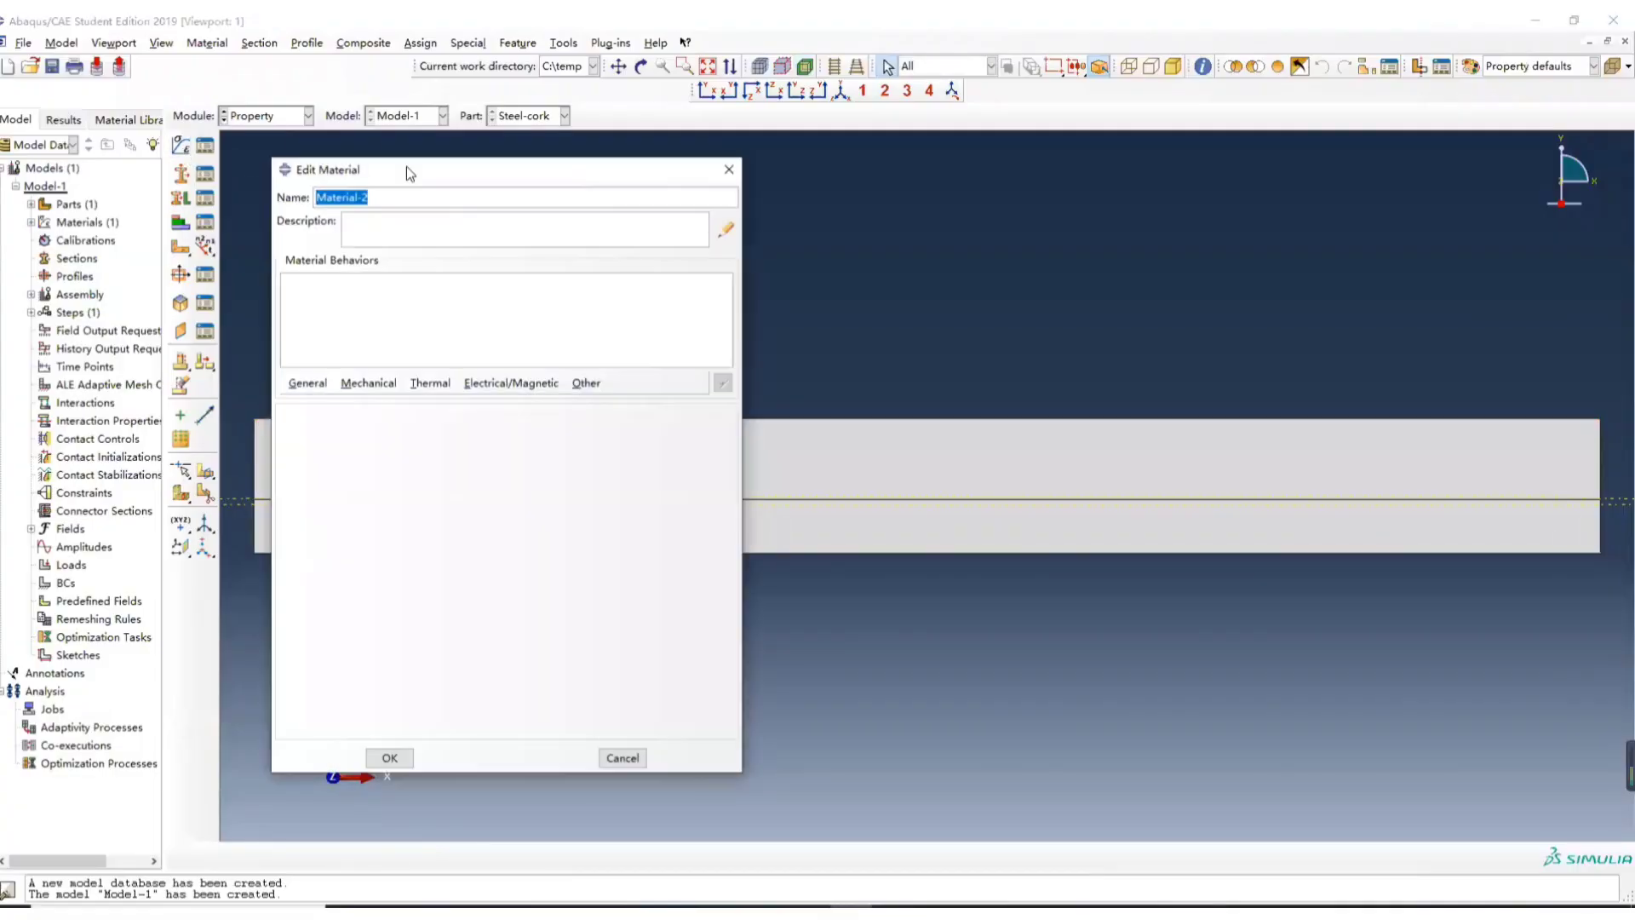
- Define material Cork with density 30, thermal conductivity and specific heat 2500
{"action": "type", "text": "Cork"}
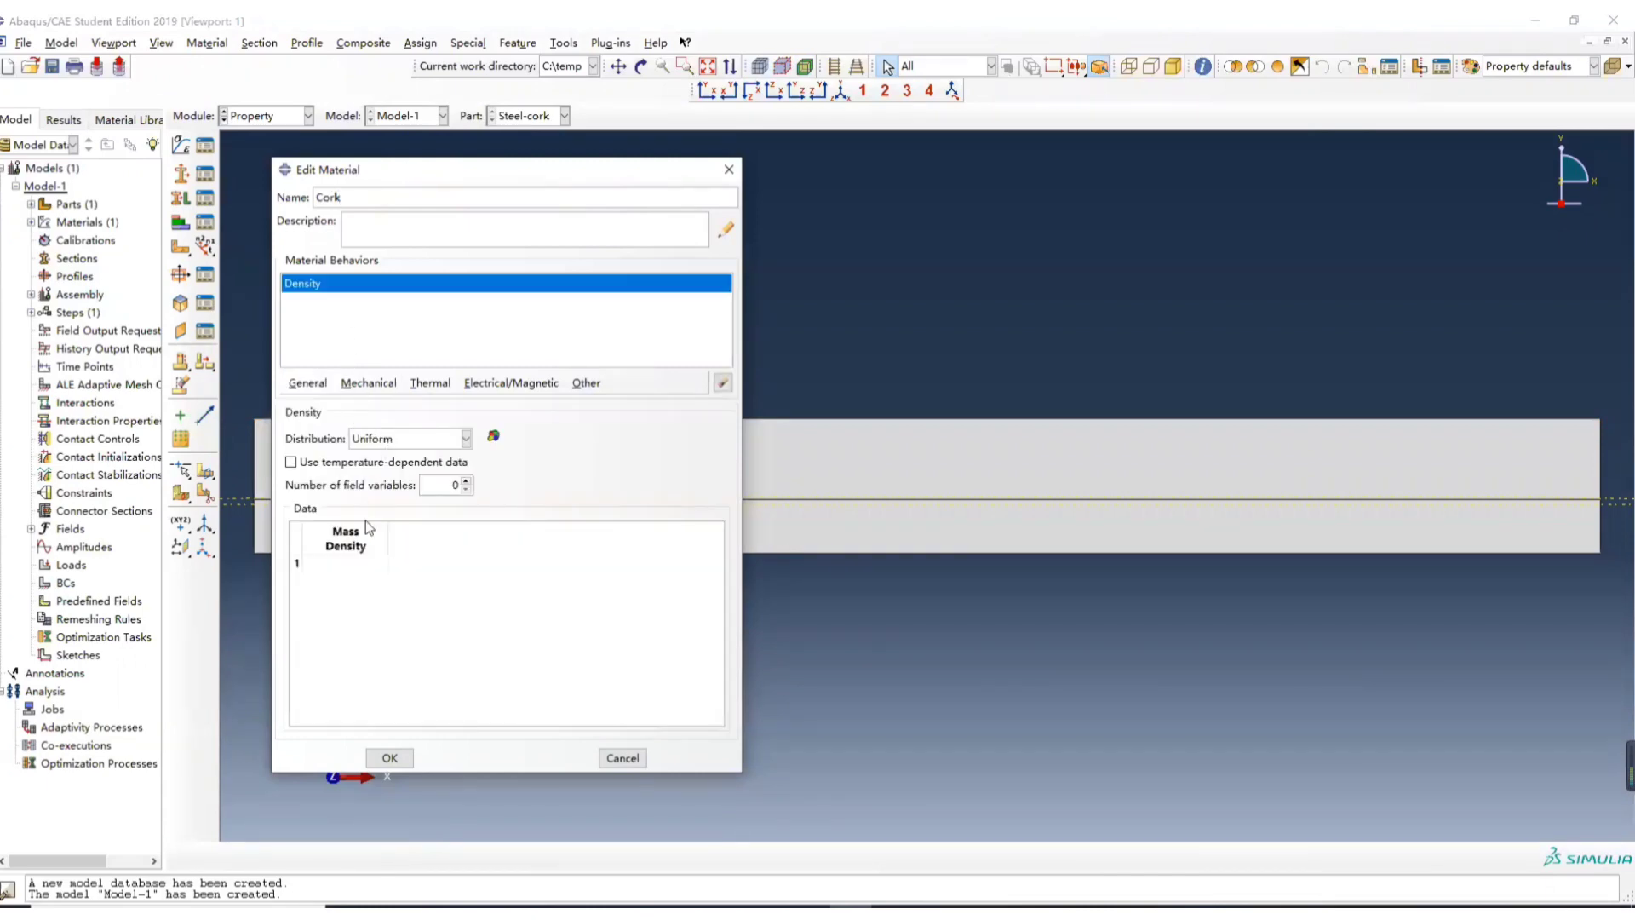
{"action": "type", "text": "30"}
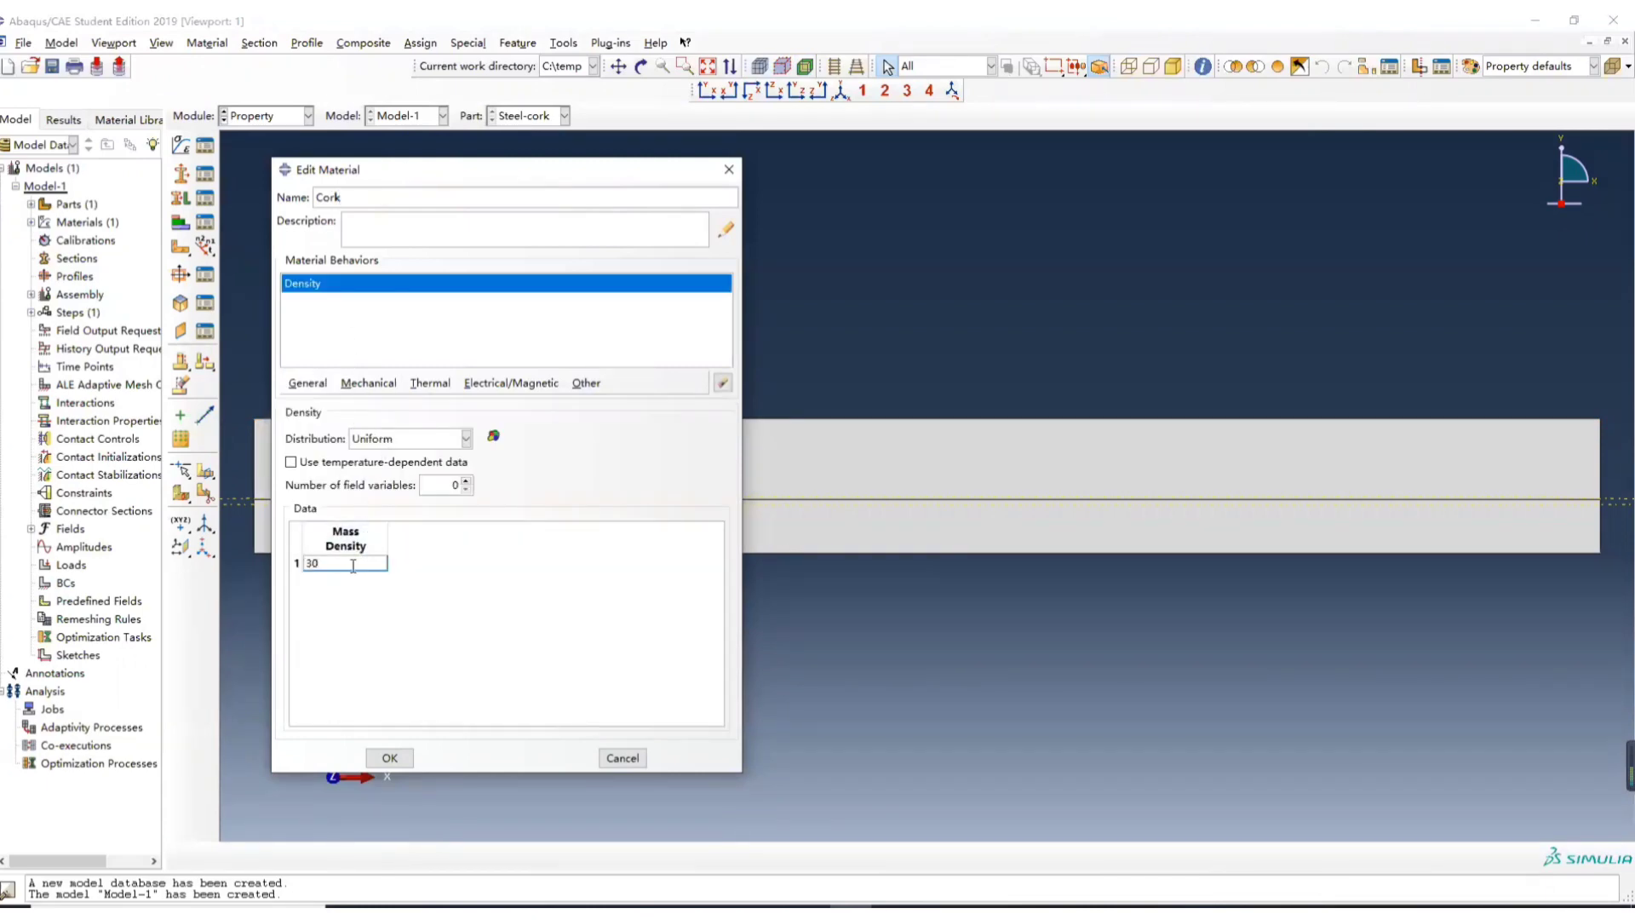
{"action": "left_click", "coordinate": [429, 382]}
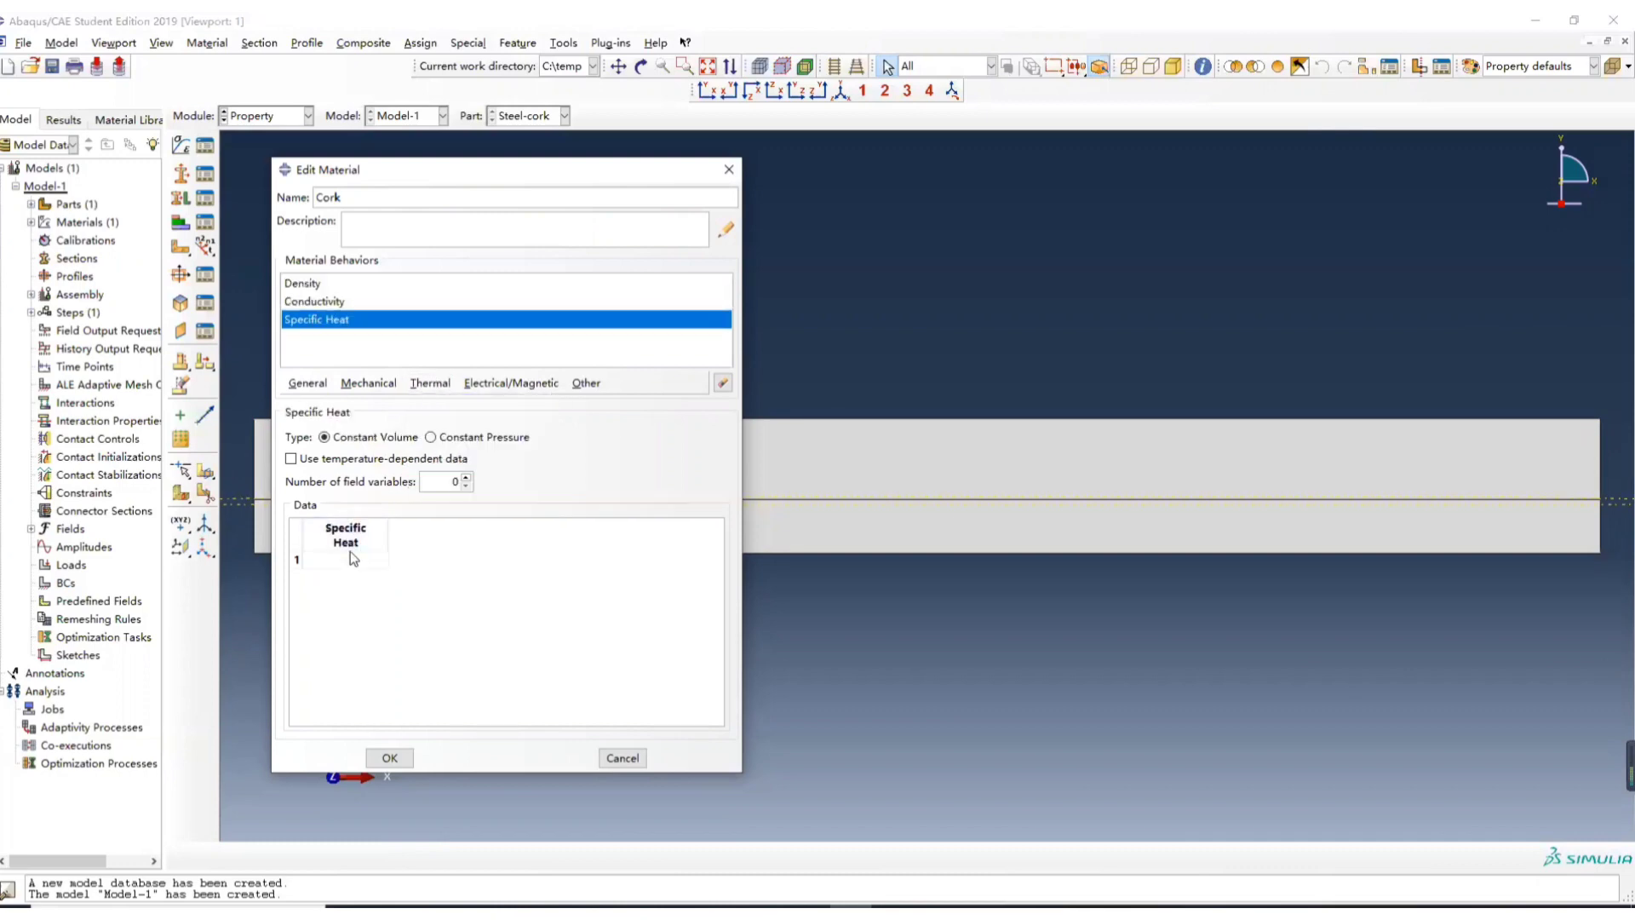
{"action": "type", "text": "2500"}
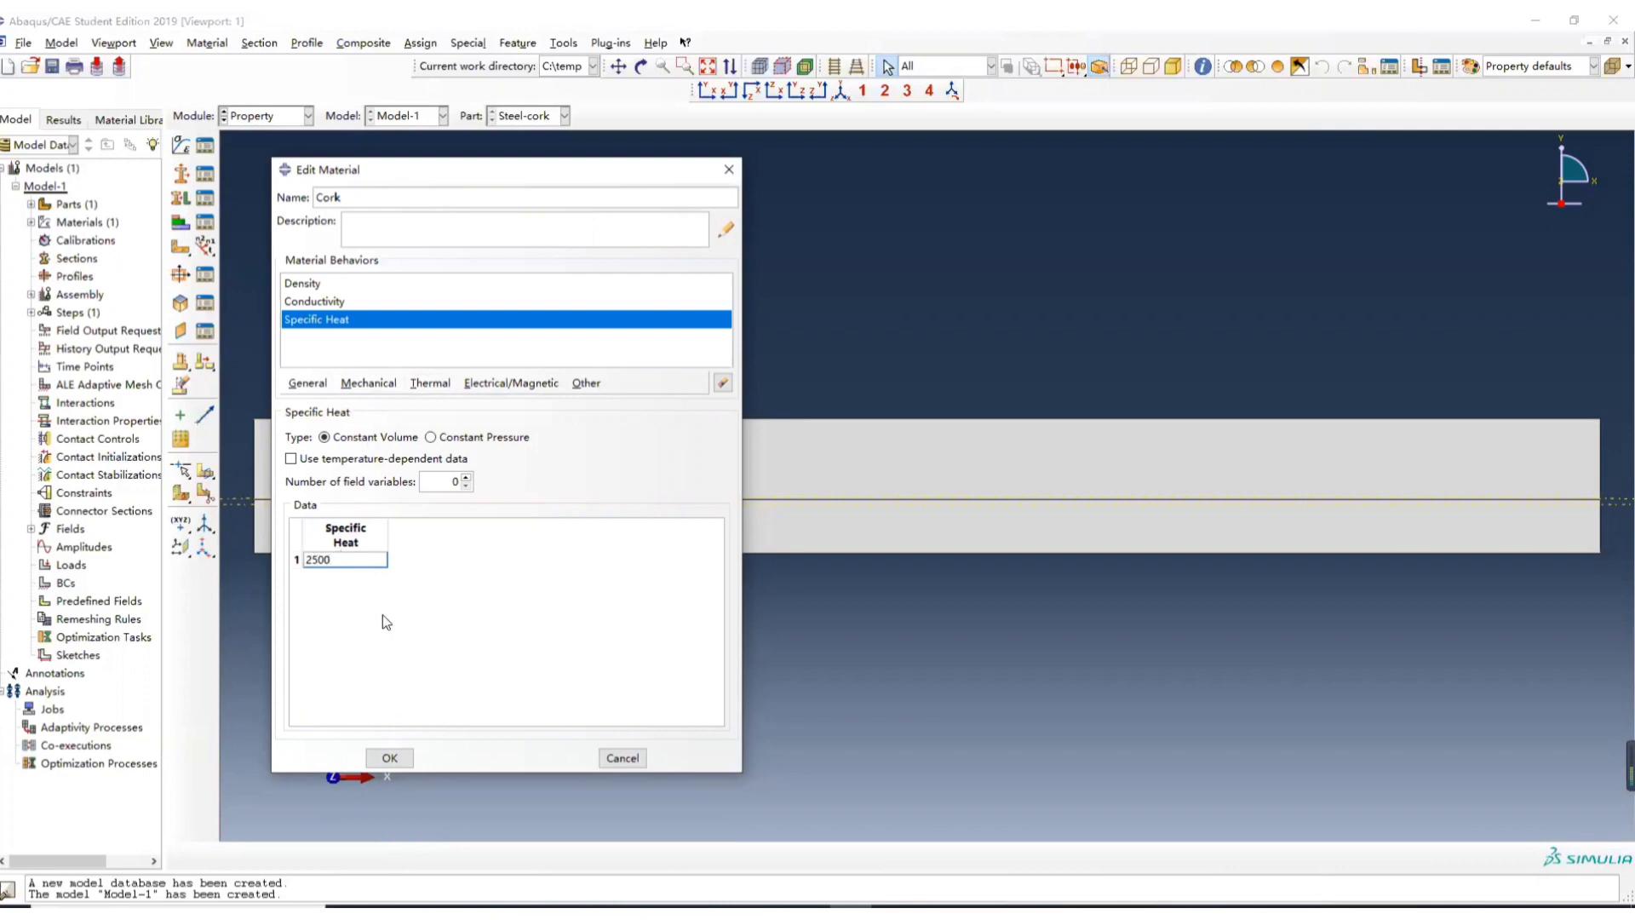
{"action": "left_click", "coordinate": [389, 757]}
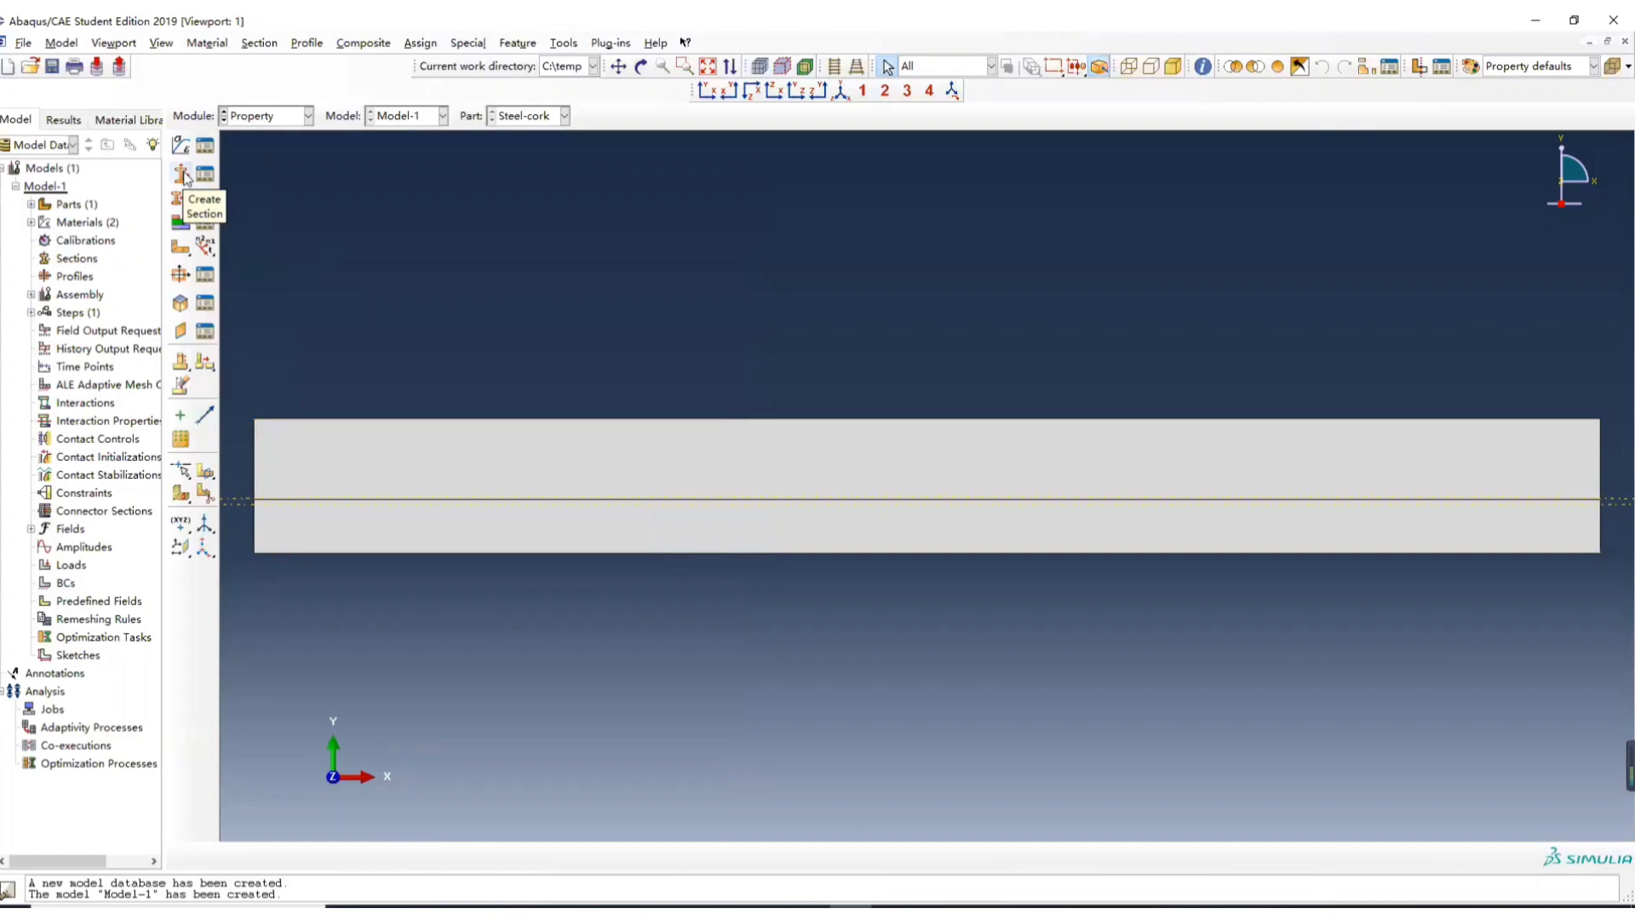
- Create a solid homogeneous section named Steel
{"action": "left_click", "coordinate": [180, 172]}
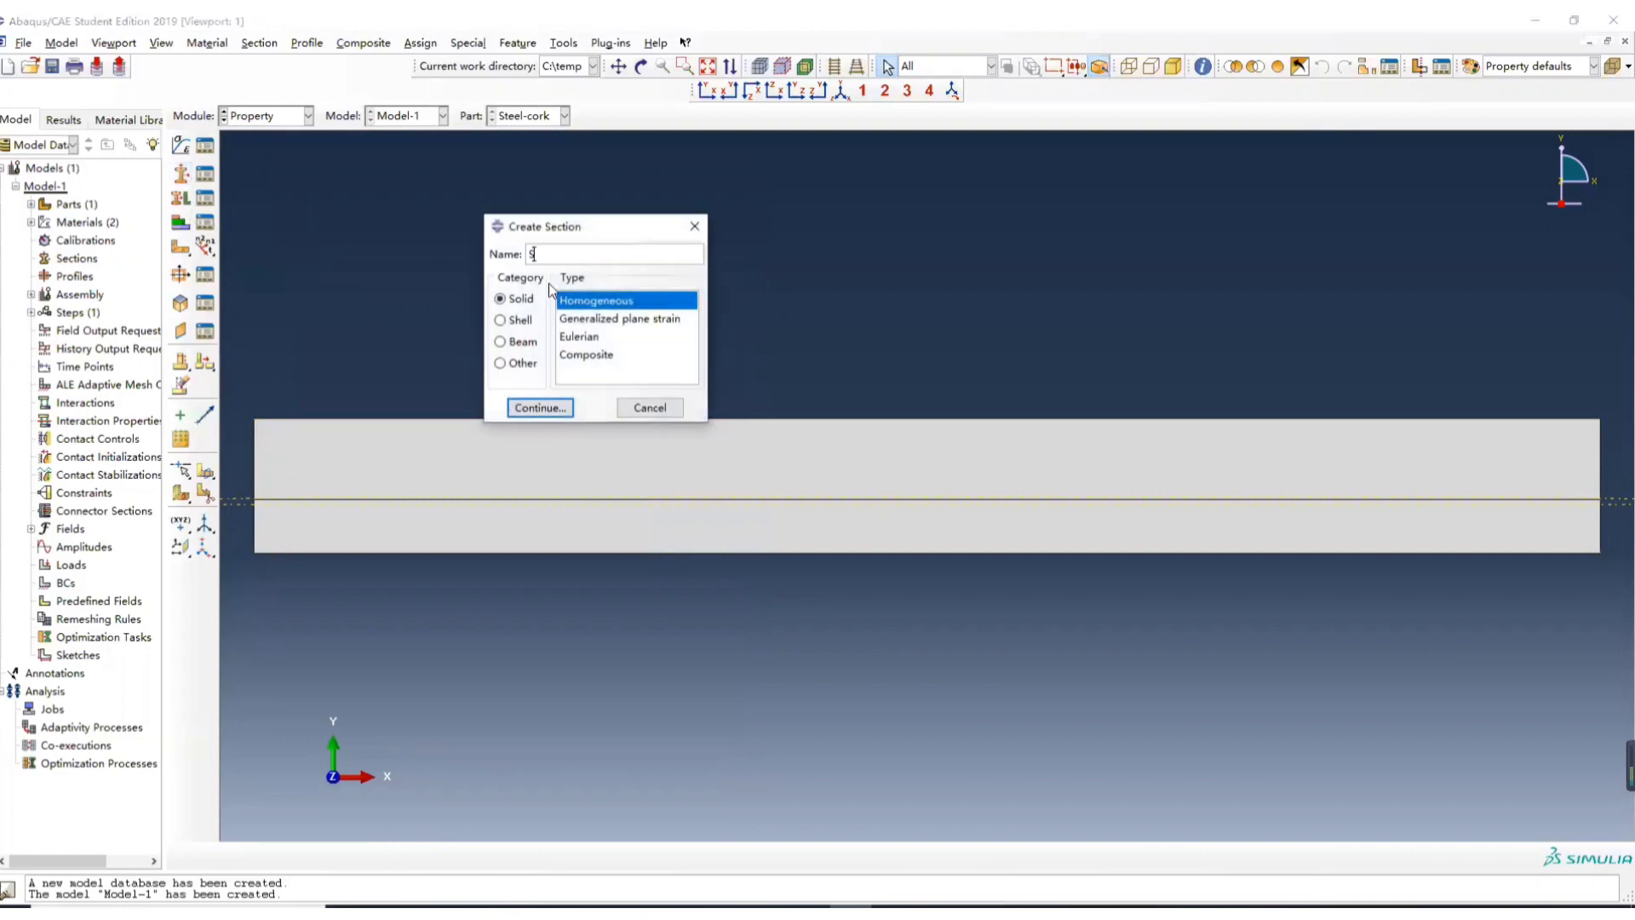
{"action": "type", "text": "teel"}
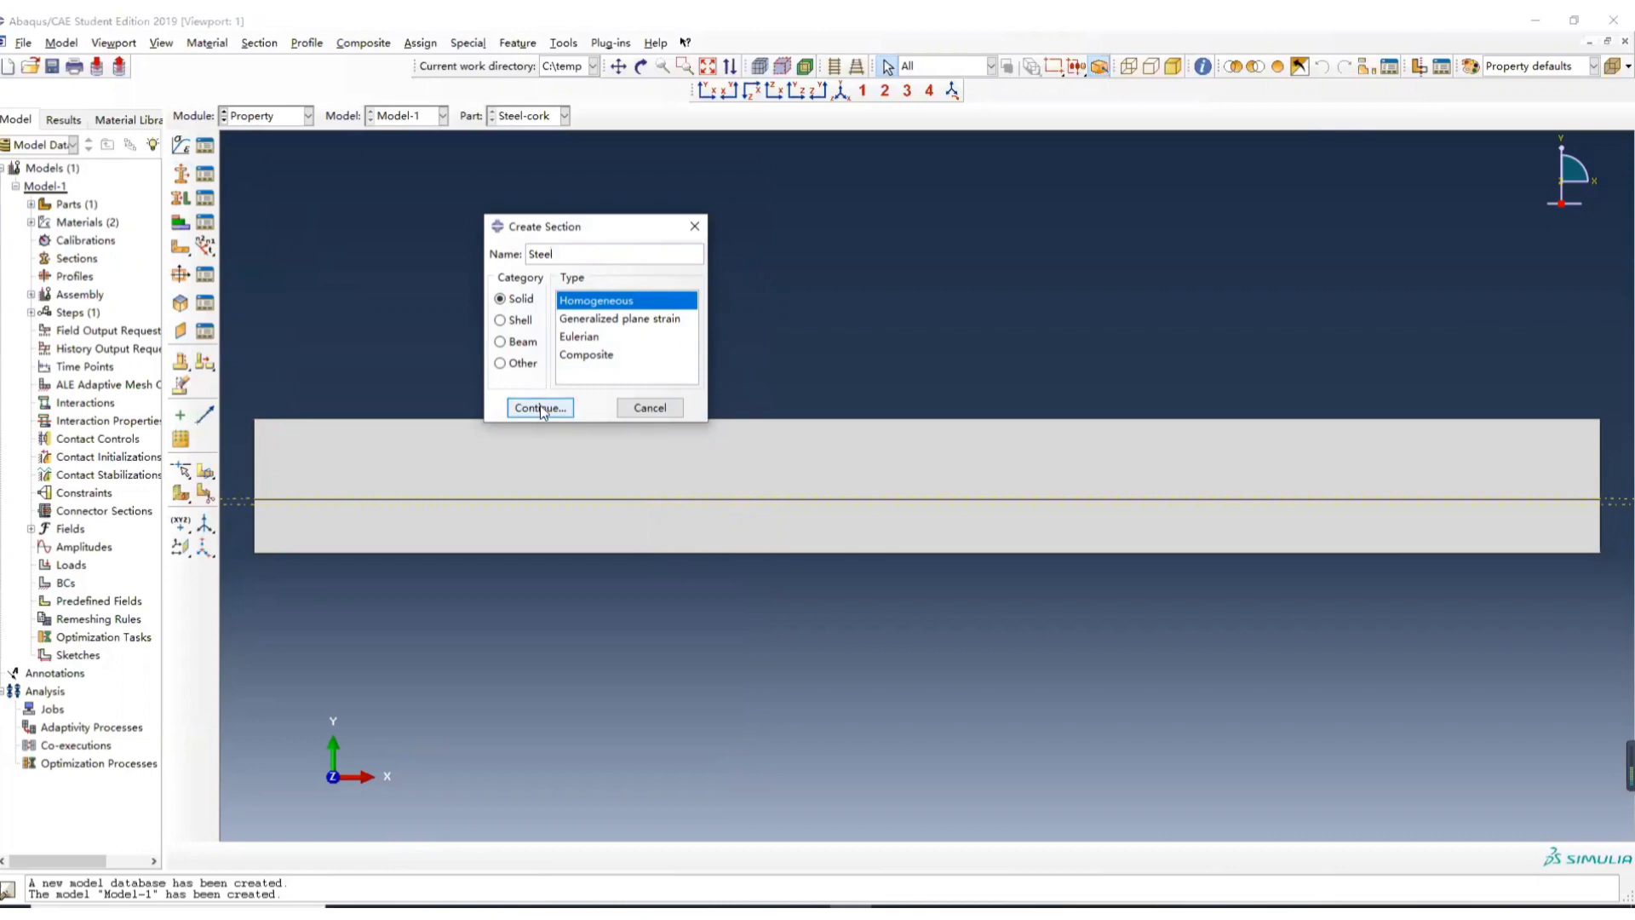
{"action": "left_click", "coordinate": [539, 407]}
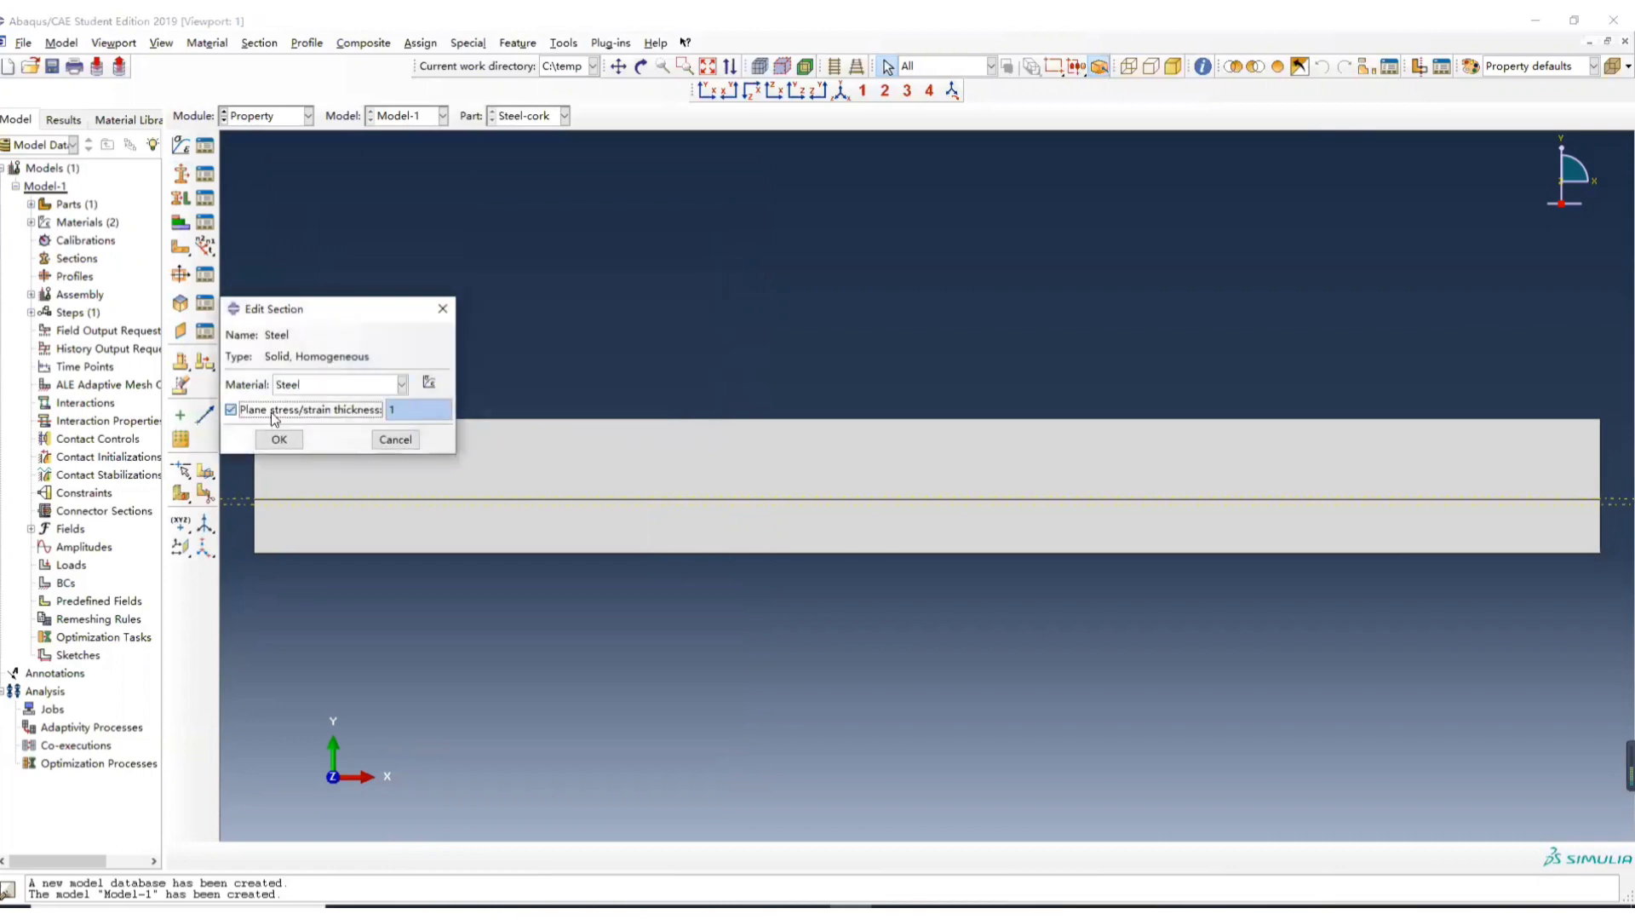
{"action": "left_click", "coordinate": [278, 439]}
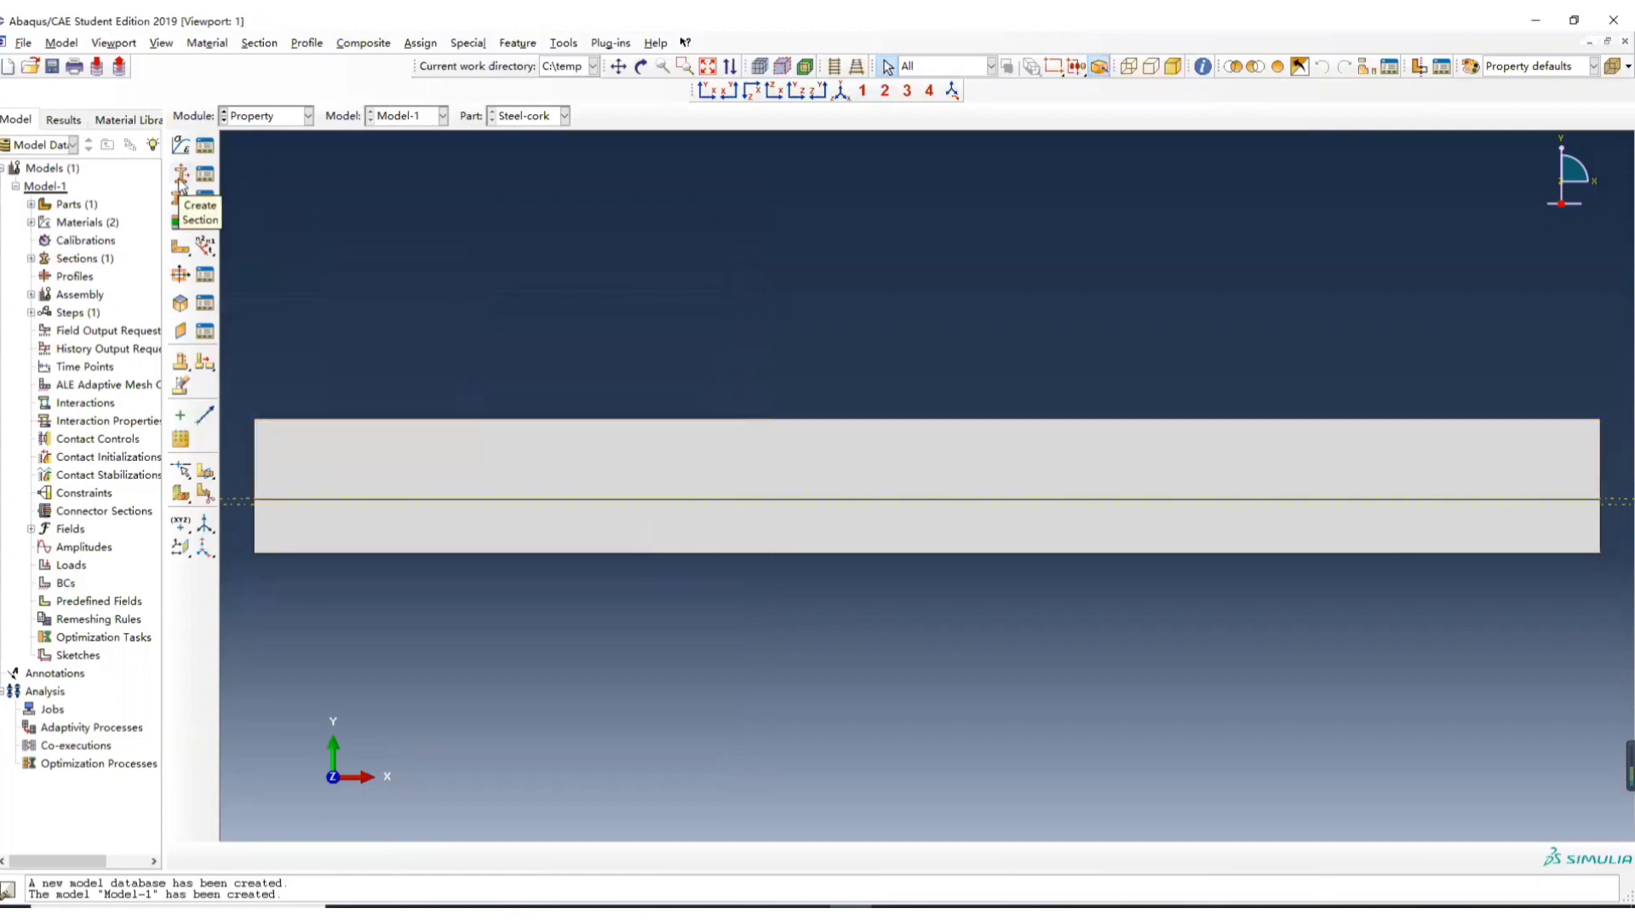
- Create a solid homogeneous section named Cork using the Cork material, rechecked from the model tree
{"action": "left_click", "coordinate": [179, 173]}
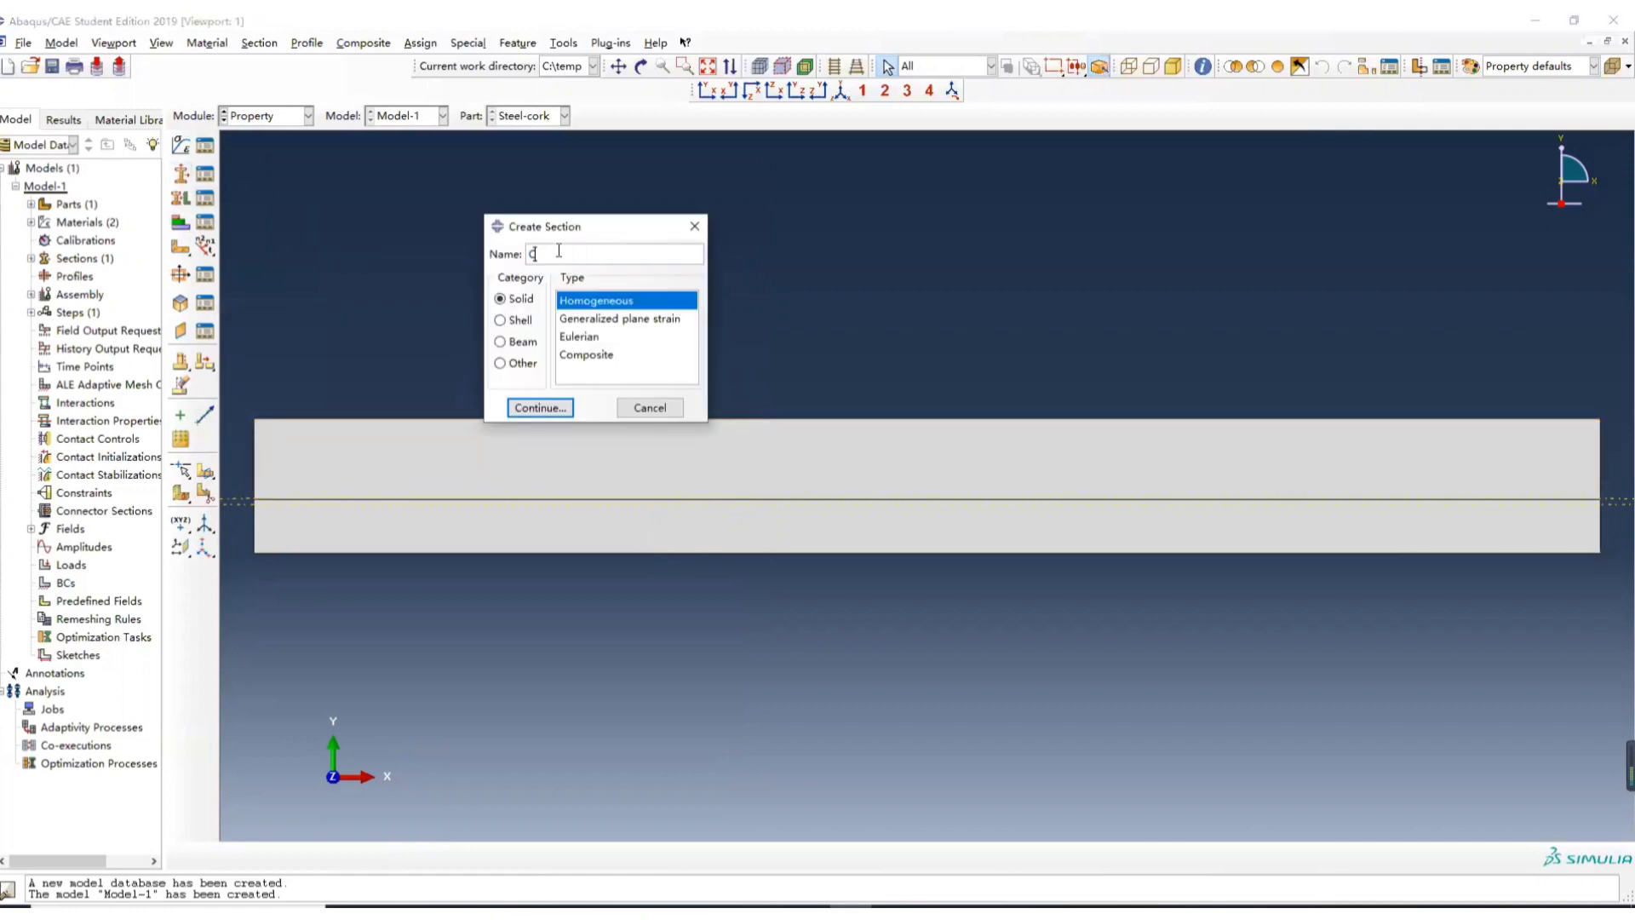
{"action": "type", "text": "ork"}
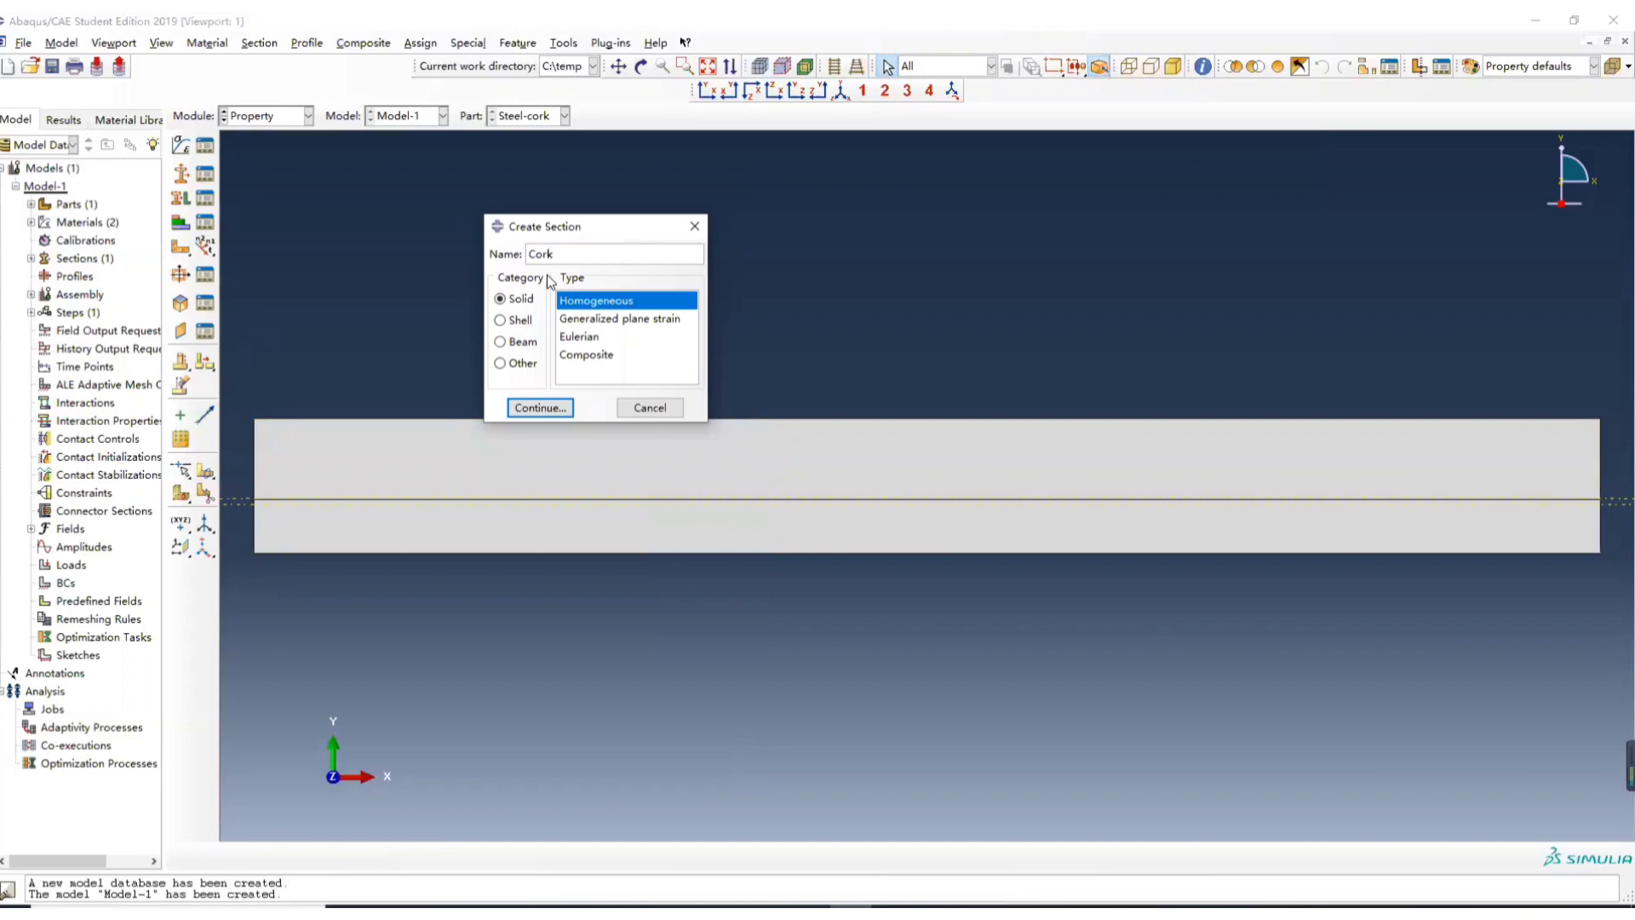
{"action": "left_click", "coordinate": [540, 407]}
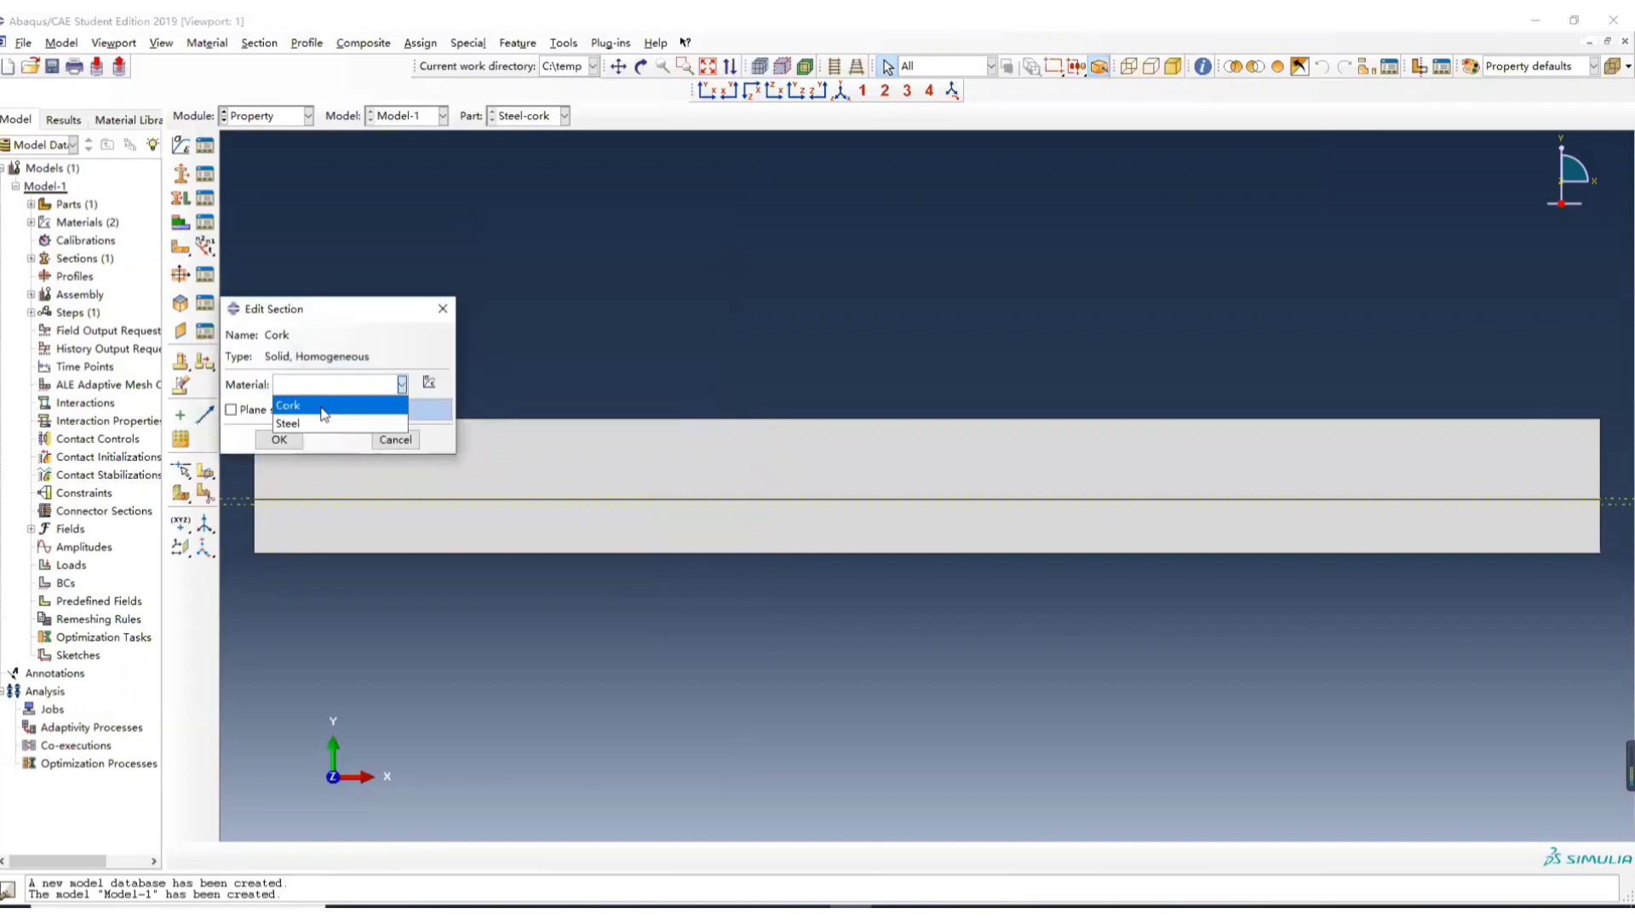
{"action": "left_click", "coordinate": [278, 439]}
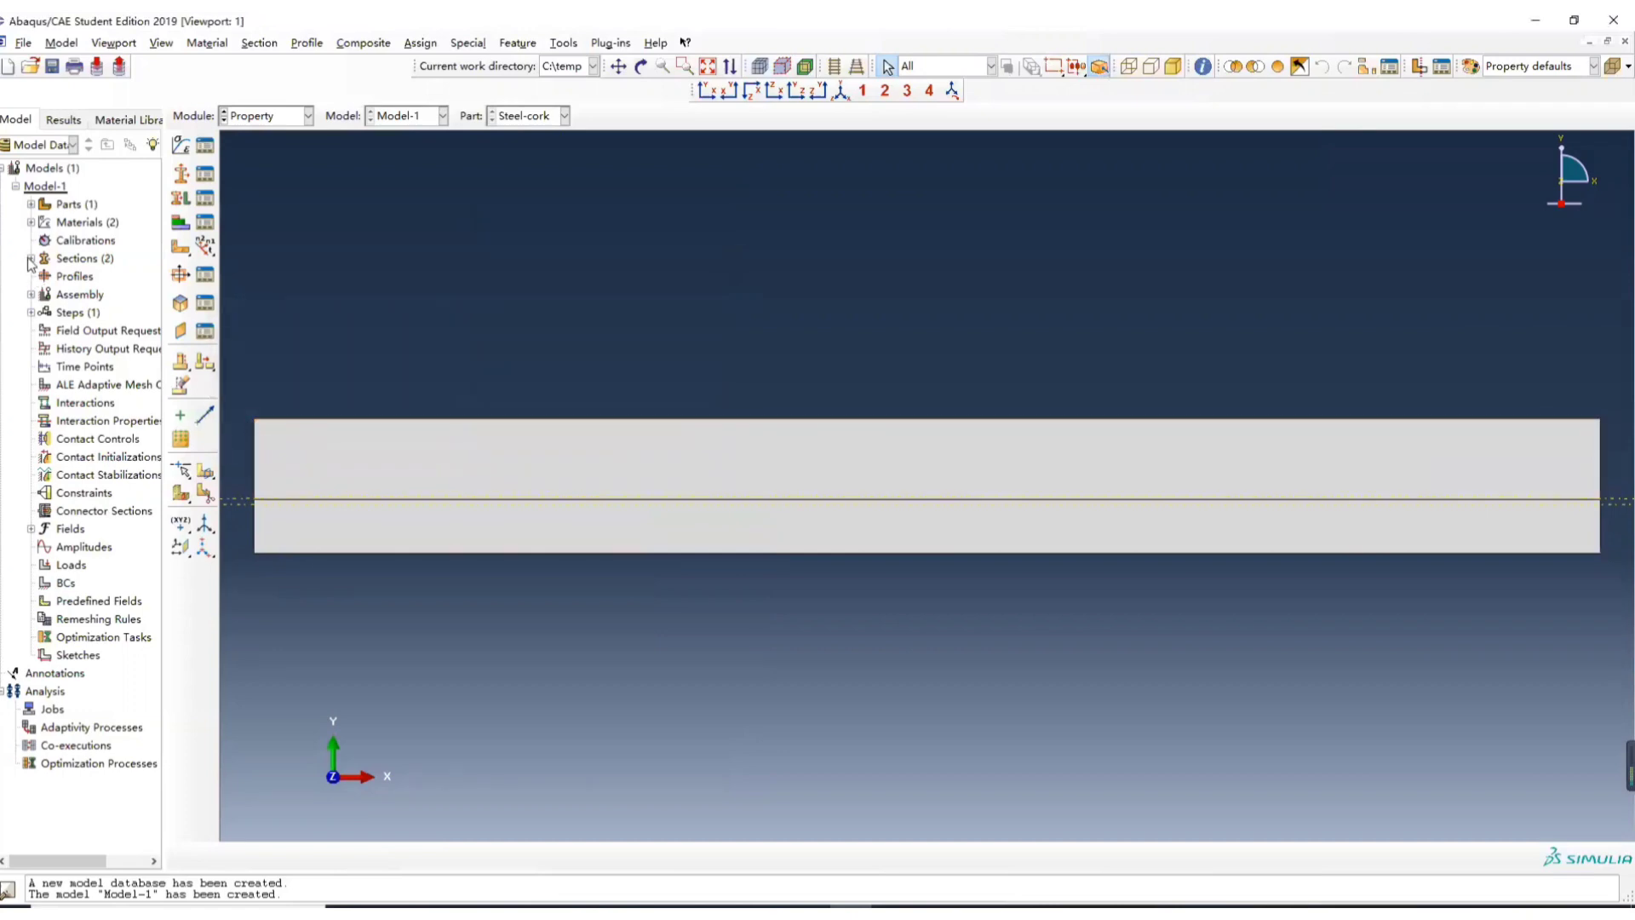
{"action": "left_click", "coordinate": [32, 257]}
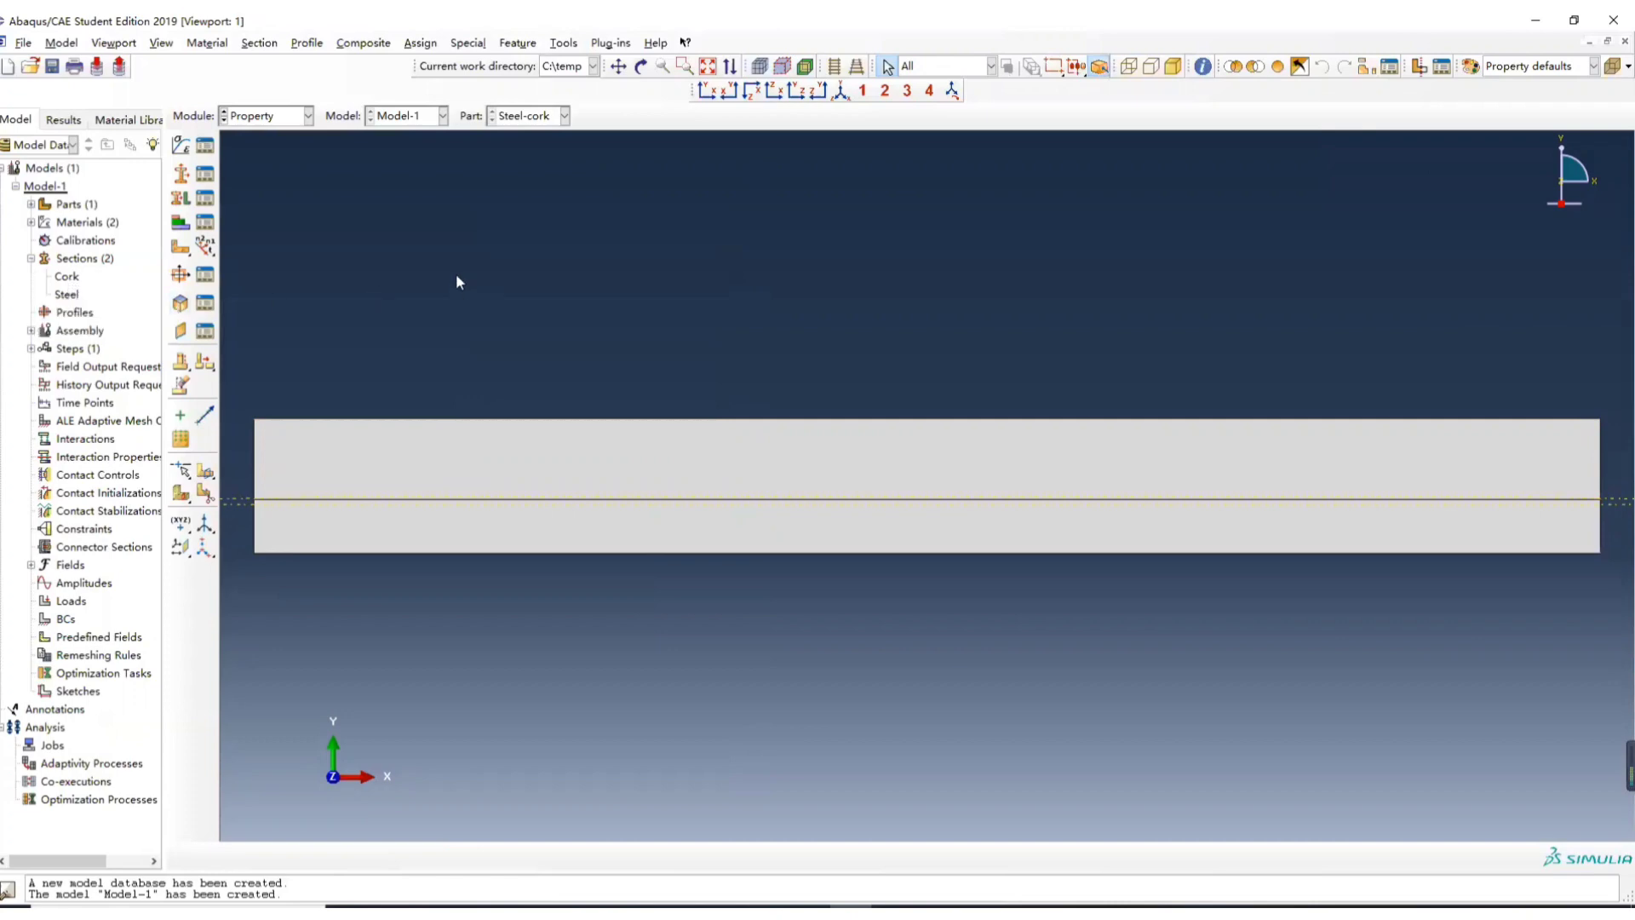
{"action": "left_click", "coordinate": [66, 276]}
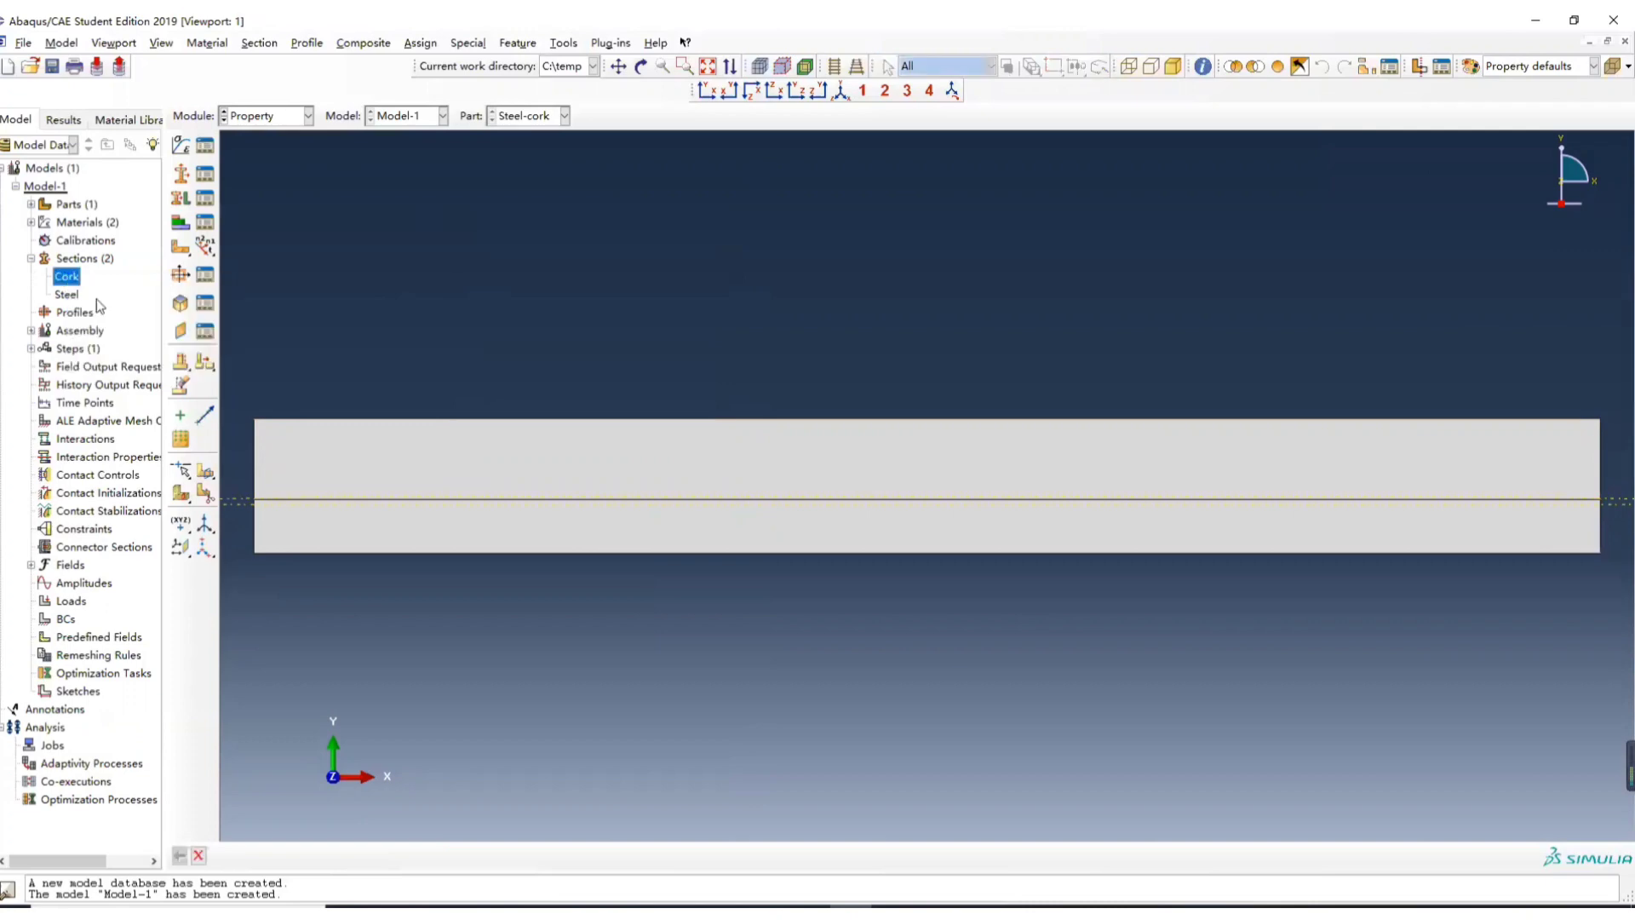
{"action": "double_click", "coordinate": [66, 276]}
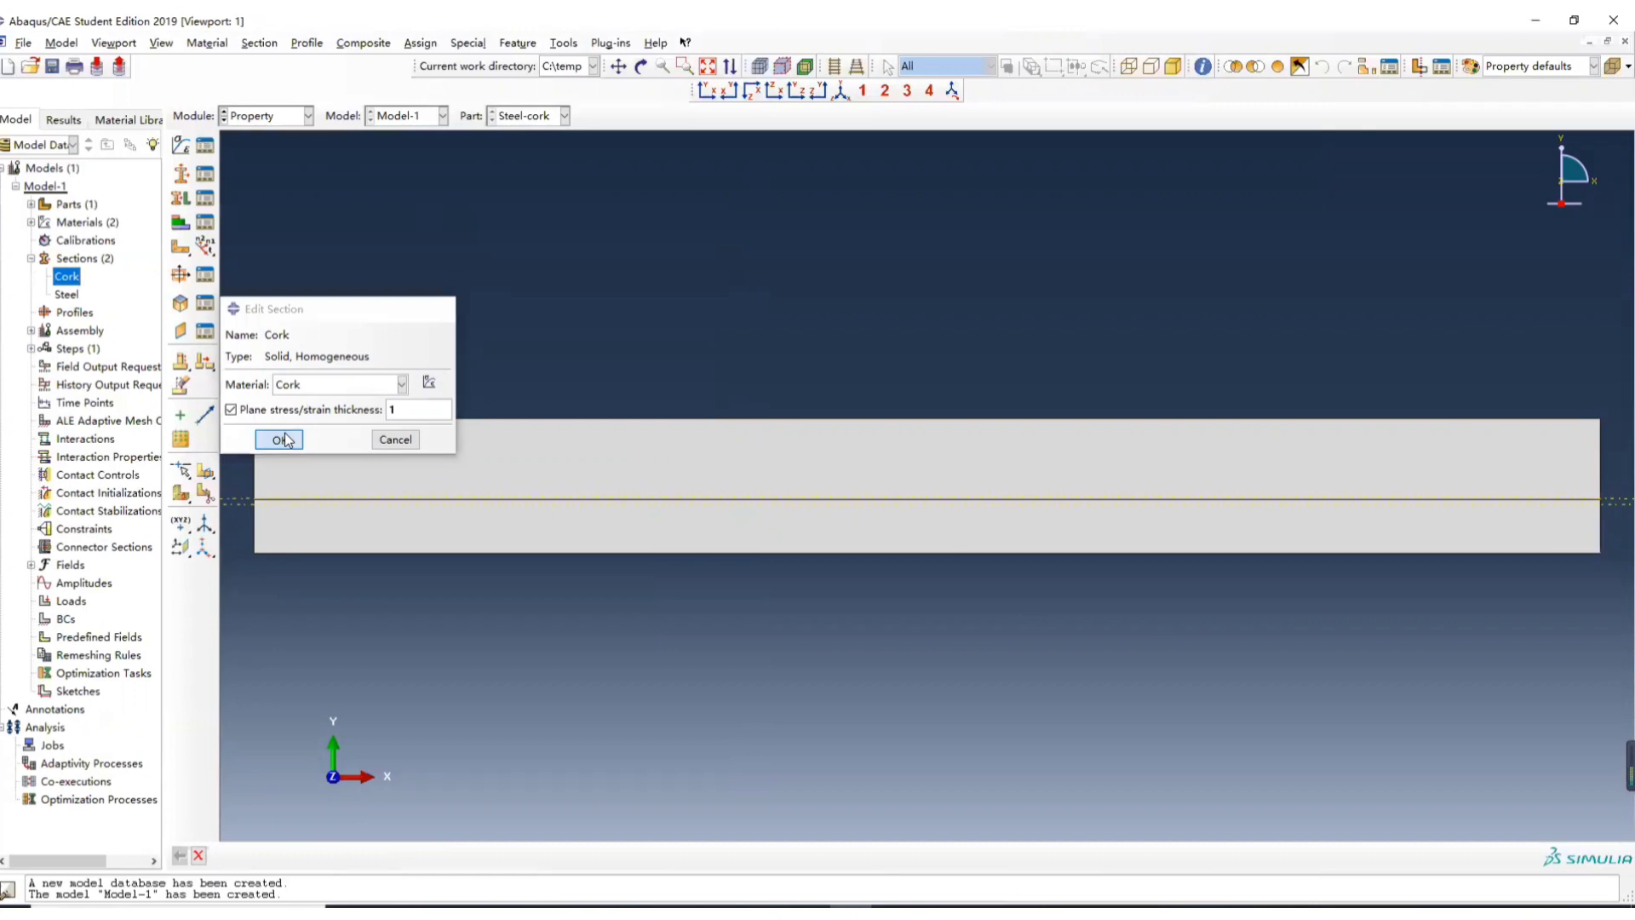
{"action": "left_click", "coordinate": [278, 440]}
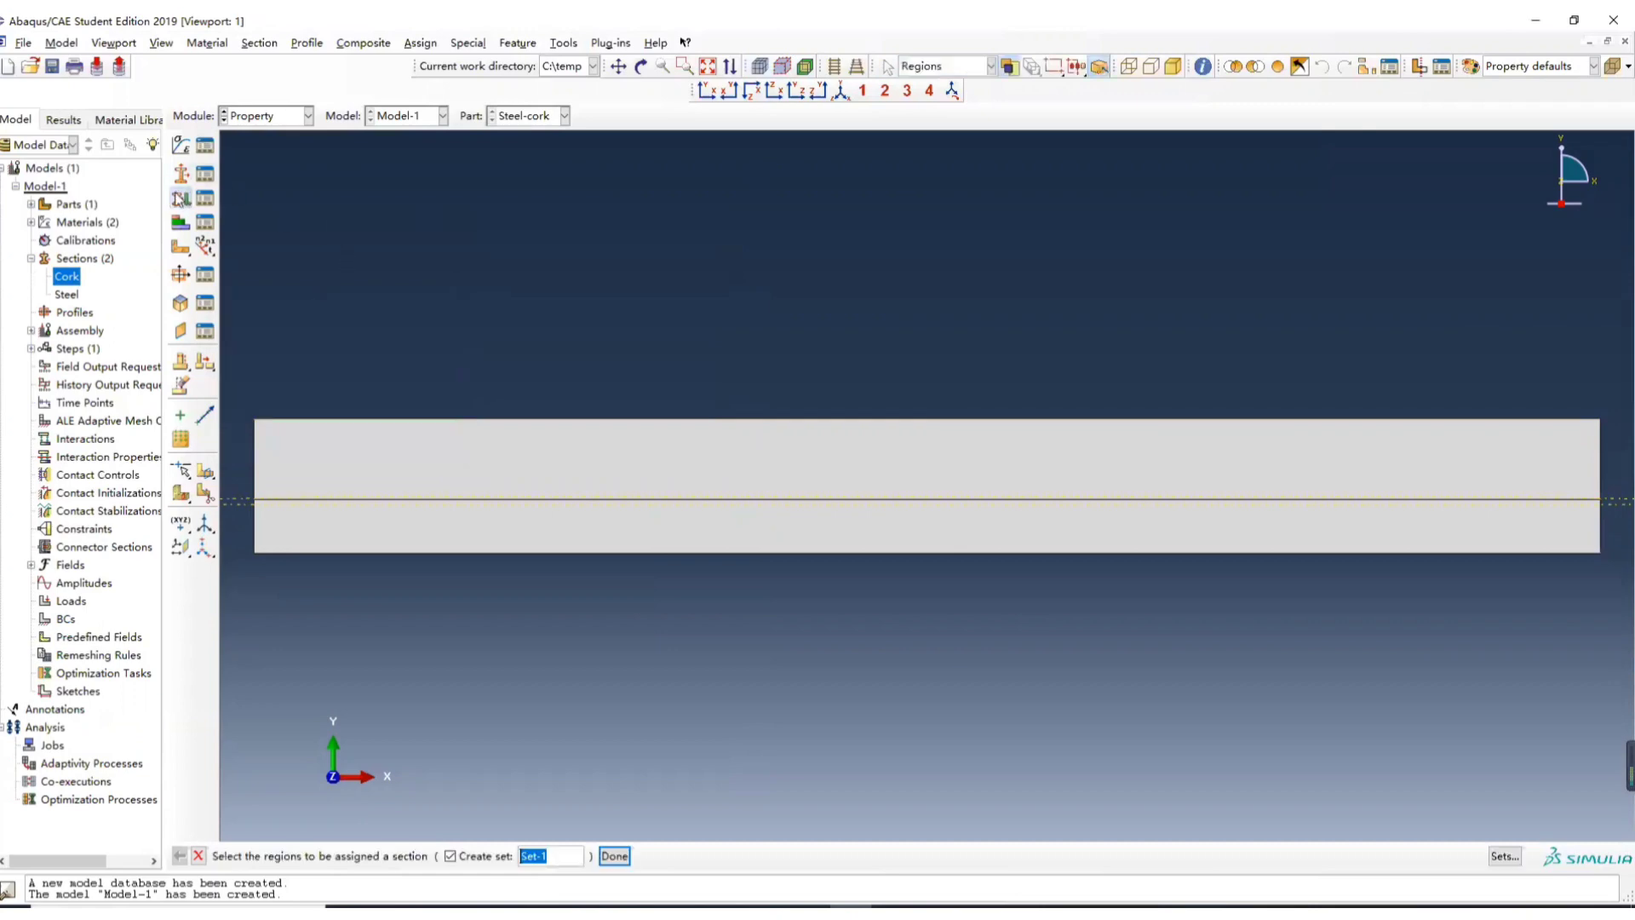
- Assign a section to the lower face without creating a set, and Cork to the upper face
{"action": "left_click", "coordinate": [347, 528]}
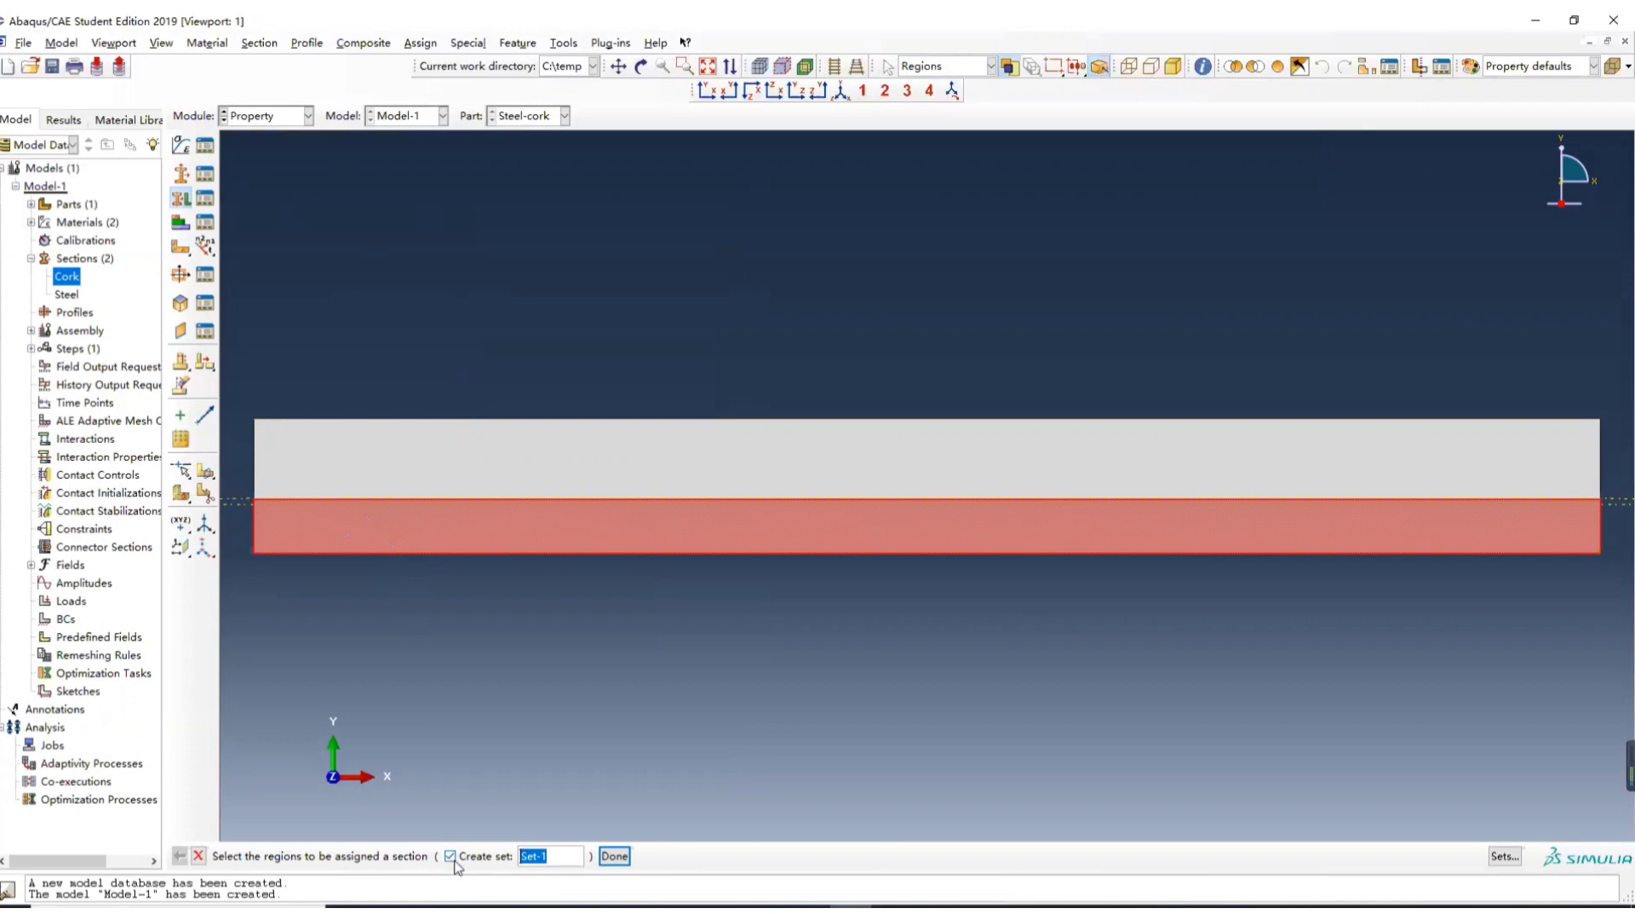
{"action": "left_click", "coordinate": [450, 856]}
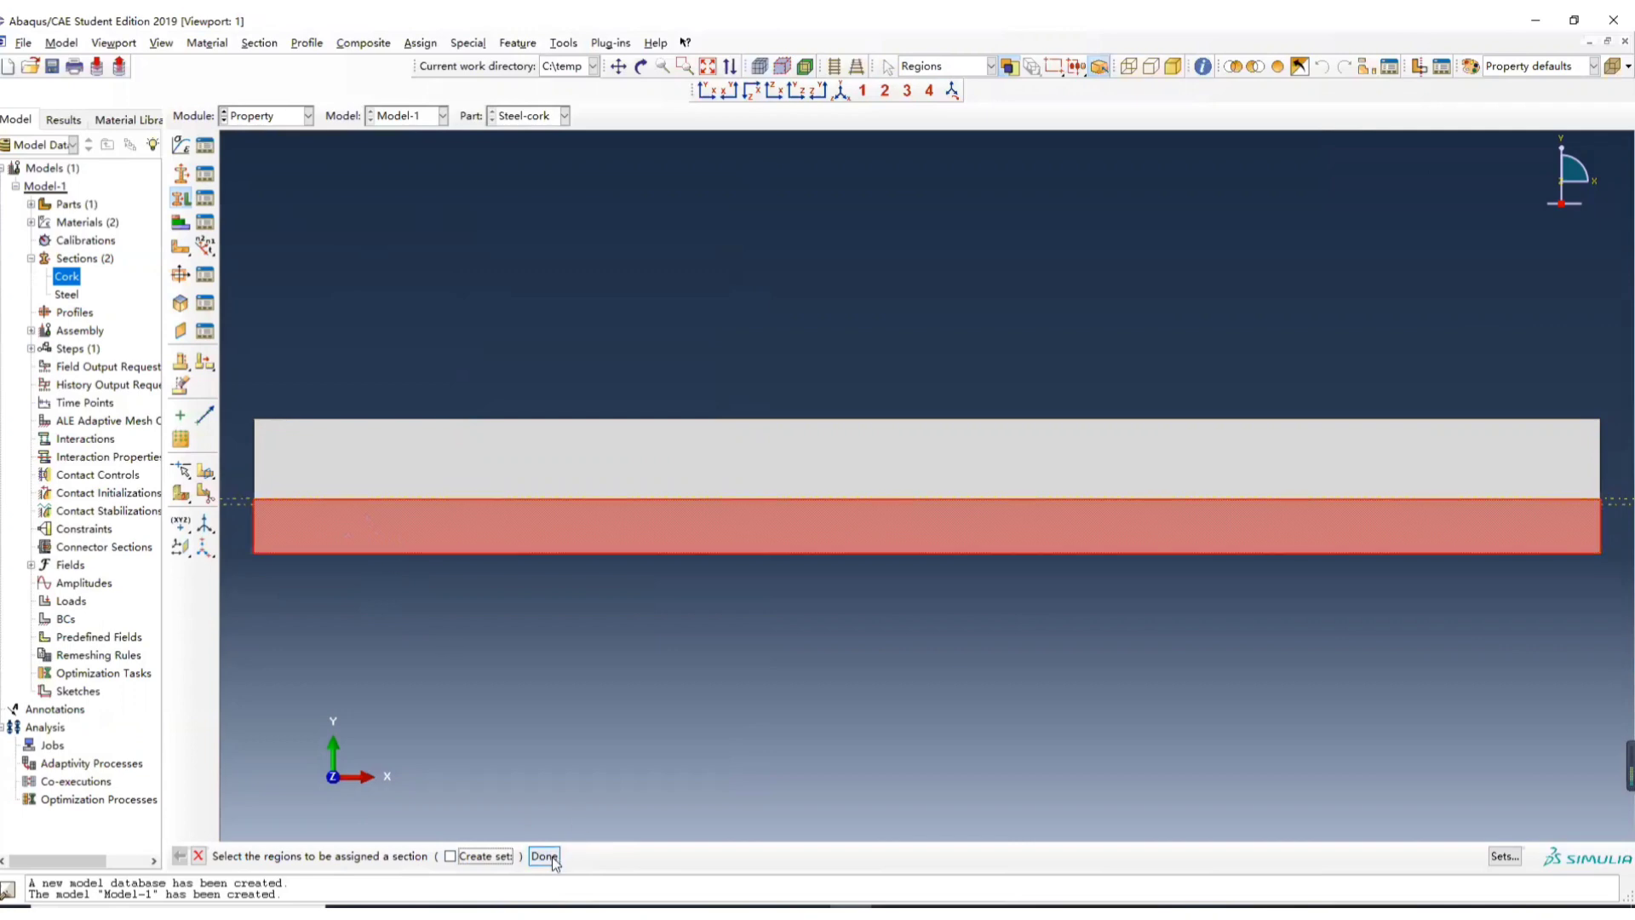
{"action": "left_click", "coordinate": [544, 856]}
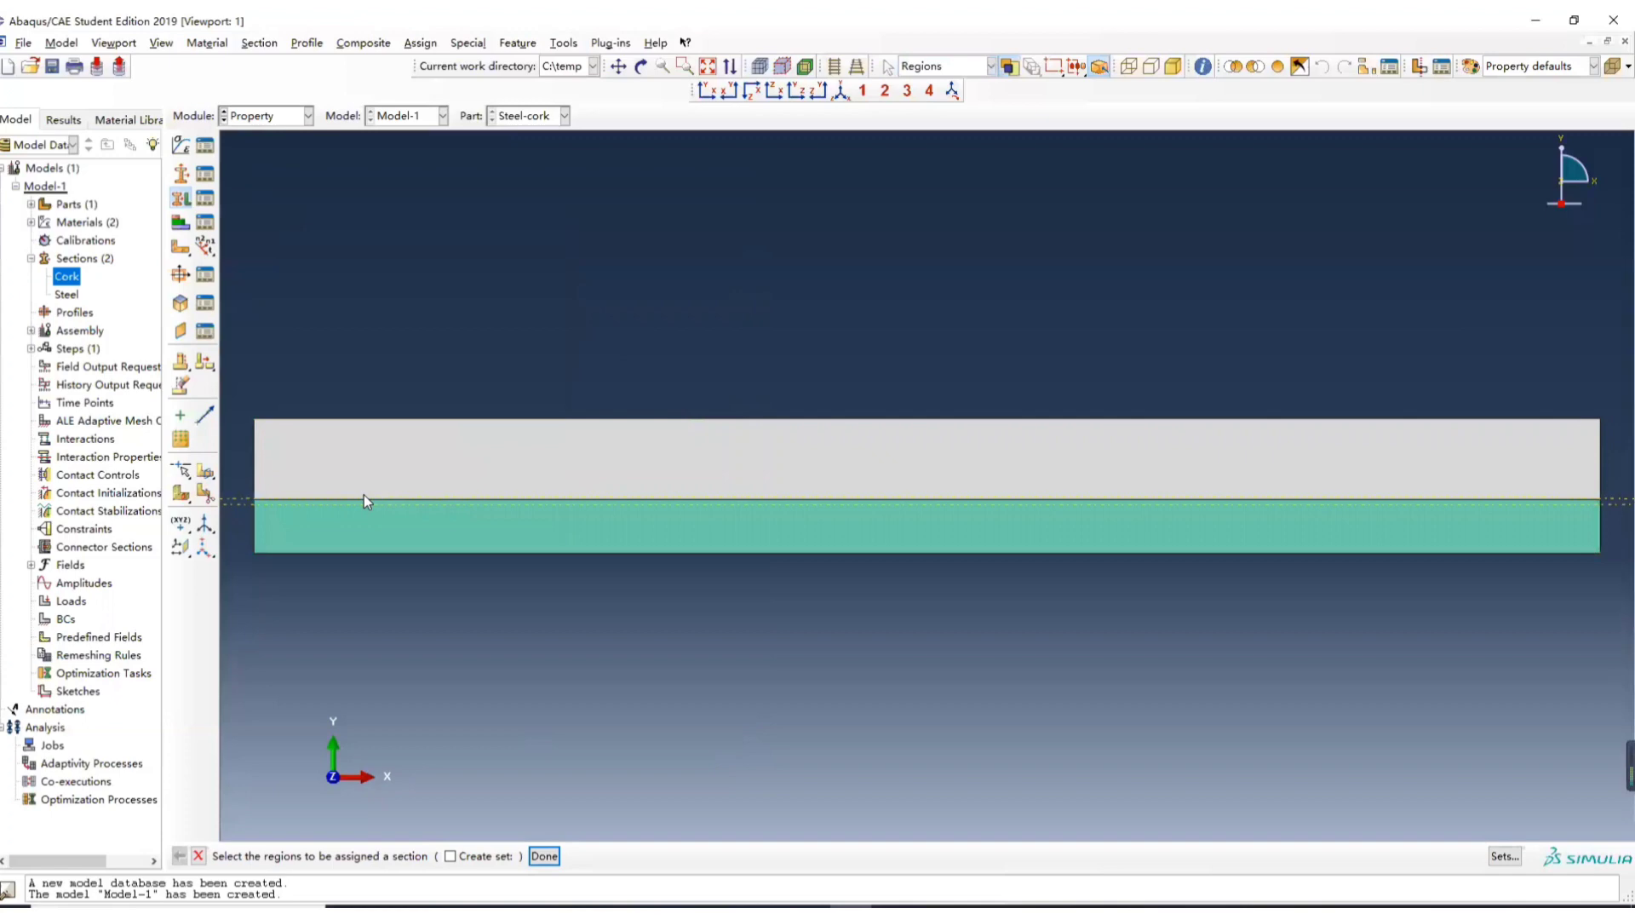
{"action": "left_click", "coordinate": [918, 458]}
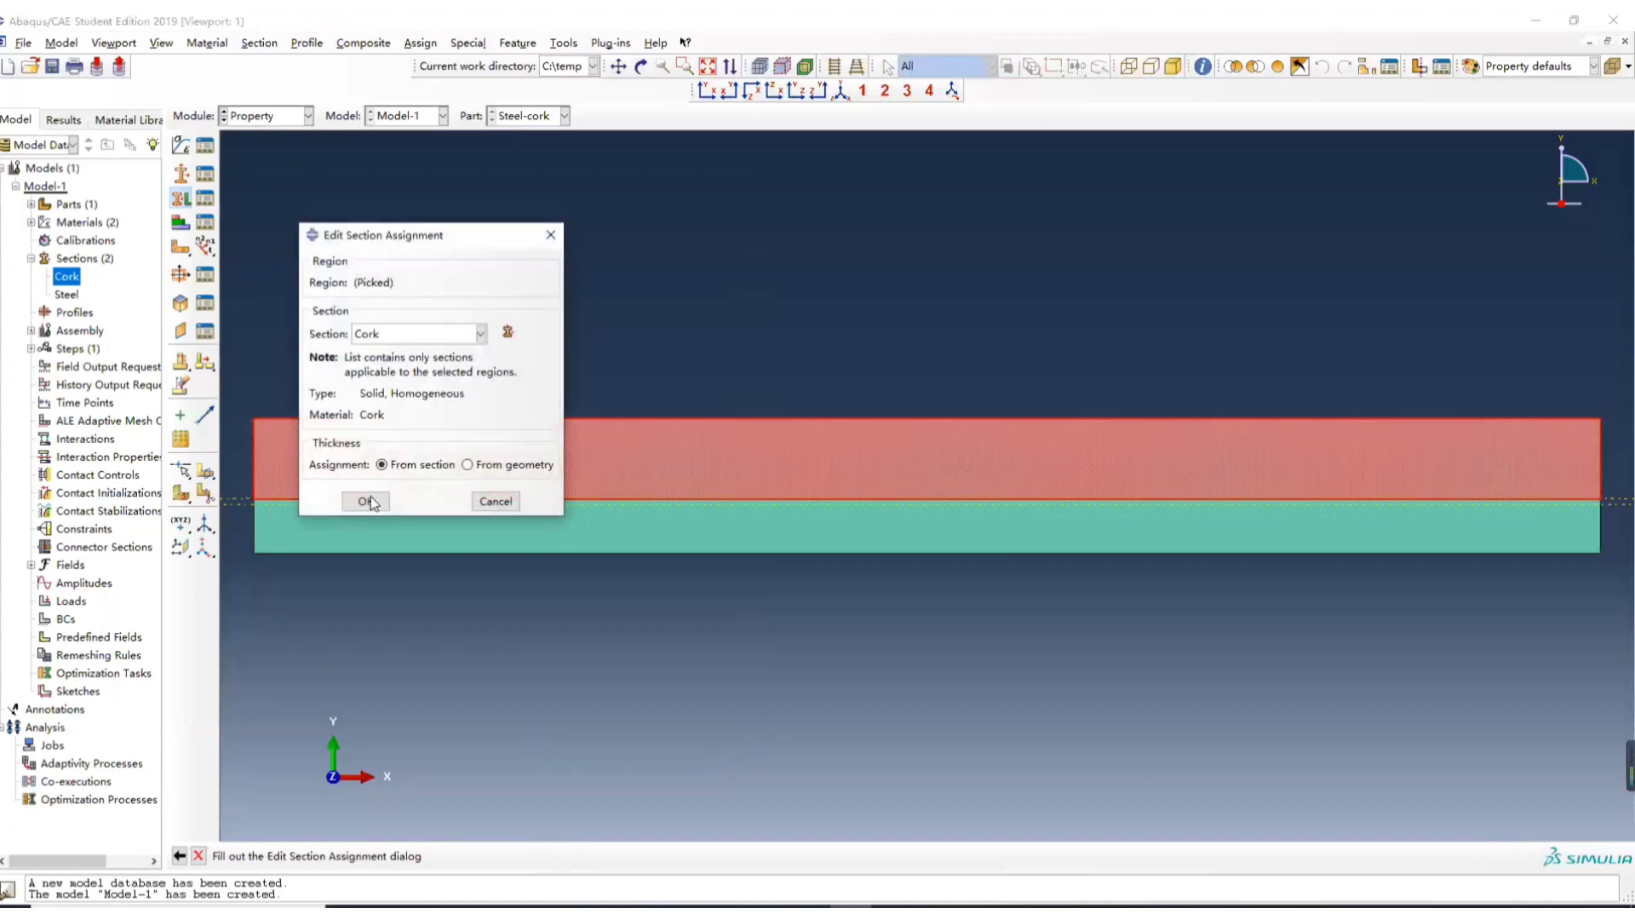
{"action": "left_click", "coordinate": [365, 501]}
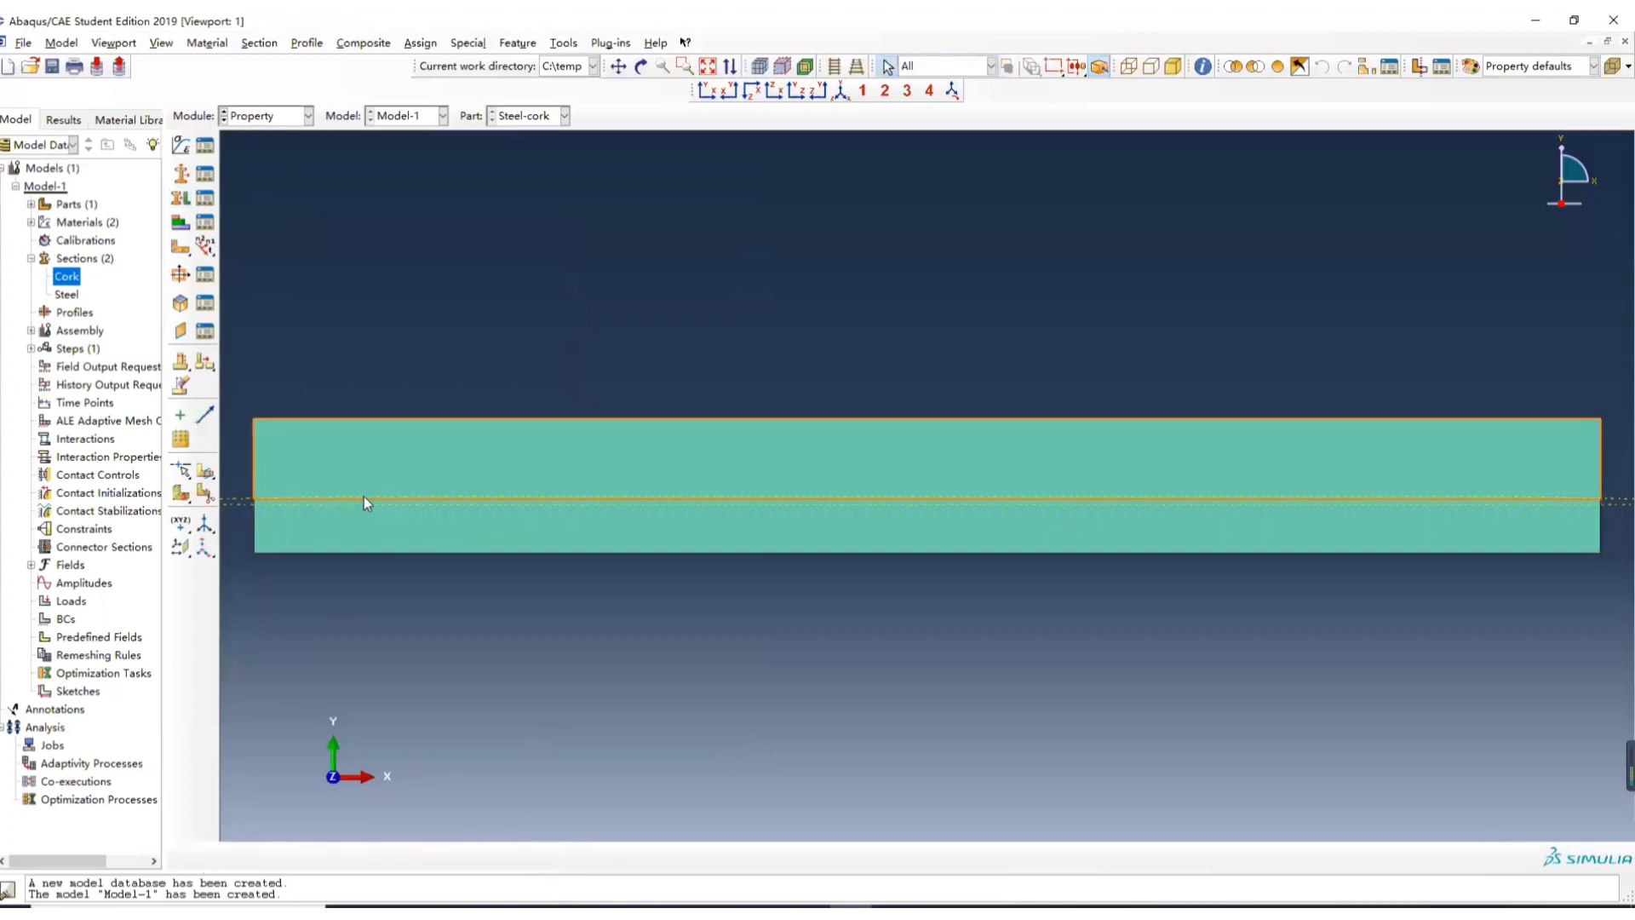
{"action": "left_click", "coordinate": [307, 115]}
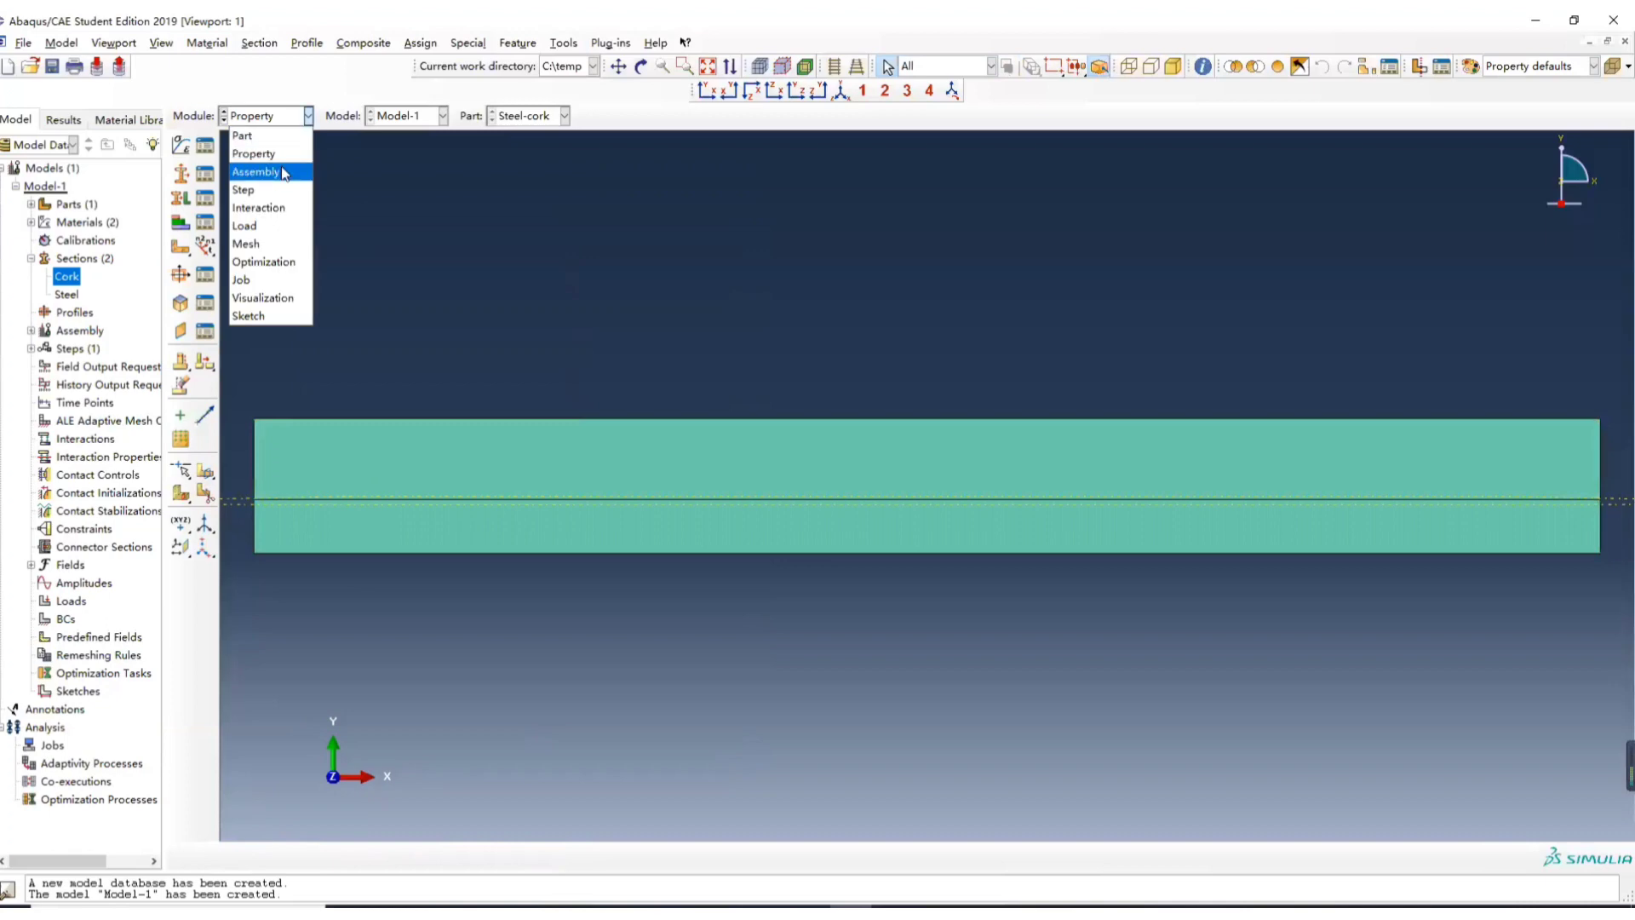
- Place an independent (mesh on instance) Steel-cork instance in the assembly
{"action": "left_click", "coordinate": [255, 171]}
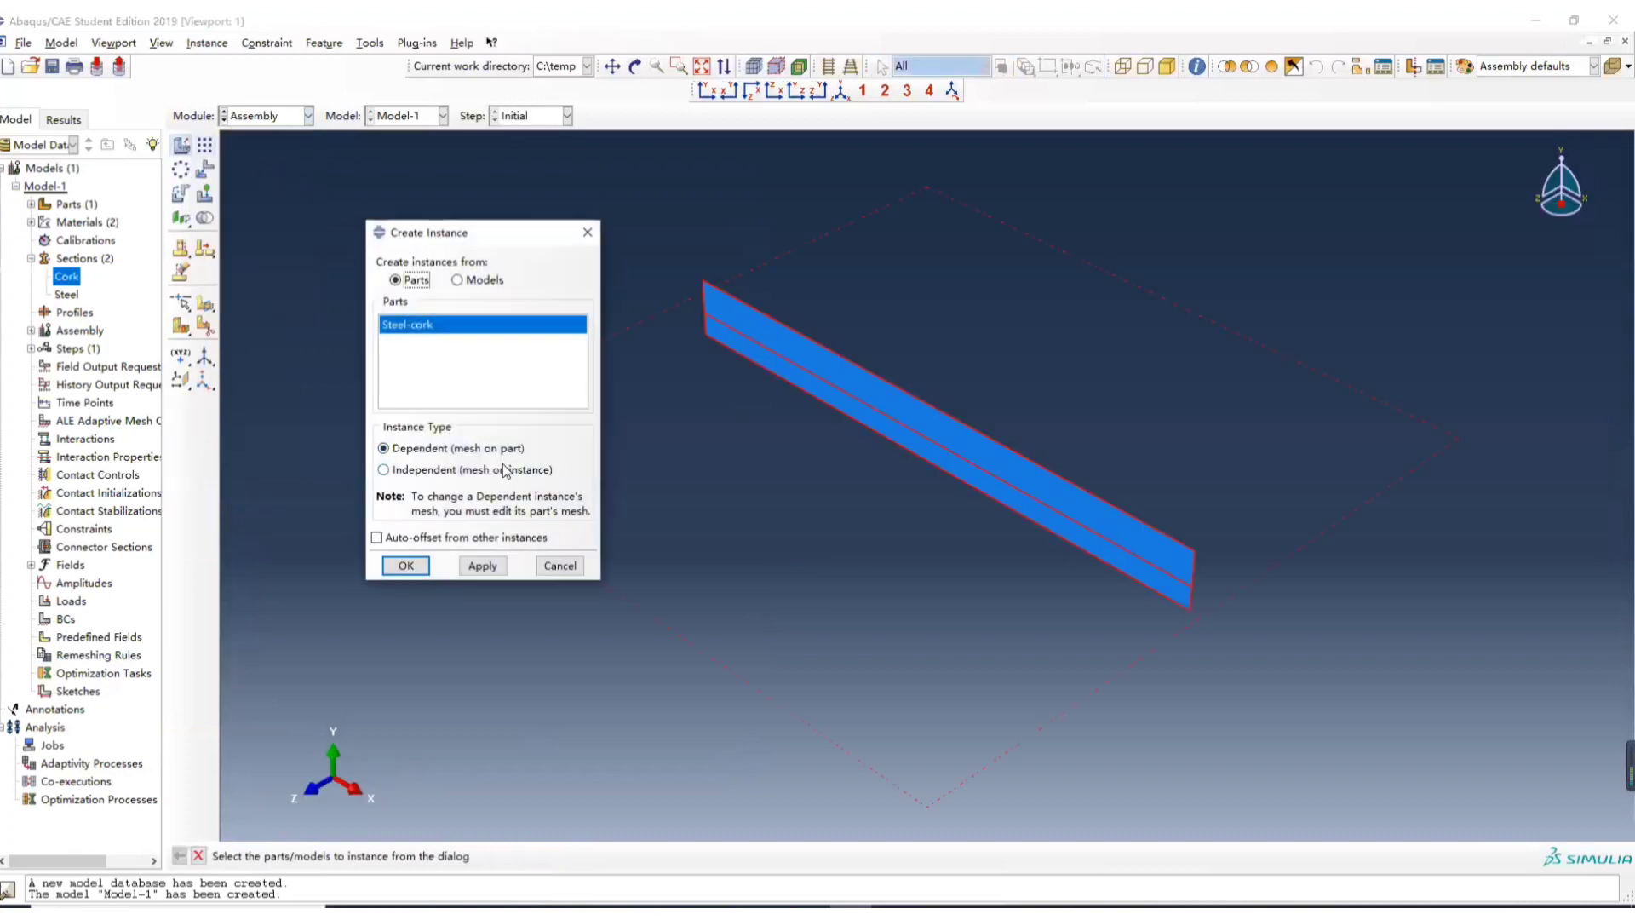
{"action": "left_click", "coordinate": [385, 470]}
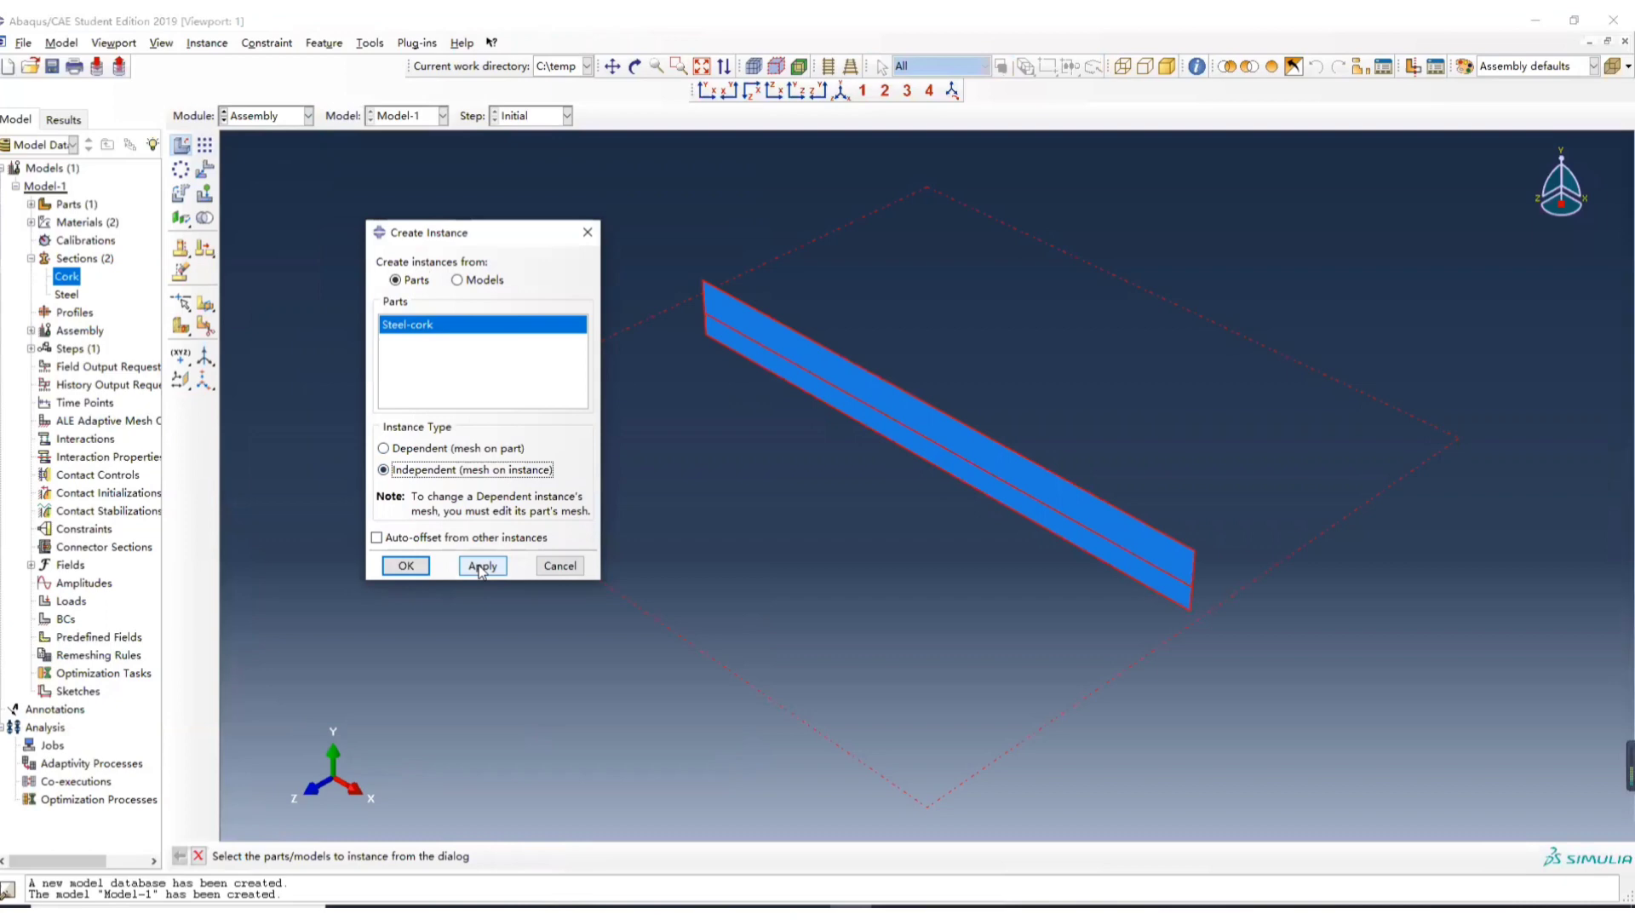
{"action": "left_click", "coordinate": [482, 566]}
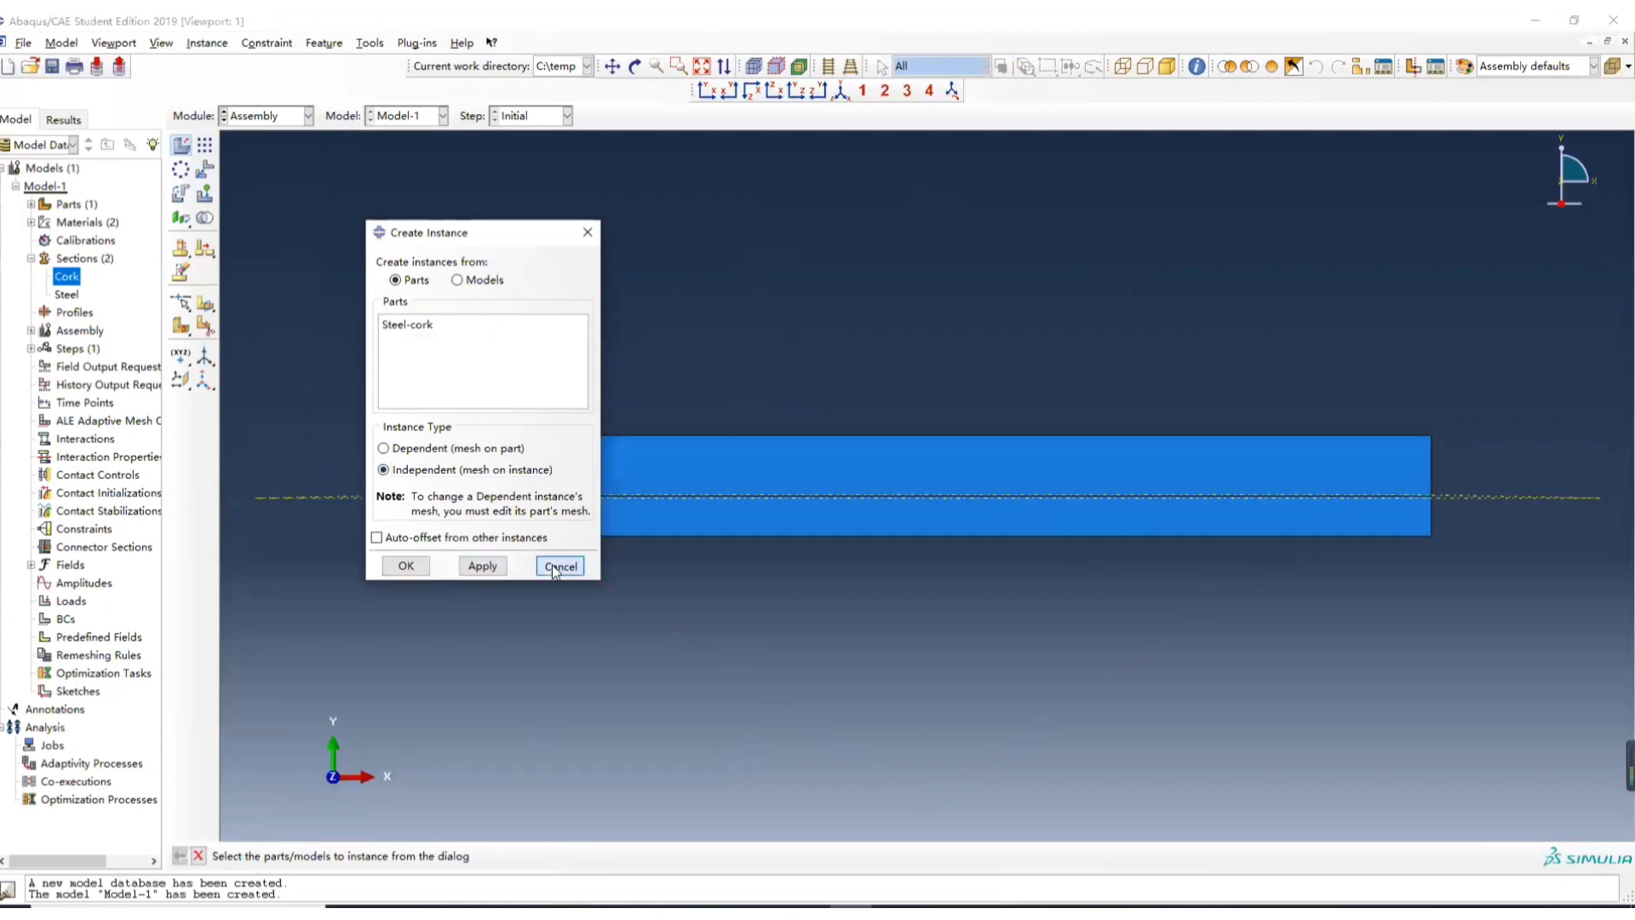
{"action": "left_click", "coordinate": [561, 565]}
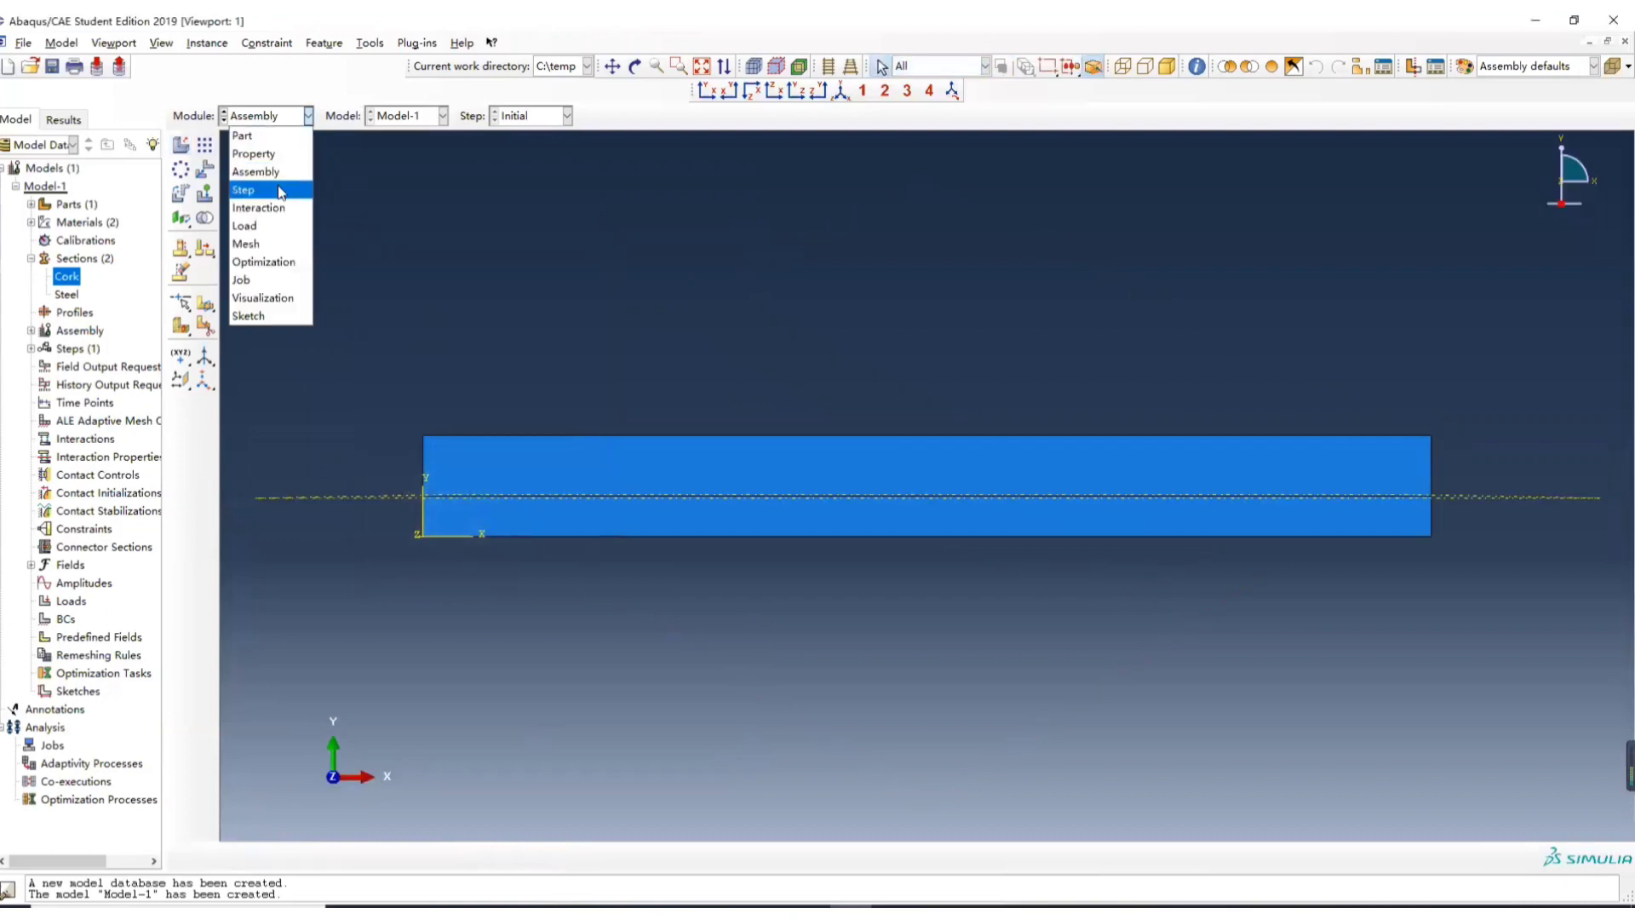
- In the Step module, create a heat transfer step named Transient
{"action": "left_click", "coordinate": [243, 189]}
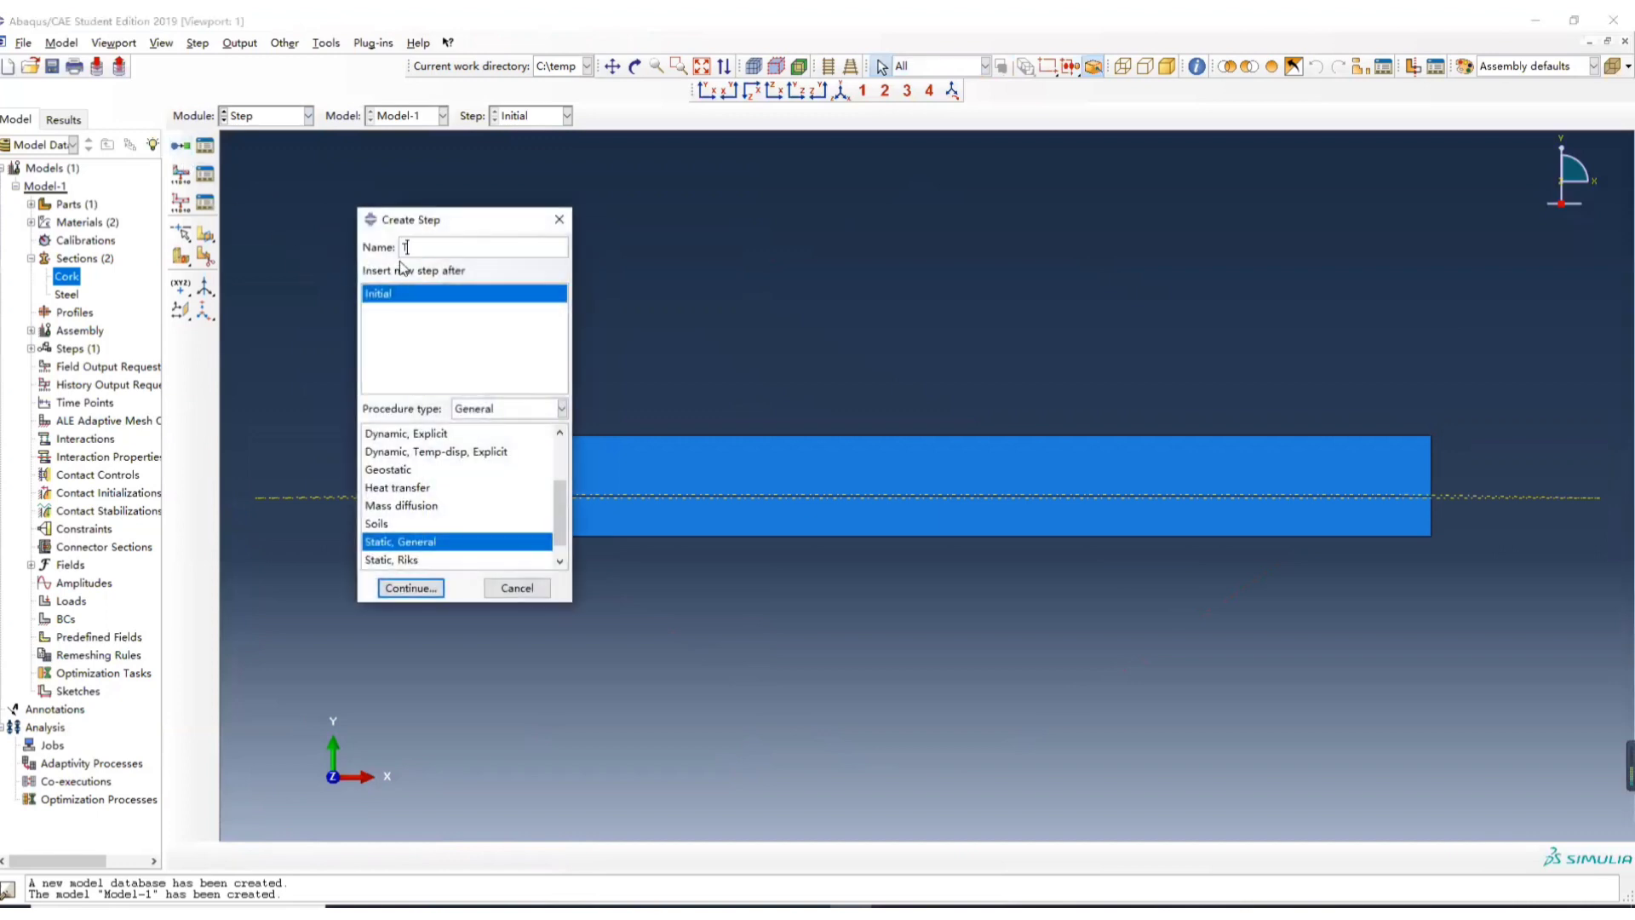
{"action": "type", "text": "Transient"}
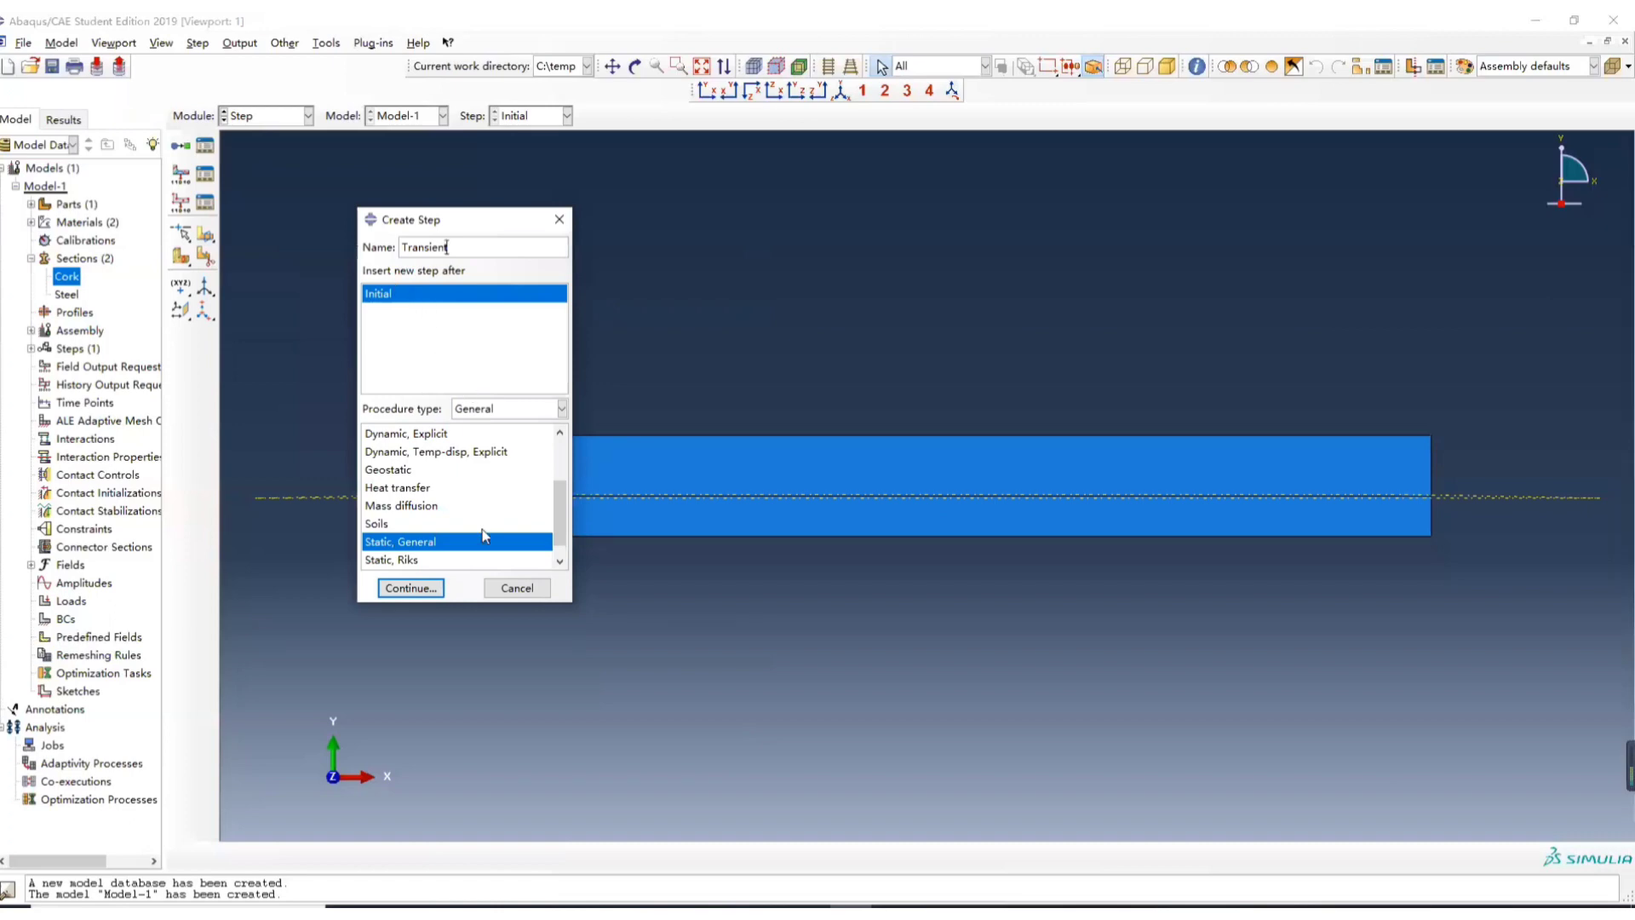
{"action": "left_click", "coordinate": [399, 487]}
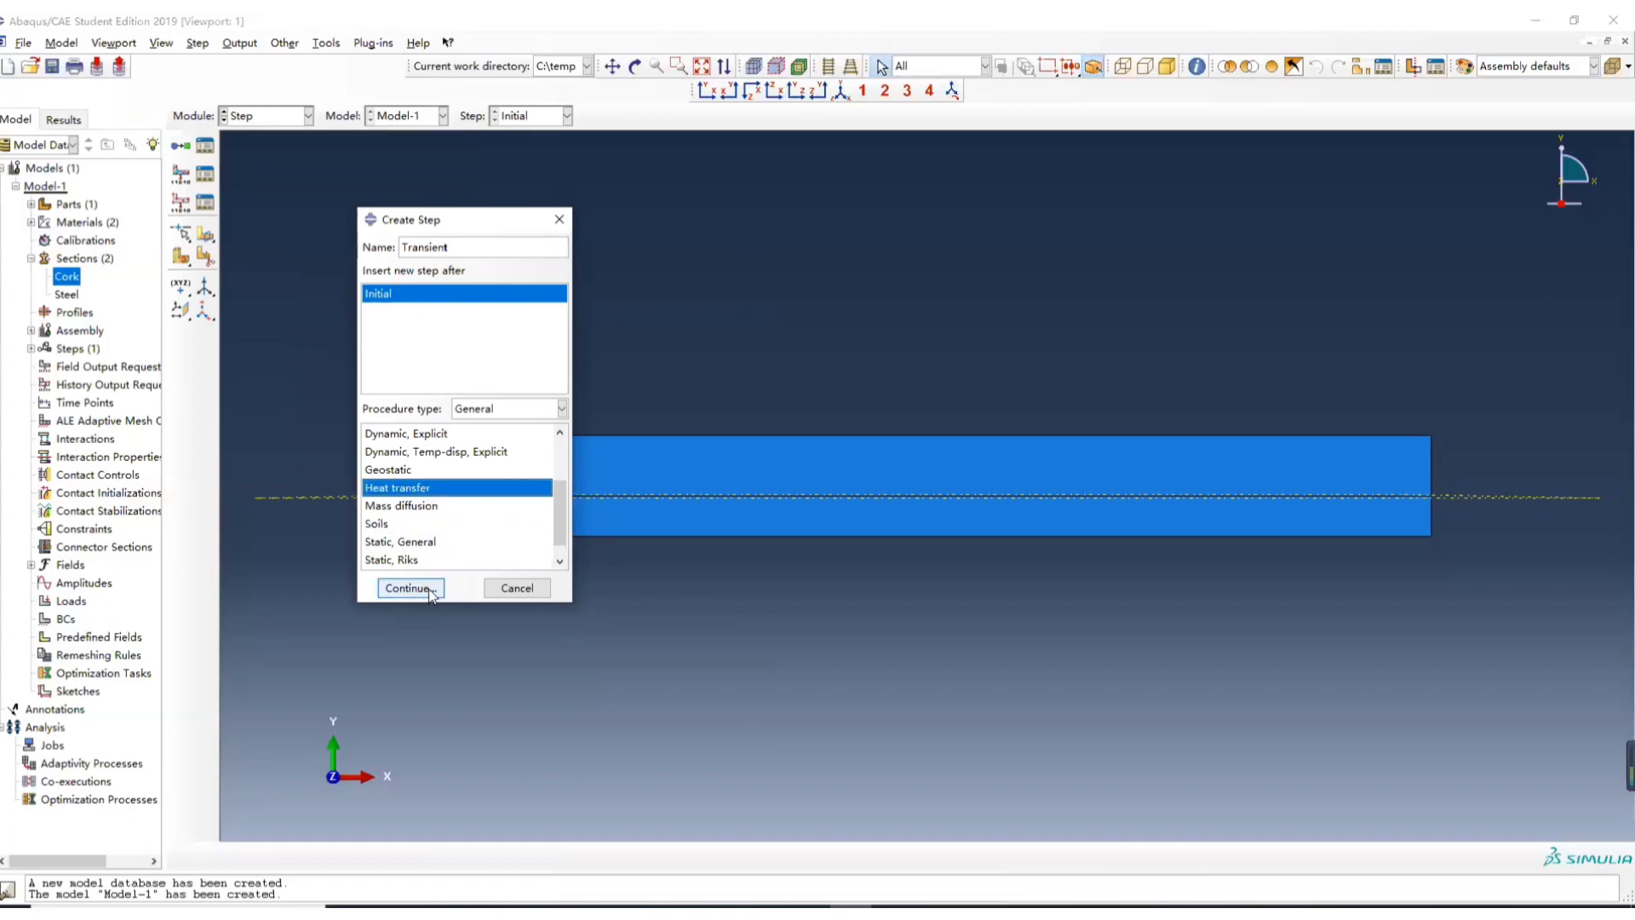
{"action": "left_click", "coordinate": [408, 587]}
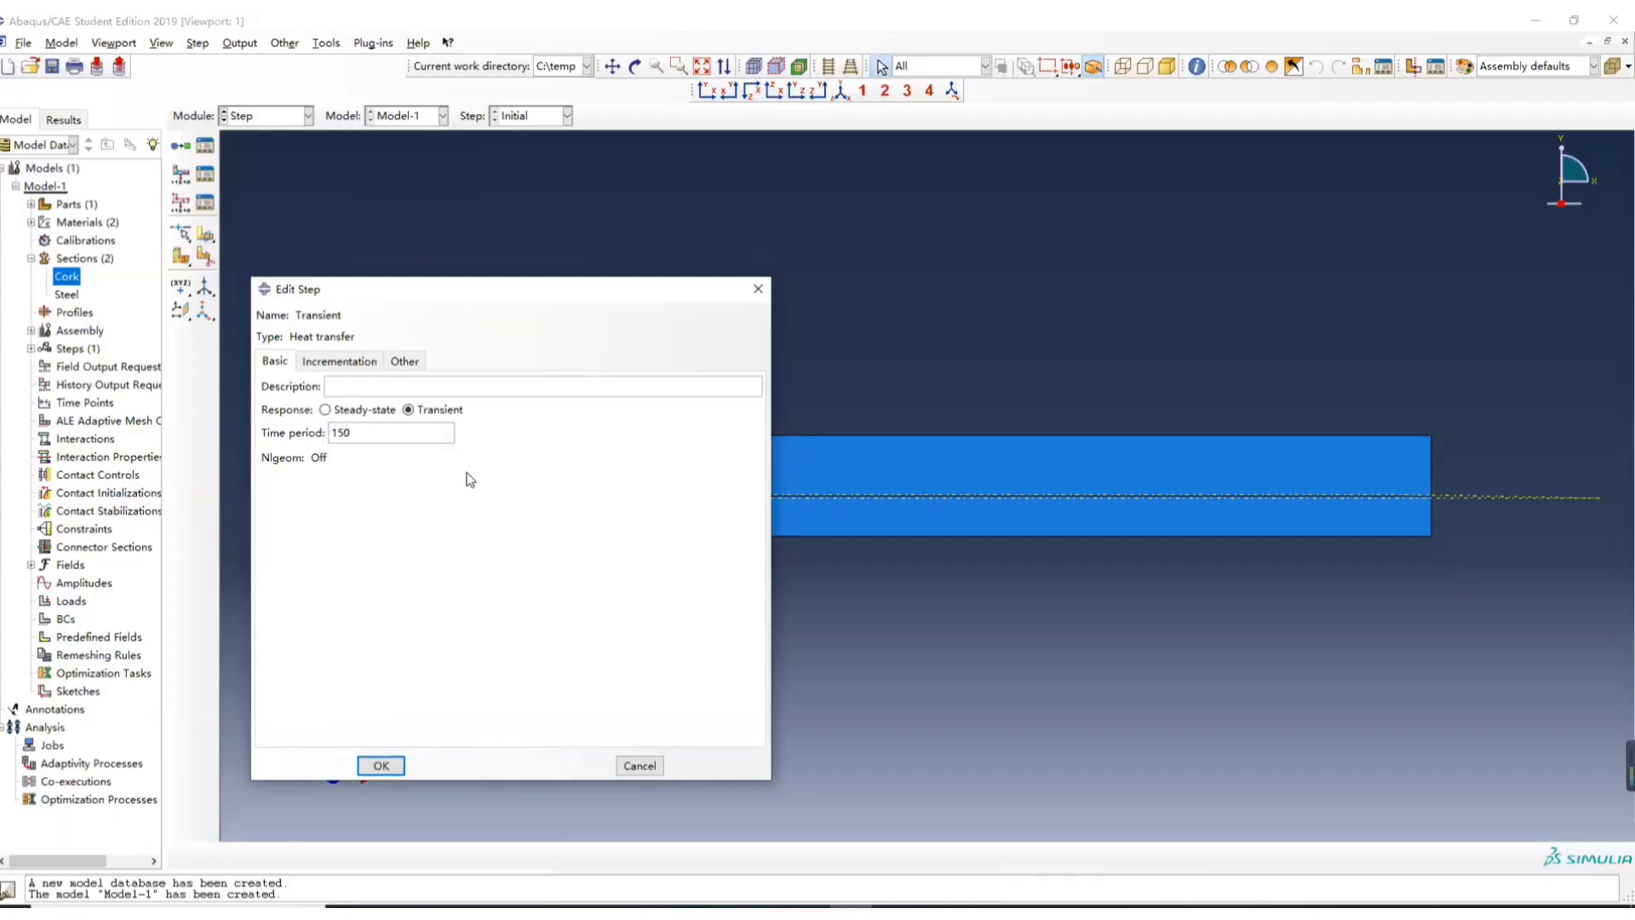
- Set transient response with initial increment 1, 150 max increments and max temperature change 5
{"action": "left_click", "coordinate": [339, 361]}
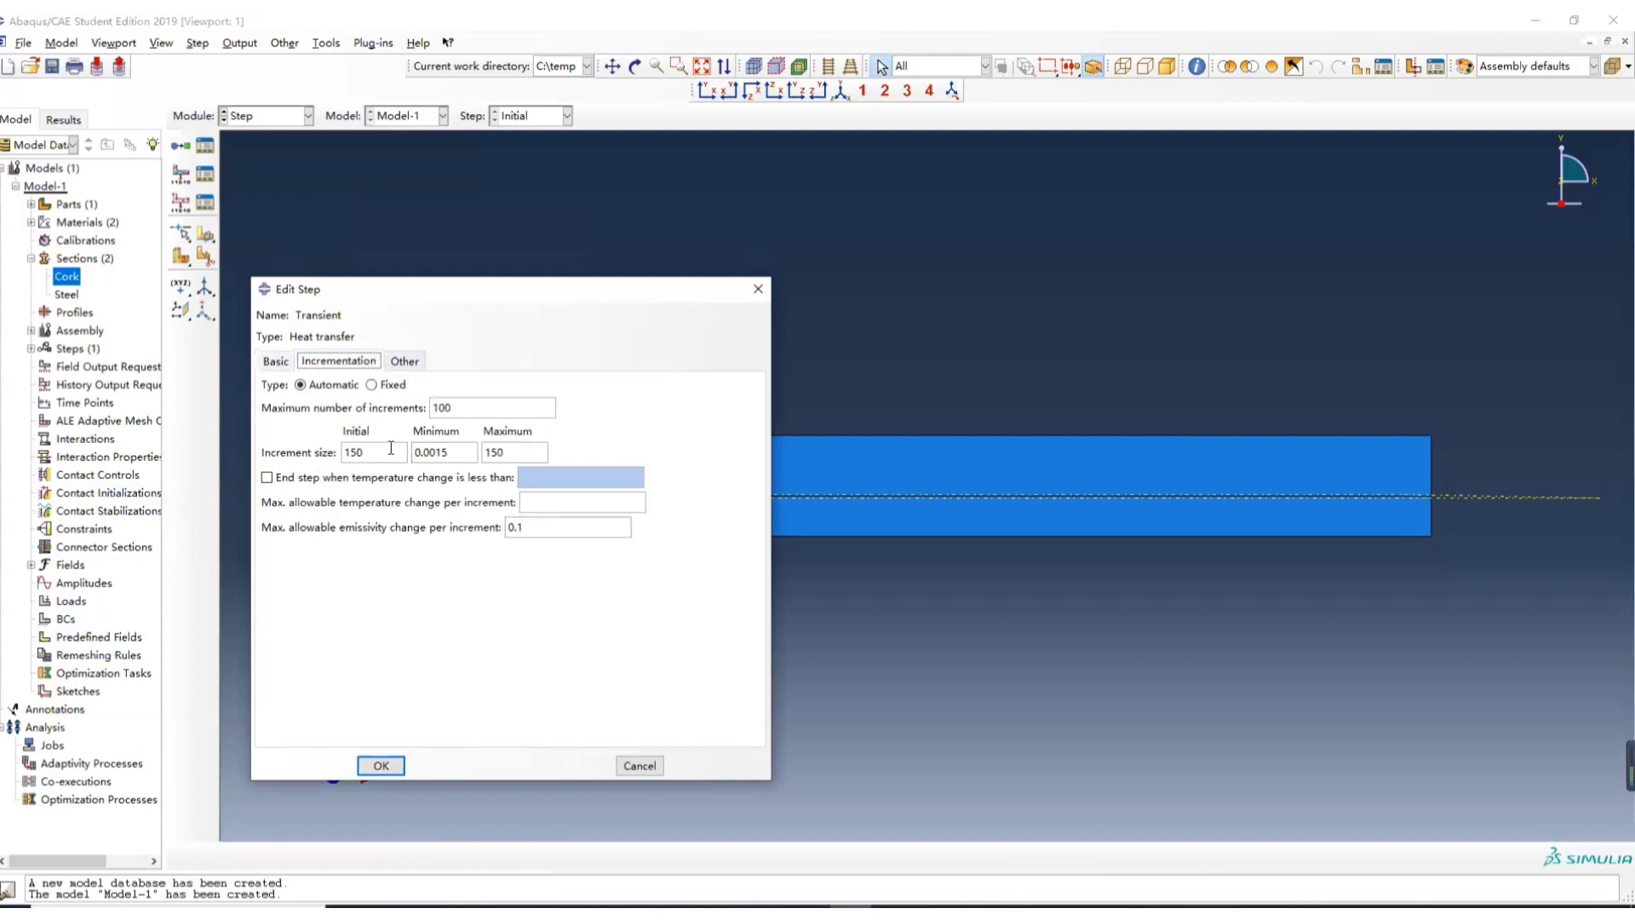
{"action": "type", "text": "1"}
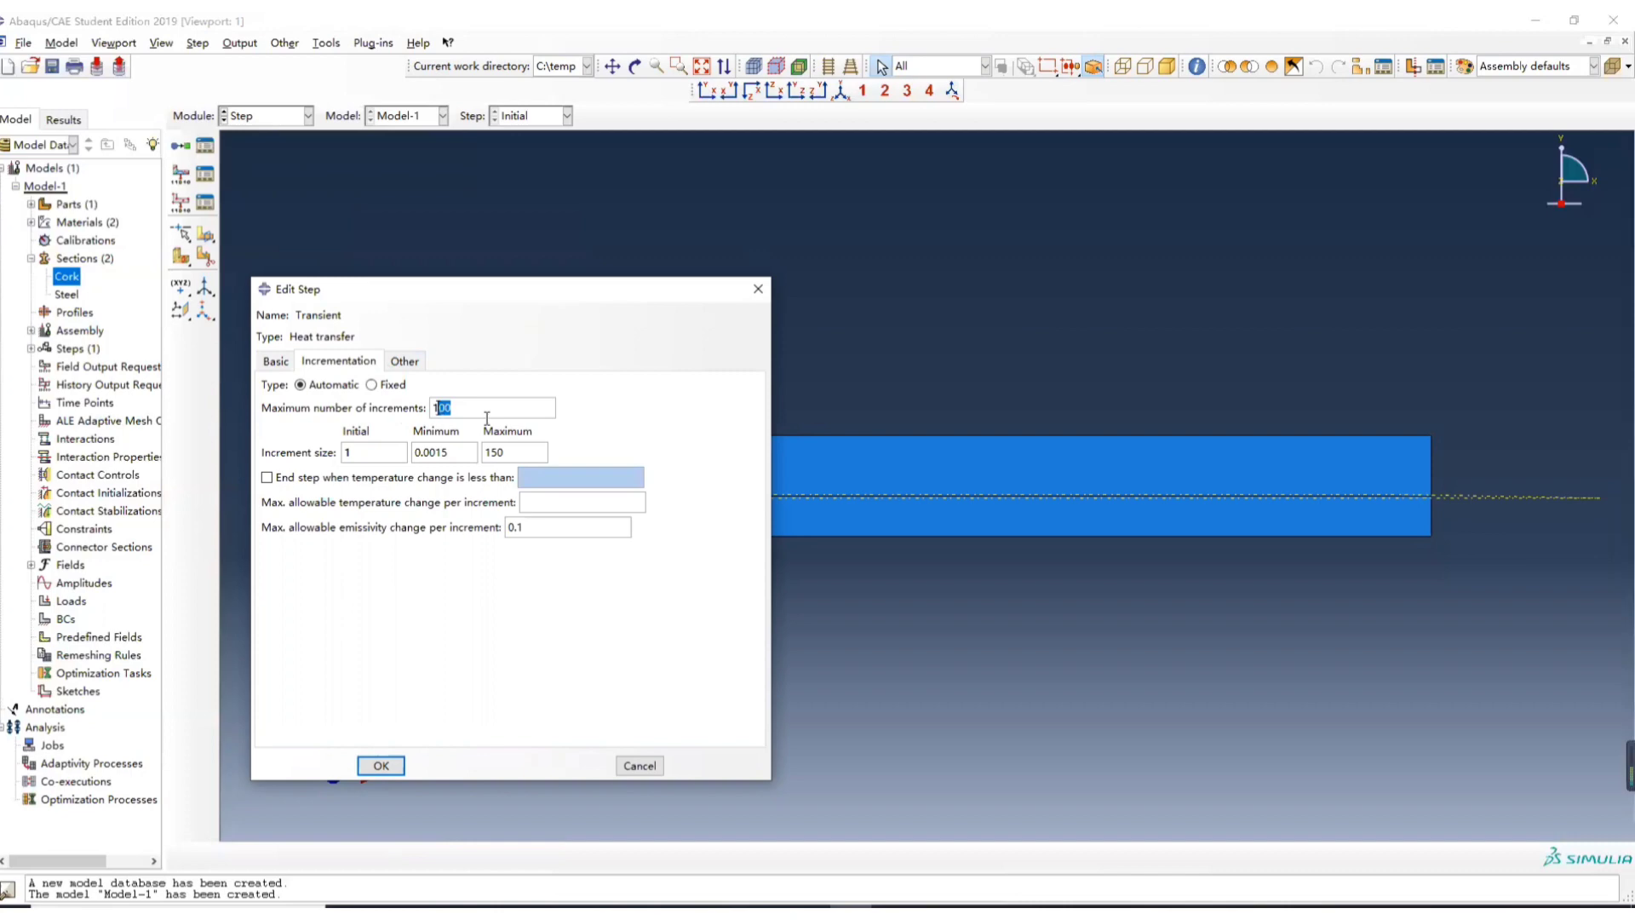
{"action": "type", "text": "150"}
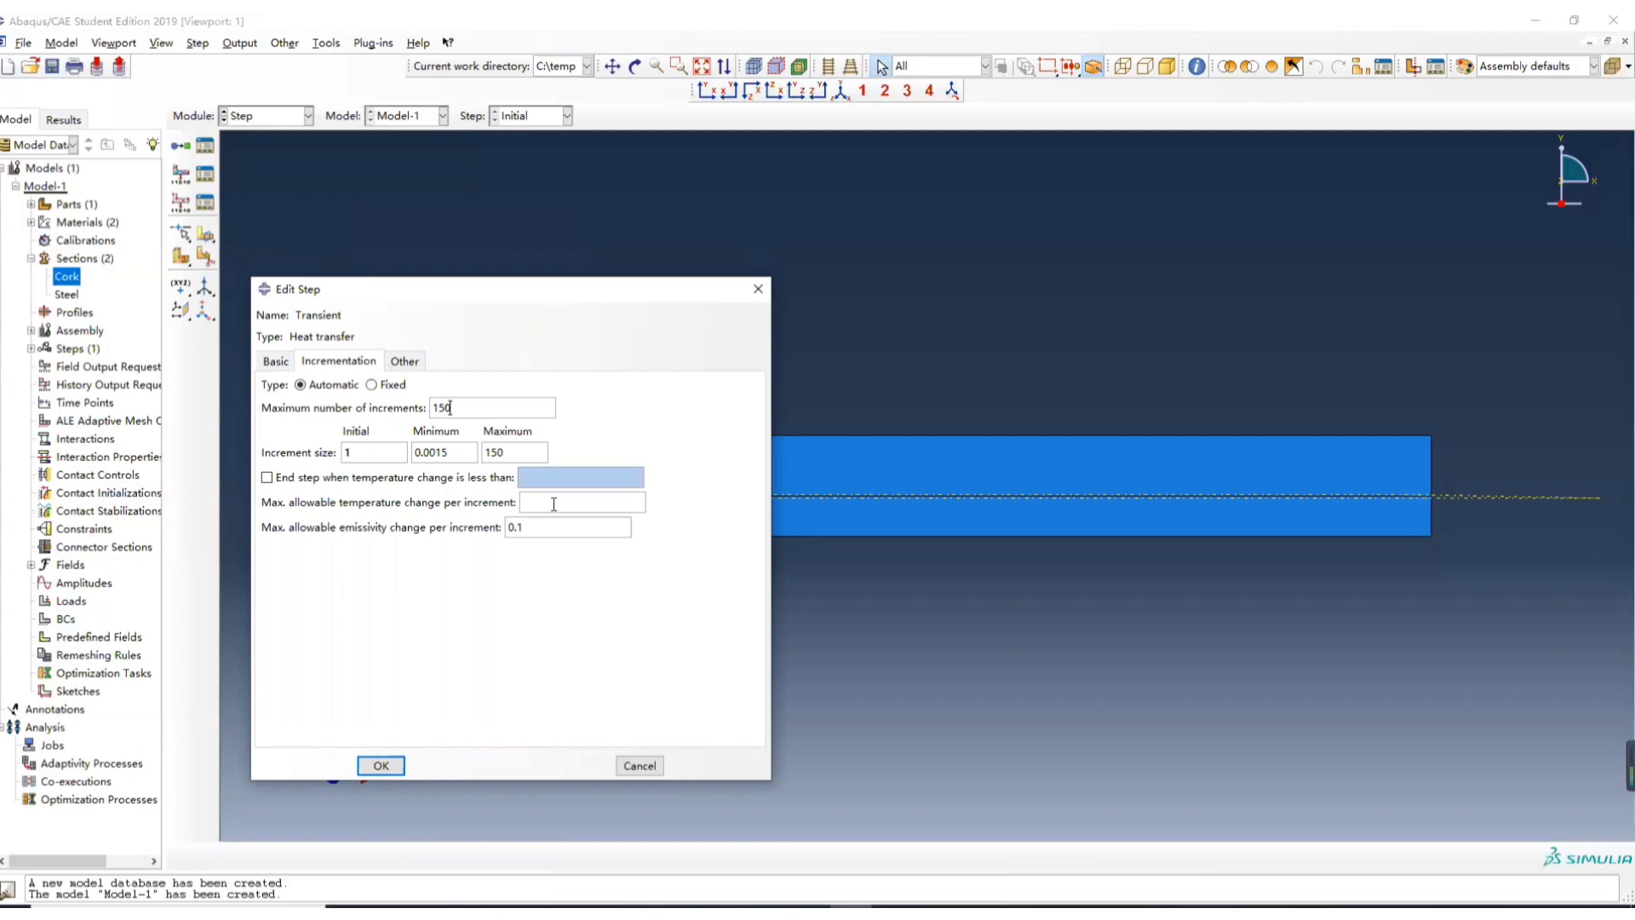
{"action": "type", "text": "5"}
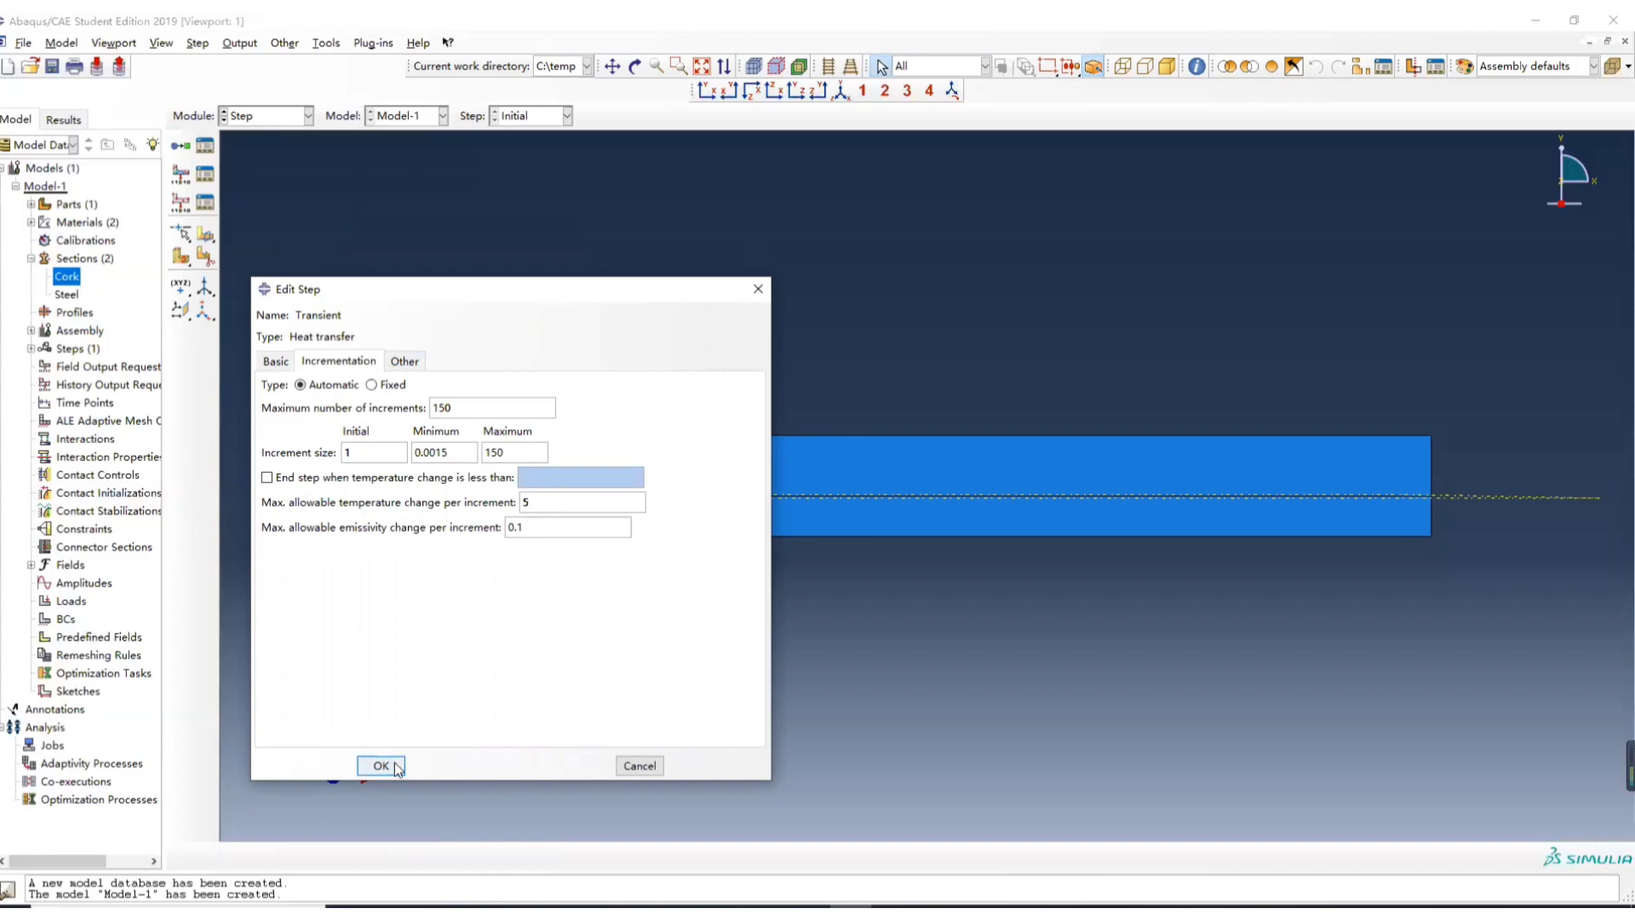
{"action": "left_click", "coordinate": [274, 359]}
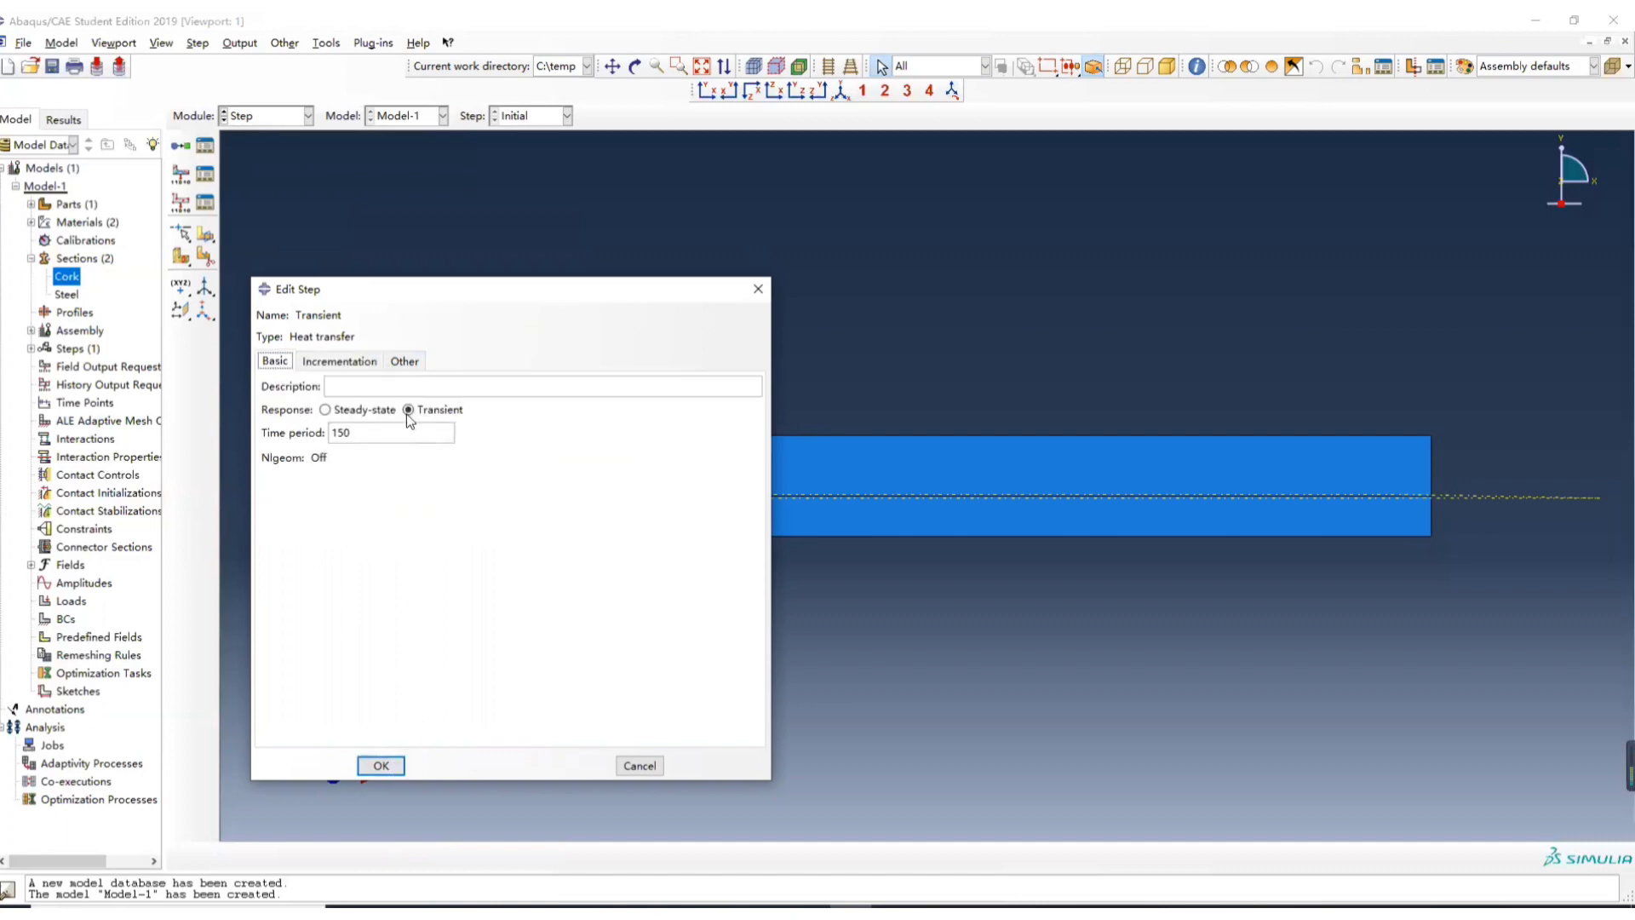
{"action": "left_click", "coordinate": [380, 766]}
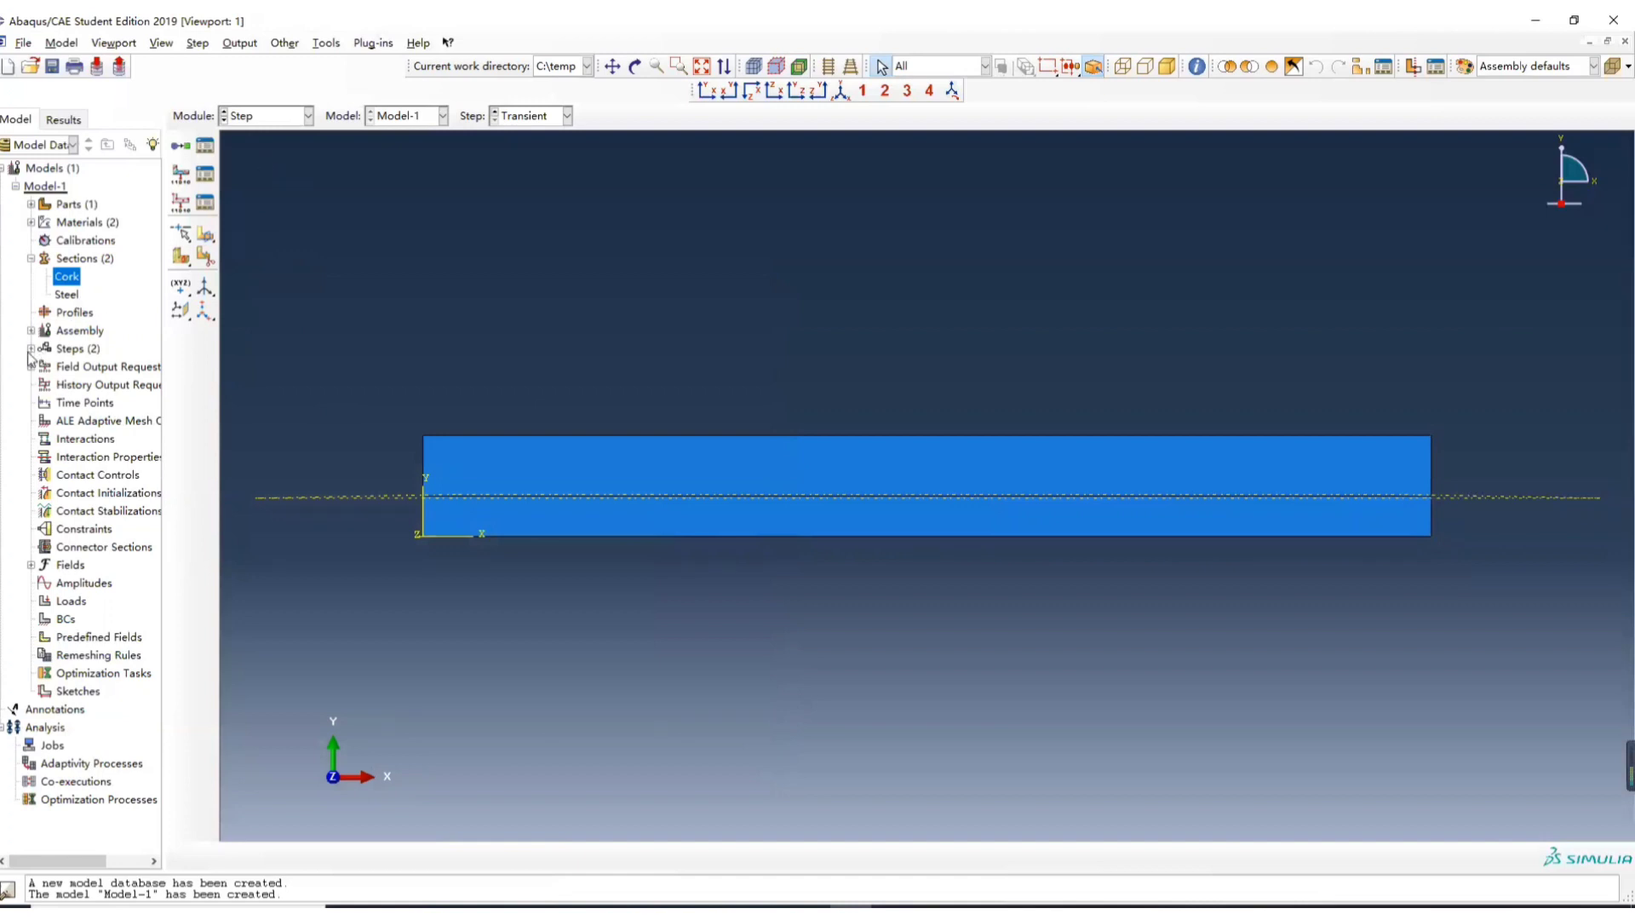
{"action": "left_click", "coordinate": [307, 115]}
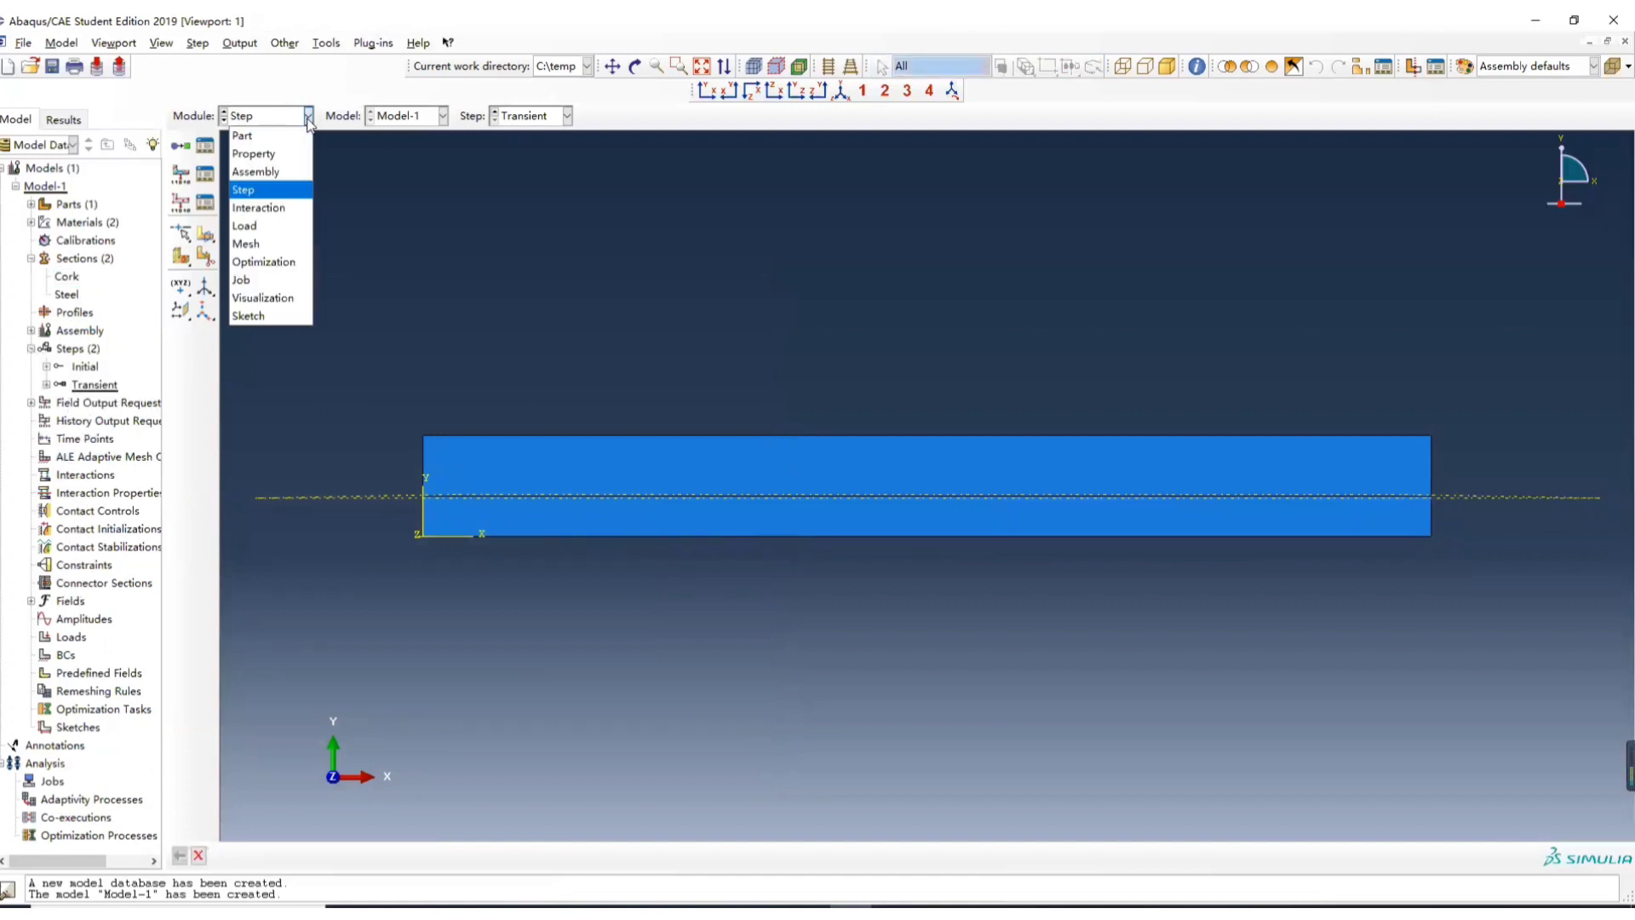
{"action": "mouse_move", "coordinate": [289, 210]}
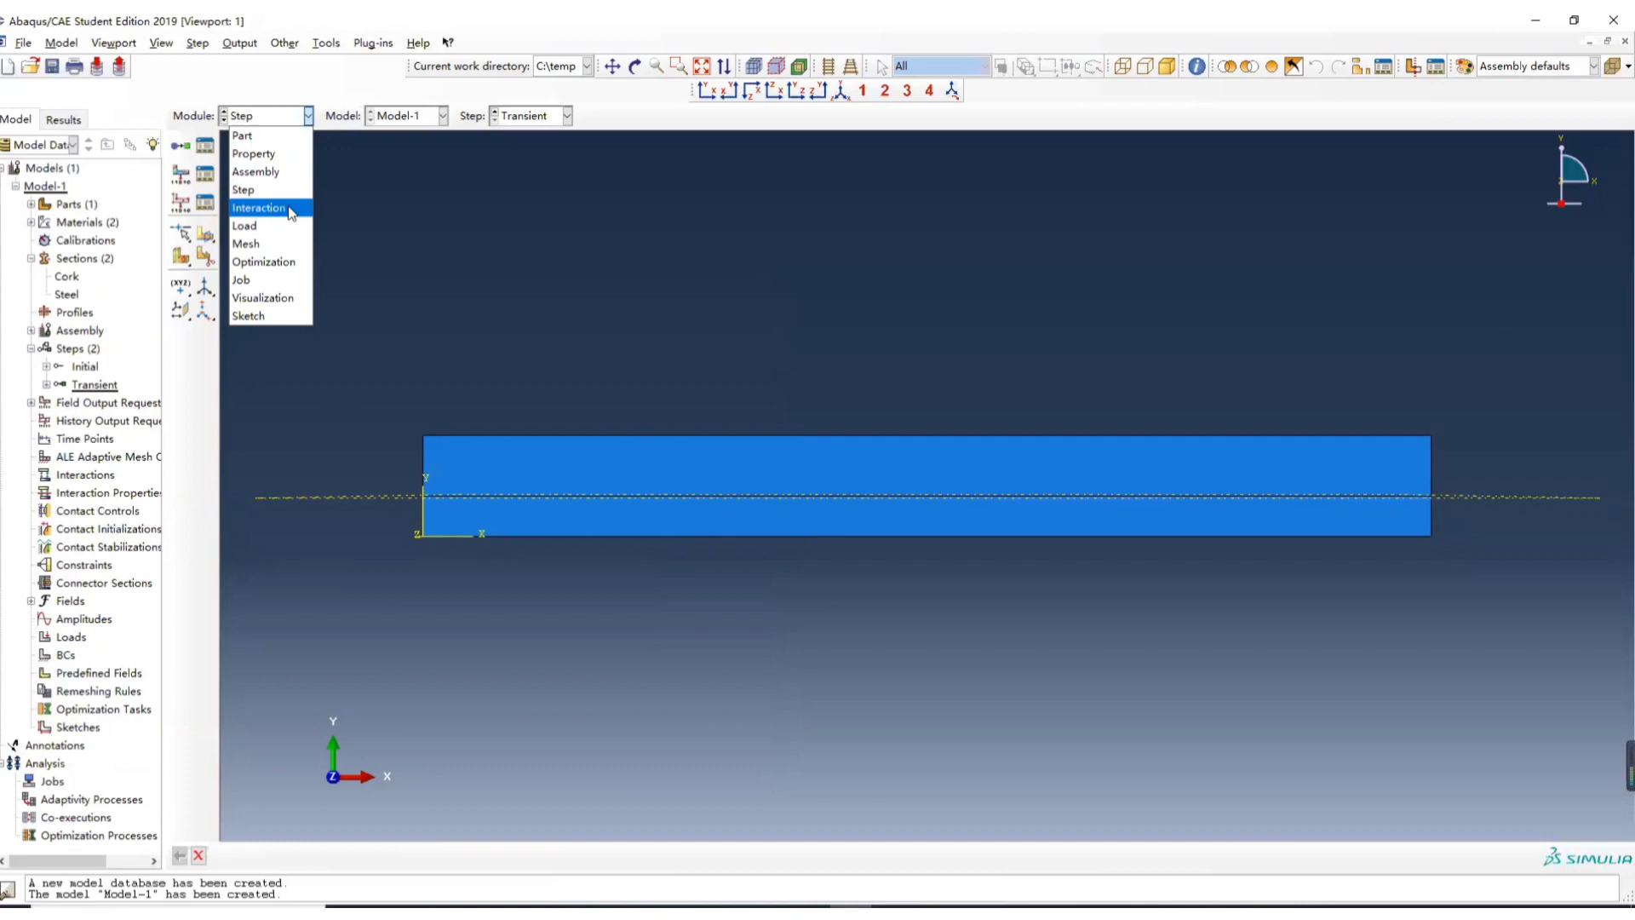
- Create a surface film condition interaction named Transient on the strip's top edge
{"action": "left_click", "coordinate": [258, 208]}
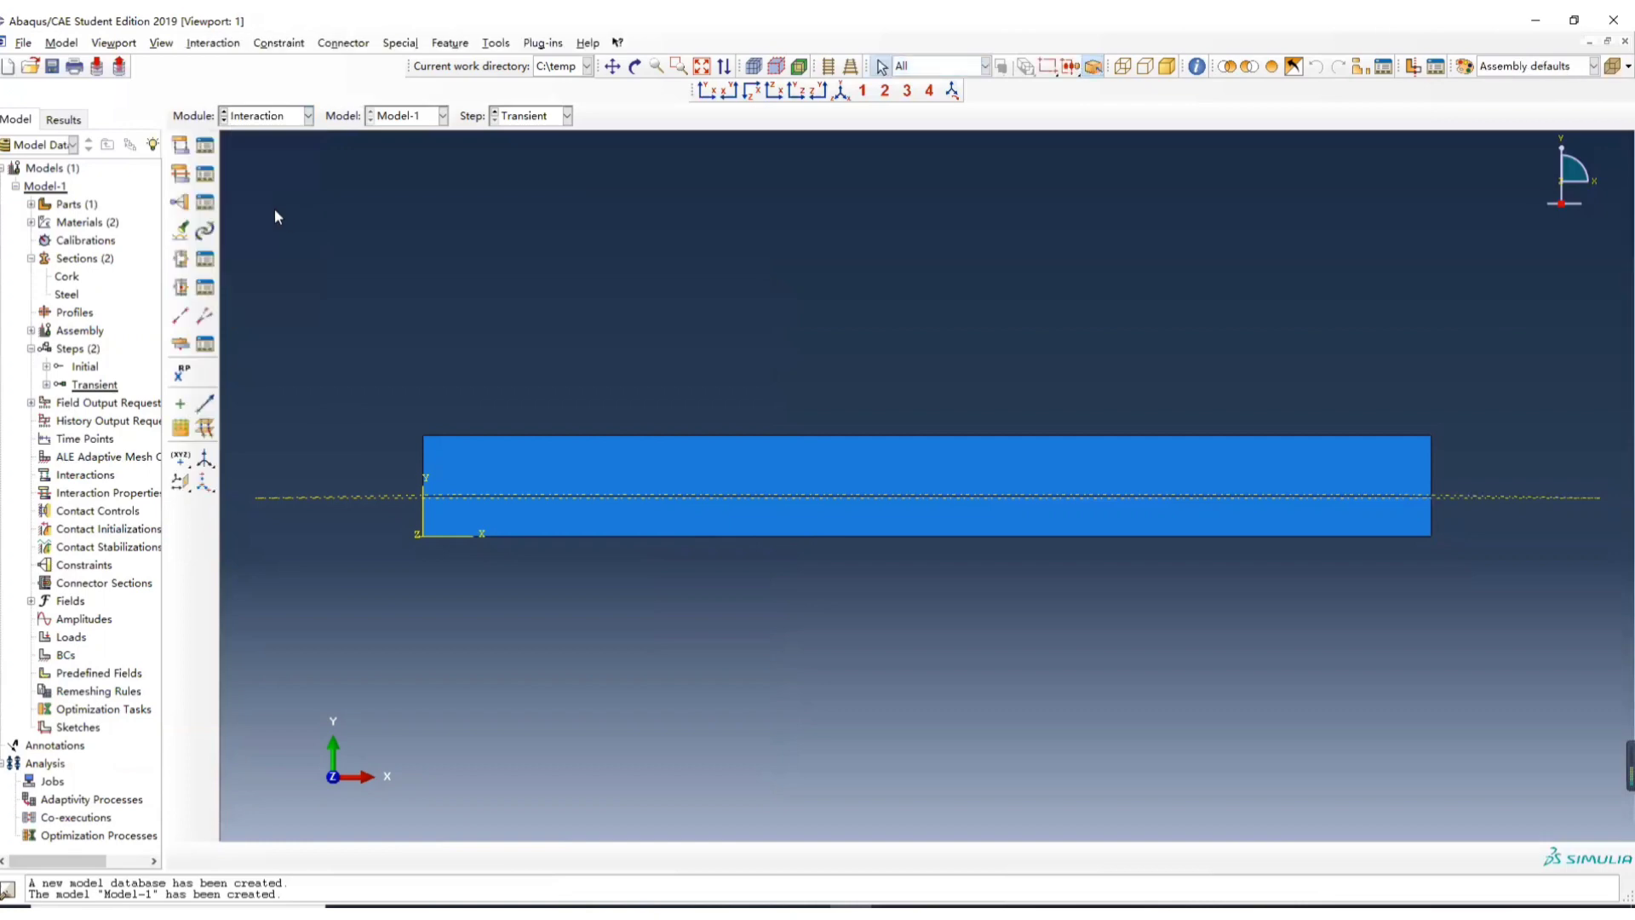
{"action": "mouse_move", "coordinate": [252, 227]}
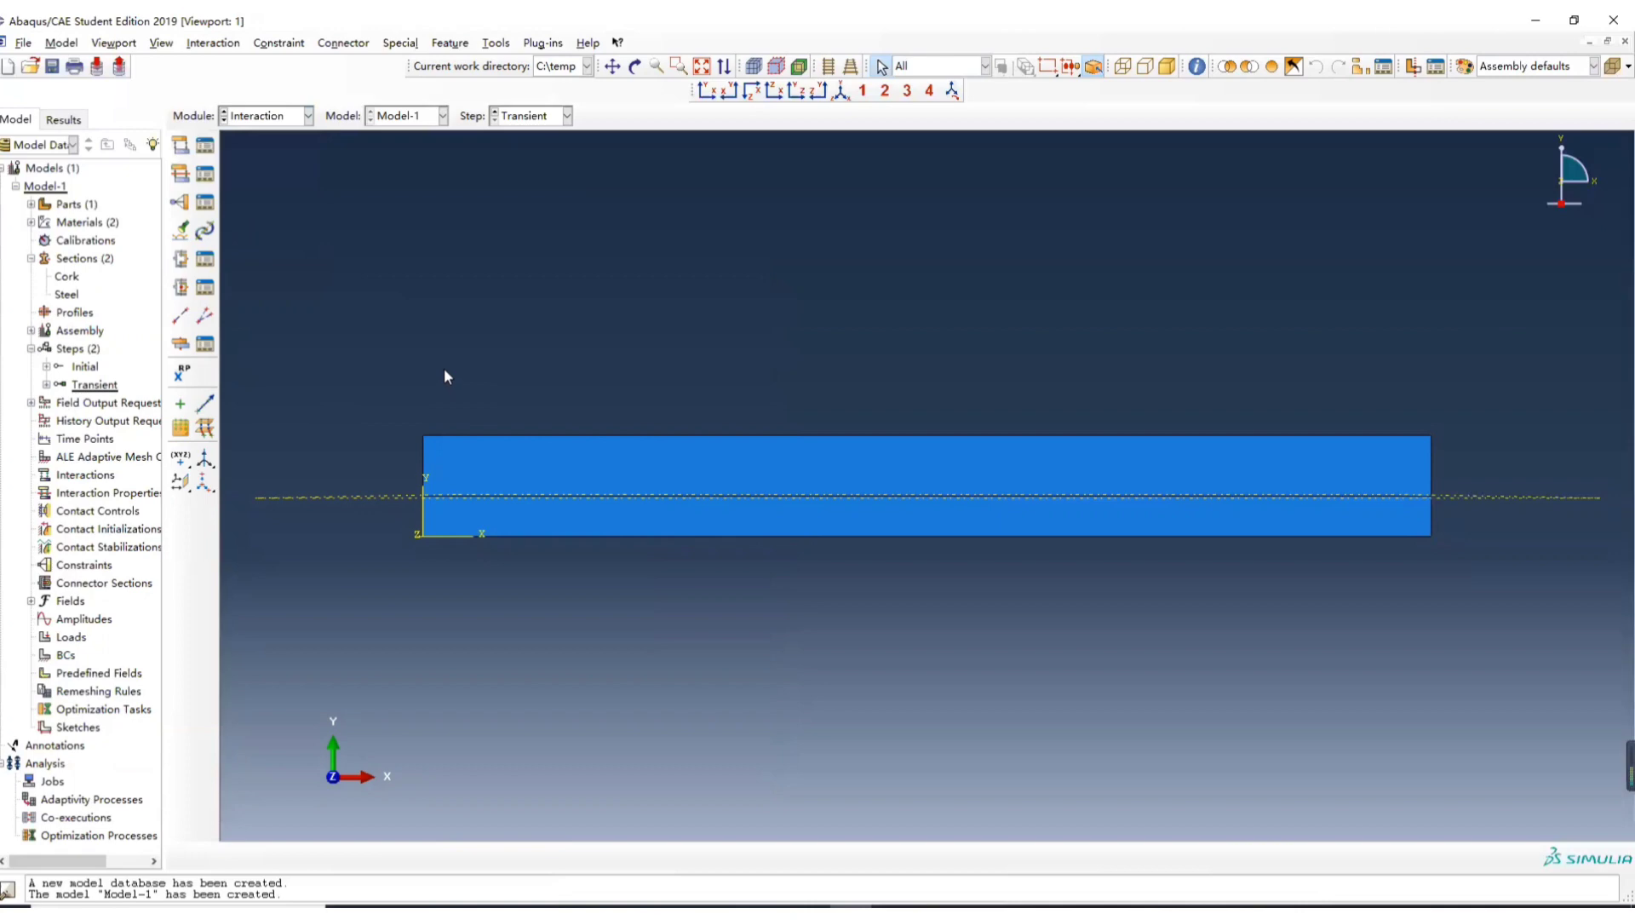
{"action": "mouse_move", "coordinate": [498, 340]}
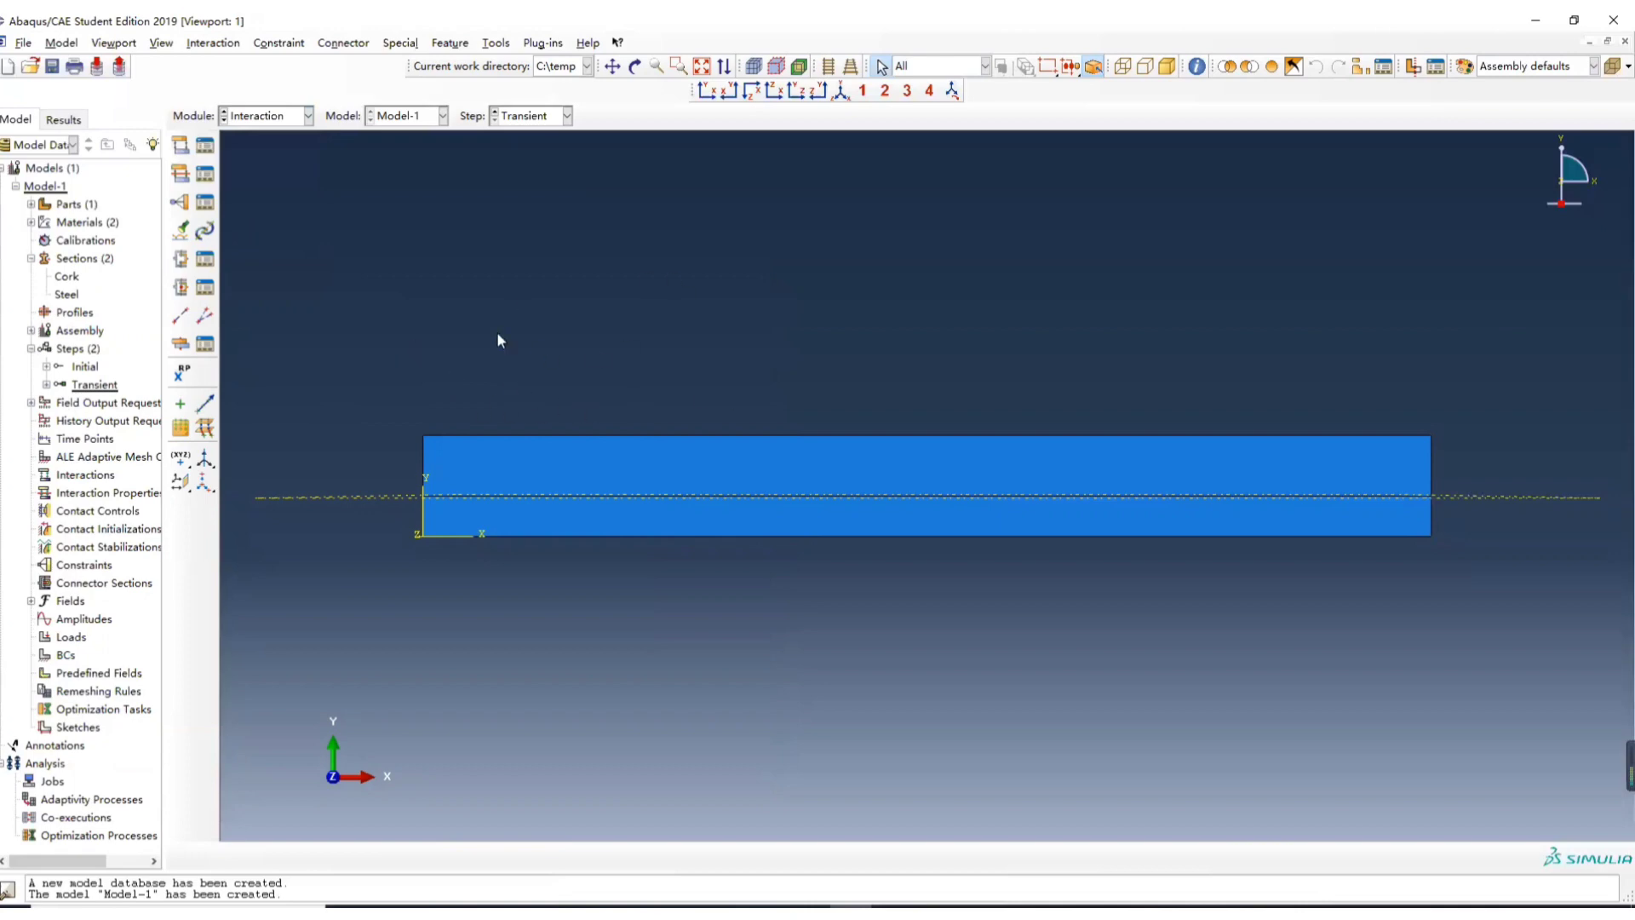
{"action": "left_click", "coordinate": [180, 145]}
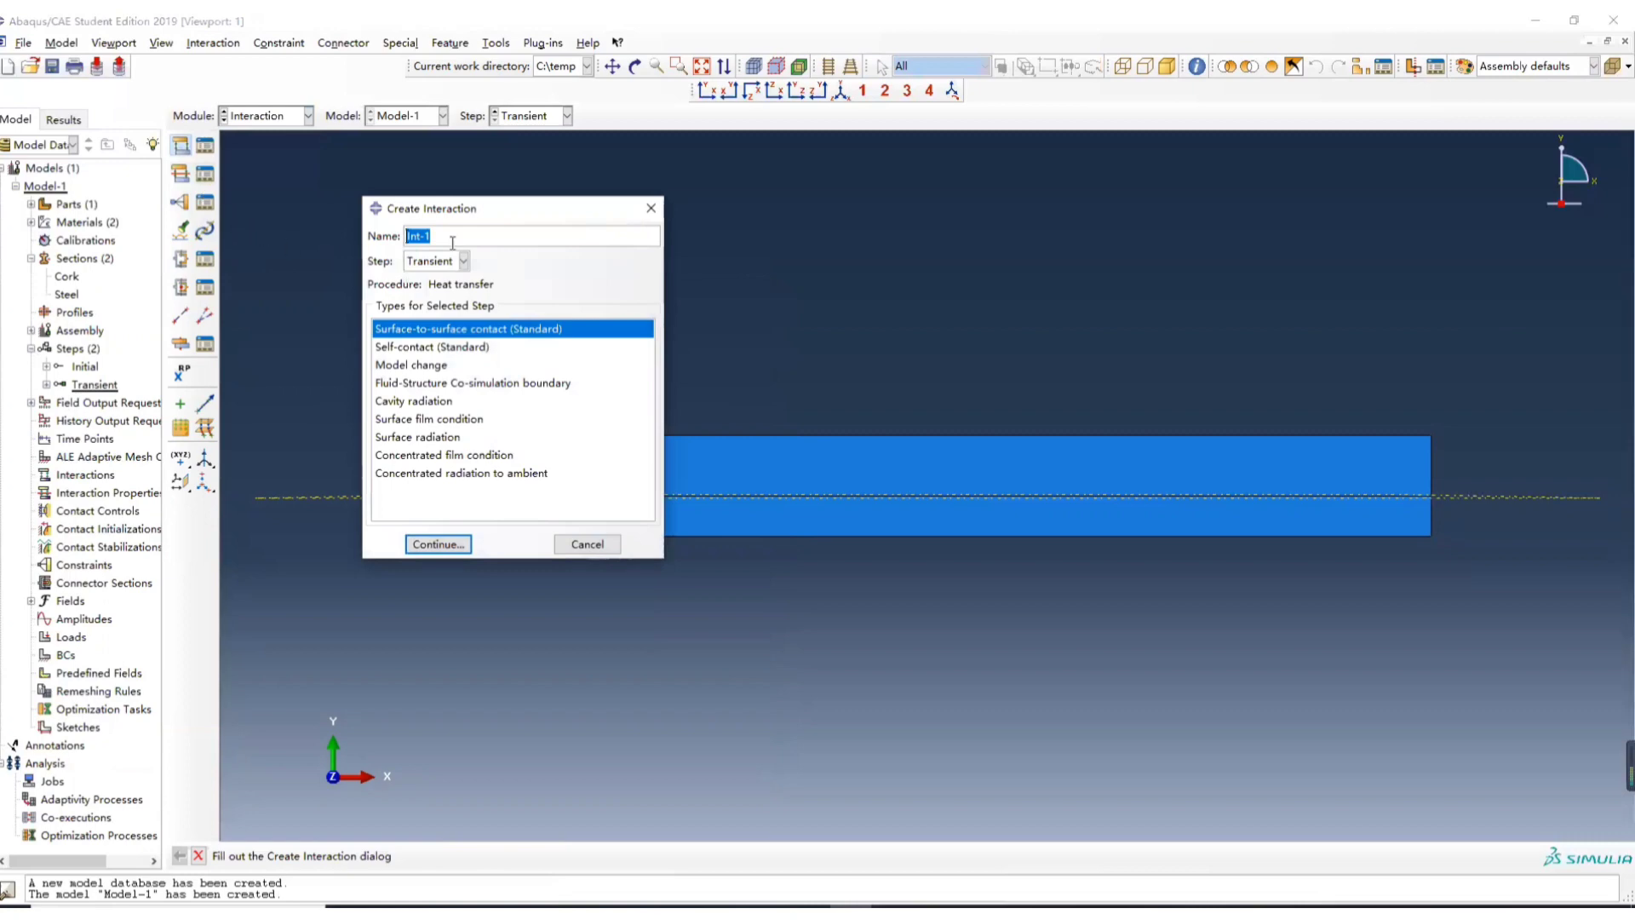
{"action": "type", "text": "Tranb"}
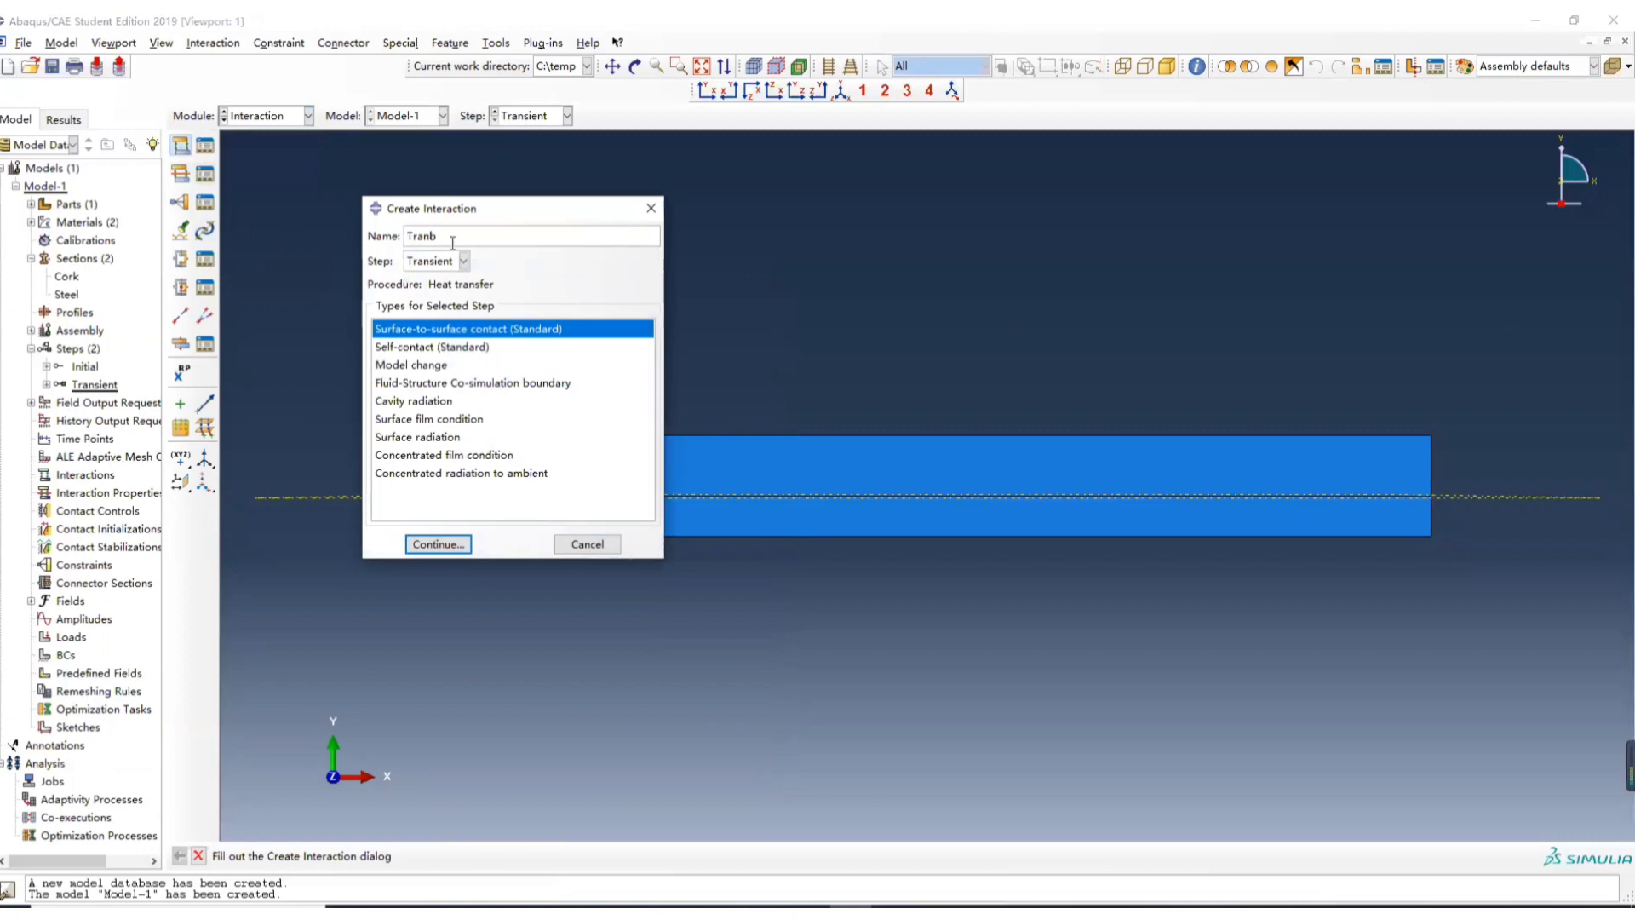
{"action": "type", "text": "Transient"}
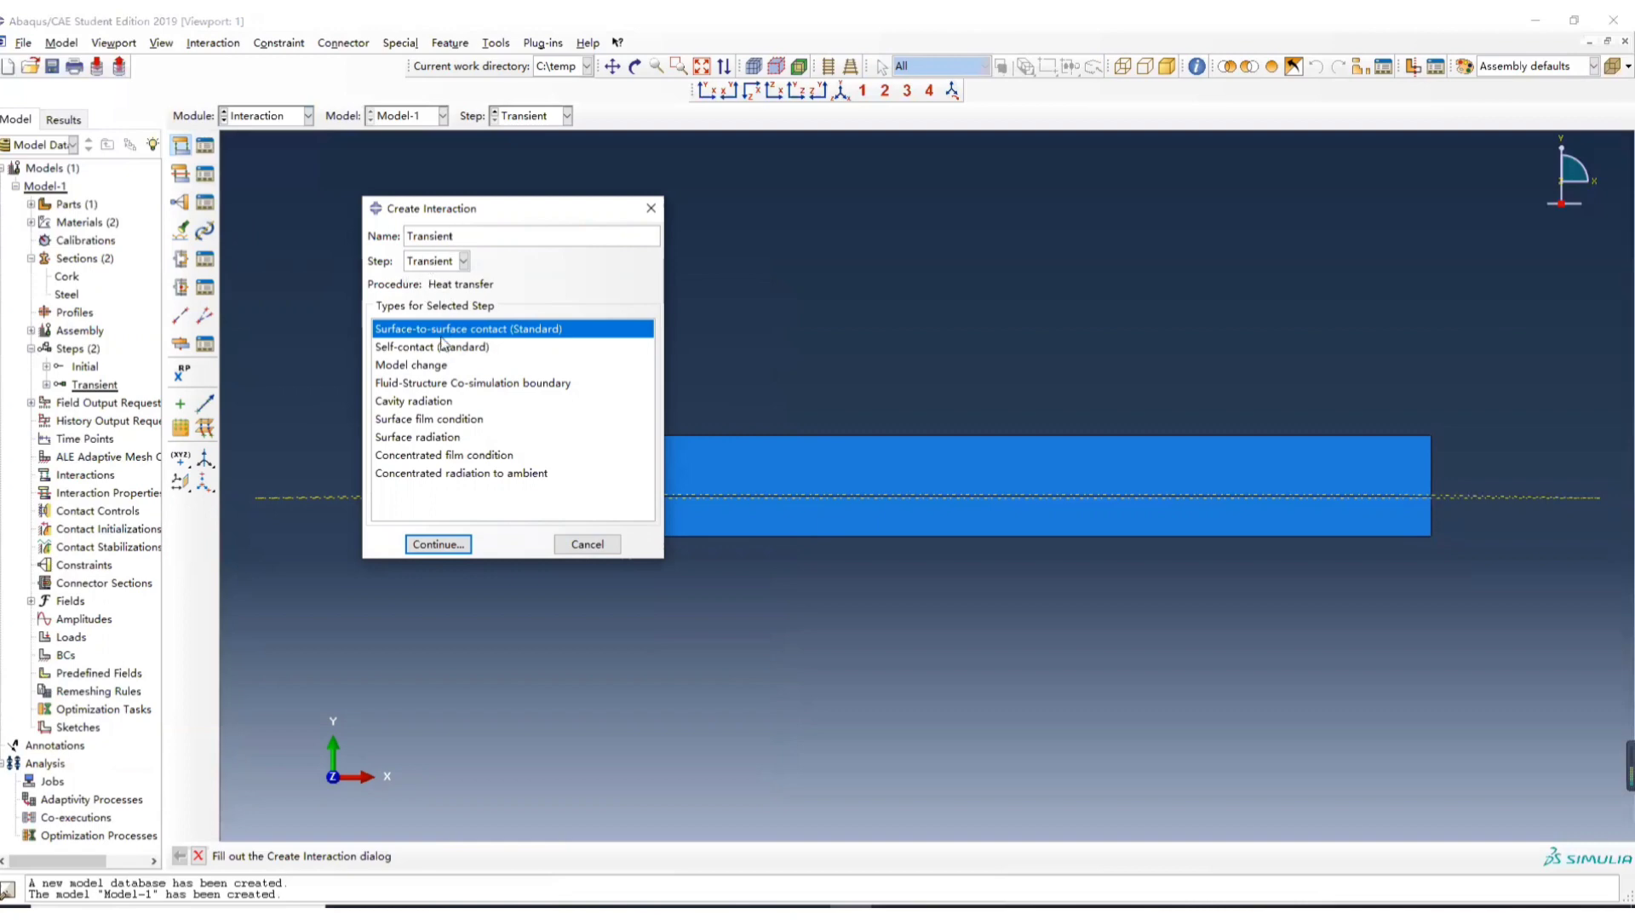
{"action": "left_click", "coordinate": [428, 418]}
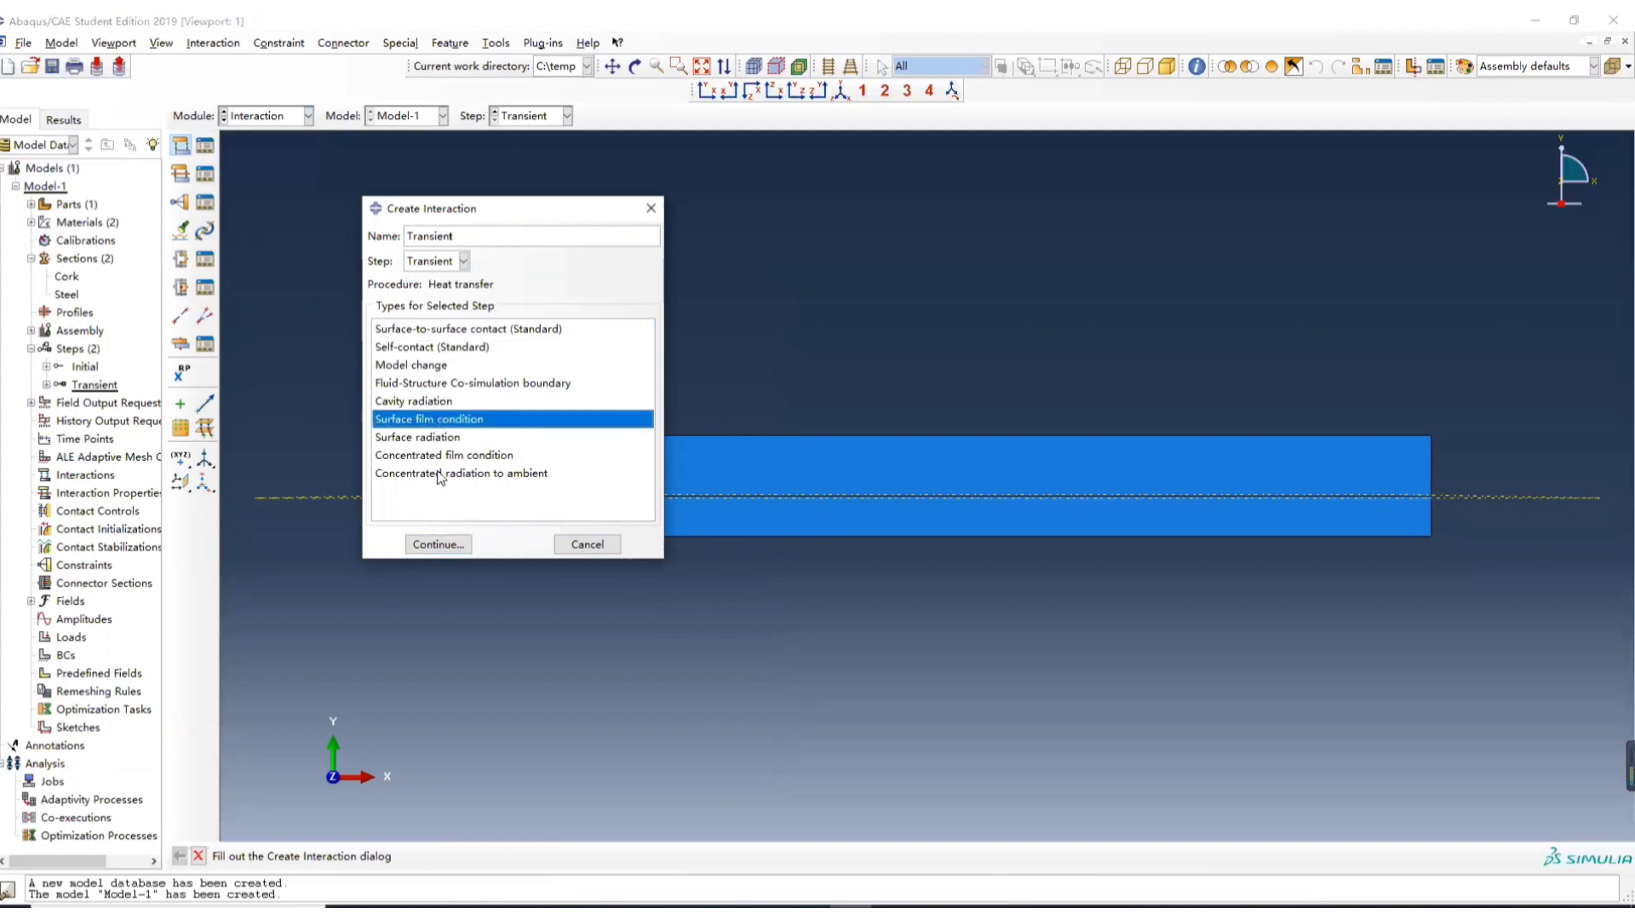
{"action": "left_click", "coordinate": [437, 544]}
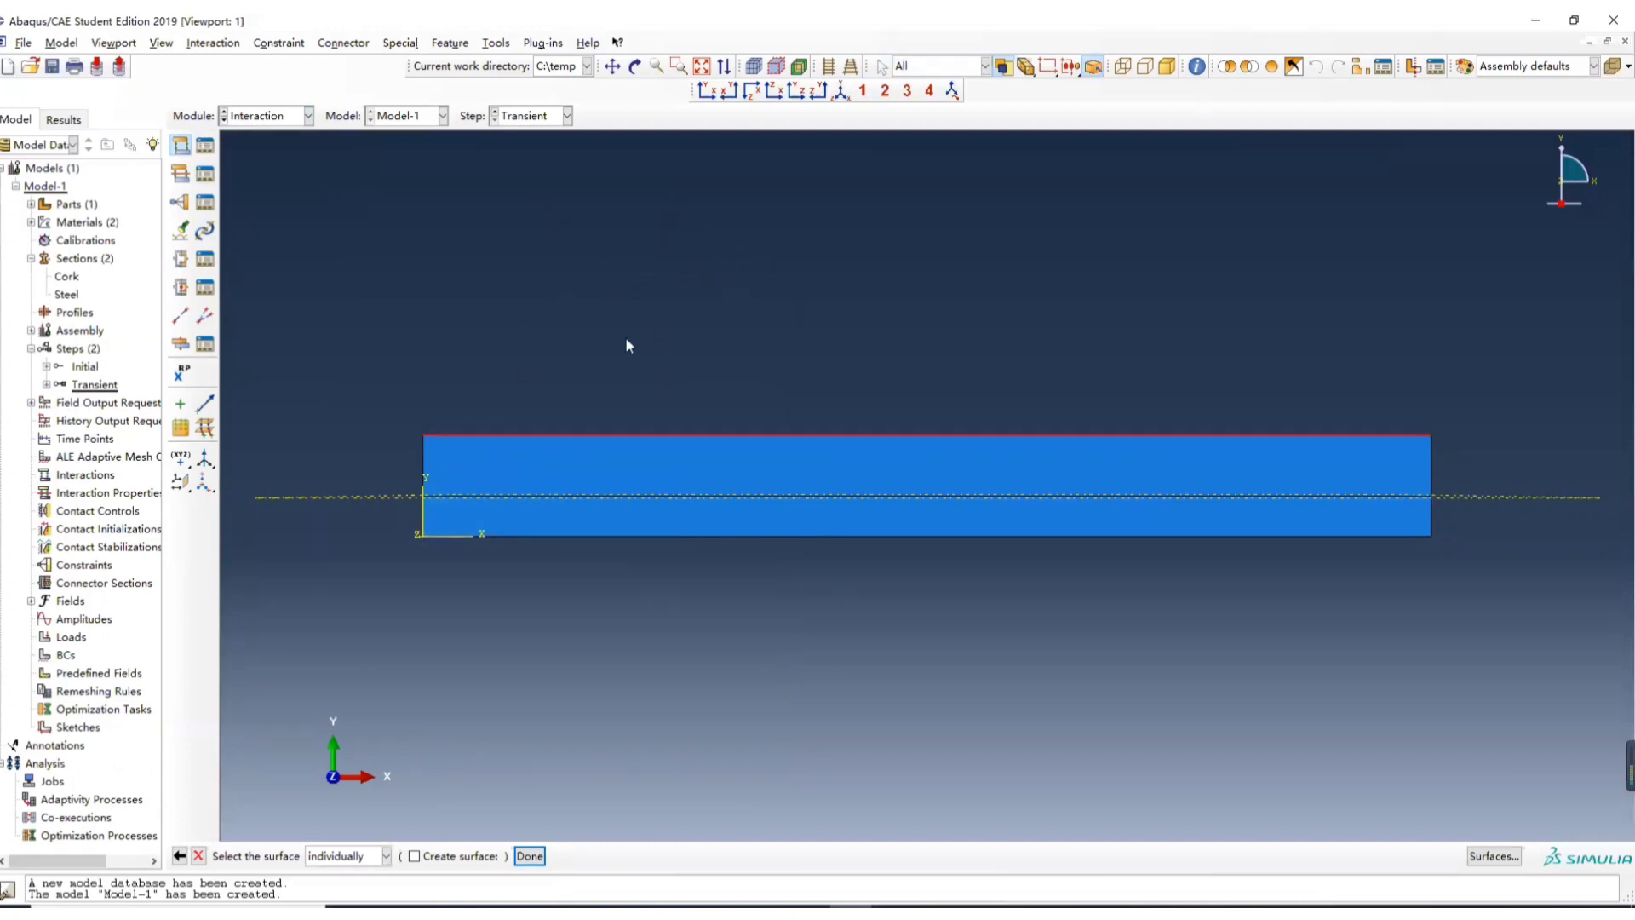
{"action": "mouse_move", "coordinate": [580, 254]}
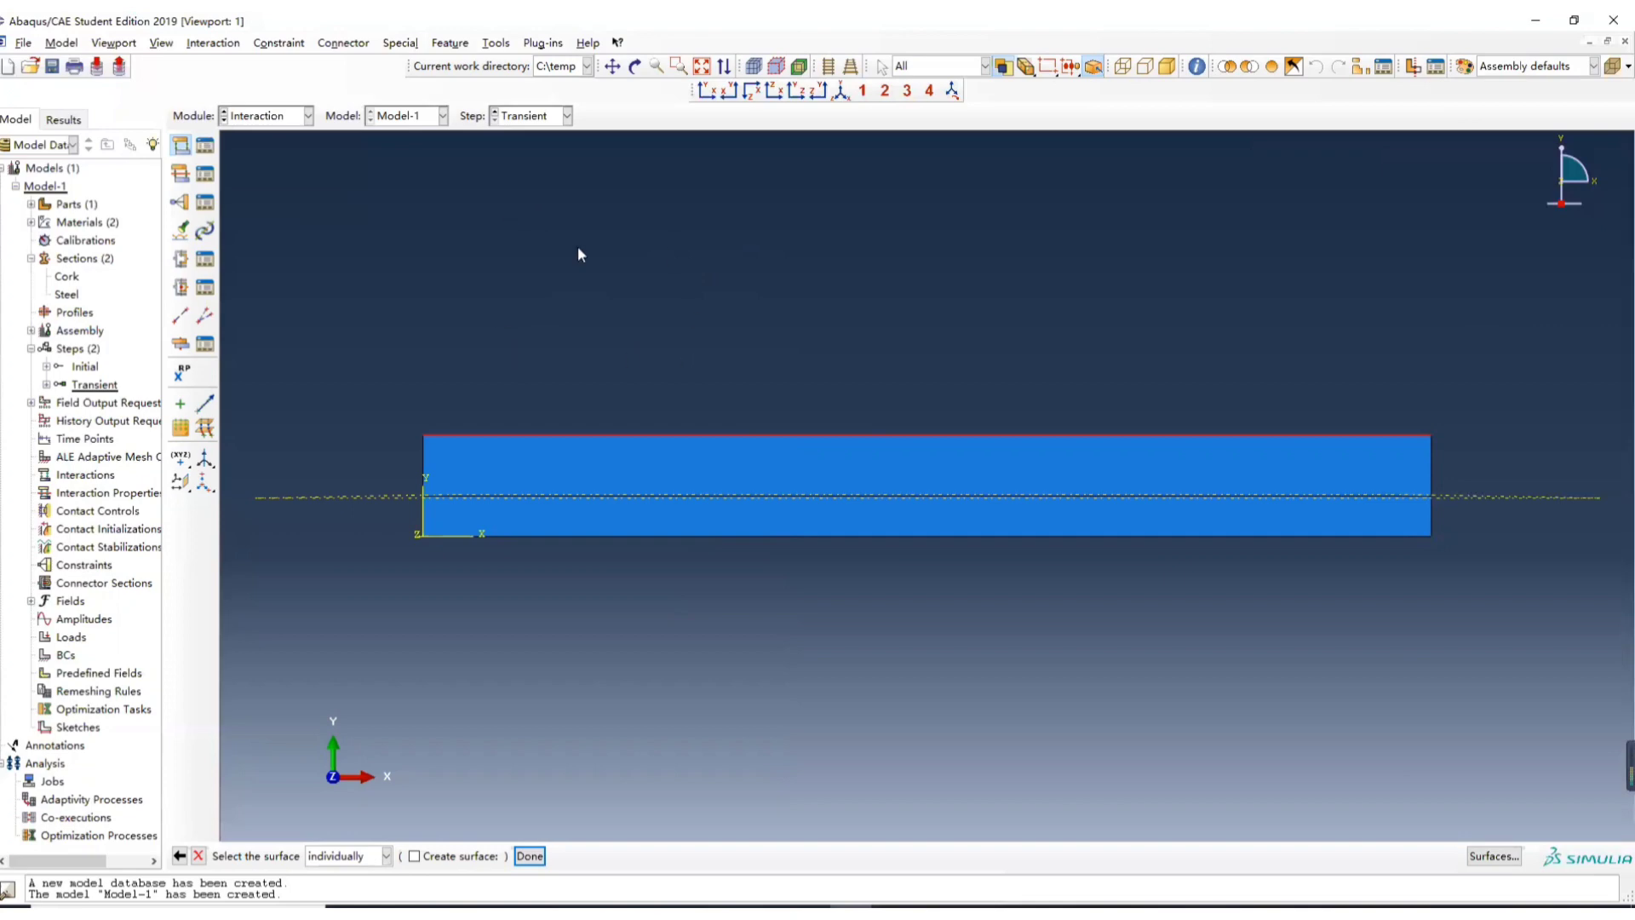
{"action": "mouse_move", "coordinate": [644, 196]}
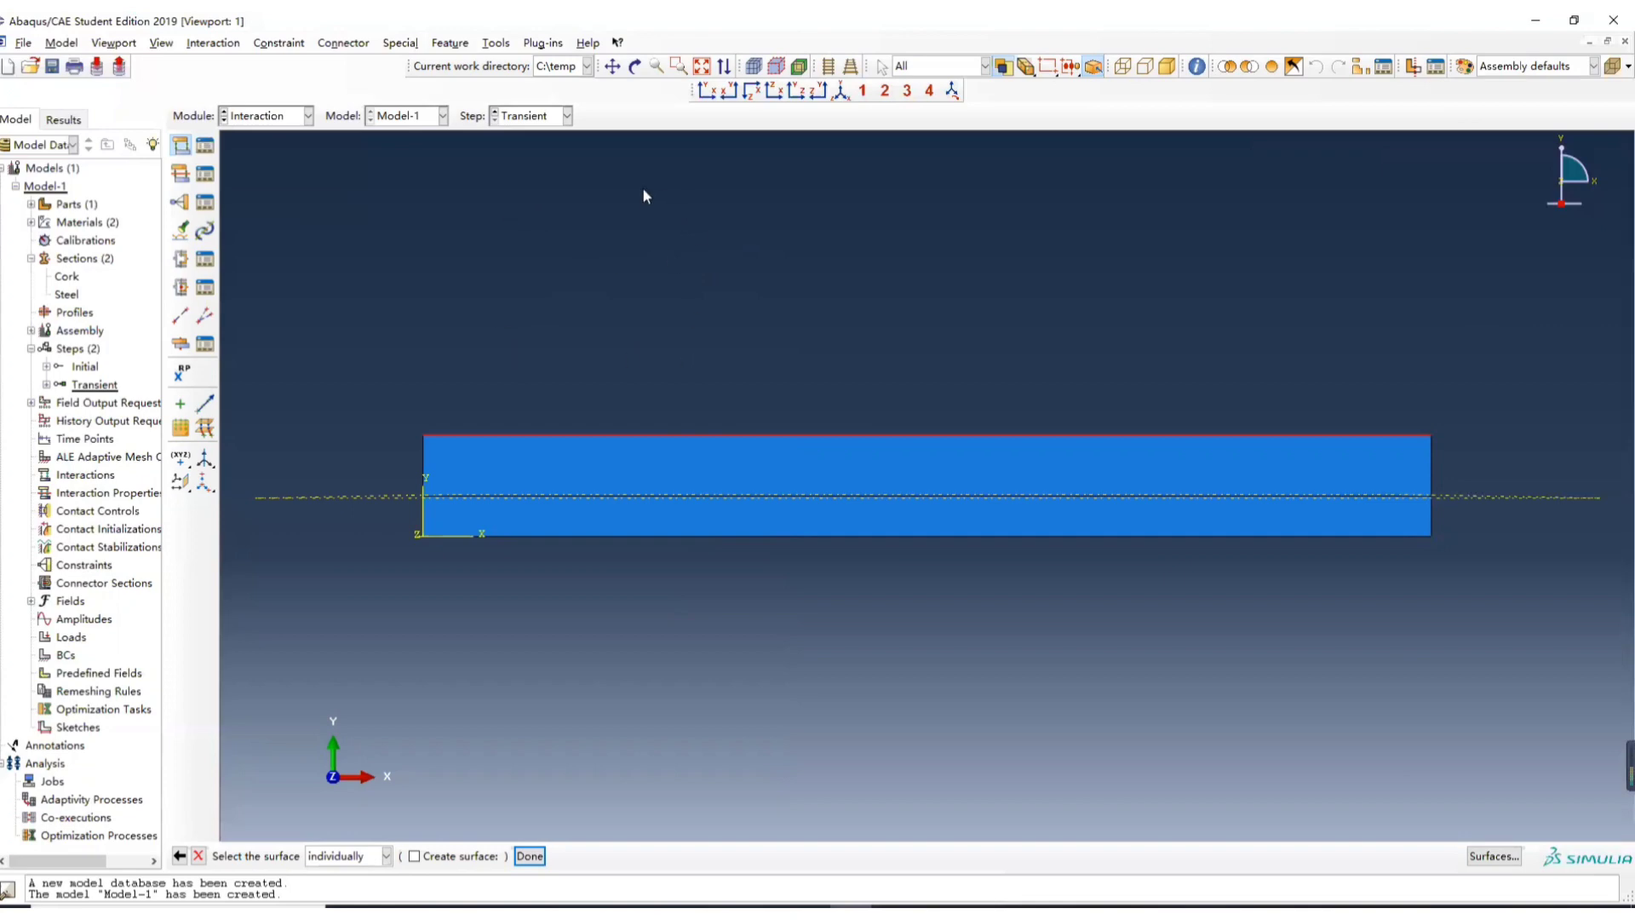
{"action": "mouse_move", "coordinate": [633, 441]}
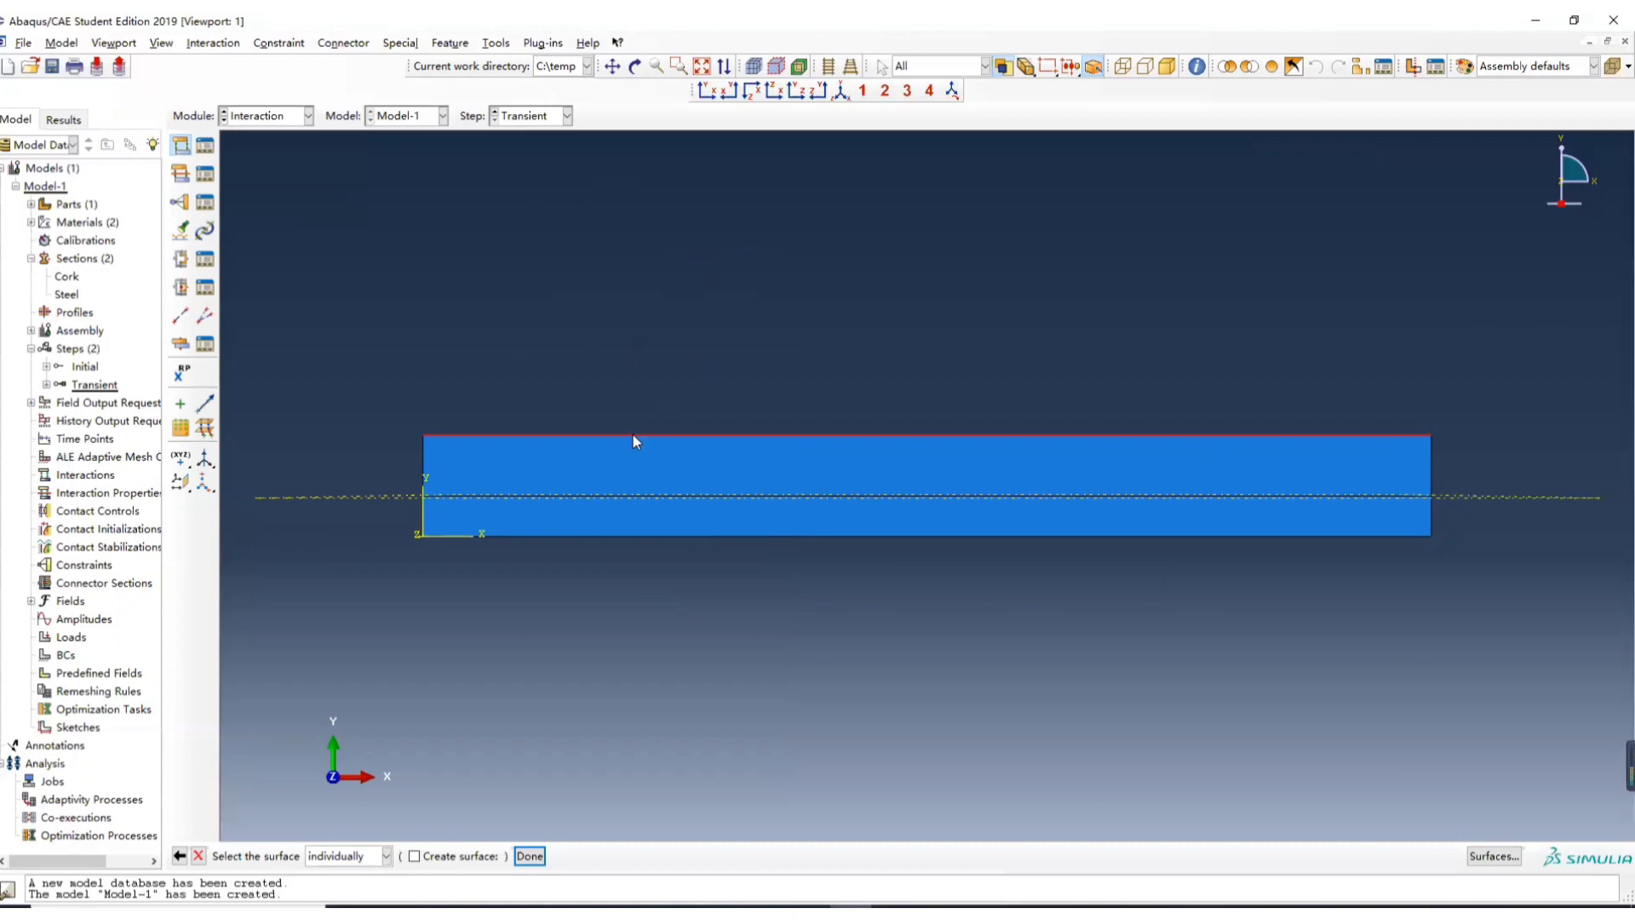
{"action": "left_click", "coordinate": [530, 855]}
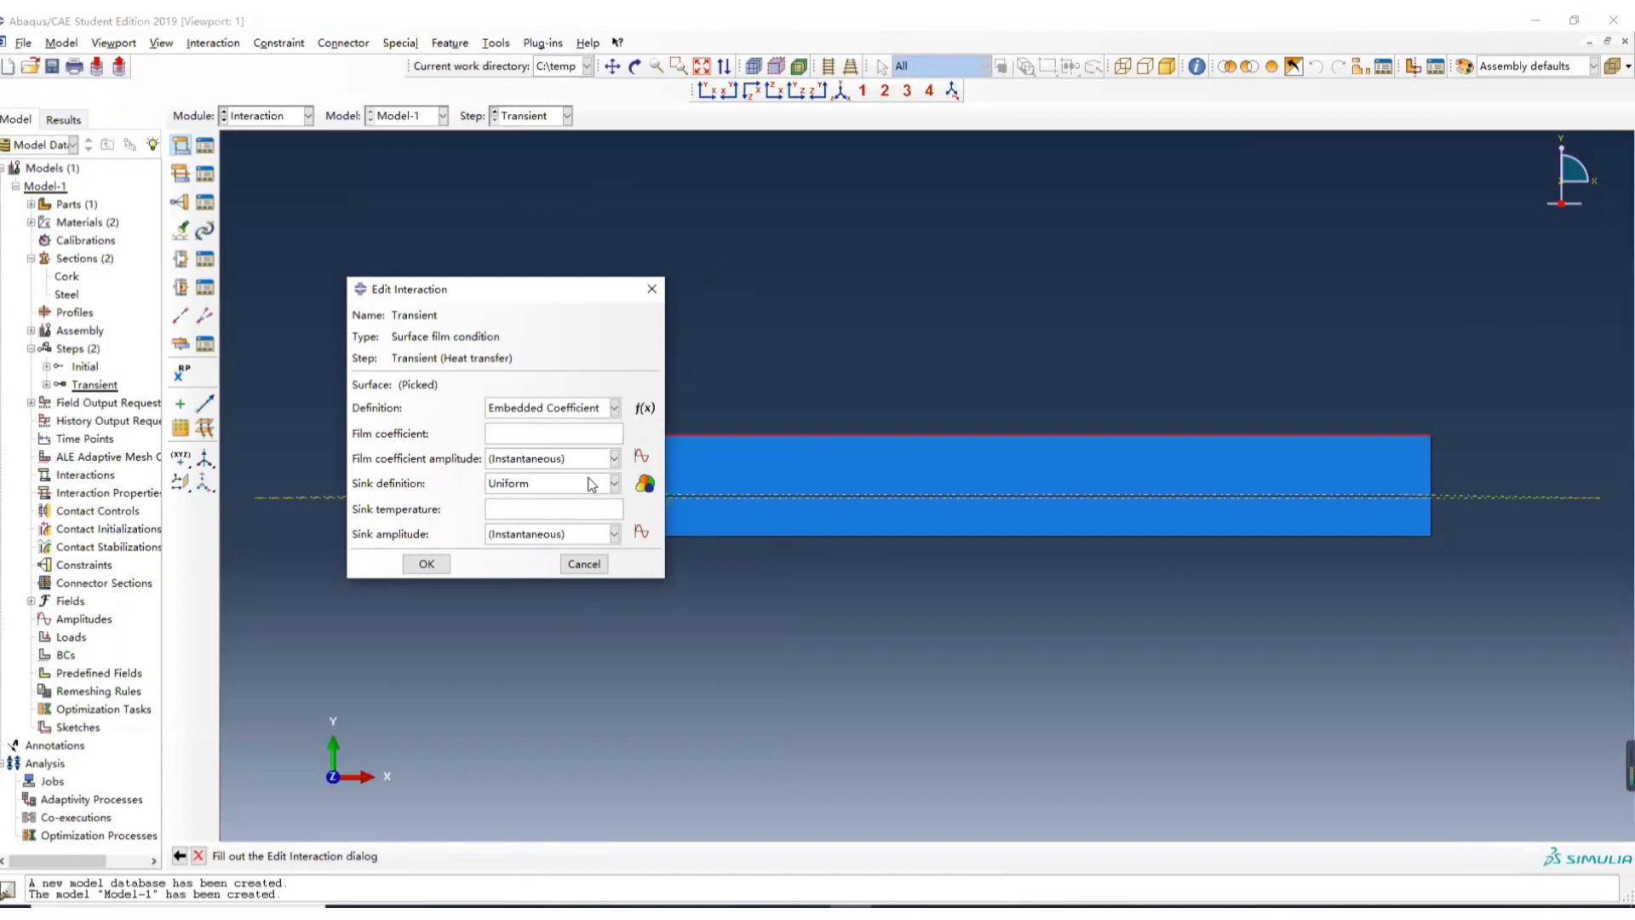
{"action": "mouse_move", "coordinate": [636, 465]}
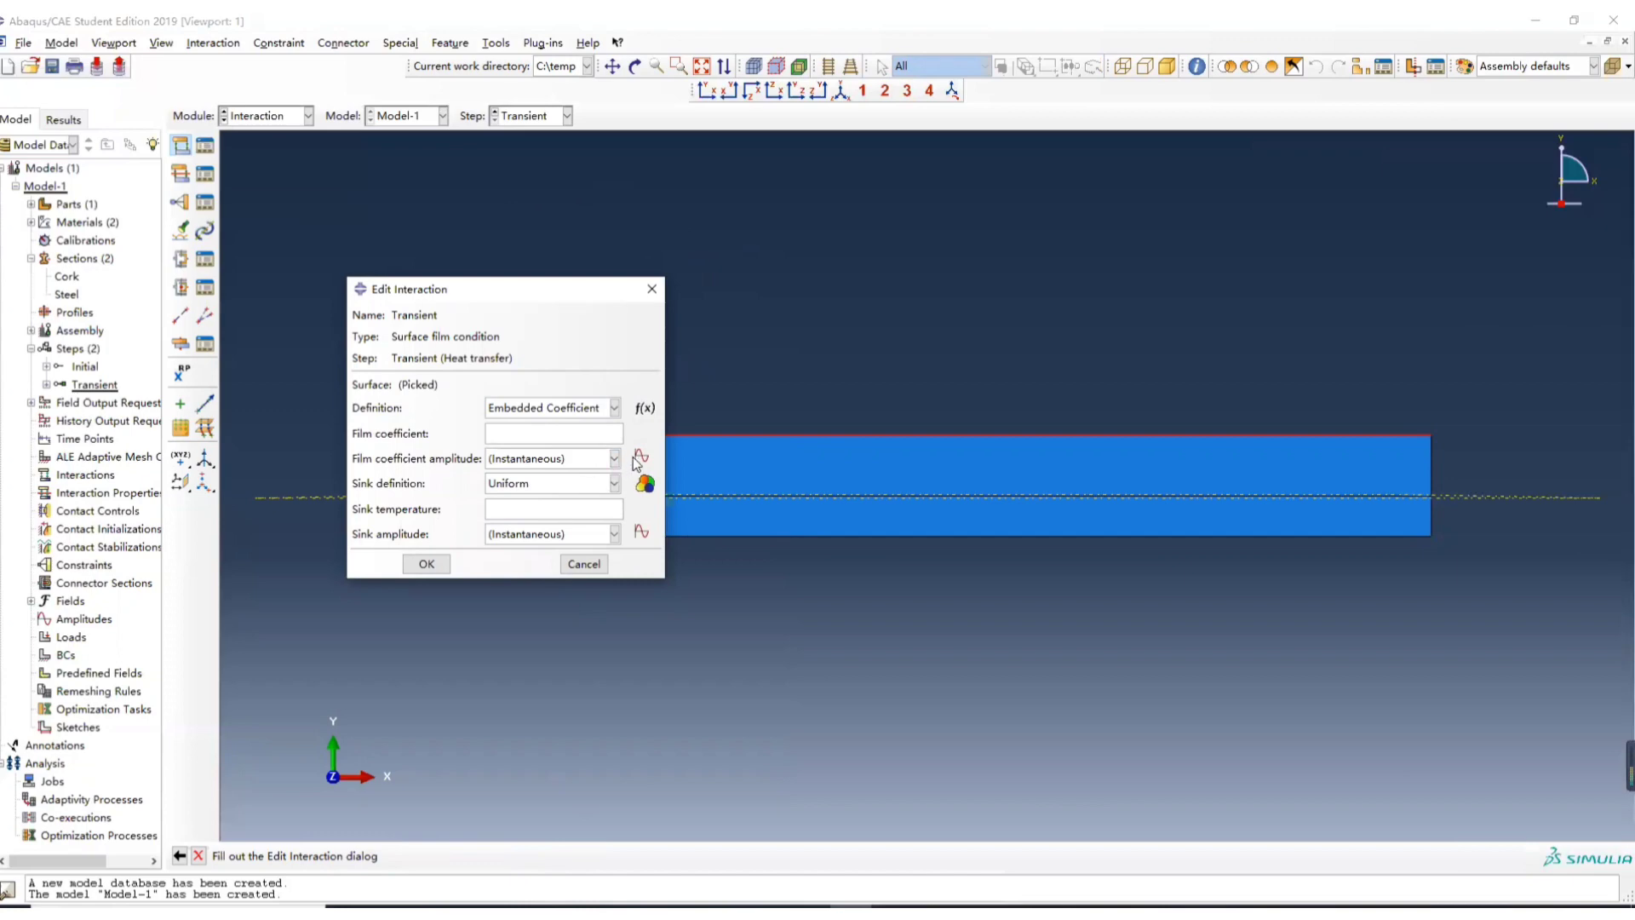
{"action": "mouse_move", "coordinate": [386, 451]}
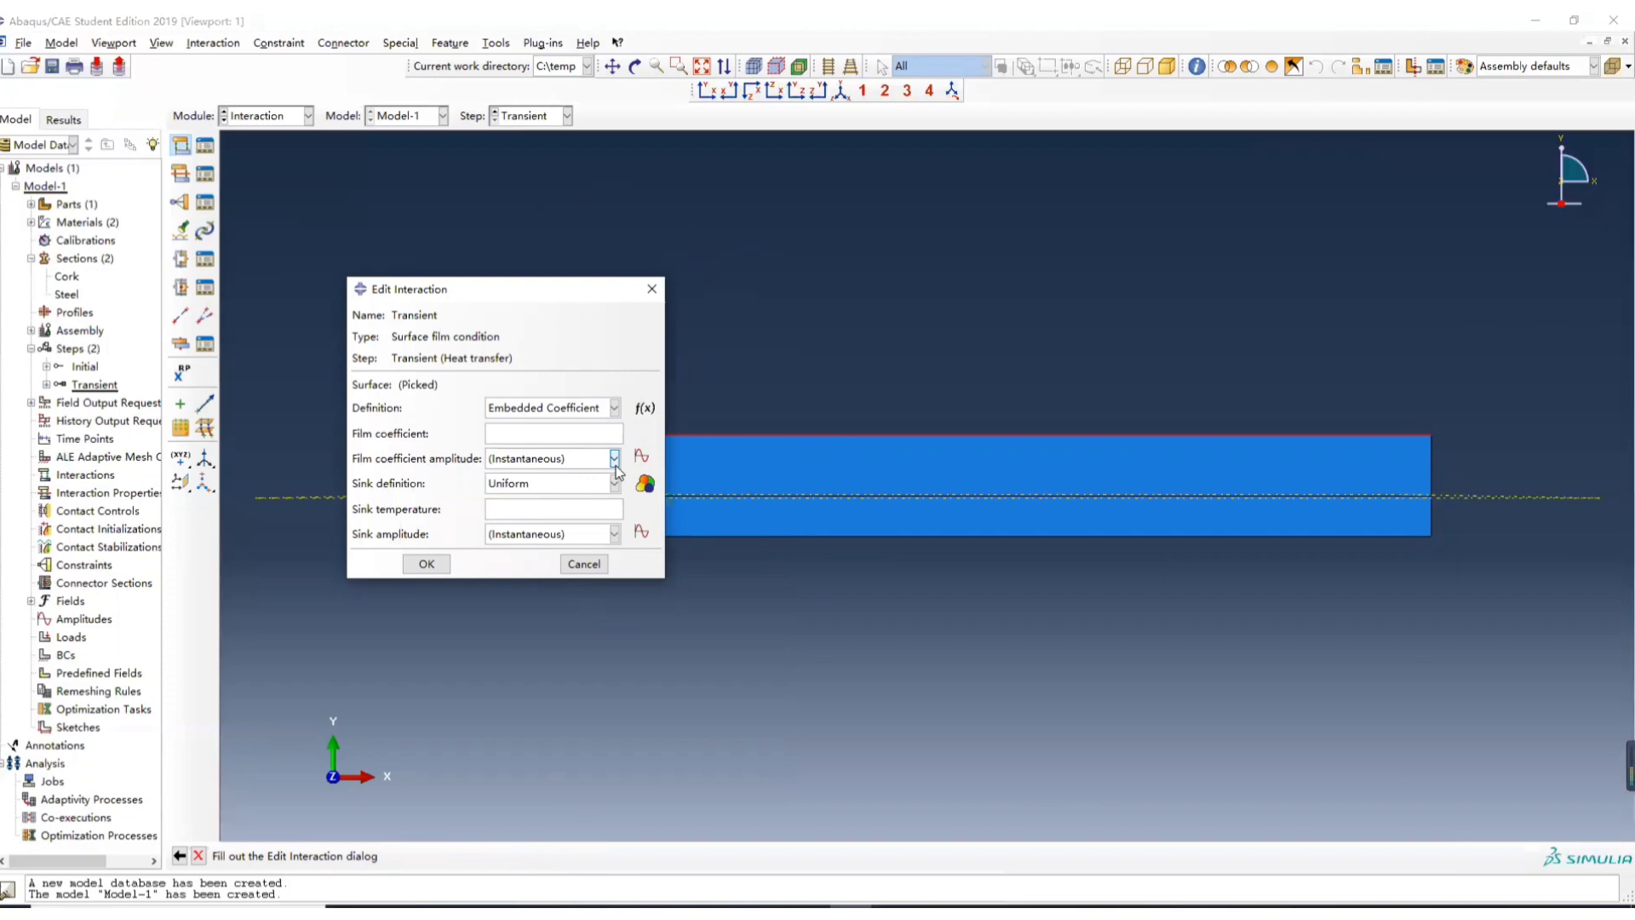
{"action": "mouse_move", "coordinate": [640, 456]}
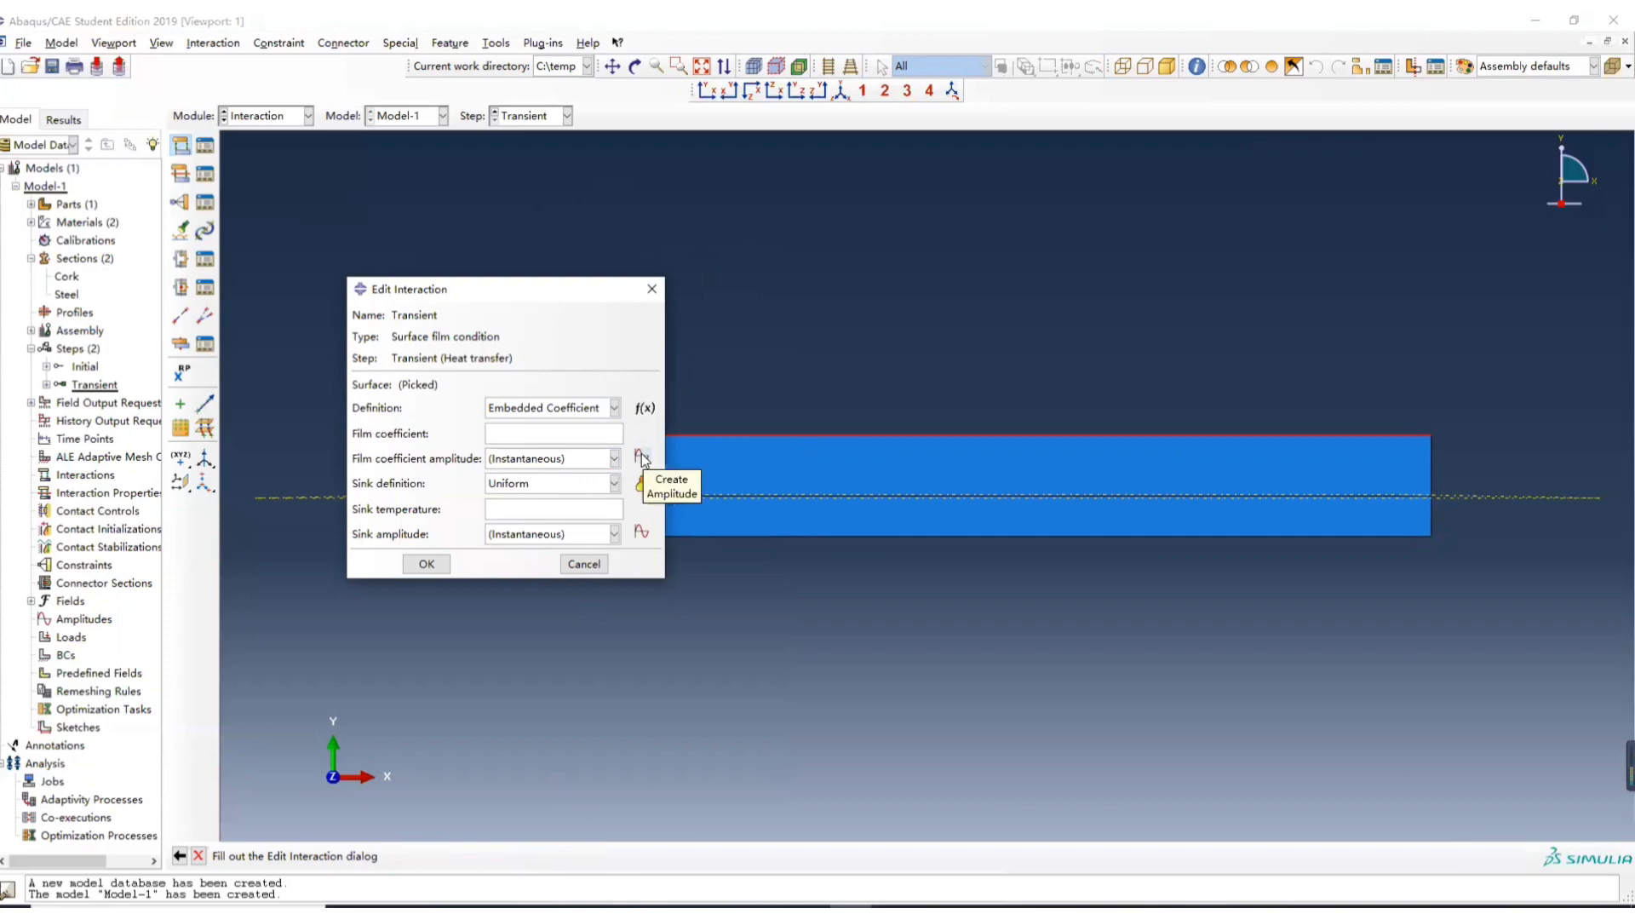
{"action": "left_click", "coordinate": [641, 458]}
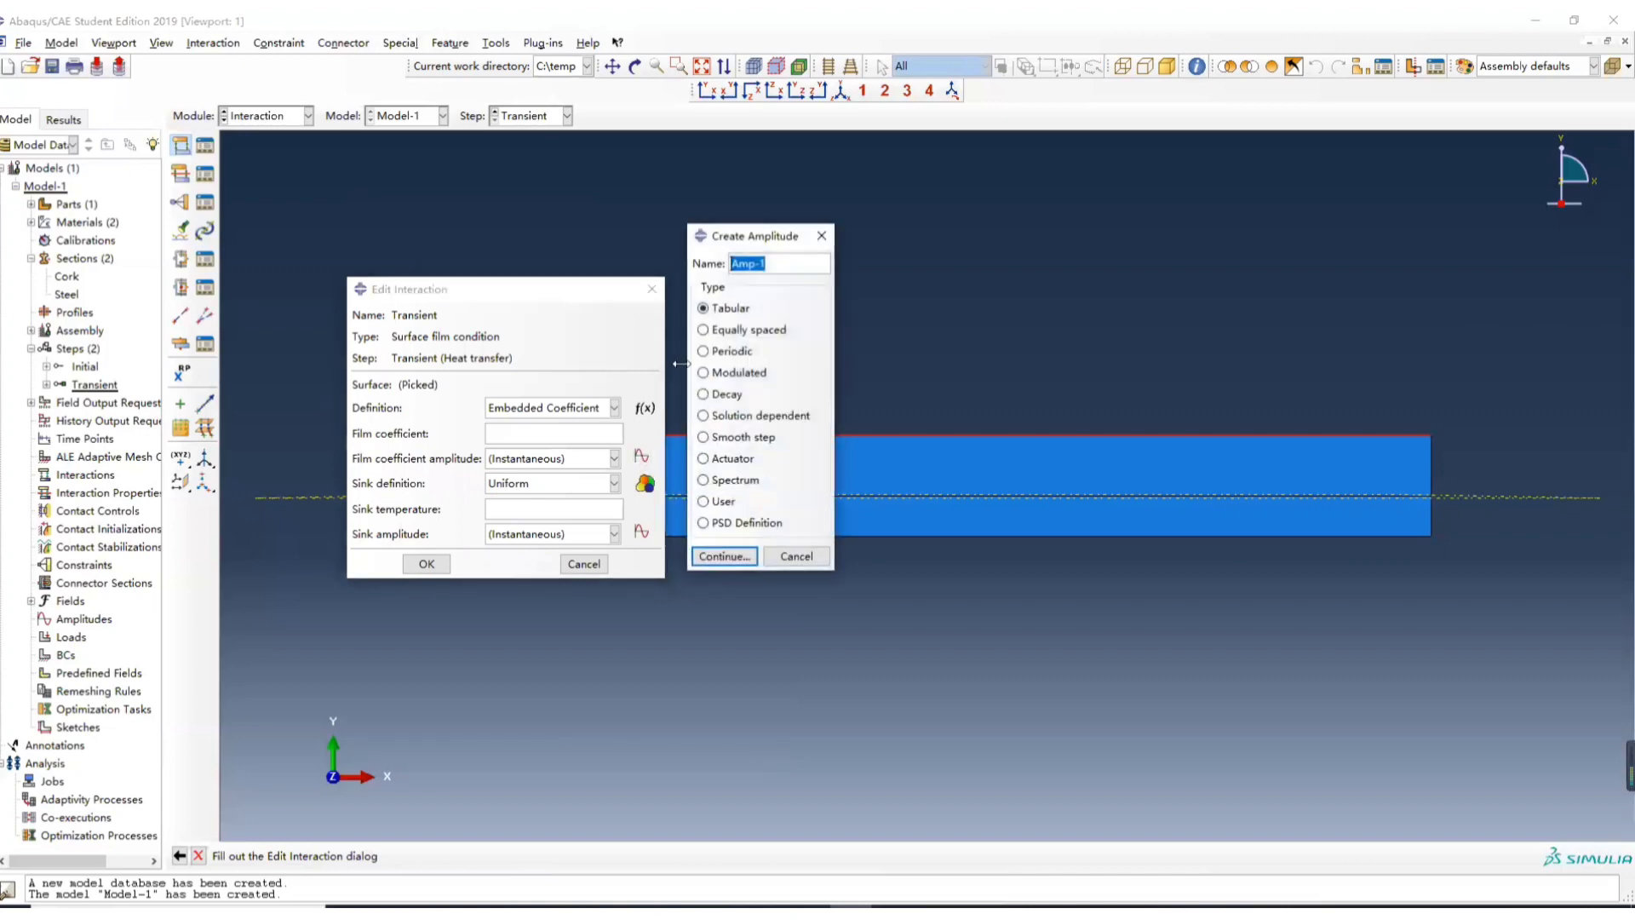
- Create a tabular amplitude named hconvection and fill its time/amplitude table
{"action": "type", "text": "h"}
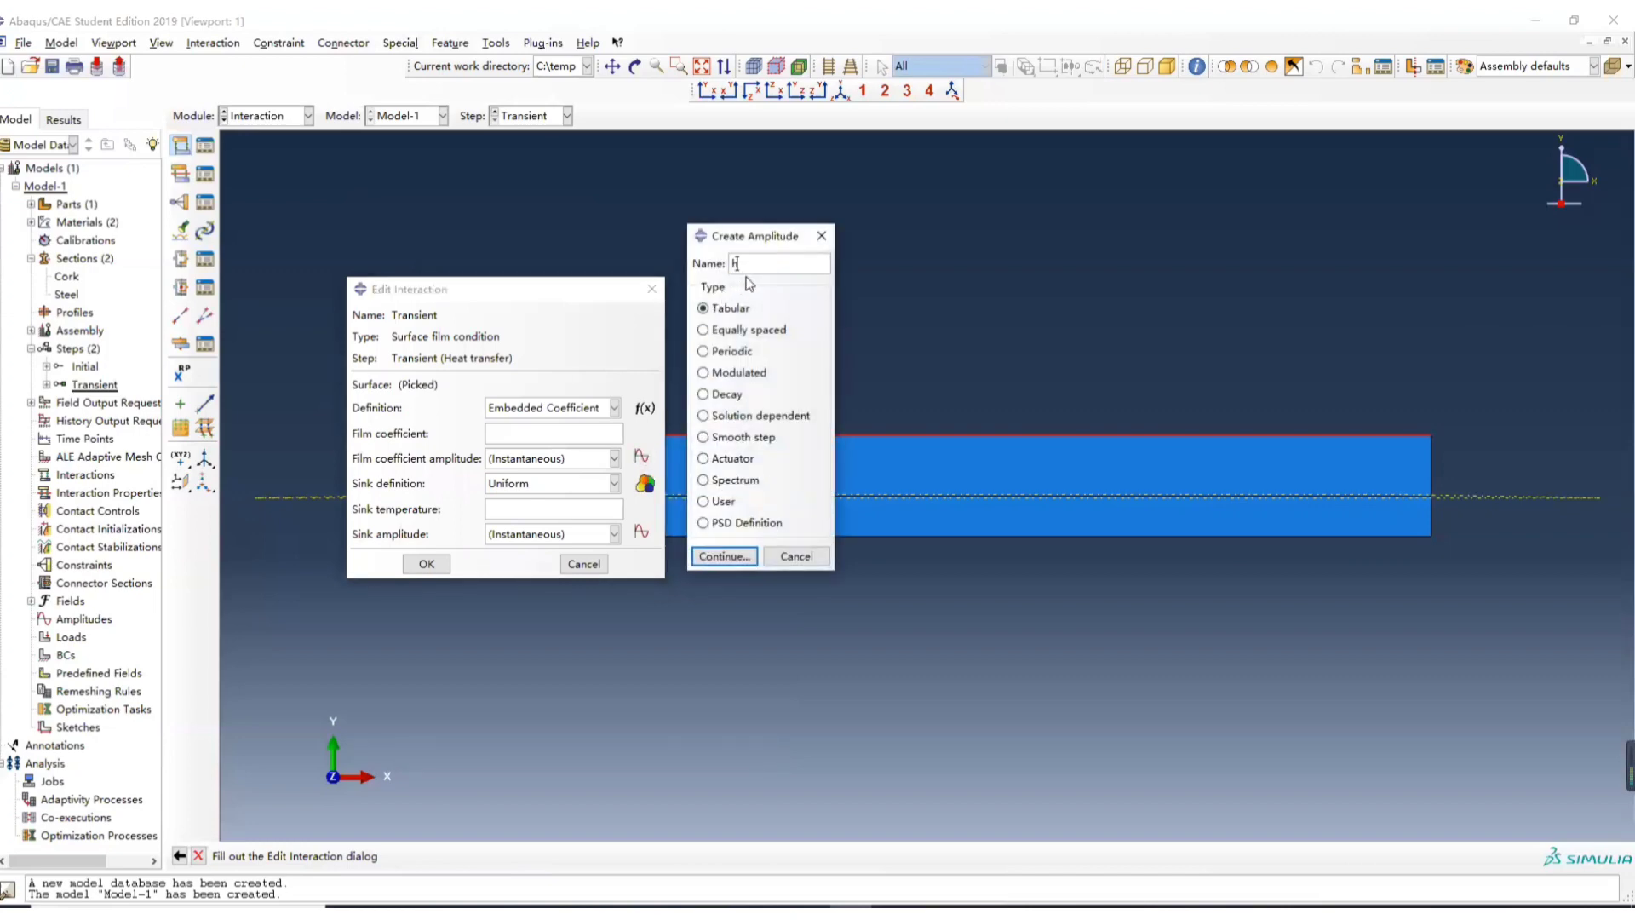
{"action": "type", "text": "convection"}
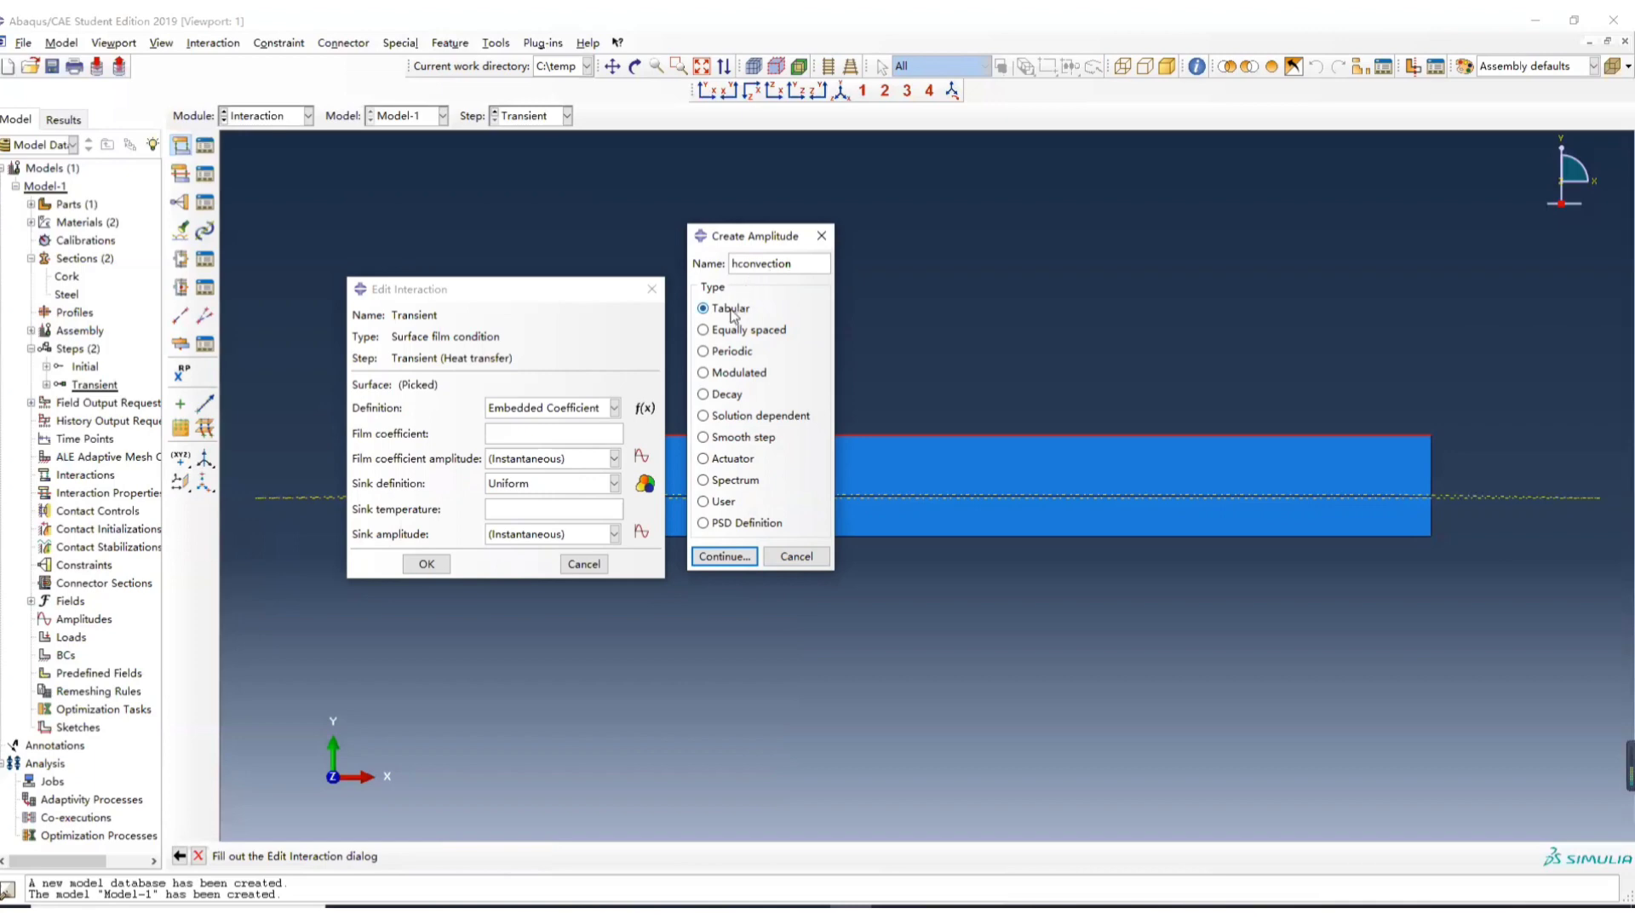
{"action": "left_click", "coordinate": [722, 556]}
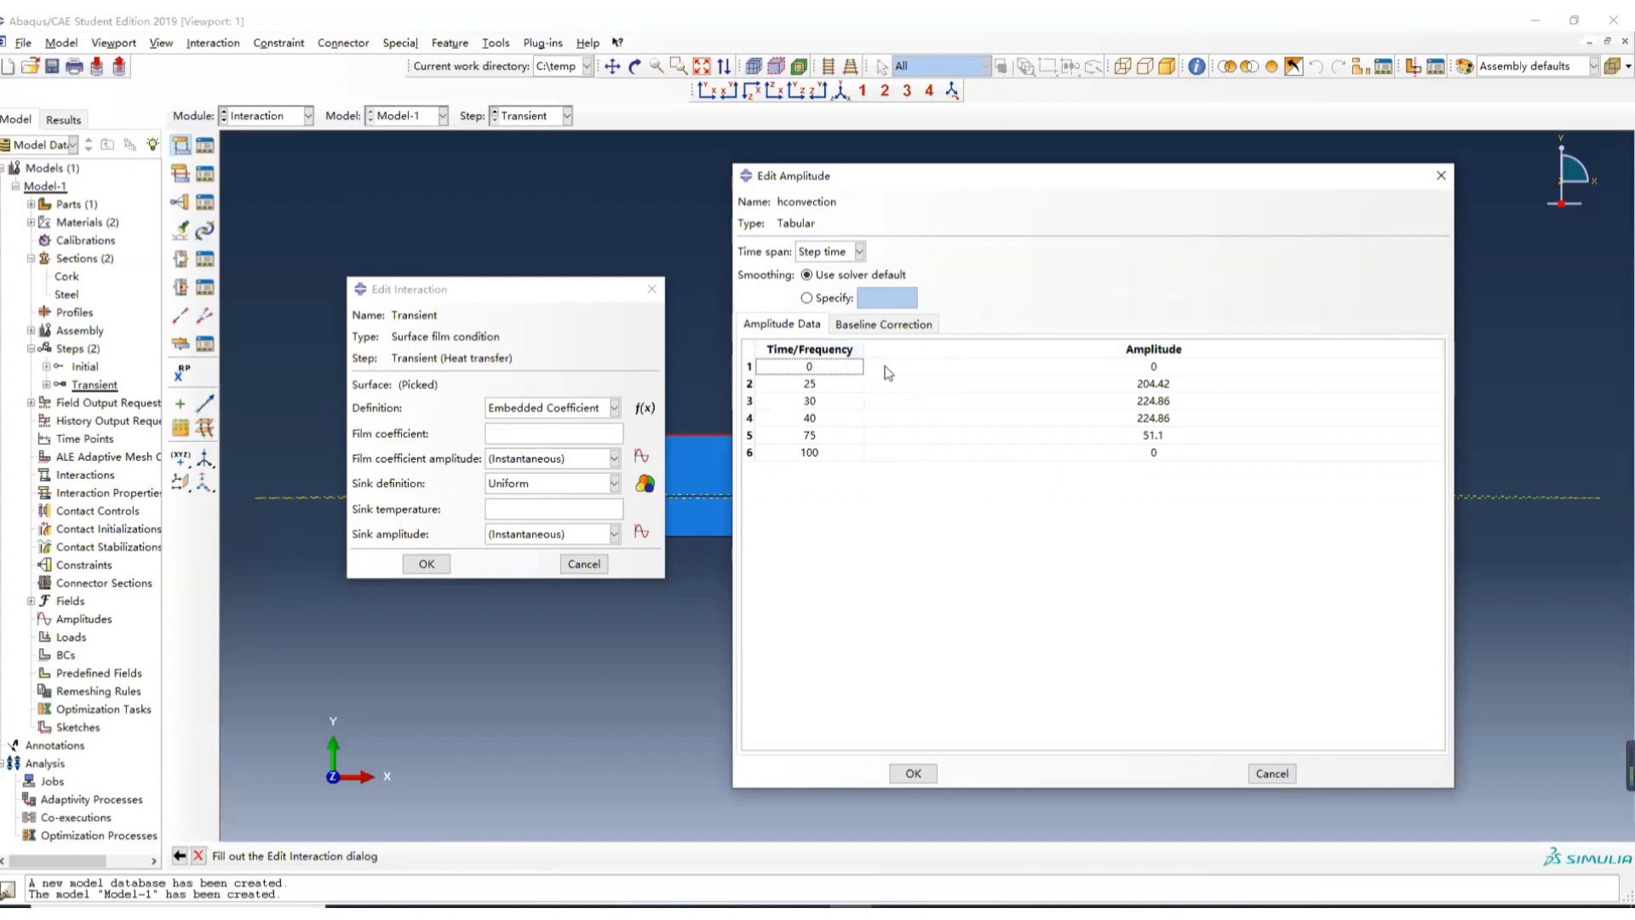
{"action": "mouse_move", "coordinate": [1029, 408]}
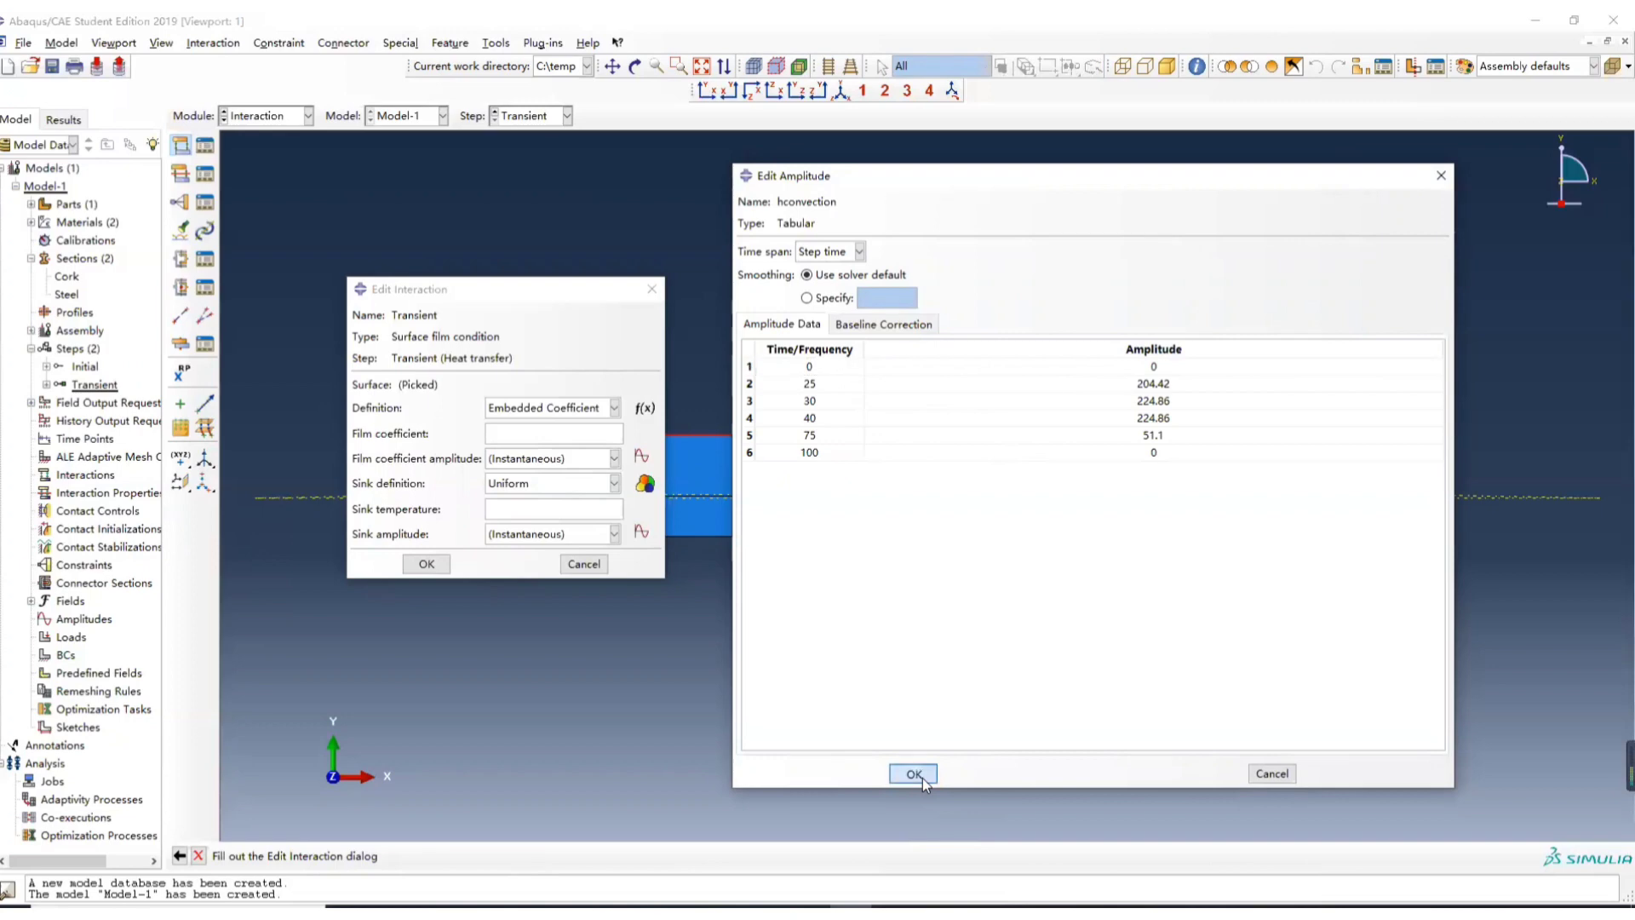
{"action": "left_click", "coordinate": [912, 774]}
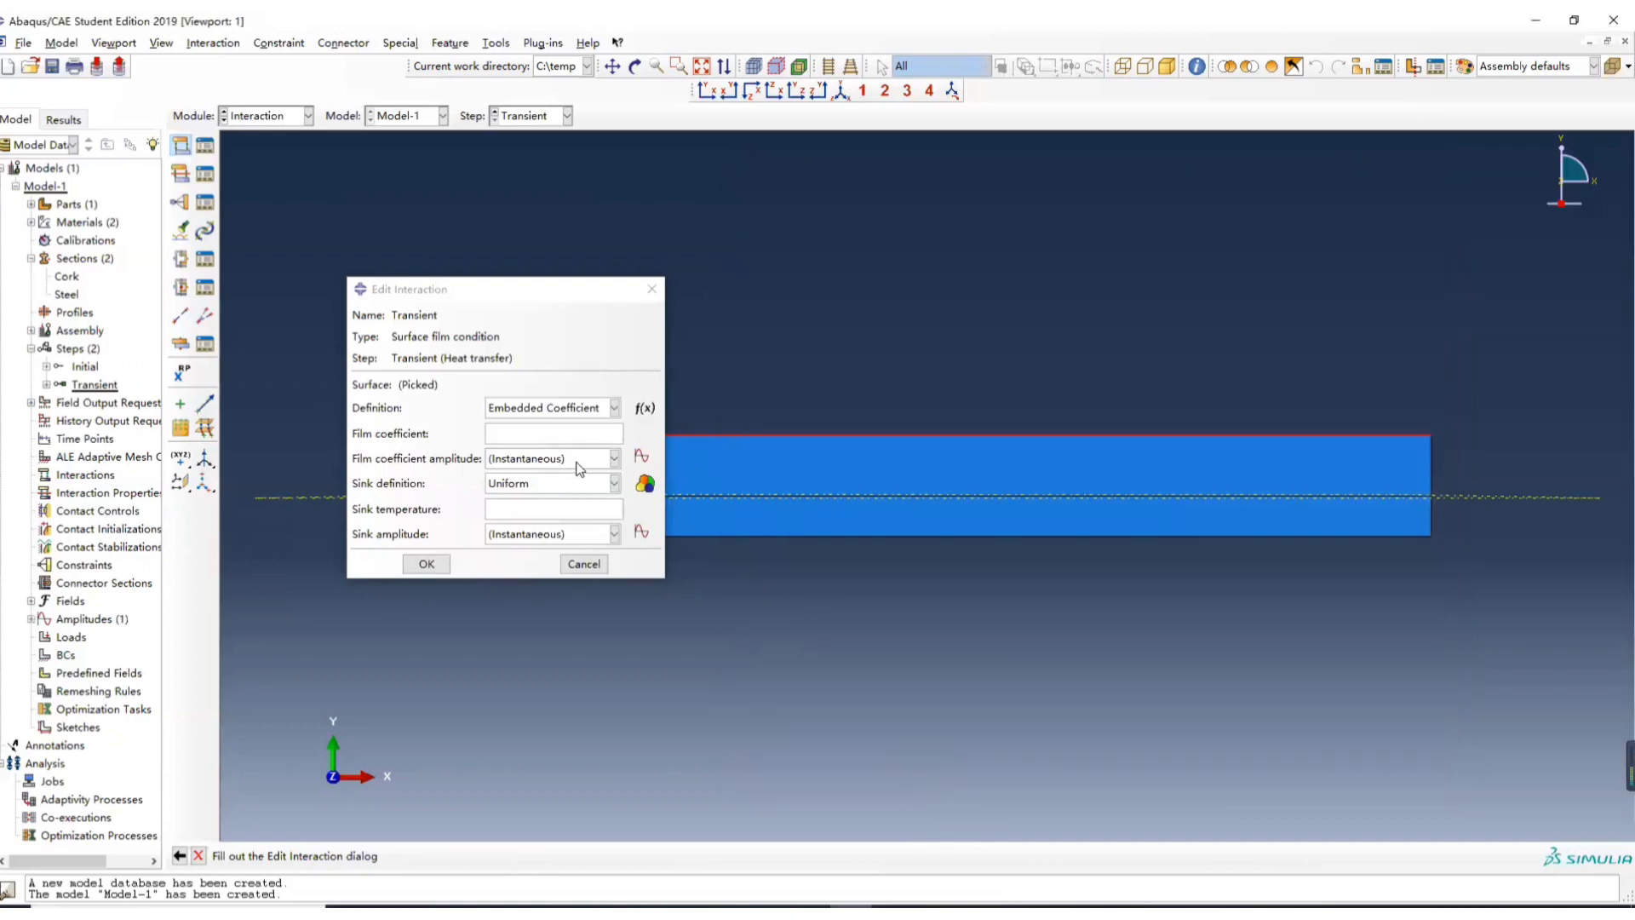
- Set the film coefficient to 1 using the hconvection amplitude
{"action": "left_click", "coordinate": [552, 458]}
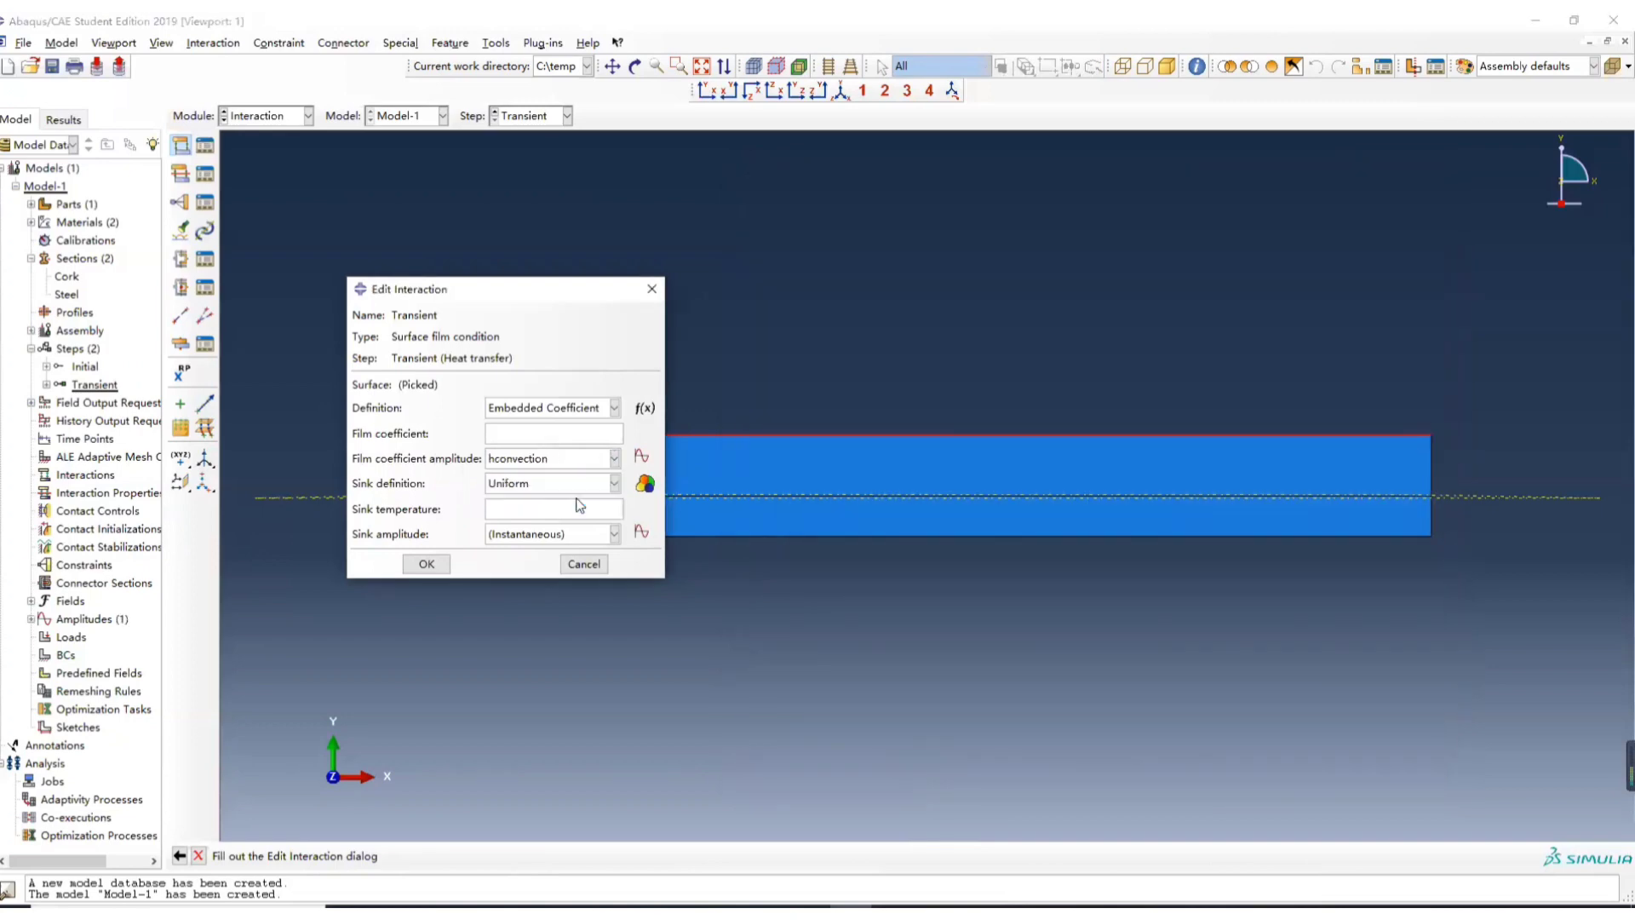
{"action": "left_click", "coordinate": [552, 432]}
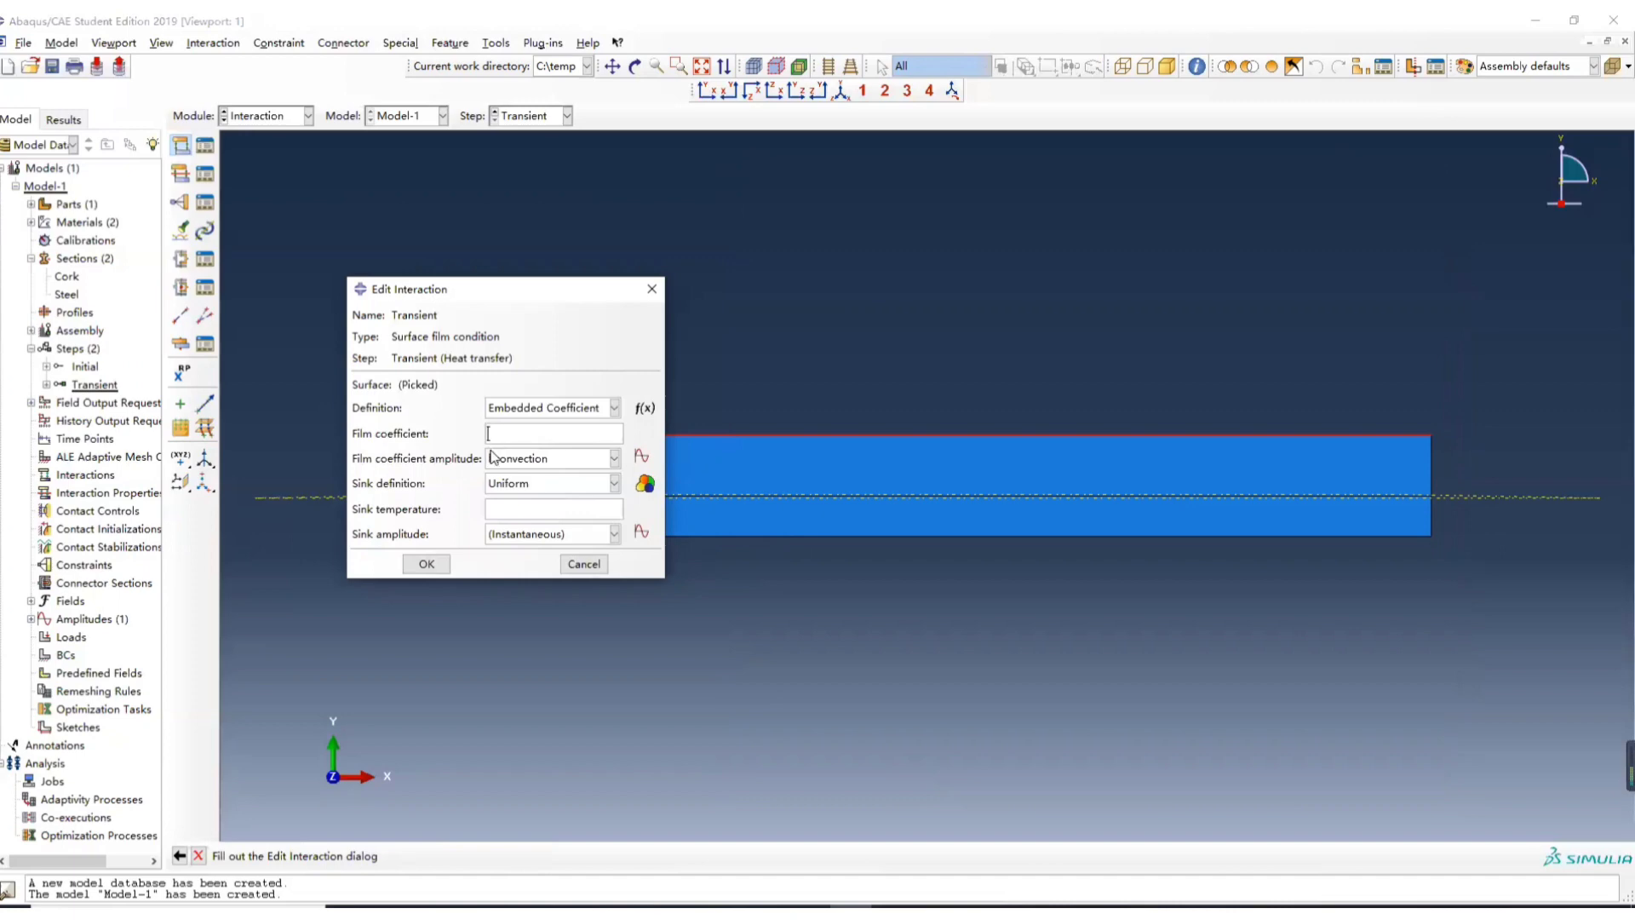
{"action": "type", "text": "1"}
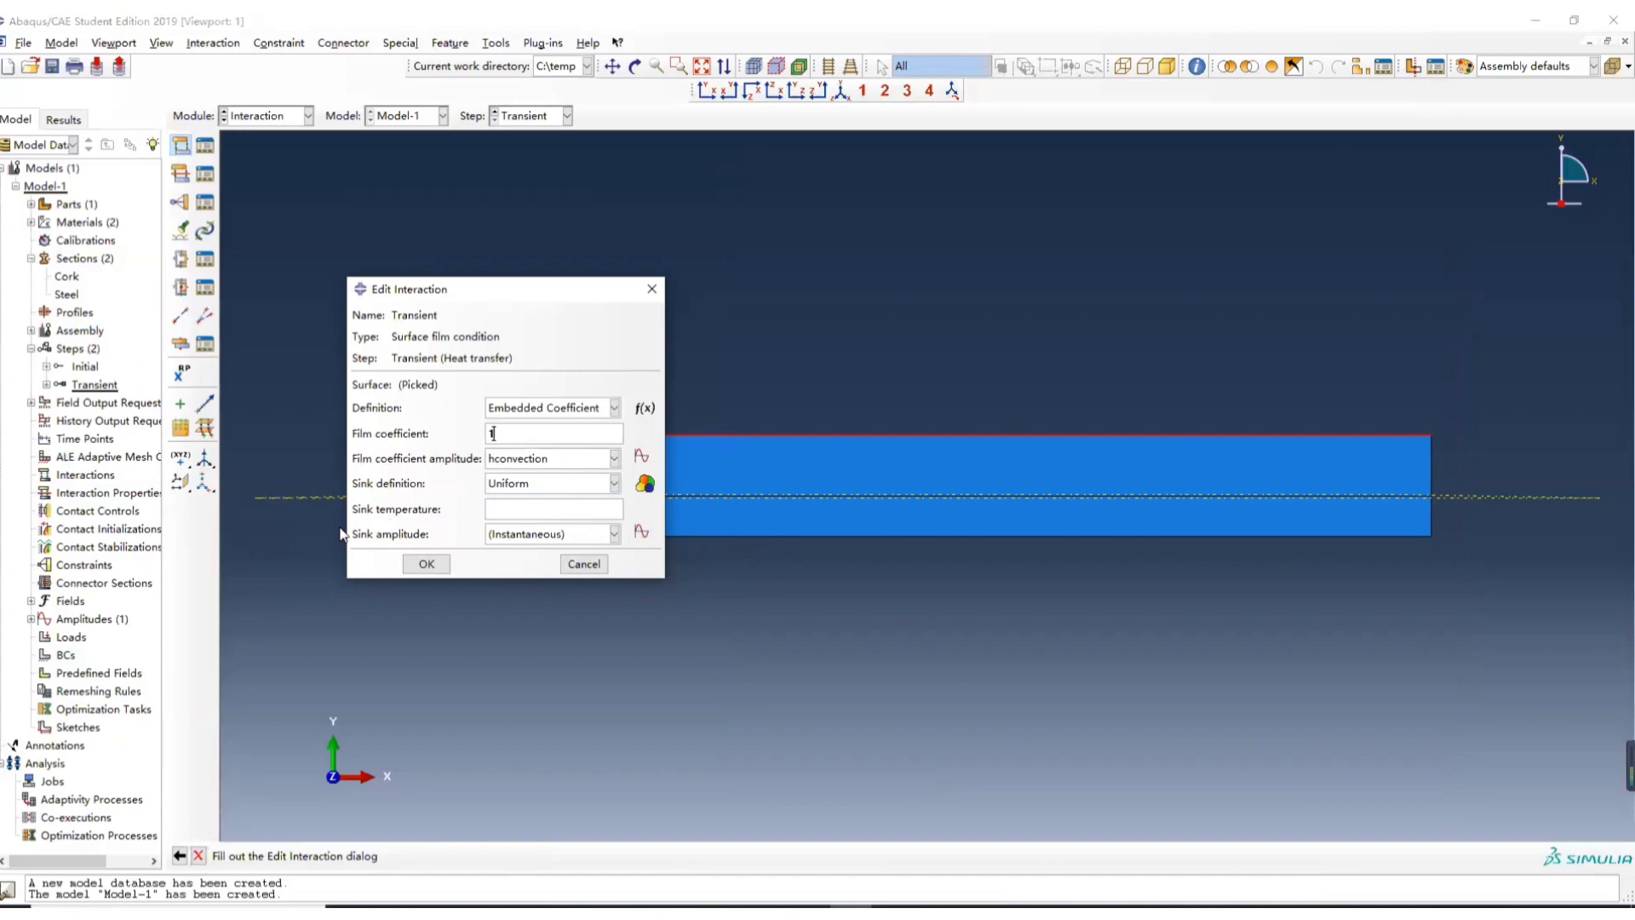
{"action": "mouse_move", "coordinate": [640, 533]}
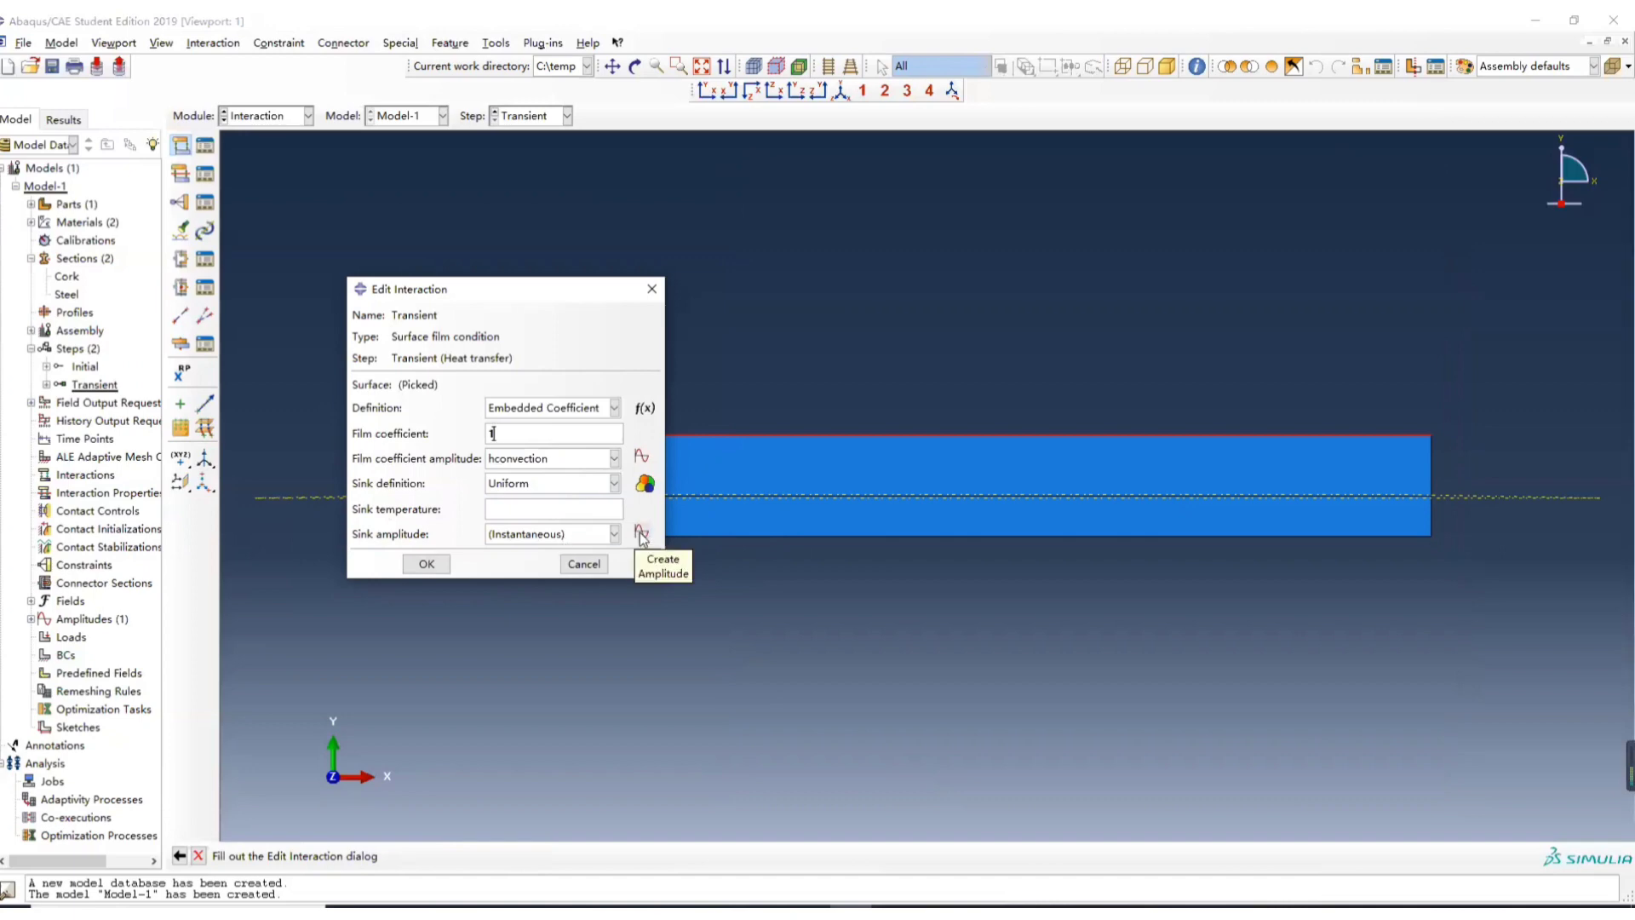
{"action": "left_click", "coordinate": [640, 533]}
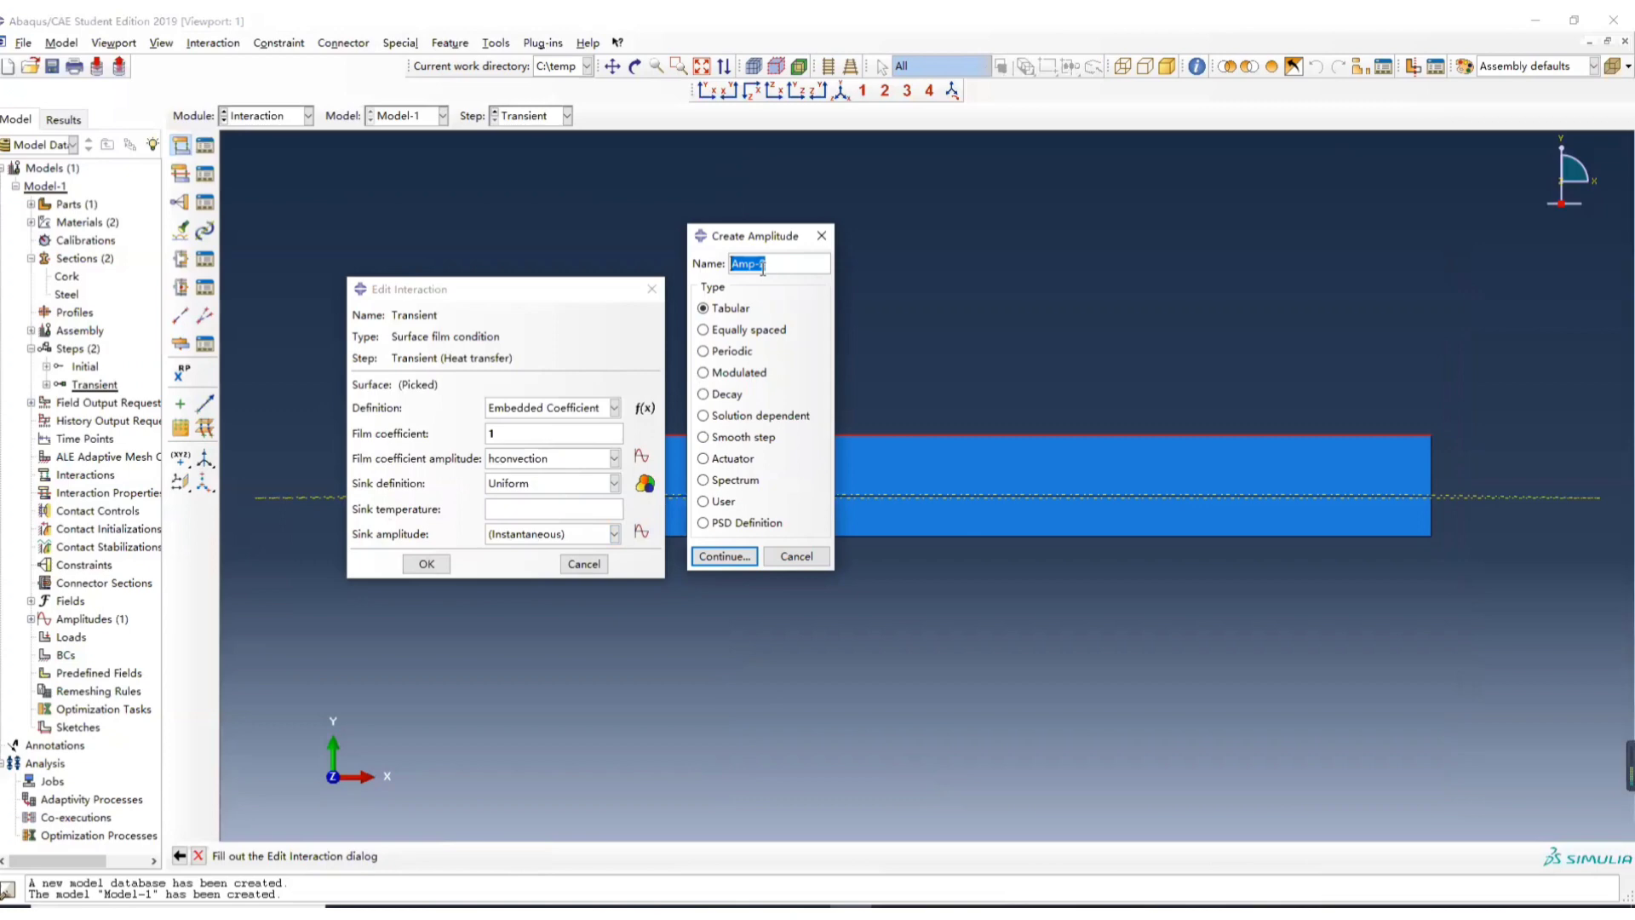
- Add the RecoveryTemp sink amplitude with sink temperature 1 and finish the Transient interaction
{"action": "type", "text": "Recover"}
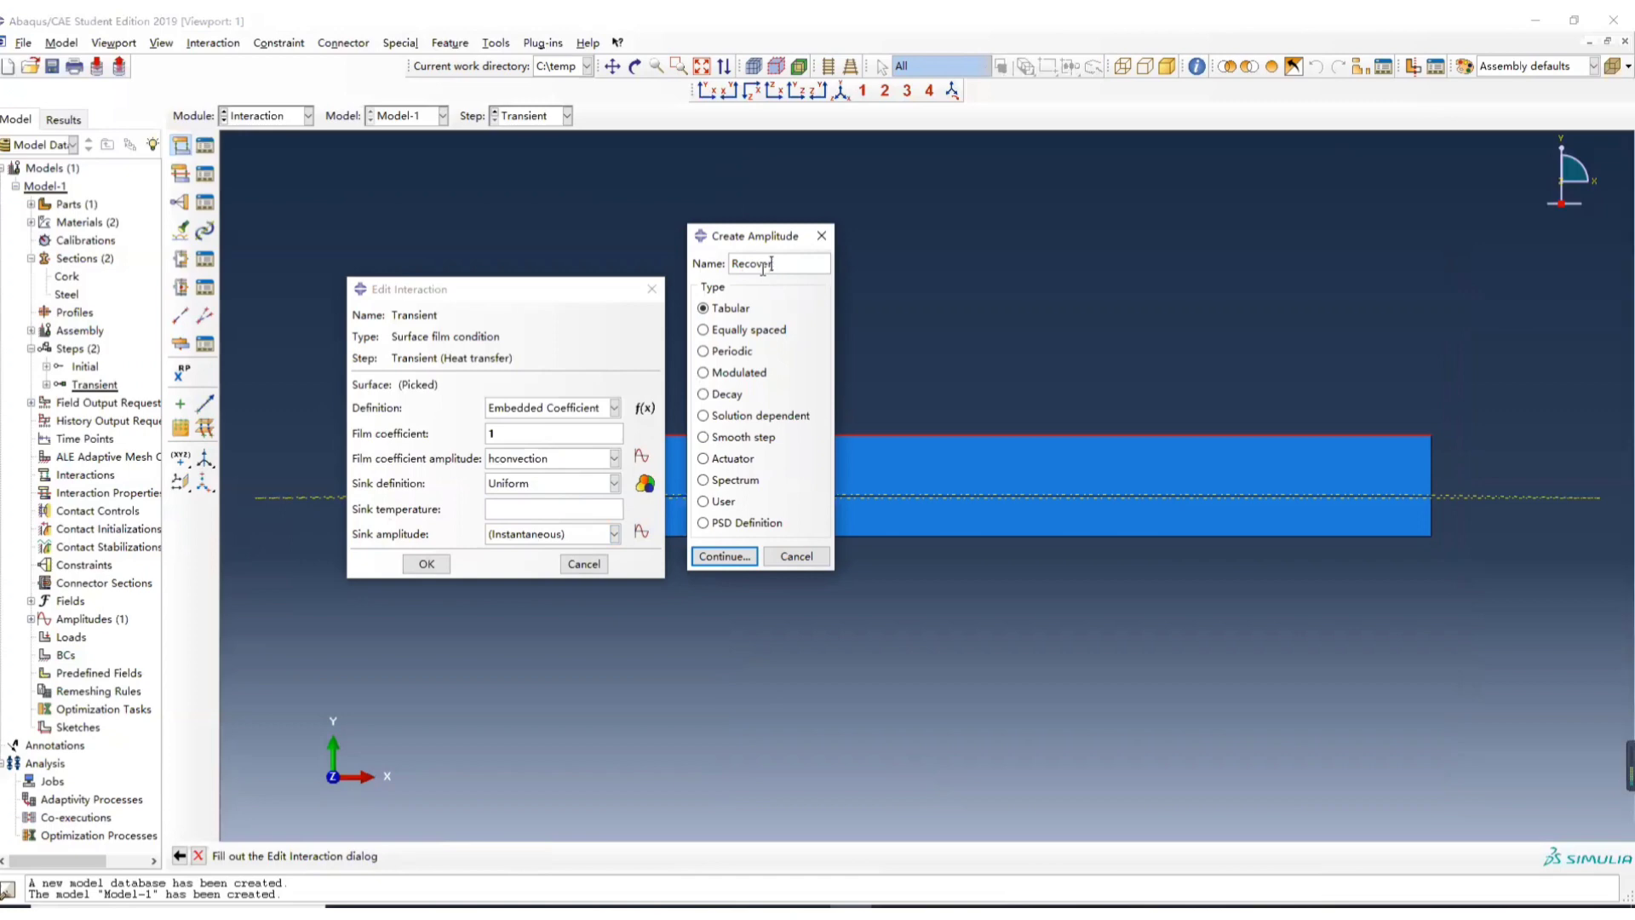
{"action": "type", "text": "Tempo"}
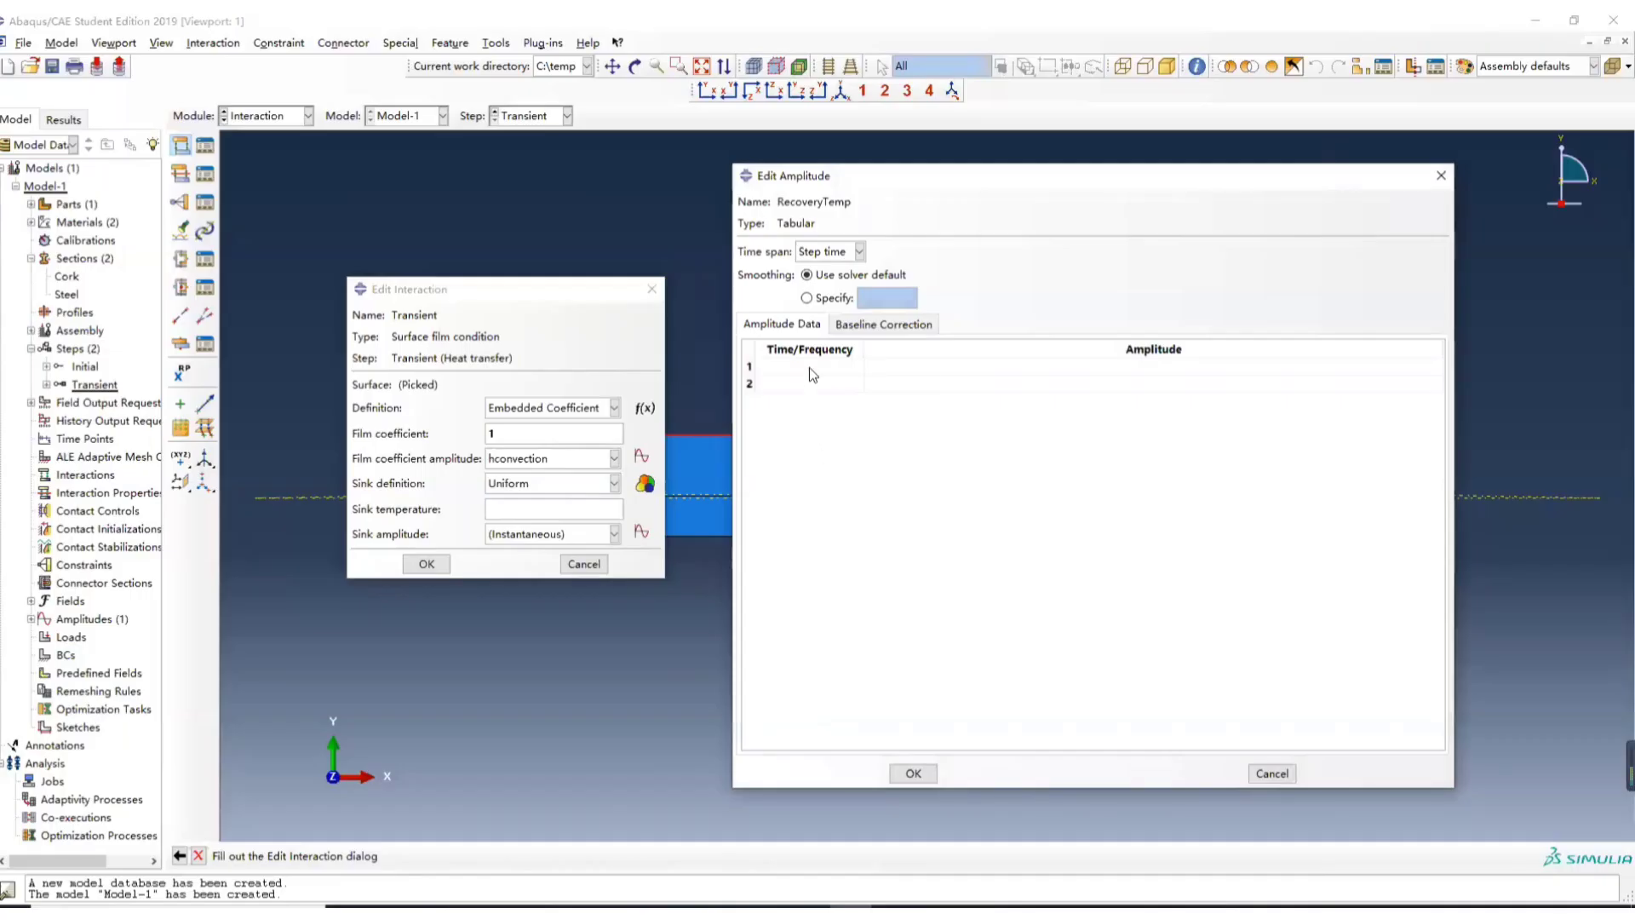
{"action": "left_click", "coordinate": [911, 772]}
{"action": "type", "text": "1"}
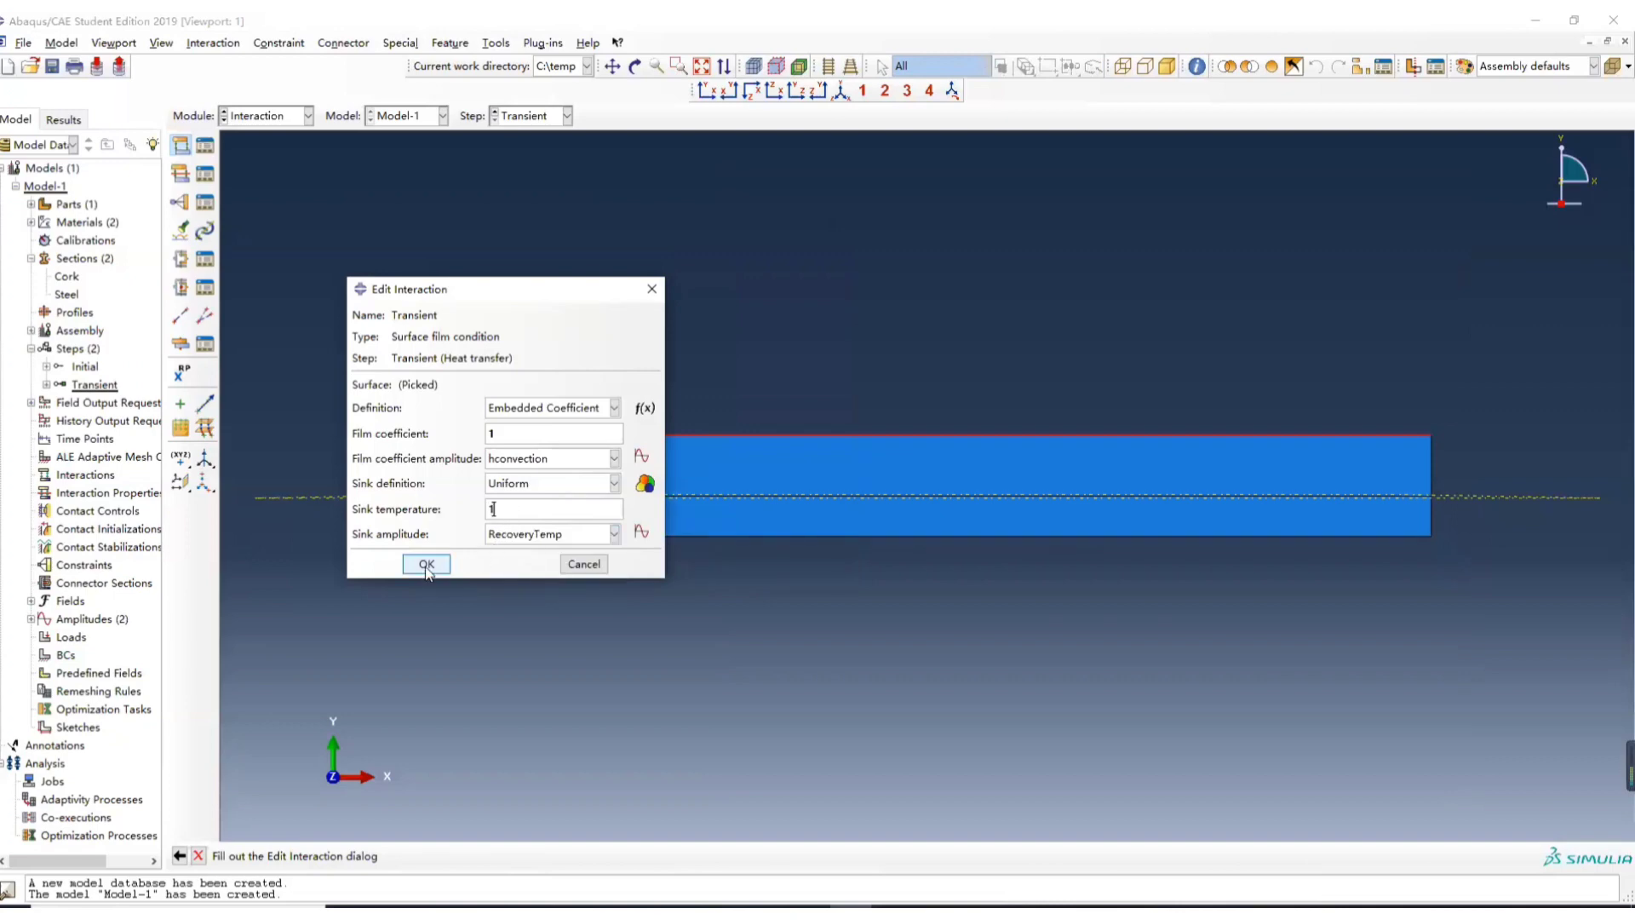
{"action": "left_click", "coordinate": [426, 564]}
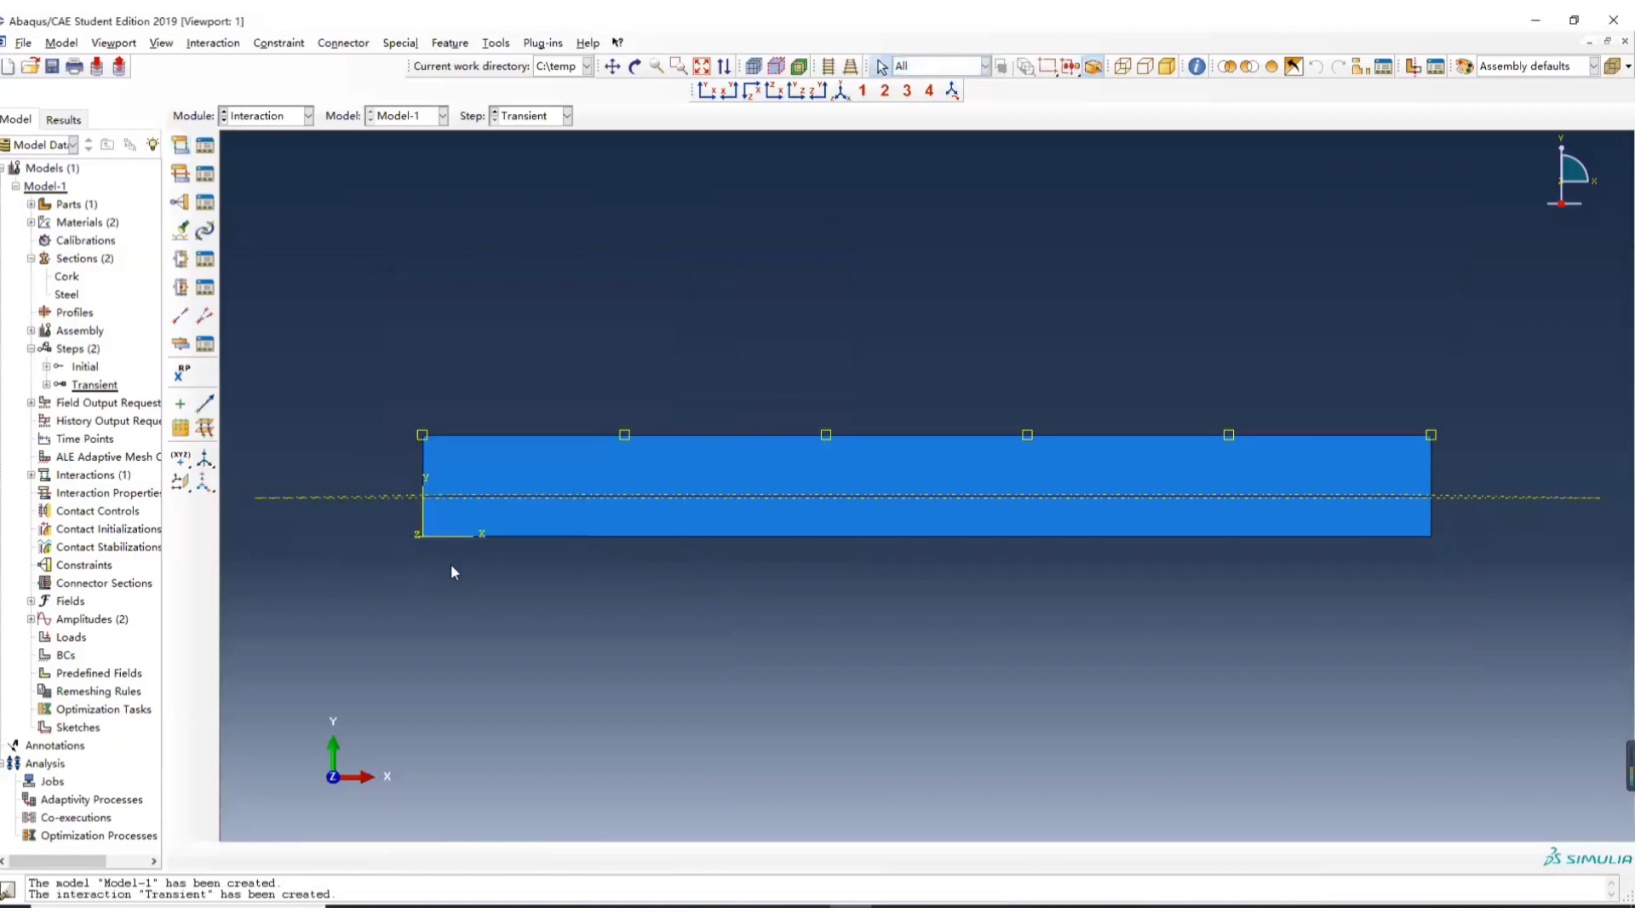
{"action": "mouse_move", "coordinate": [641, 441]}
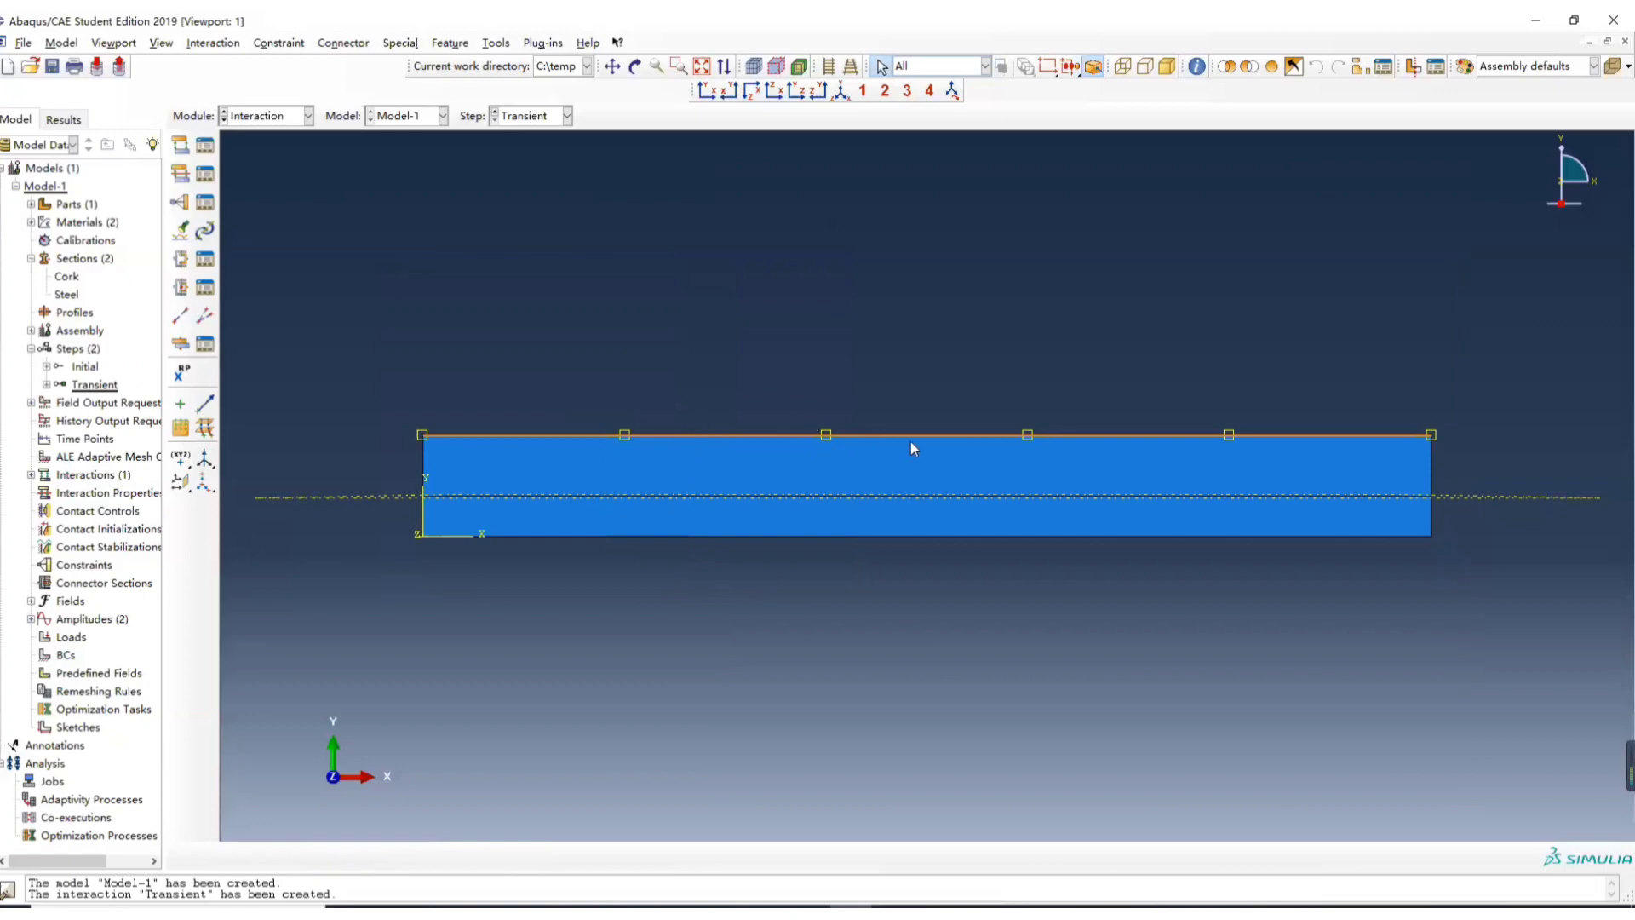
{"action": "mouse_move", "coordinate": [1115, 459]}
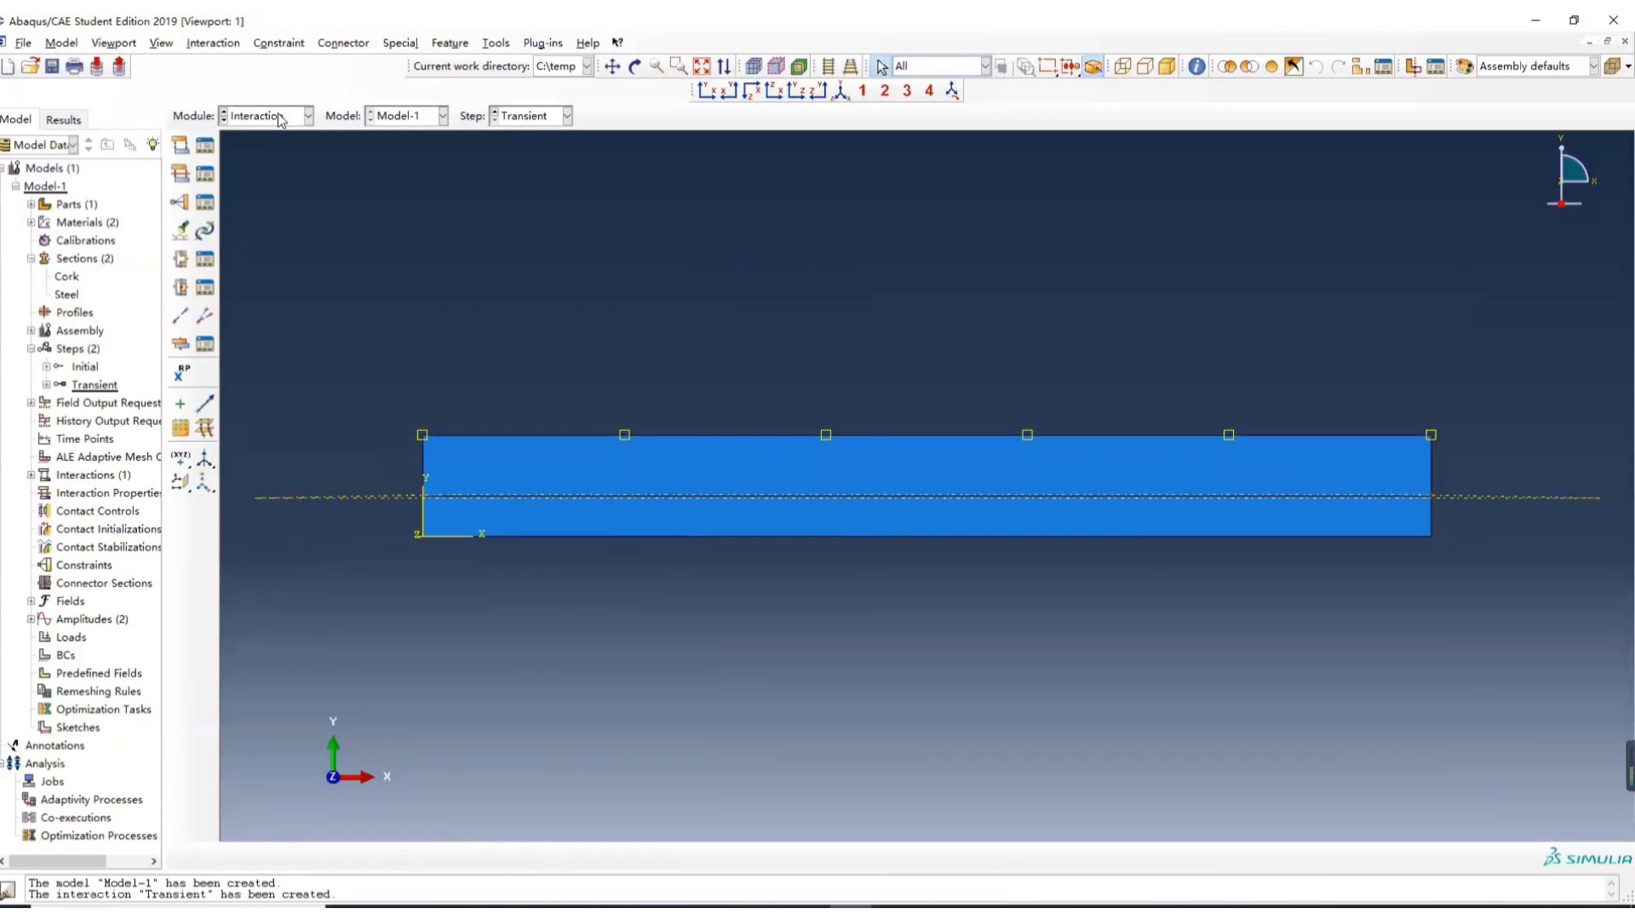
- In the Mesh module, assign DC2D4 heat-transfer elements and select the strip for mesh controls
{"action": "left_click", "coordinate": [307, 115]}
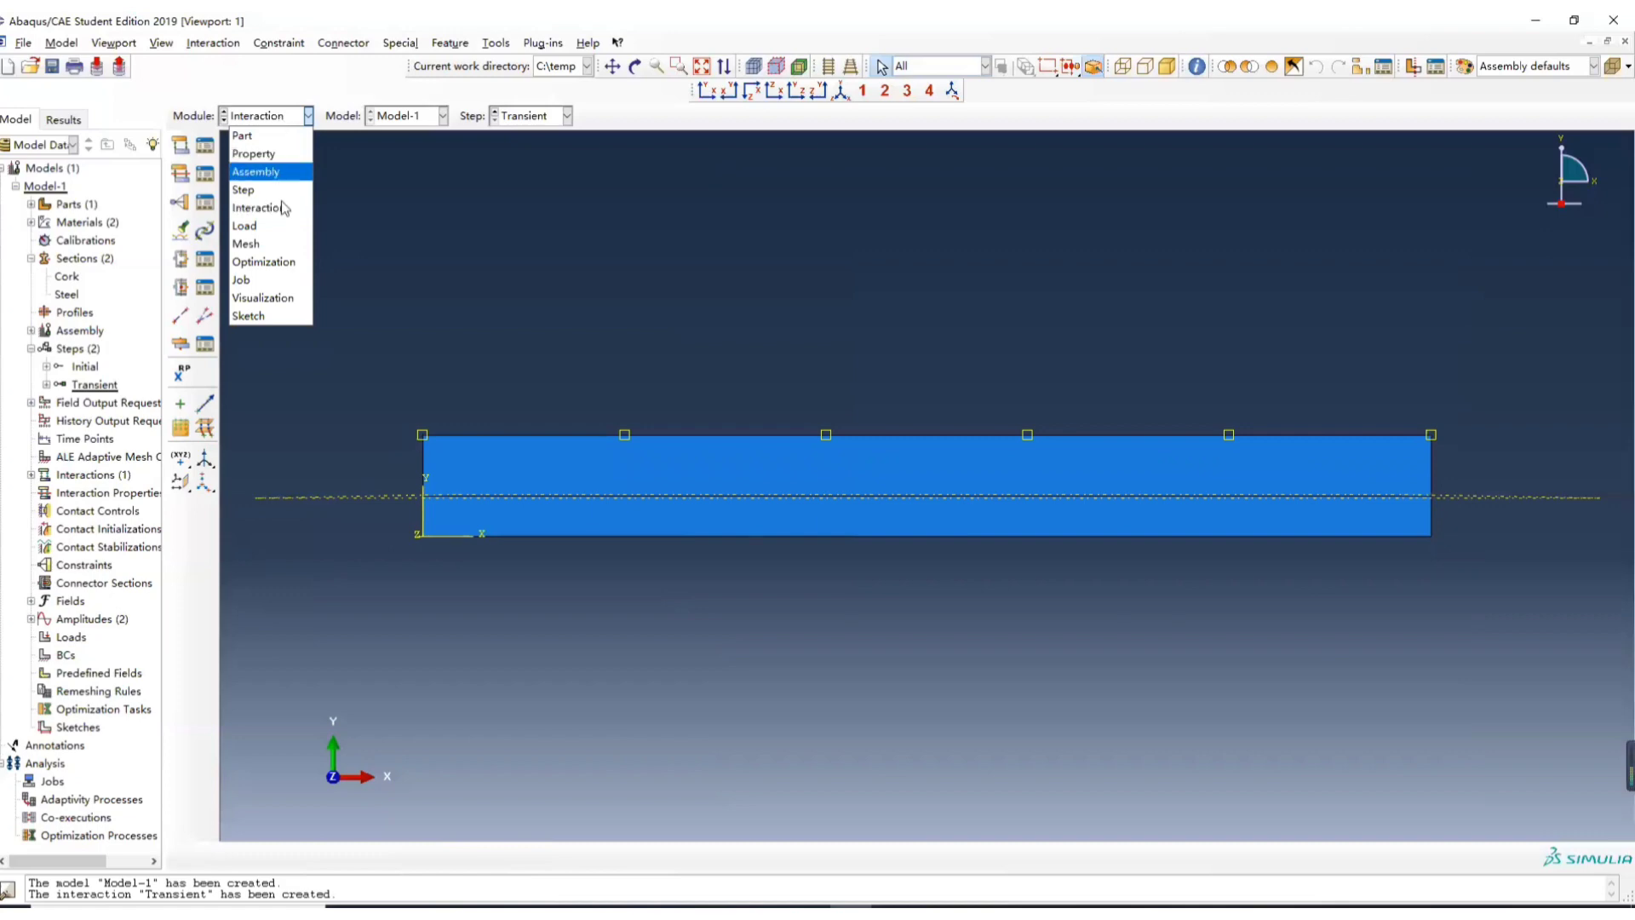
{"action": "mouse_move", "coordinate": [246, 243]}
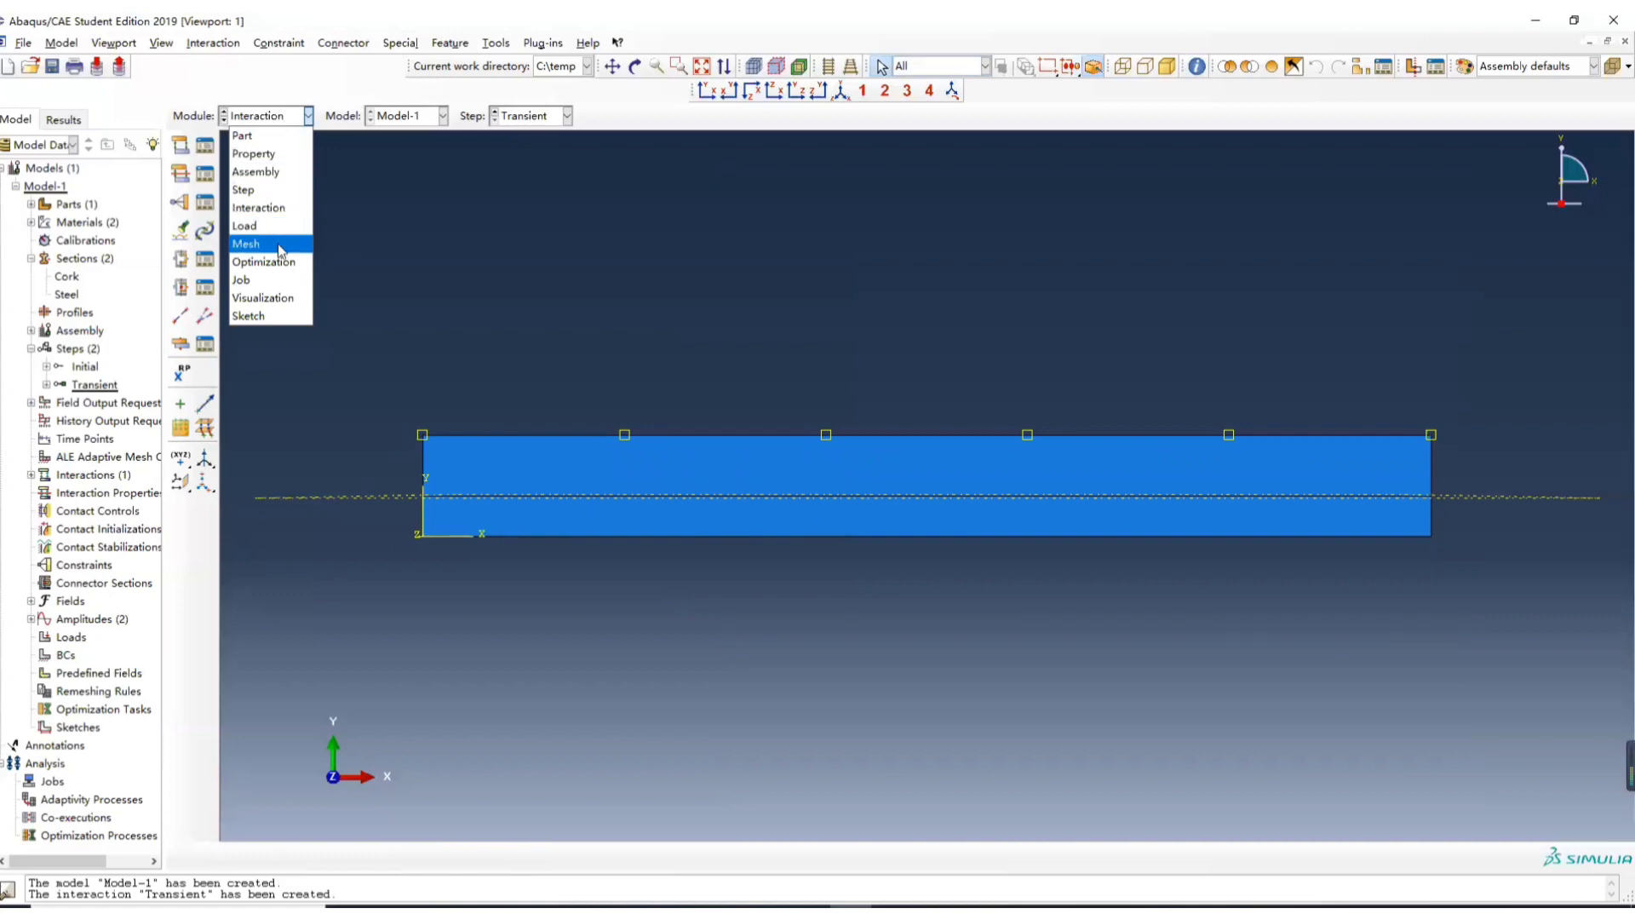
{"action": "left_click", "coordinate": [246, 243]}
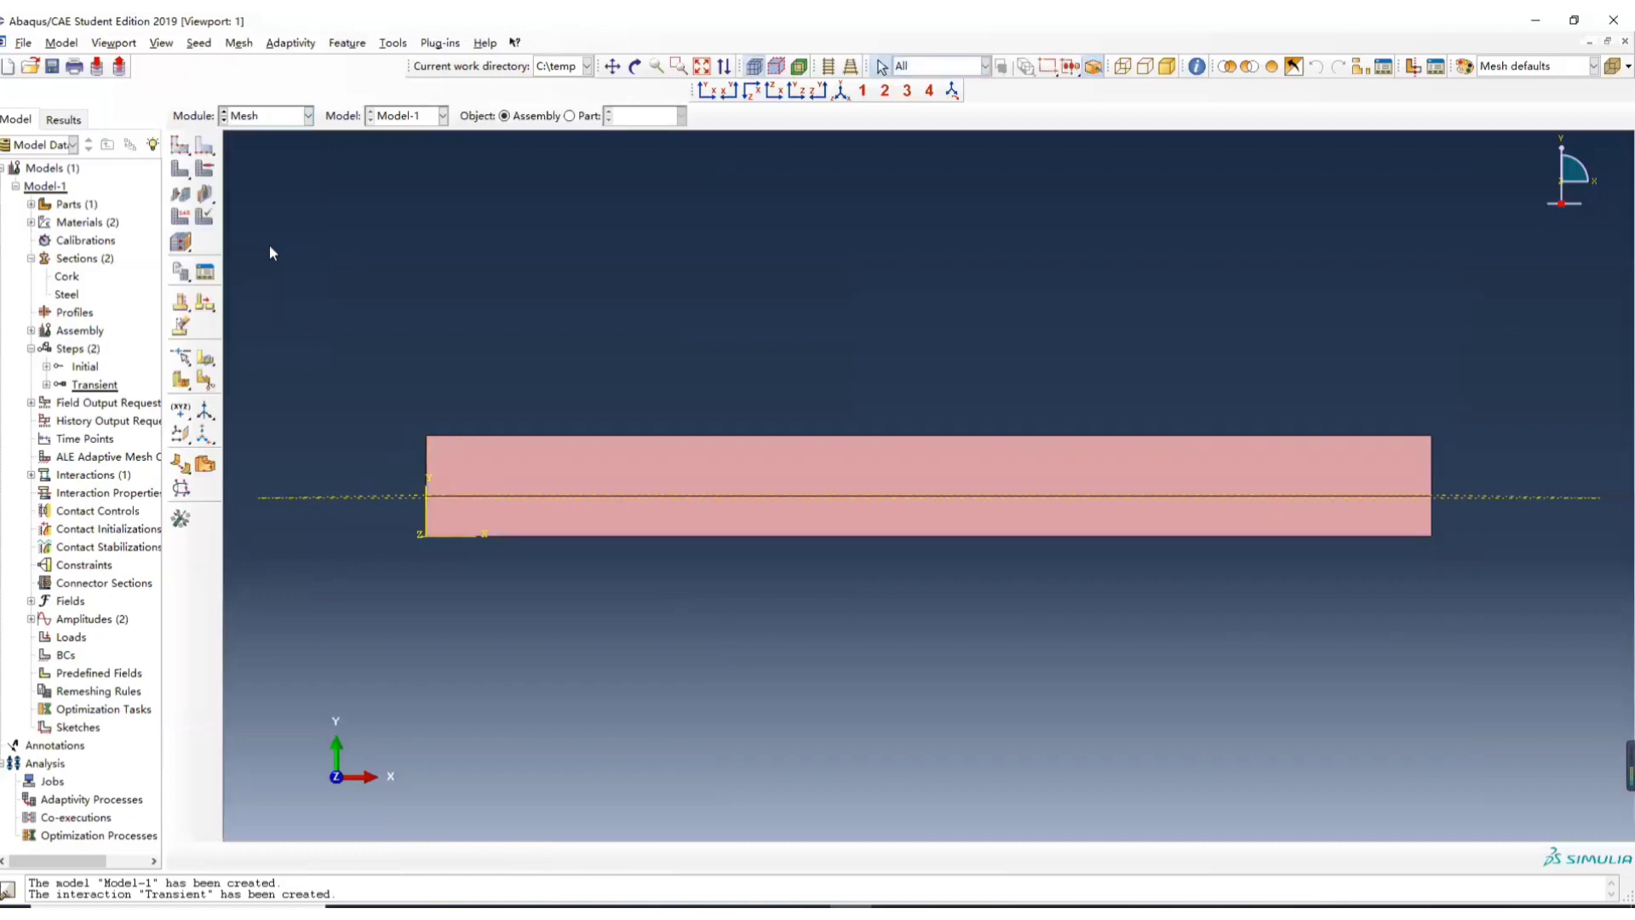
{"action": "left_click", "coordinate": [238, 42]}
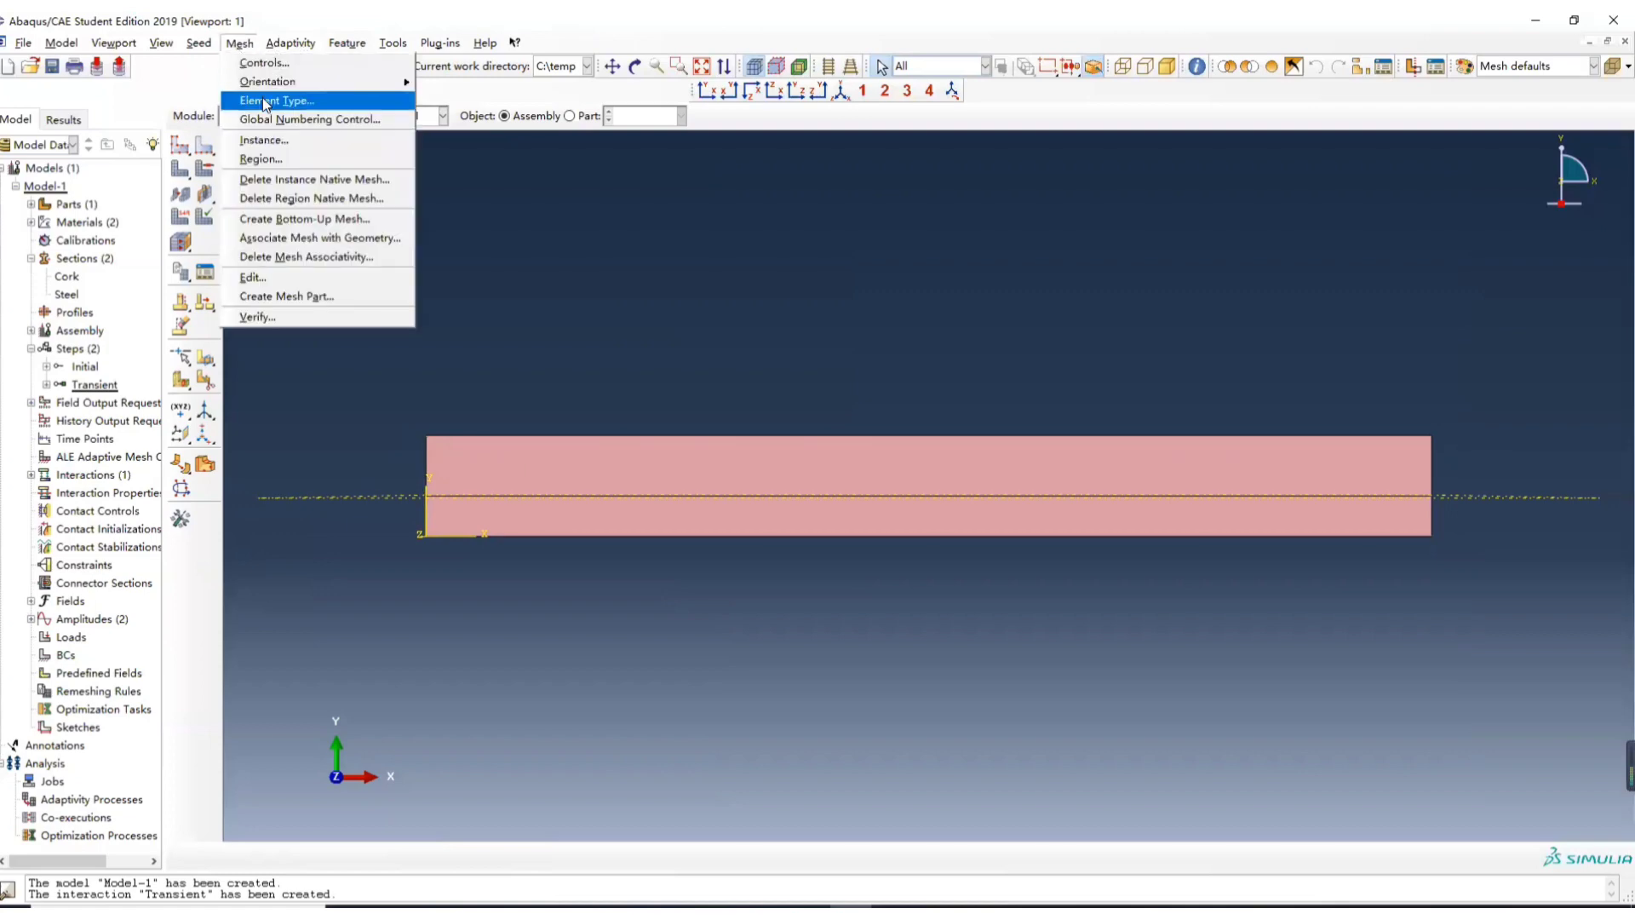
{"action": "left_click", "coordinate": [274, 101]}
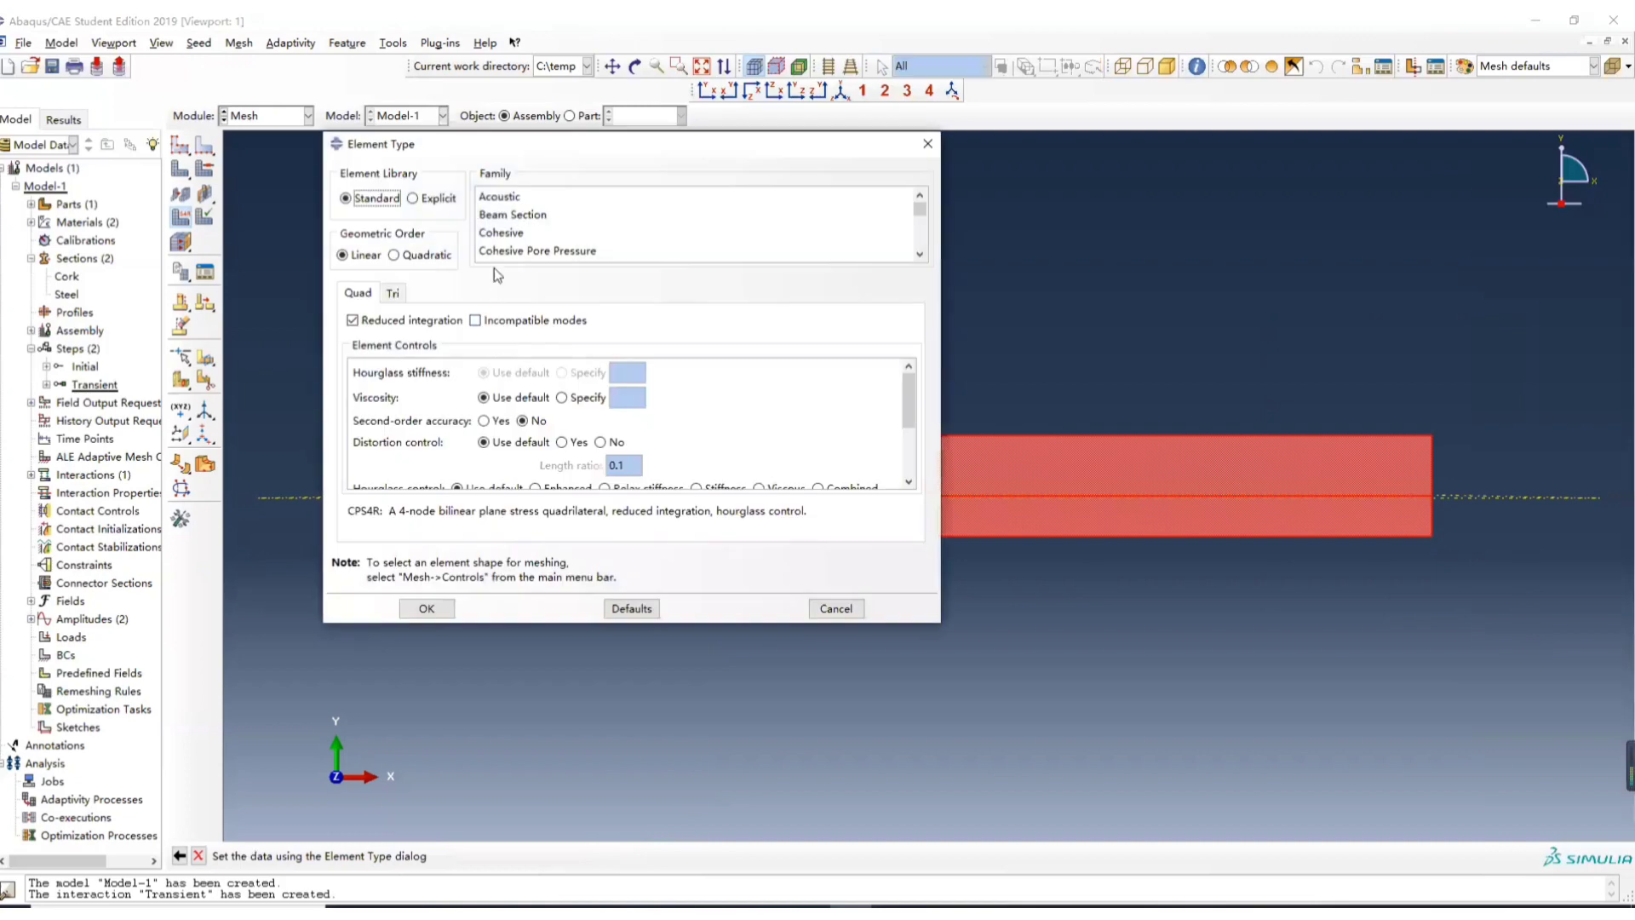
{"action": "scroll", "scroll_direction": "down", "scroll_amount": 3}
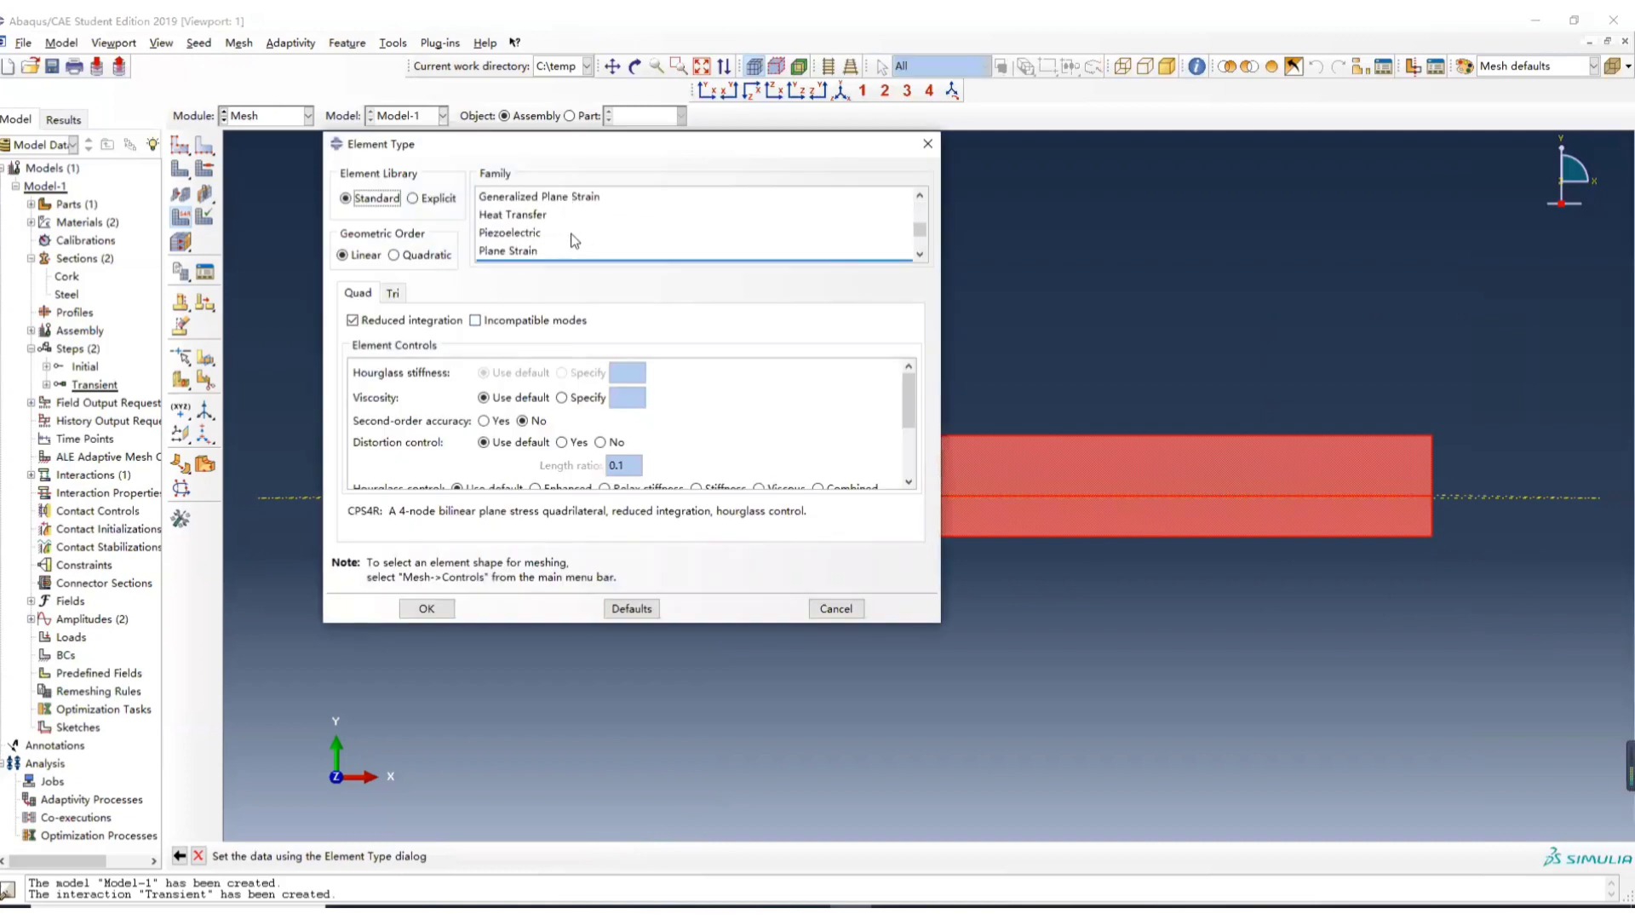
{"action": "left_click", "coordinate": [511, 216]}
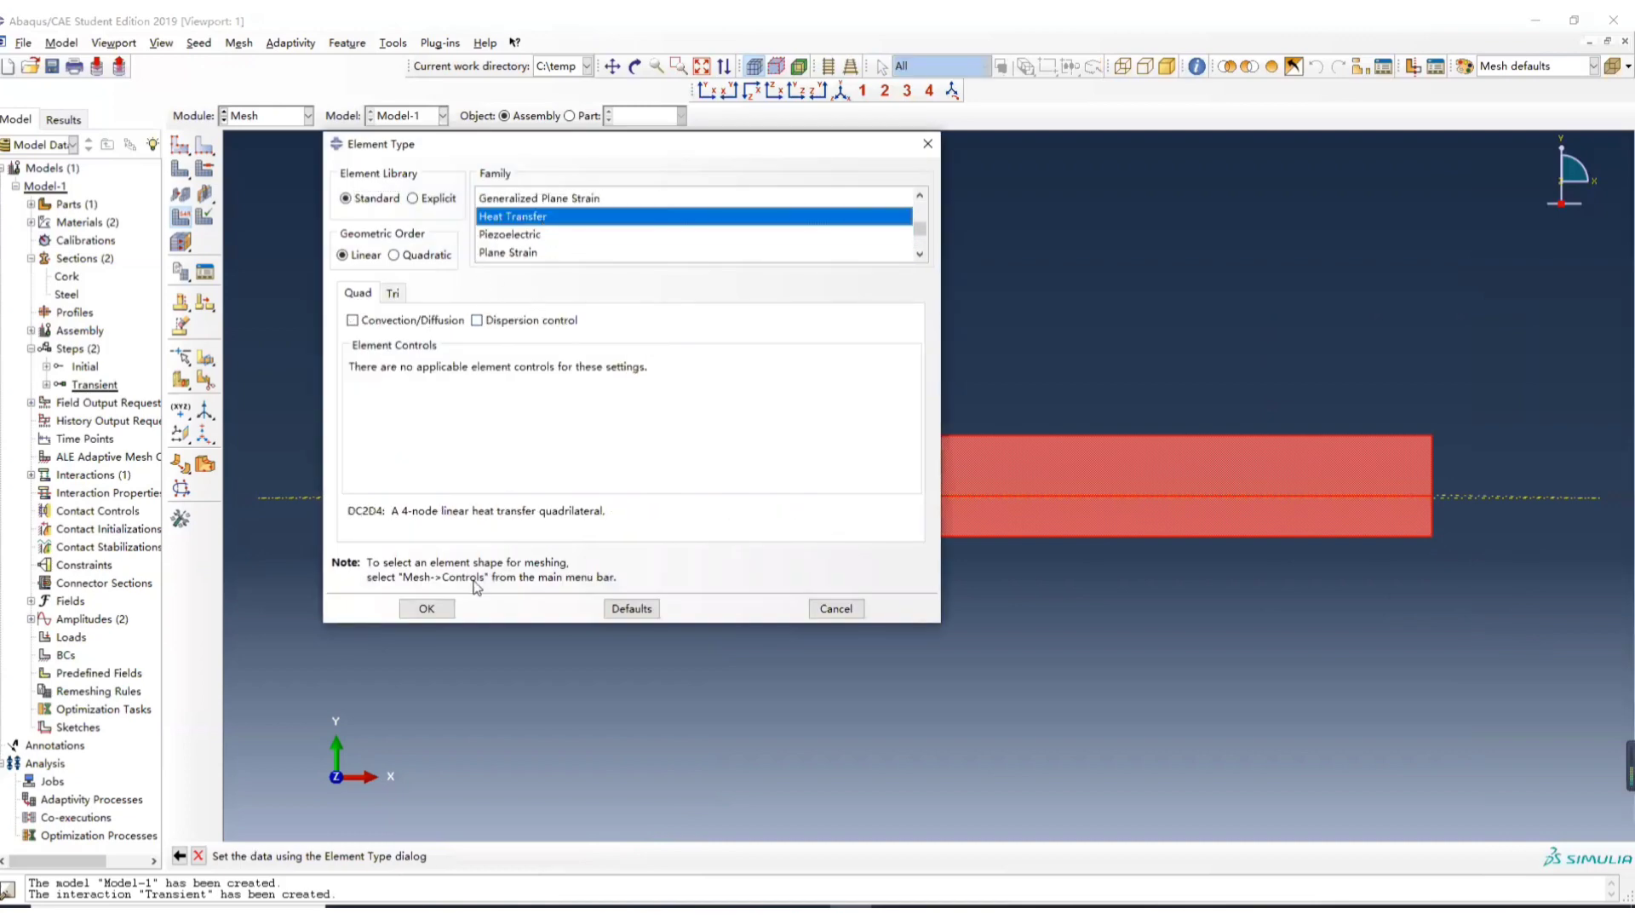
{"action": "left_click", "coordinate": [425, 608]}
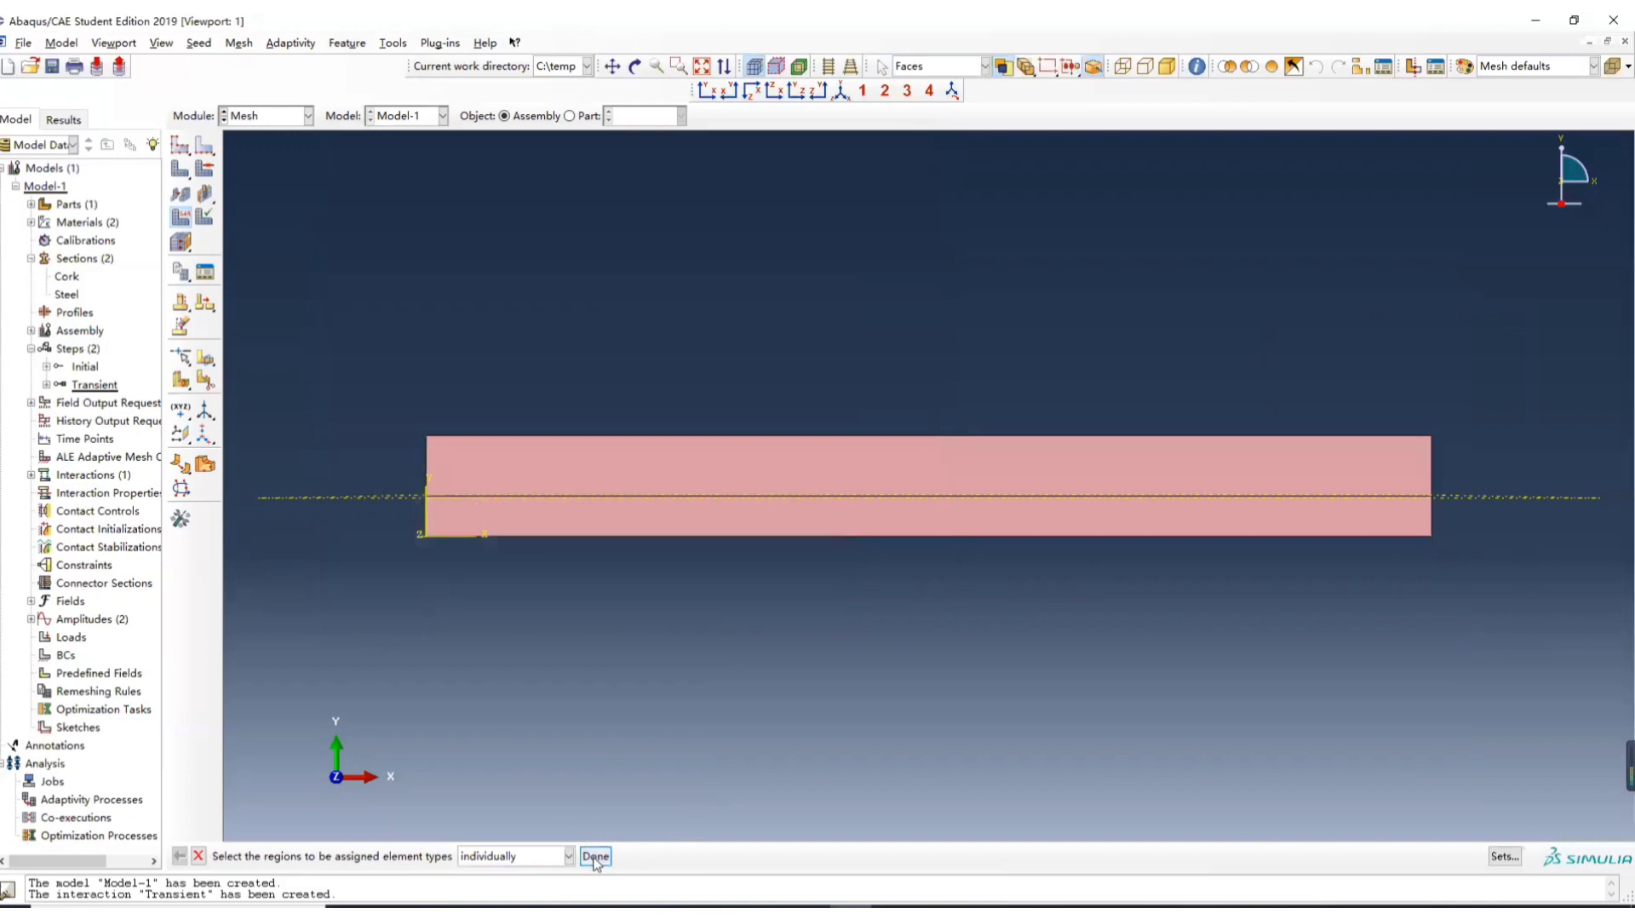
{"action": "left_click", "coordinate": [238, 43]}
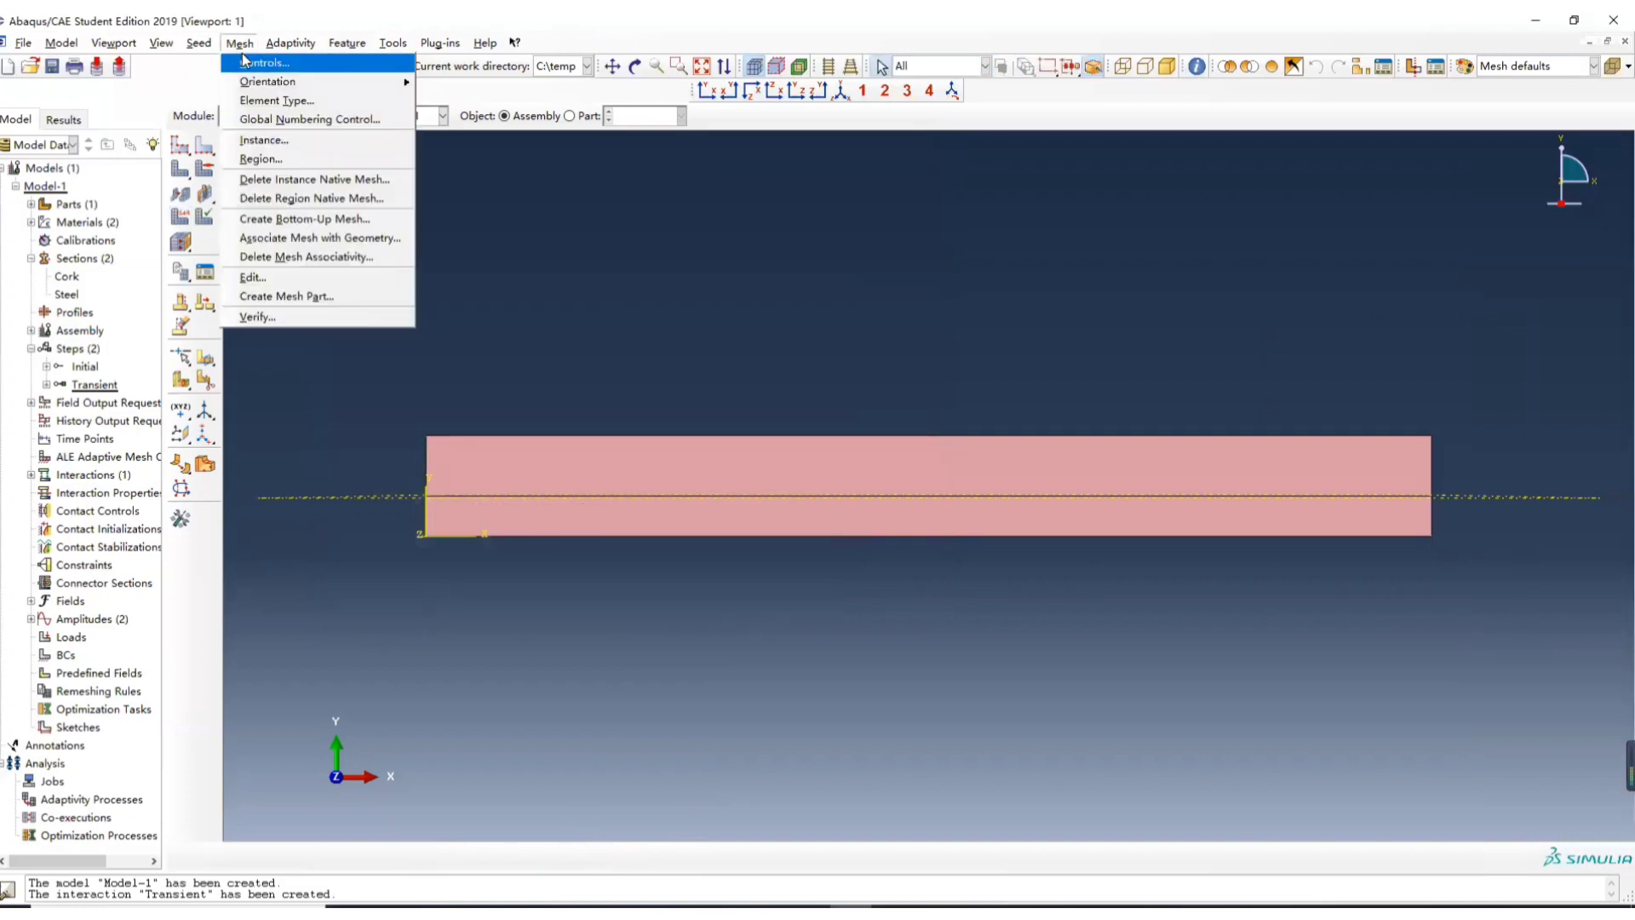
{"action": "left_click", "coordinate": [264, 62]}
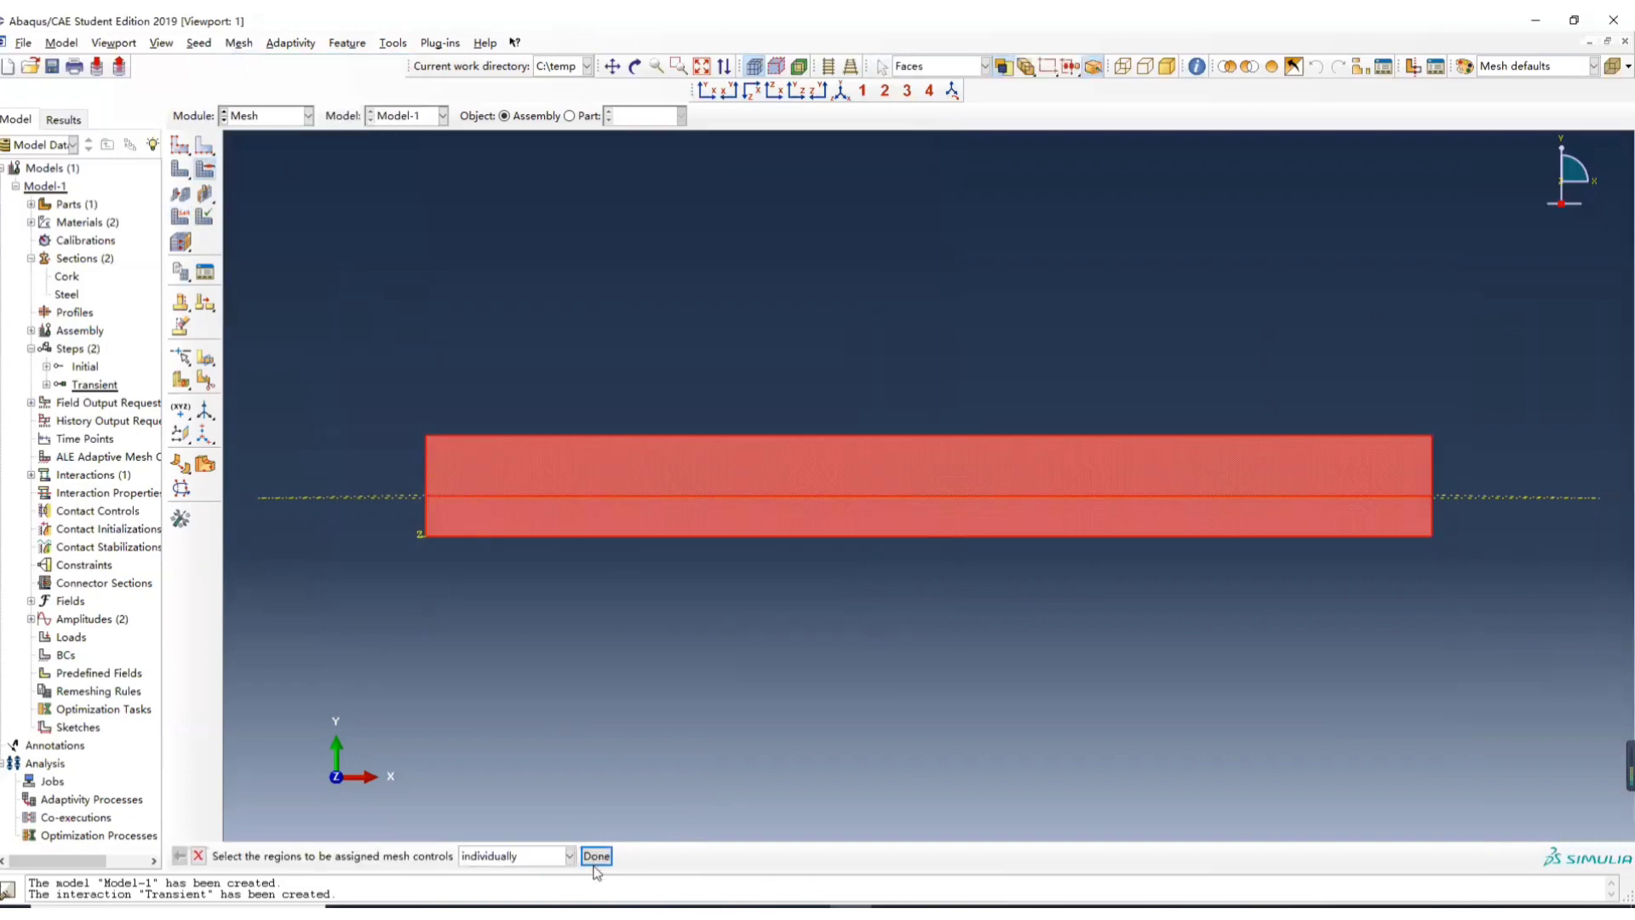
{"action": "left_click", "coordinate": [595, 855]}
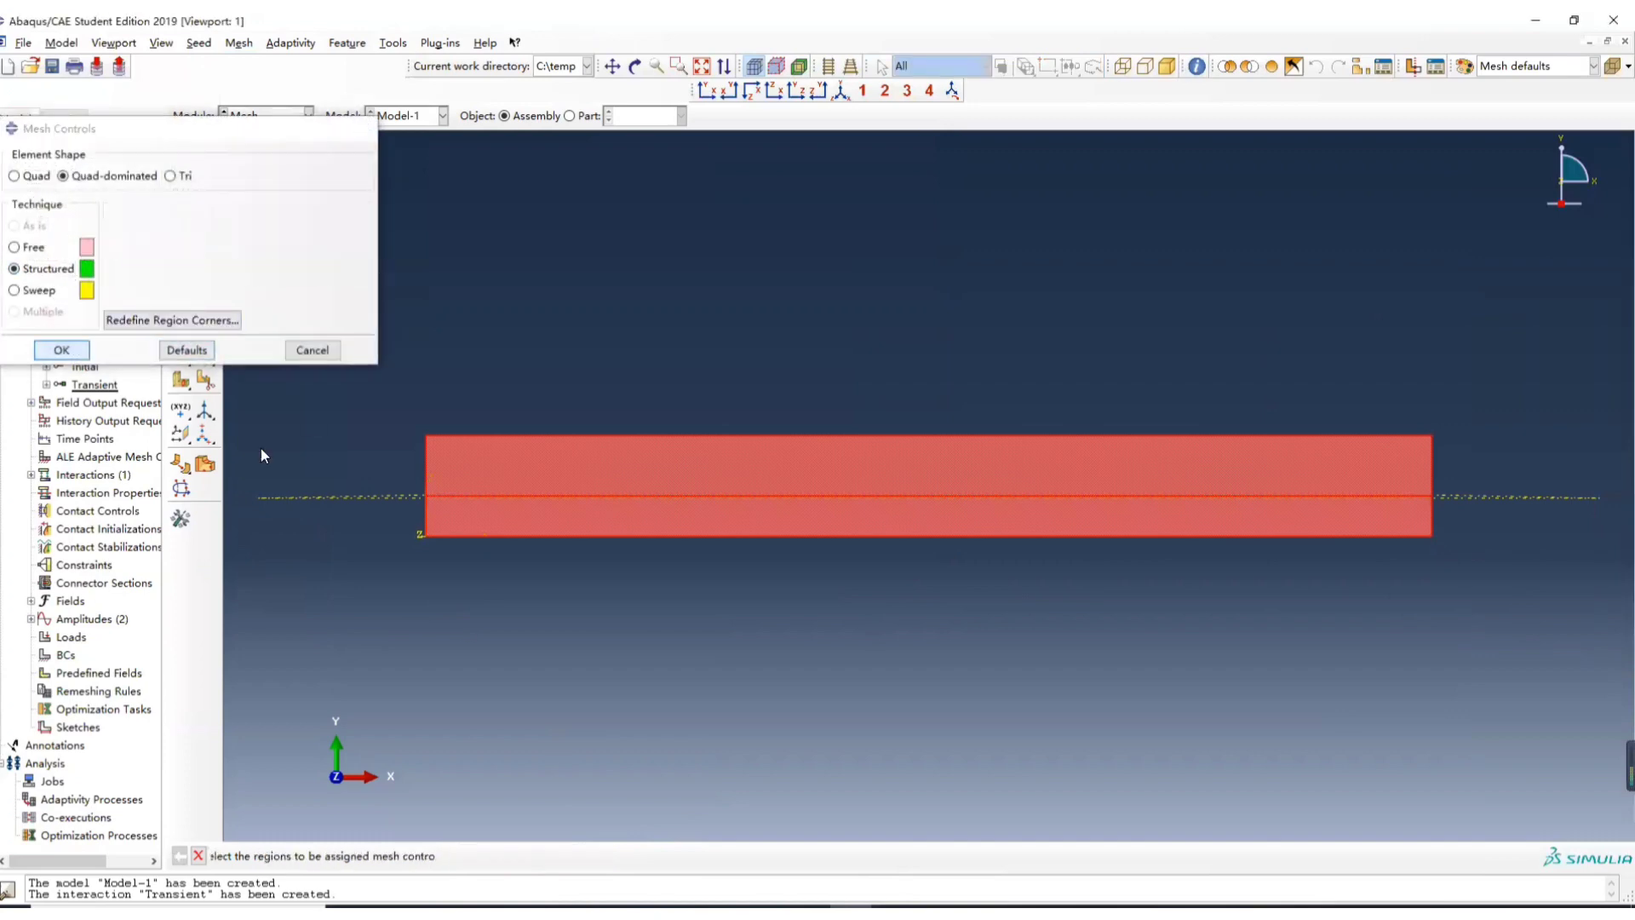
- Accept structured quad controls, seed globally at 0.02, and mesh the part into 250 elements
{"action": "left_click", "coordinate": [60, 349]}
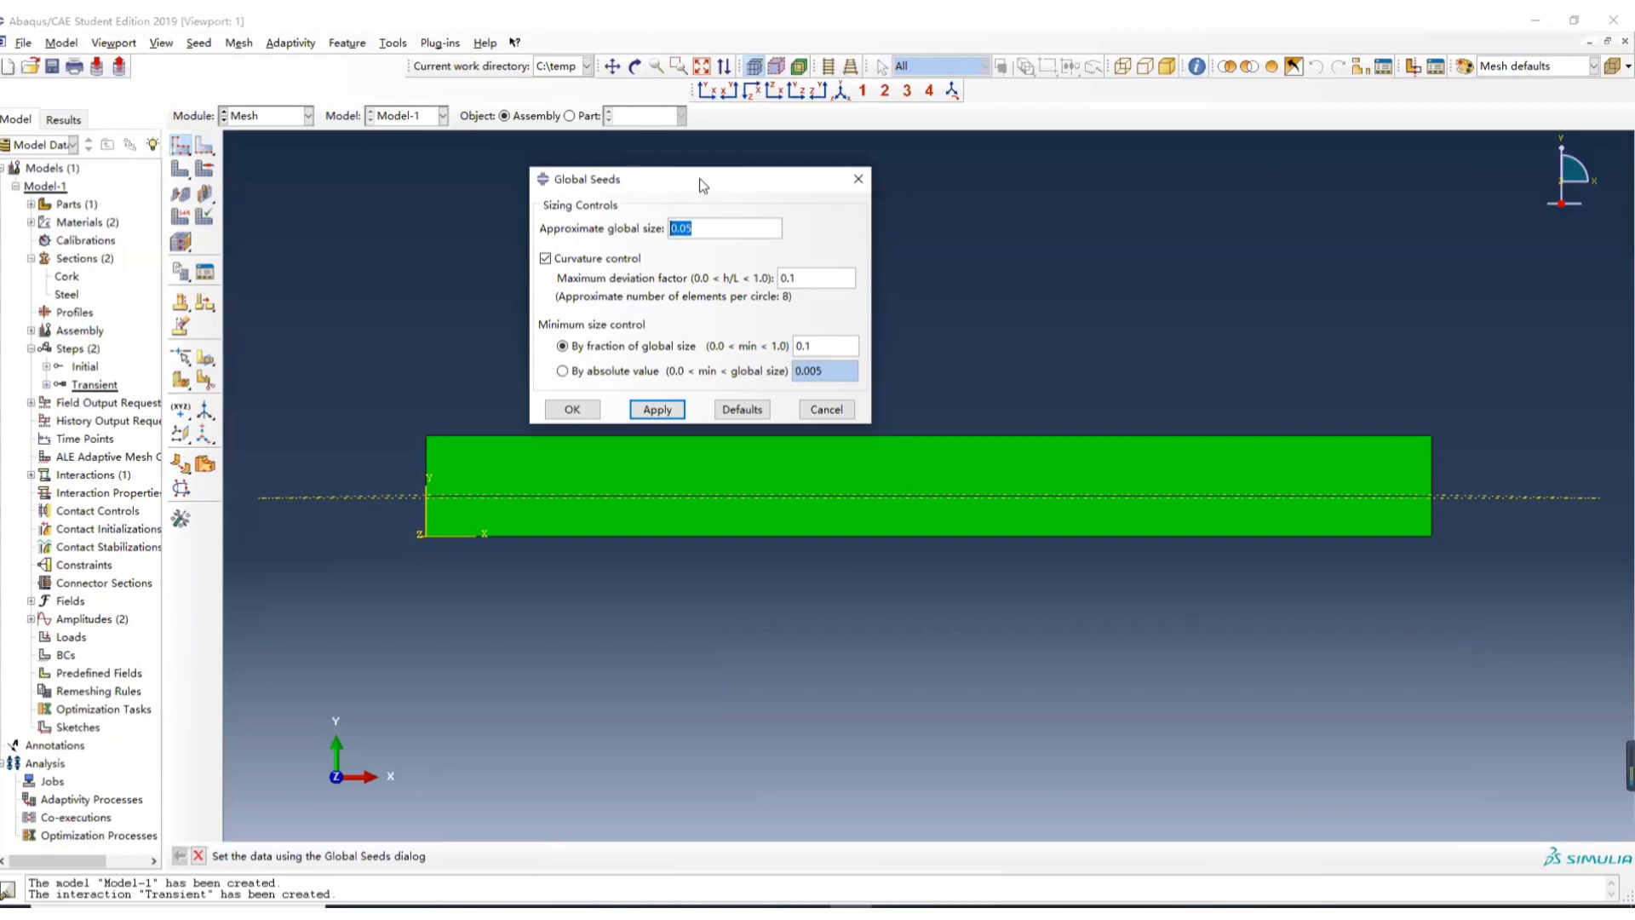
{"action": "mouse_move", "coordinate": [707, 191]}
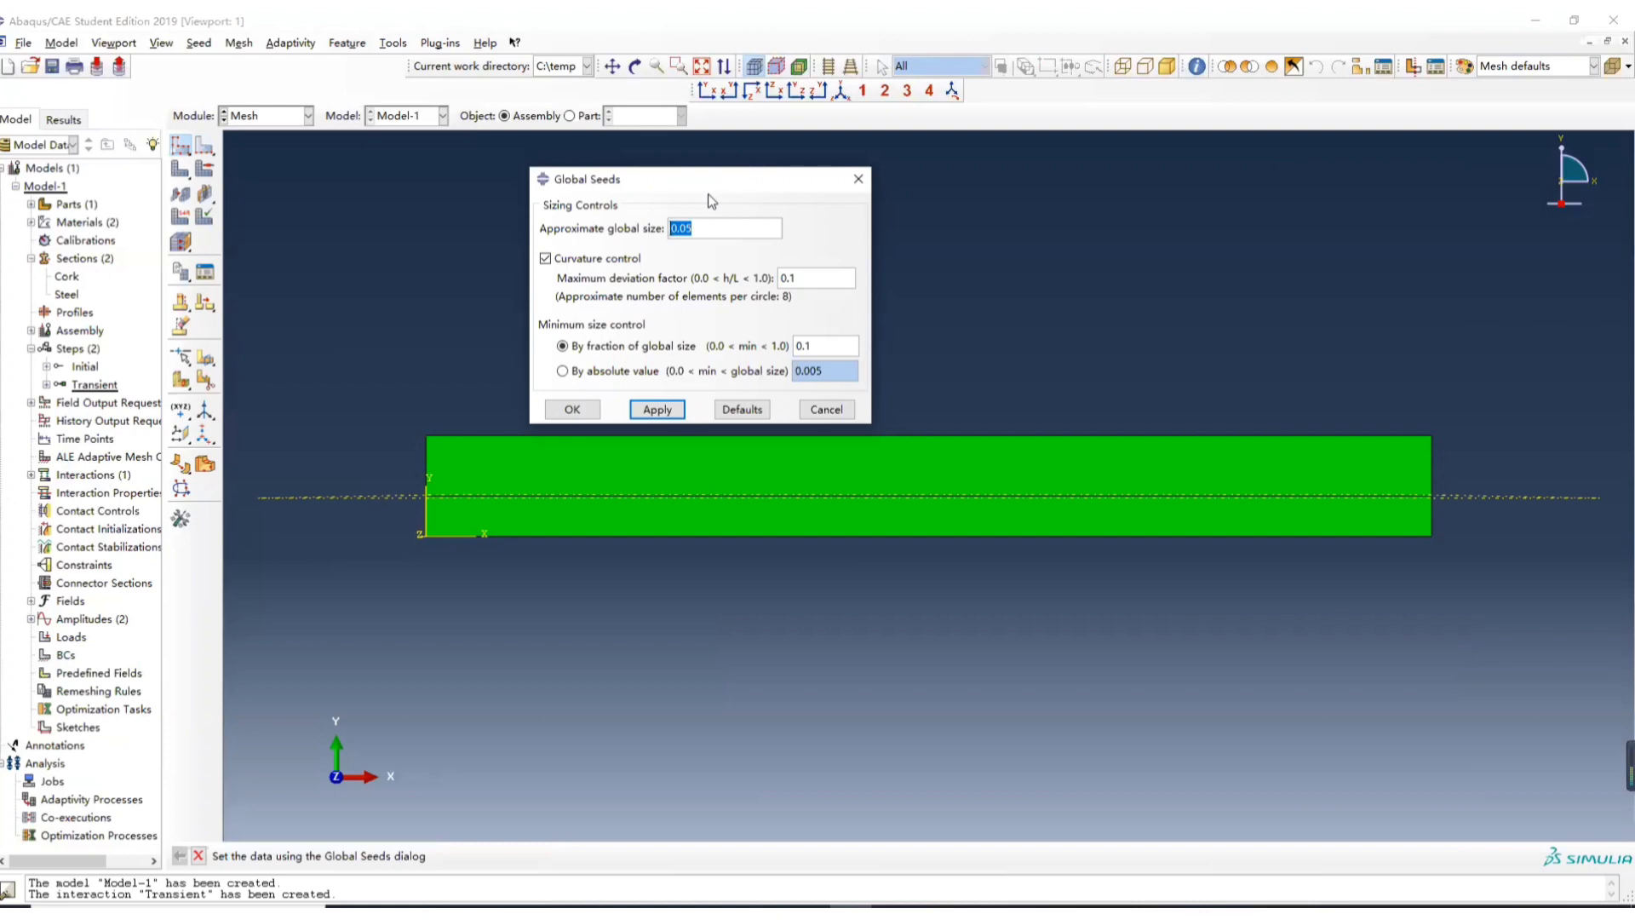
{"action": "mouse_move", "coordinate": [471, 458]}
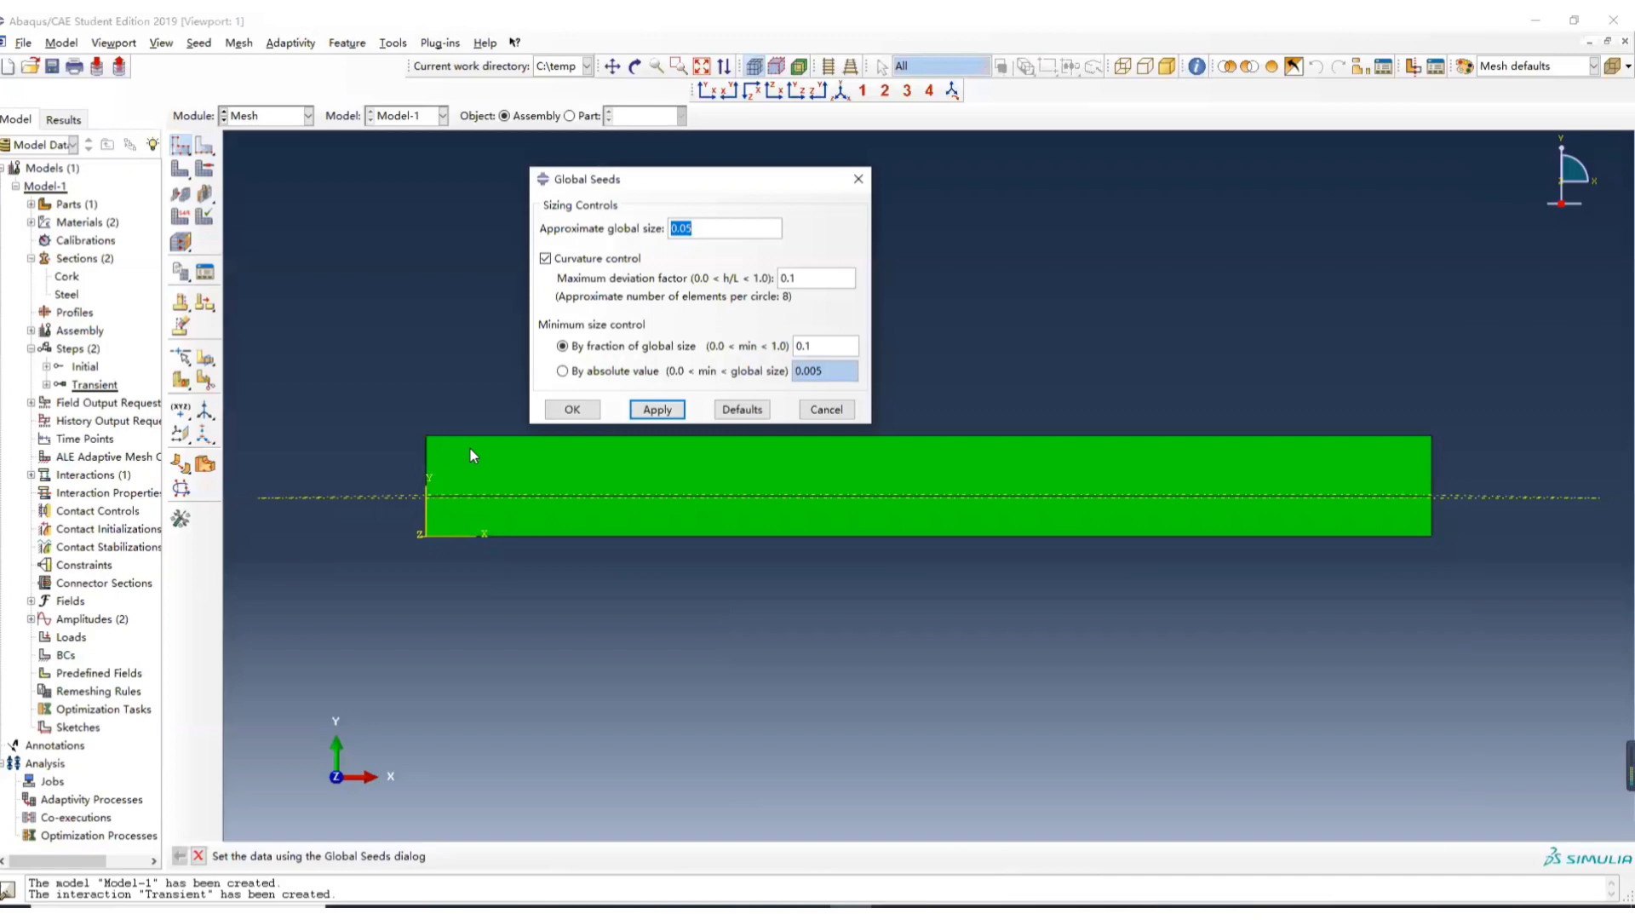
{"action": "mouse_move", "coordinate": [477, 450]}
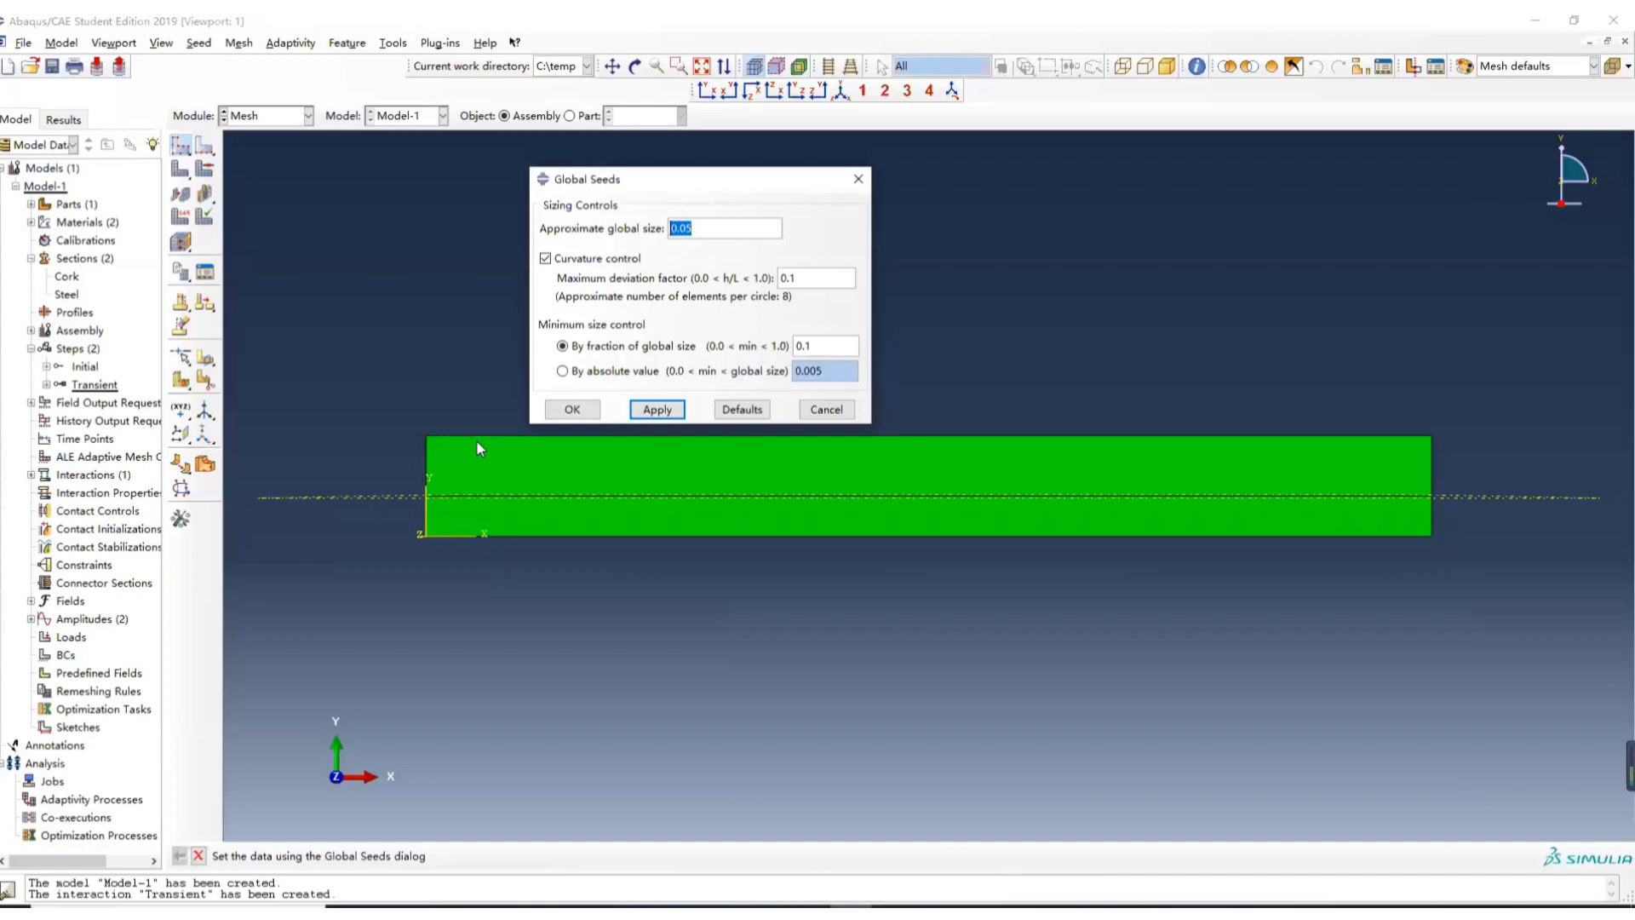
{"action": "mouse_move", "coordinate": [652, 325]}
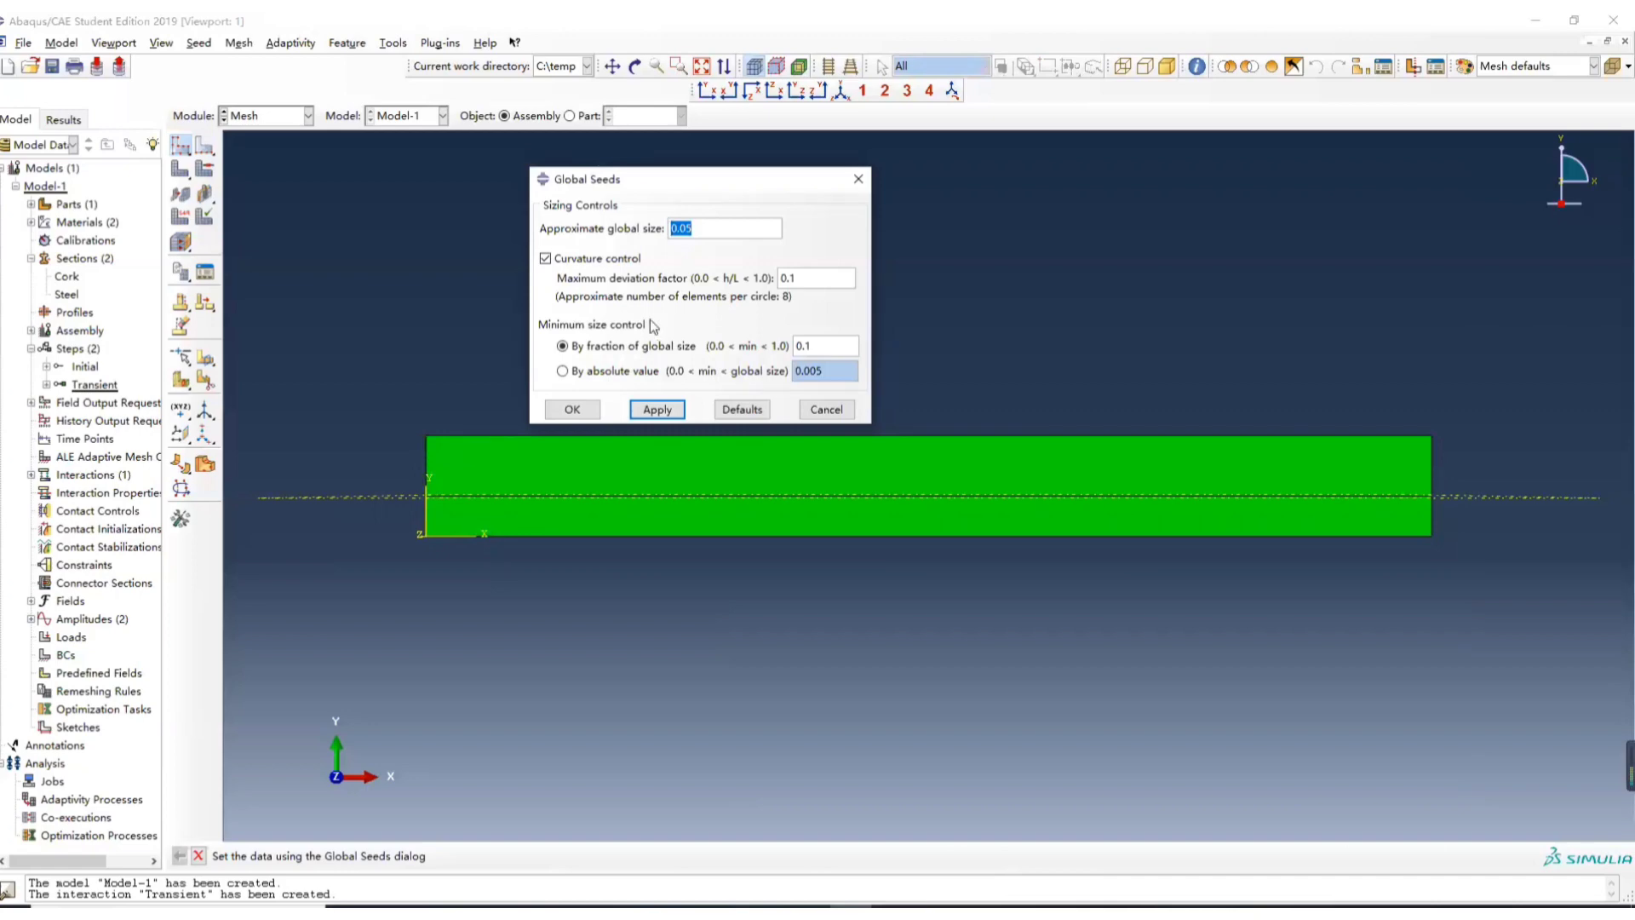
{"action": "type", "text": "0.002"}
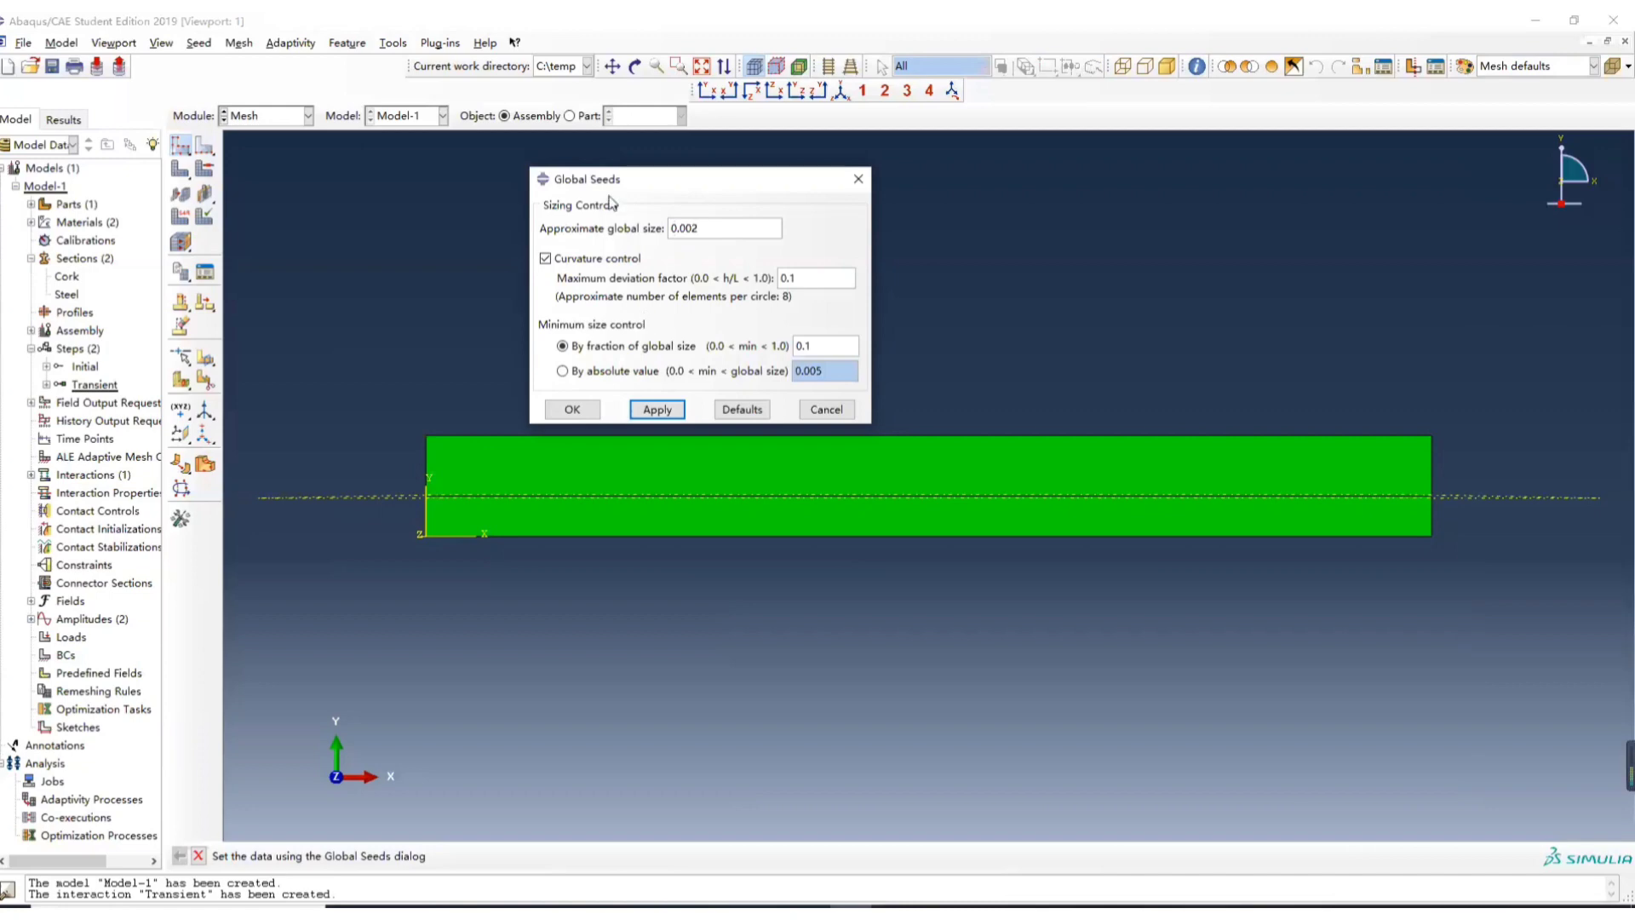
{"action": "mouse_move", "coordinate": [433, 502]}
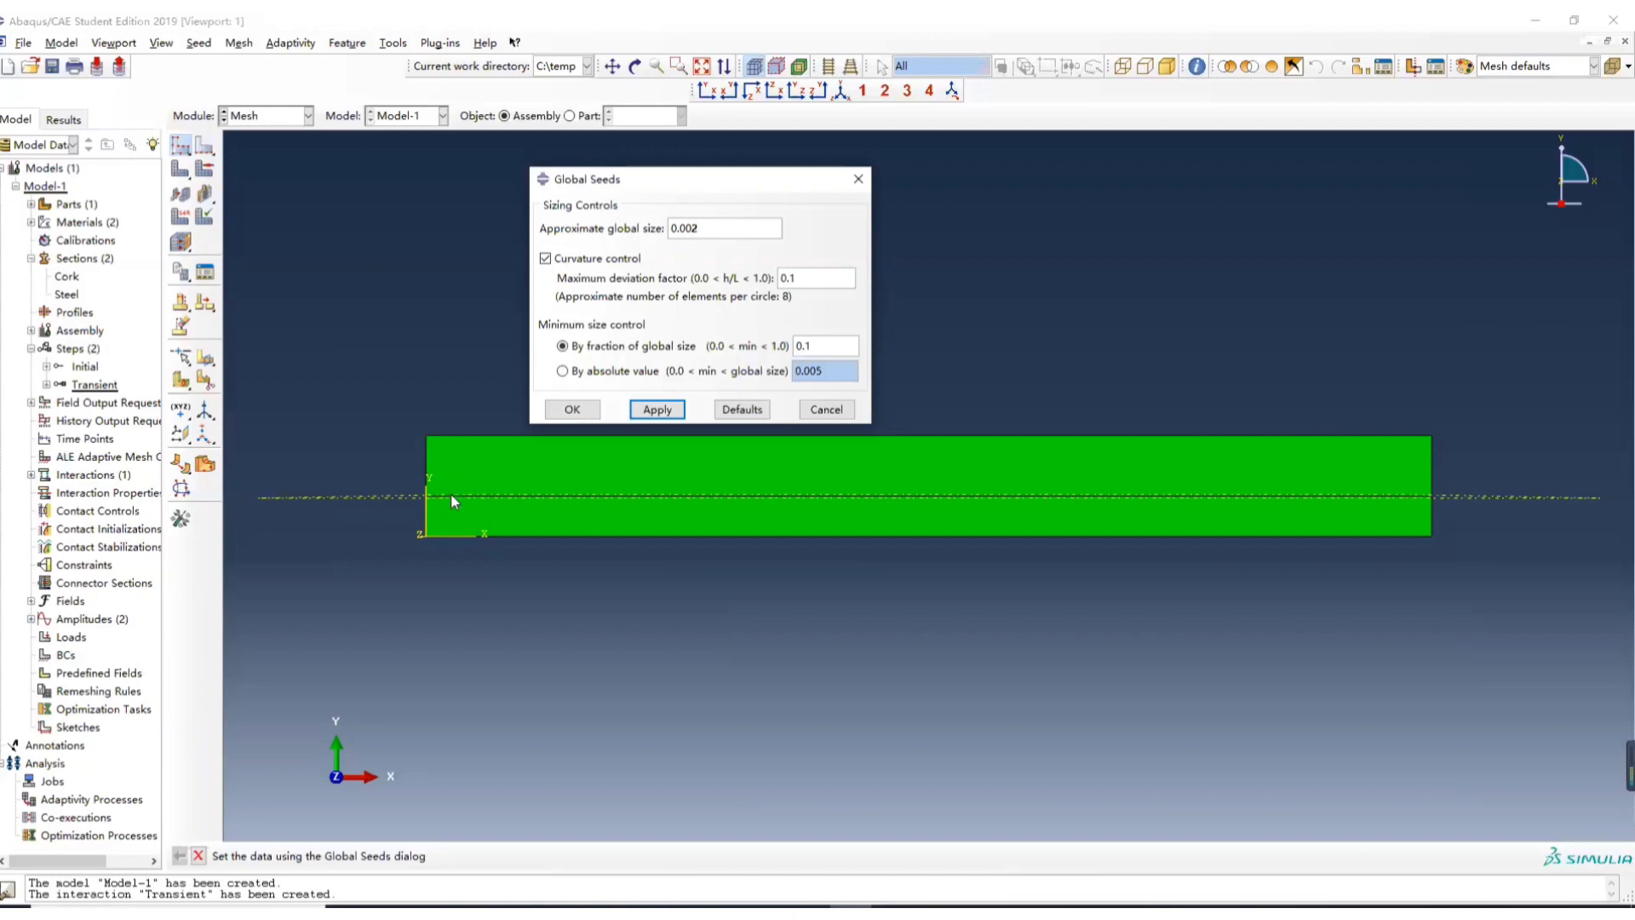
{"action": "mouse_move", "coordinate": [460, 511]}
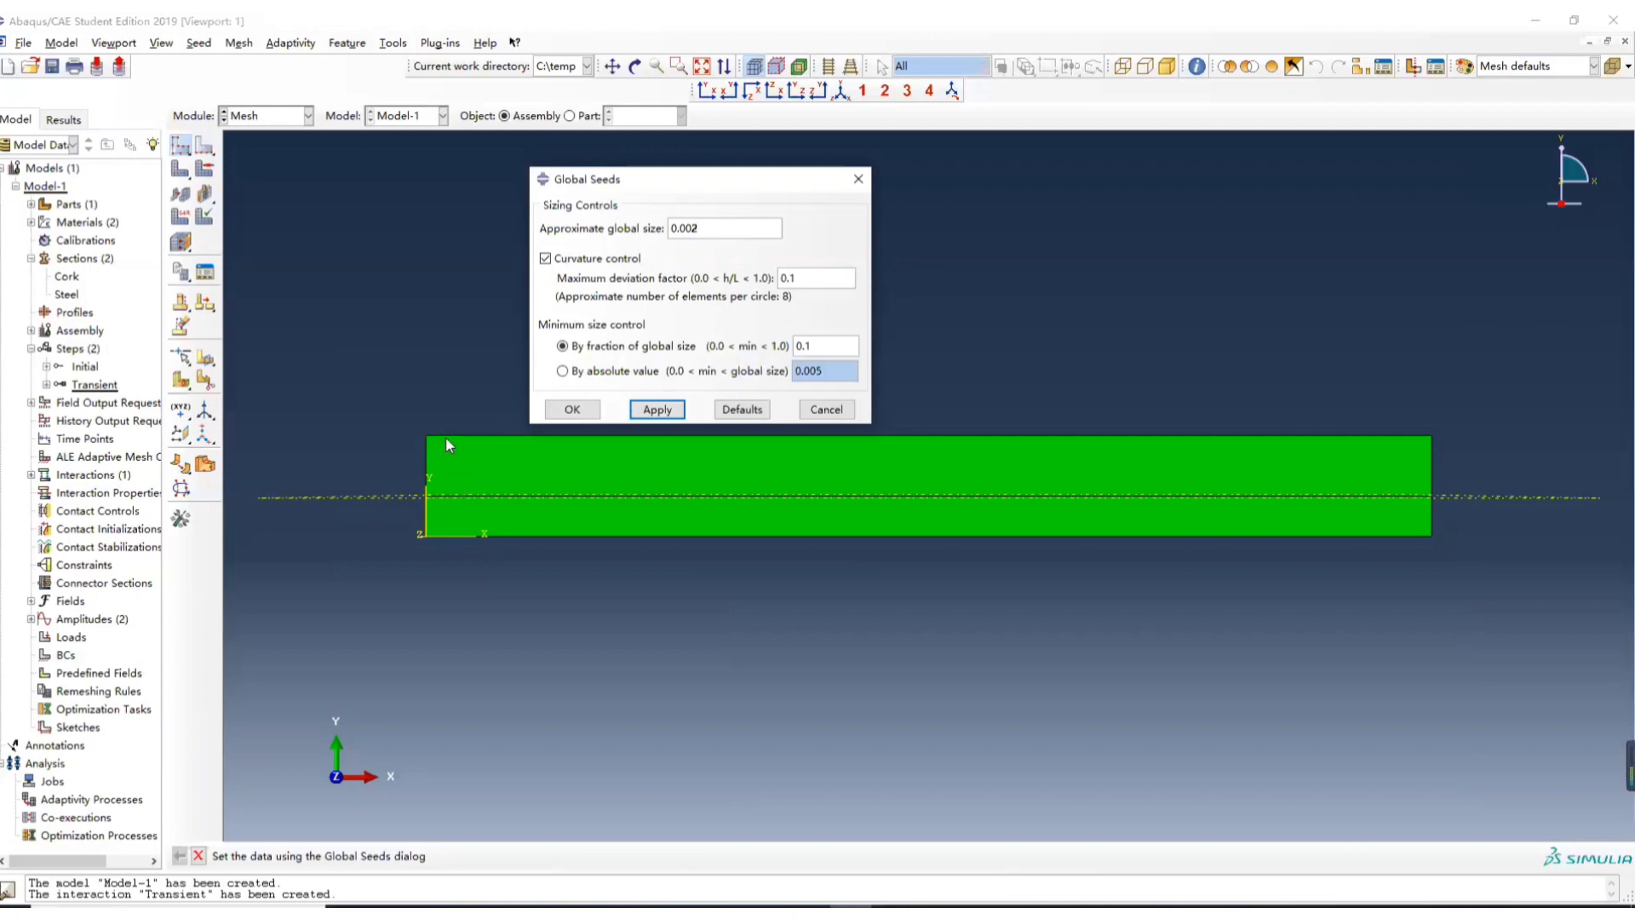
{"action": "mouse_move", "coordinate": [446, 454]}
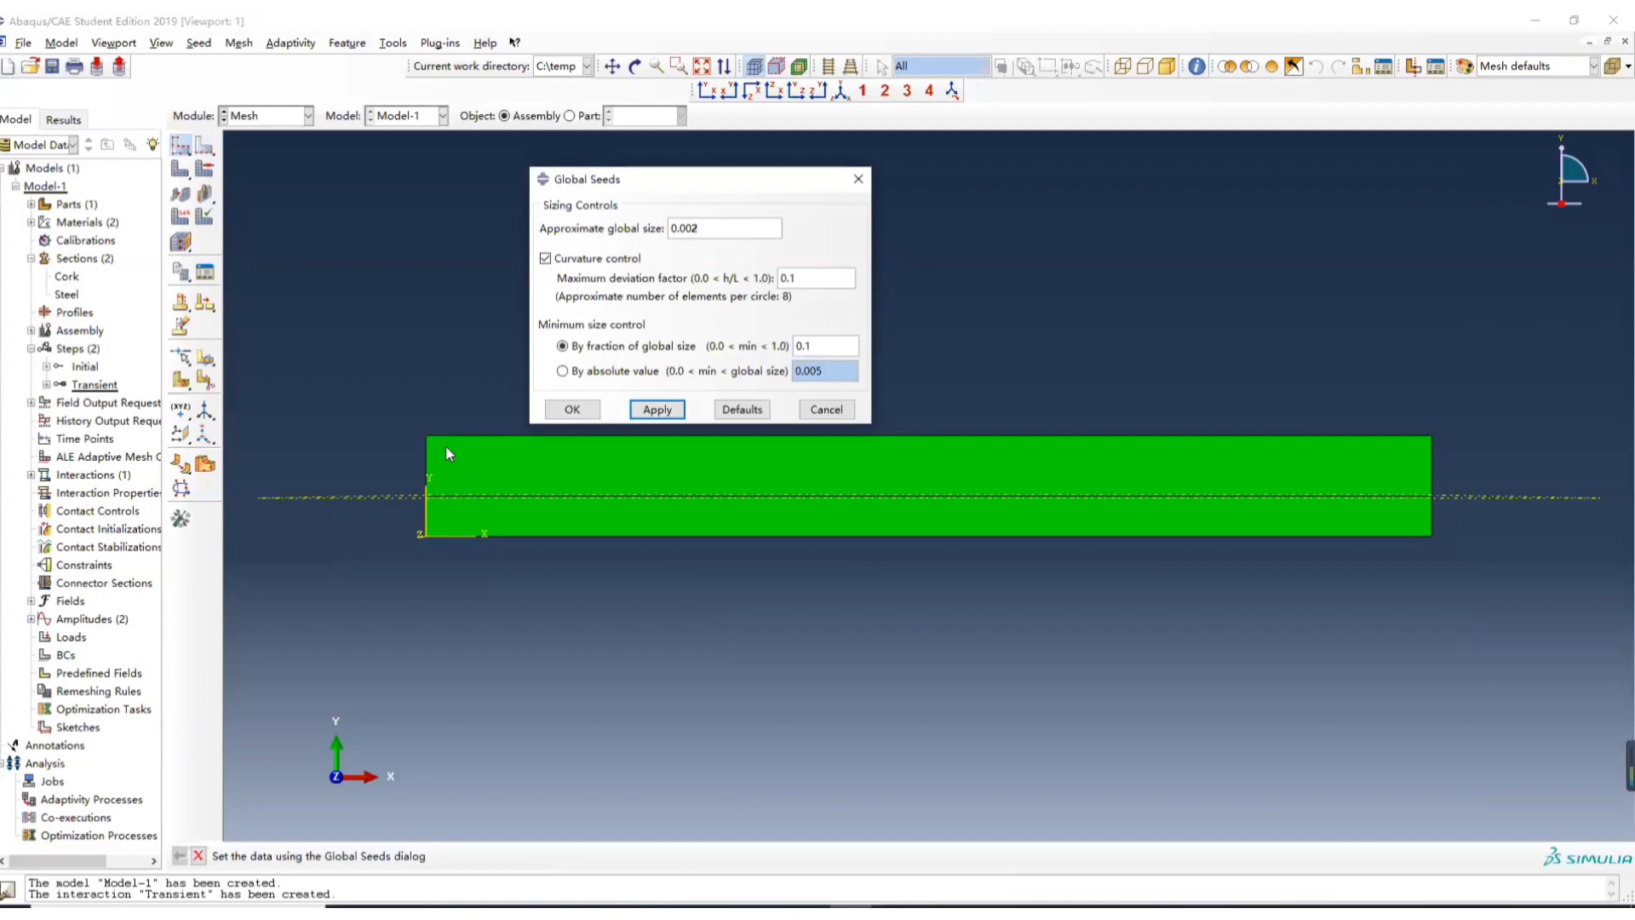
{"action": "mouse_move", "coordinate": [432, 462]}
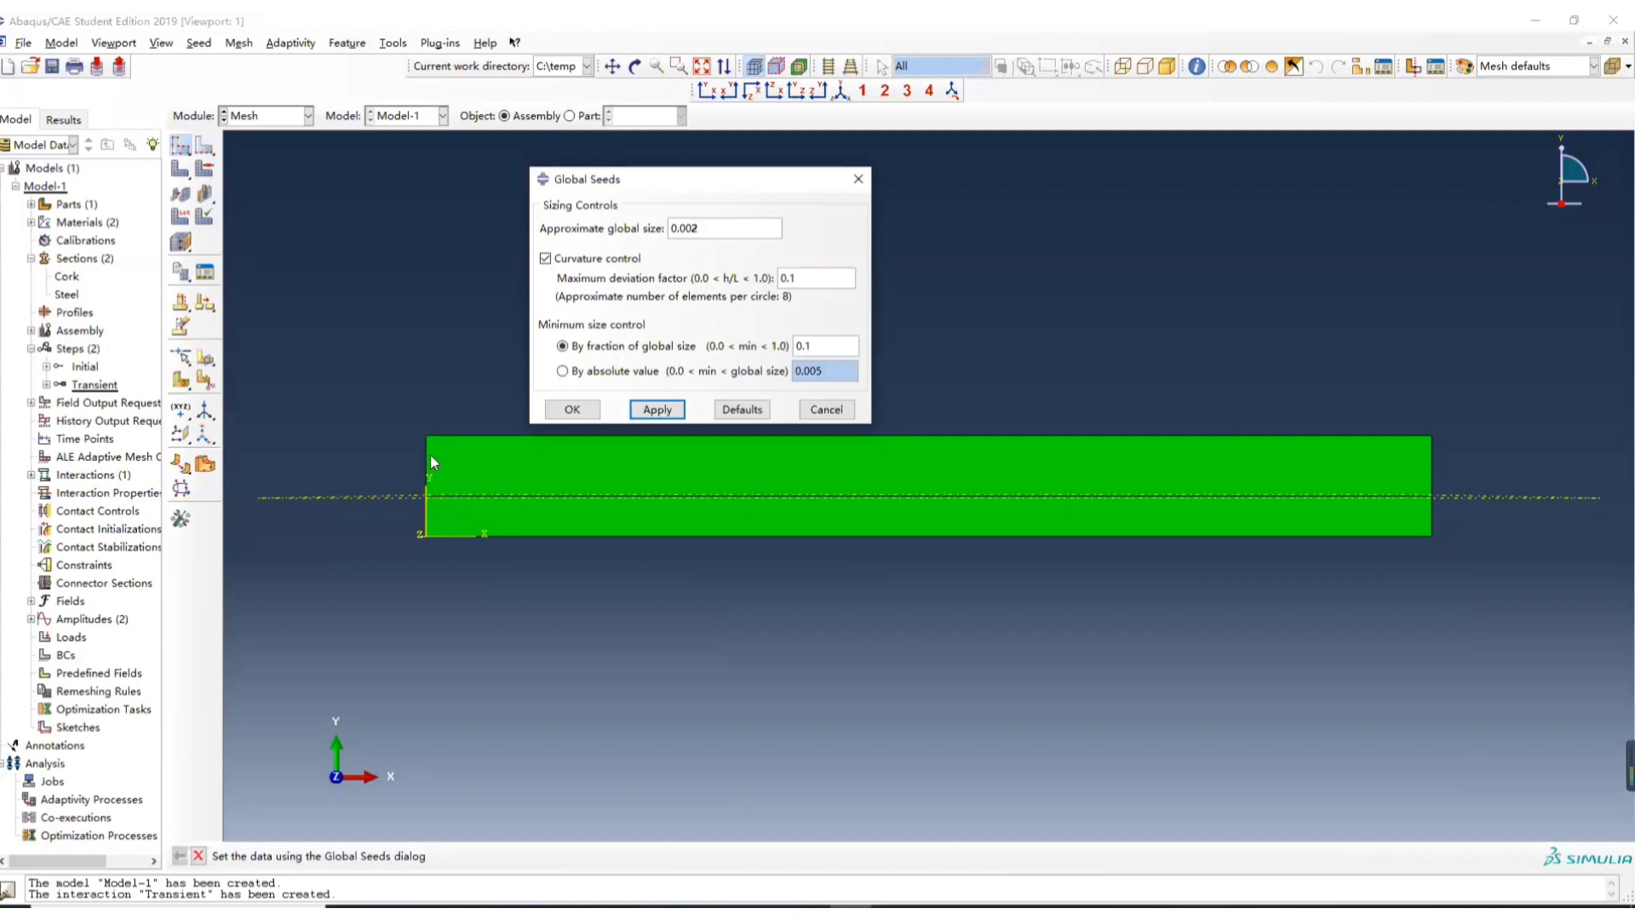
{"action": "mouse_move", "coordinate": [447, 510]}
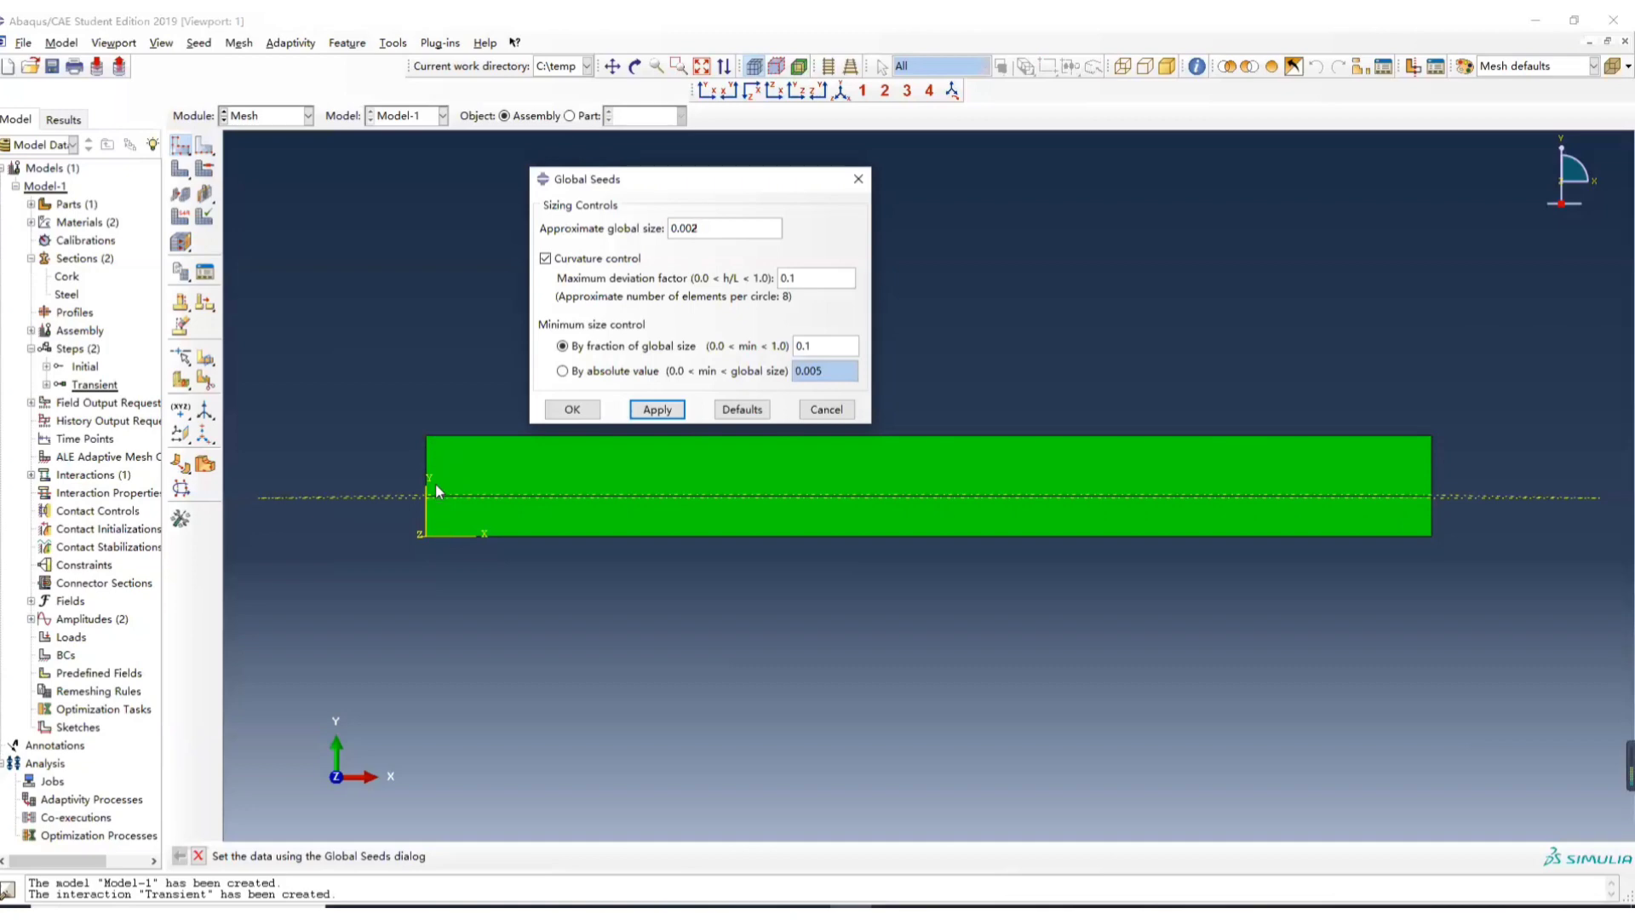
{"action": "mouse_move", "coordinate": [449, 467]}
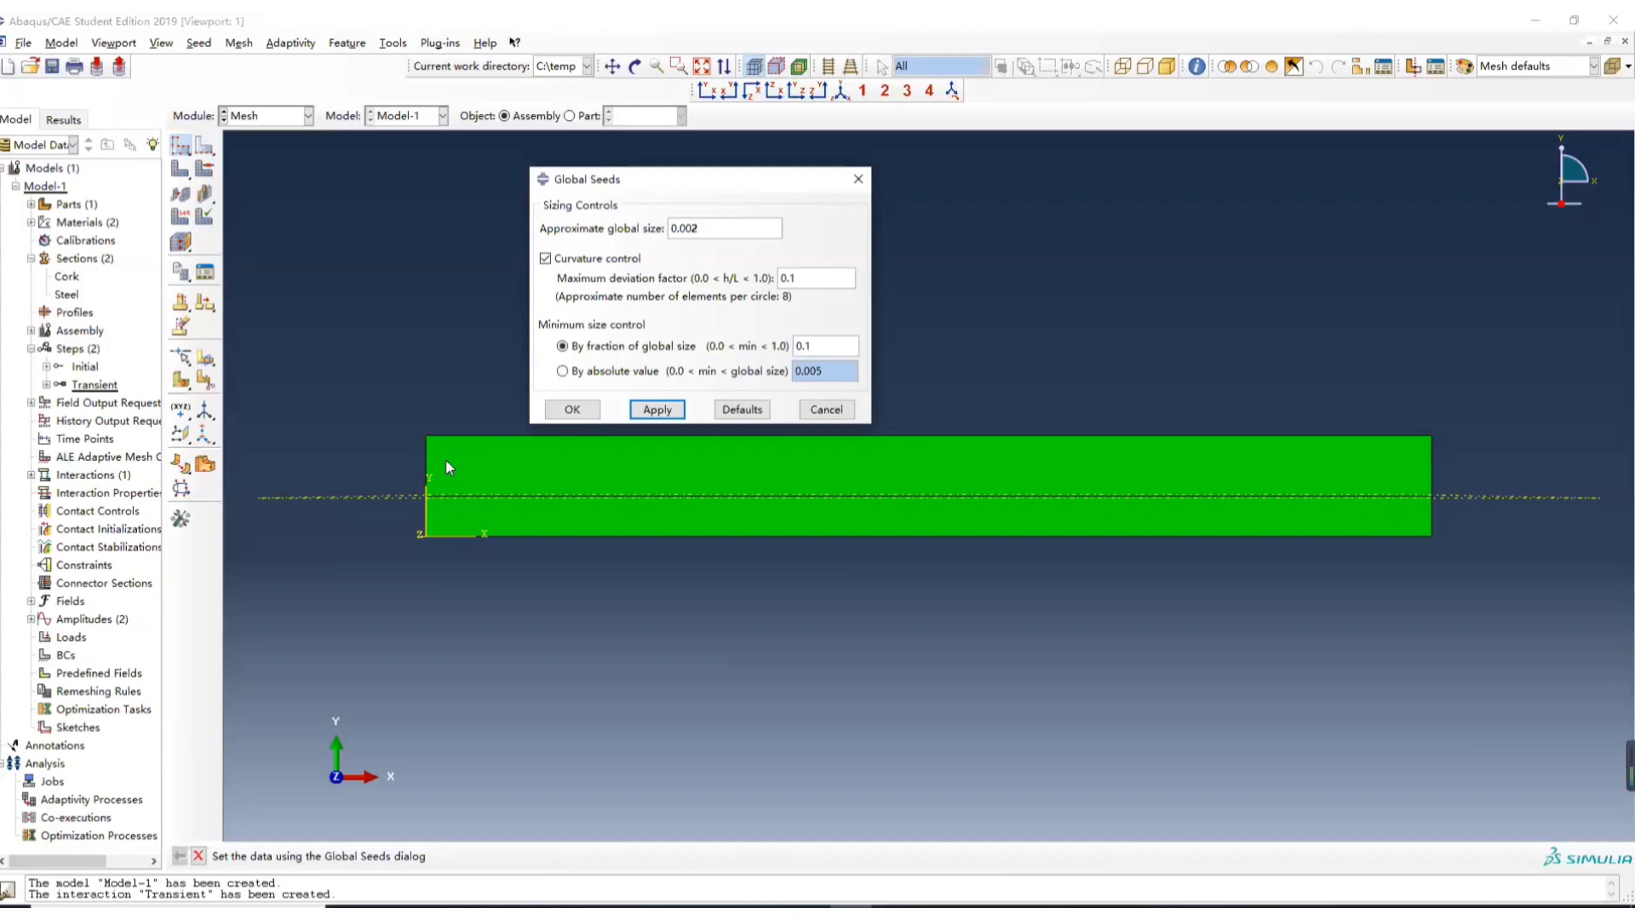
{"action": "left_click", "coordinate": [723, 228]}
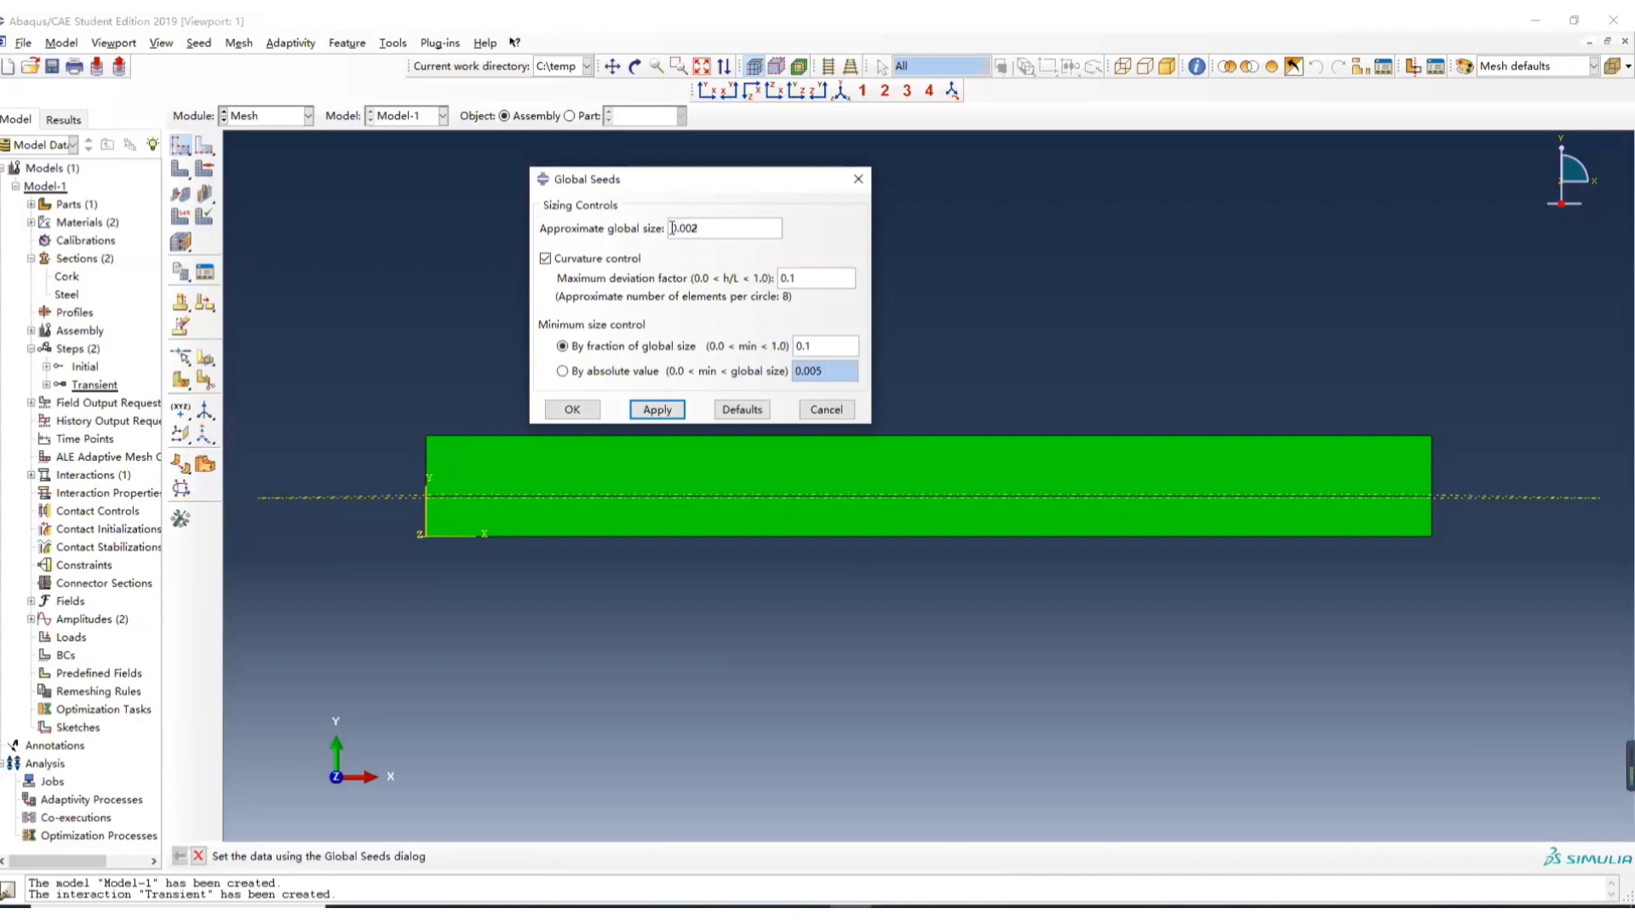
{"action": "triple_click", "coordinate": [722, 227]}
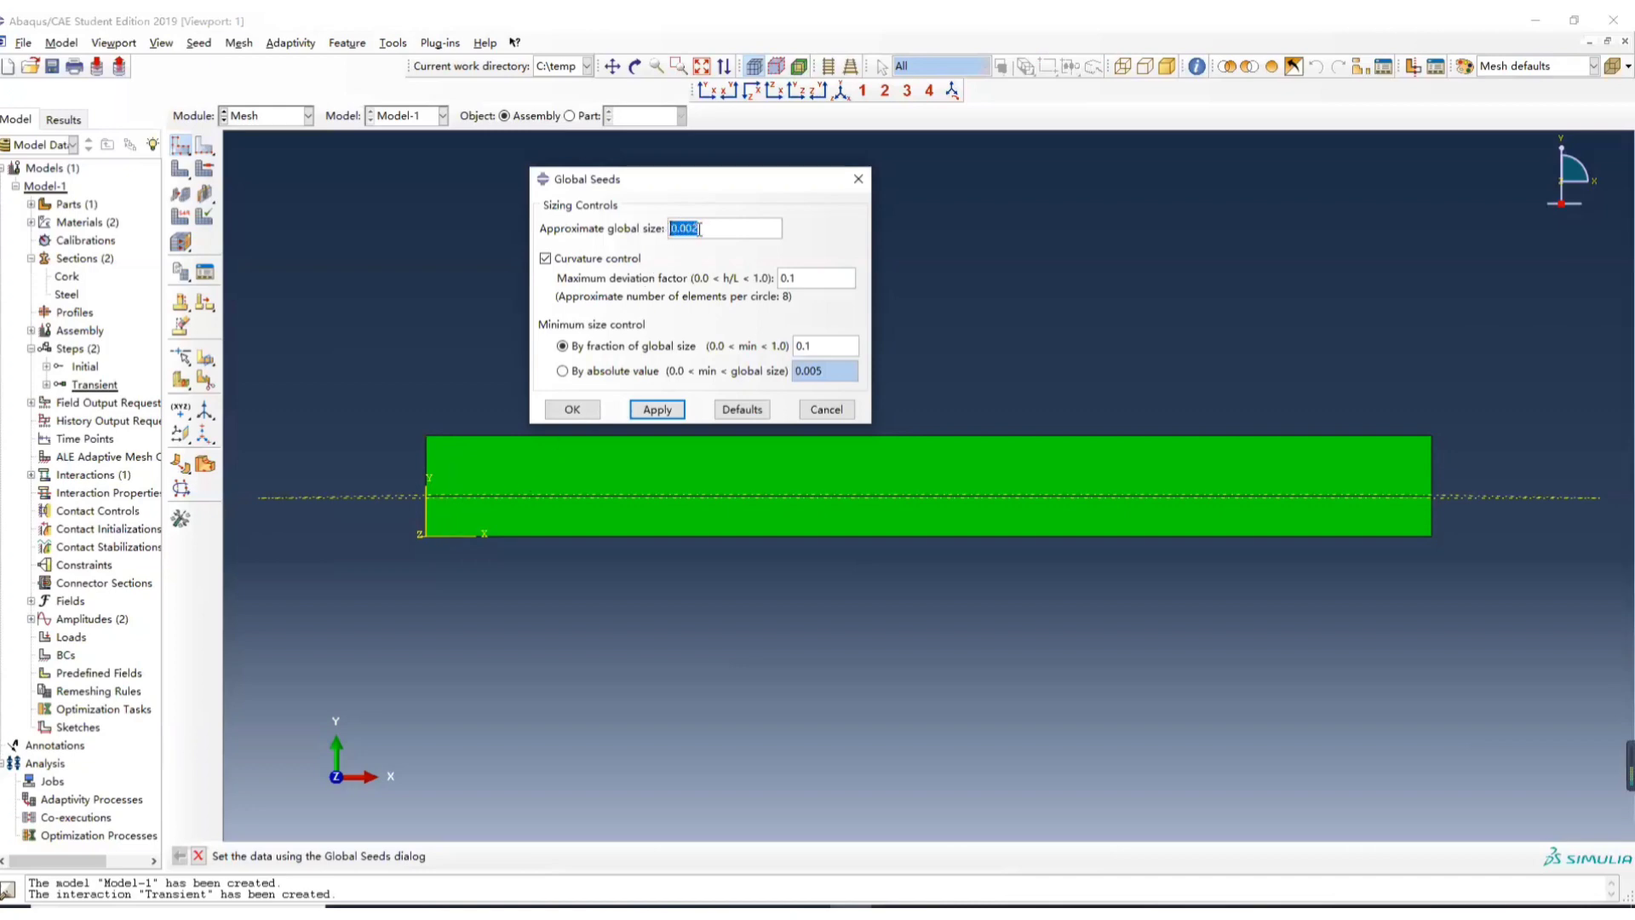
{"action": "left_click", "coordinate": [657, 409]}
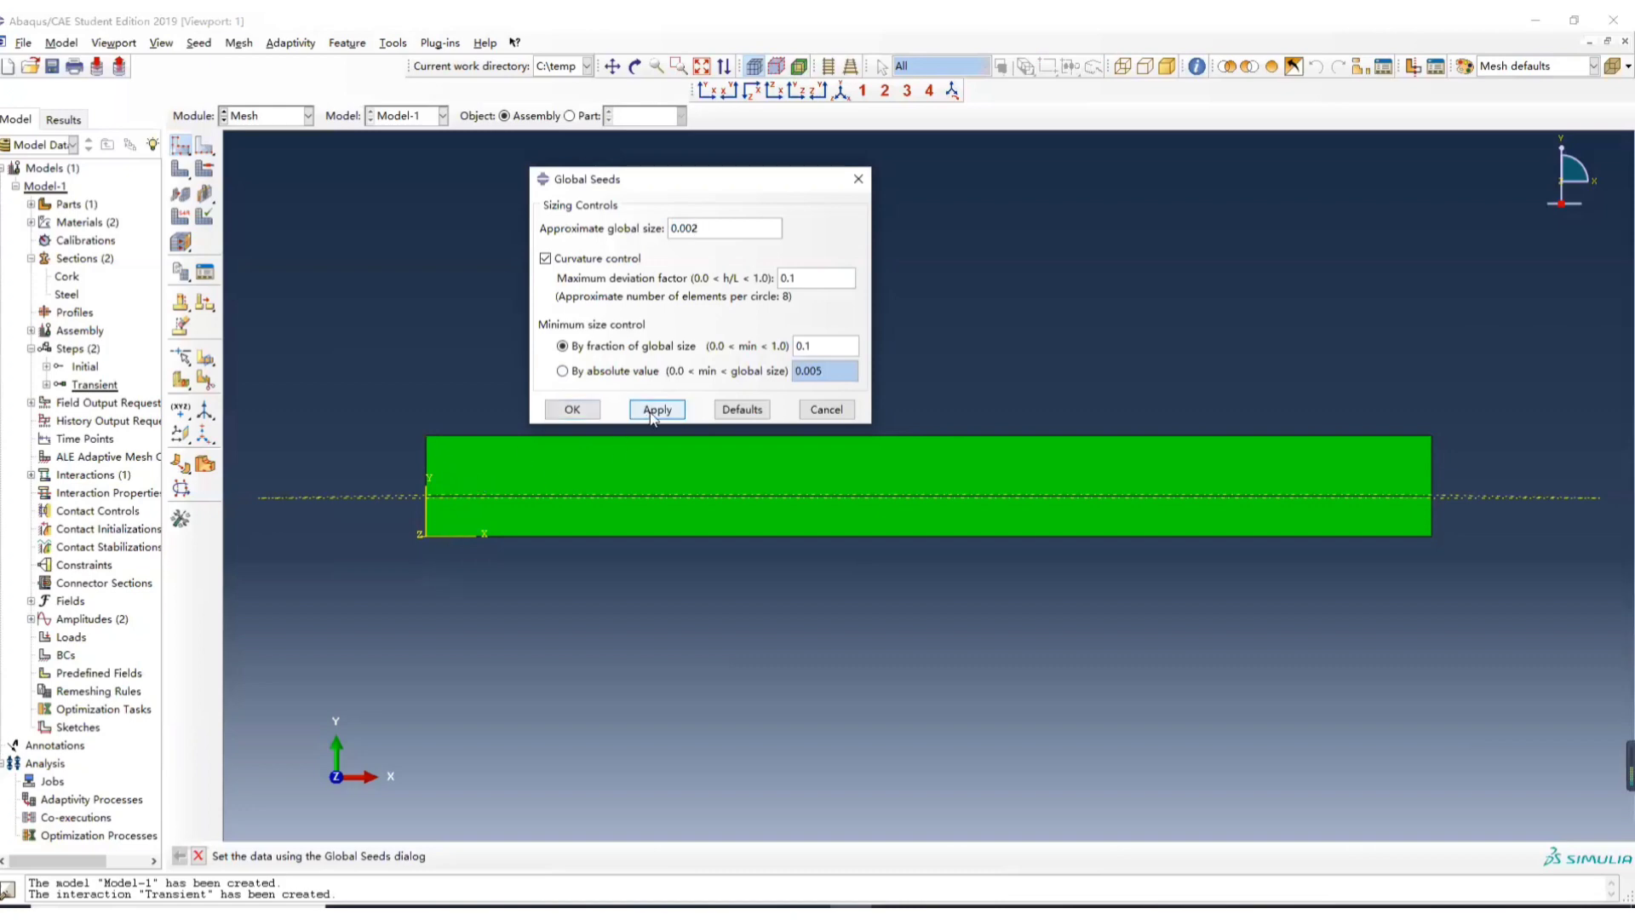
{"action": "left_click", "coordinate": [656, 408]}
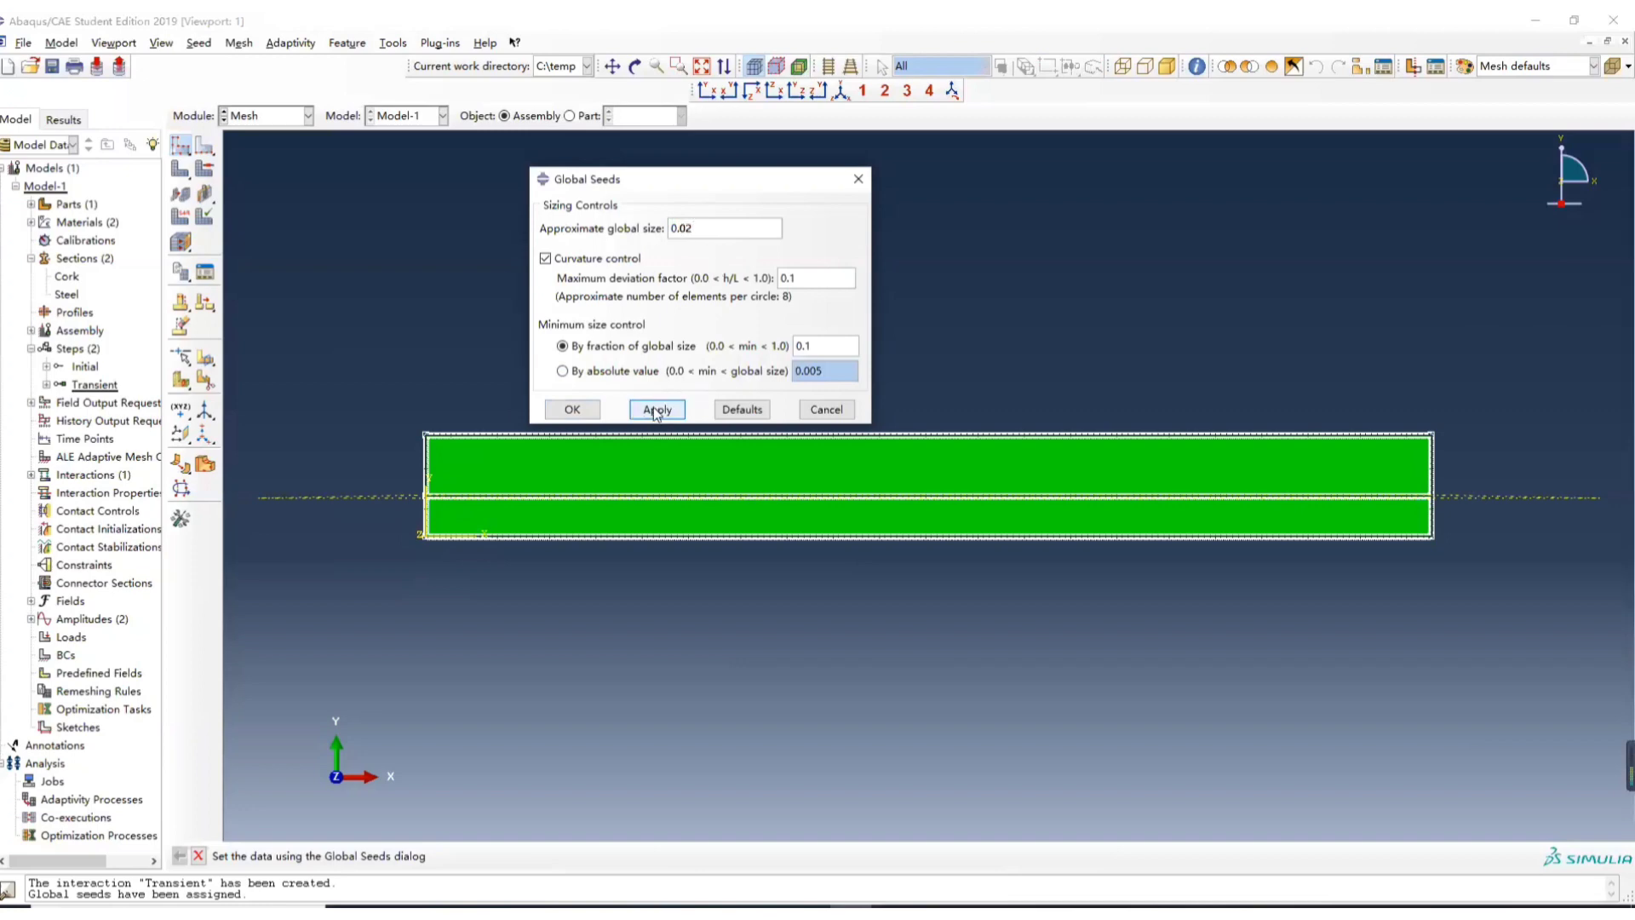
{"action": "left_click", "coordinate": [571, 409]}
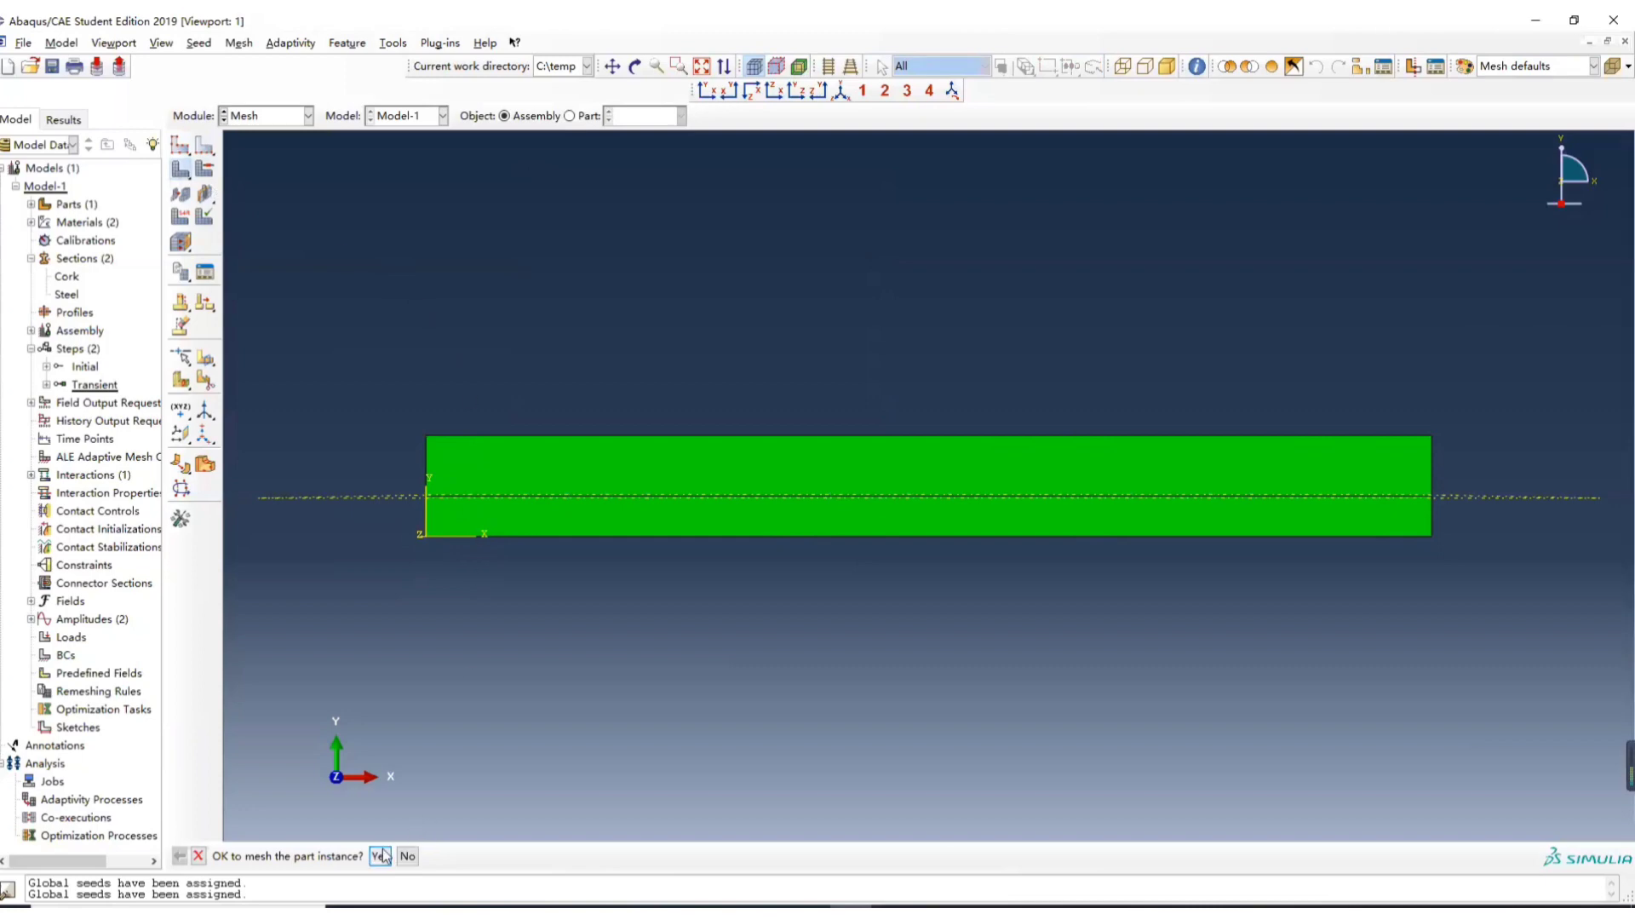
{"action": "left_click", "coordinate": [378, 855]}
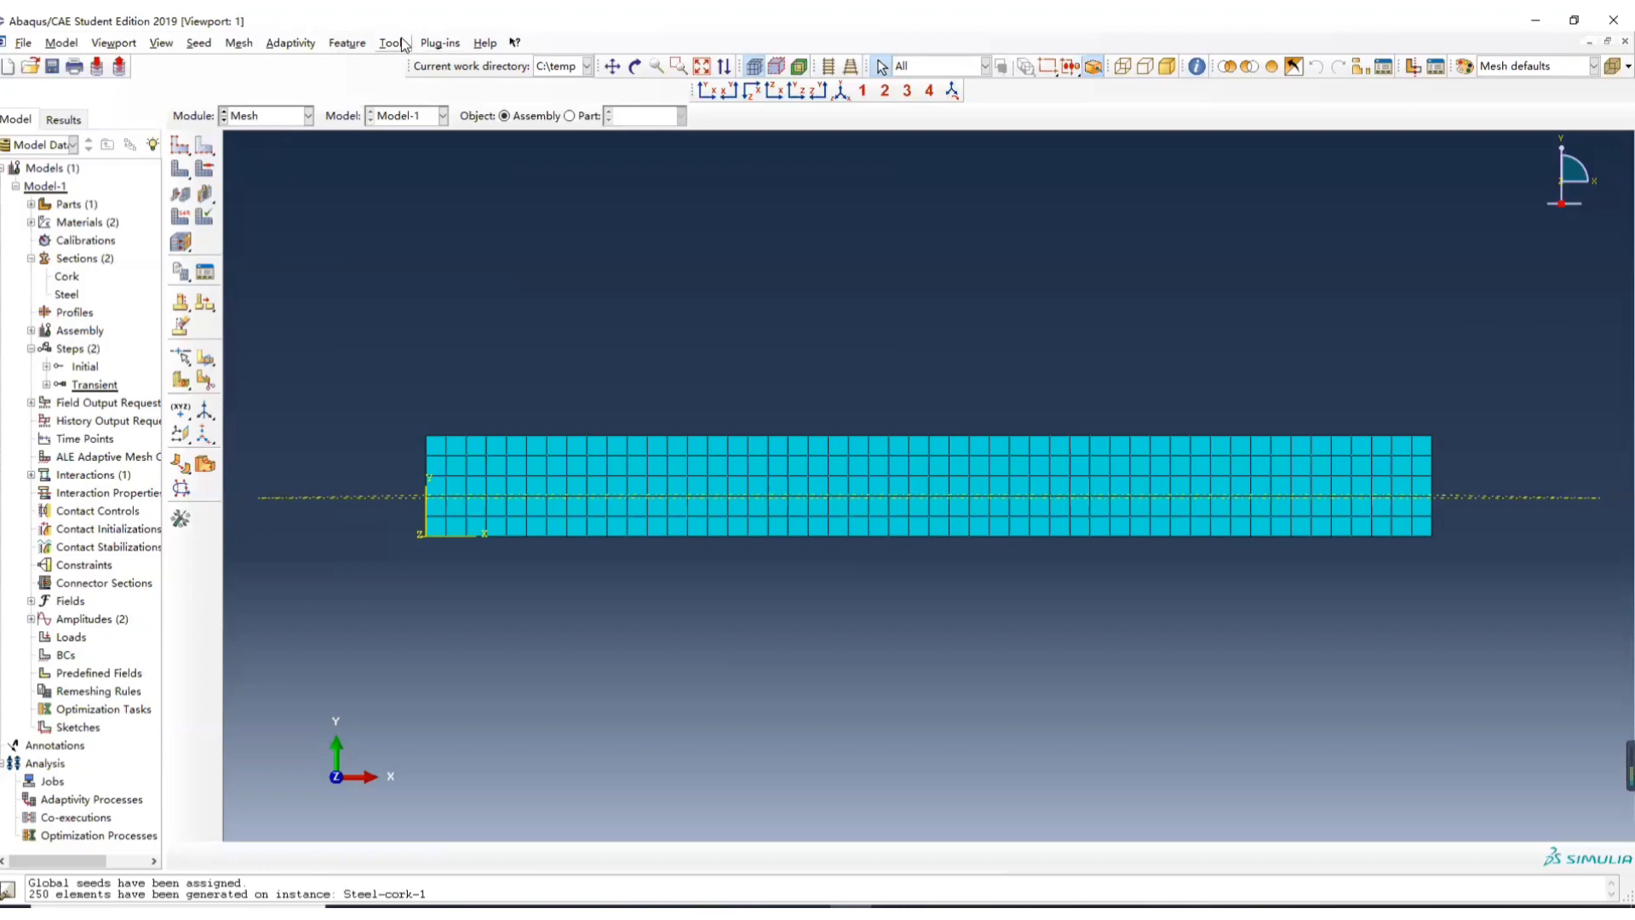
{"action": "mouse_move", "coordinate": [497, 464]}
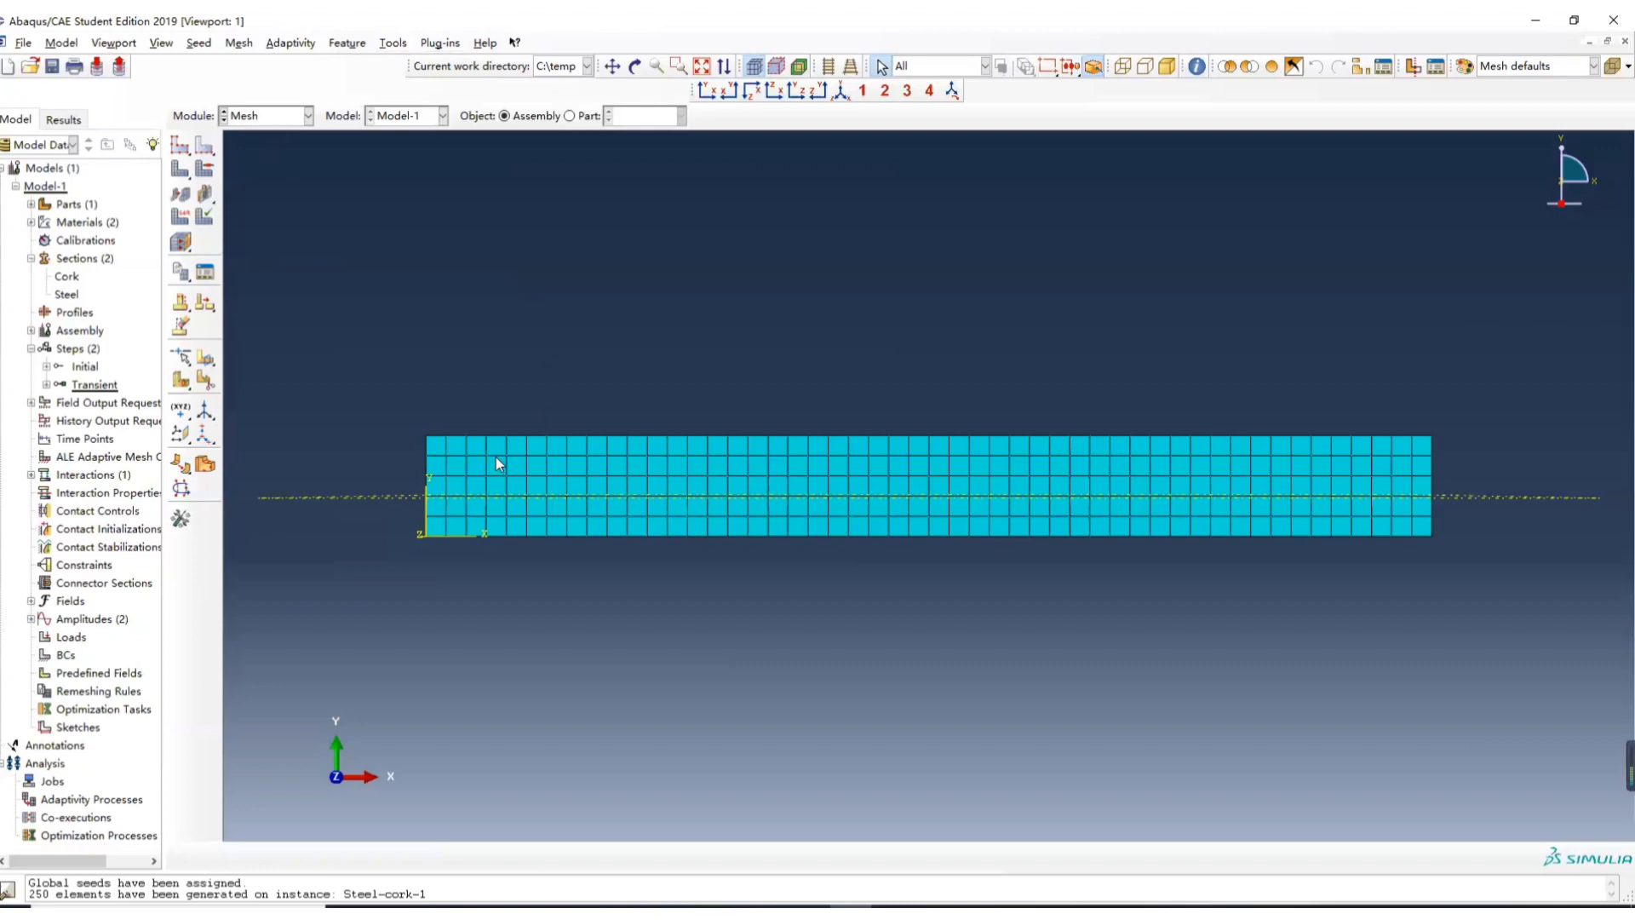
{"action": "mouse_move", "coordinate": [393, 49]}
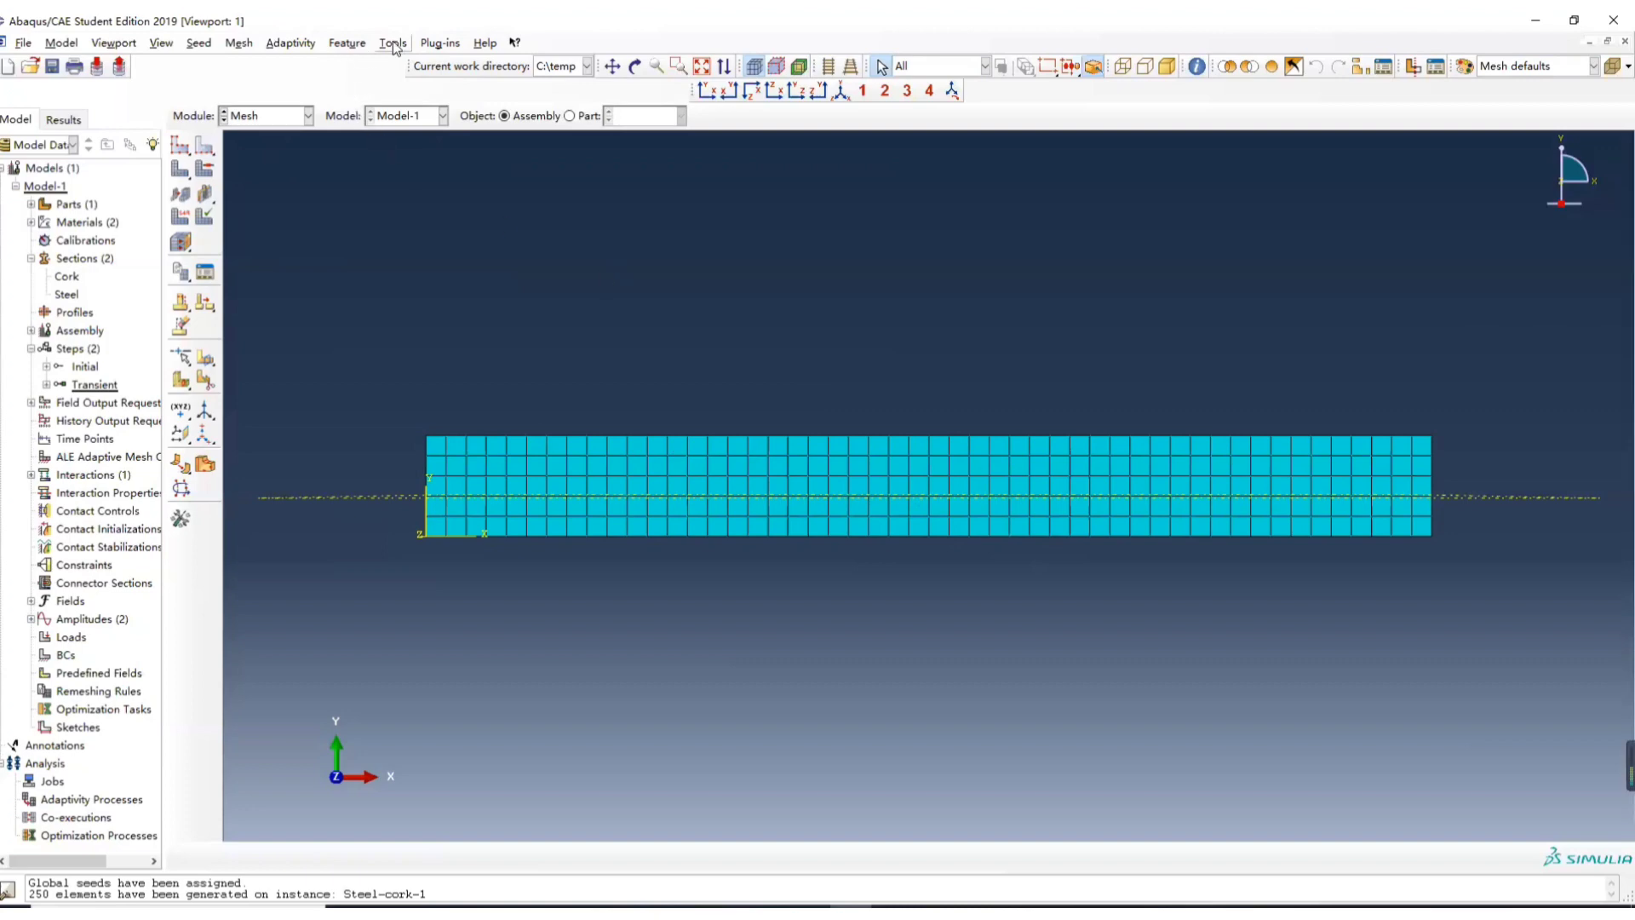
- Create a node set named InitialTemp from the Steel-cork strip's nodes
{"action": "left_click", "coordinate": [392, 43]}
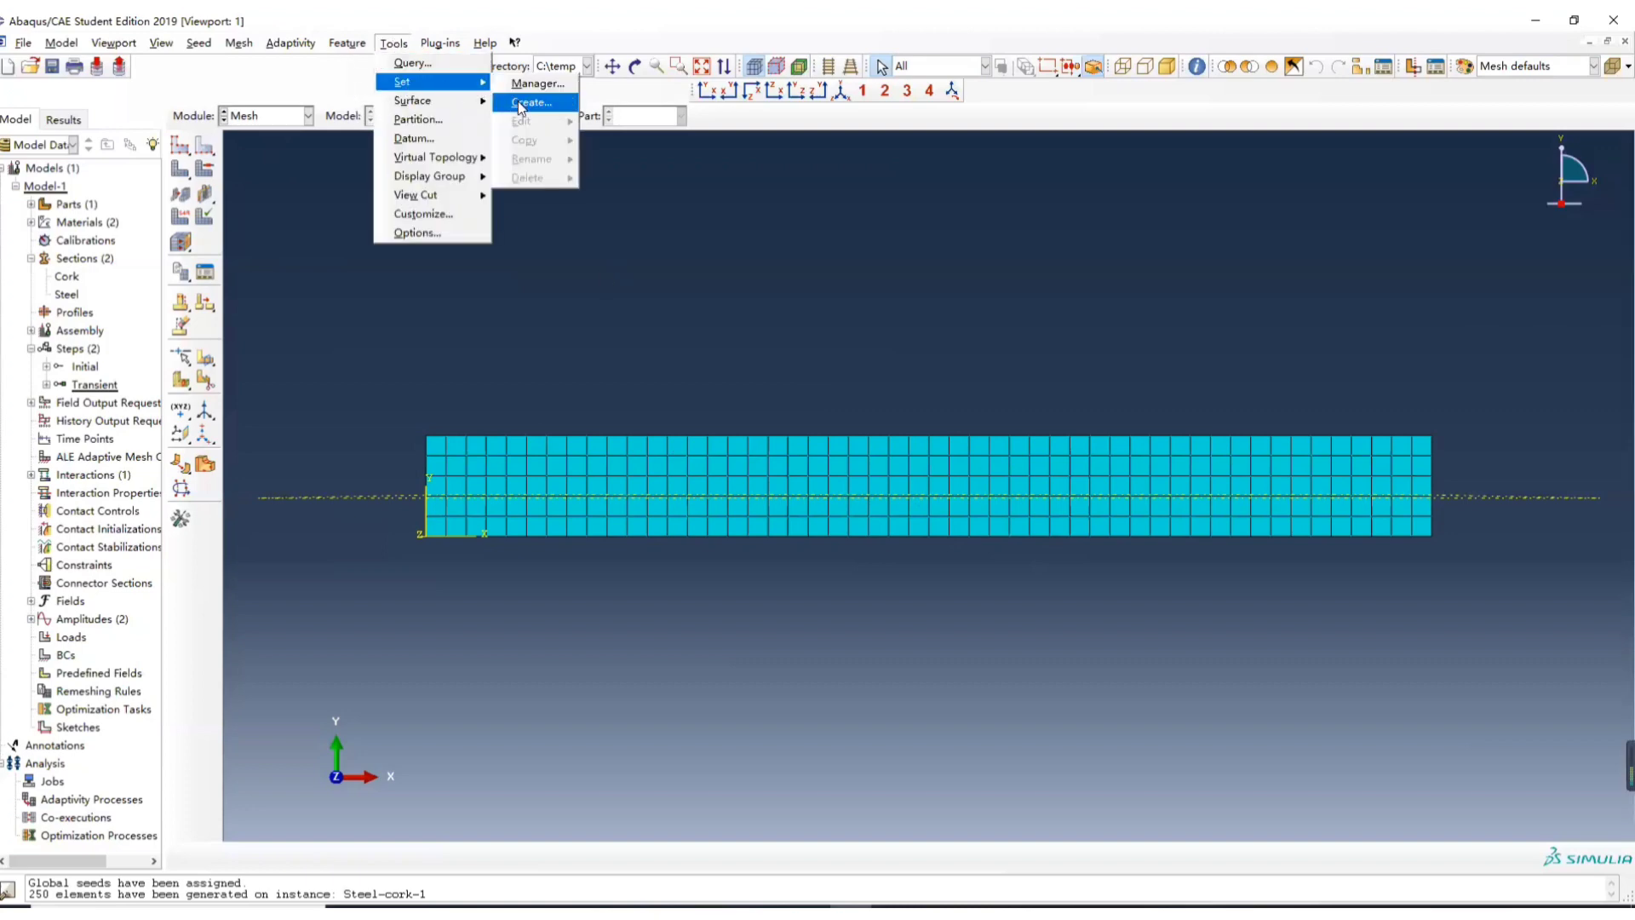
{"action": "left_click", "coordinate": [533, 101]}
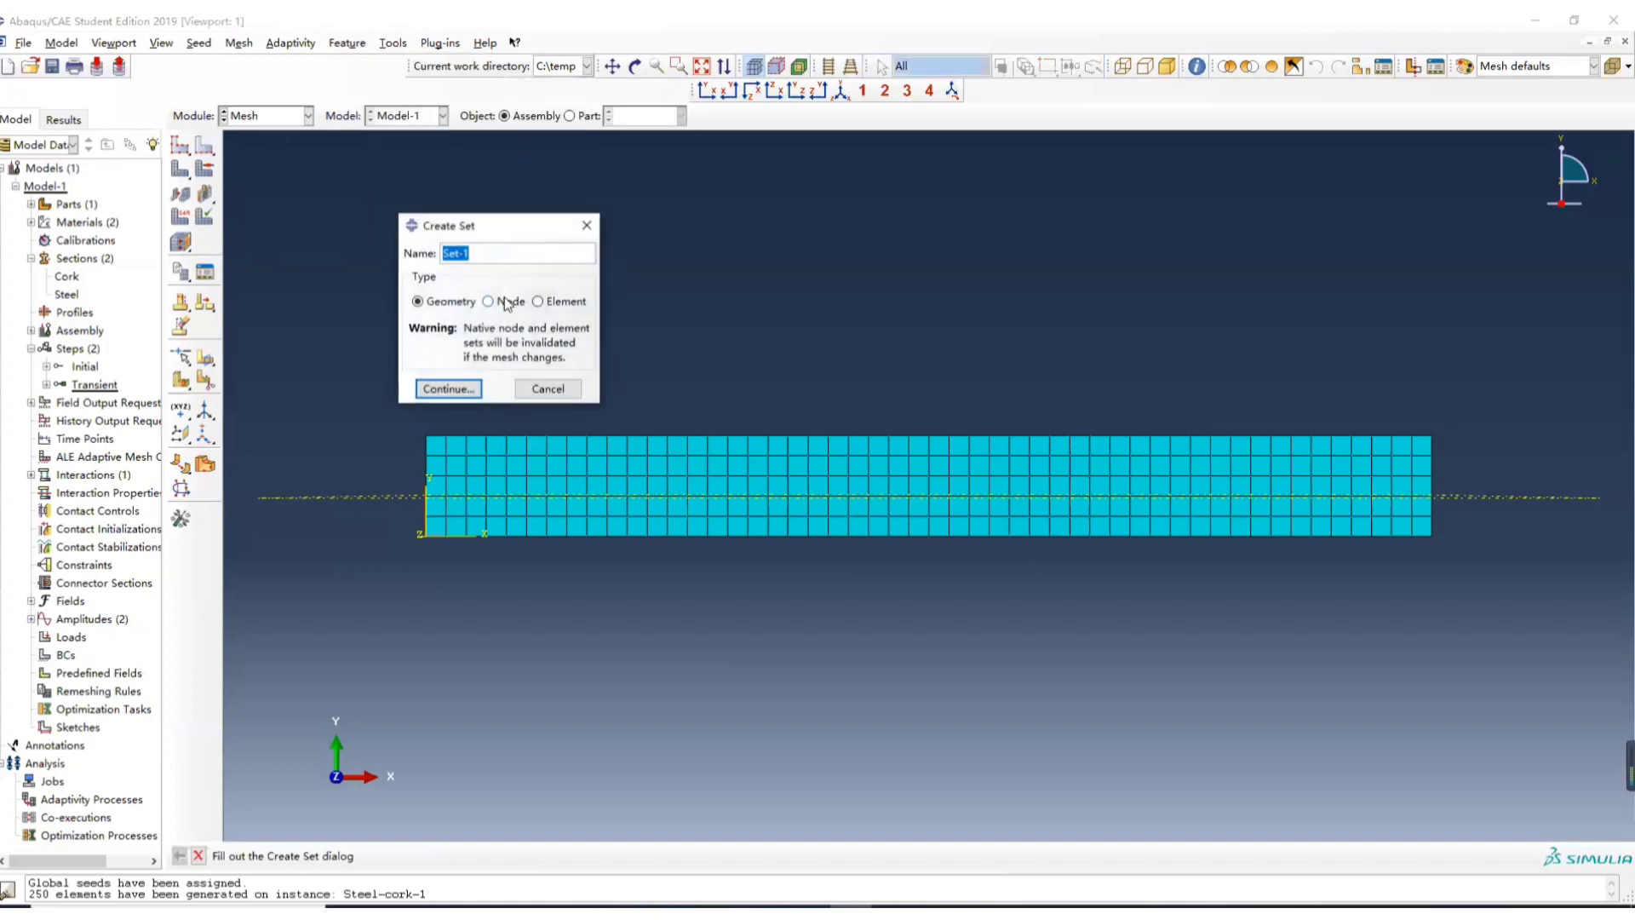
{"action": "type", "text": "InitialTem"}
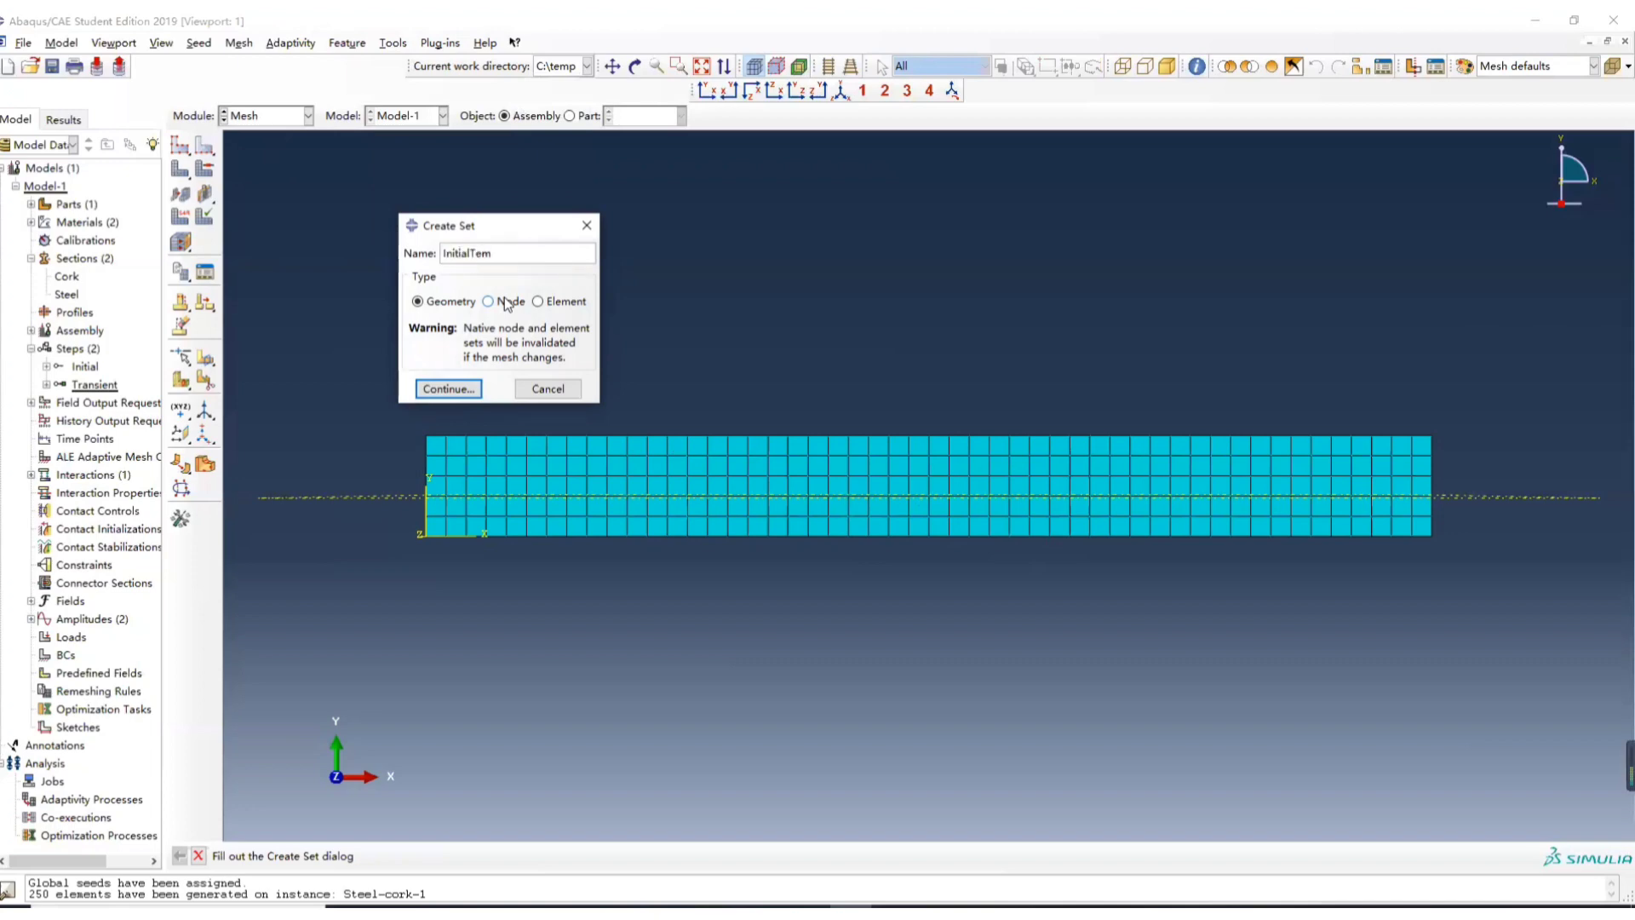
{"action": "left_click", "coordinate": [487, 302]}
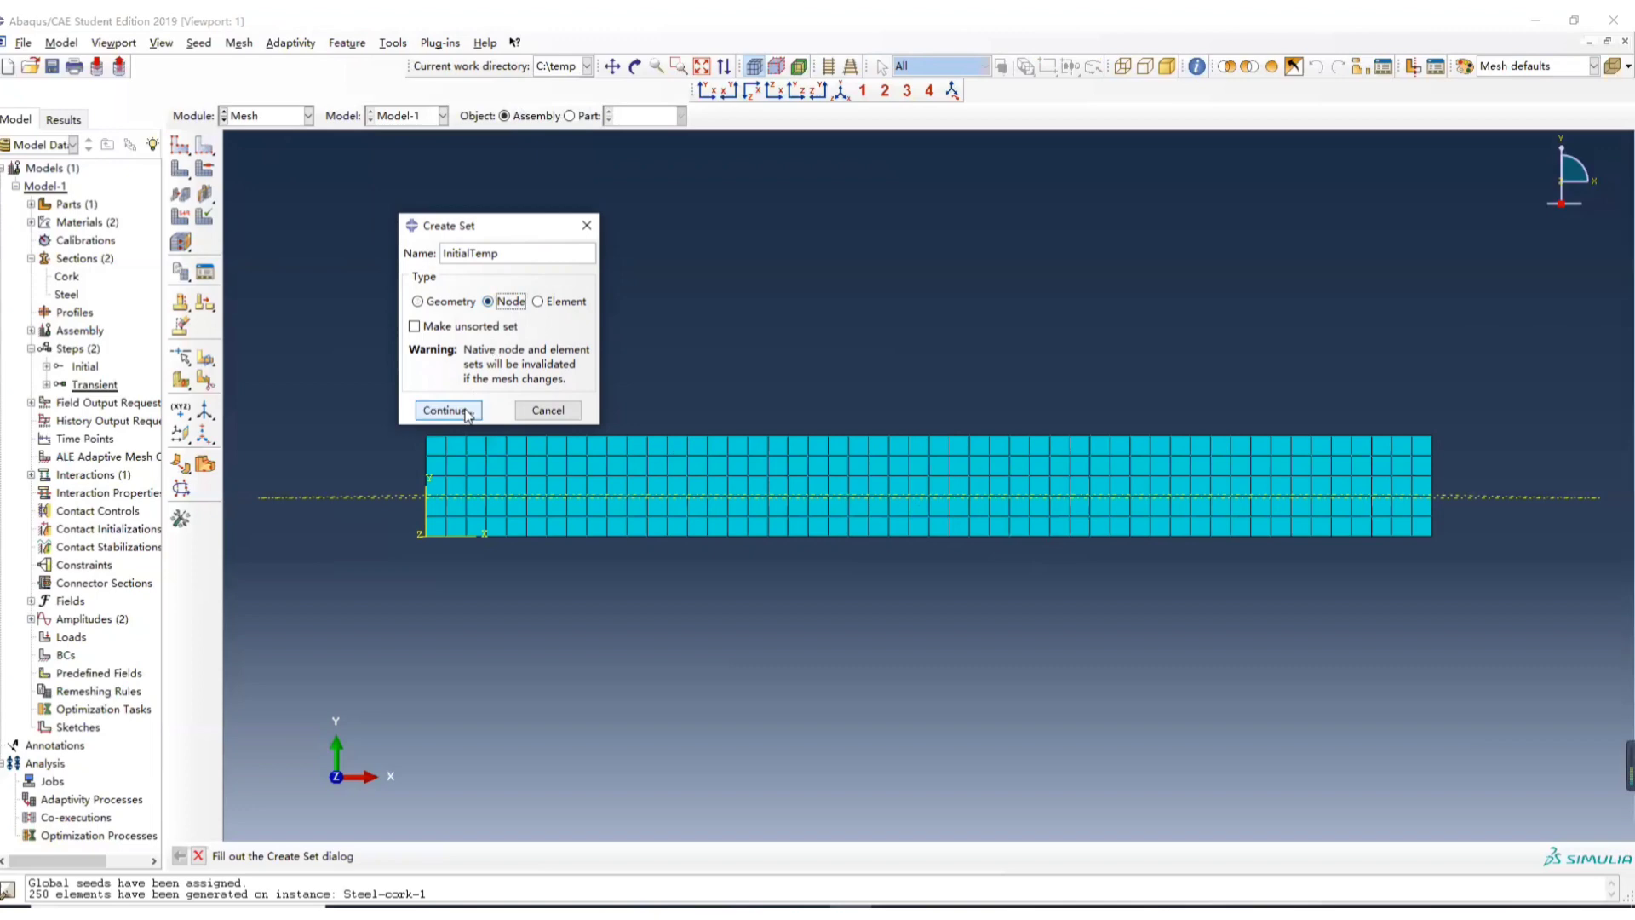
{"action": "left_click", "coordinate": [445, 410]}
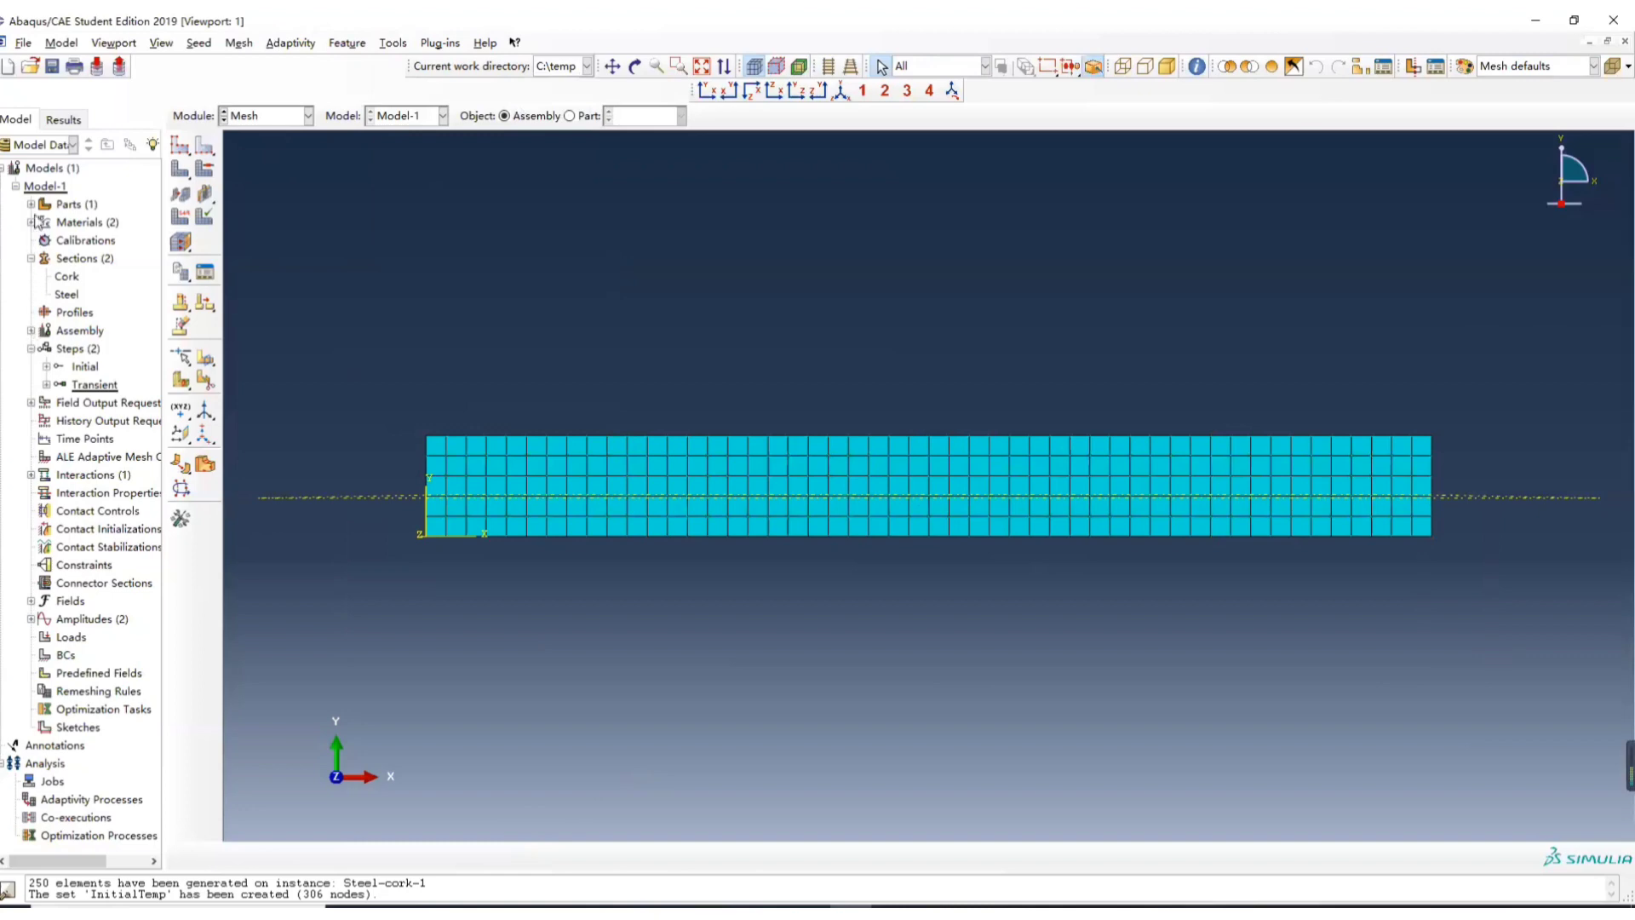
{"action": "left_click", "coordinate": [33, 204]}
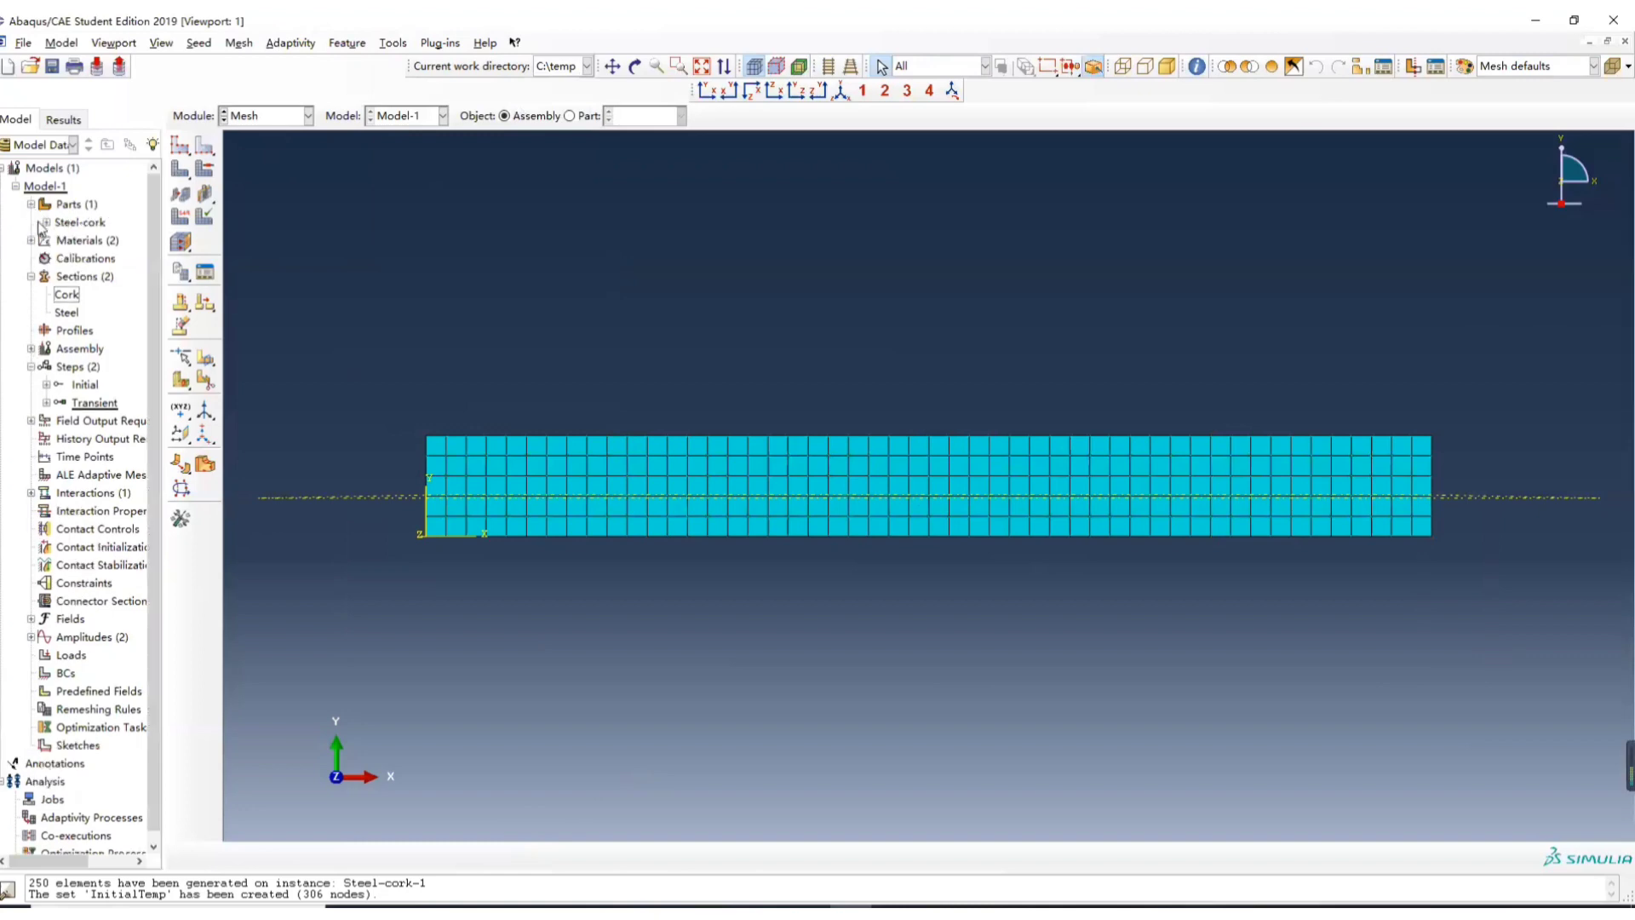
{"action": "left_click", "coordinate": [33, 222]}
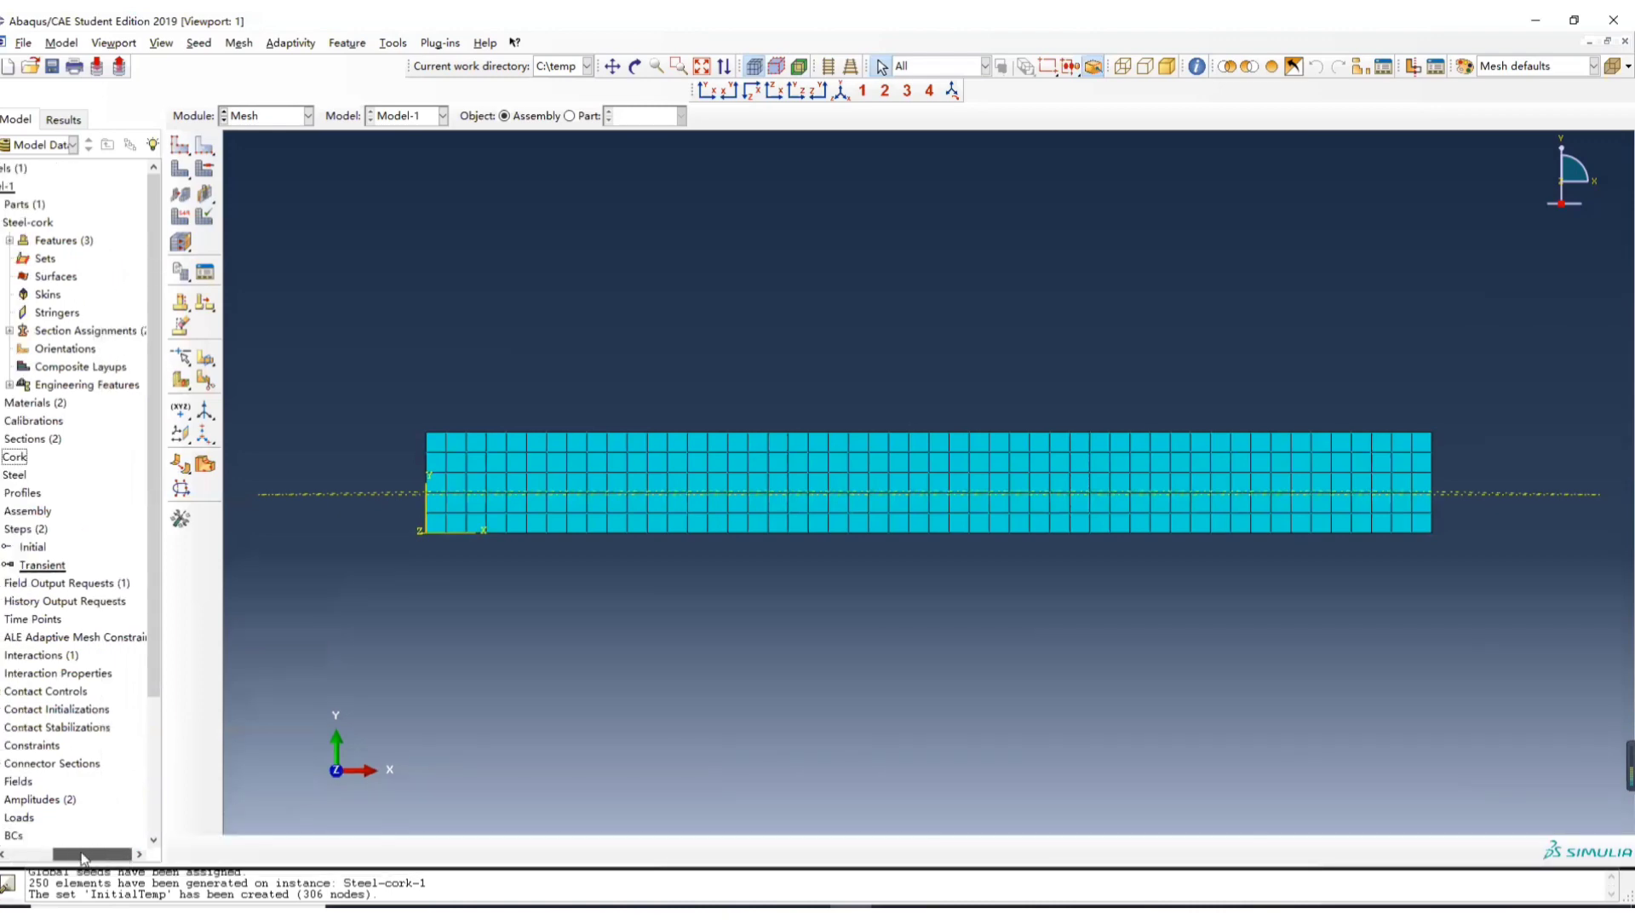
- Check InitialTemp in the Set Manager, then switch to the Load module
{"action": "left_click", "coordinate": [393, 43]}
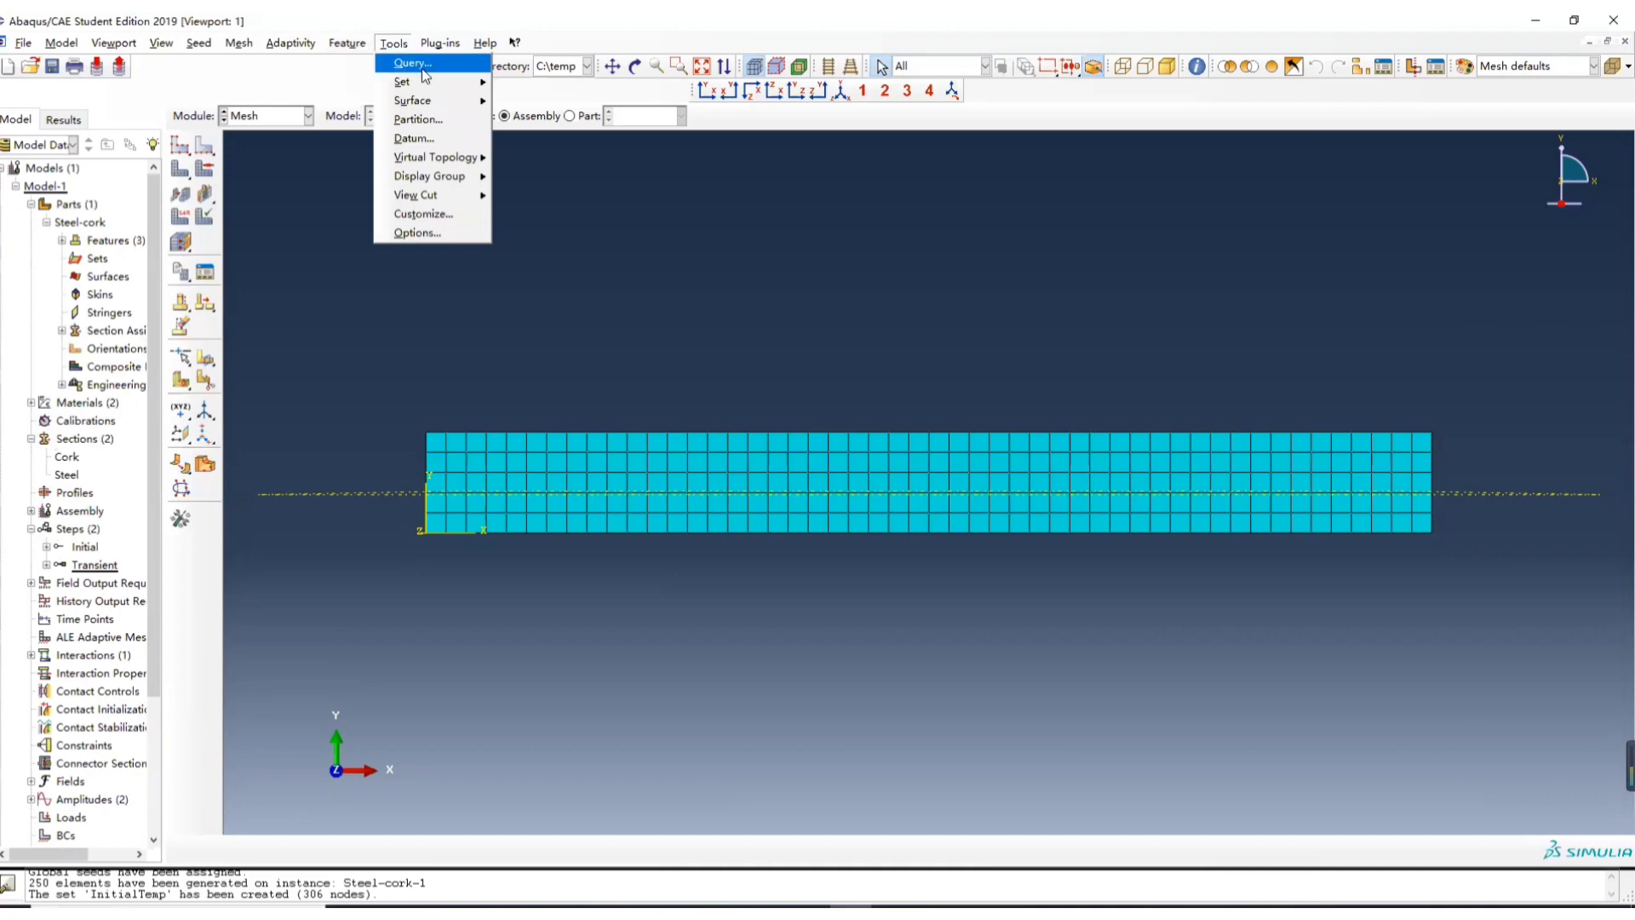
{"action": "left_click", "coordinate": [403, 82]}
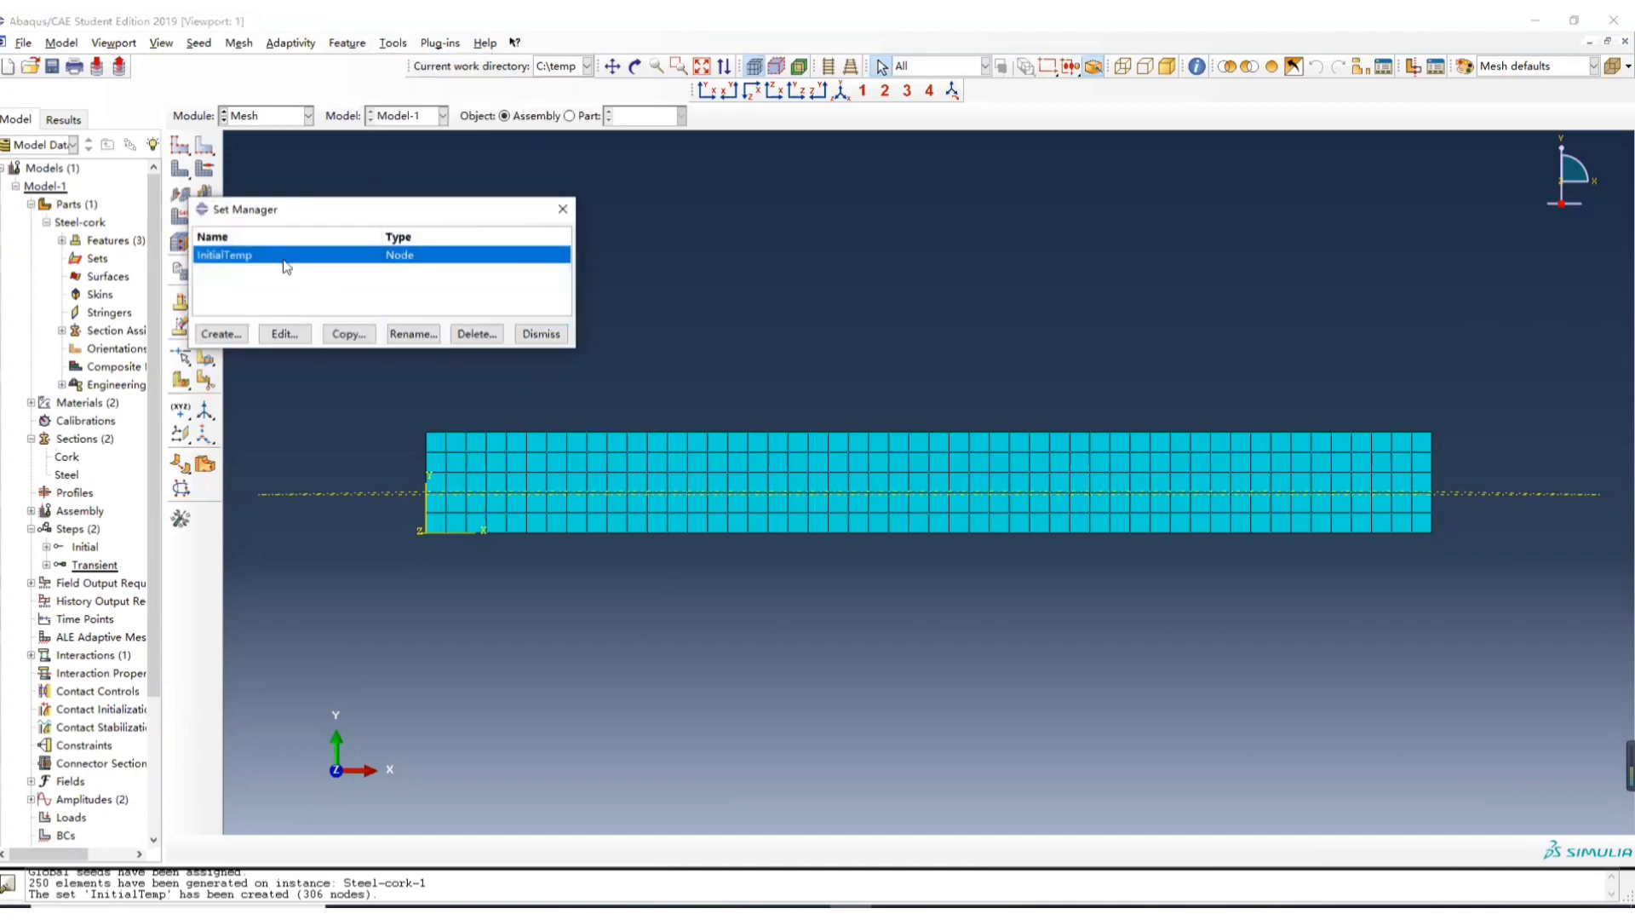
{"action": "left_click", "coordinate": [540, 333]}
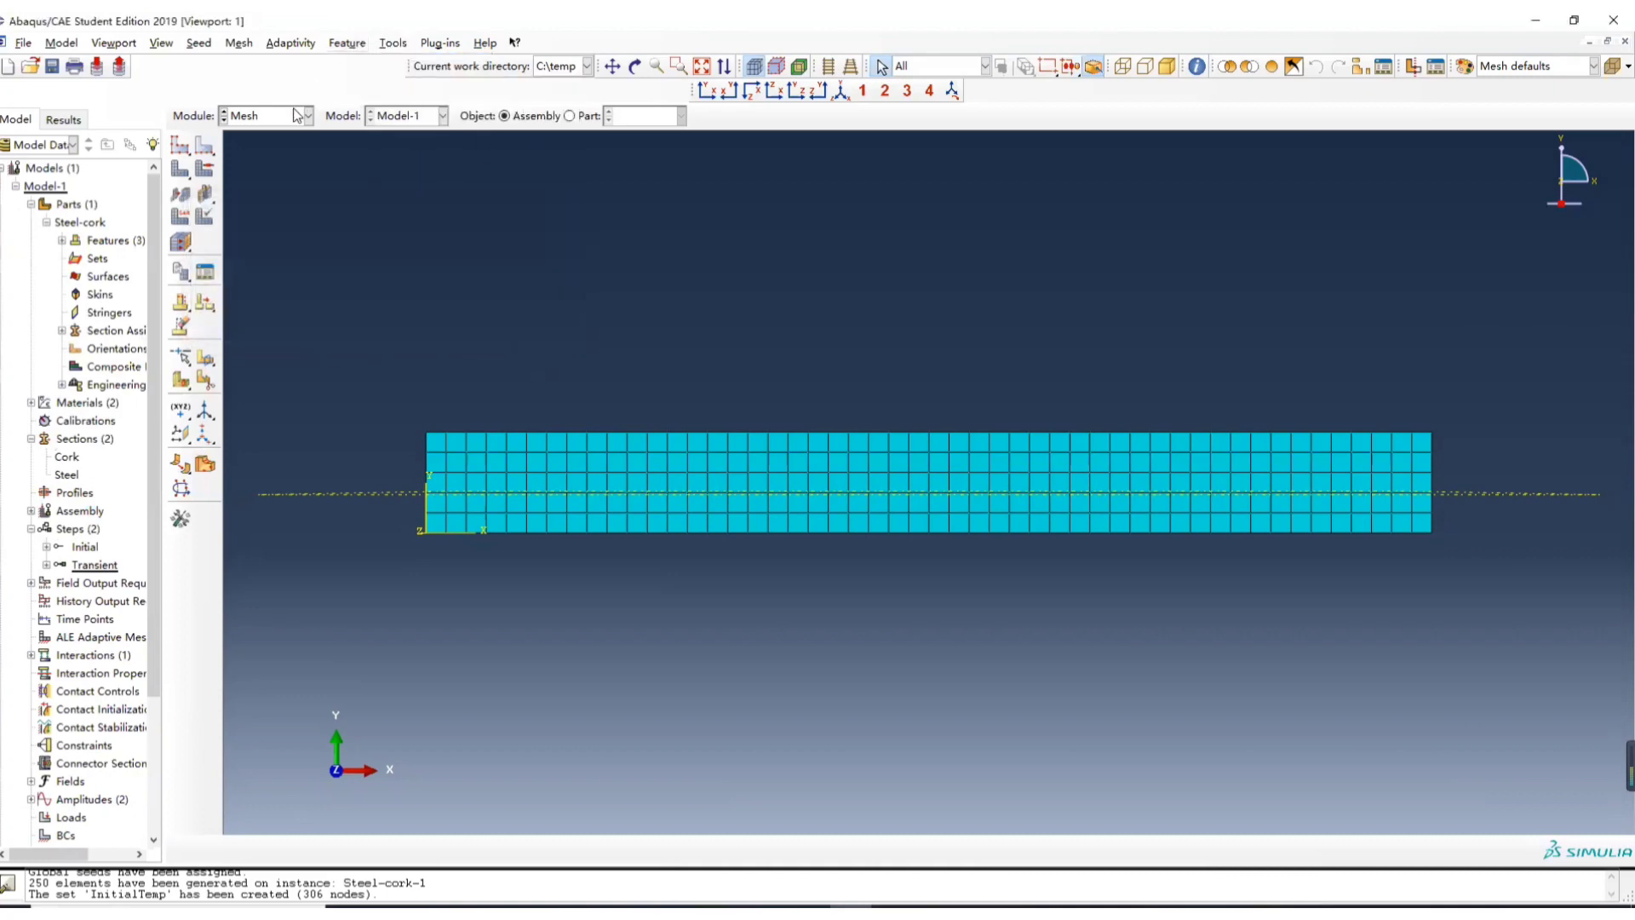
{"action": "left_click", "coordinate": [266, 115]}
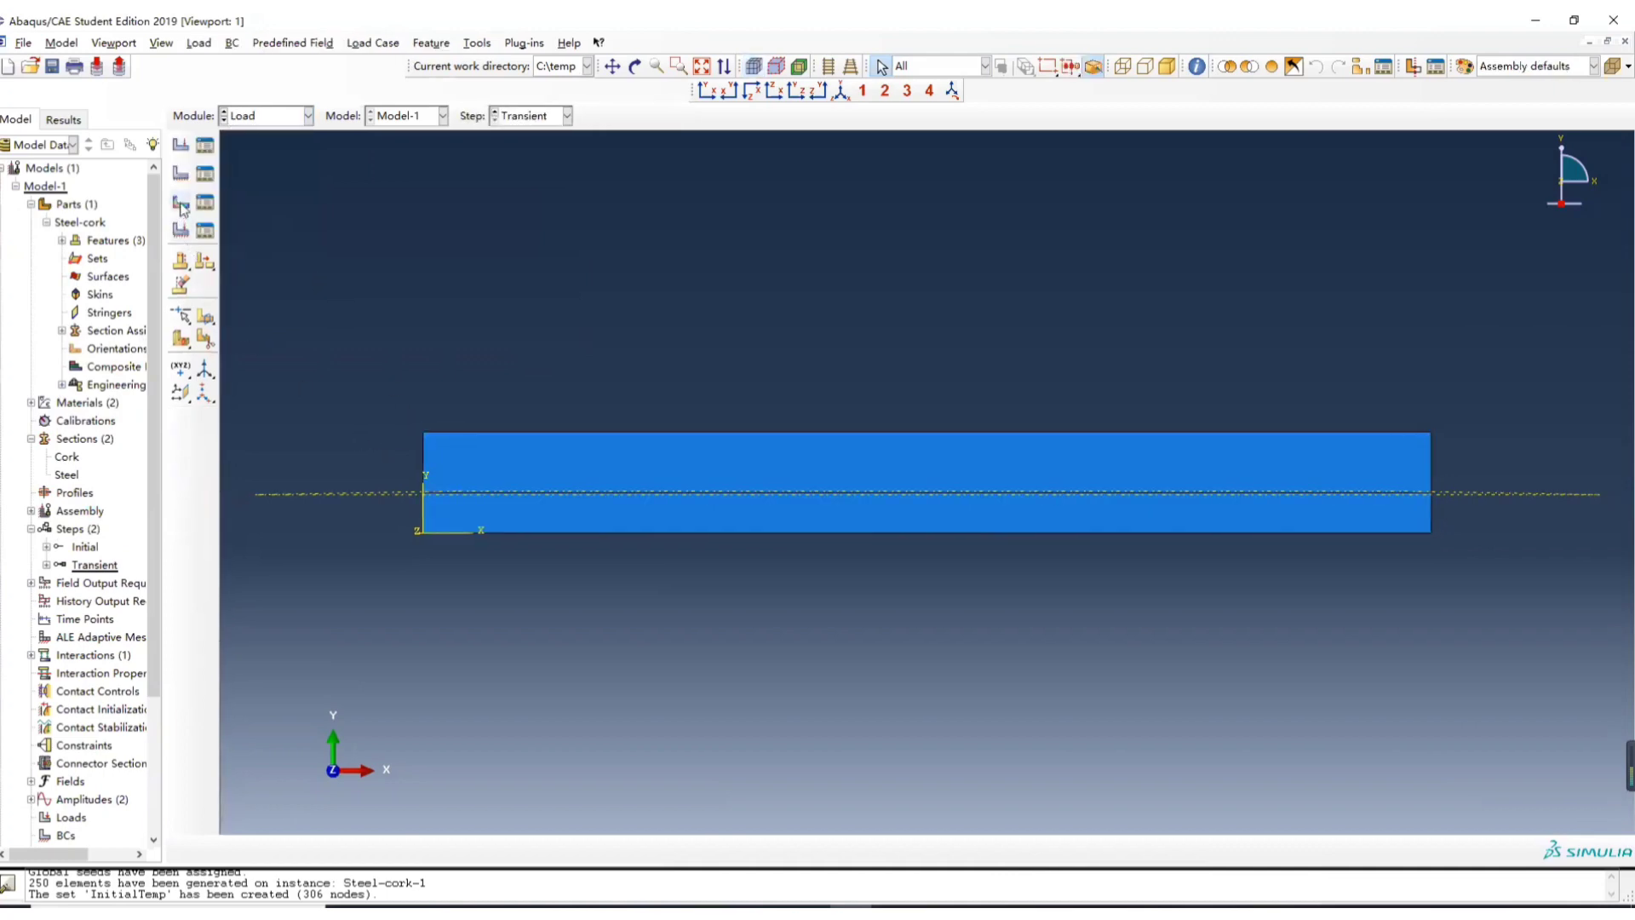
{"action": "mouse_move", "coordinate": [181, 203]}
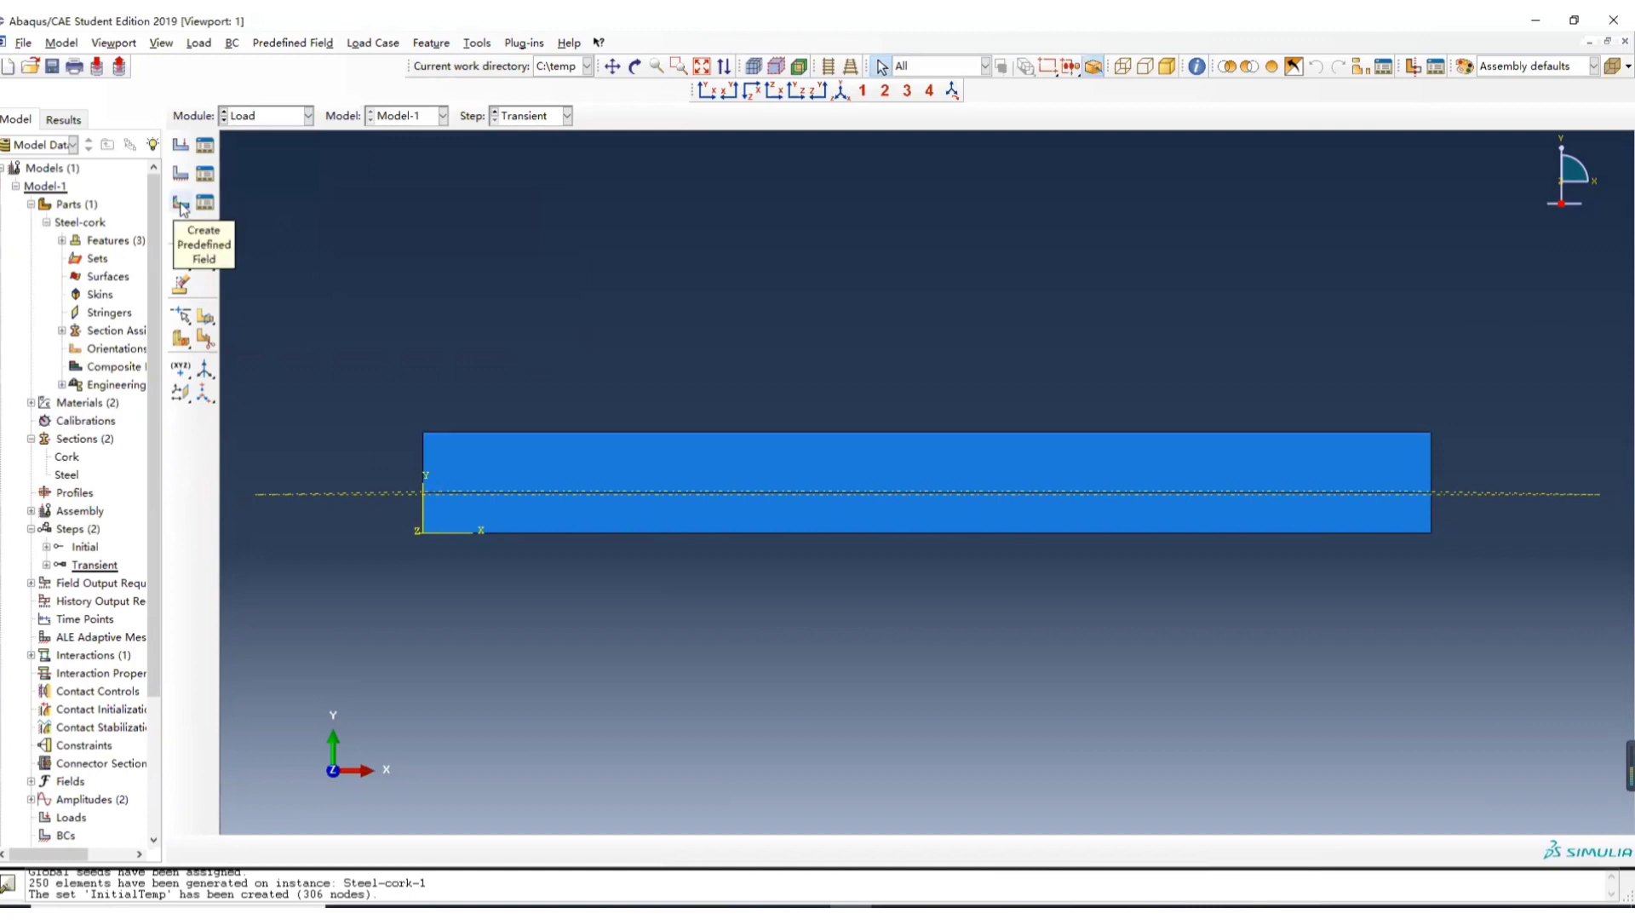
- Create temperature field 'InitialTmep' in the Initial step: magnitude 25 on set InitialTemp
{"action": "left_click", "coordinate": [180, 203]}
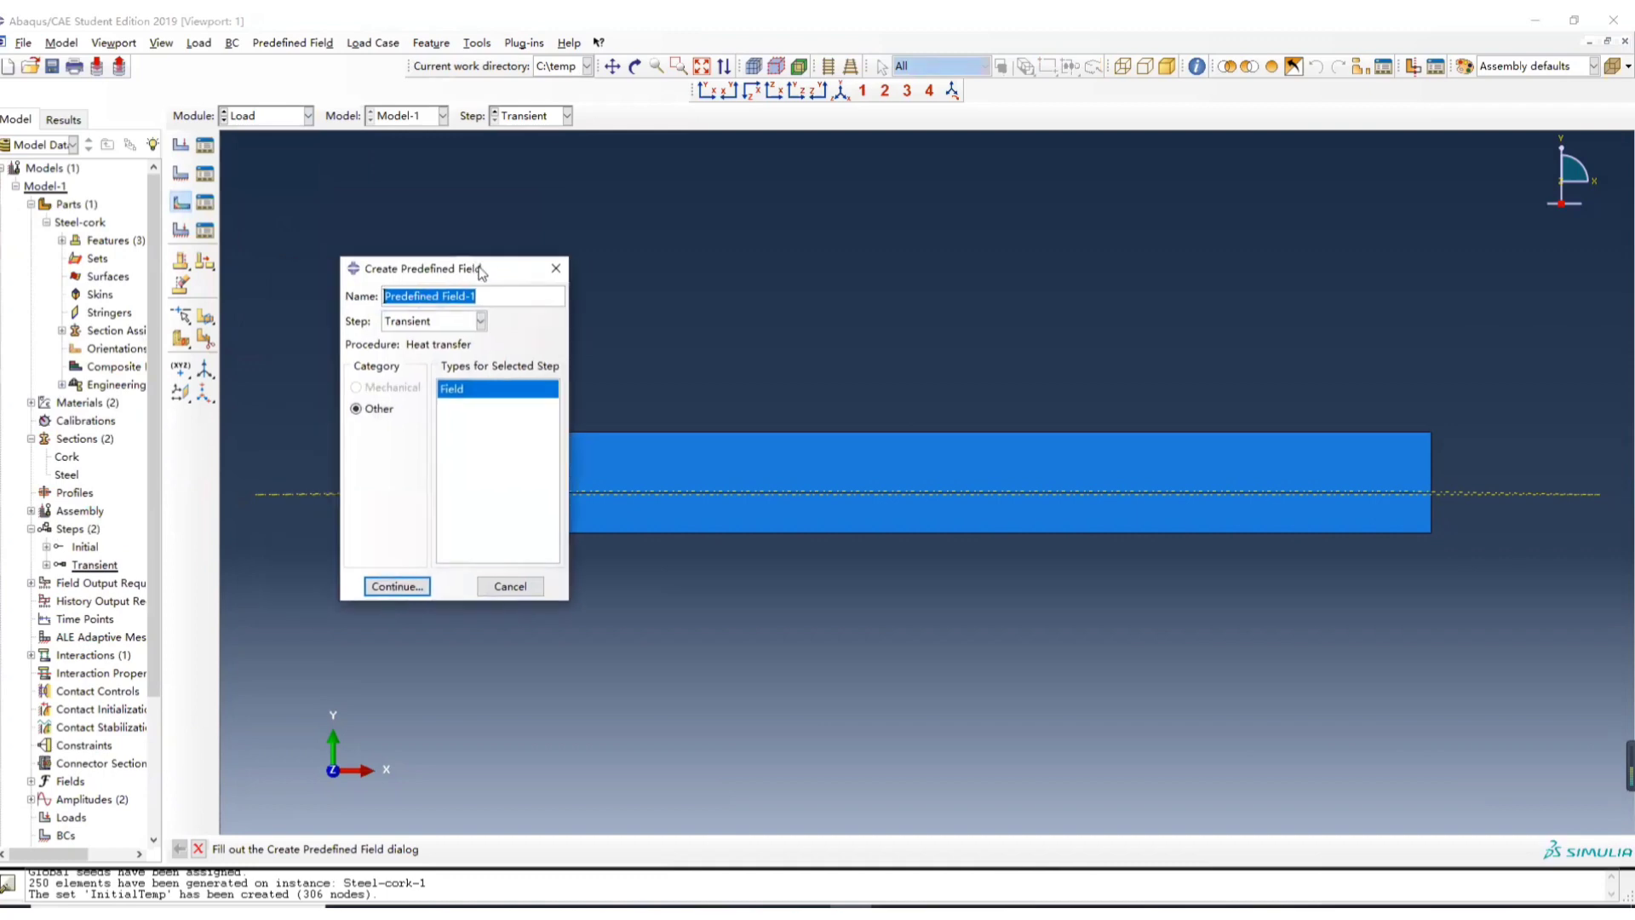
{"action": "type", "text": "Init"}
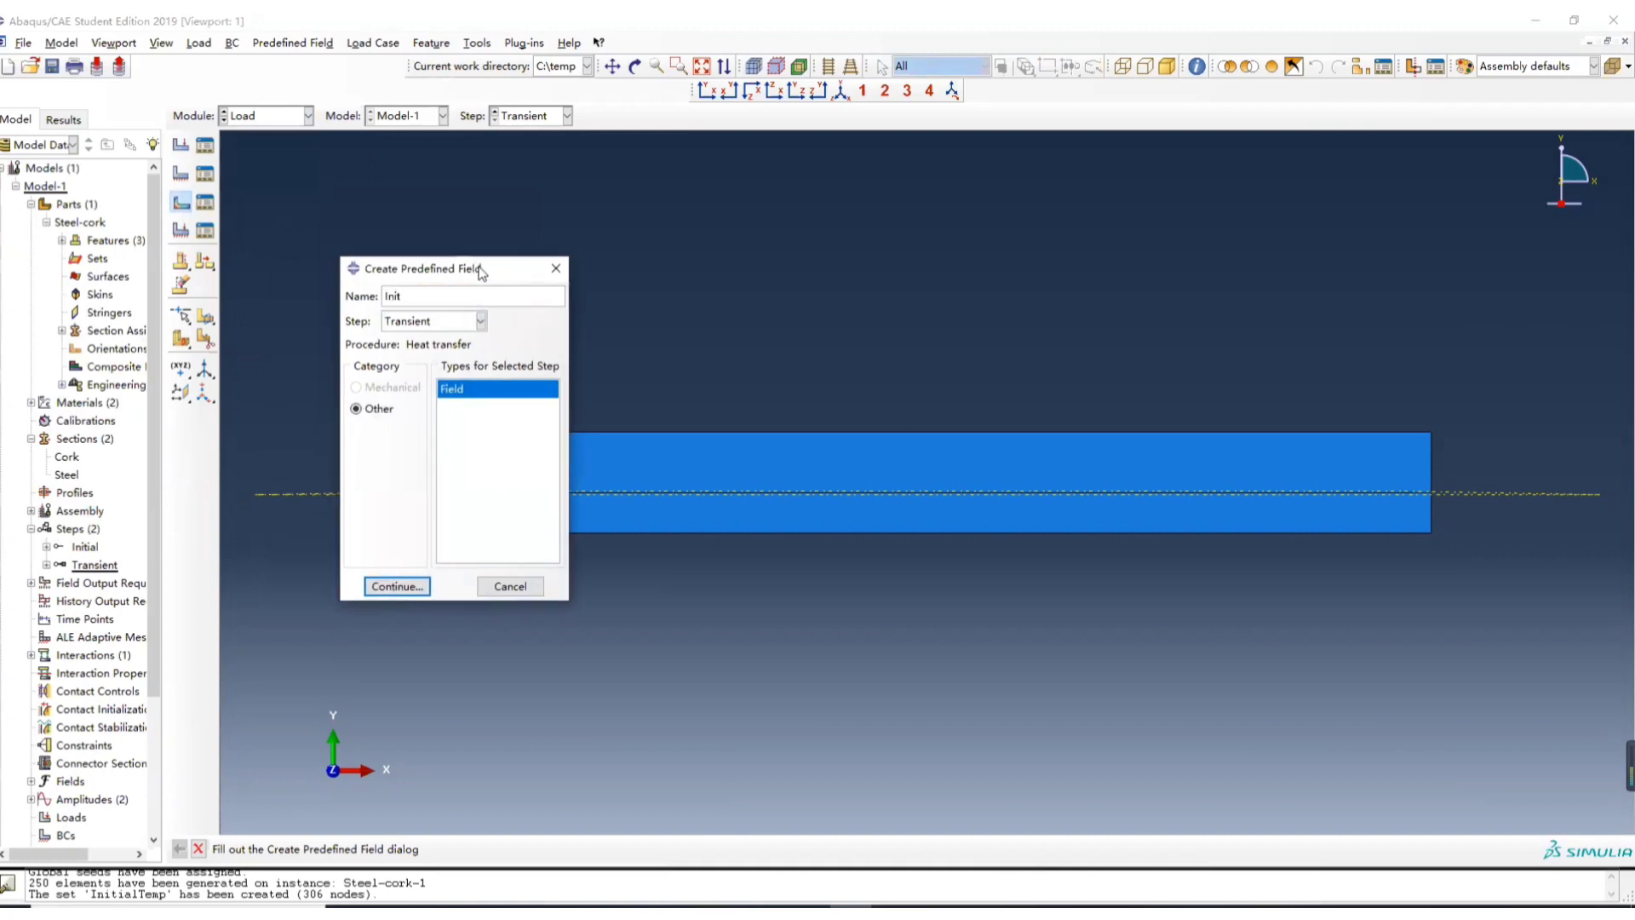
{"action": "type", "text": "InitialTmep"}
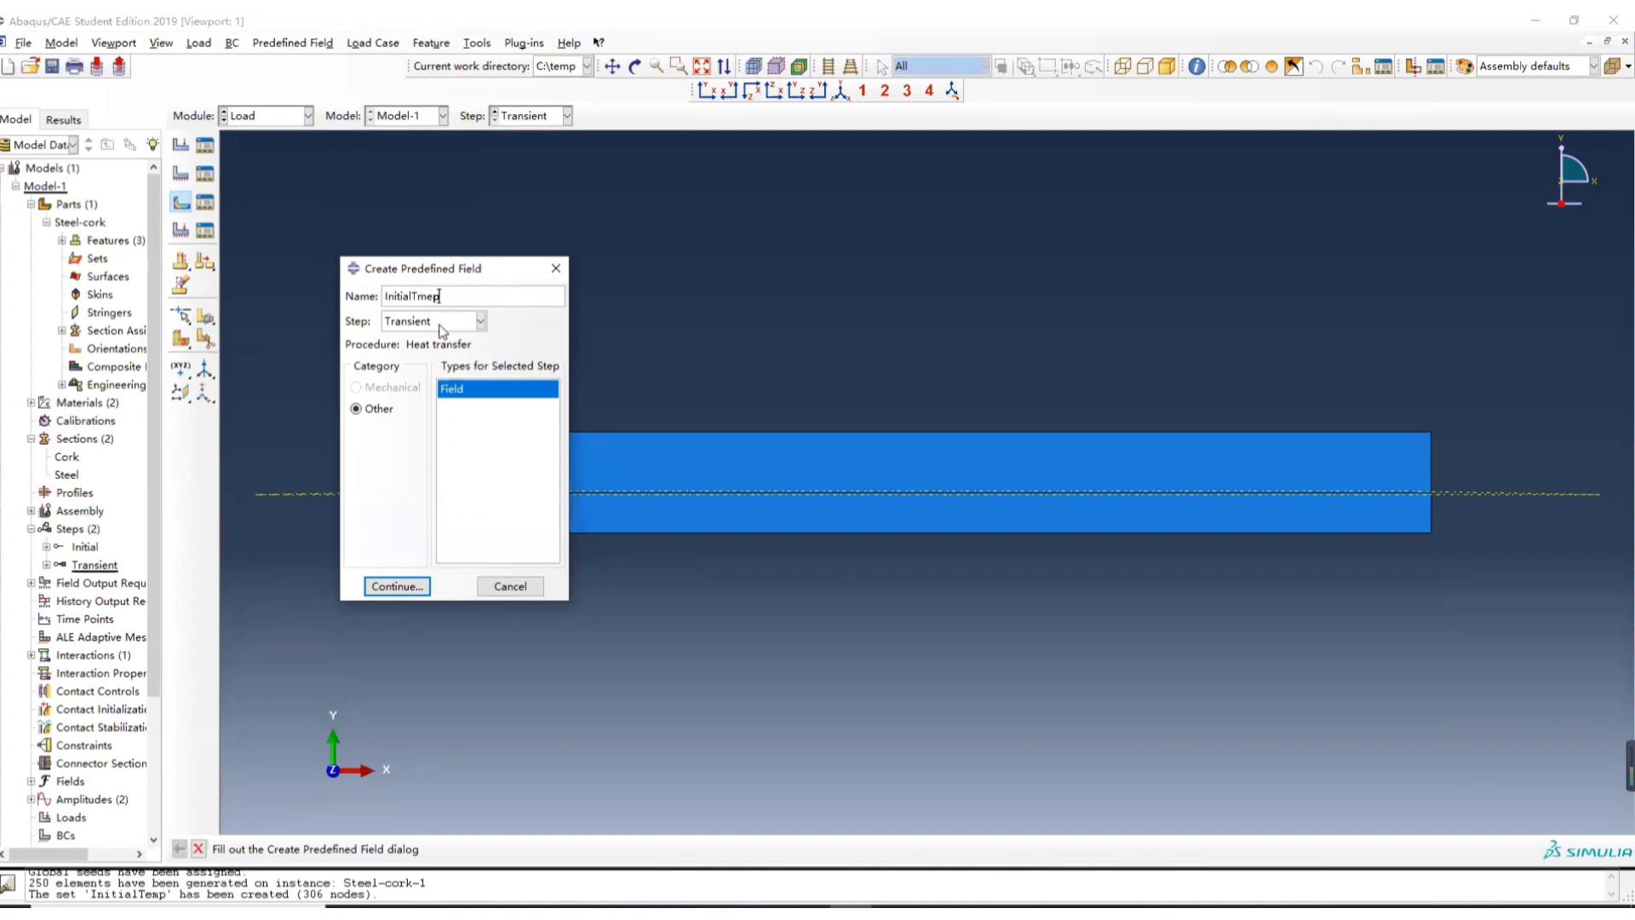
{"action": "left_click", "coordinate": [478, 320]}
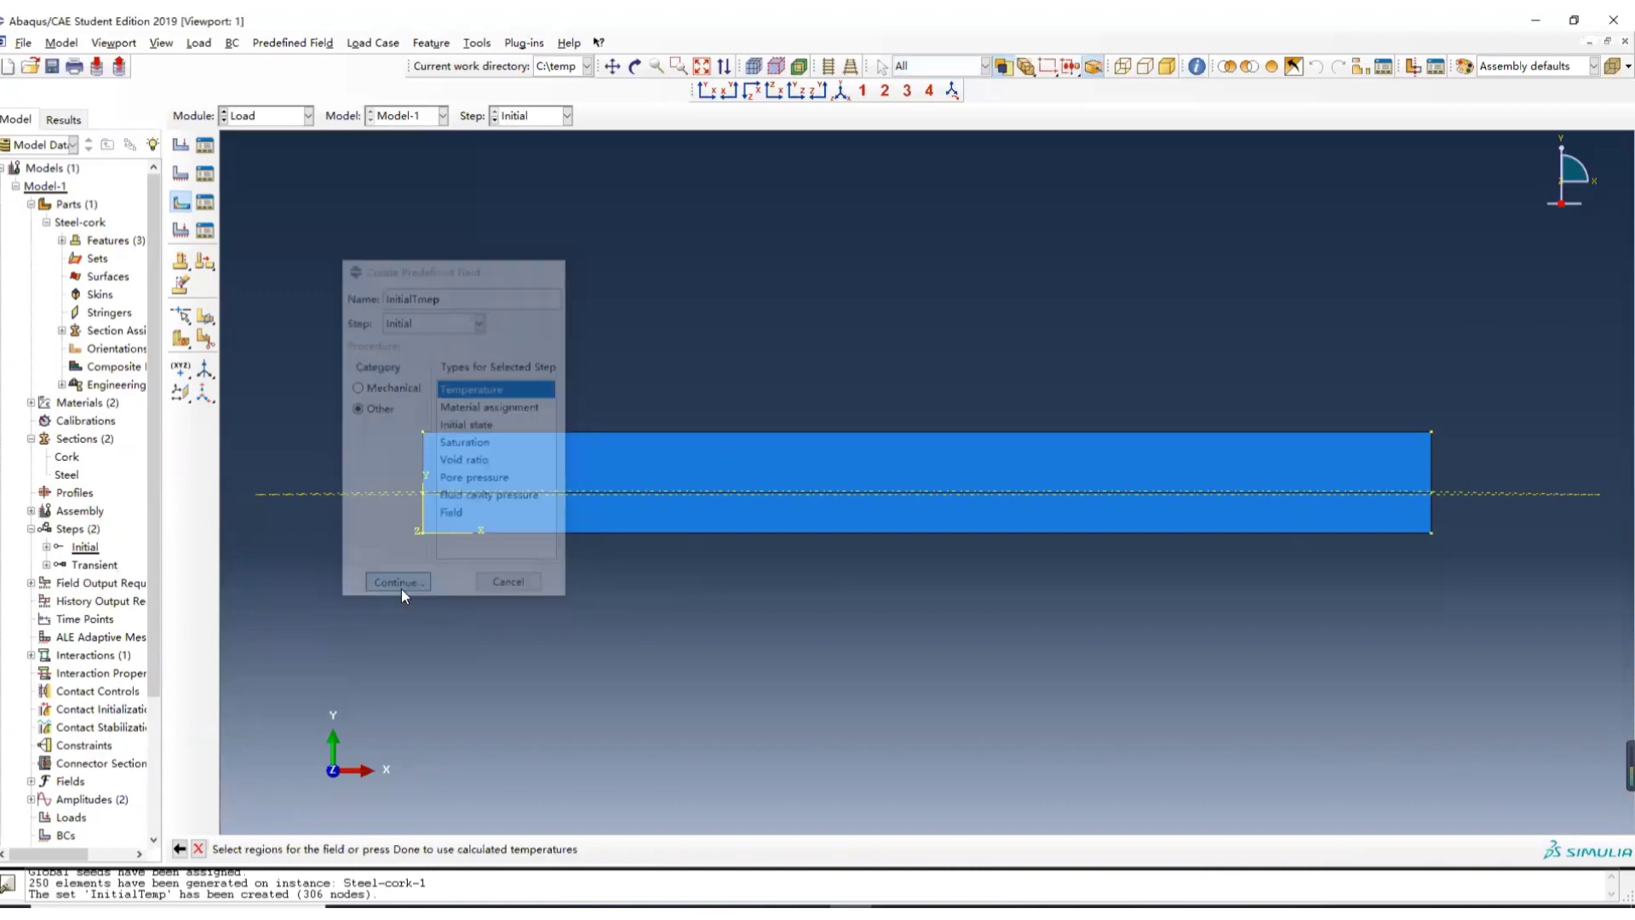
{"action": "left_click", "coordinate": [395, 581]}
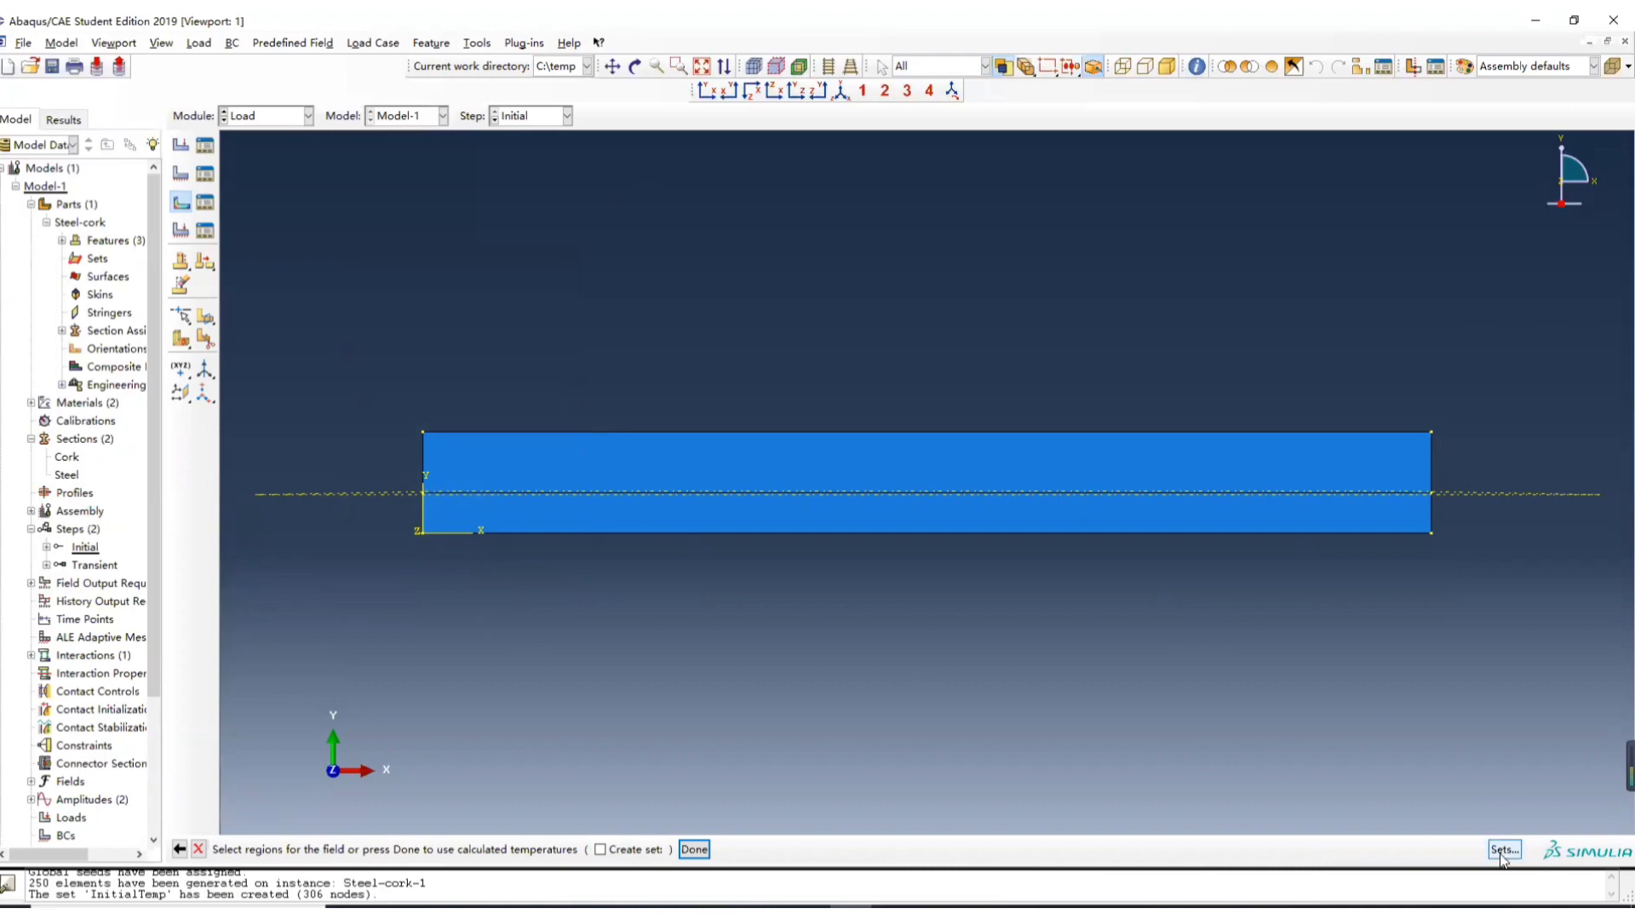
{"action": "left_click", "coordinate": [1502, 849]}
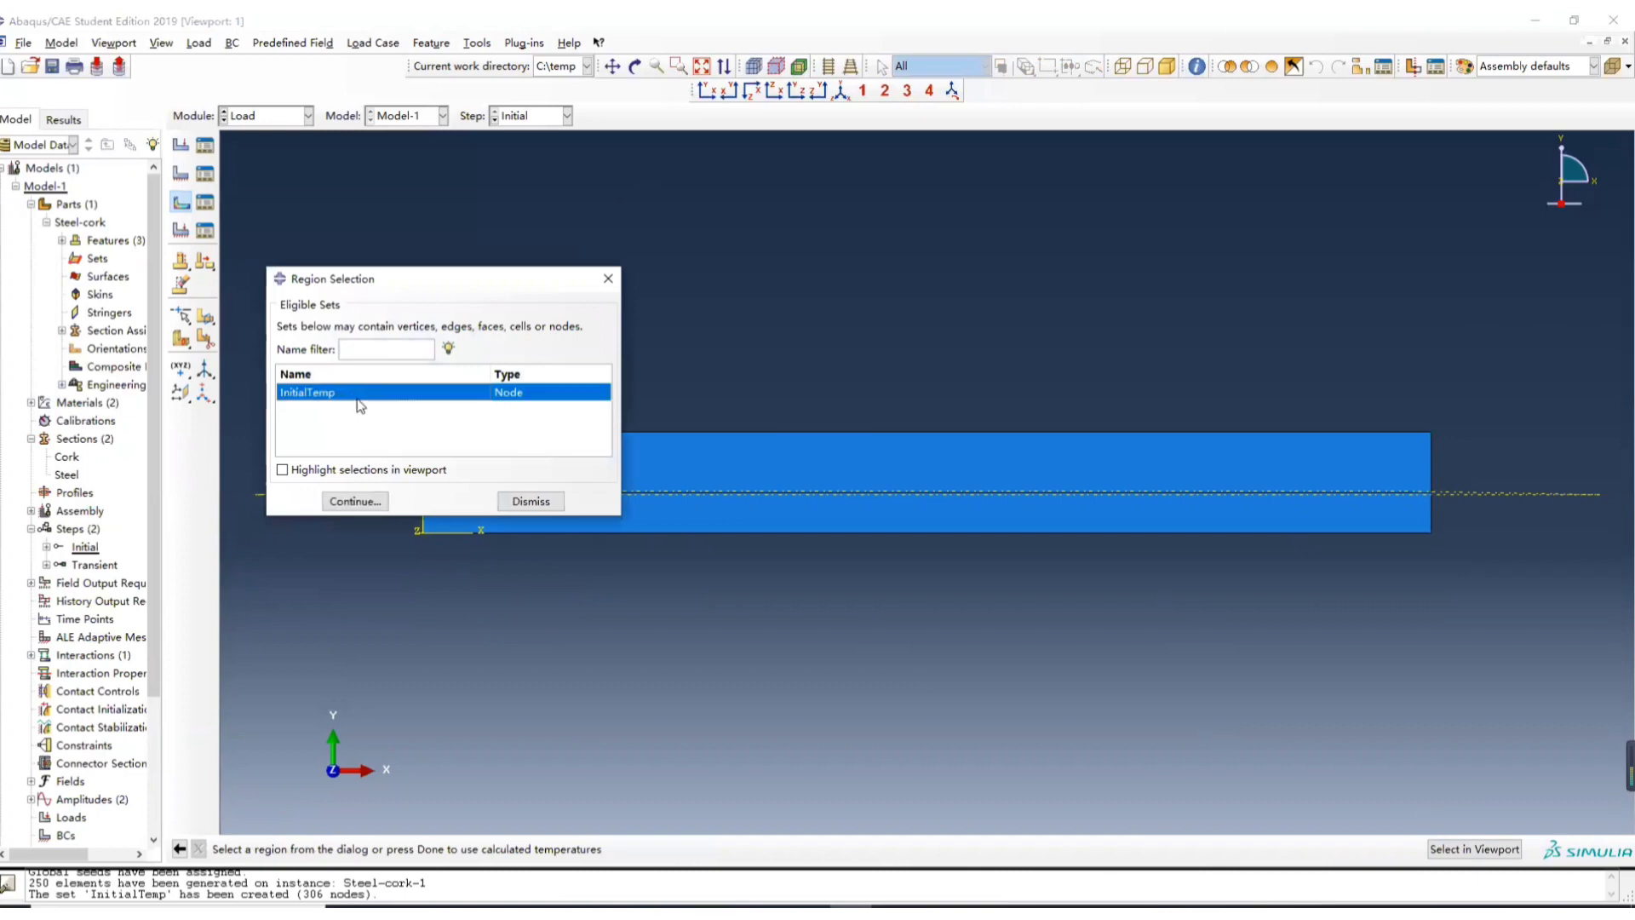
{"action": "left_click", "coordinate": [354, 501]}
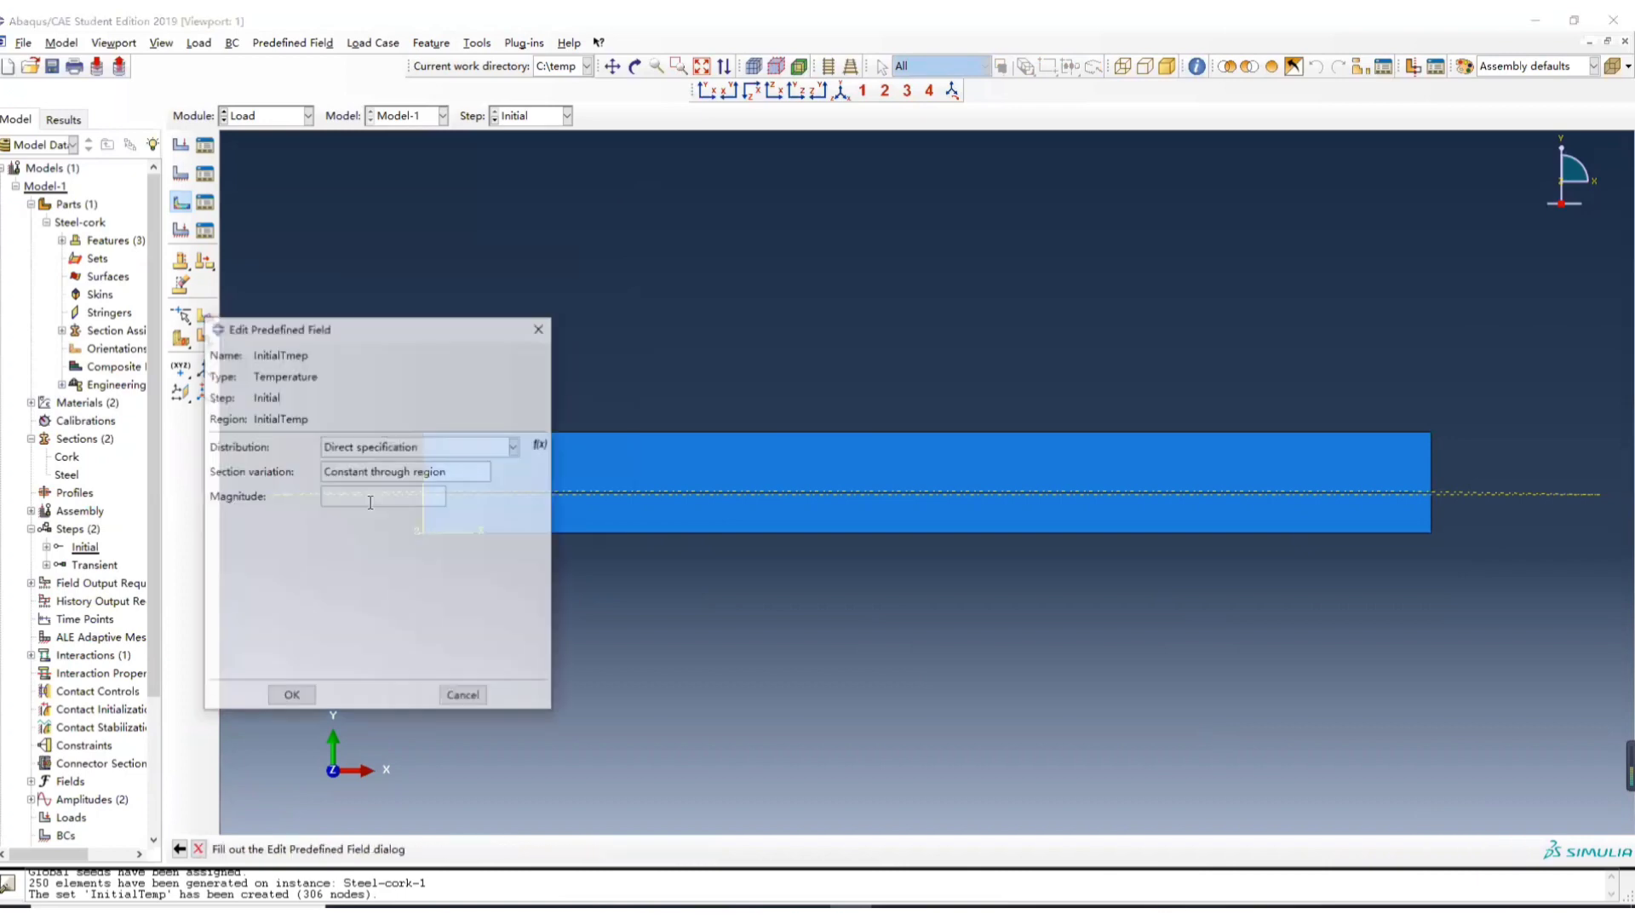
{"action": "type", "text": "25"}
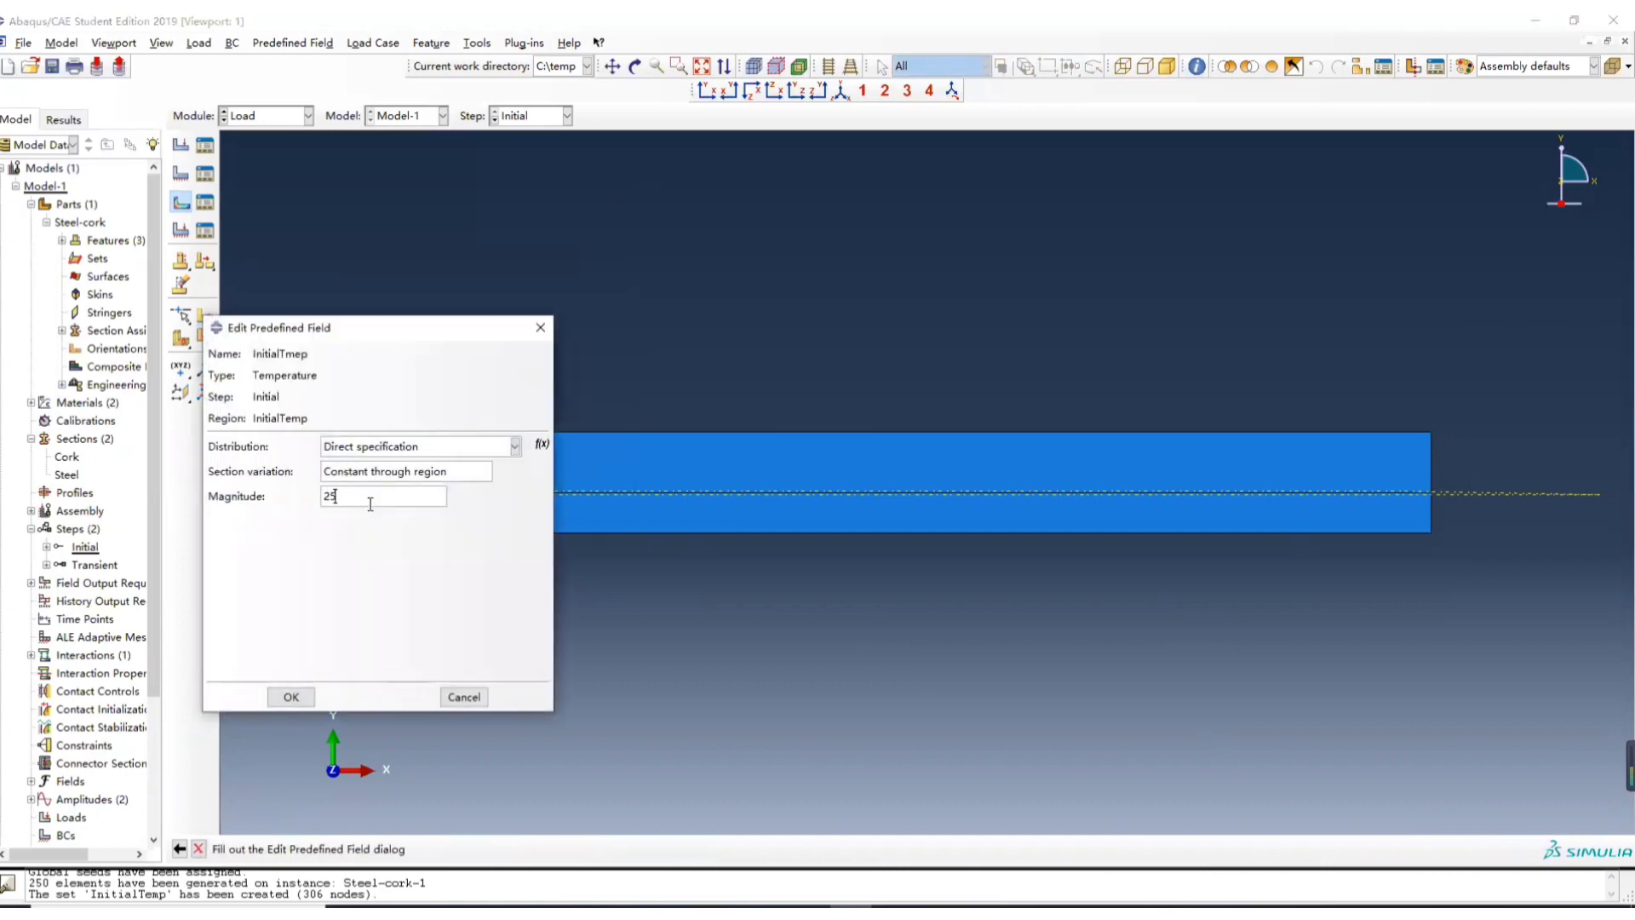
{"action": "left_click", "coordinate": [292, 697]}
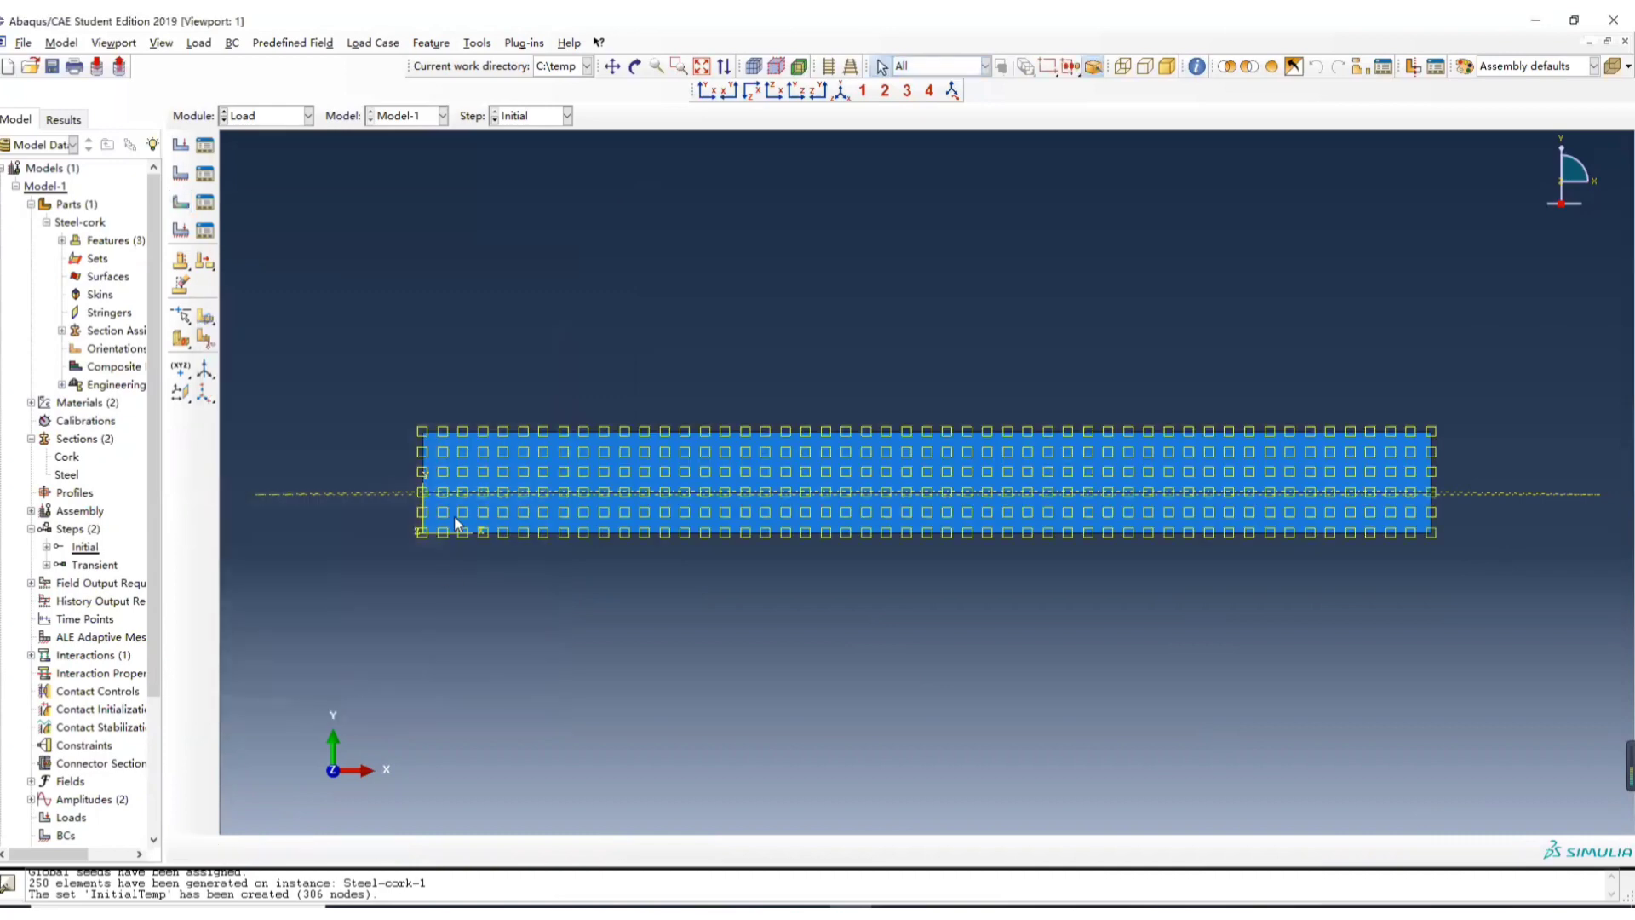
{"action": "mouse_move", "coordinate": [529, 515]}
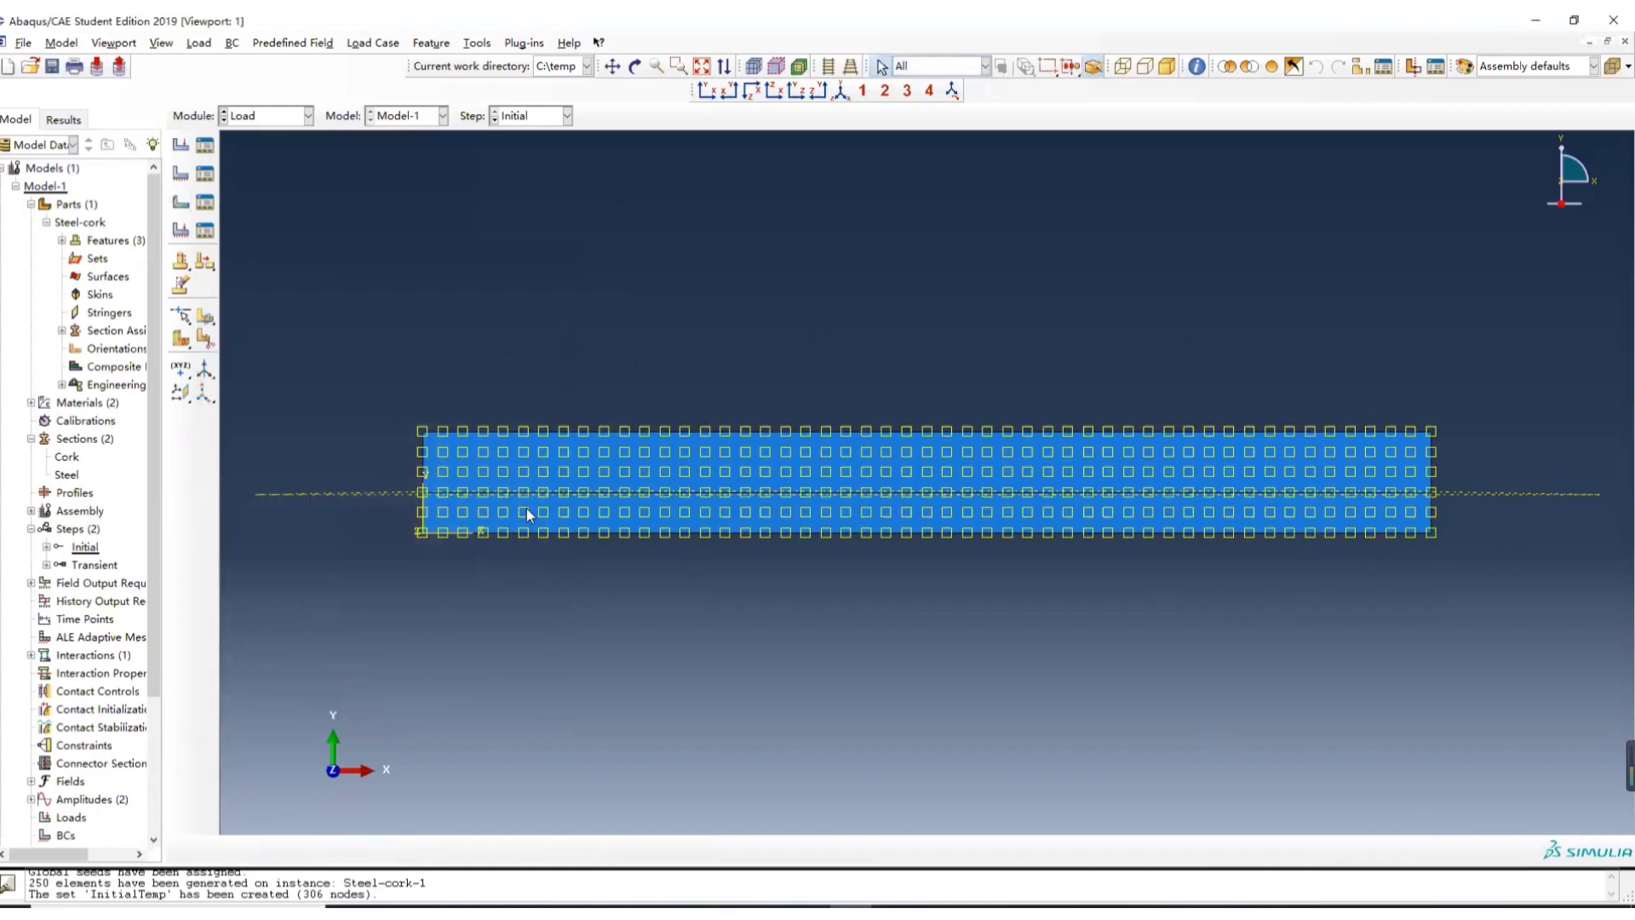
{"action": "left_click", "coordinate": [306, 115]}
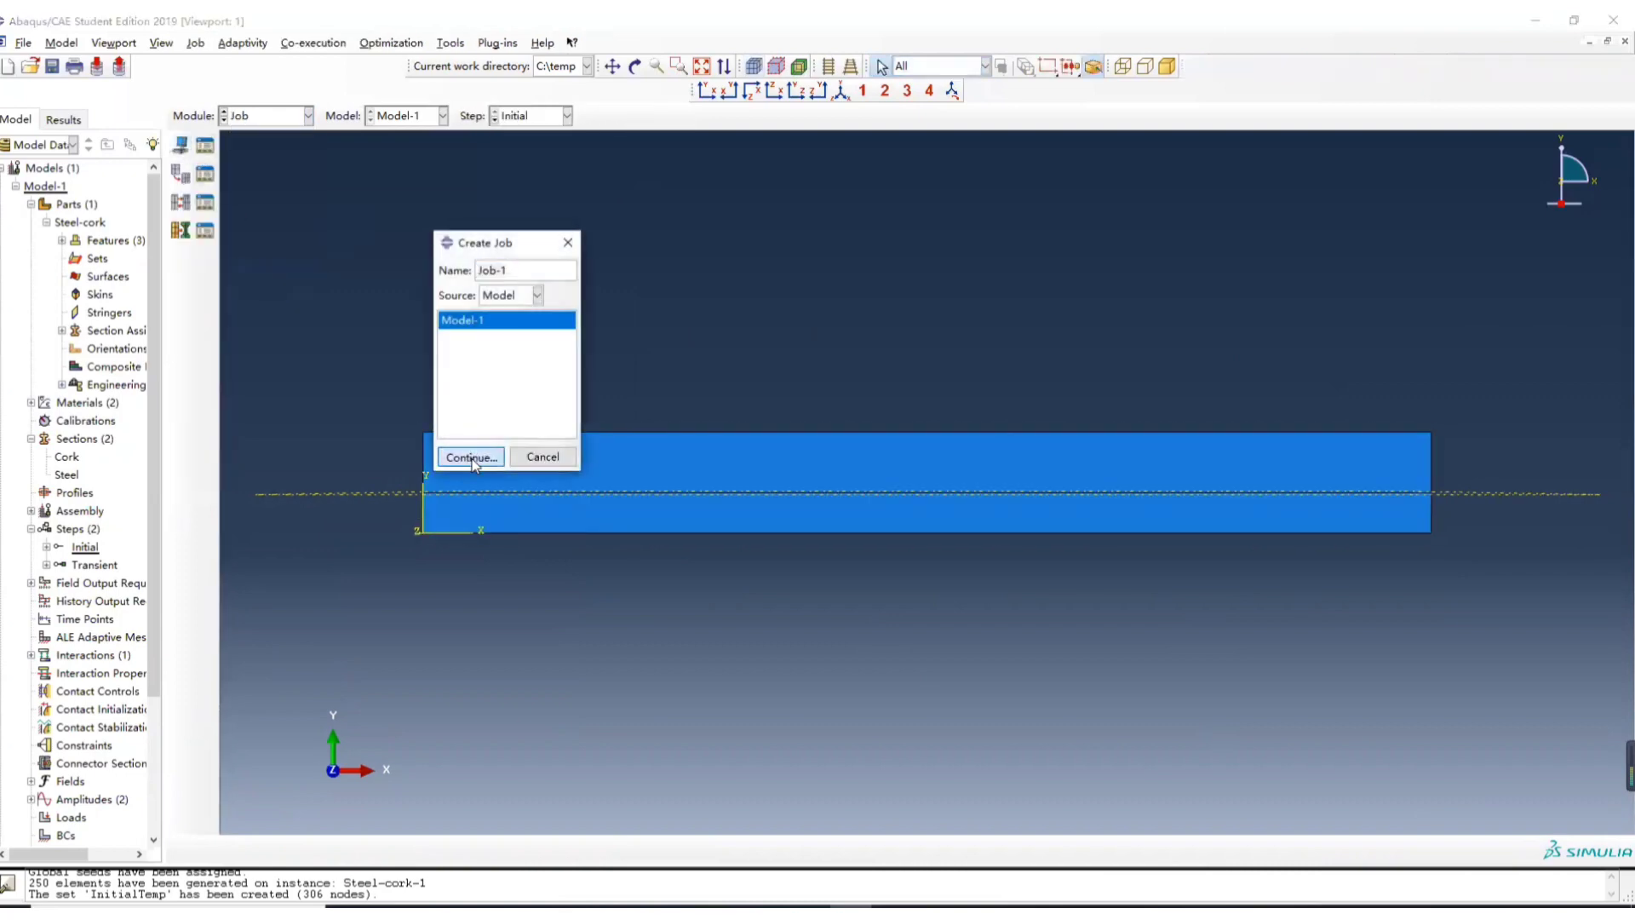
- Create Job-1 for Model-1 and submit it, accepting the history output warning
{"action": "left_click", "coordinate": [469, 456]}
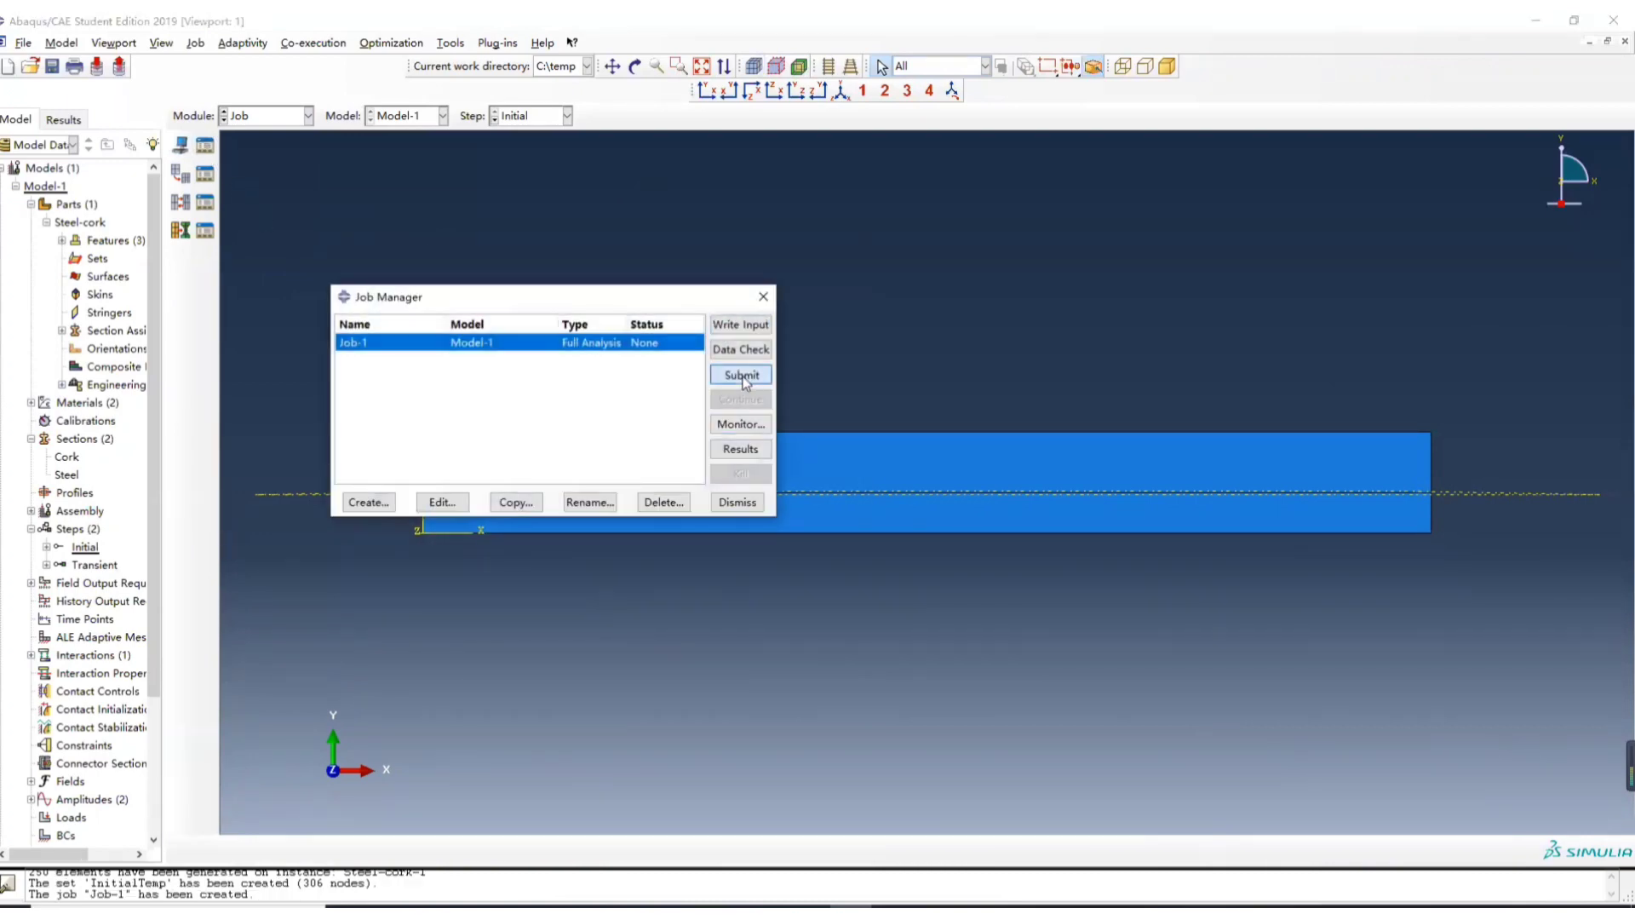
{"action": "left_click", "coordinate": [740, 375]}
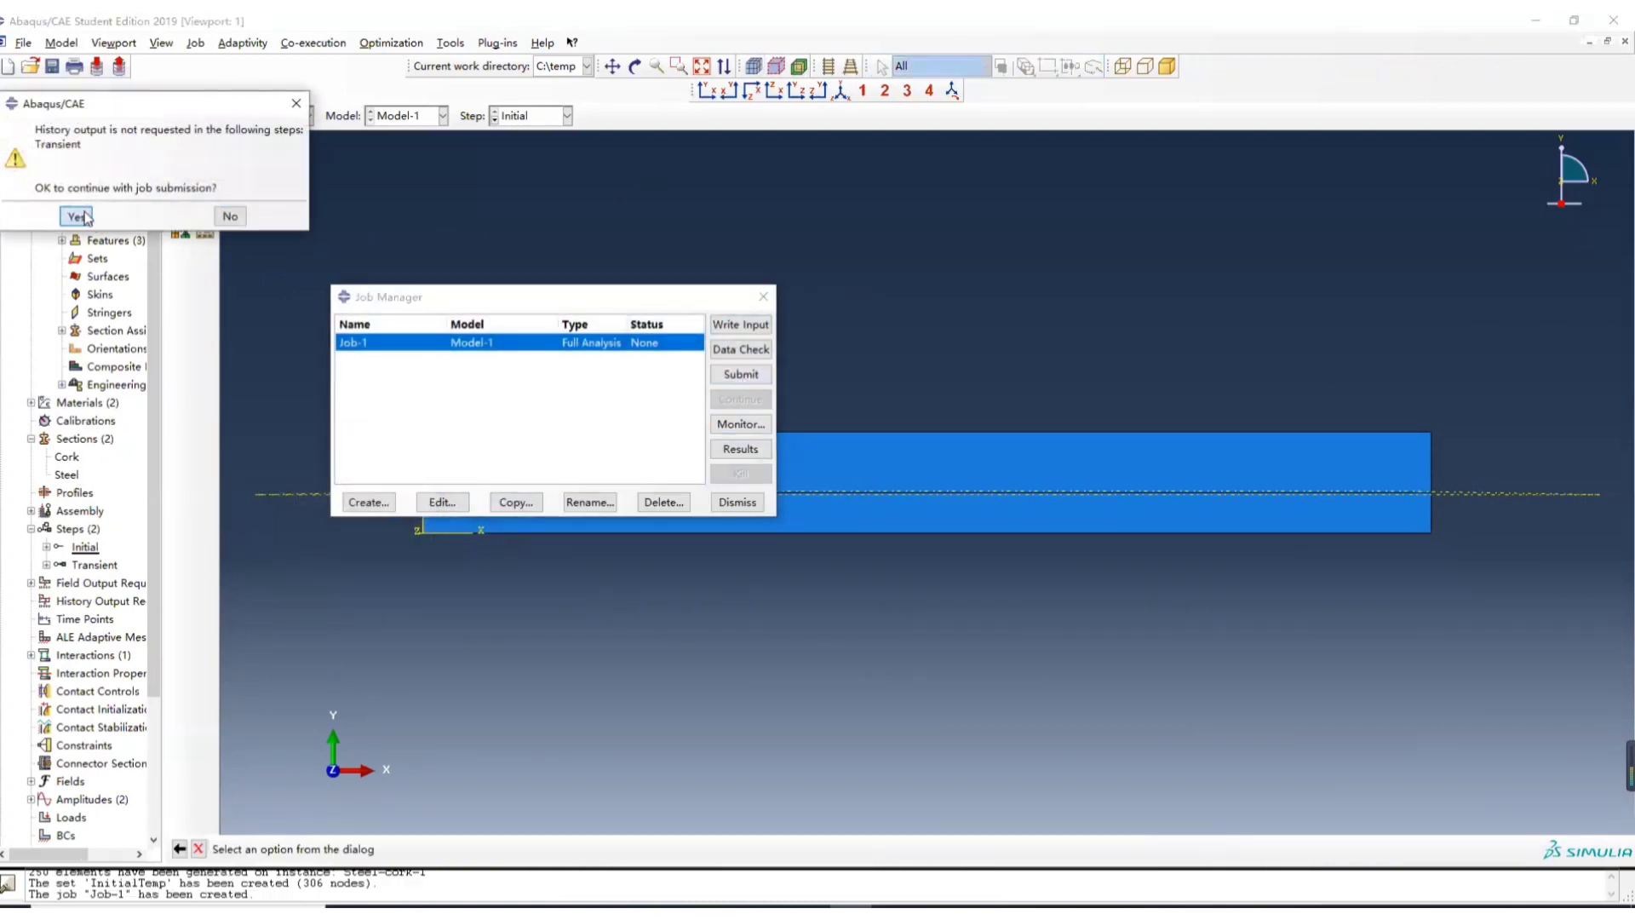
{"action": "left_click", "coordinate": [75, 216]}
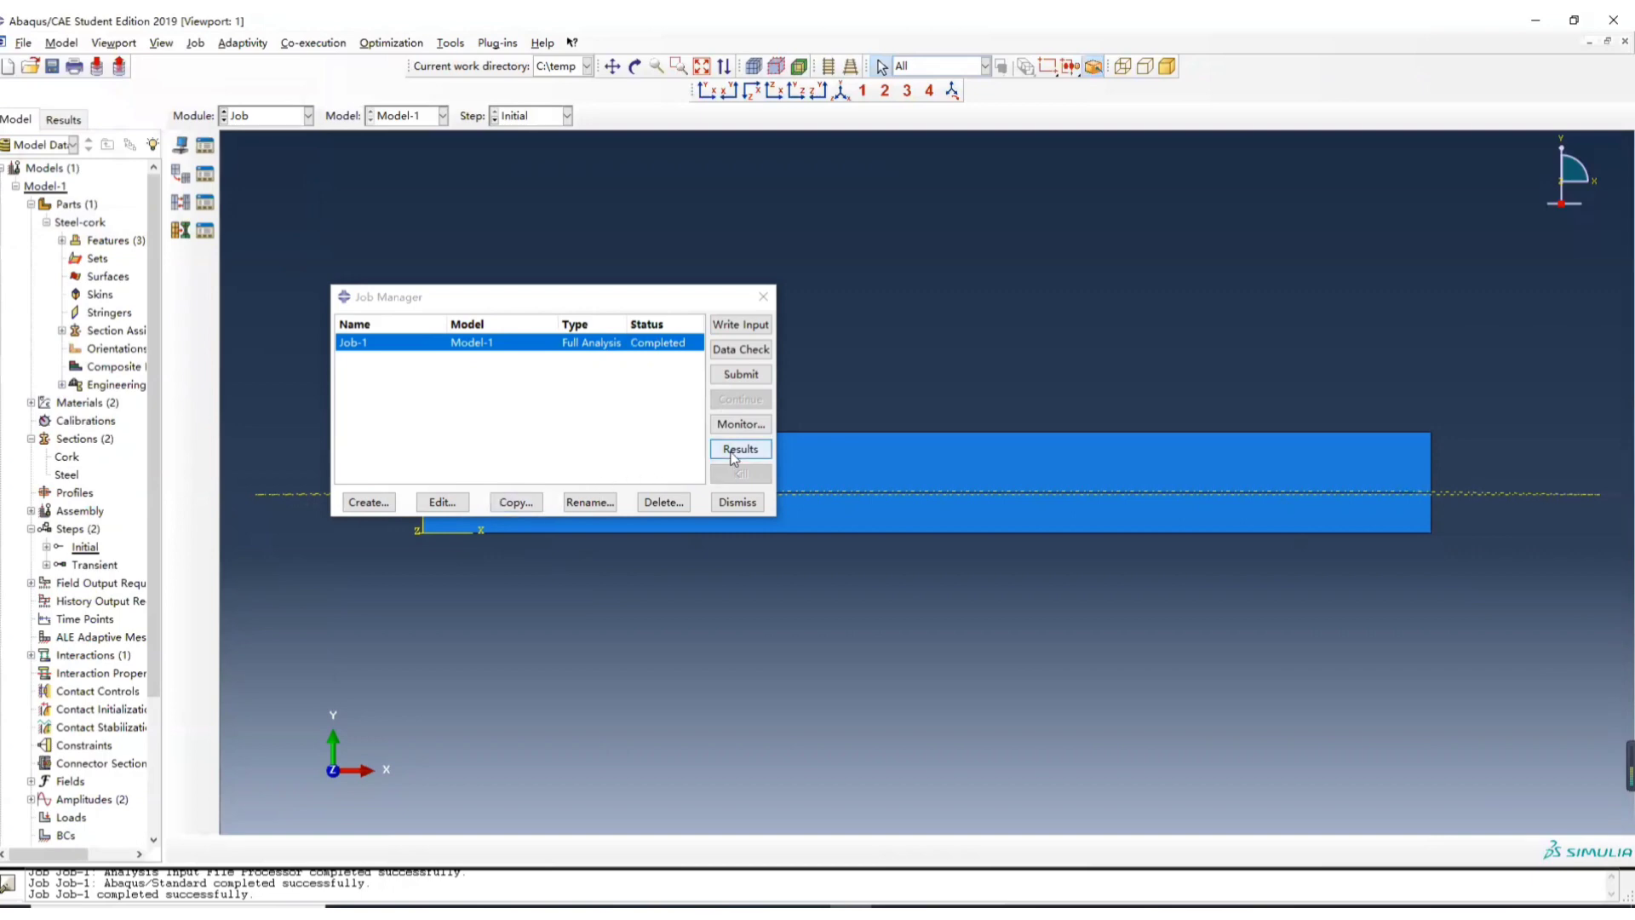
- Open the Job-1 results and plot the NT11 nodal temperature contour
{"action": "left_click", "coordinate": [739, 448]}
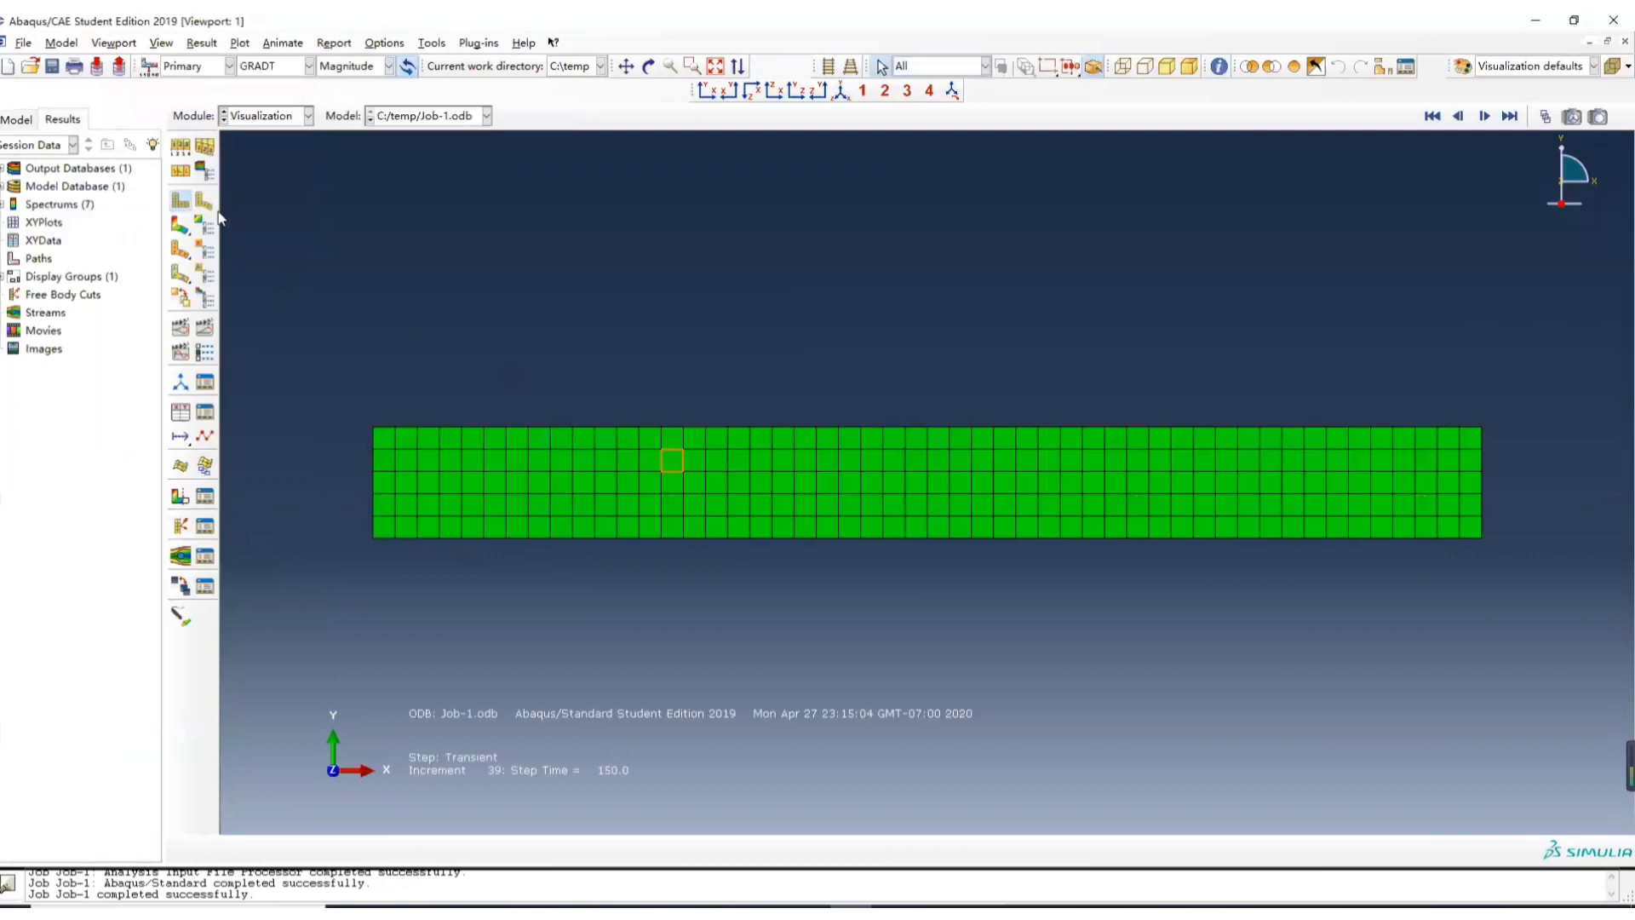
{"action": "left_click", "coordinate": [307, 66]}
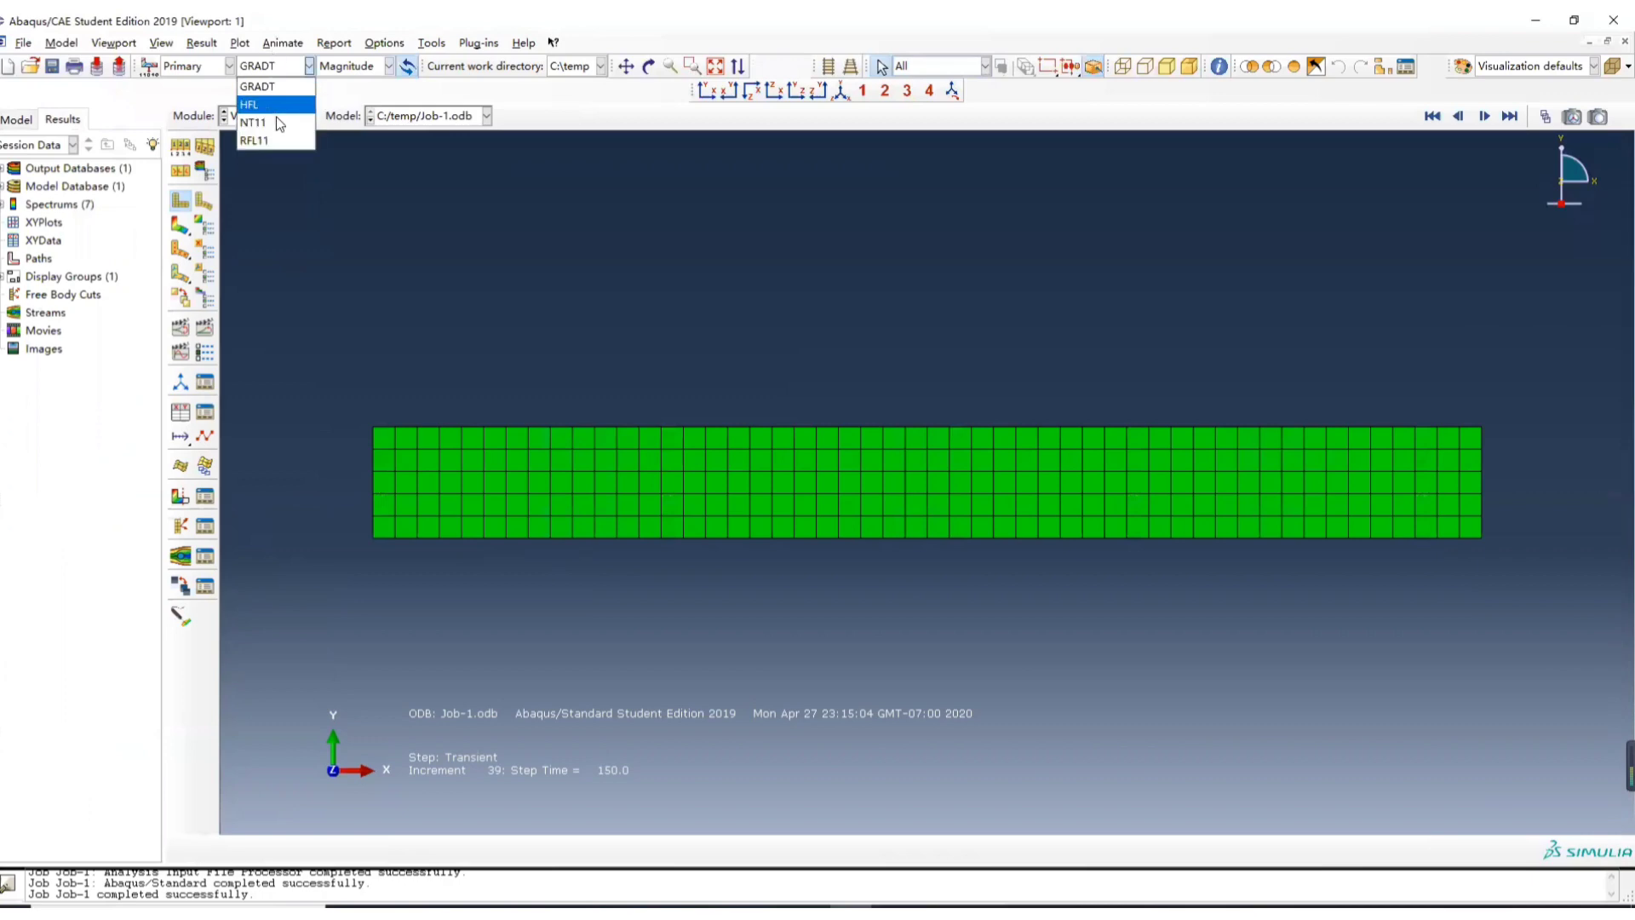
{"action": "left_click", "coordinate": [254, 122]}
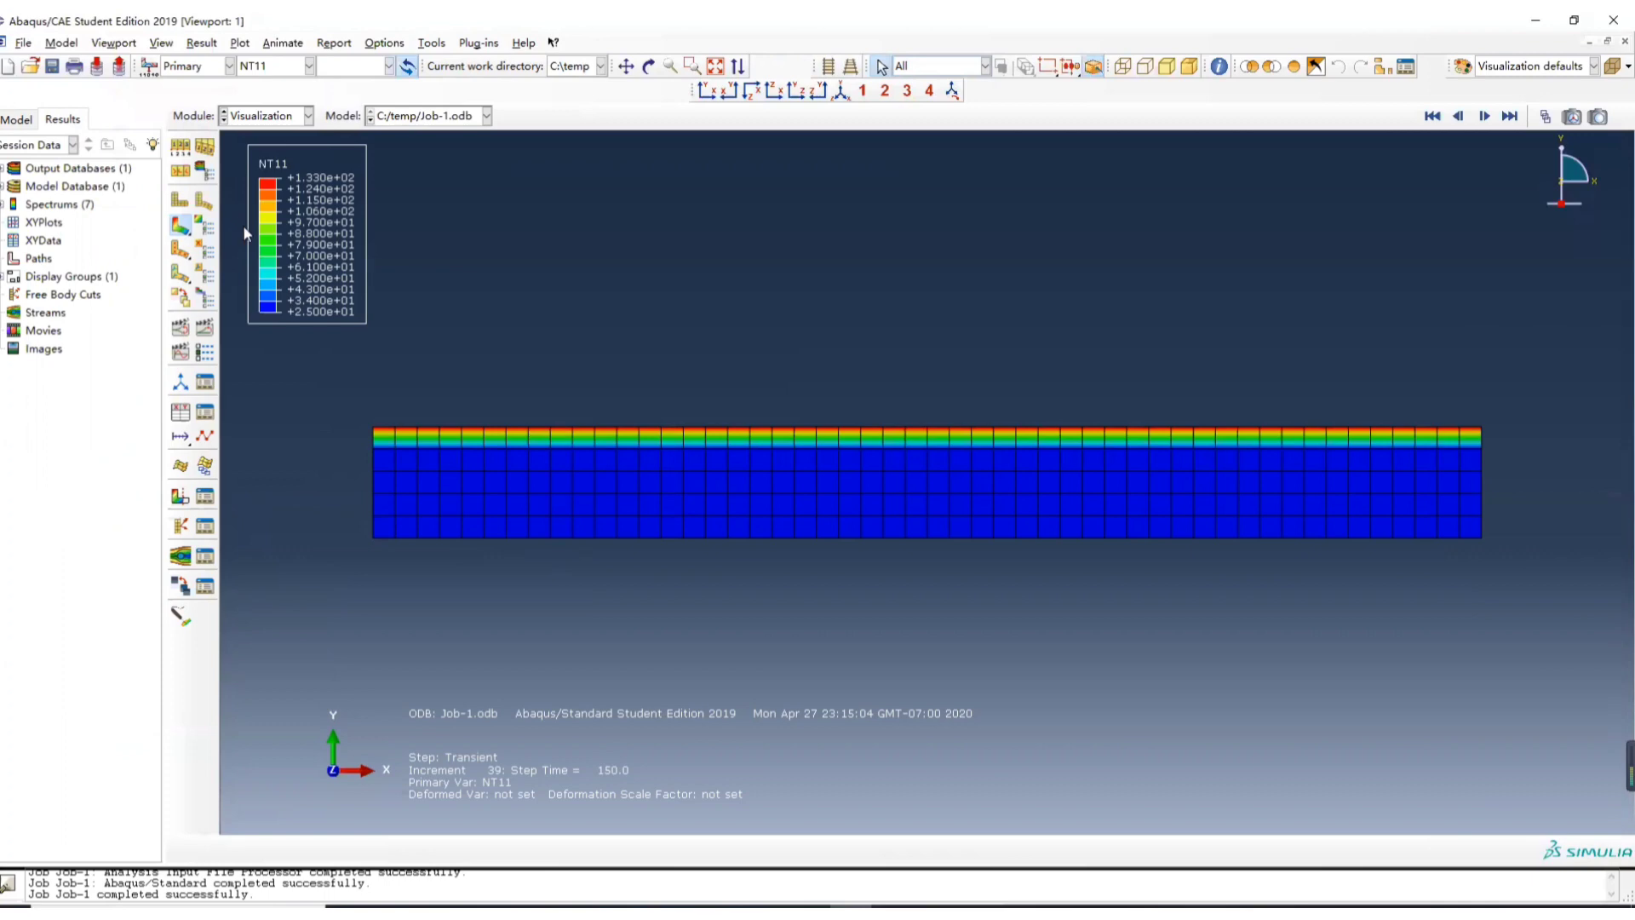
{"action": "mouse_move", "coordinate": [258, 337]}
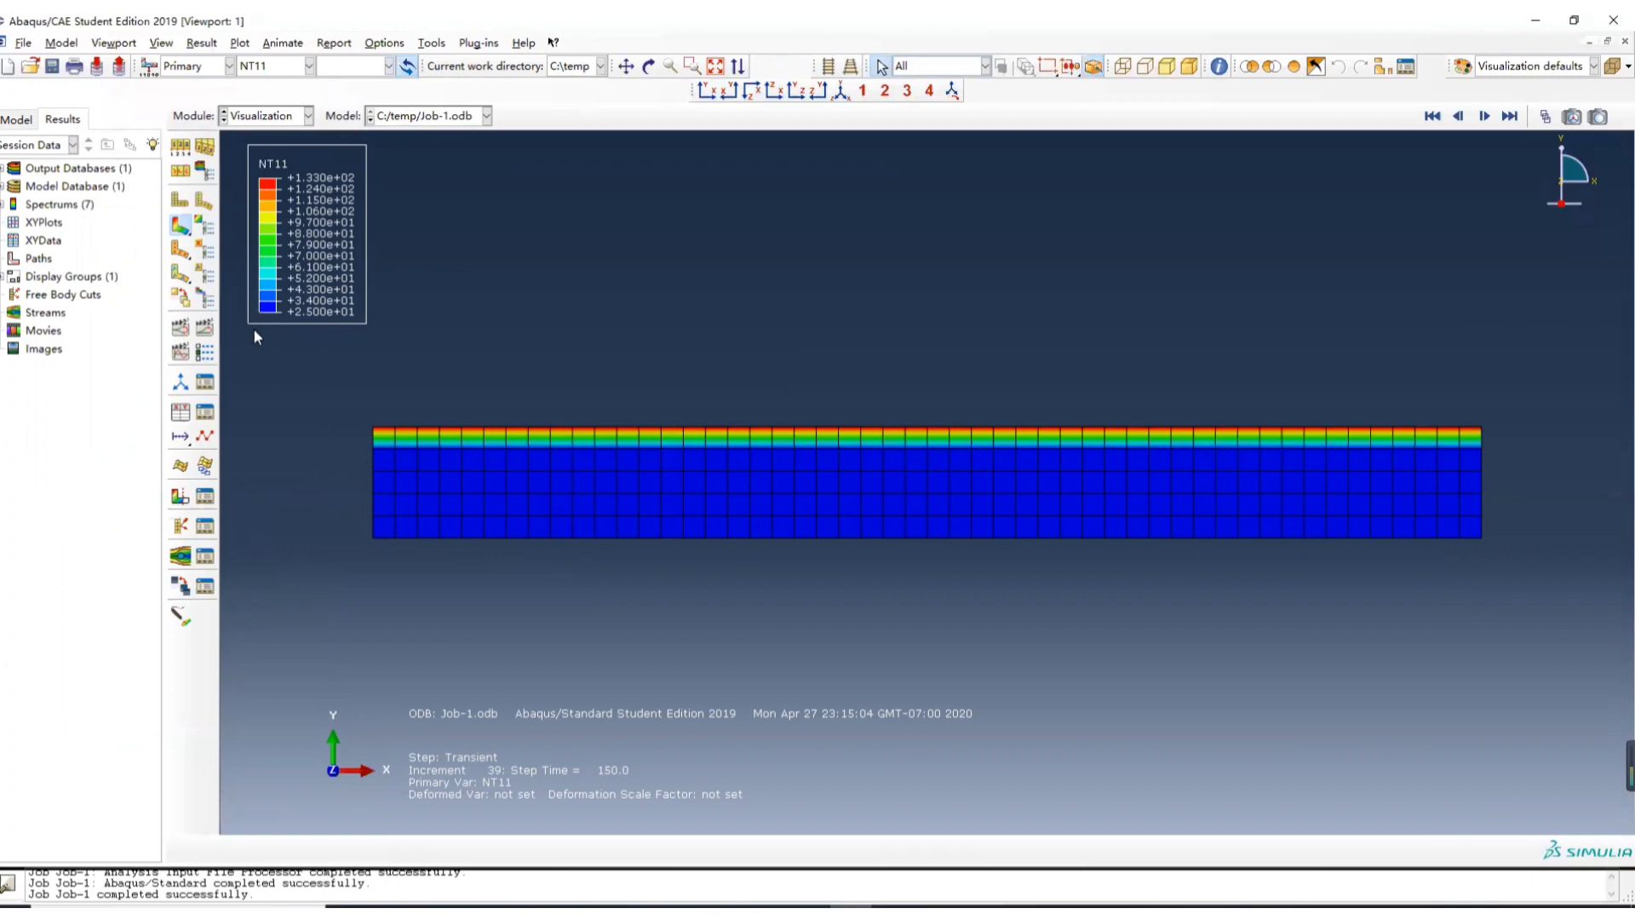
{"action": "mouse_move", "coordinate": [336, 431]}
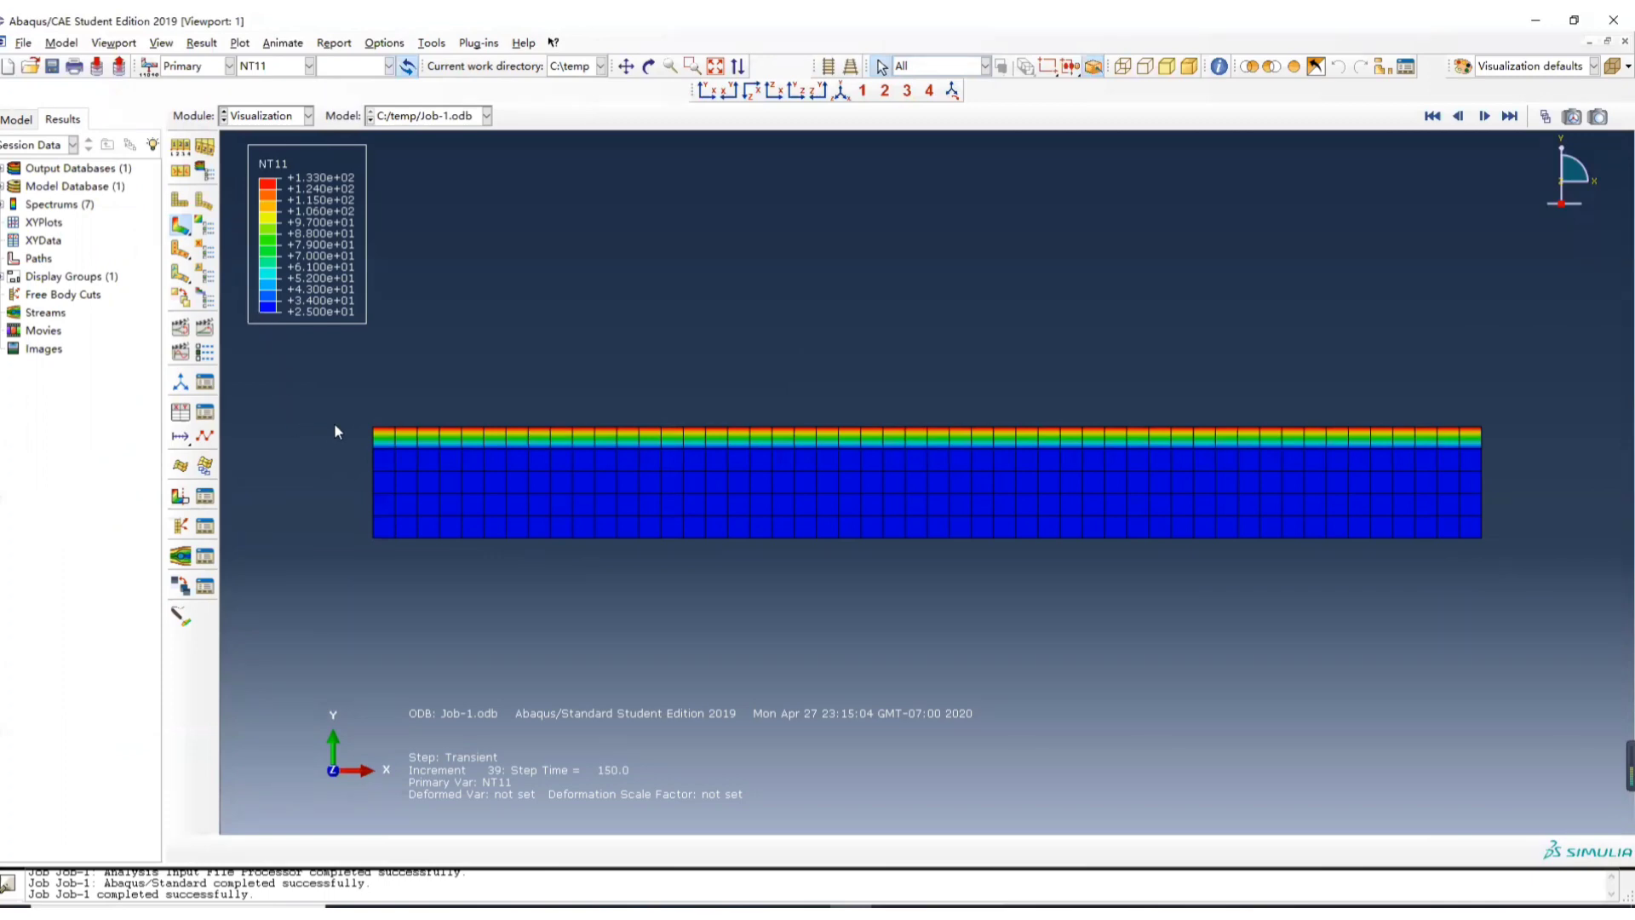
{"action": "left_click", "coordinate": [382, 482]}
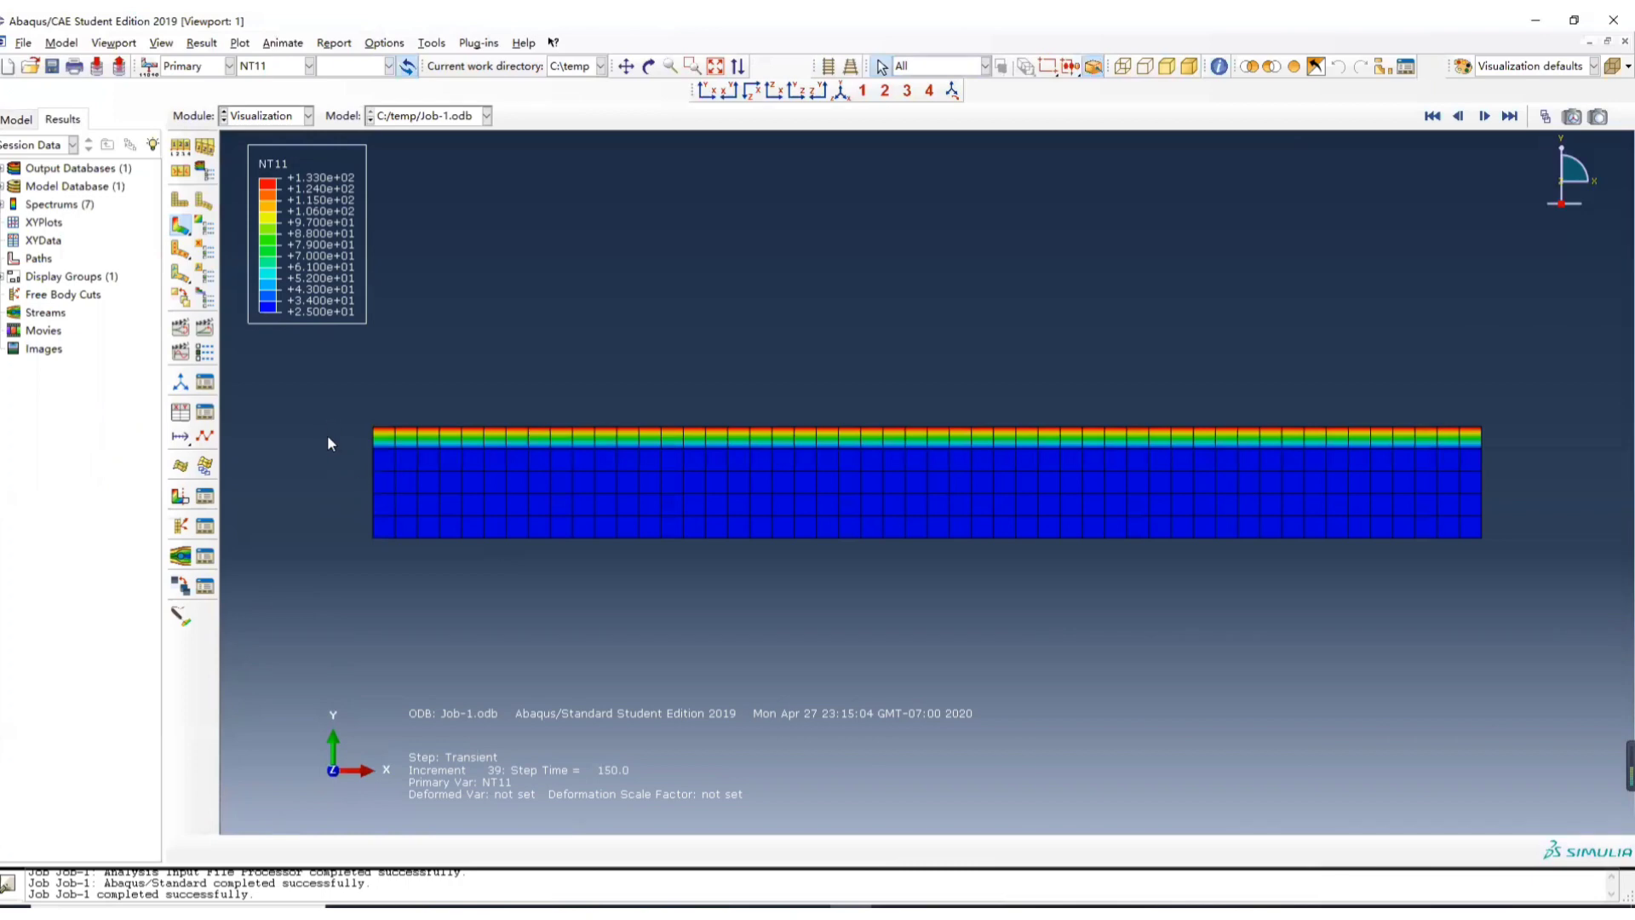
{"action": "mouse_move", "coordinate": [350, 431]}
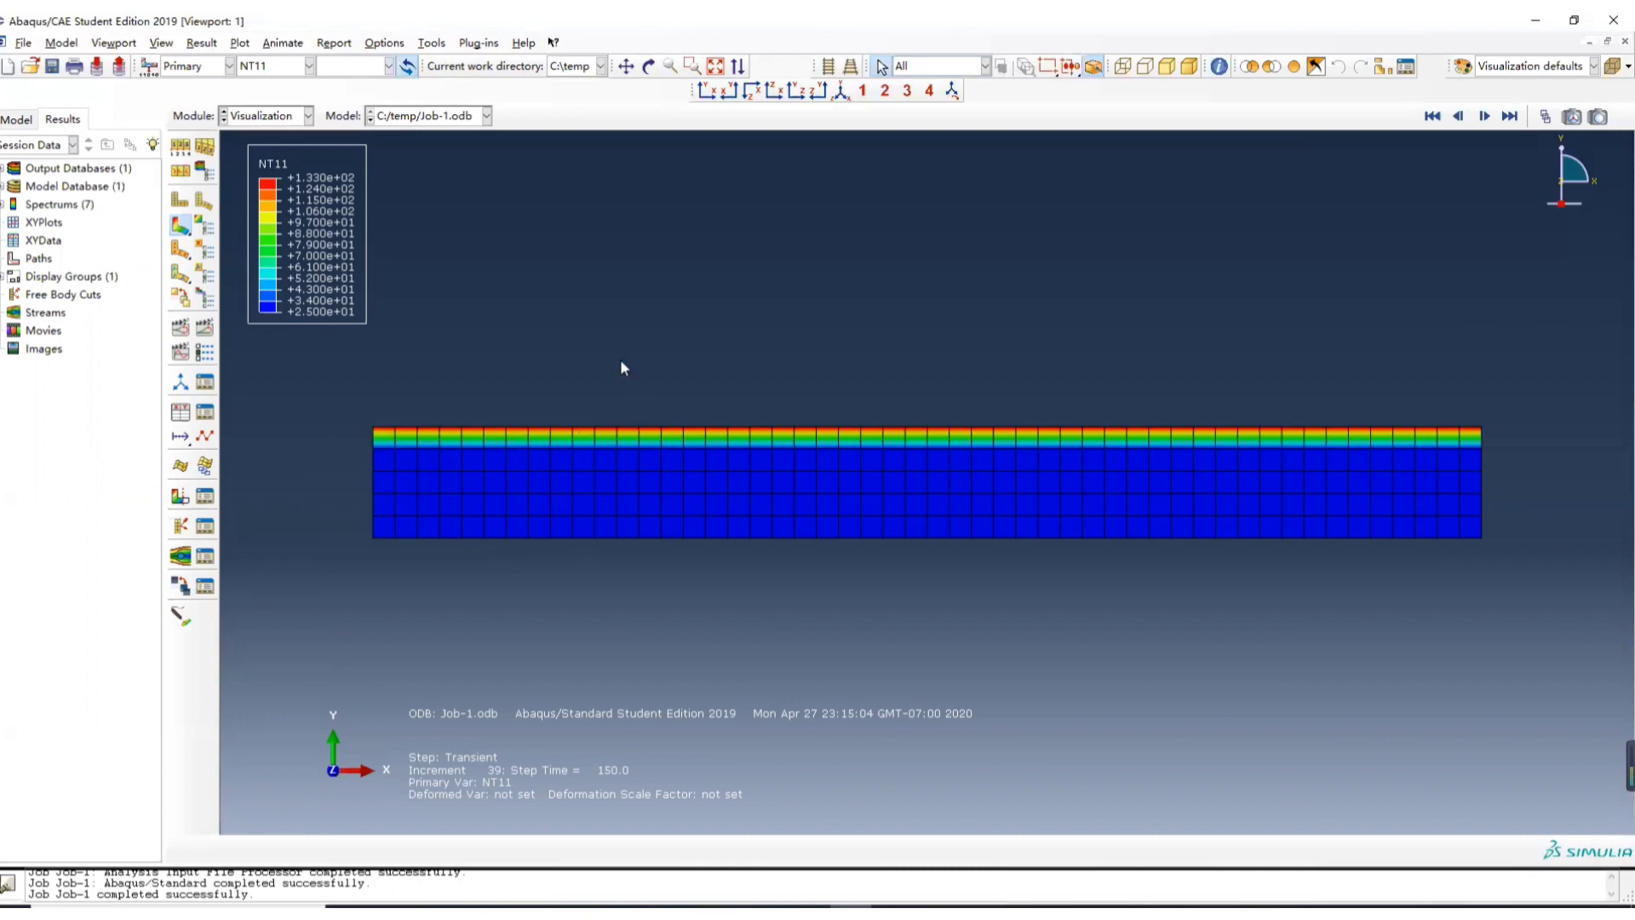
{"action": "mouse_move", "coordinate": [571, 398]}
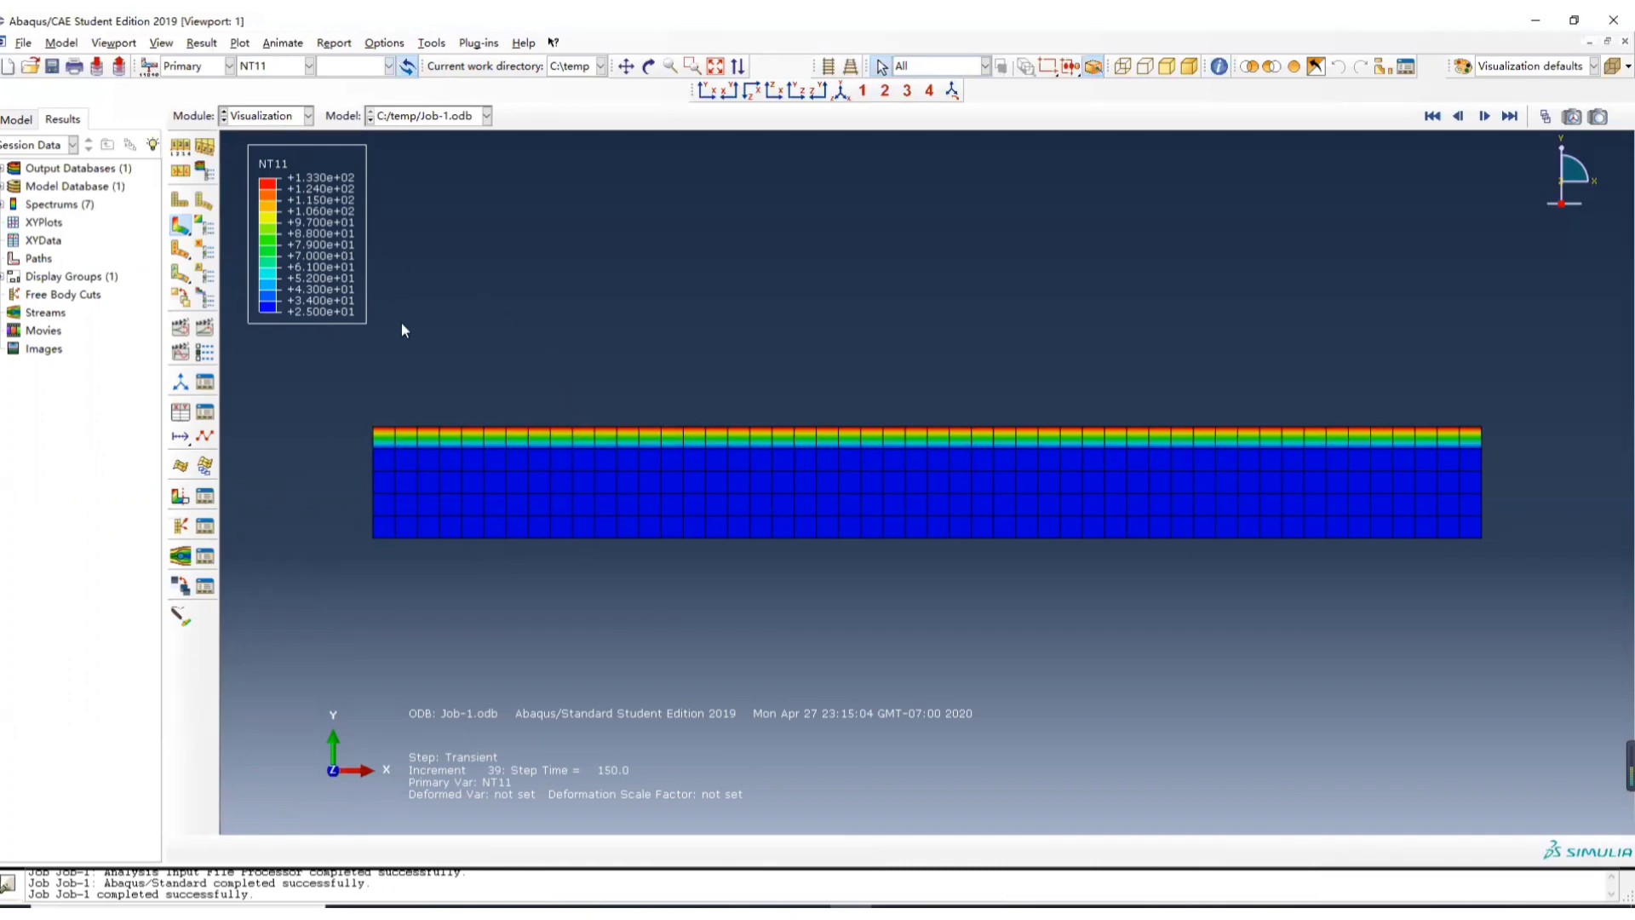
{"action": "mouse_move", "coordinate": [353, 433]}
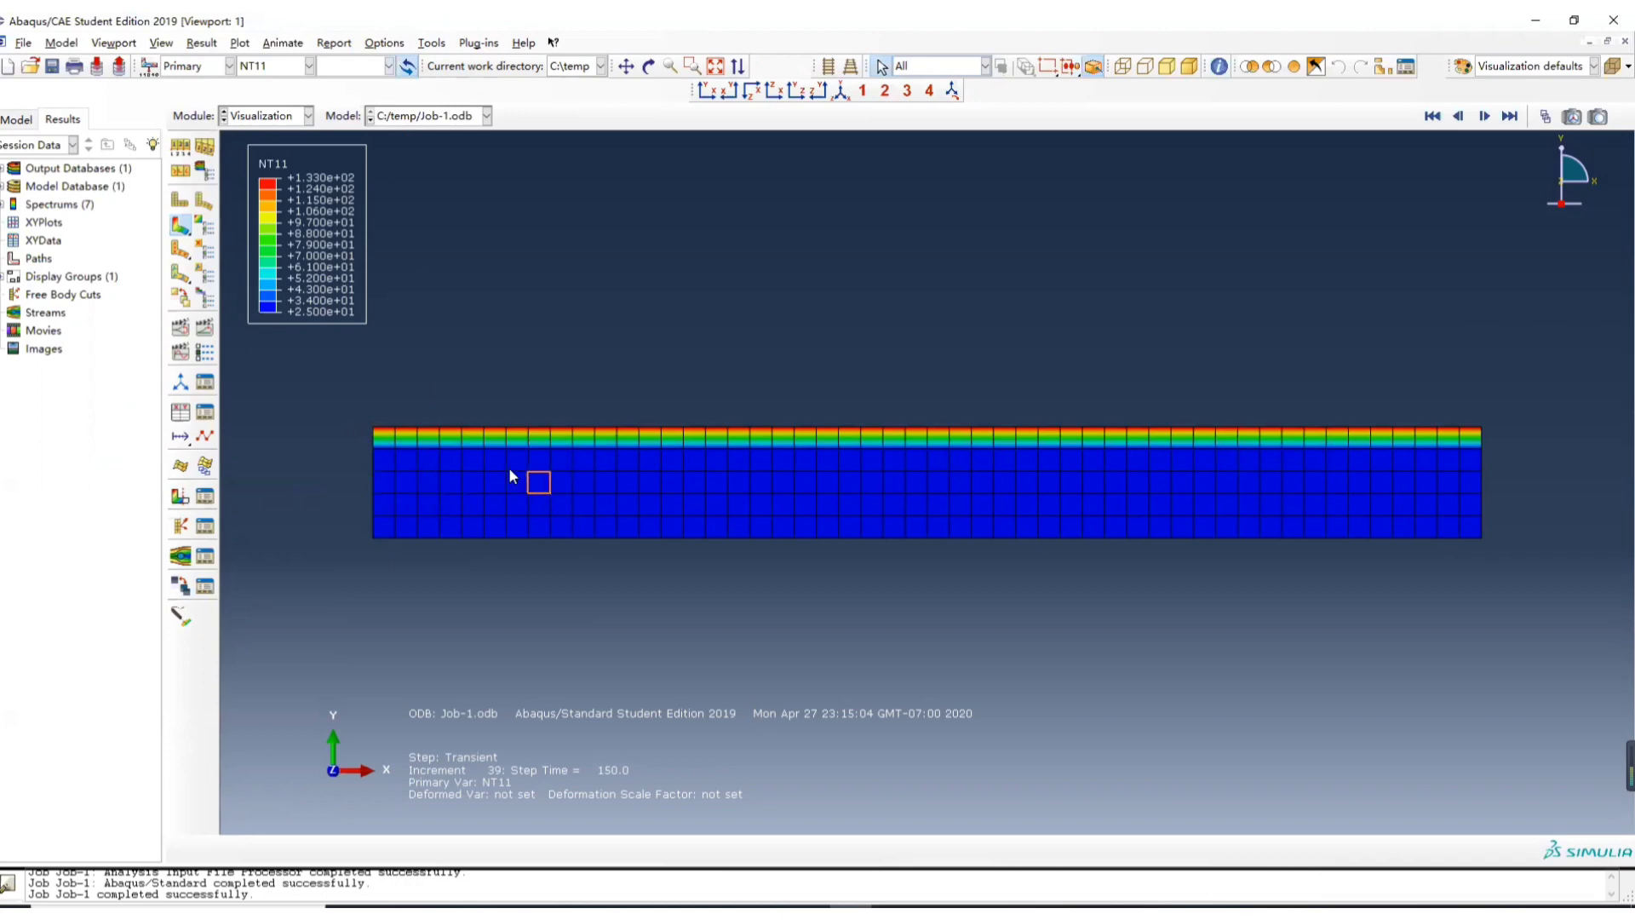
- Open Probe Values and switch probing from elements to nodes
{"action": "left_click", "coordinate": [431, 42]}
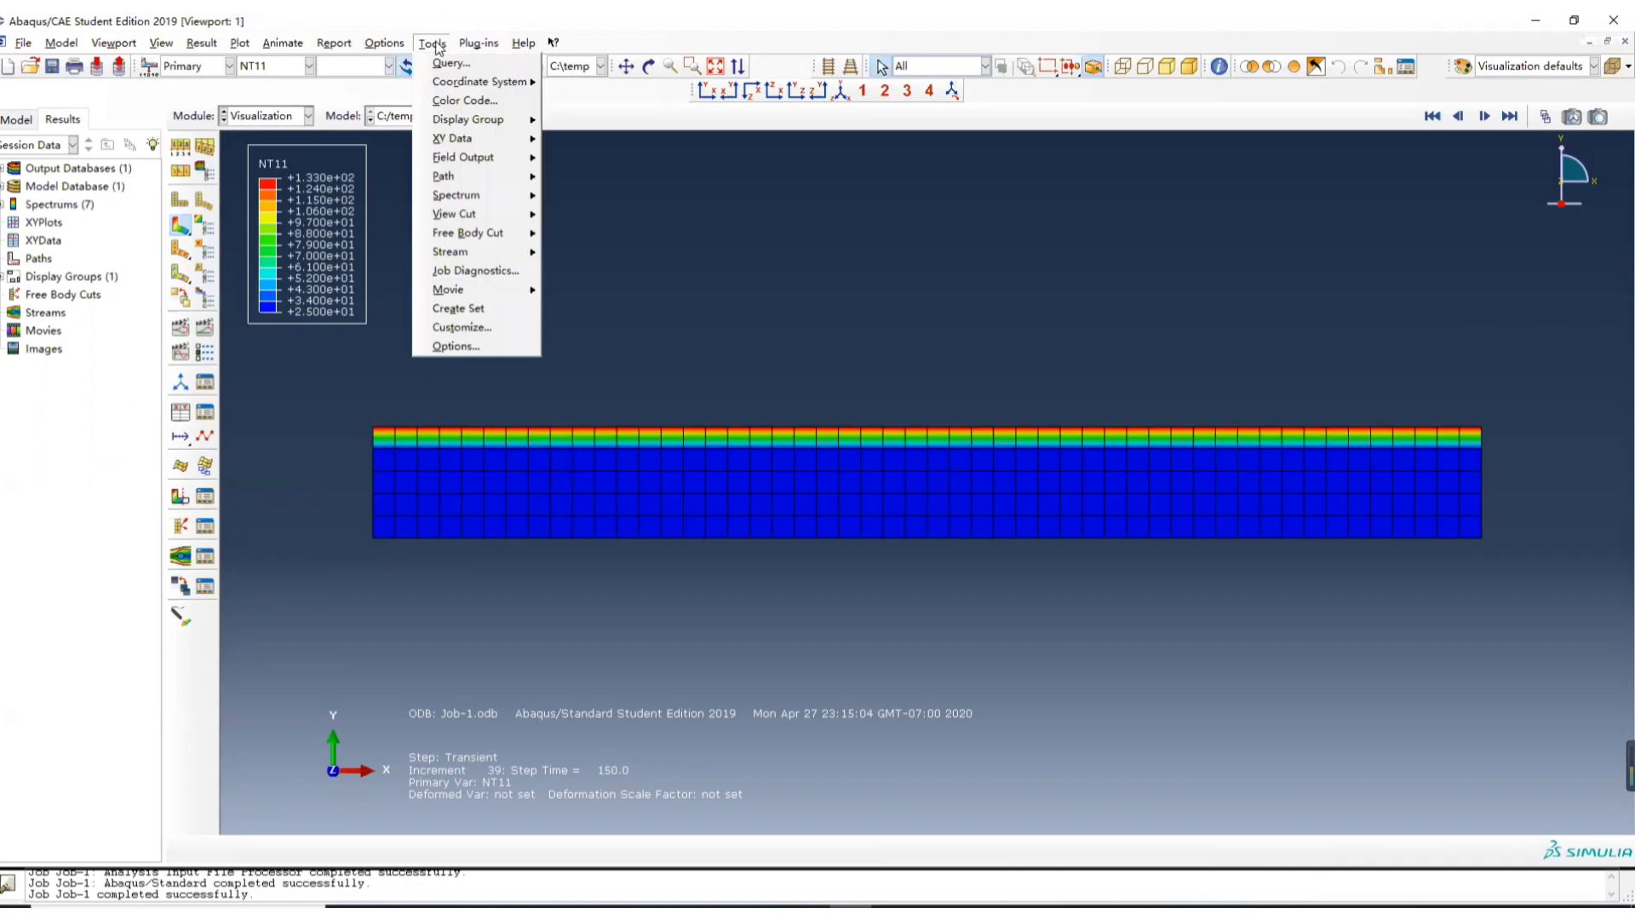
{"action": "left_click", "coordinate": [450, 63]}
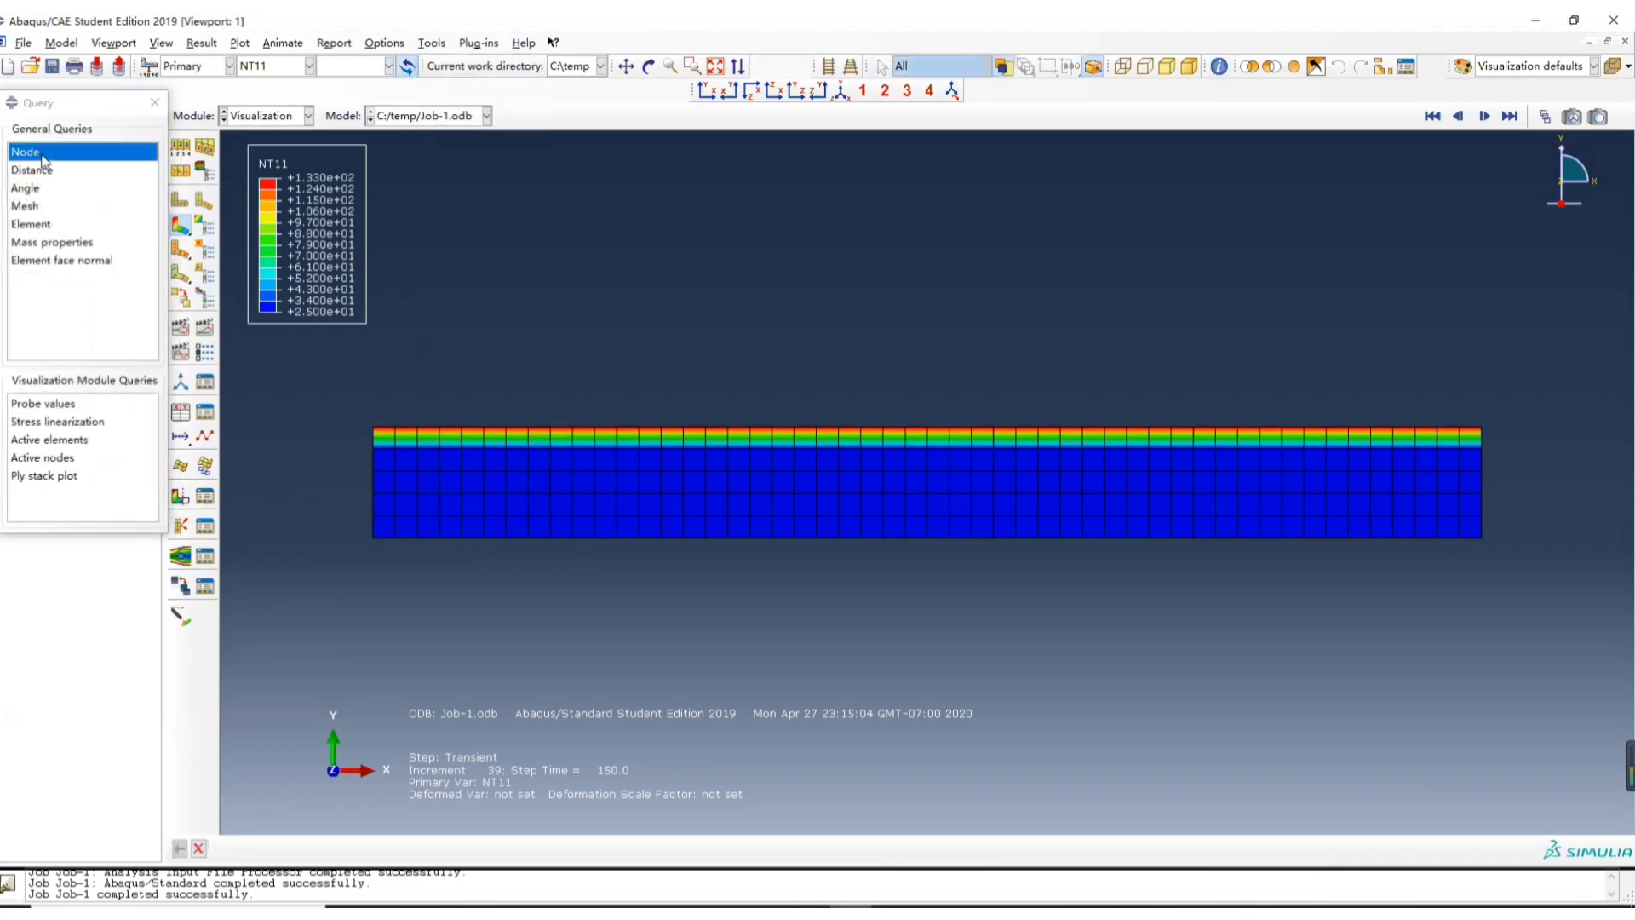
{"action": "left_click", "coordinate": [43, 404]}
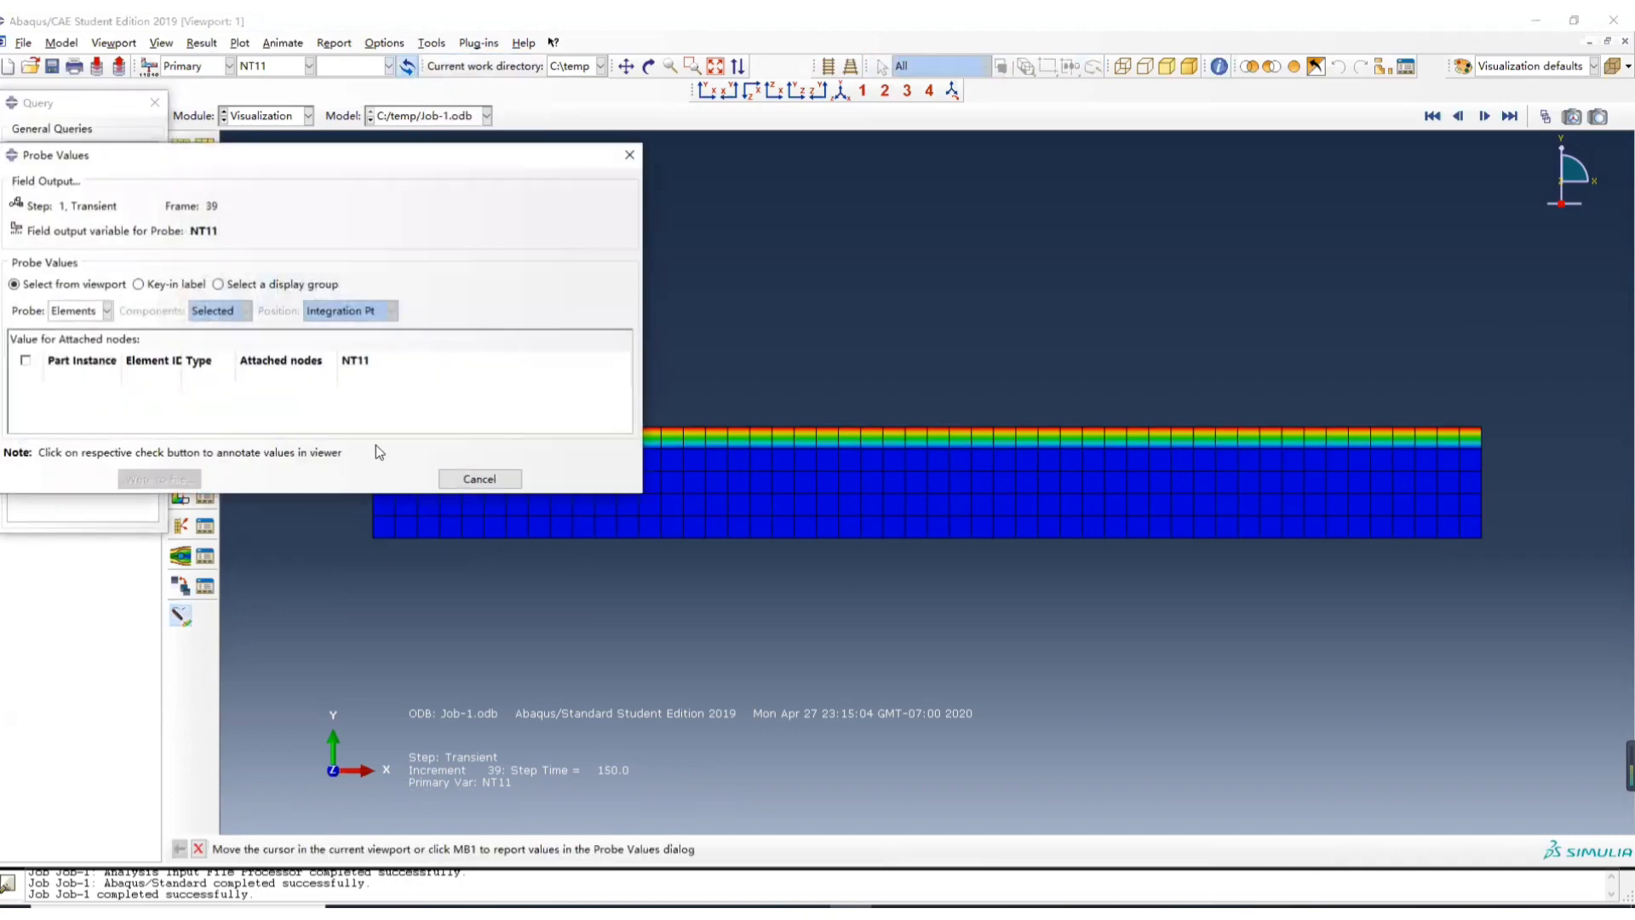
{"action": "left_click", "coordinate": [104, 311]}
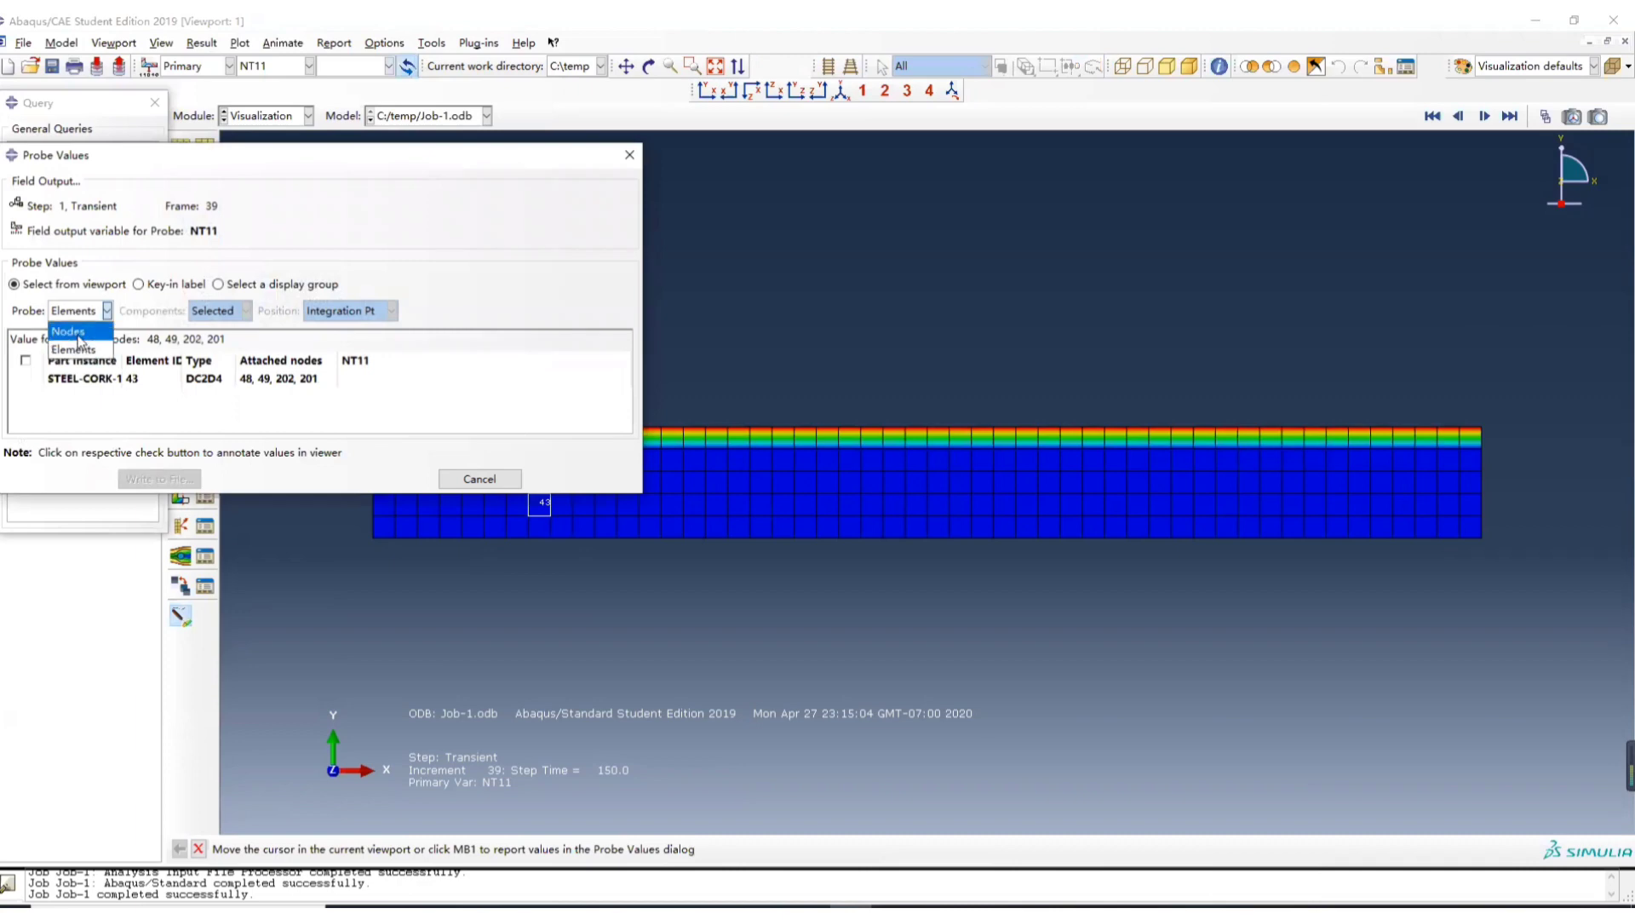
{"action": "left_click", "coordinate": [69, 330]}
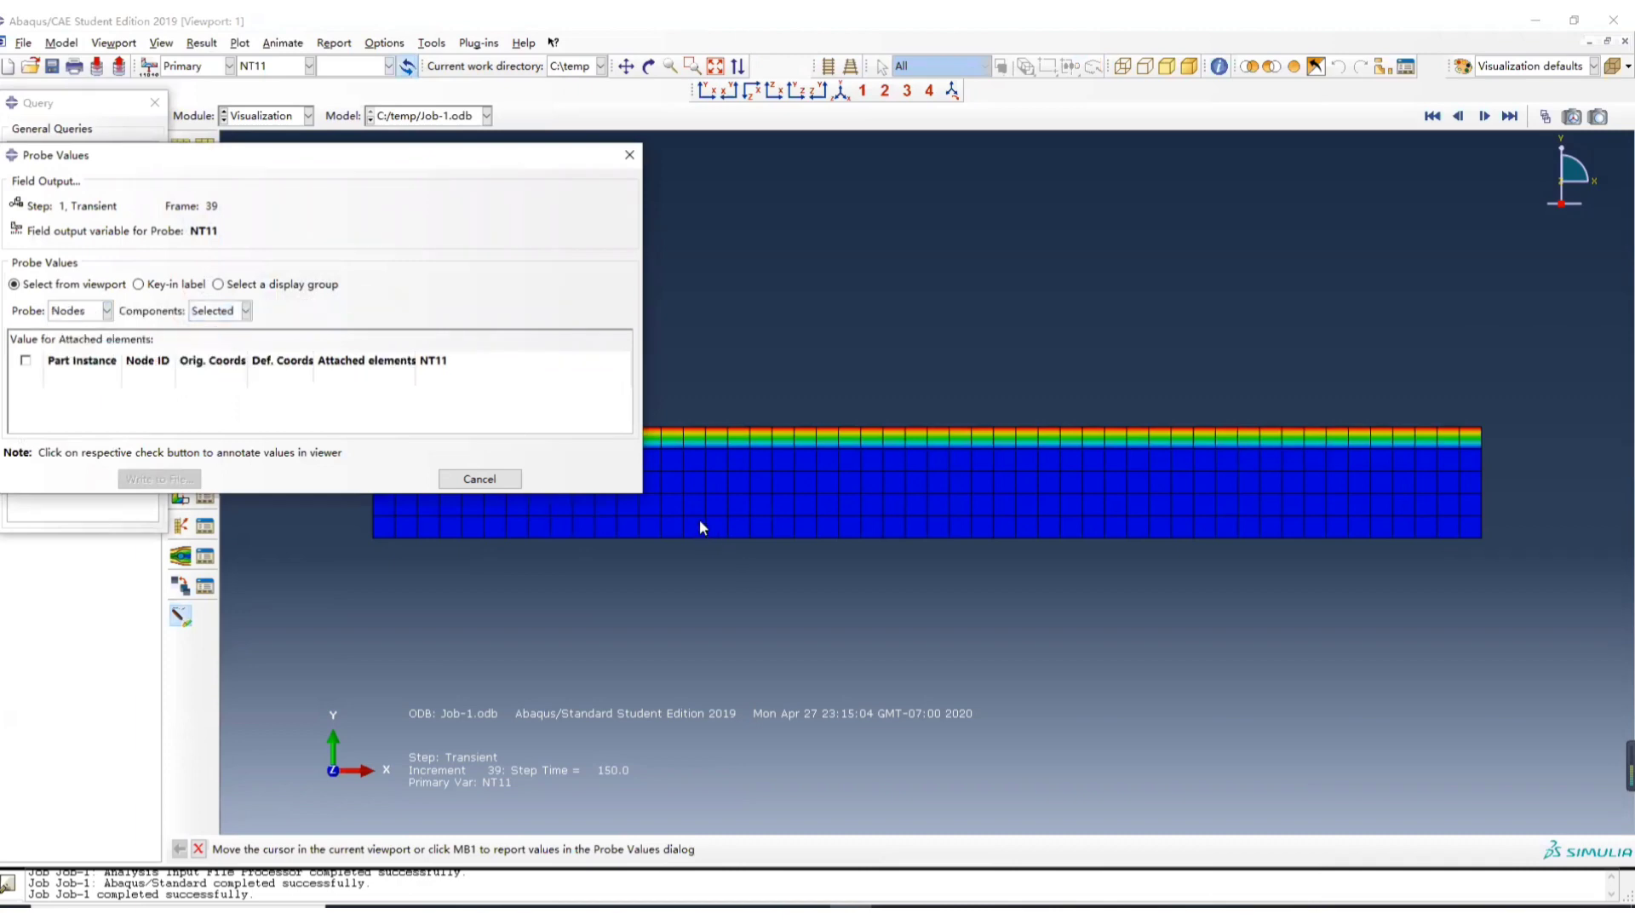
- Probe nodes 41, 269 and 145 (25, 26.8115, 132.994), then end probing
{"action": "left_click", "coordinate": [707, 495]}
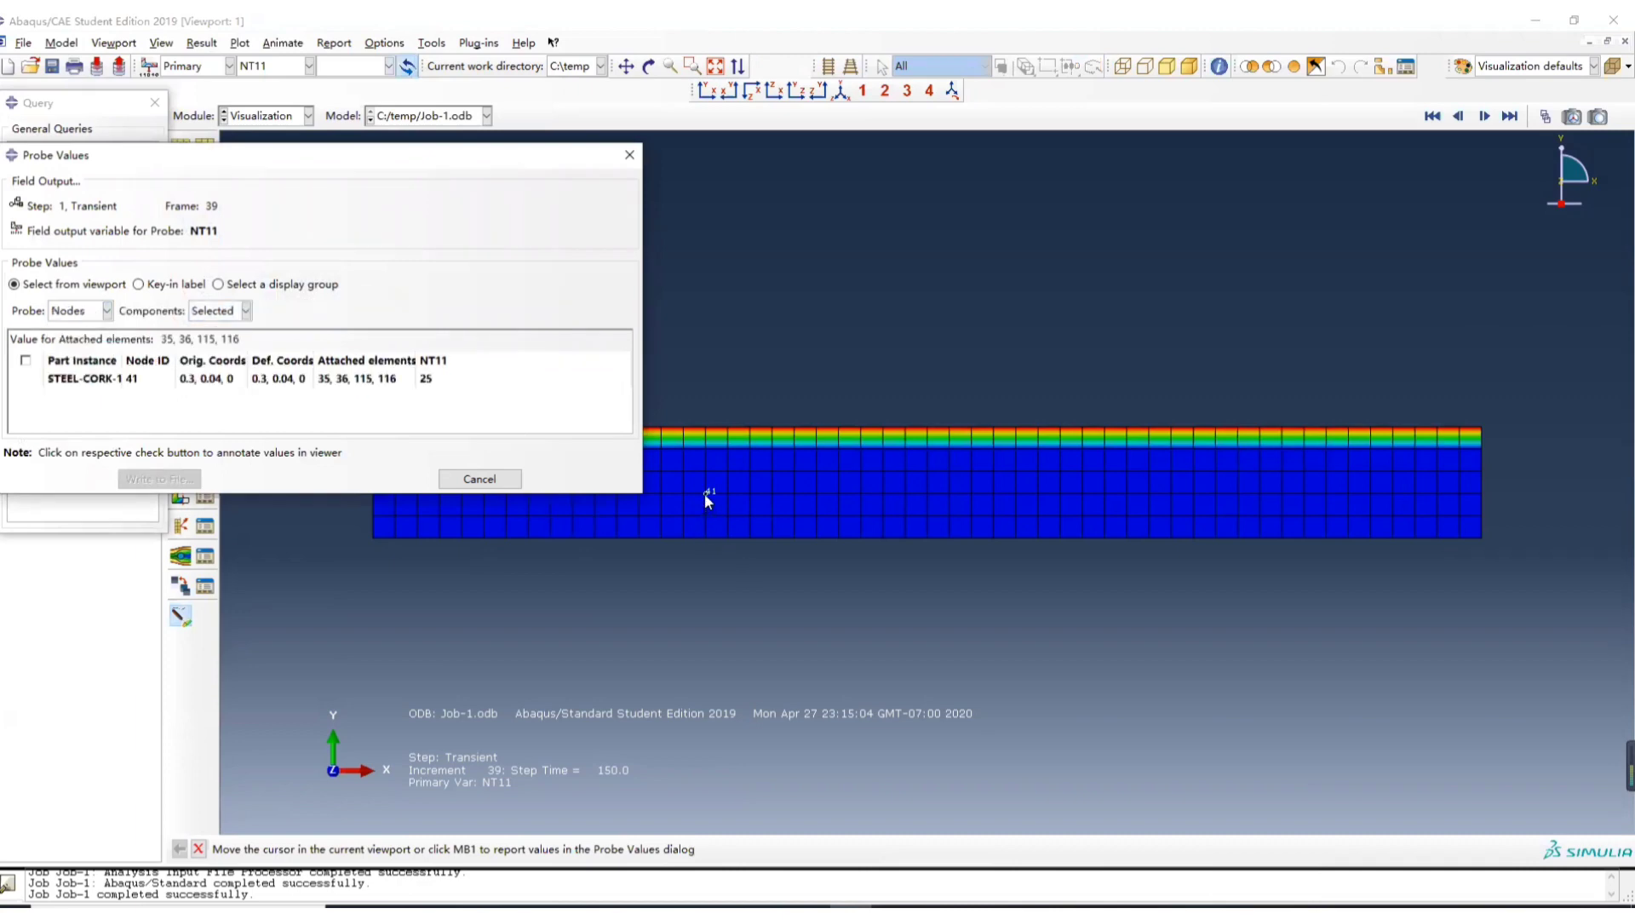
{"action": "left_click", "coordinate": [706, 495]}
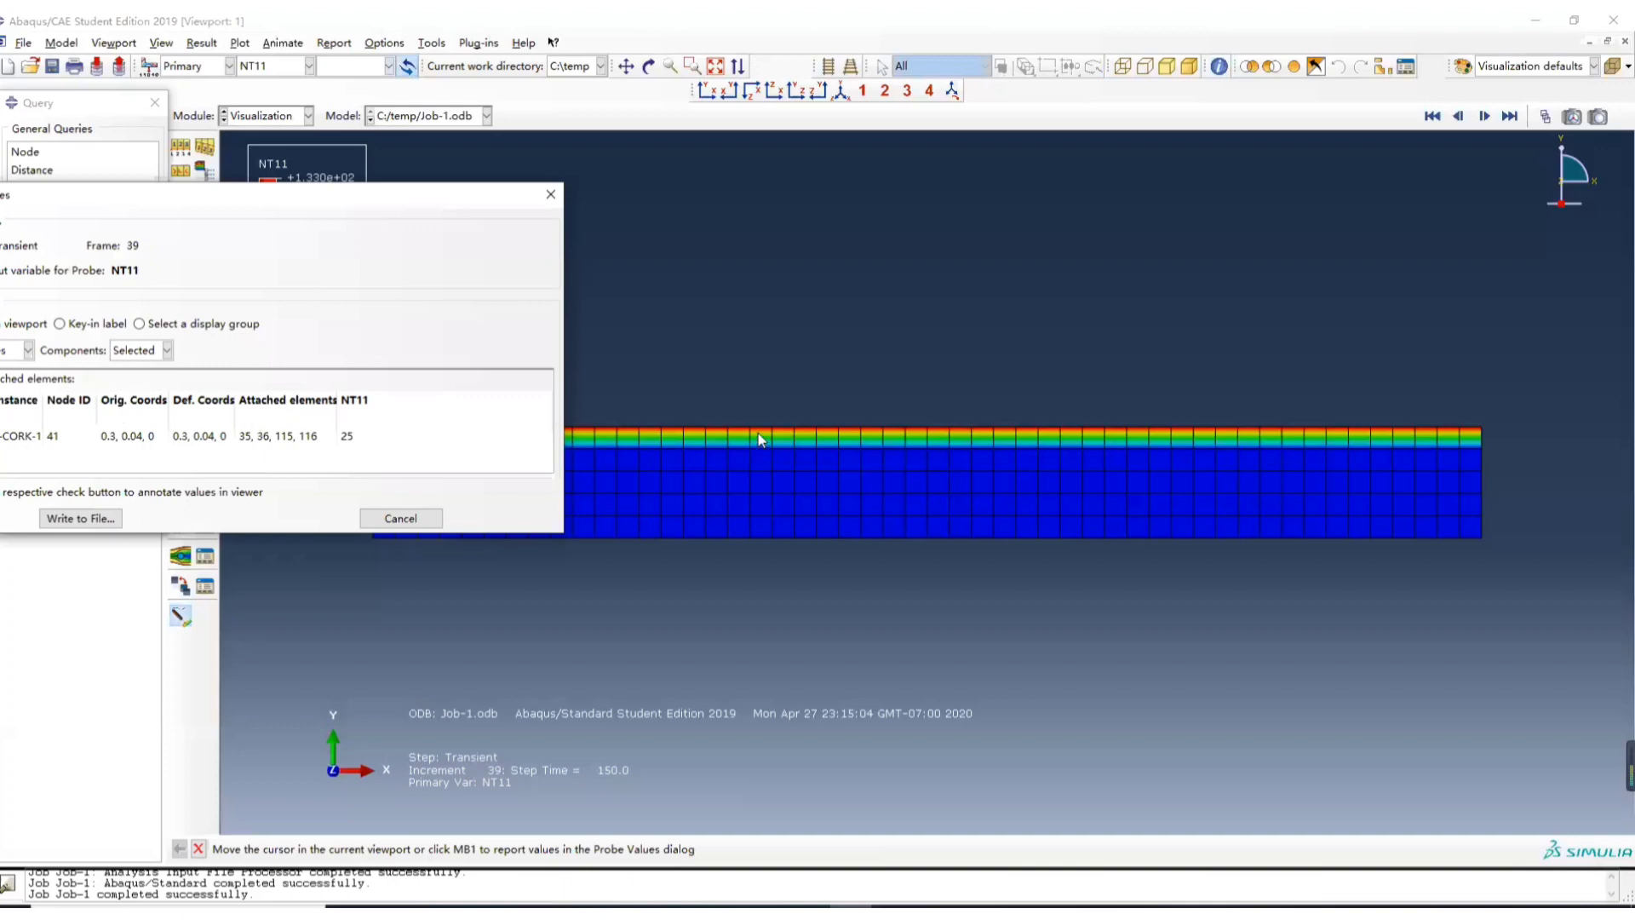
{"action": "mouse_move", "coordinate": [770, 450]}
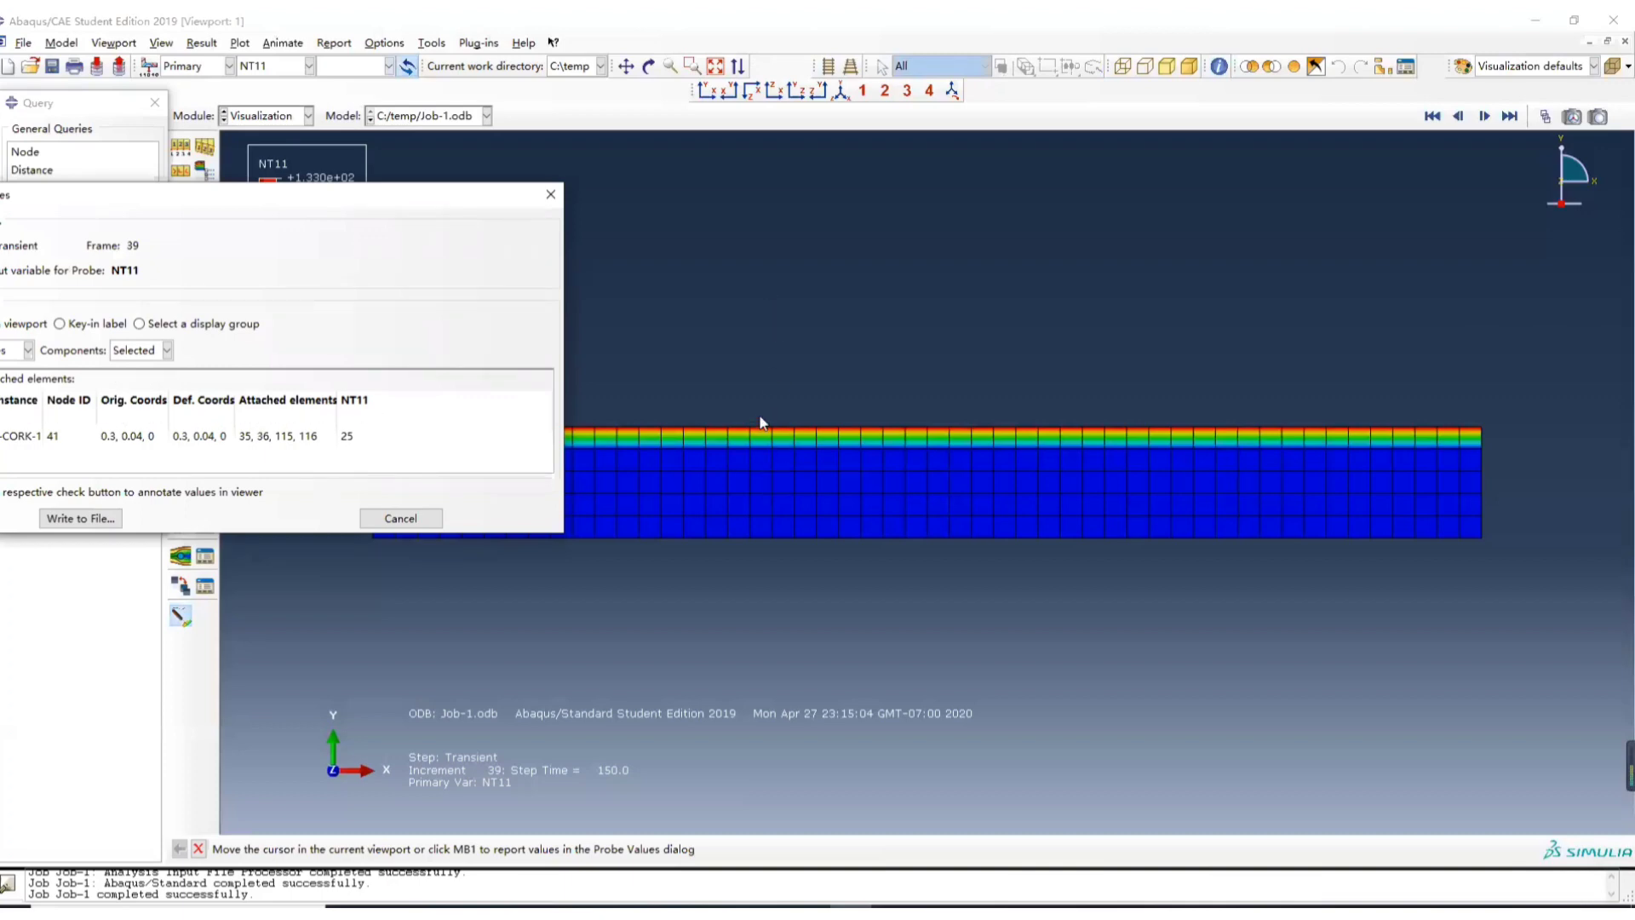
{"action": "mouse_move", "coordinate": [658, 480]}
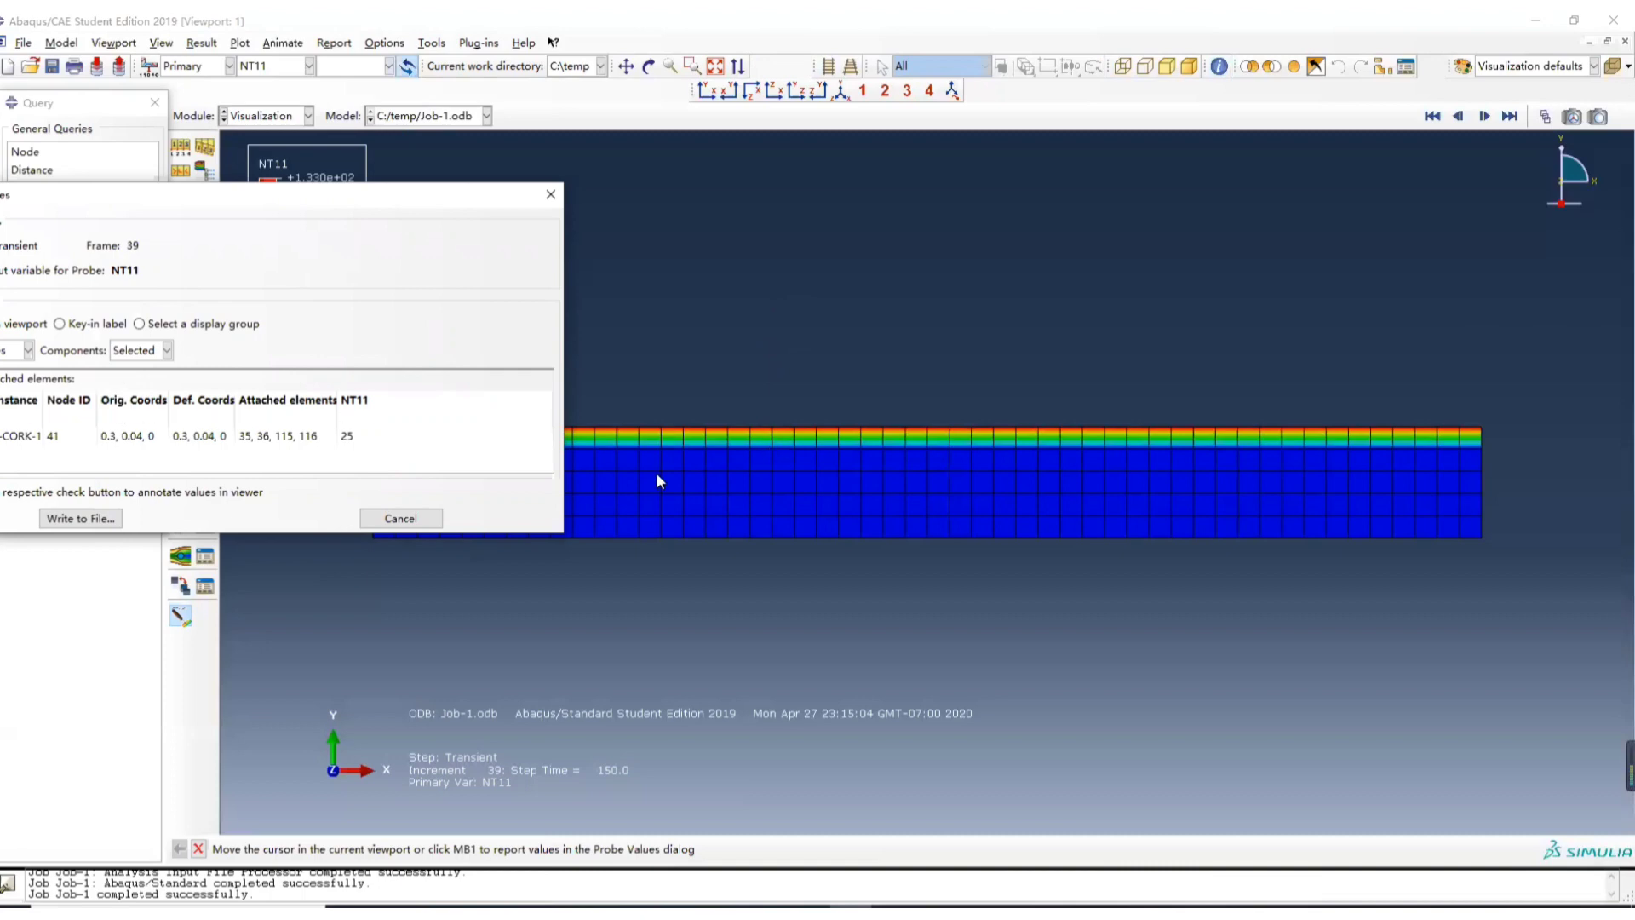
{"action": "mouse_move", "coordinate": [618, 456]}
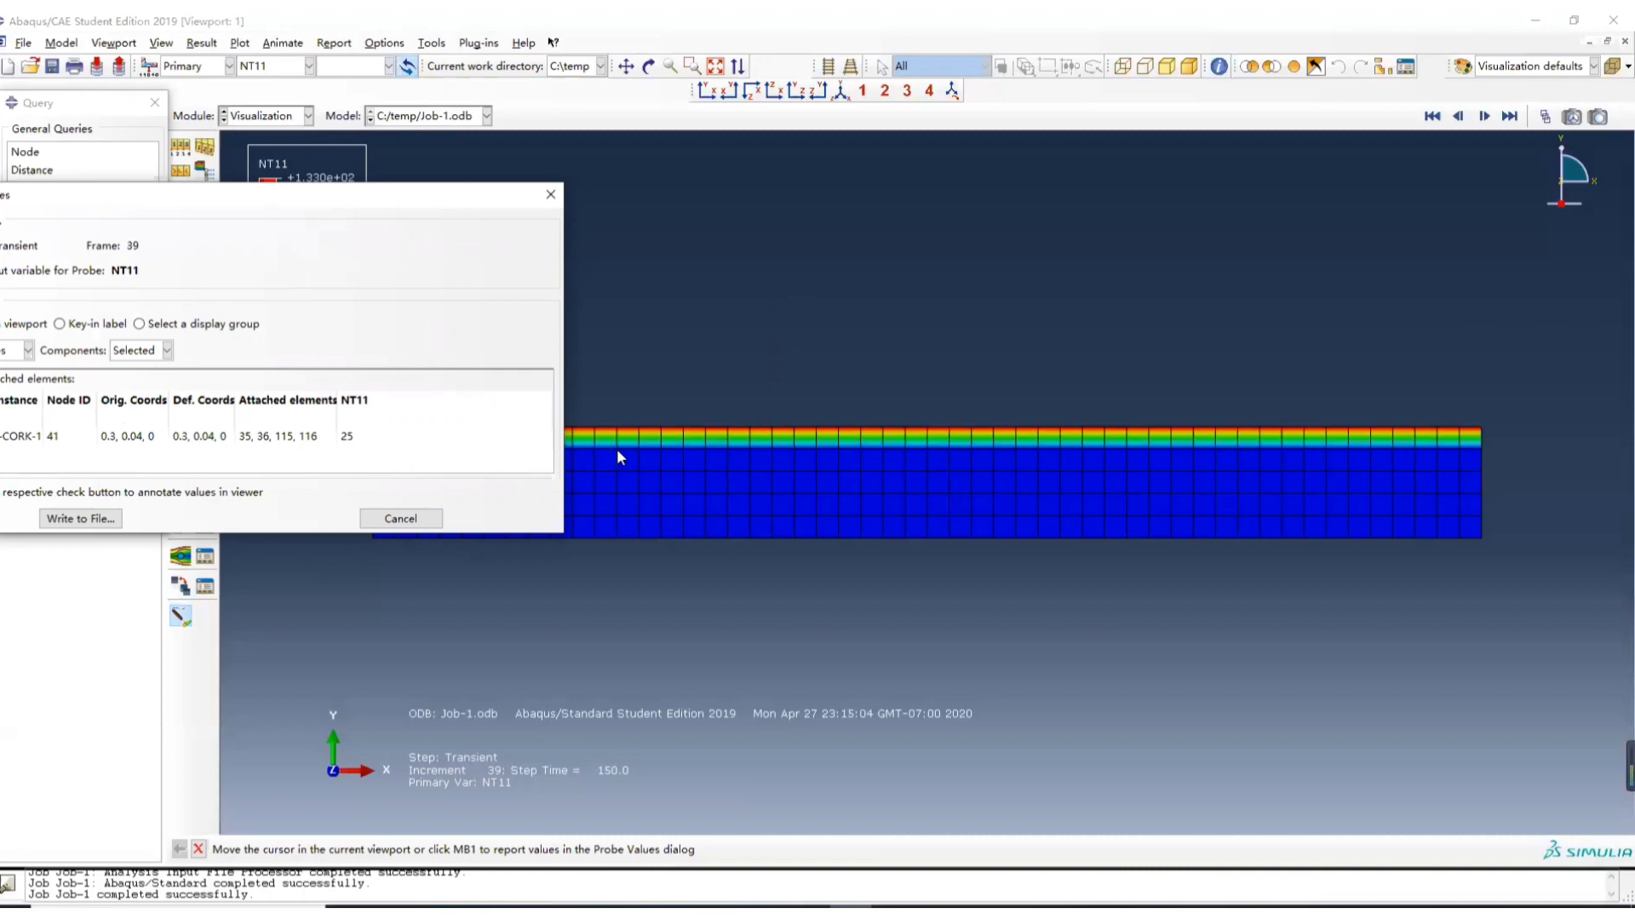
{"action": "left_click", "coordinate": [641, 454]}
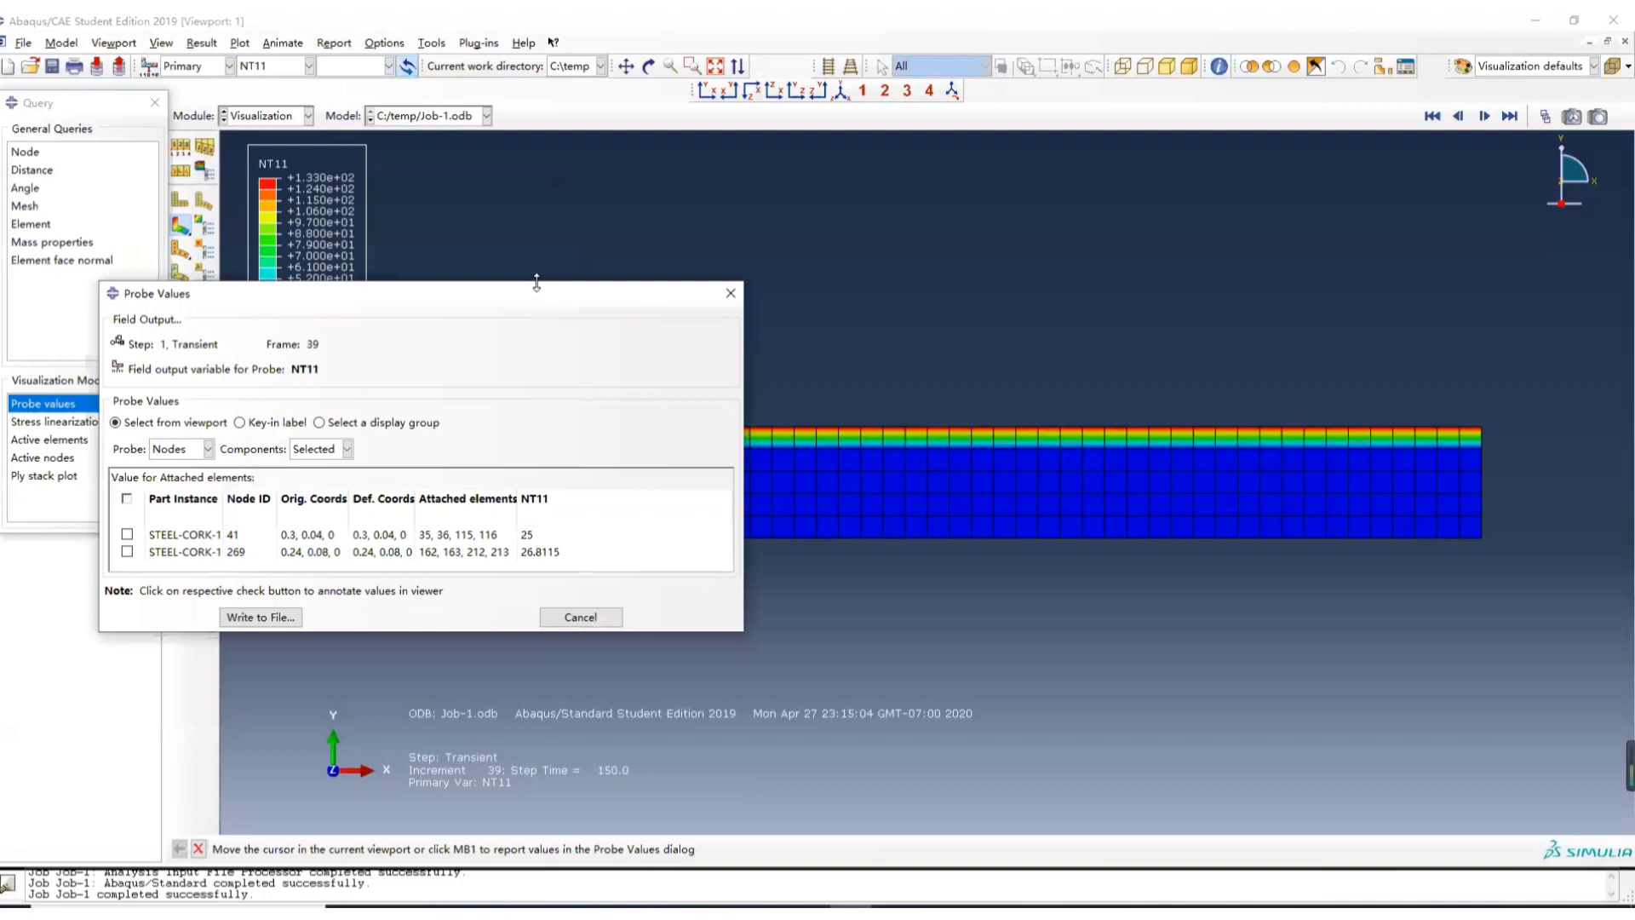
{"action": "left_click", "coordinate": [663, 432]}
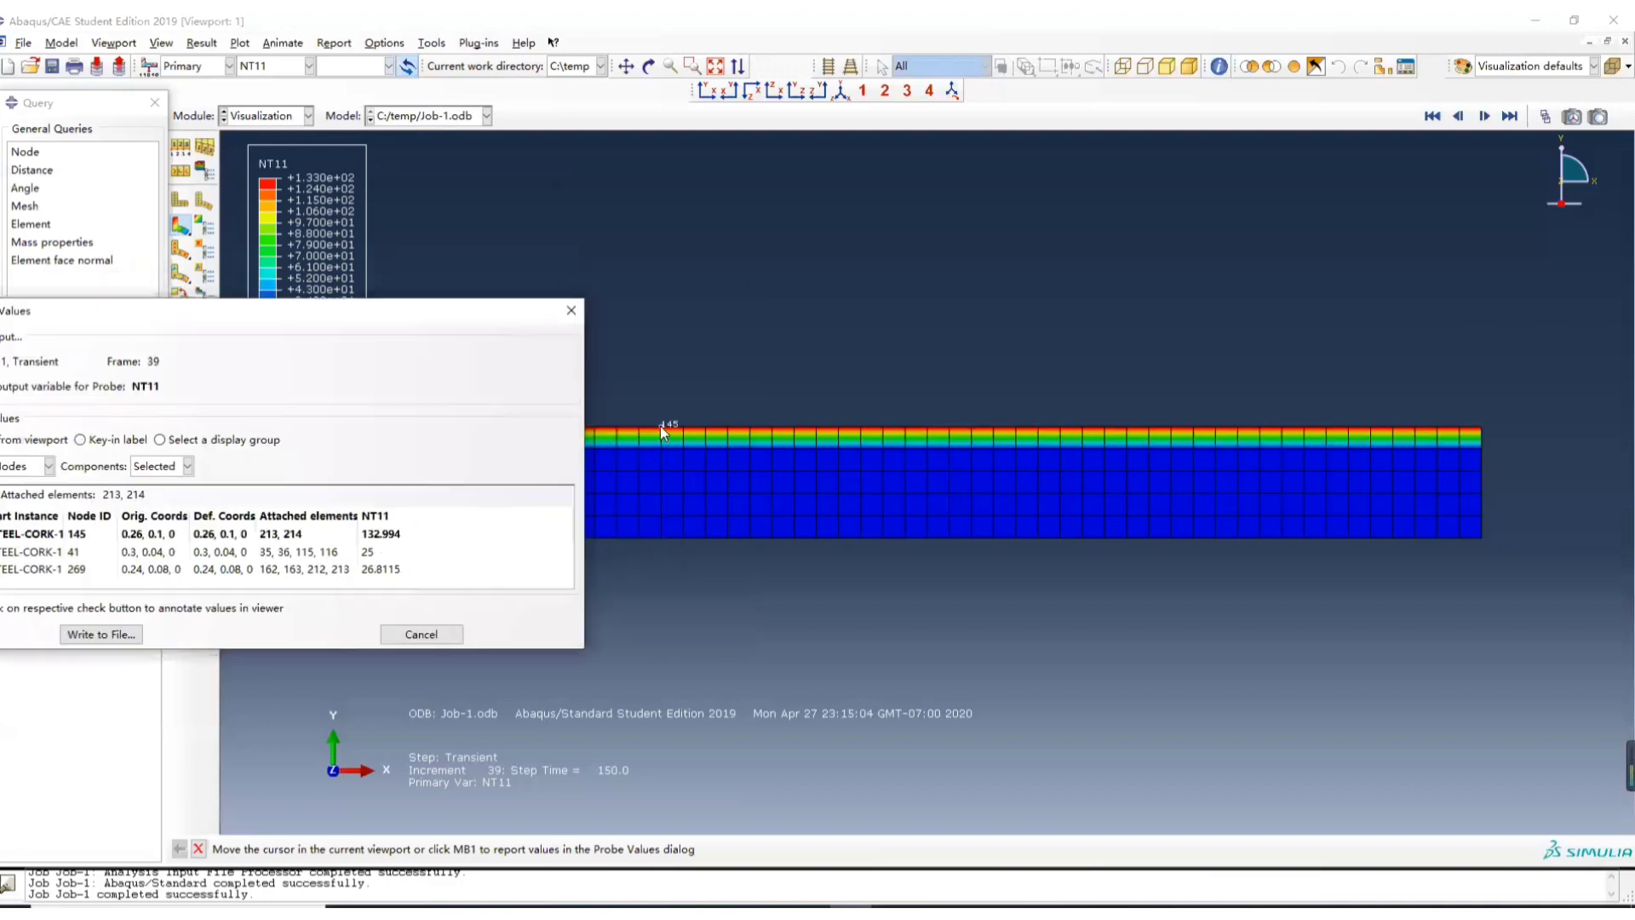
{"action": "left_click", "coordinate": [593, 468]}
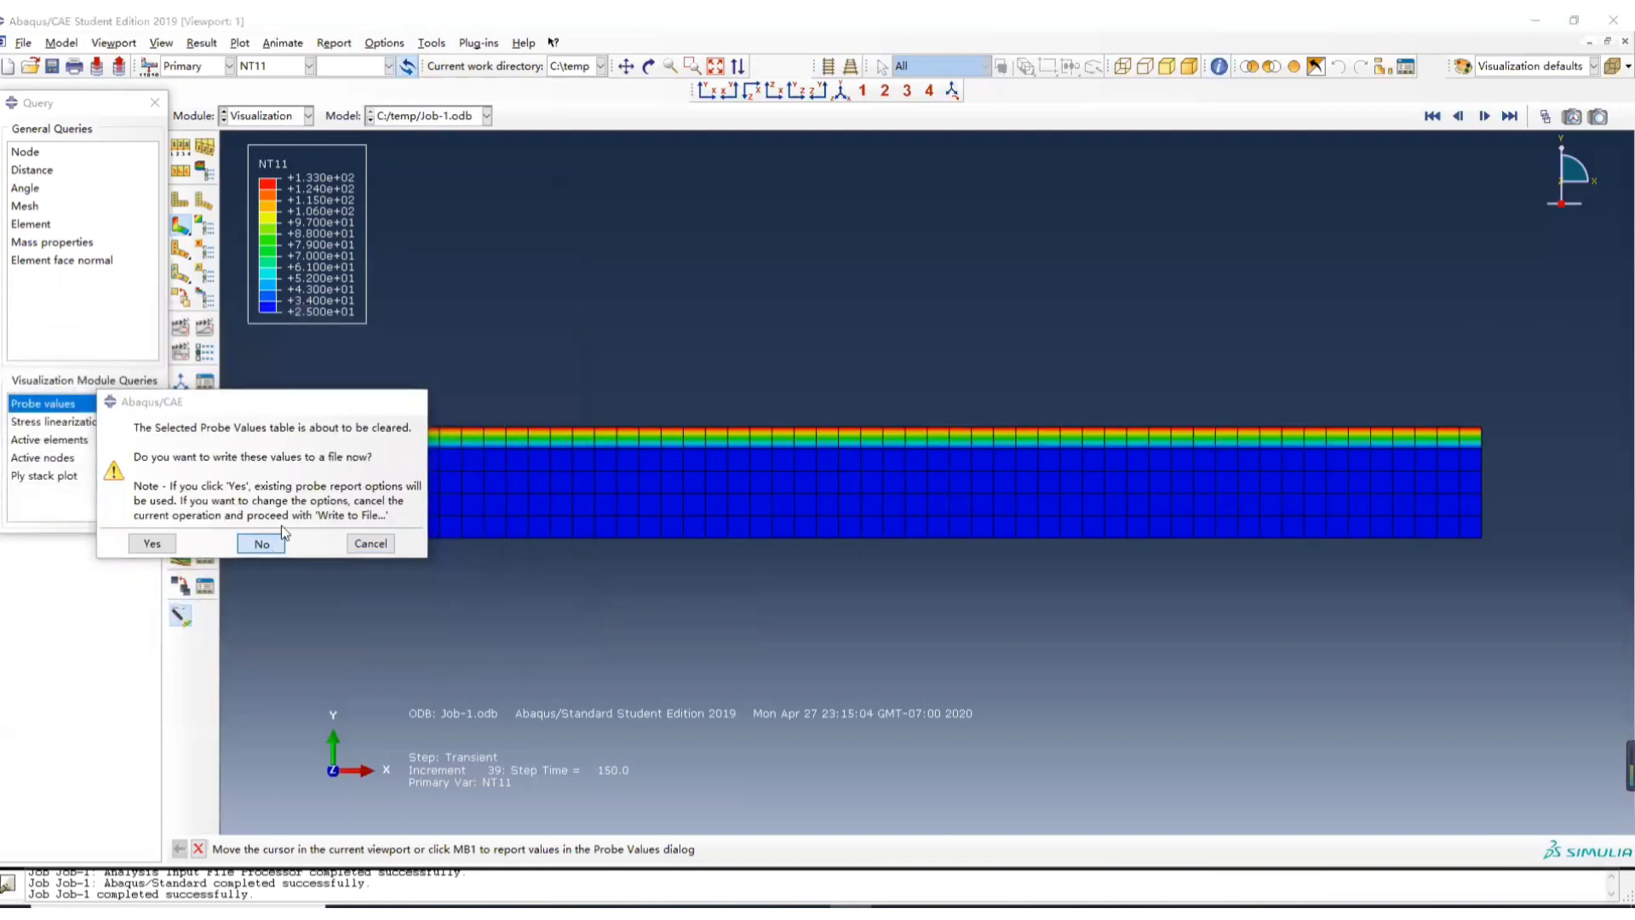
- Discard the probed nodal values without writing them to a file
{"action": "left_click", "coordinate": [260, 544]}
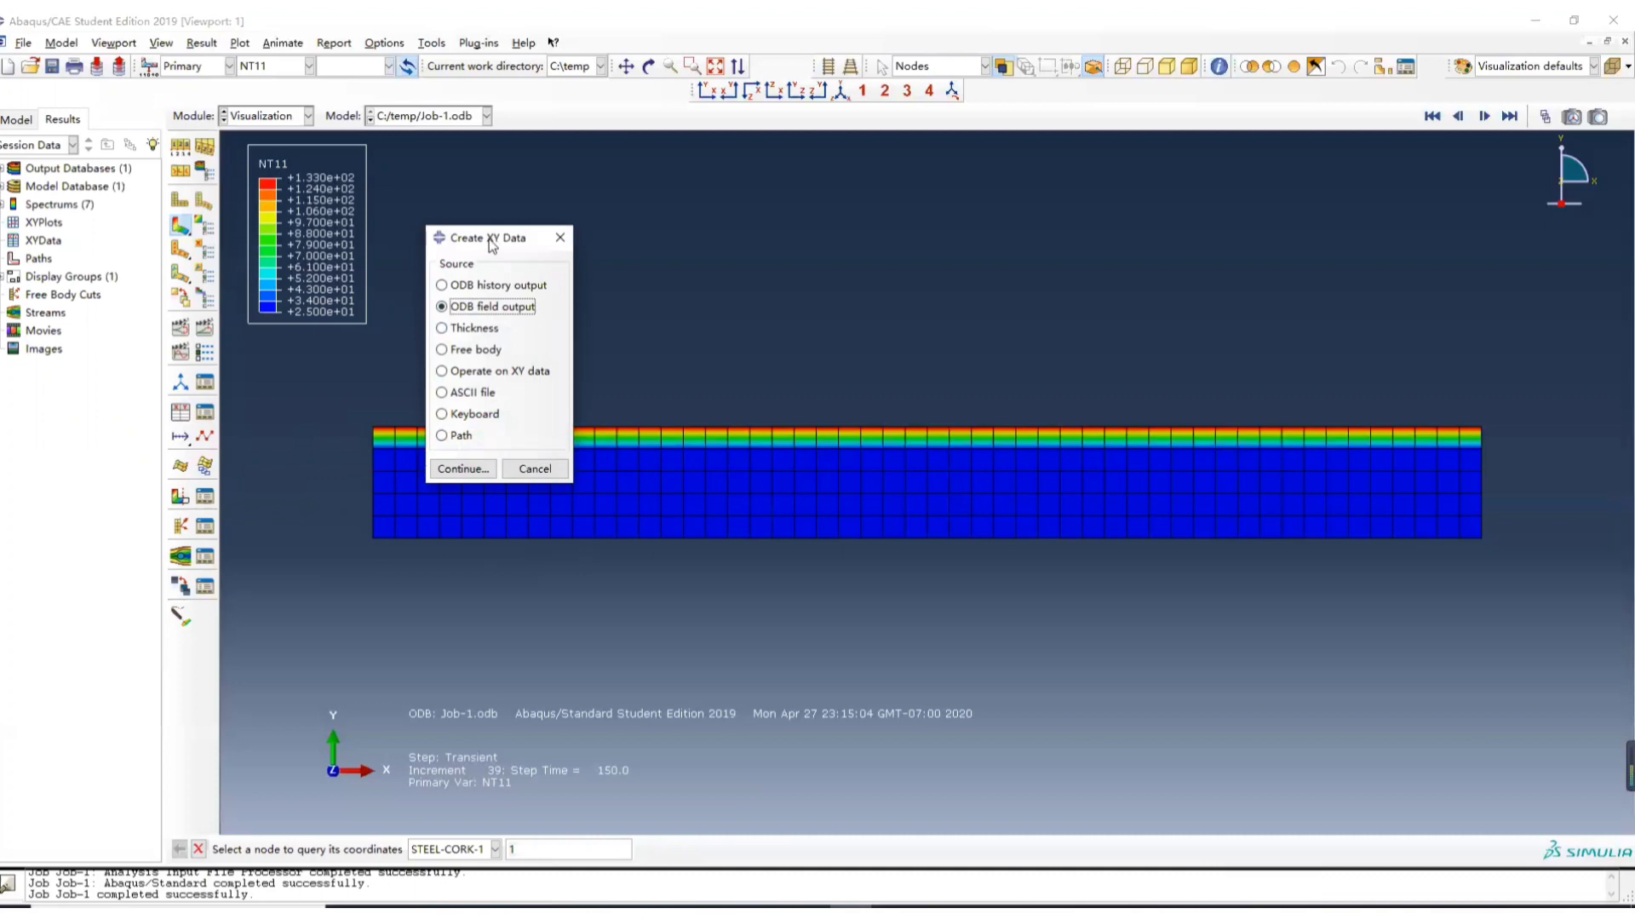
- Extract NT11 at unique nodal position for node 145 and plot temperature versus time
{"action": "left_click_drag", "start_coordinate": [490, 238], "coordinate": [250, 238]}
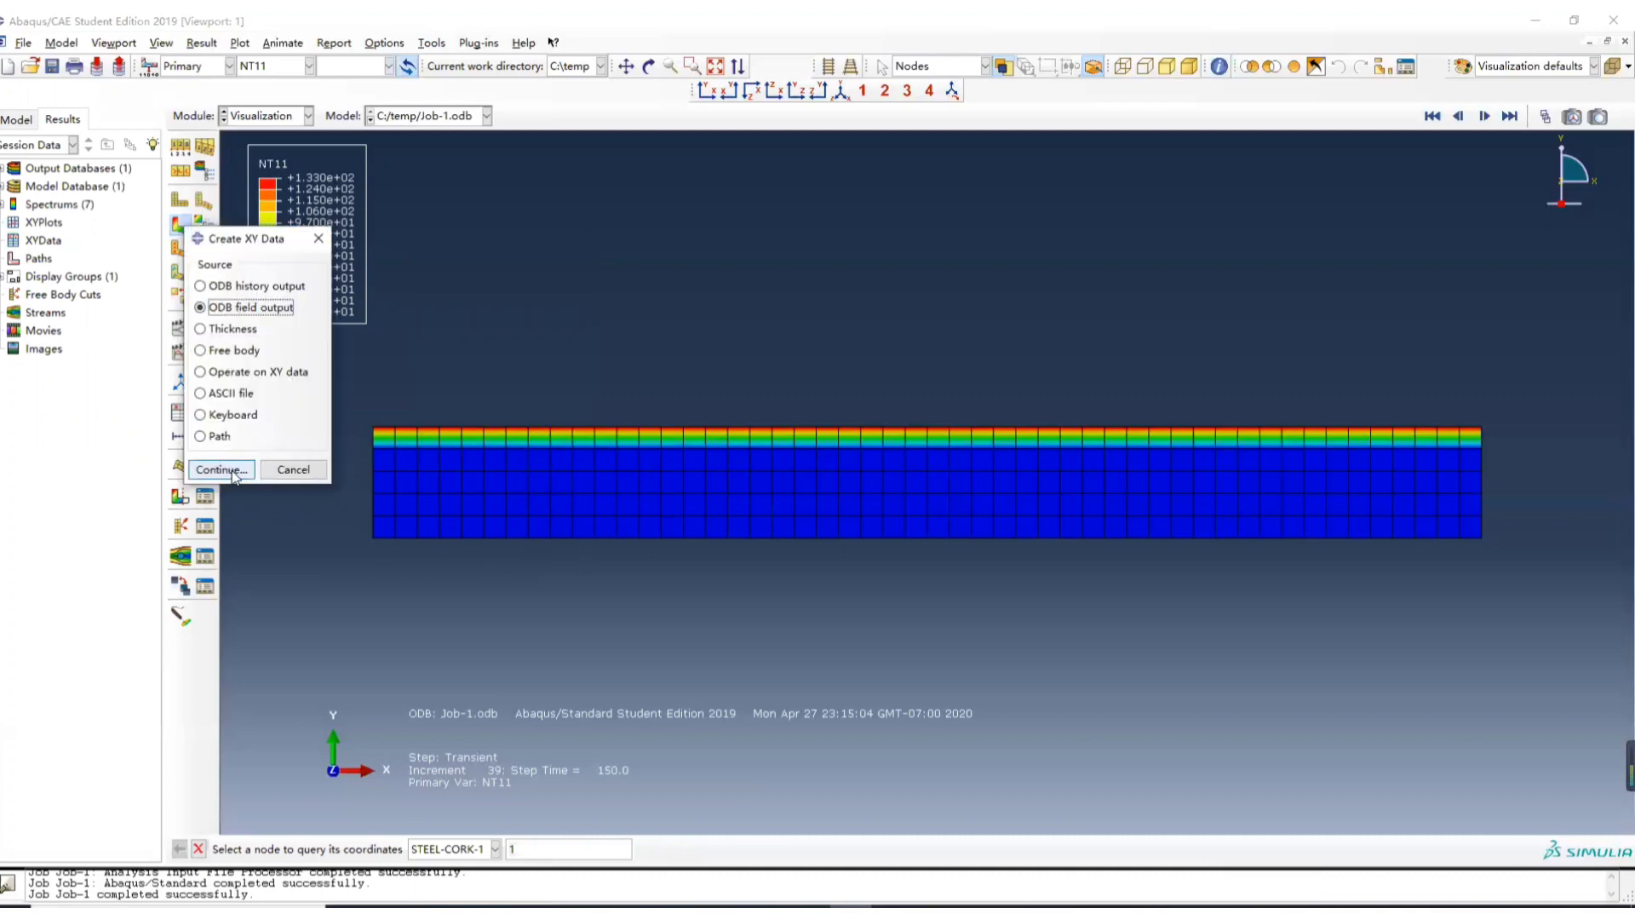
{"action": "left_click", "coordinate": [218, 469]}
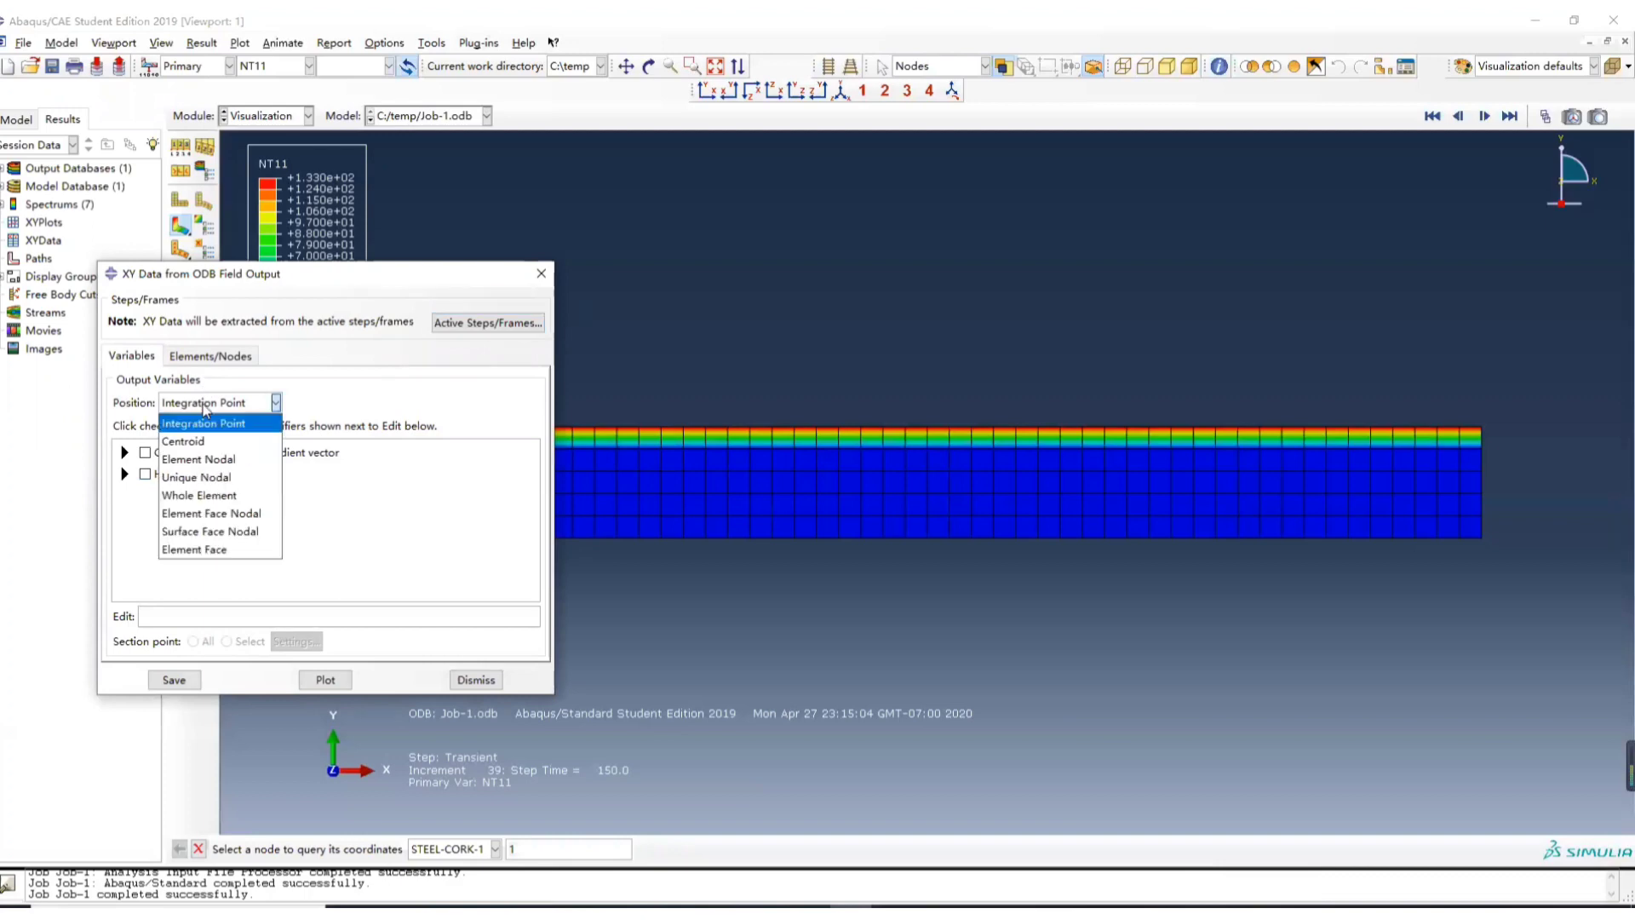
{"action": "left_click", "coordinate": [195, 477]}
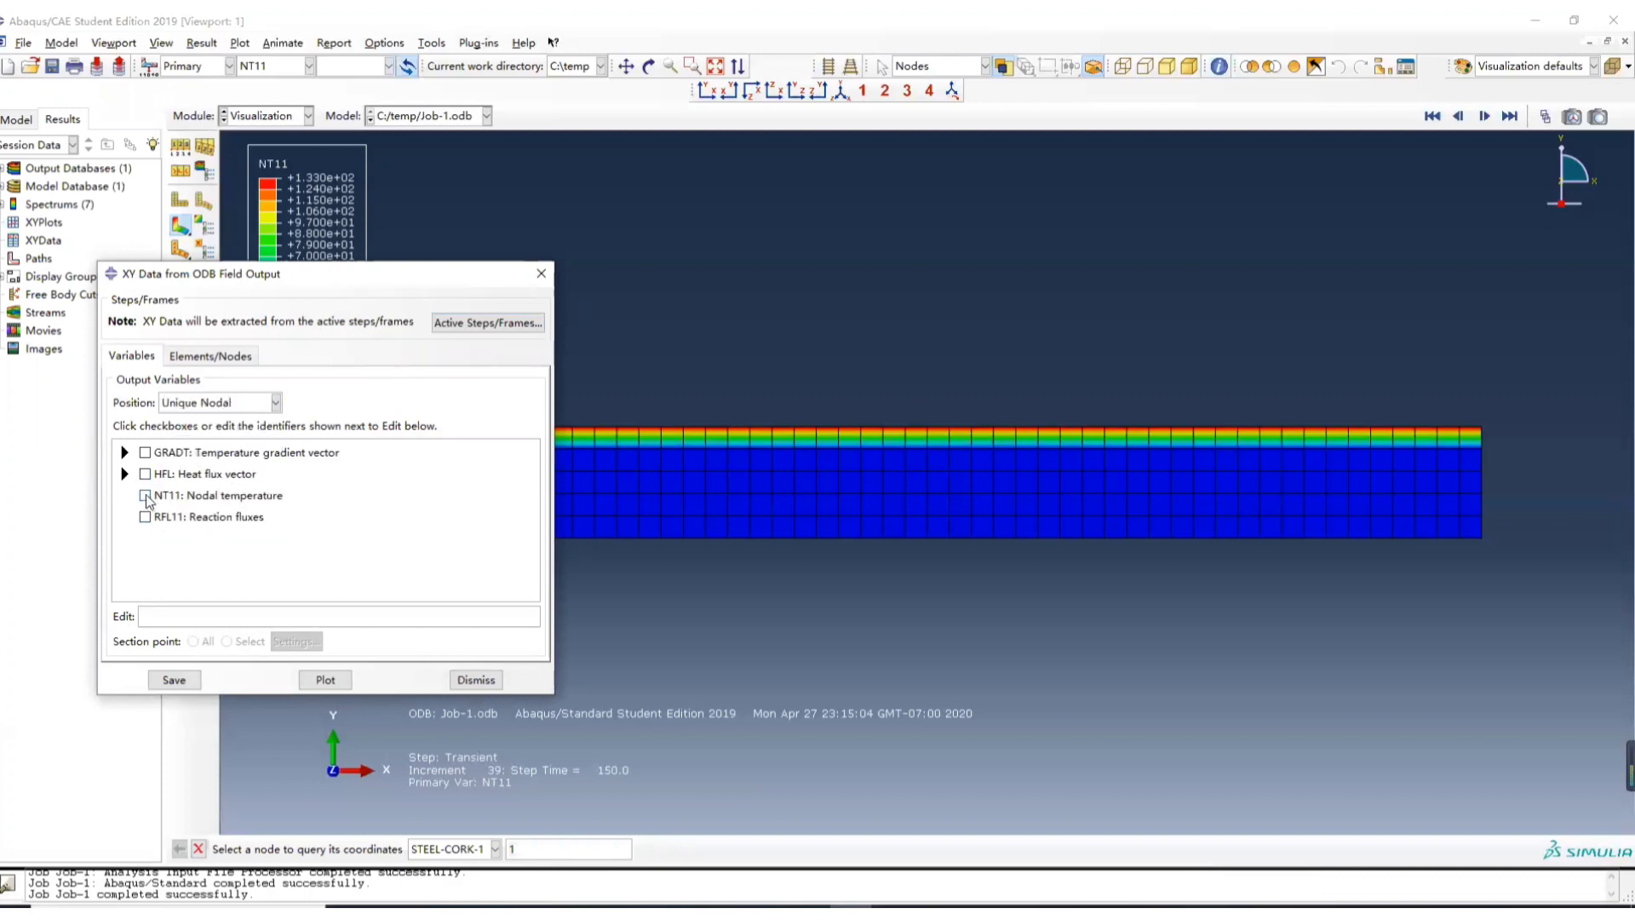
{"action": "left_click", "coordinate": [145, 494]}
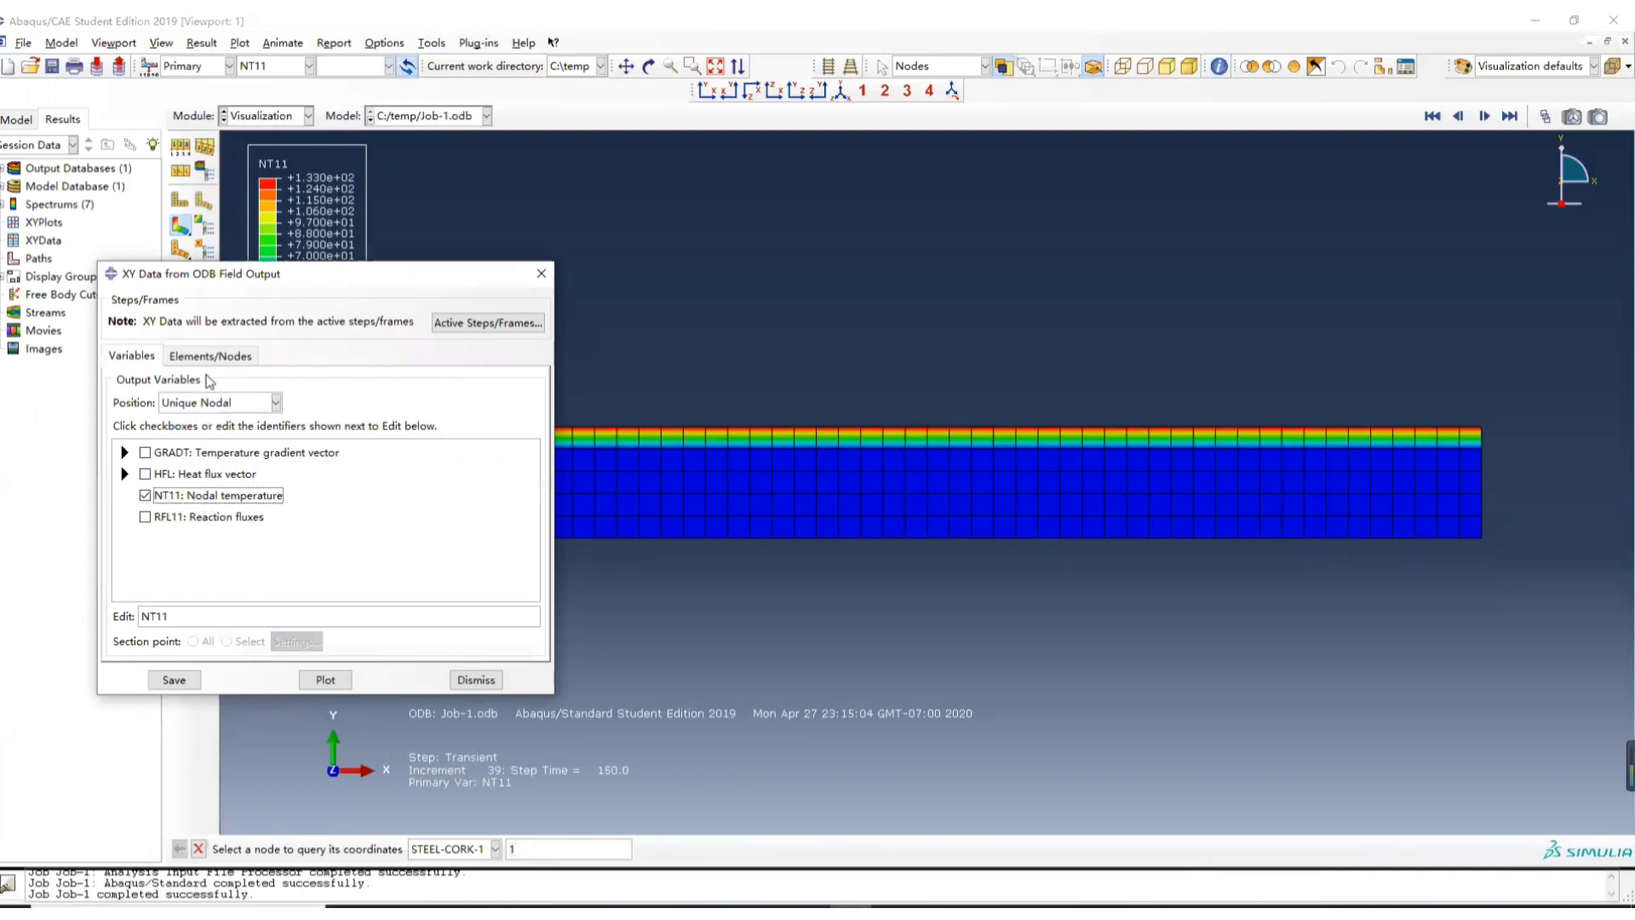
{"action": "left_click", "coordinate": [208, 355]}
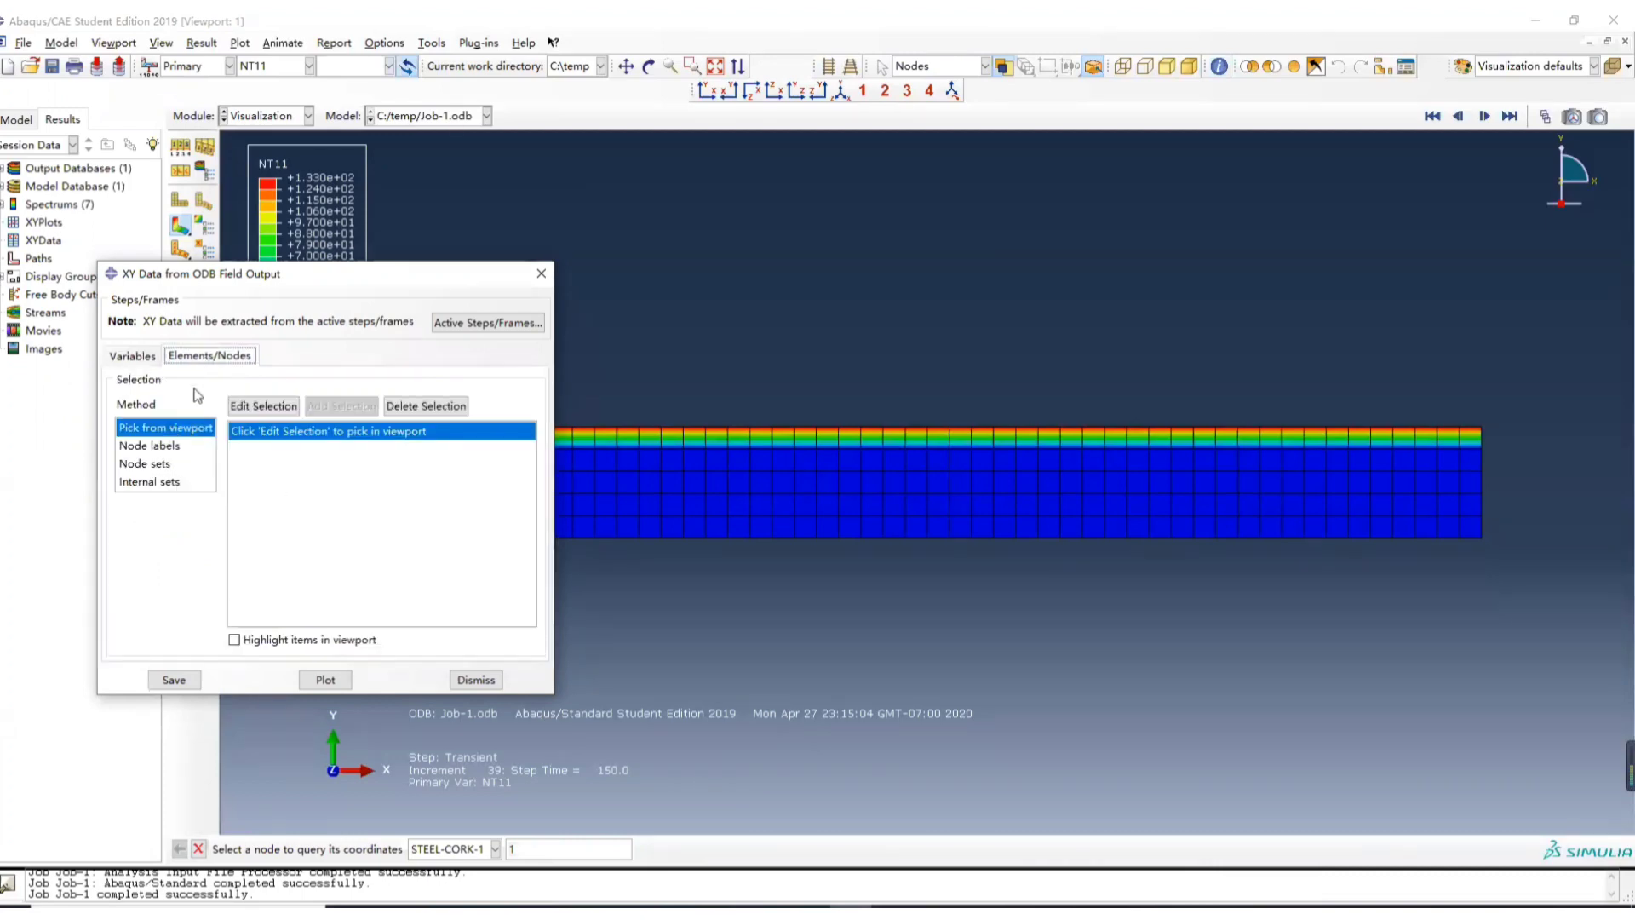
{"action": "left_click", "coordinate": [263, 406]}
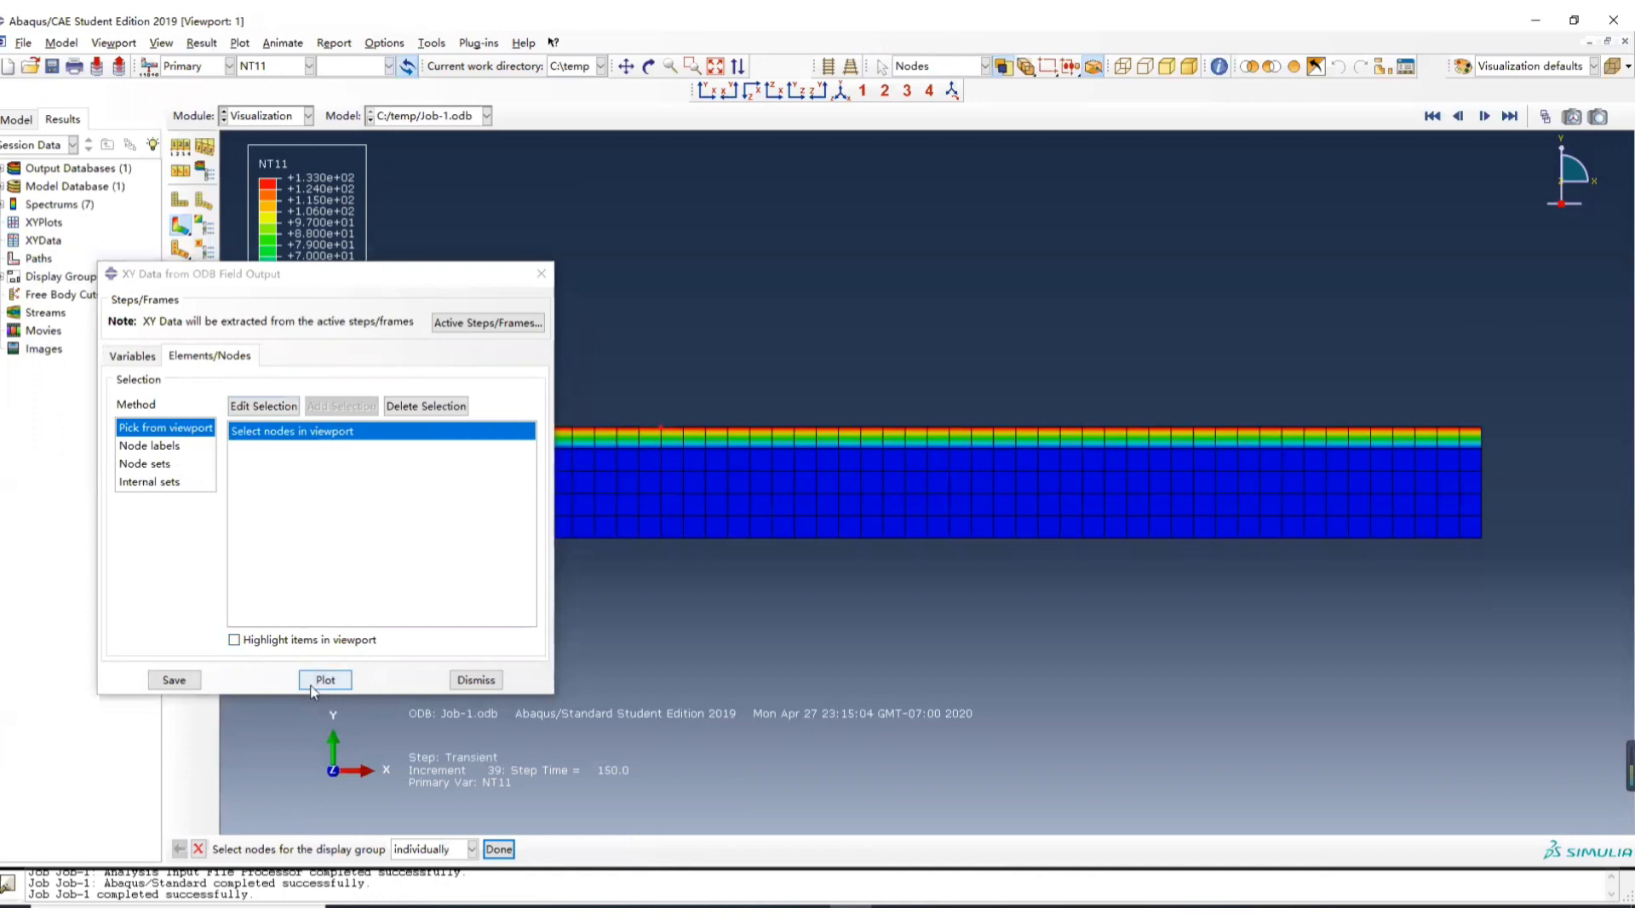
{"action": "left_click", "coordinate": [324, 678]}
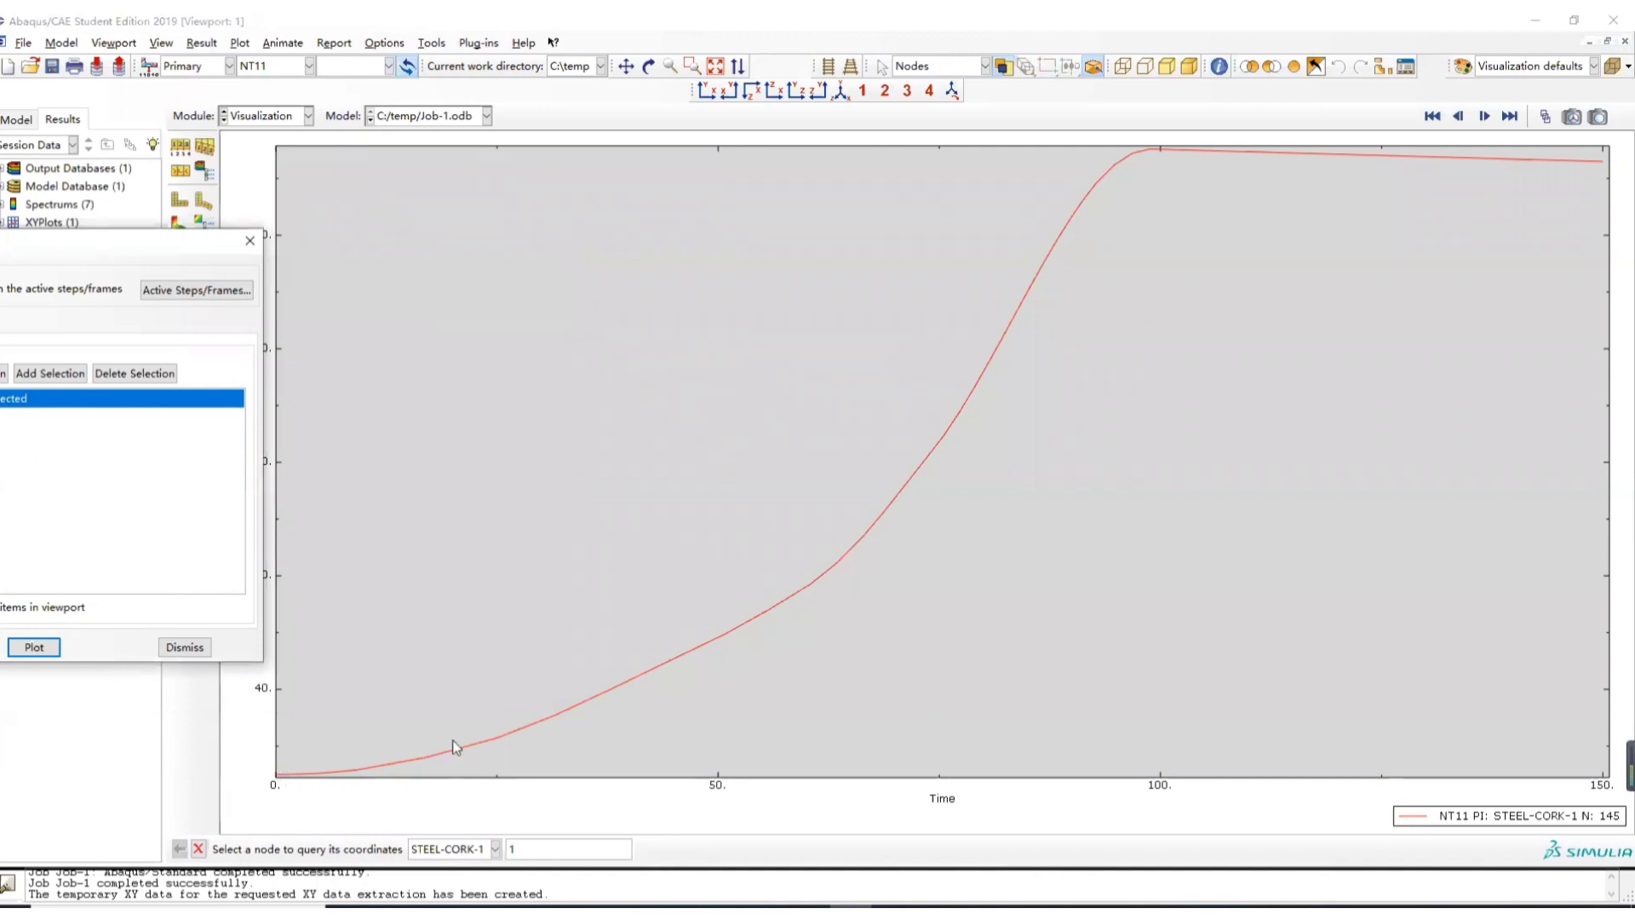
{"action": "mouse_move", "coordinate": [414, 264]}
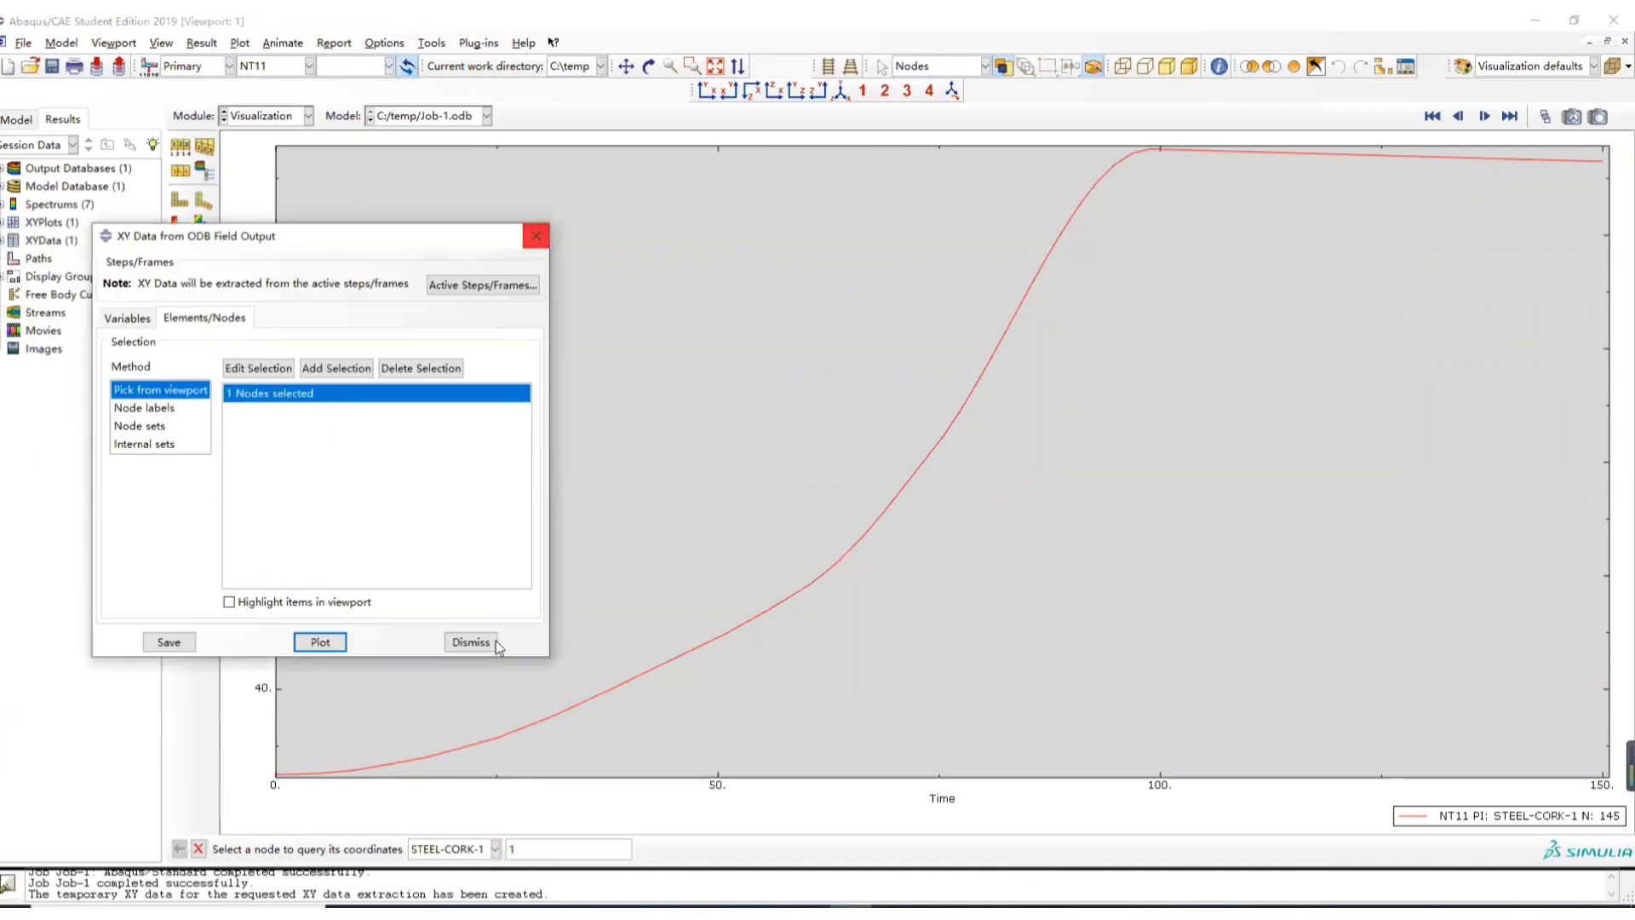
{"action": "left_click", "coordinate": [470, 641]}
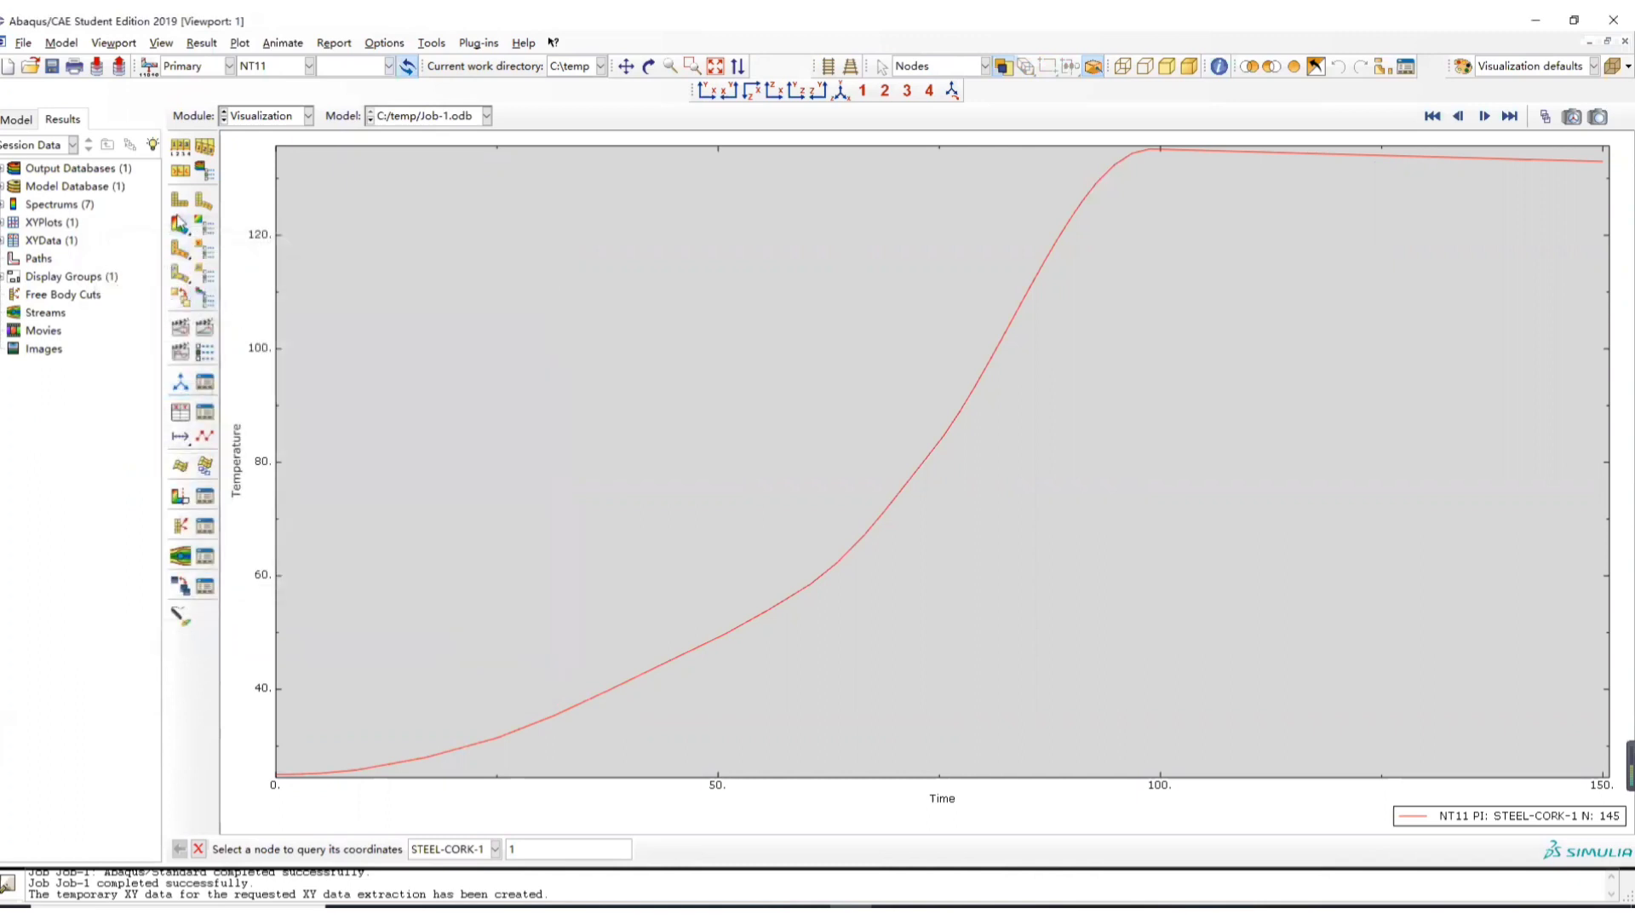
{"action": "mouse_move", "coordinate": [180, 222]}
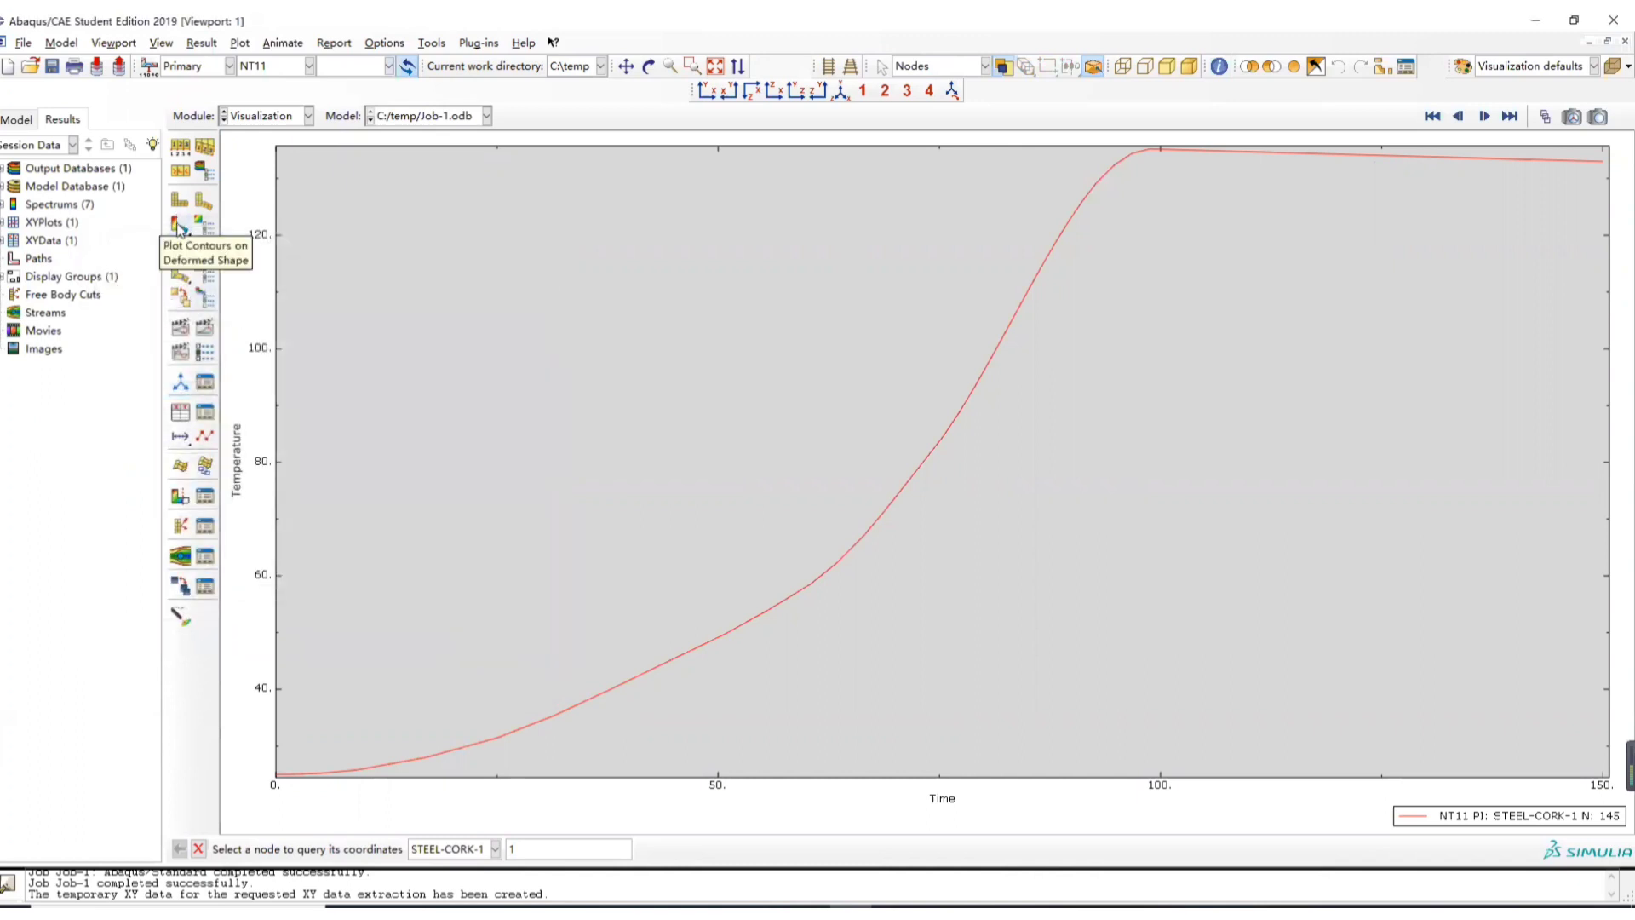
- Redisplay the NT11 contour on the deformed shape and query a lower-left node
{"action": "left_click", "coordinate": [180, 223]}
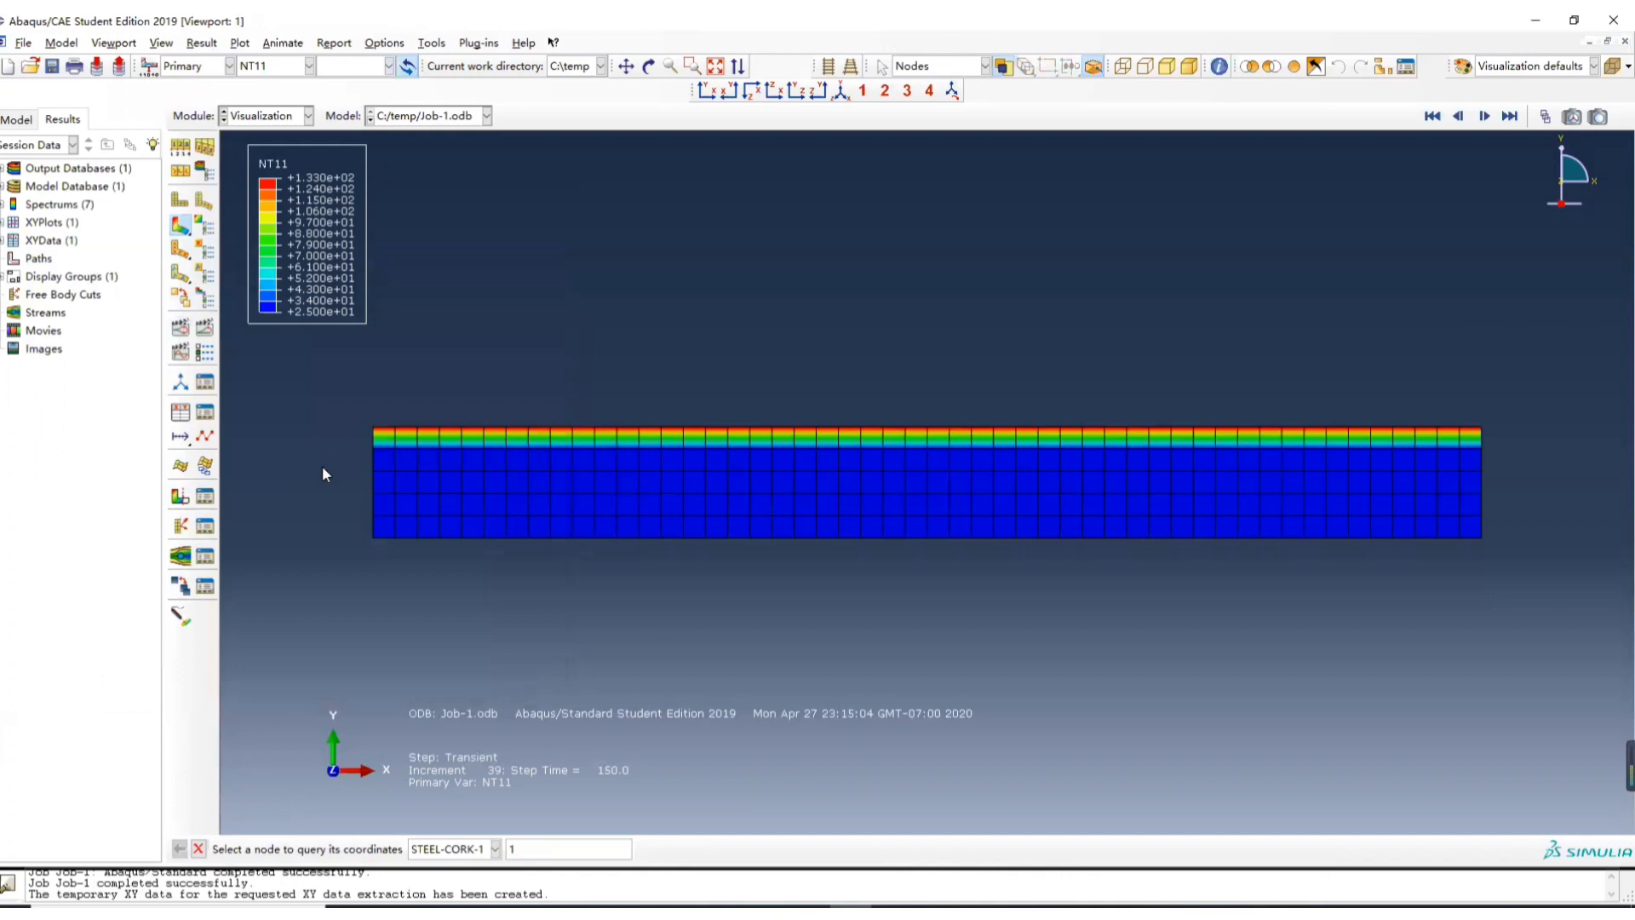
{"action": "mouse_move", "coordinate": [344, 483]}
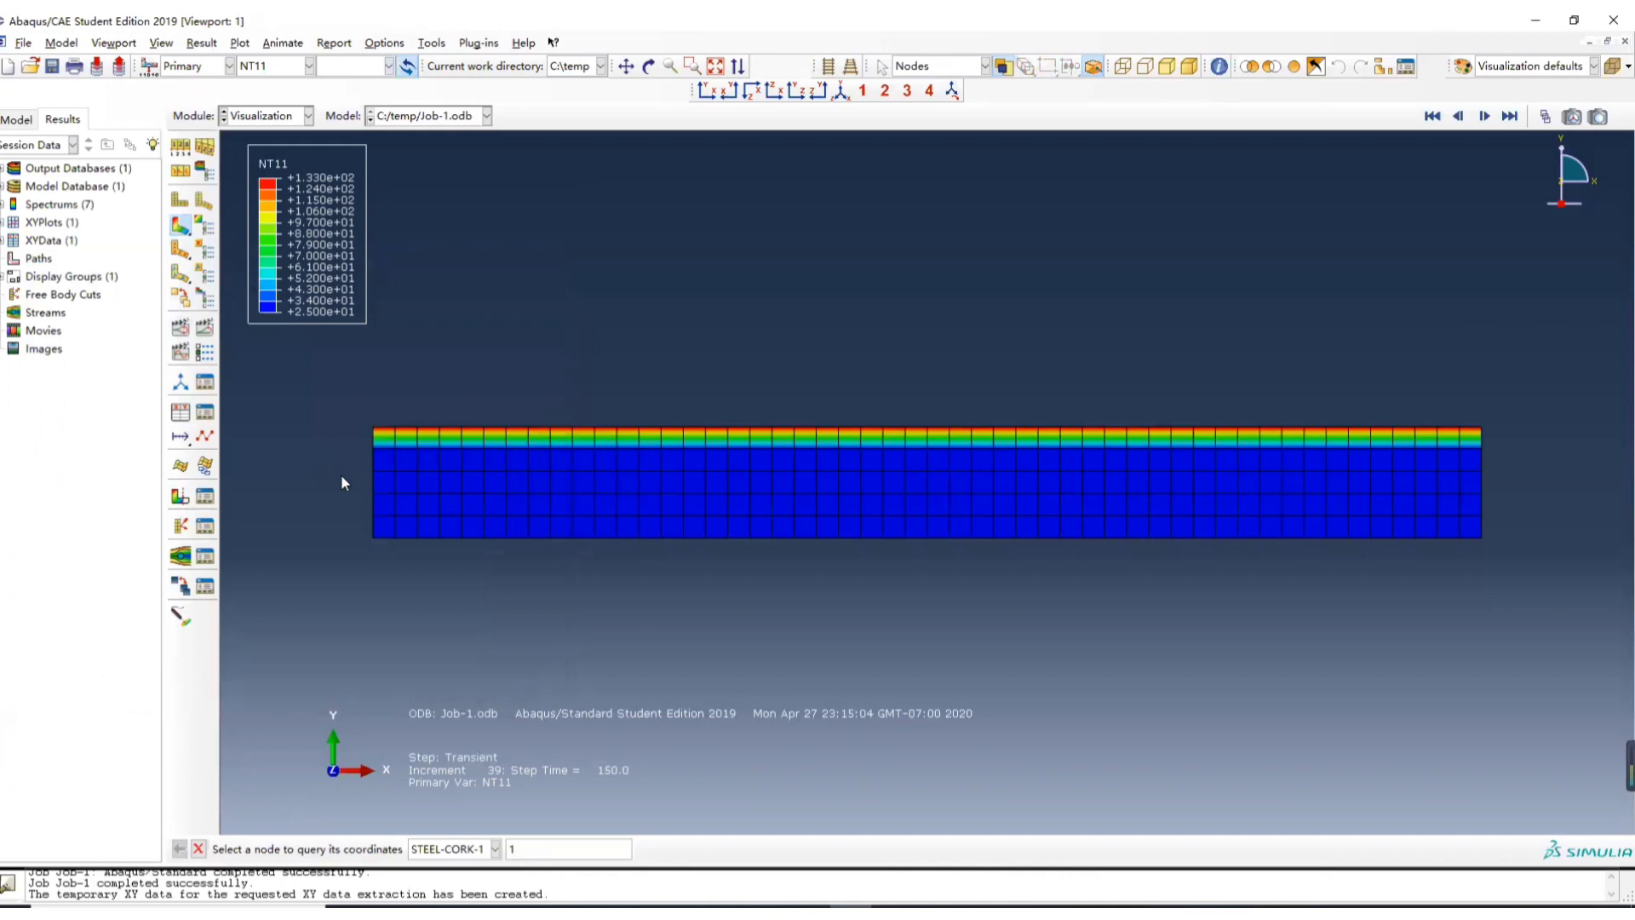
{"action": "mouse_move", "coordinate": [358, 454]}
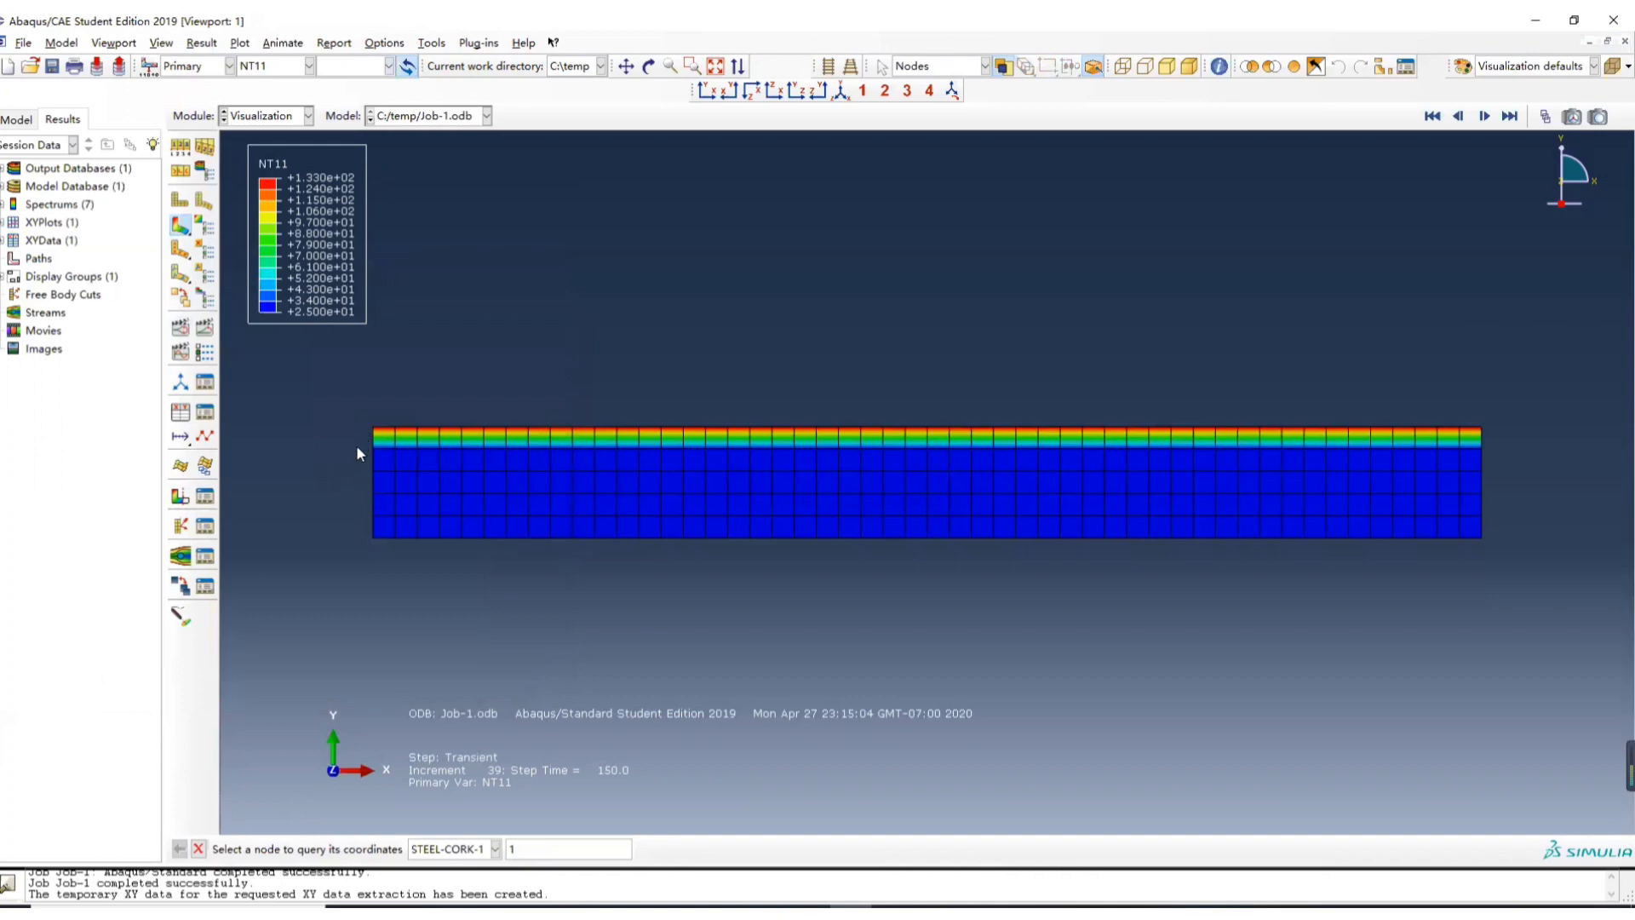
{"action": "mouse_move", "coordinate": [381, 501]}
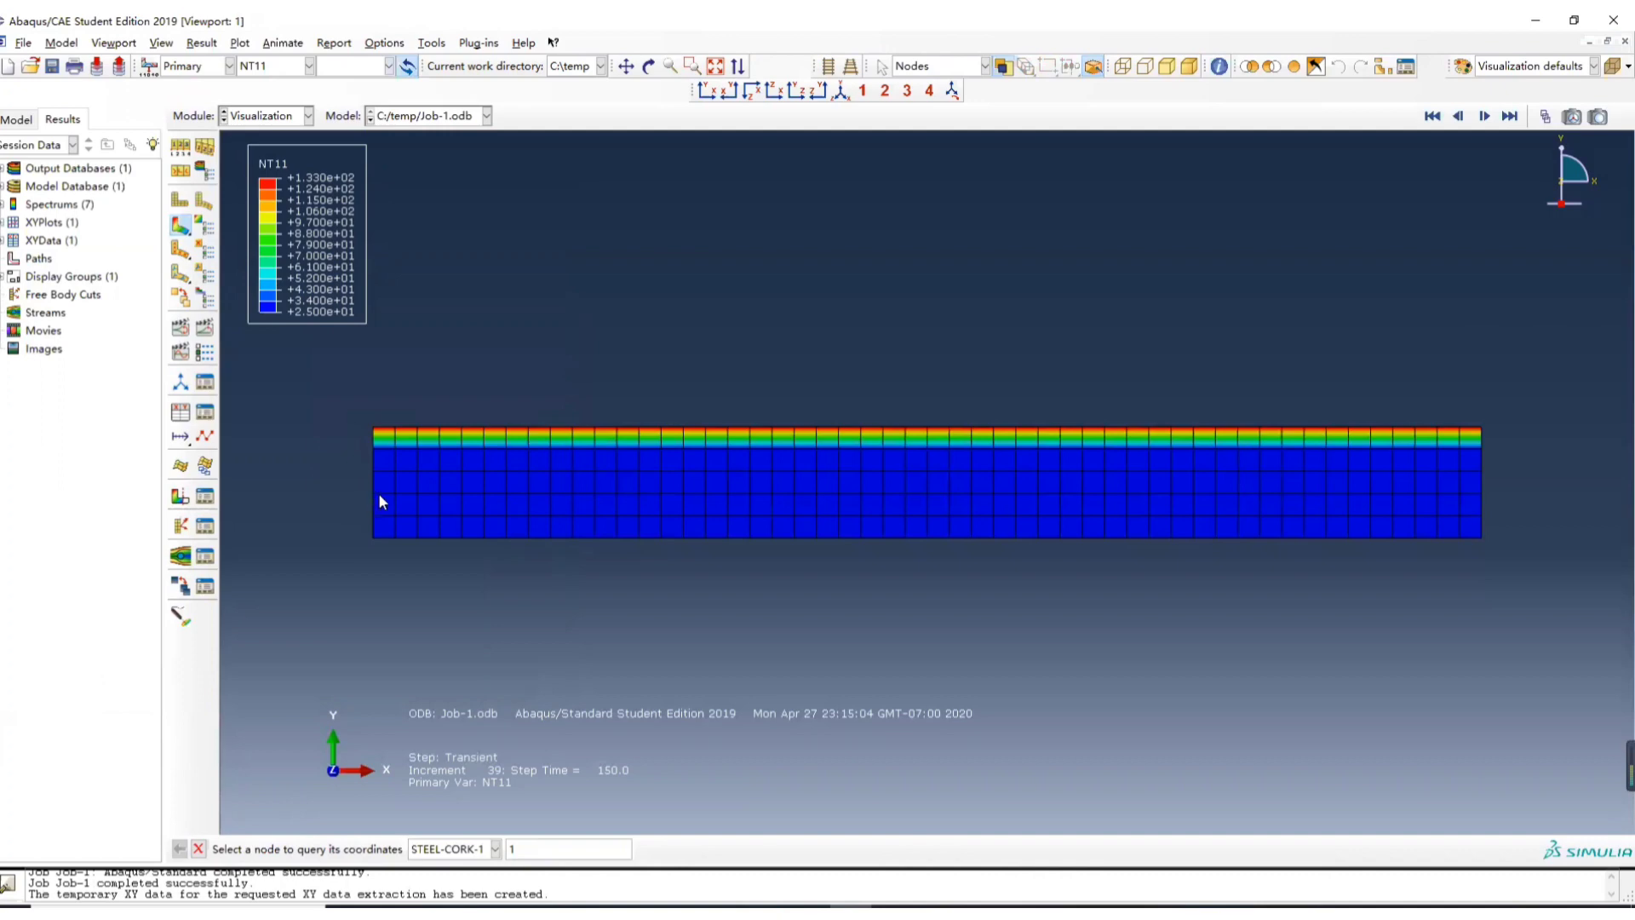
{"action": "left_click", "coordinate": [372, 495]}
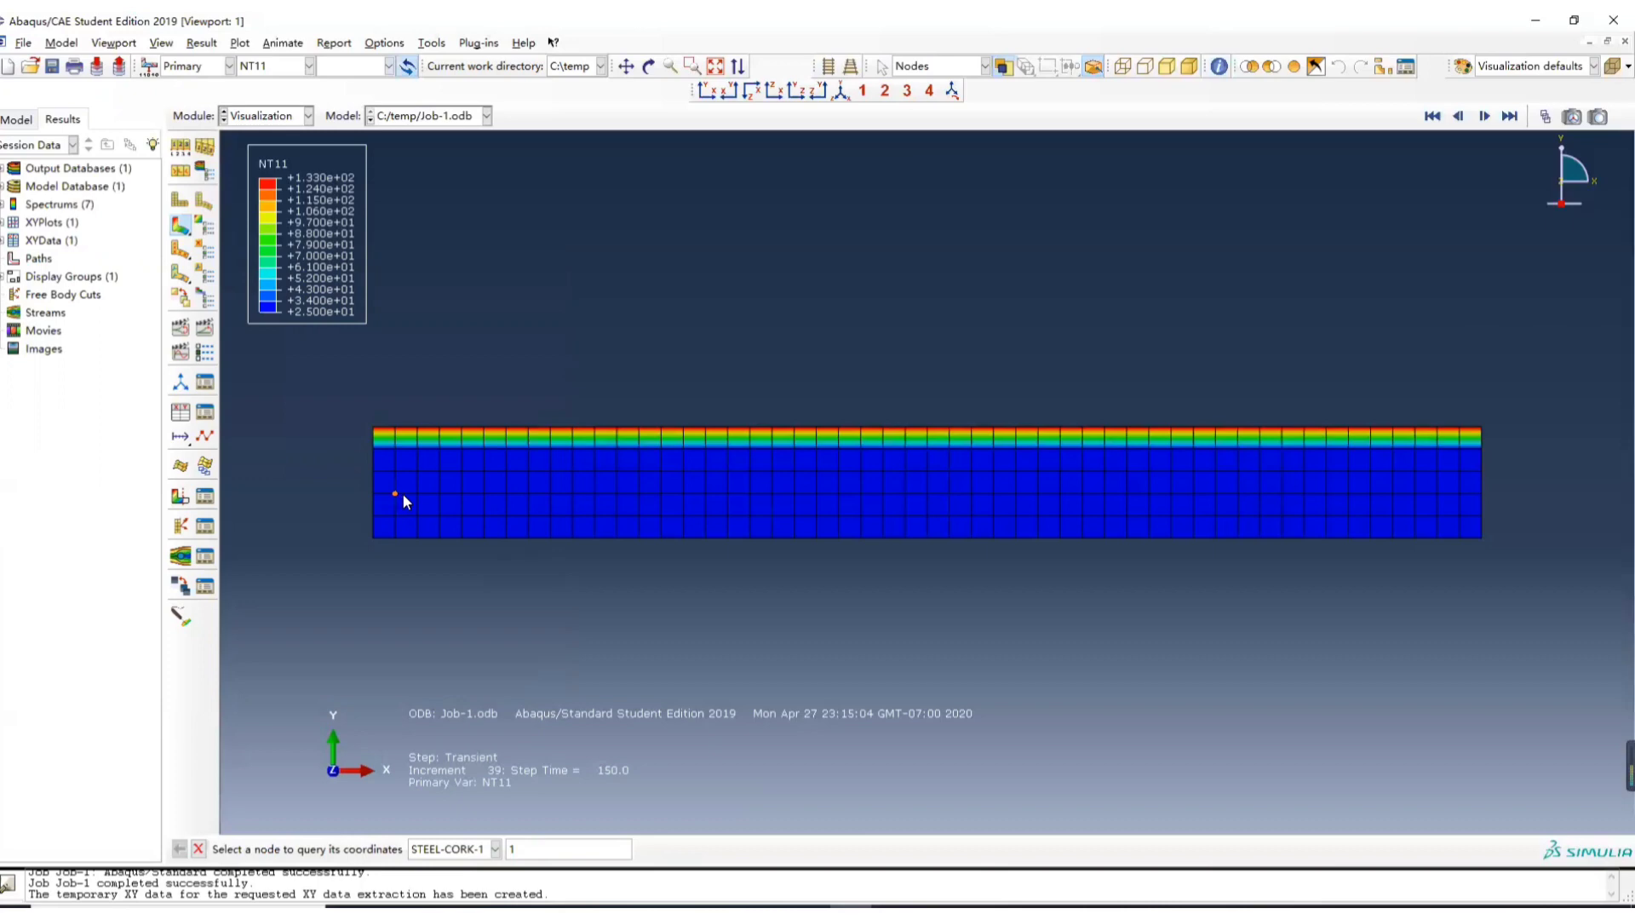
{"action": "mouse_move", "coordinate": [424, 498]}
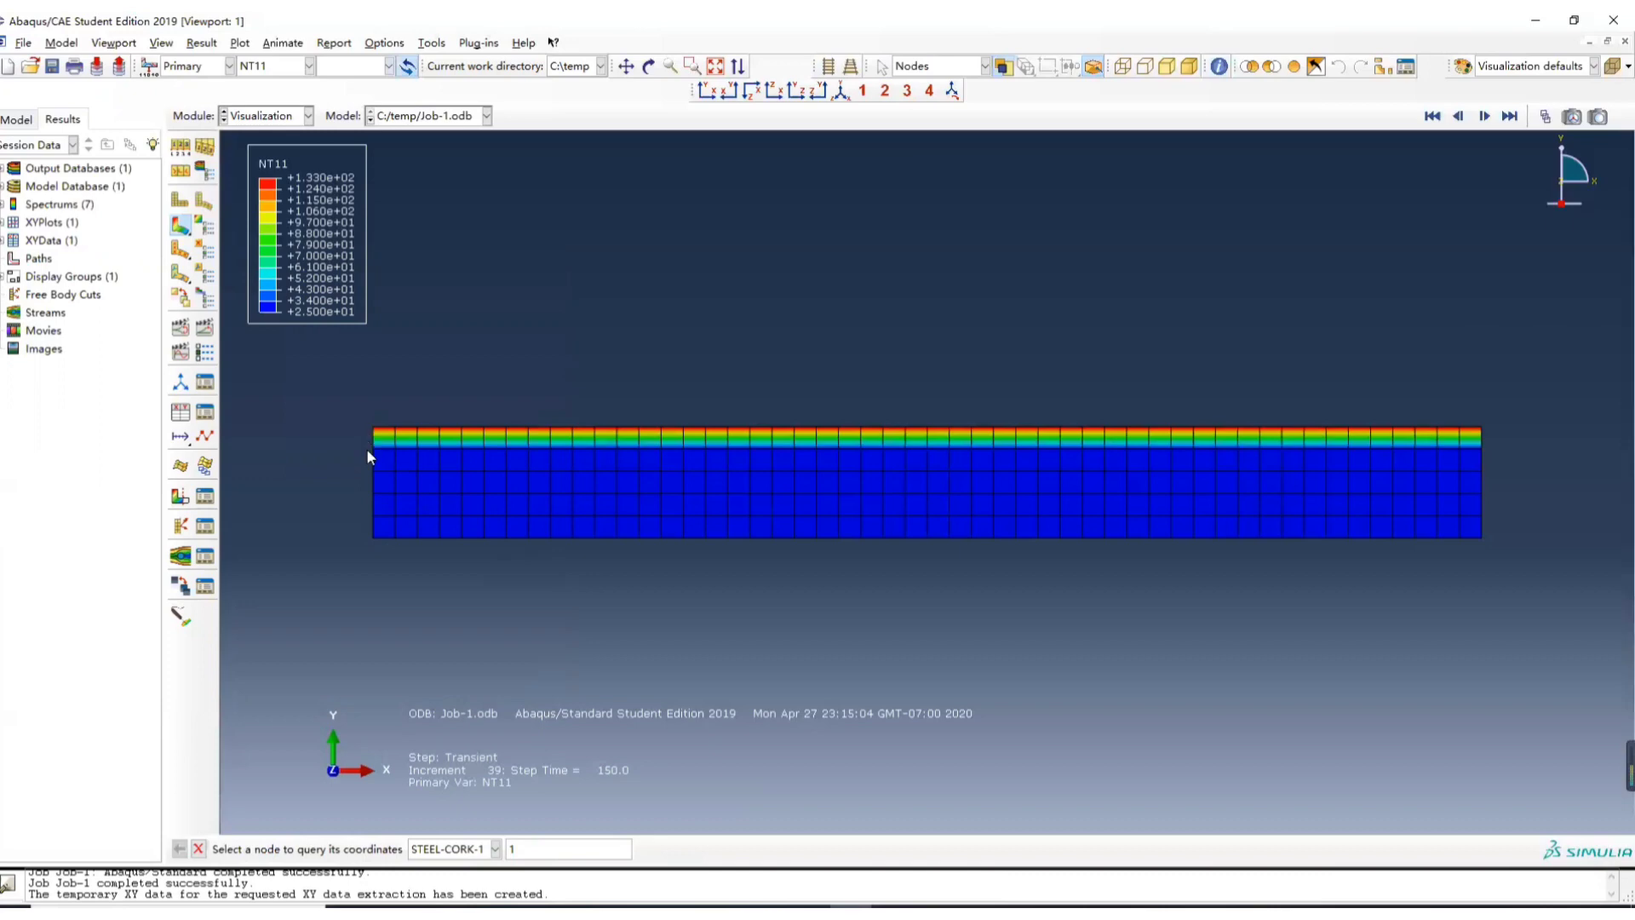
{"action": "mouse_move", "coordinate": [375, 504]}
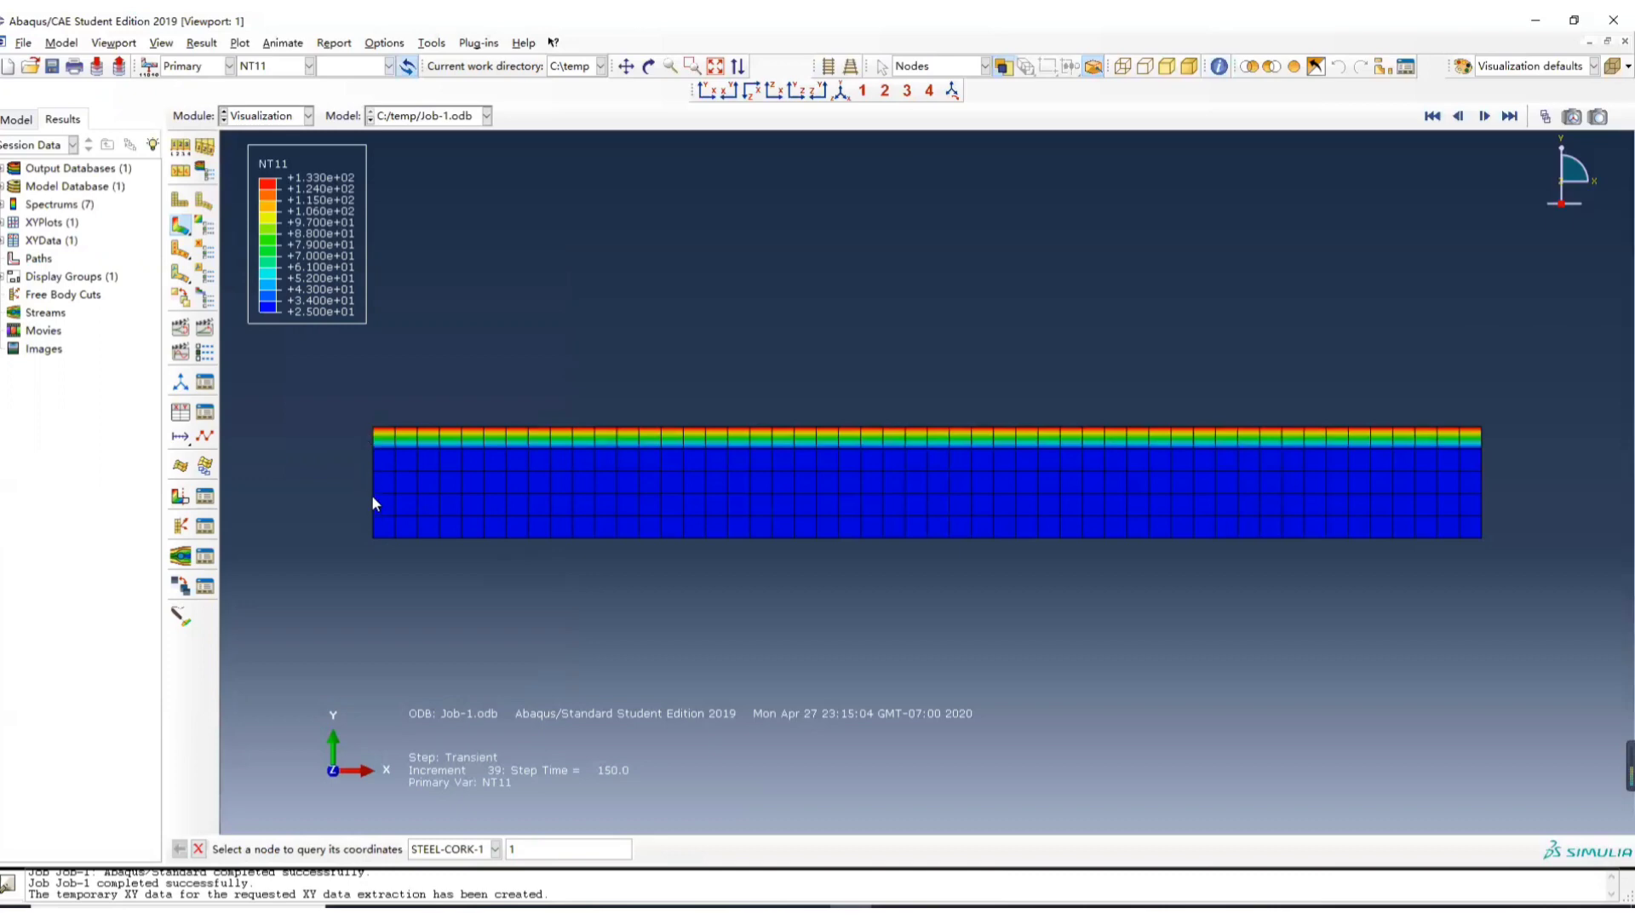
{"action": "mouse_move", "coordinate": [382, 507]}
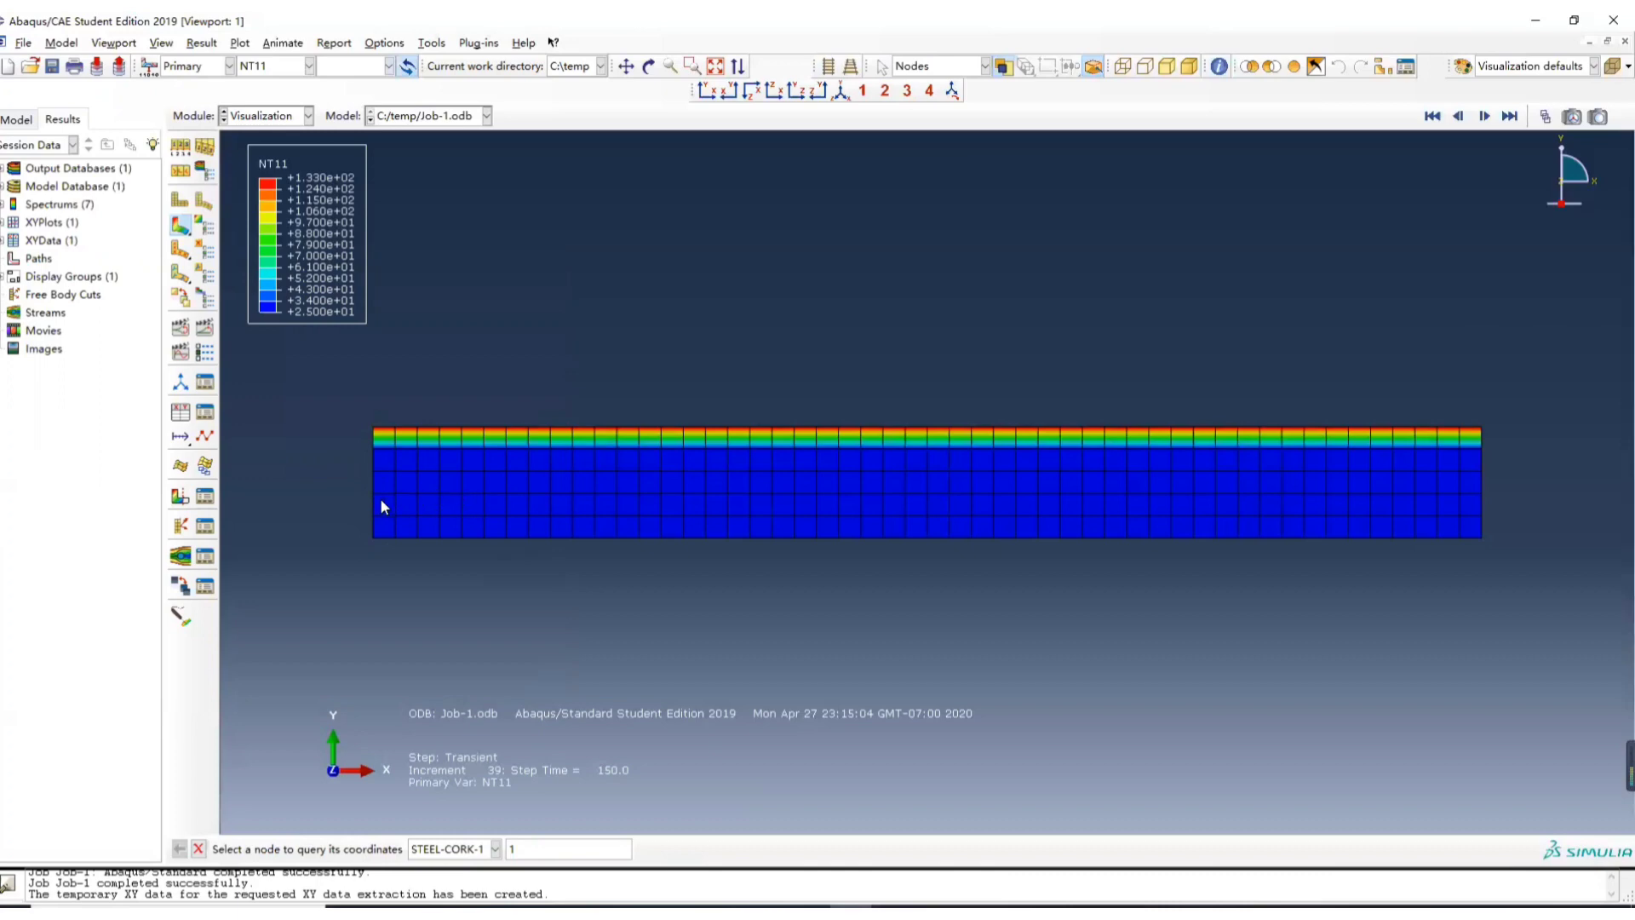